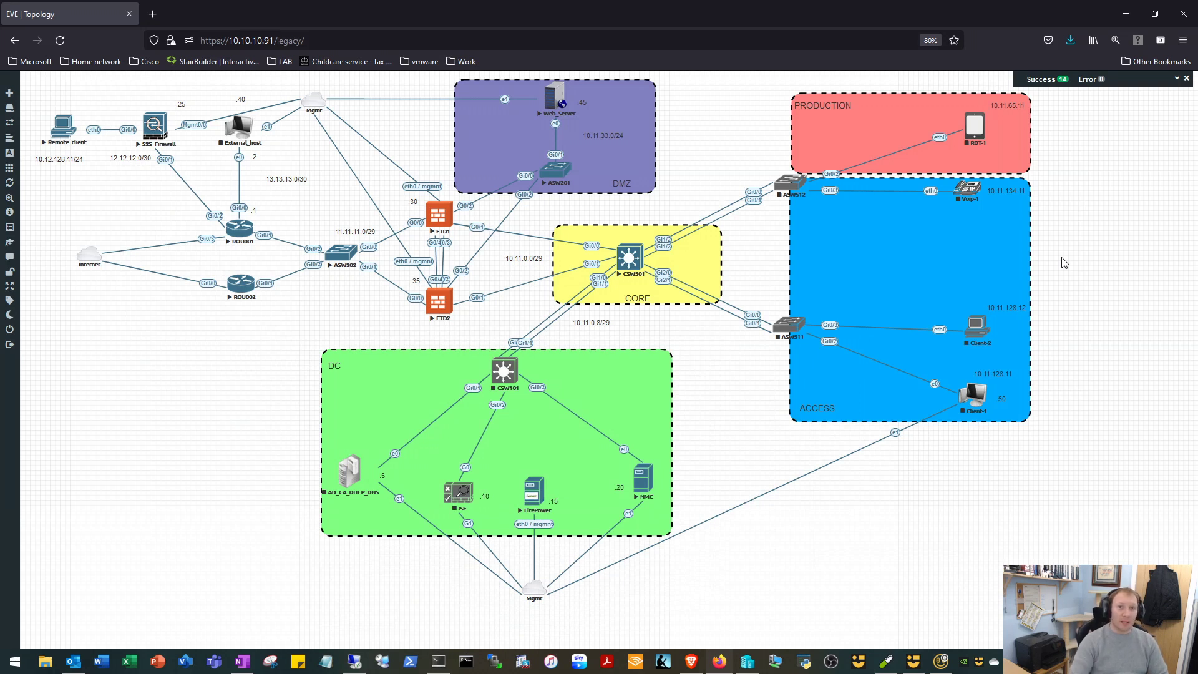
pyautogui.moveTo(1113, 249)
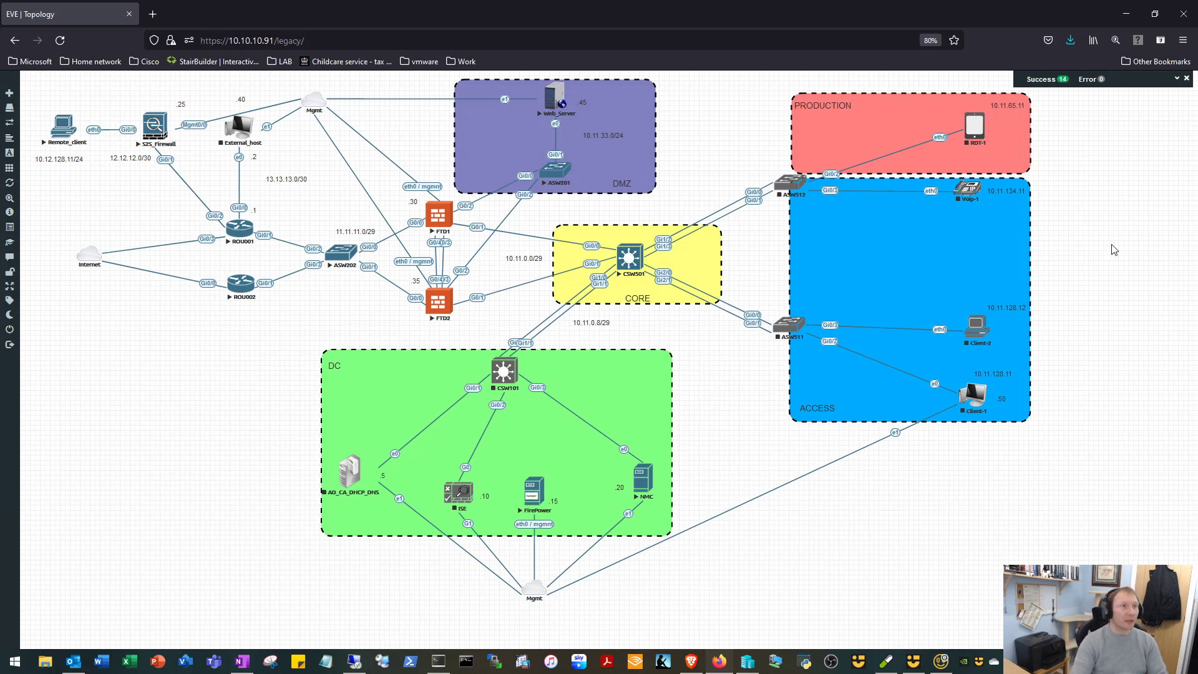
pyautogui.moveTo(1101, 255)
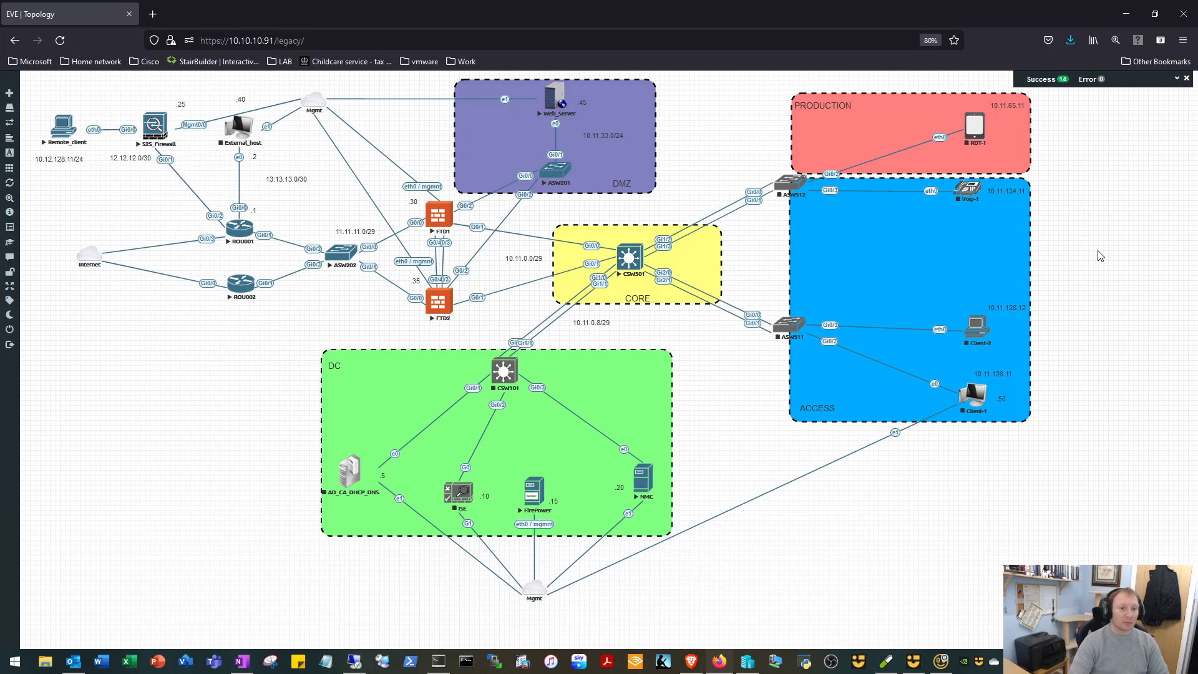
pyautogui.moveTo(1122, 260)
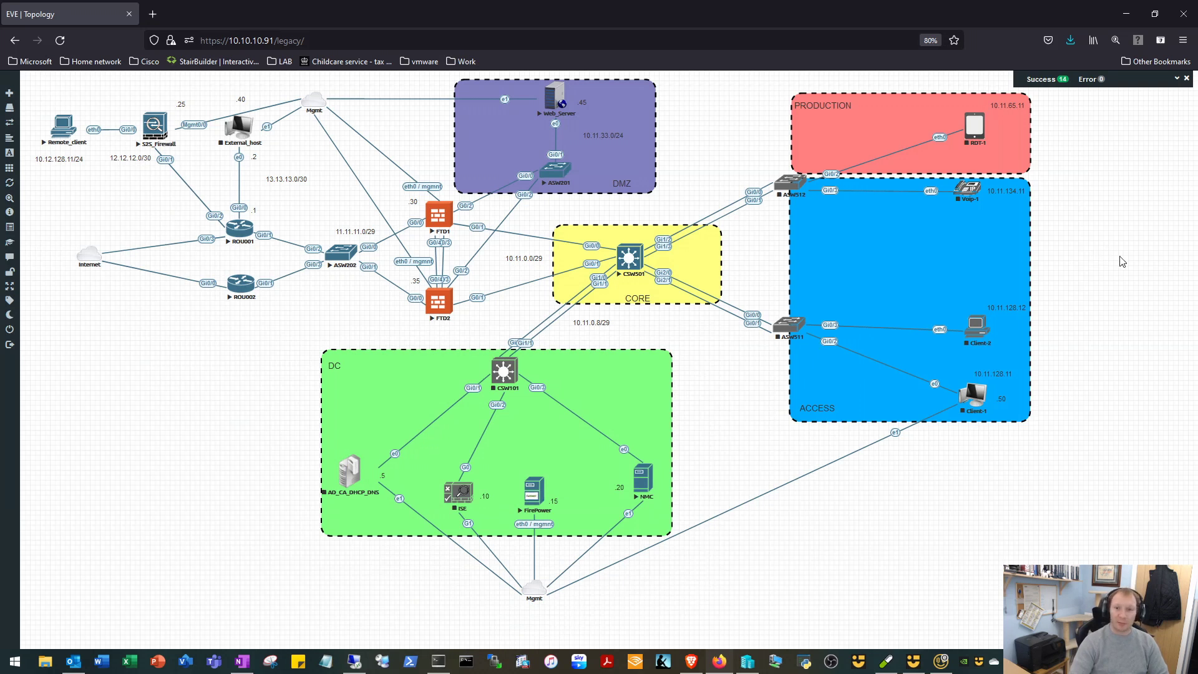
pyautogui.moveTo(1135, 289)
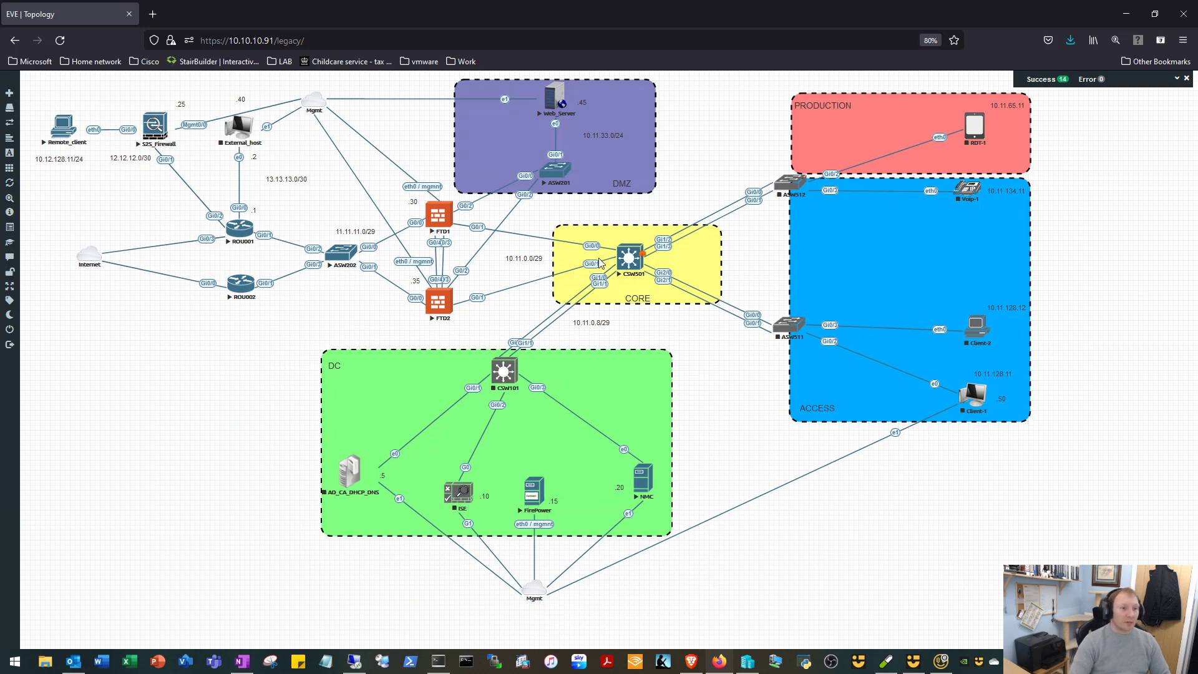
pyautogui.moveTo(455, 217)
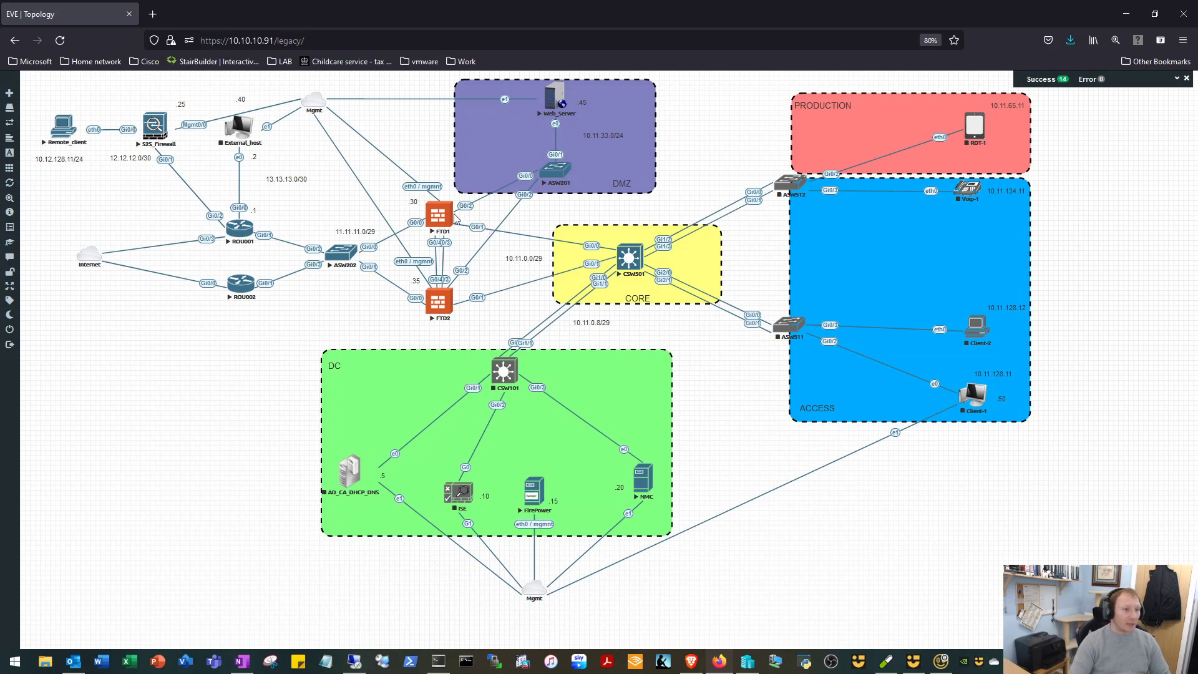
pyautogui.moveTo(468, 260)
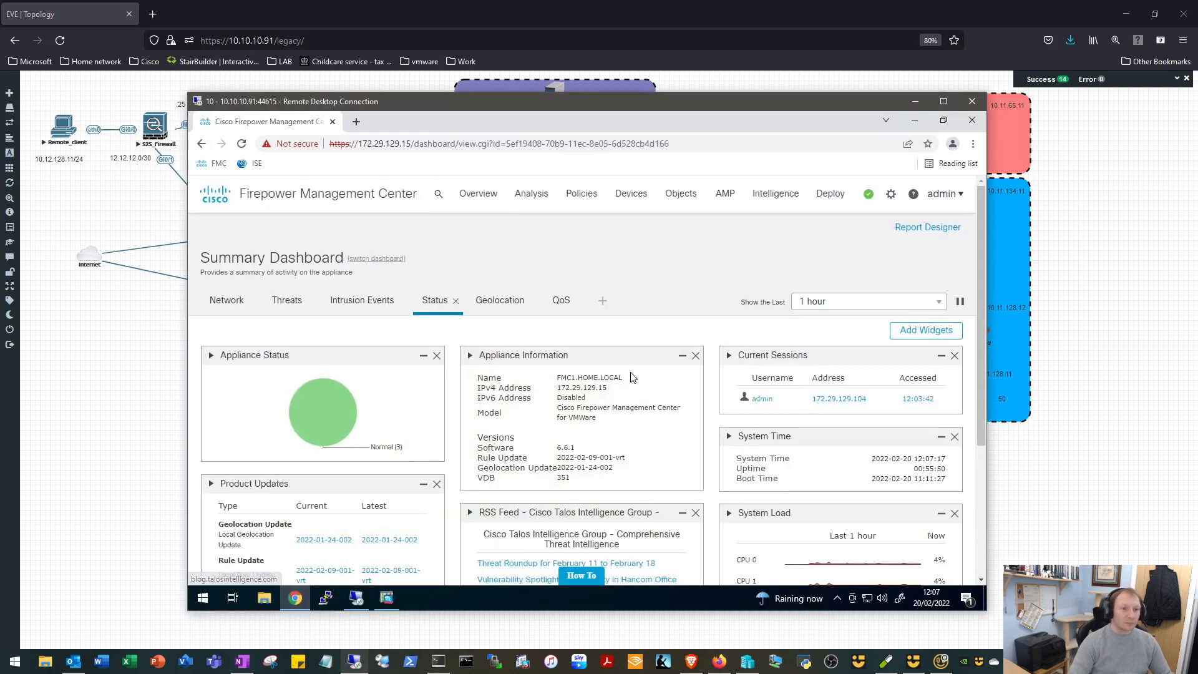
pyautogui.moveTo(709, 292)
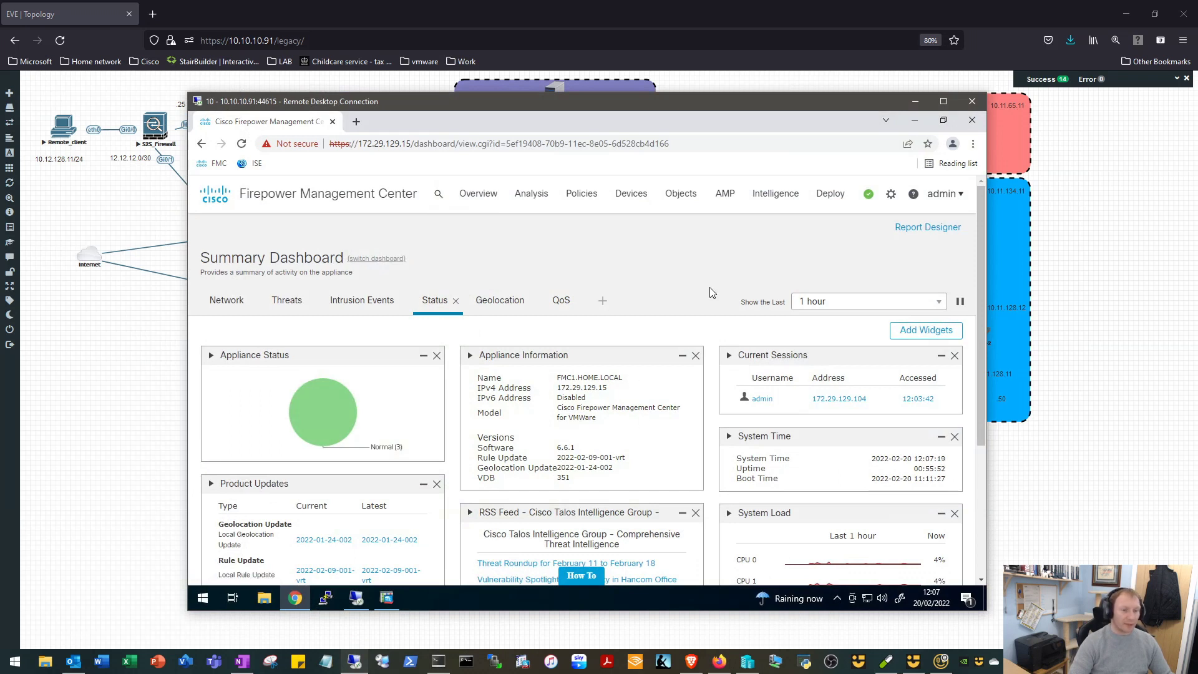
pyautogui.moveTo(631, 194)
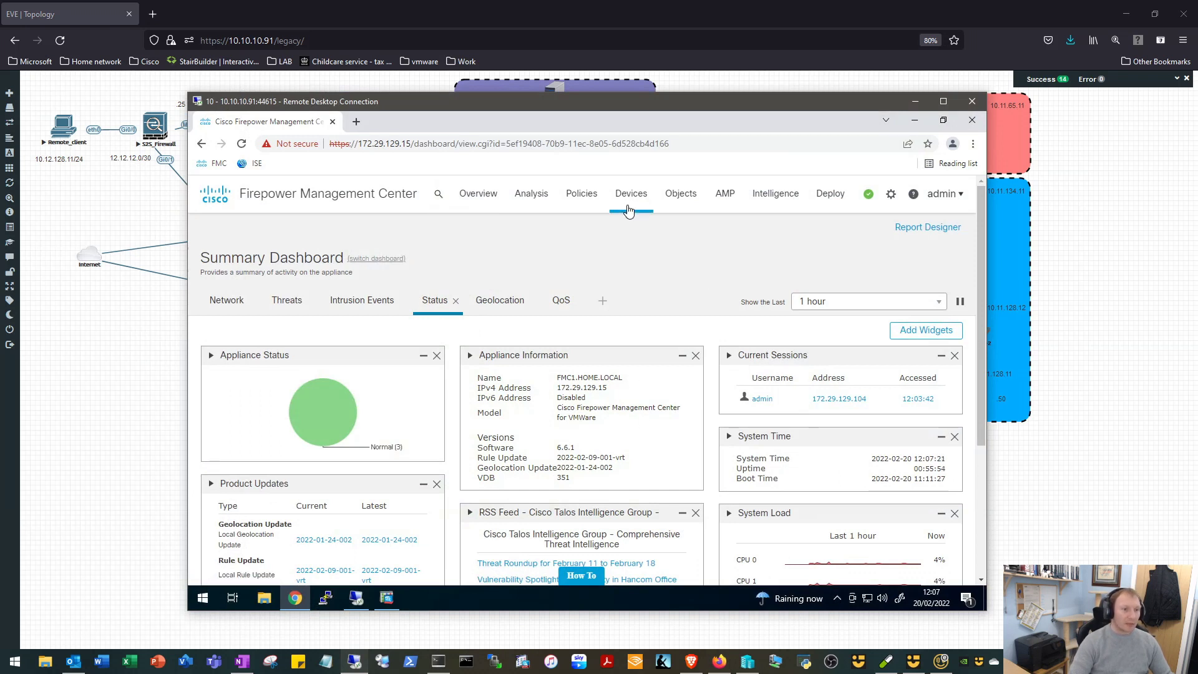
# - Navigate from the dashboard to the Devices > VPN > Site To Site page
pyautogui.click(631, 194)
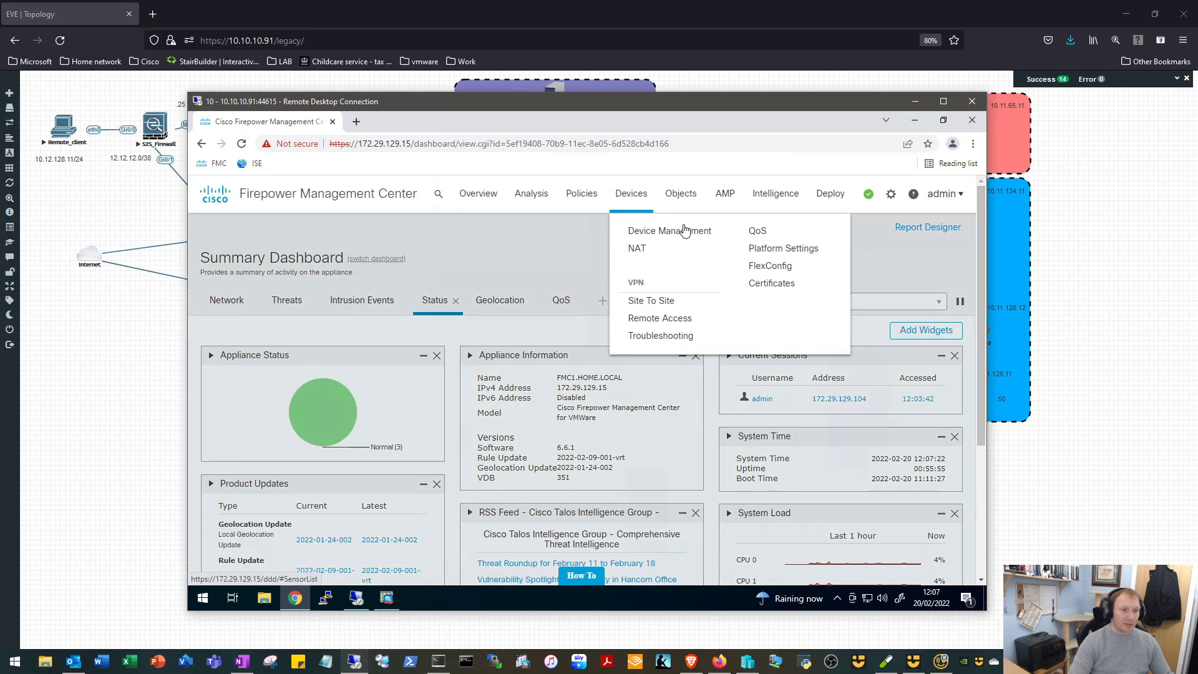
pyautogui.moveTo(651, 301)
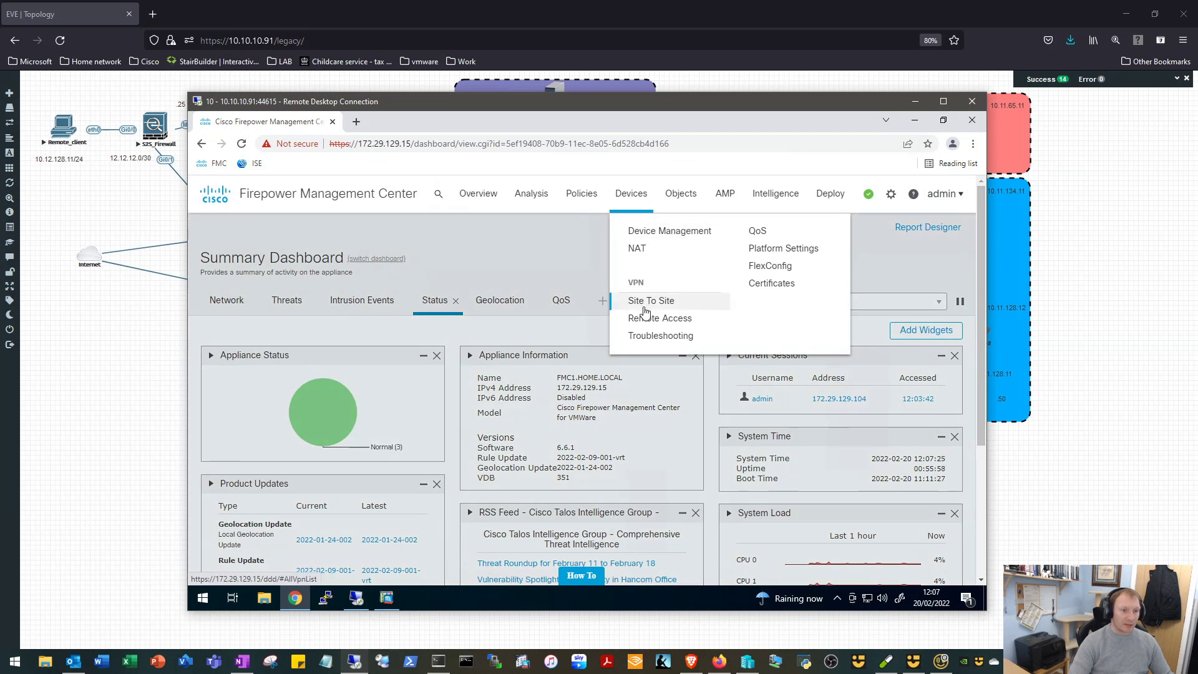
pyautogui.click(650, 301)
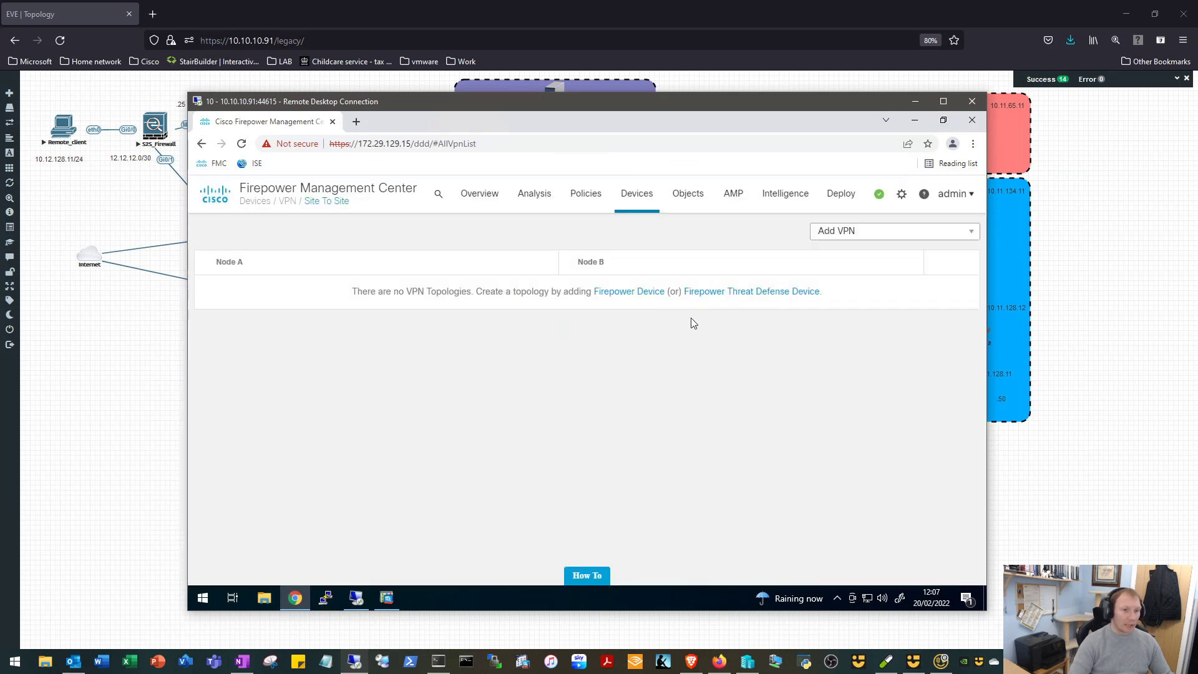
pyautogui.moveTo(750, 299)
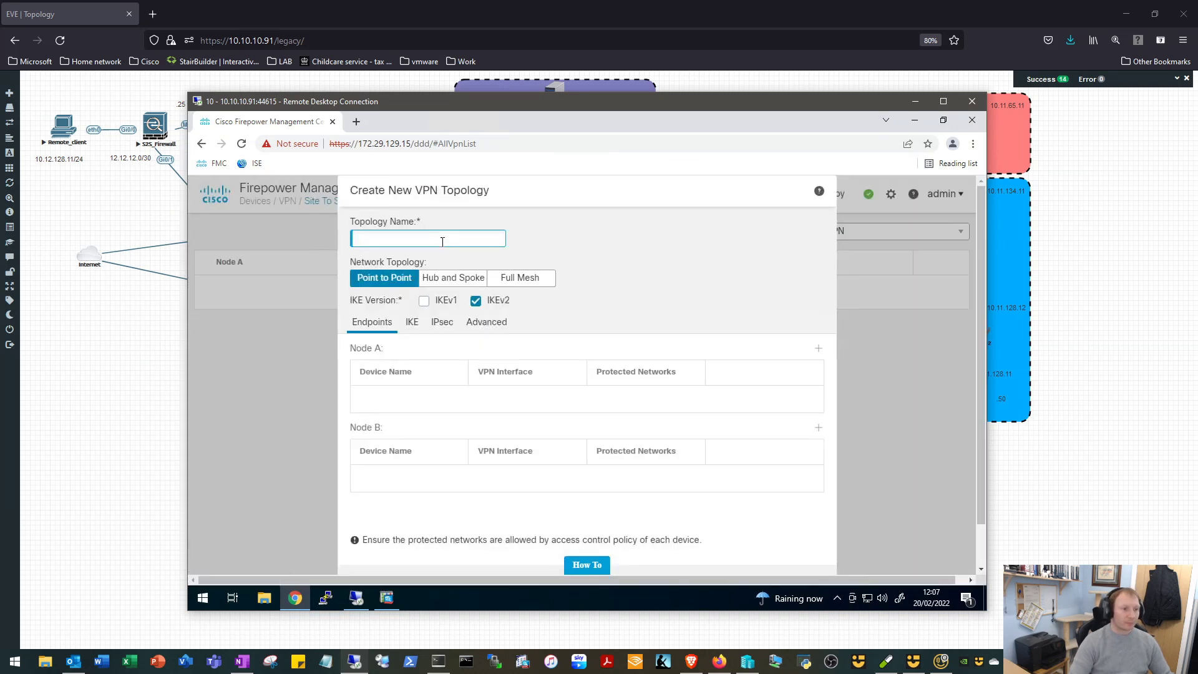
# - Name the new topology Remote_site_S2S, keep Point to Point, enable IKEv1 and disable IKEv2
pyautogui.click(426, 238)
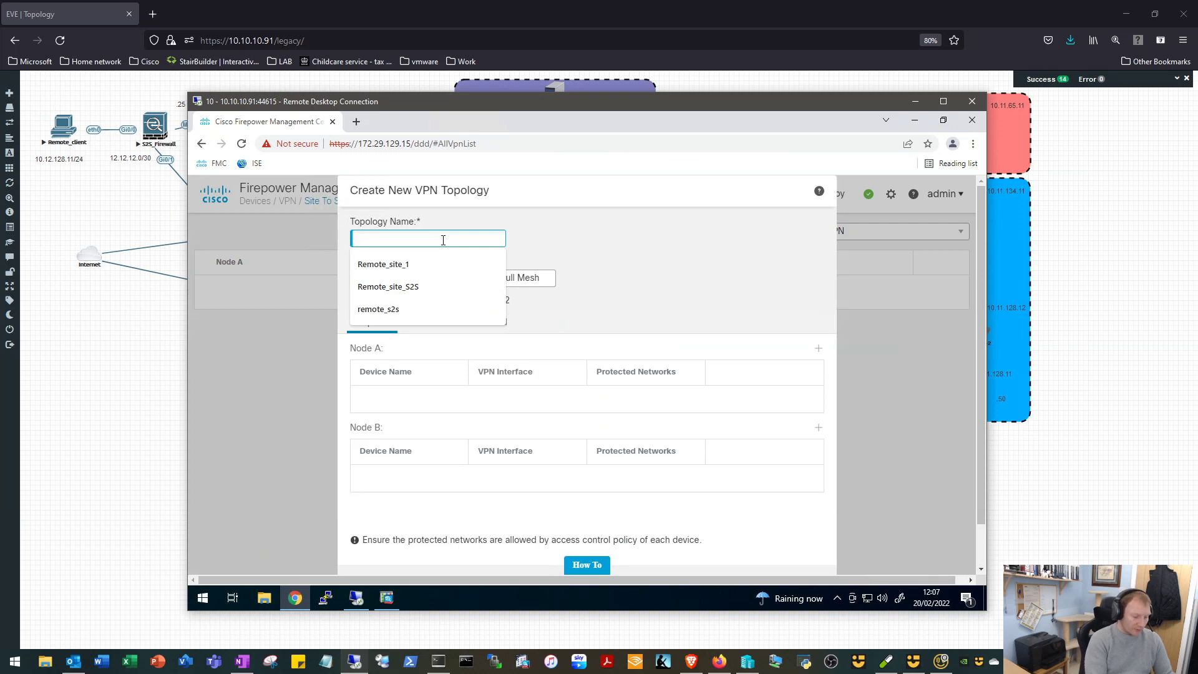
pyautogui.write('Remote')
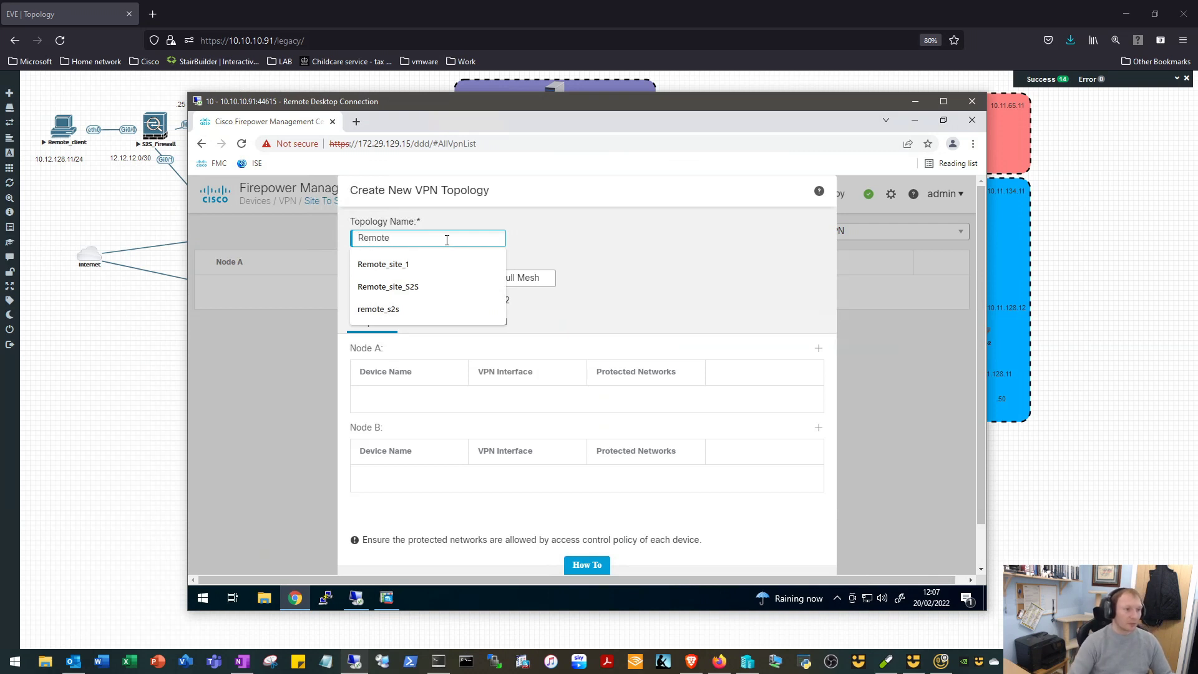
pyautogui.click(388, 287)
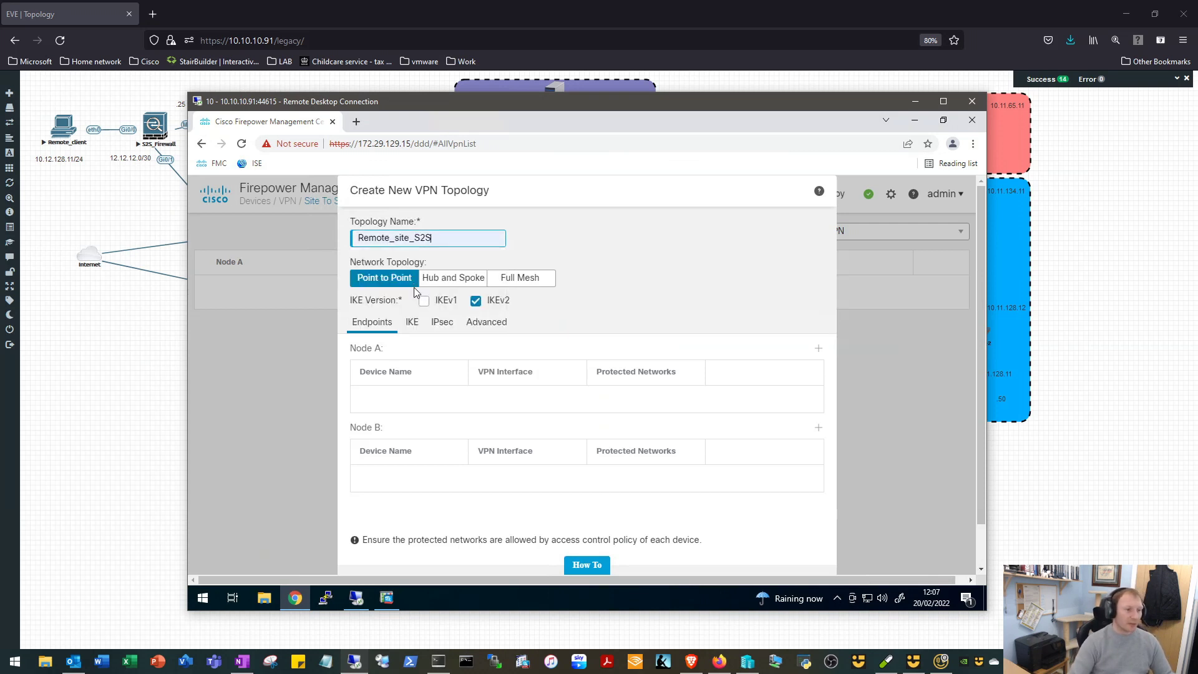
pyautogui.moveTo(480, 315)
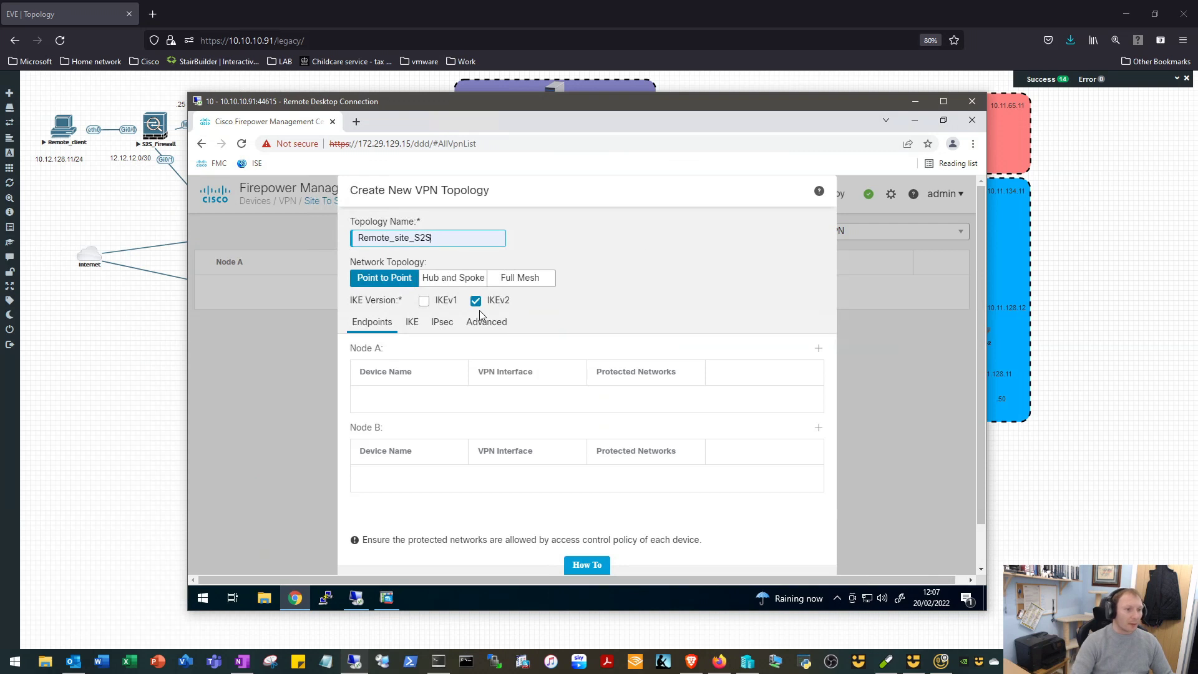
pyautogui.click(425, 301)
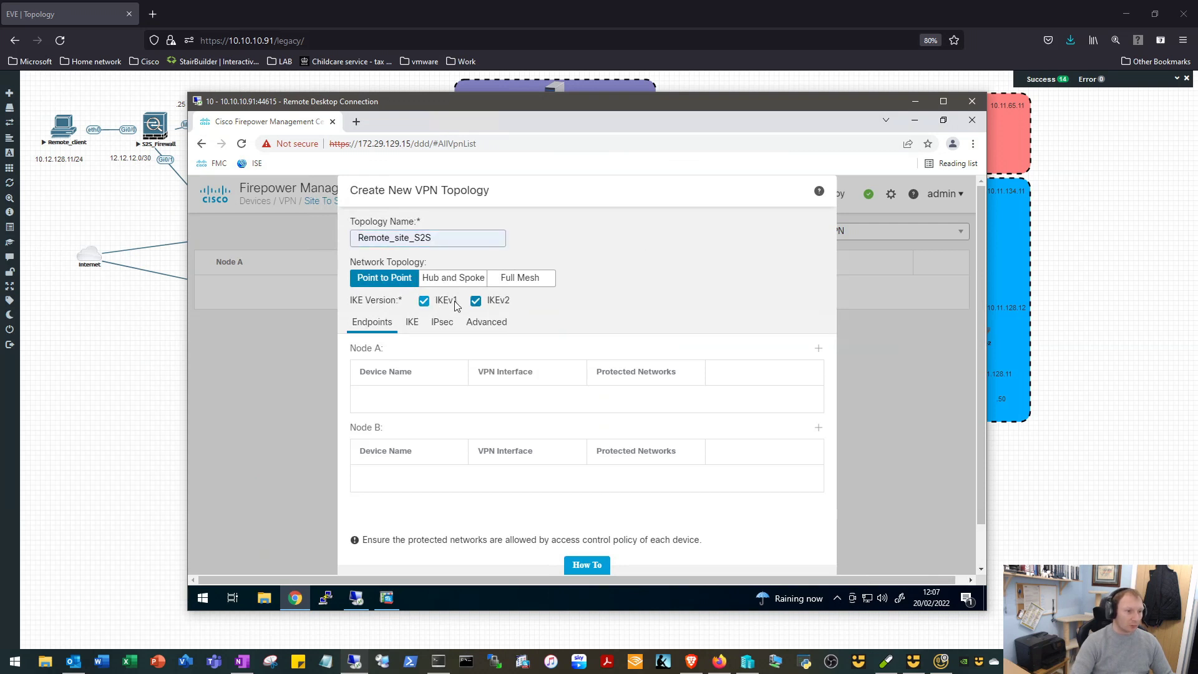
pyautogui.click(476, 300)
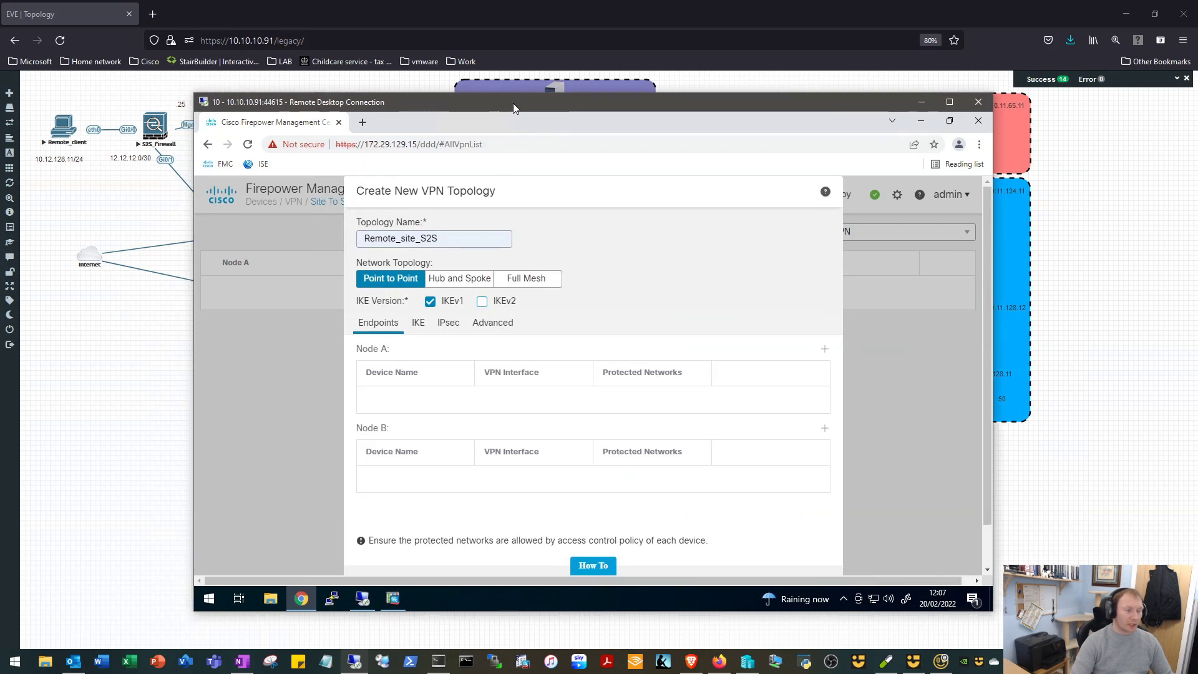
pyautogui.moveTo(512, 108); pyautogui.dragTo(605, 103)
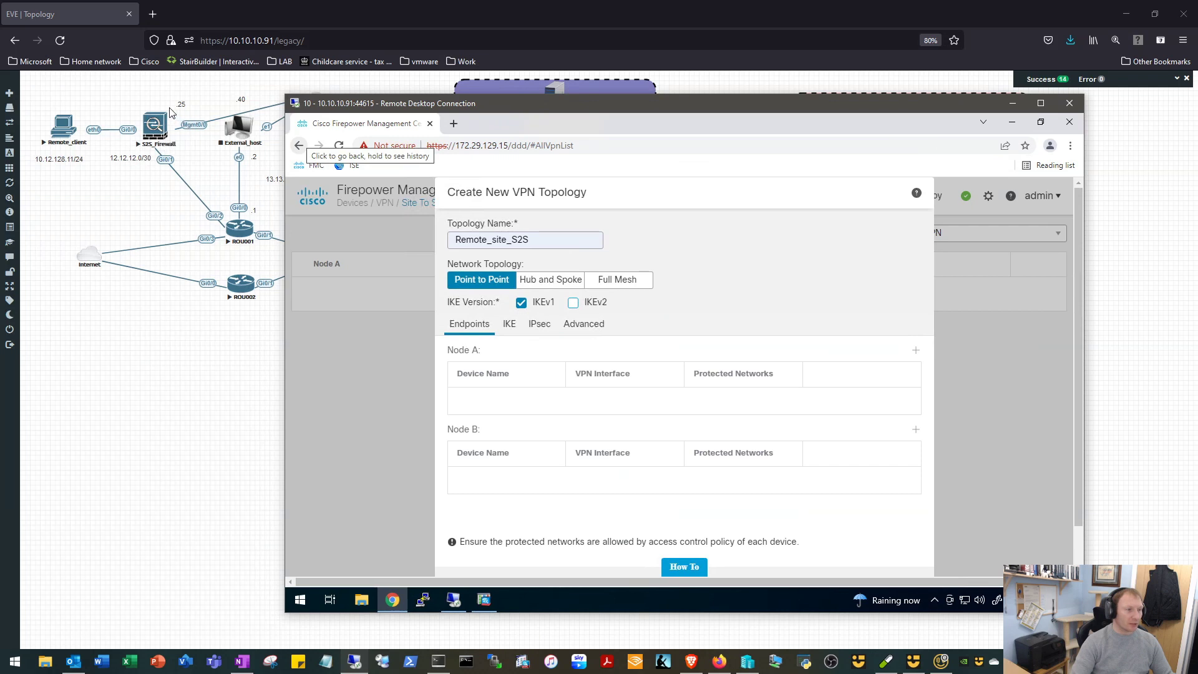
pyautogui.moveTo(504, 195)
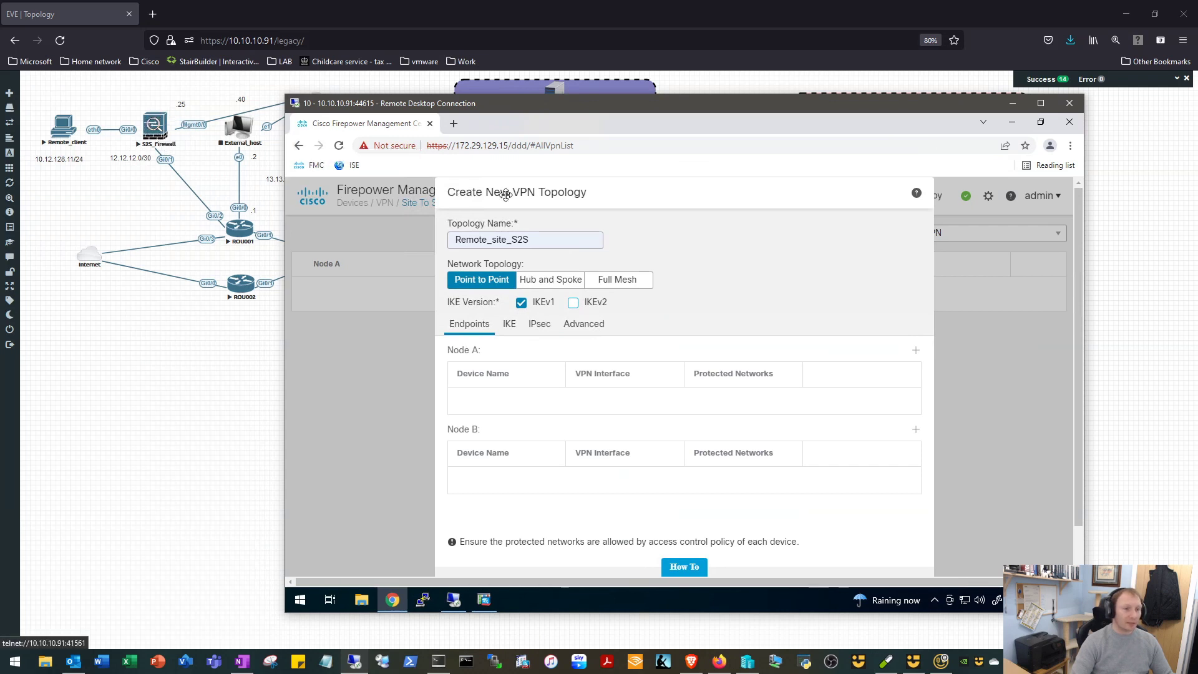
pyautogui.moveTo(604, 118)
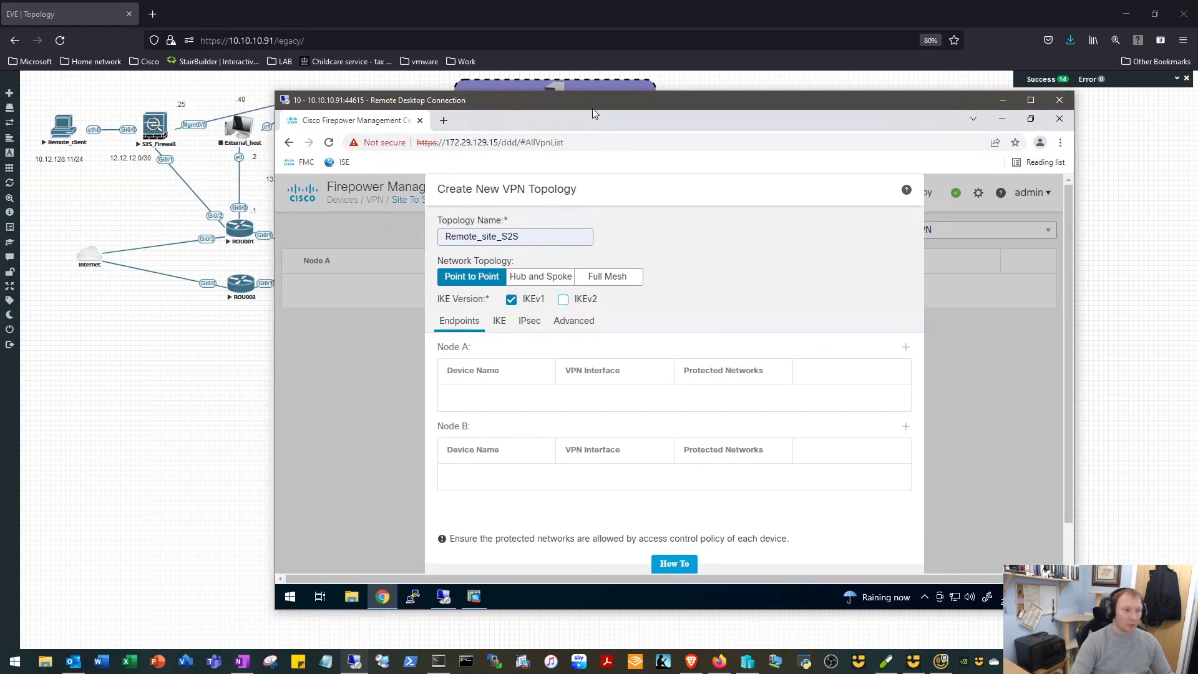
pyautogui.moveTo(666, 325)
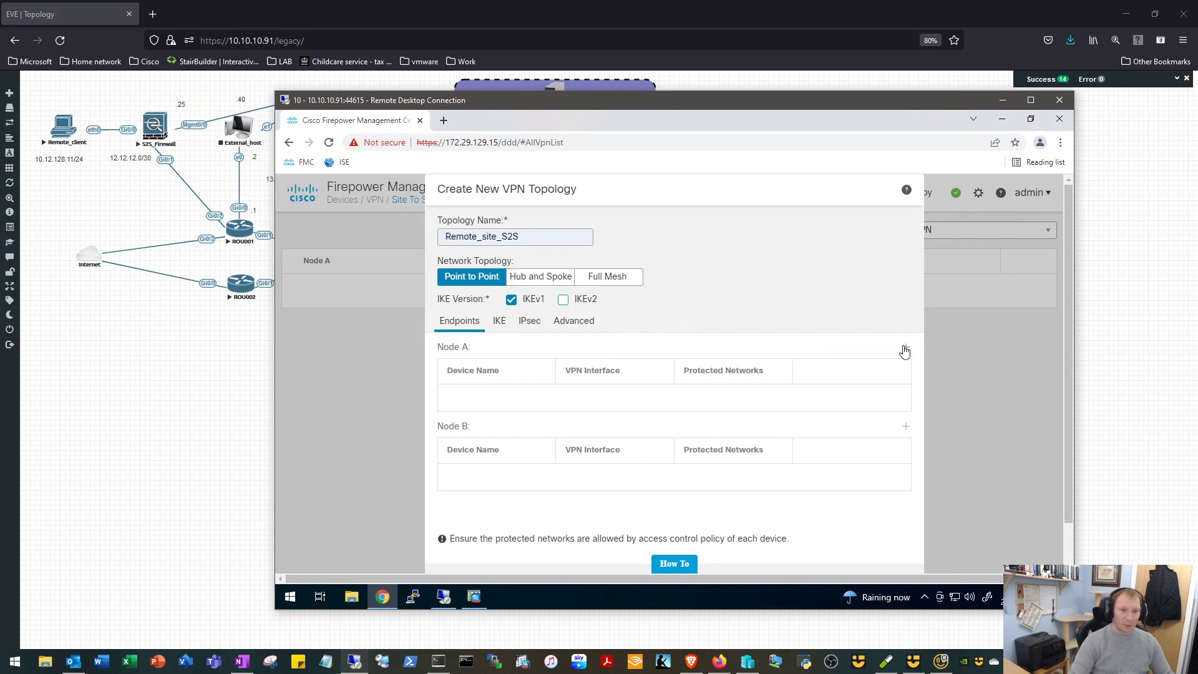
# - Add a Node A endpoint on device HQ-HA using the OUTSIDE interface at 11.11.11.1
pyautogui.click(907, 346)
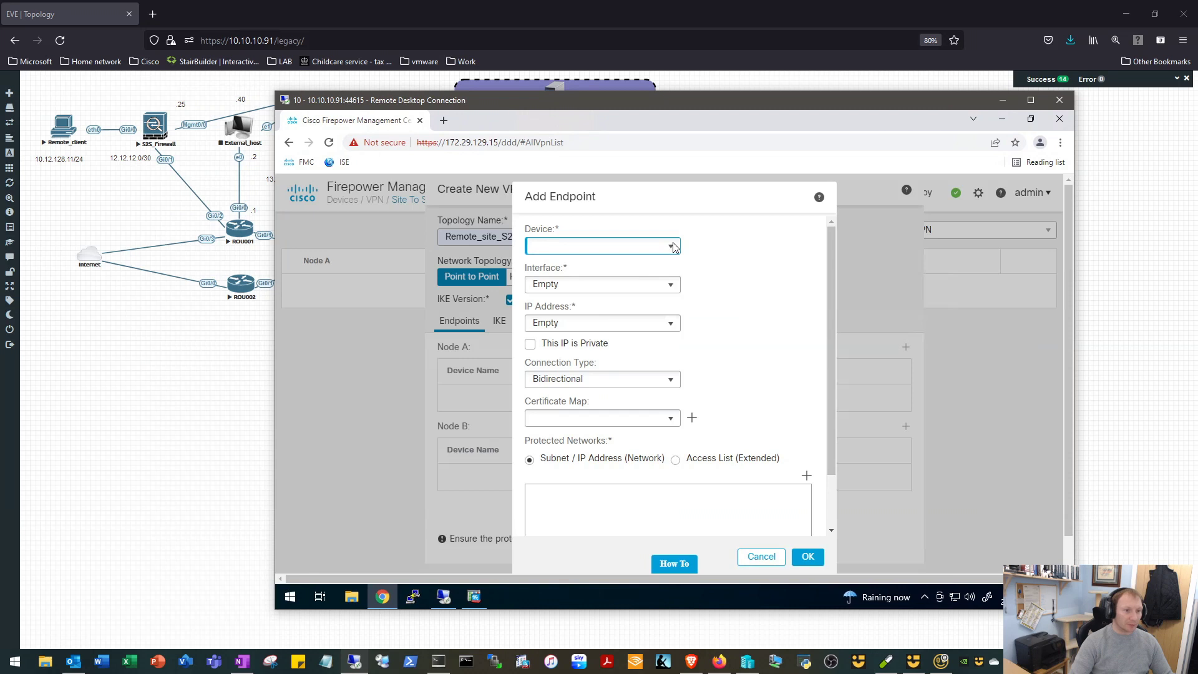
pyautogui.click(670, 245)
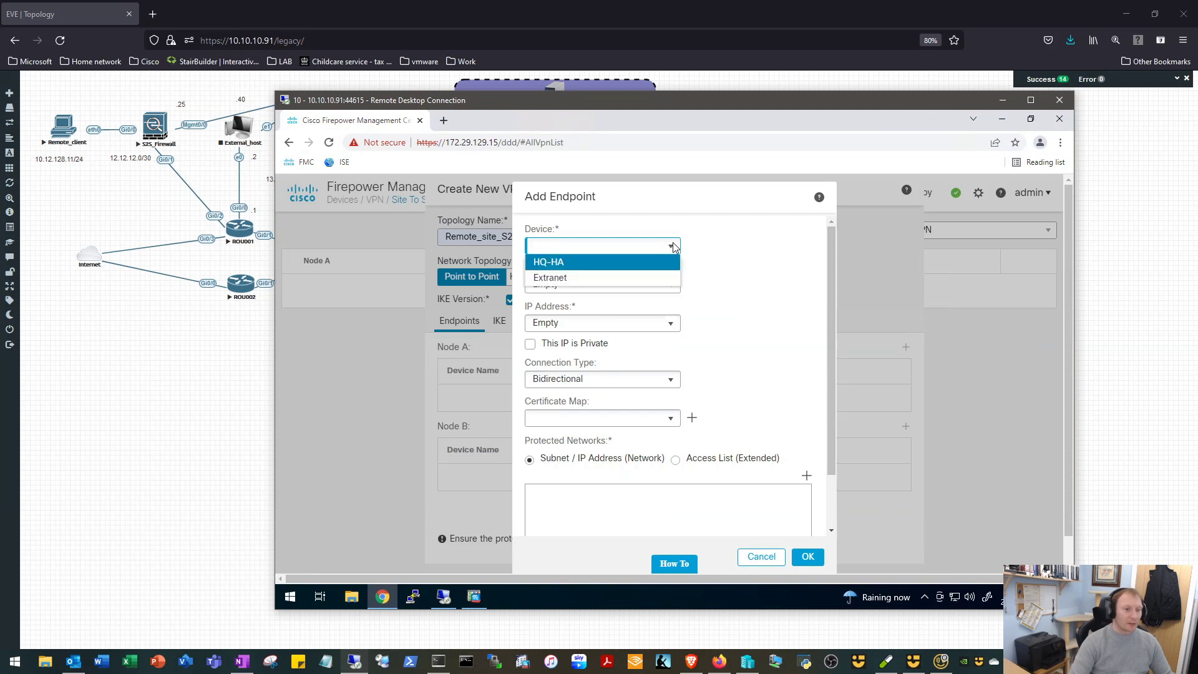
pyautogui.moveTo(618, 239)
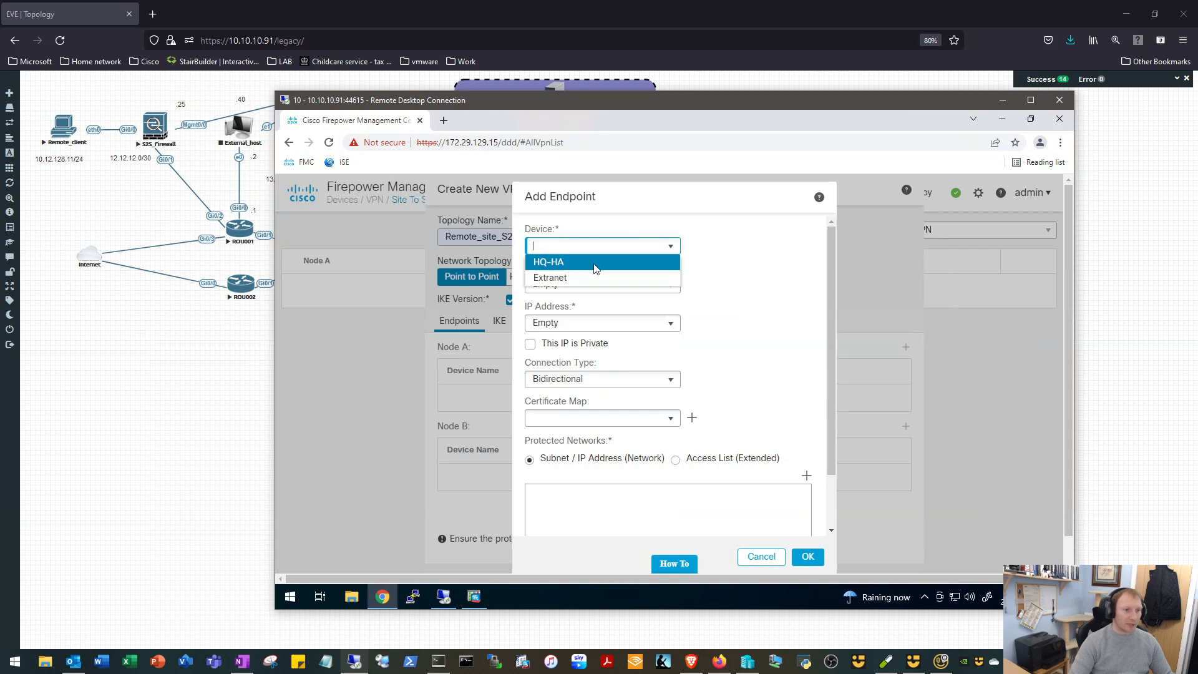
pyautogui.click(549, 261)
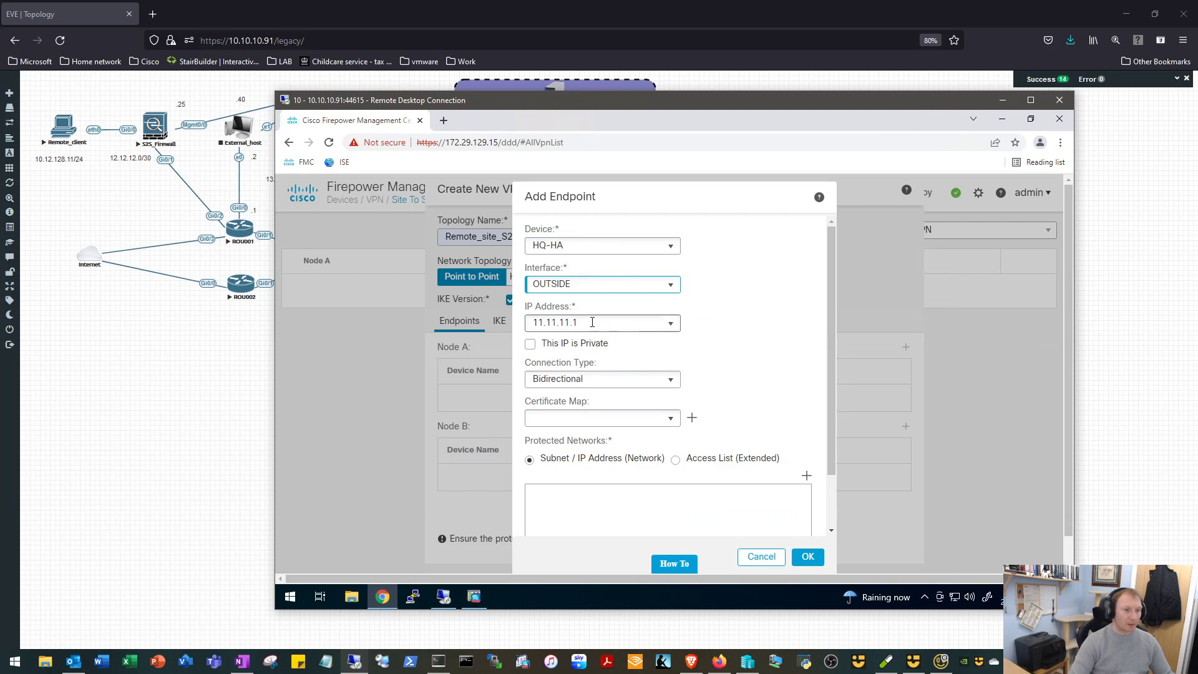
pyautogui.tripleClick(592, 322)
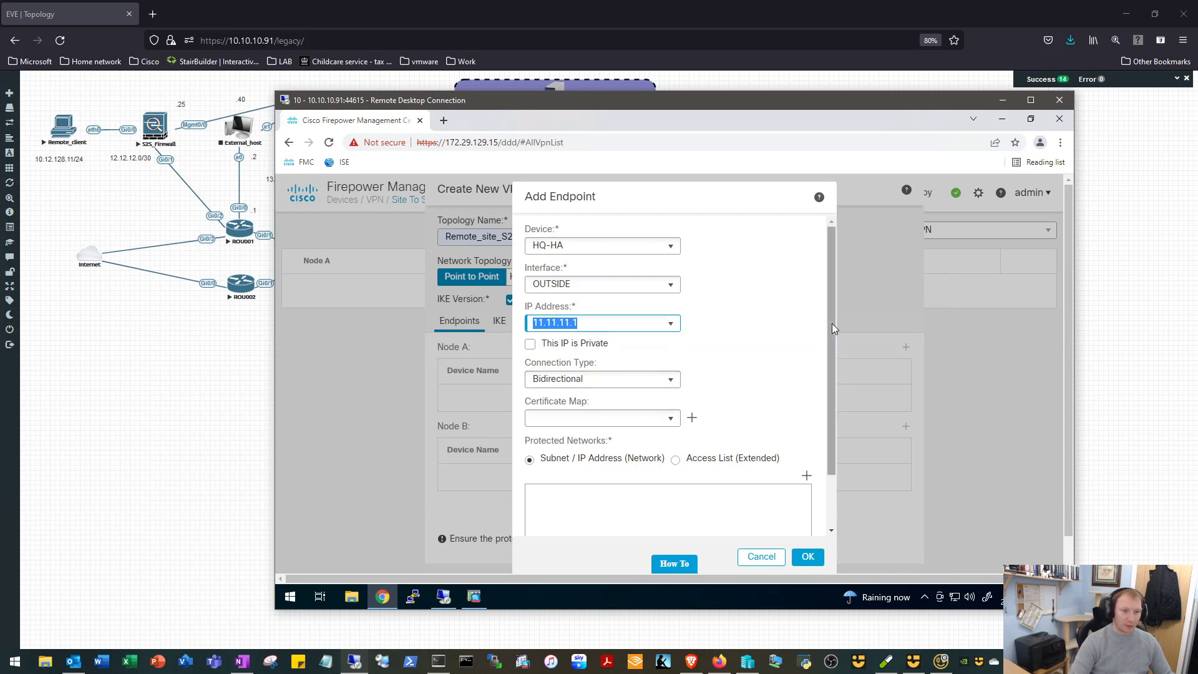
pyautogui.scroll(-3)
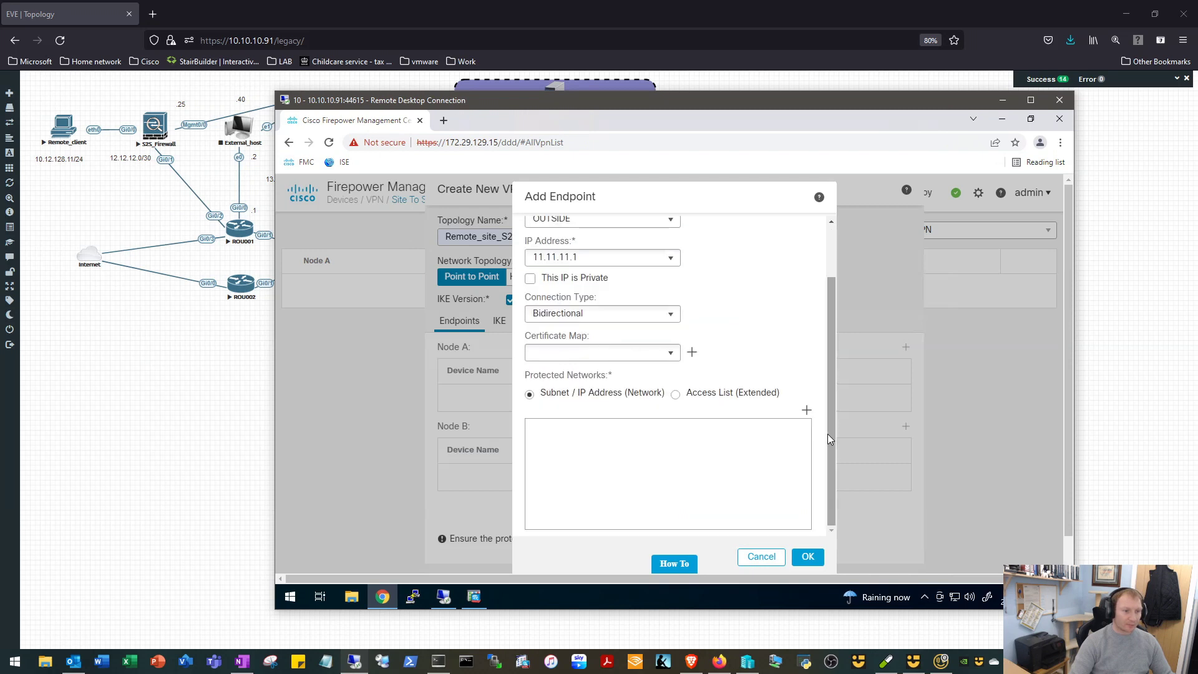
pyautogui.moveTo(784, 414)
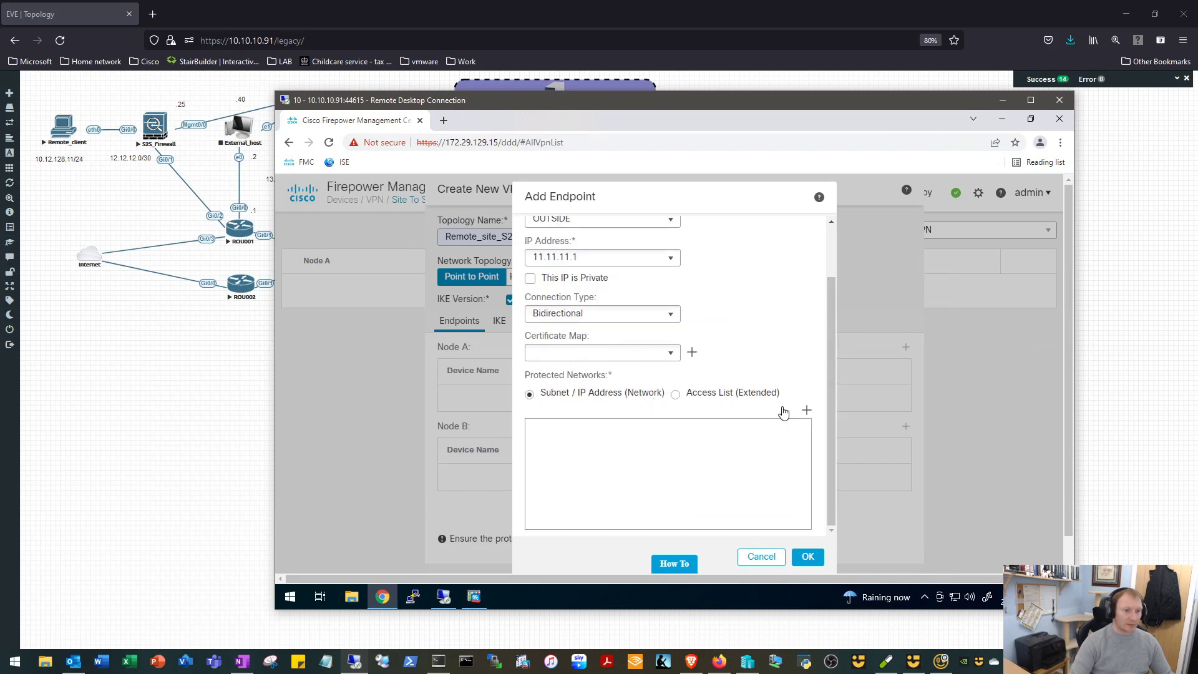
pyautogui.moveTo(808, 411)
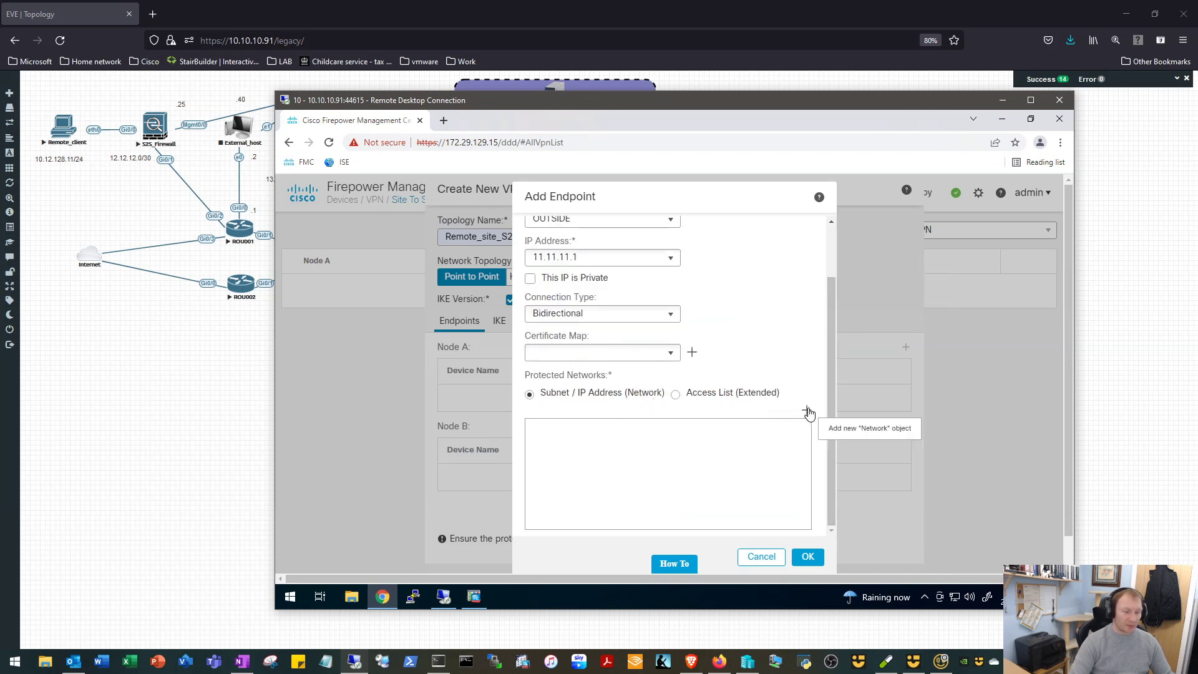
# - Protect network HQ_SUMMARY on the HQ-HA endpoint and save it as Node A
pyautogui.click(808, 410)
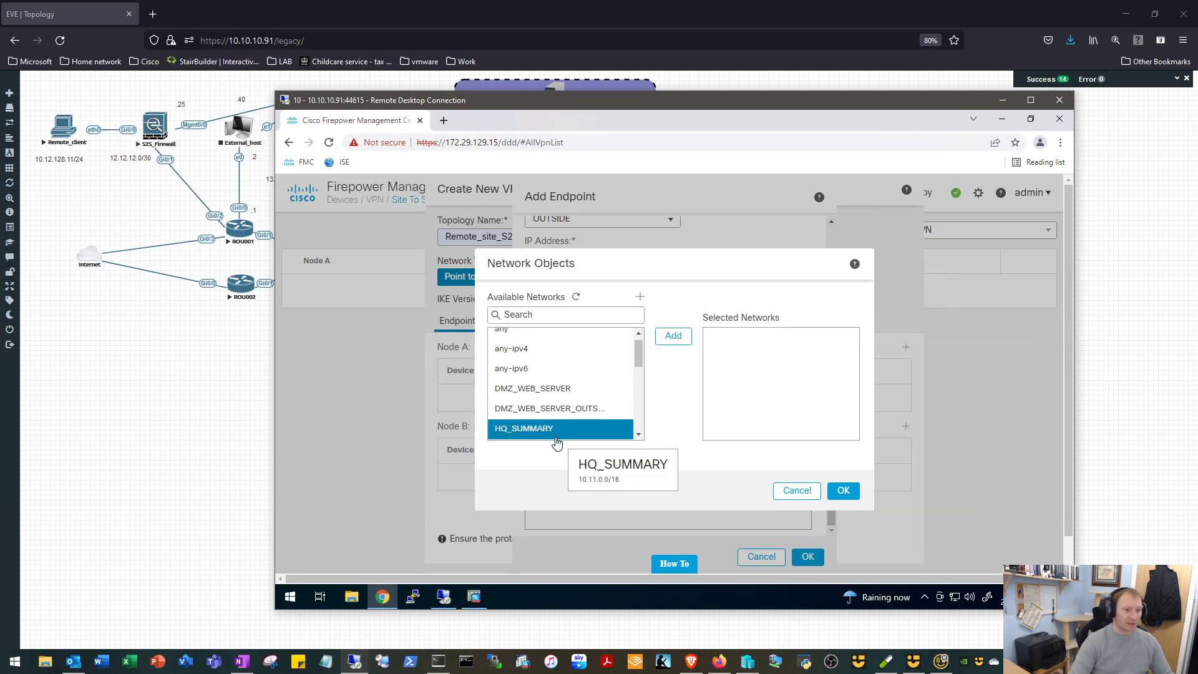
pyautogui.click(672, 336)
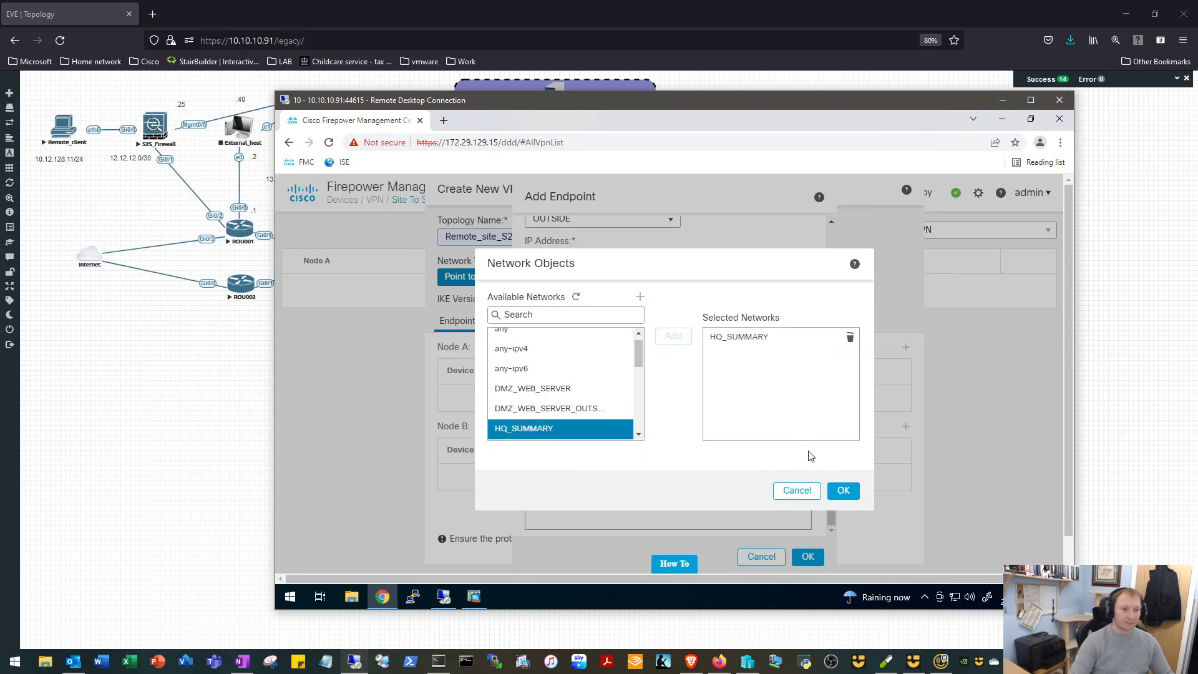
pyautogui.click(842, 490)
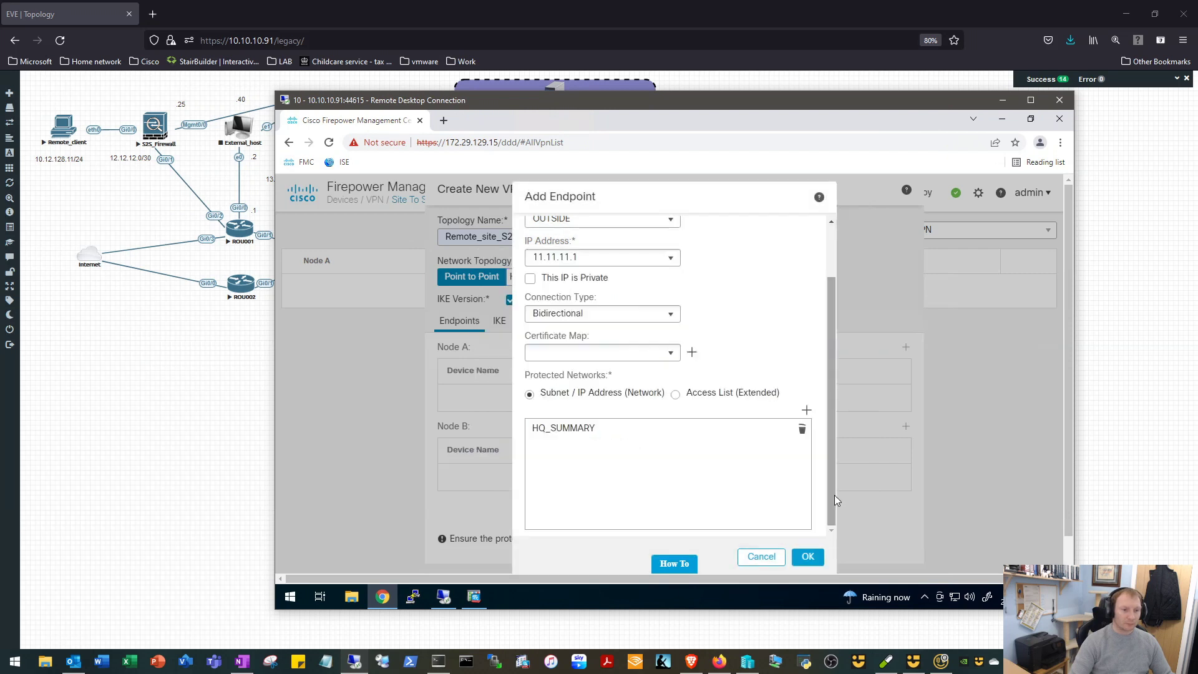
pyautogui.click(808, 557)
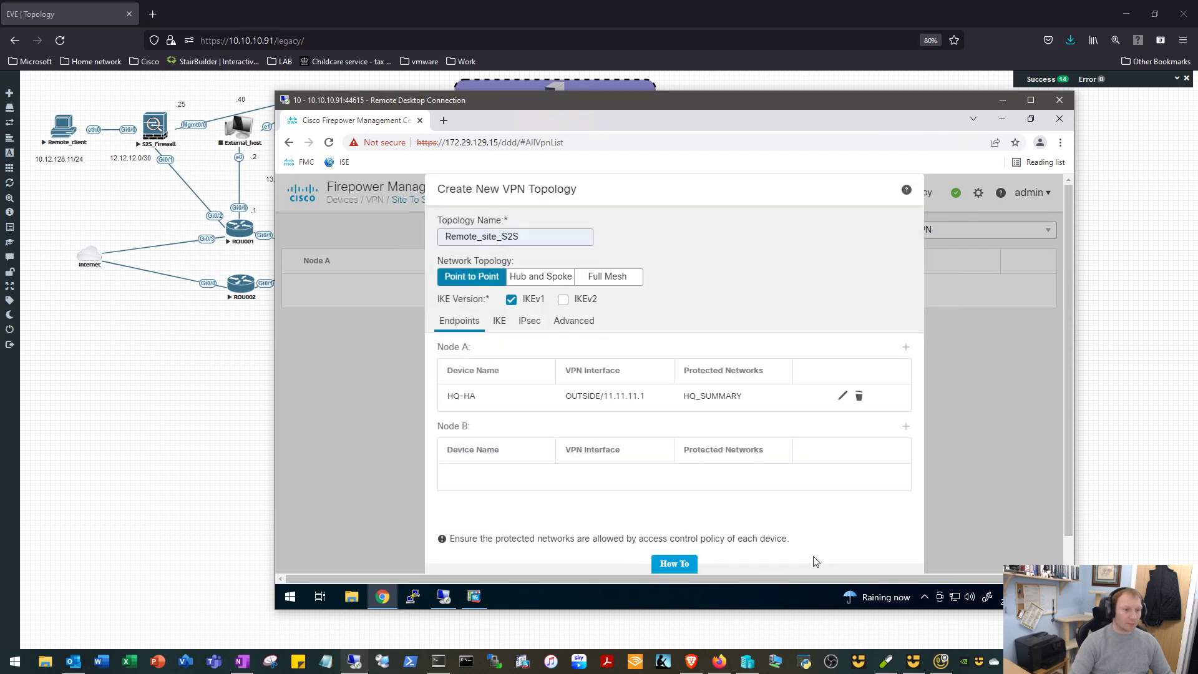
pyautogui.moveTo(842, 465)
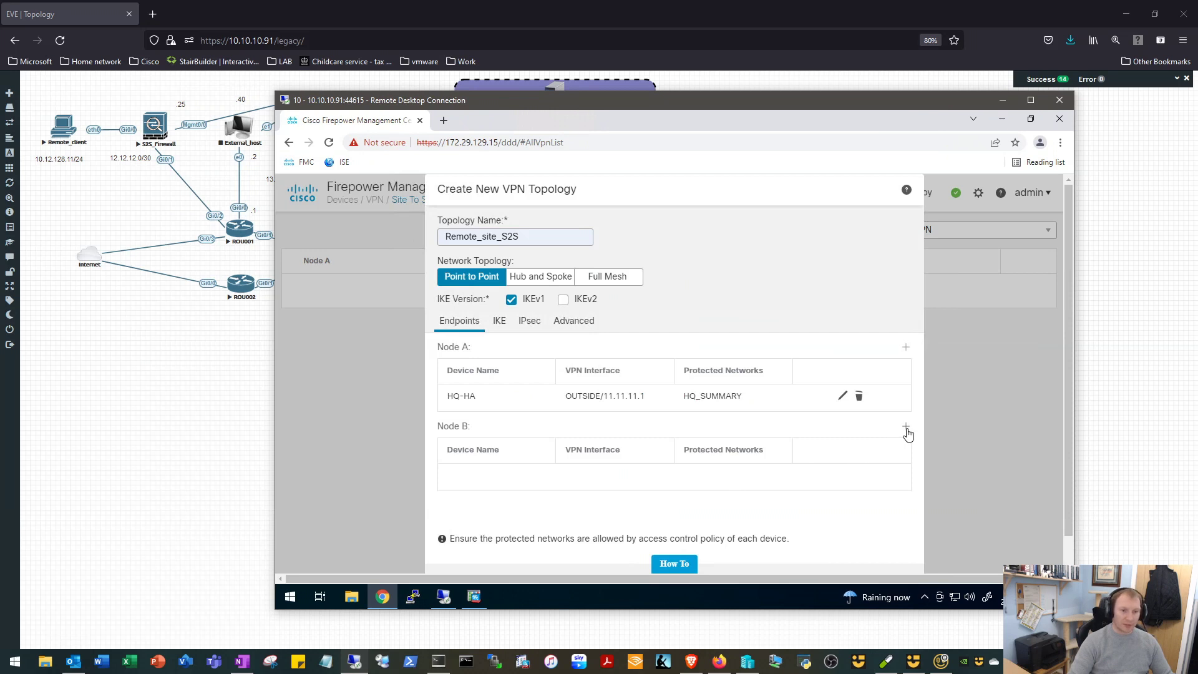
# - Add a Node B endpoint as an Extranet device named Remote_ASA
pyautogui.click(906, 426)
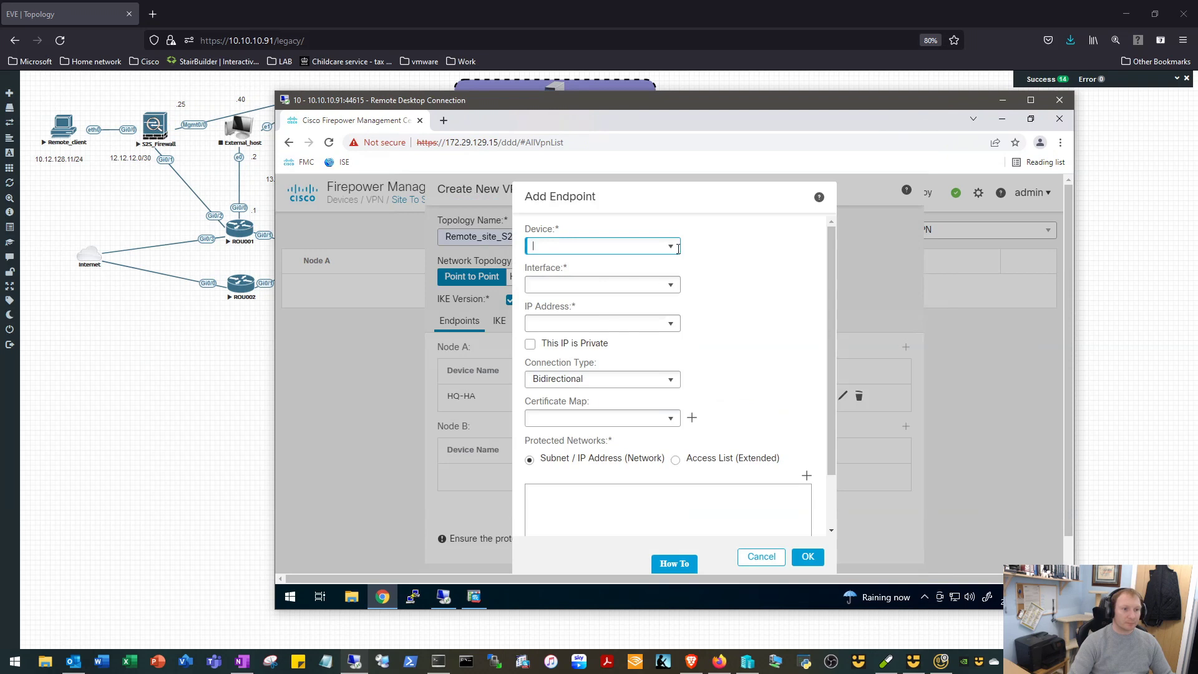
pyautogui.click(672, 246)
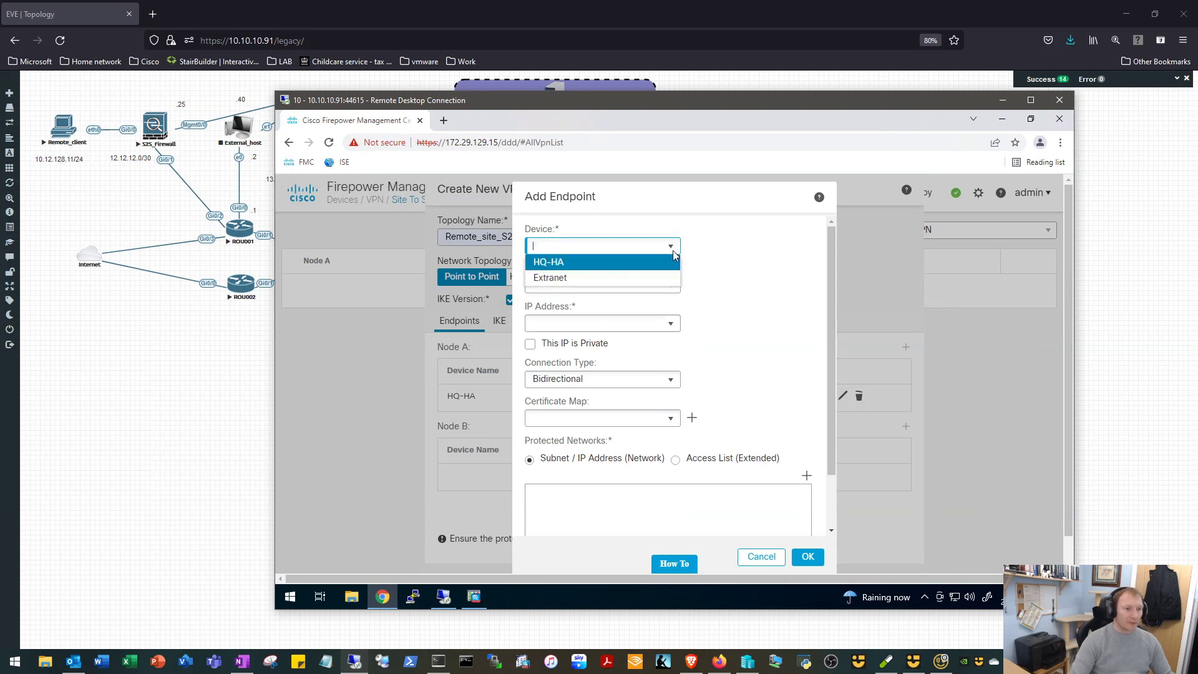
pyautogui.click(549, 278)
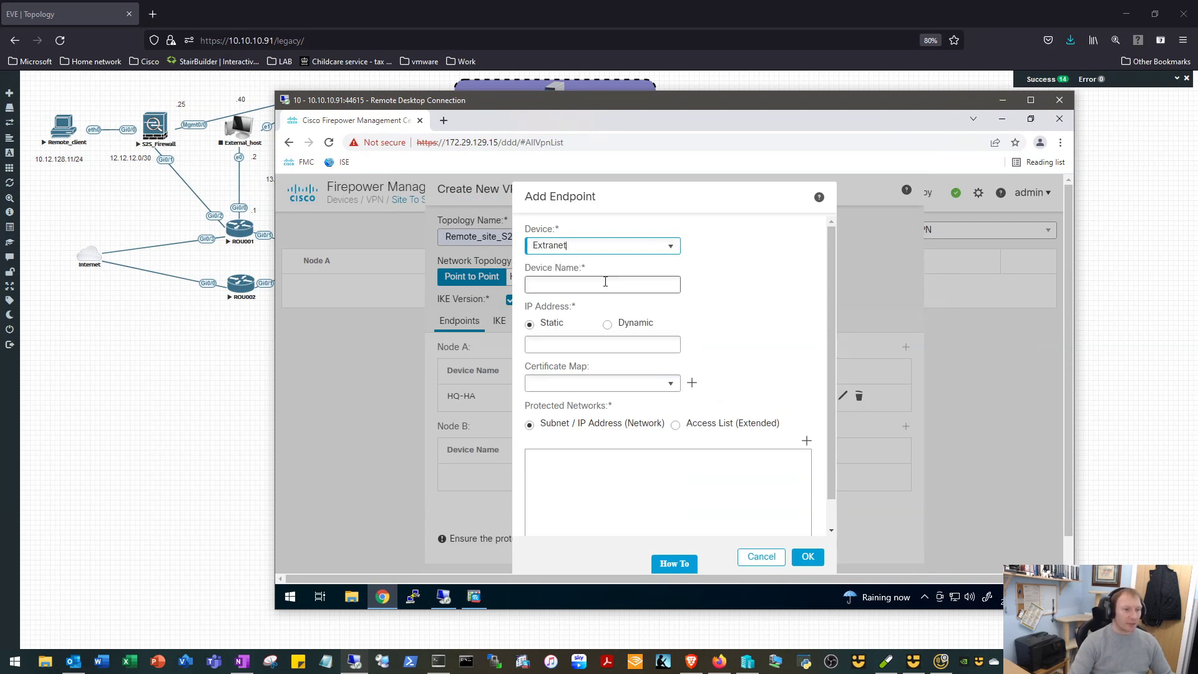
pyautogui.click(602, 285)
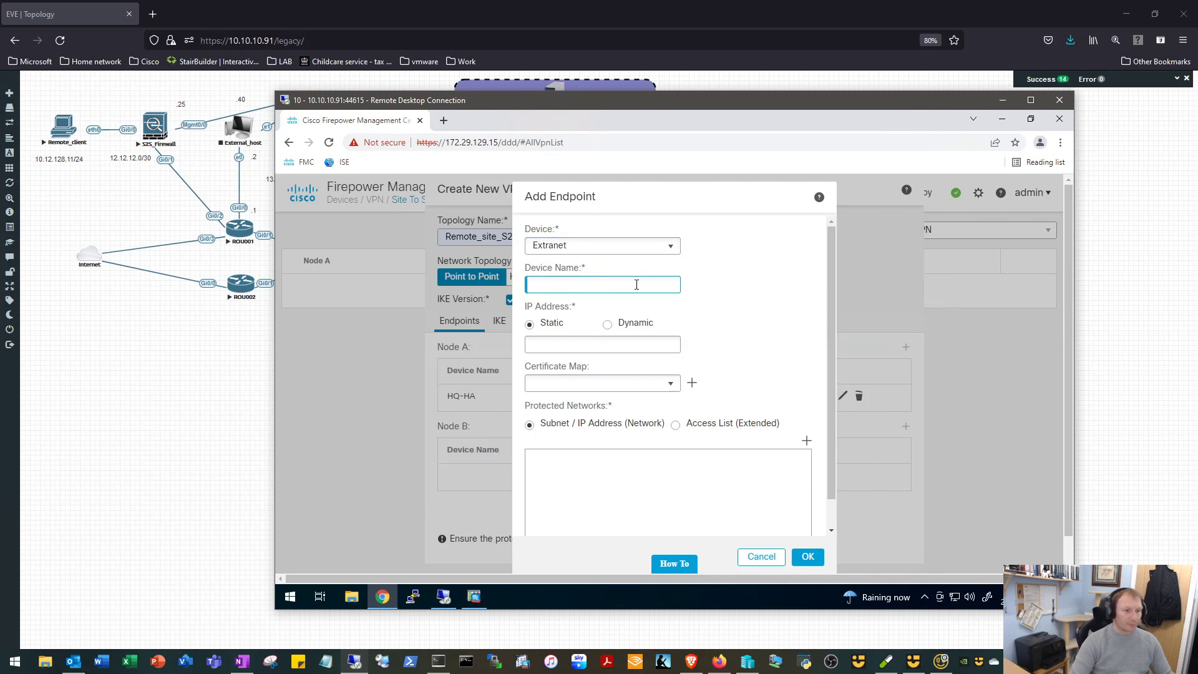
pyautogui.write('RTemo')
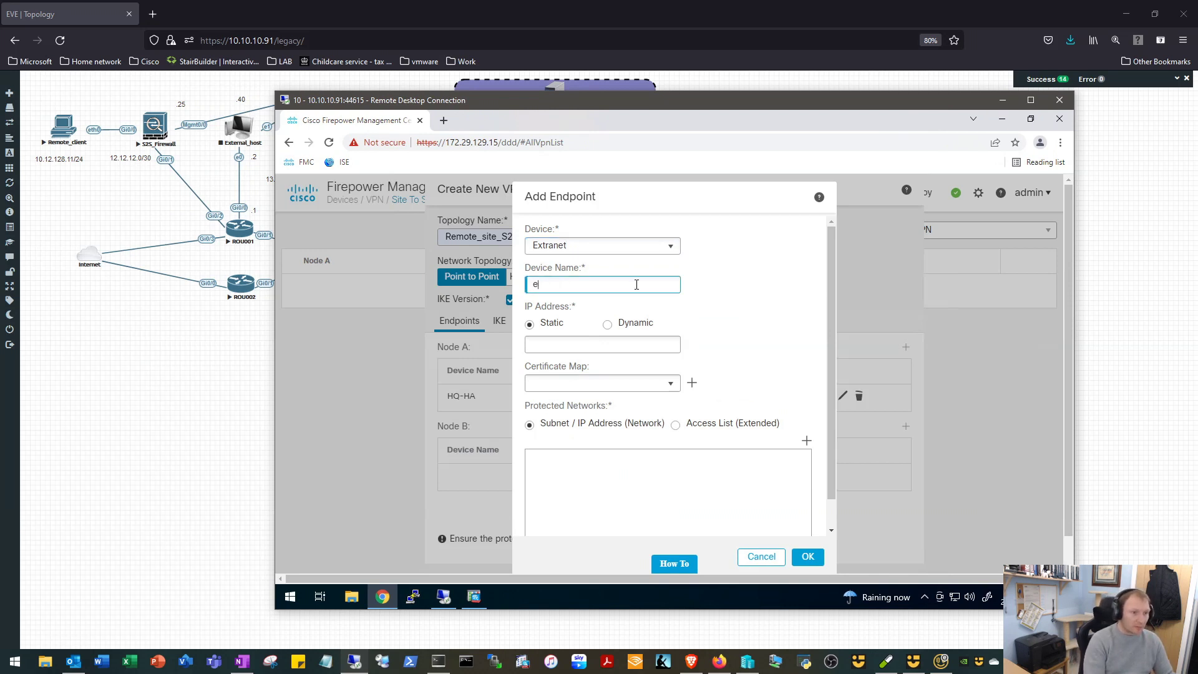
pyautogui.write('Remote')
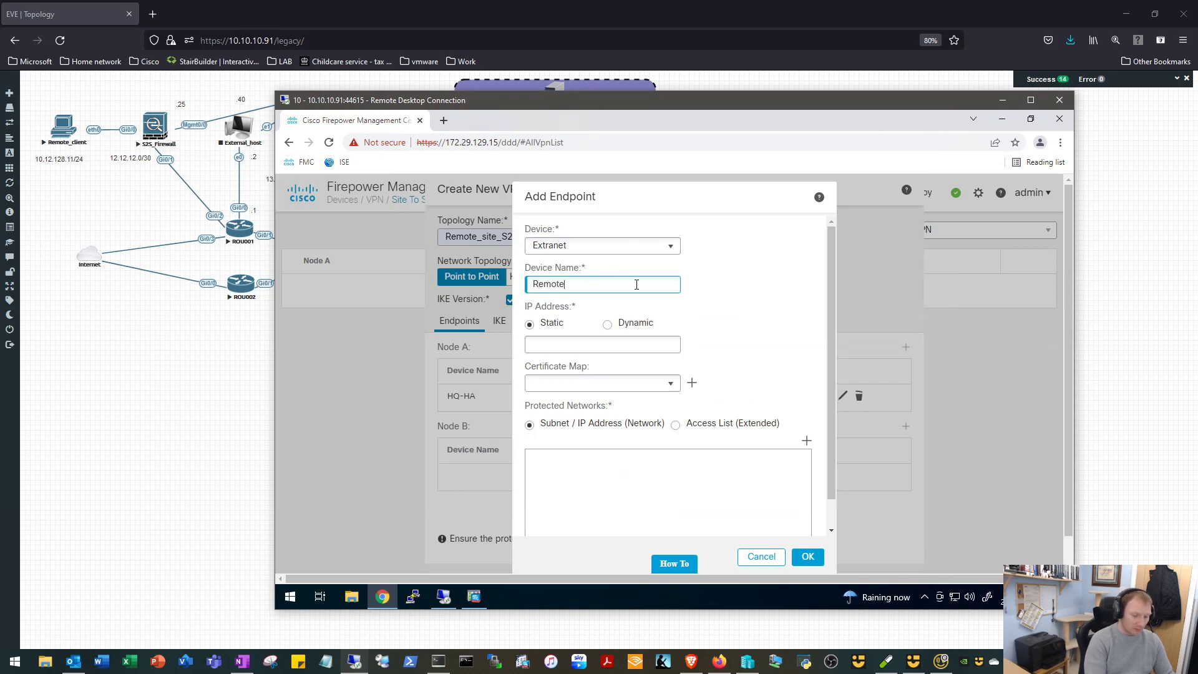
pyautogui.write('_ASA')
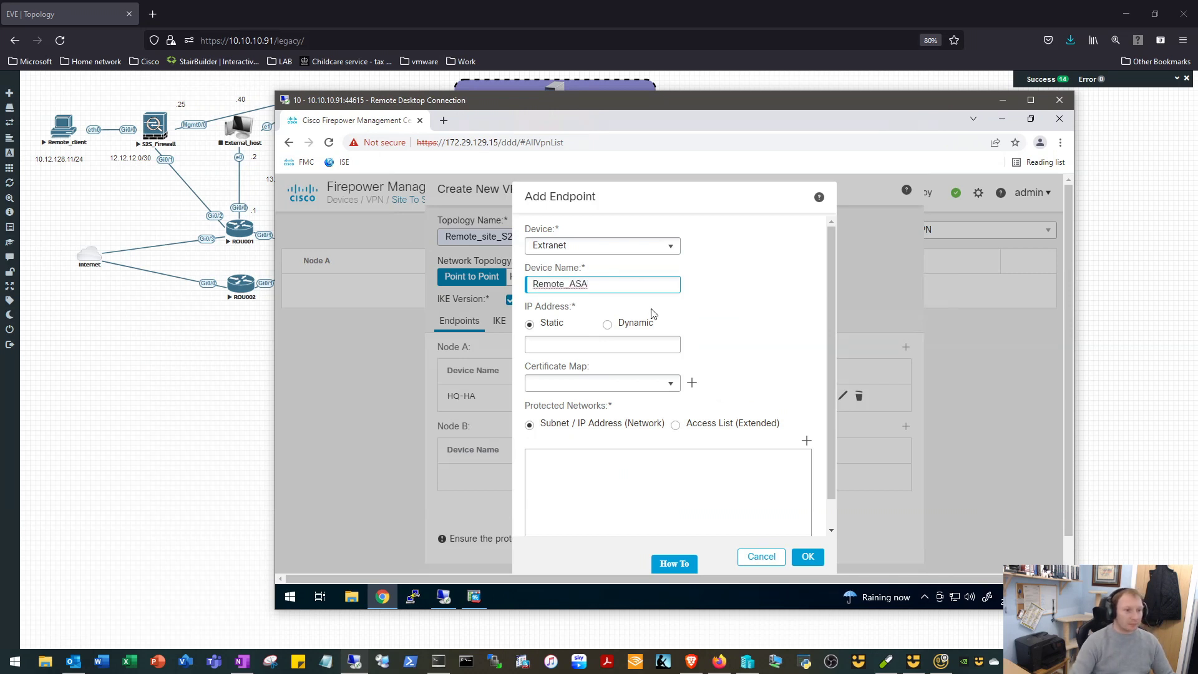
# - Set the Remote_ASA peer IP address to 12.12.12.2
pyautogui.click(602, 345)
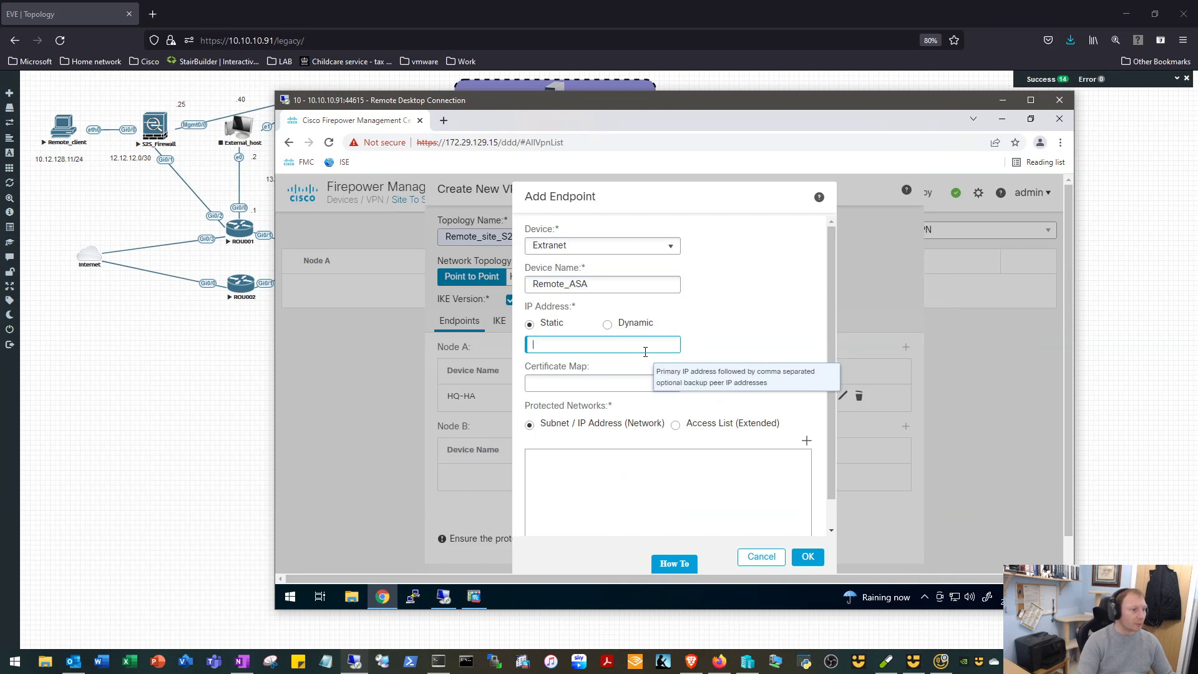
pyautogui.write('12.12.1')
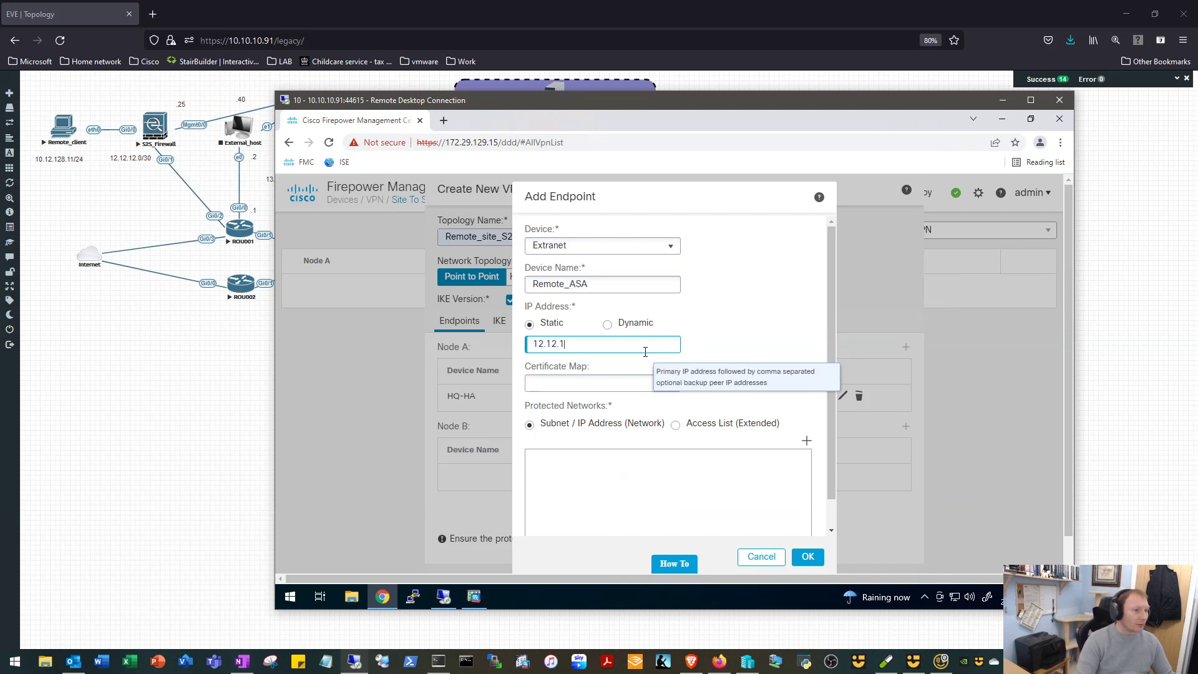
pyautogui.write('2.')
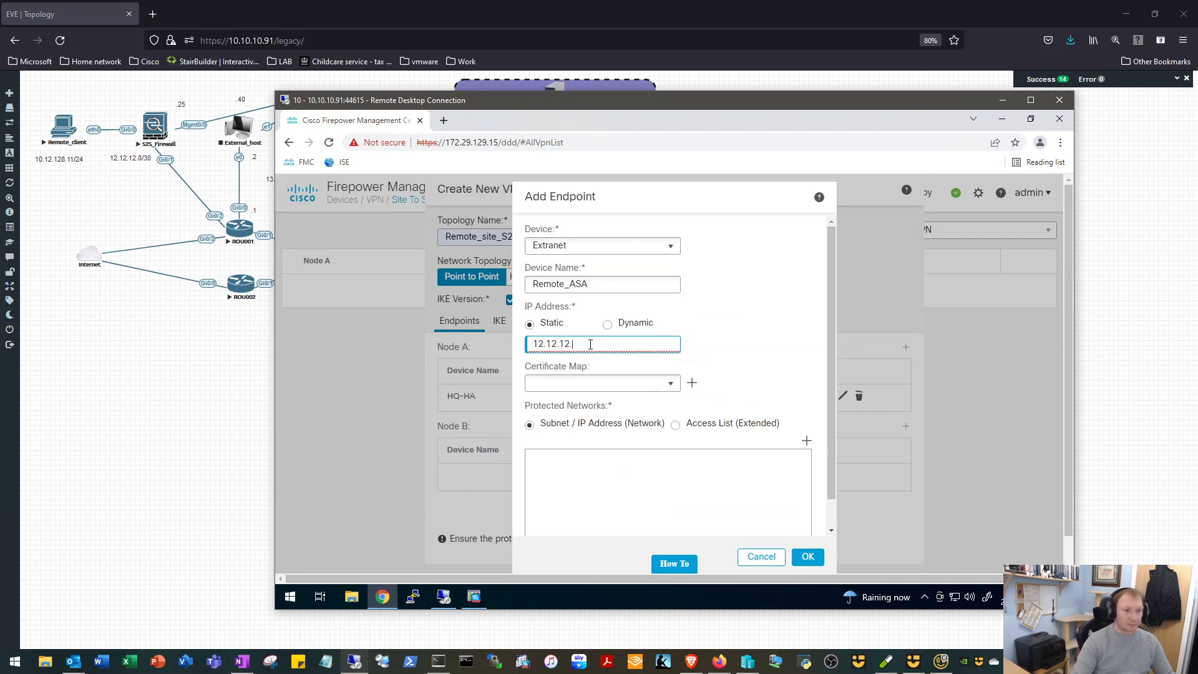
pyautogui.write('2')
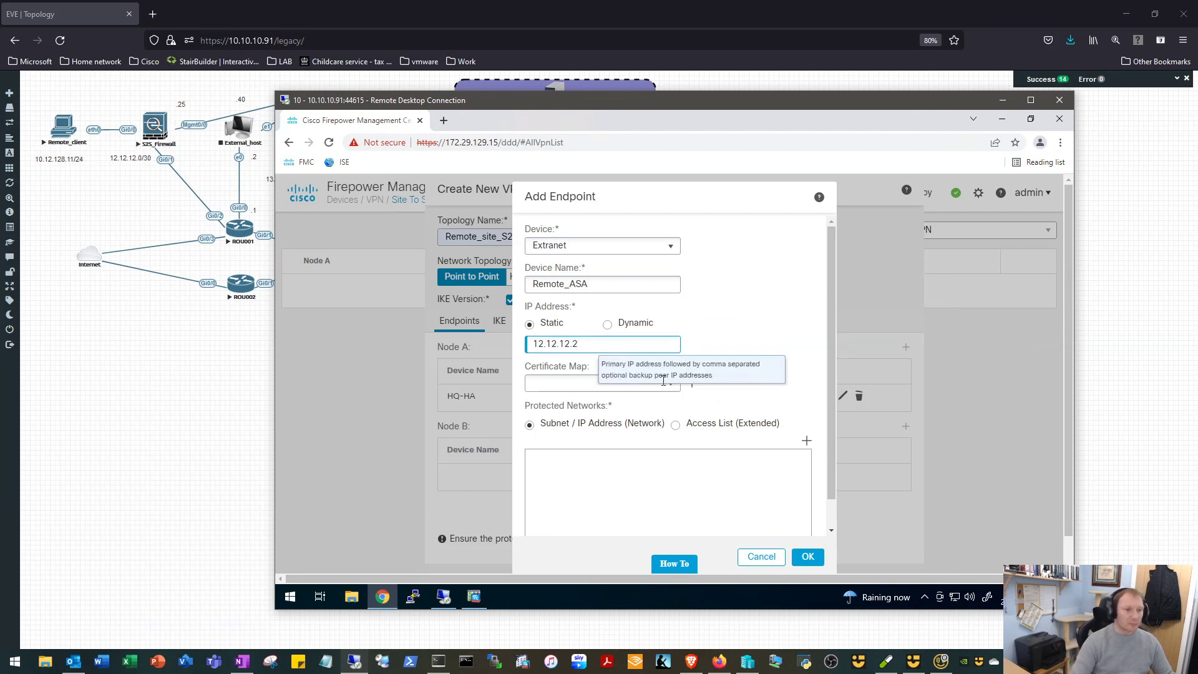
pyautogui.moveTo(807, 441)
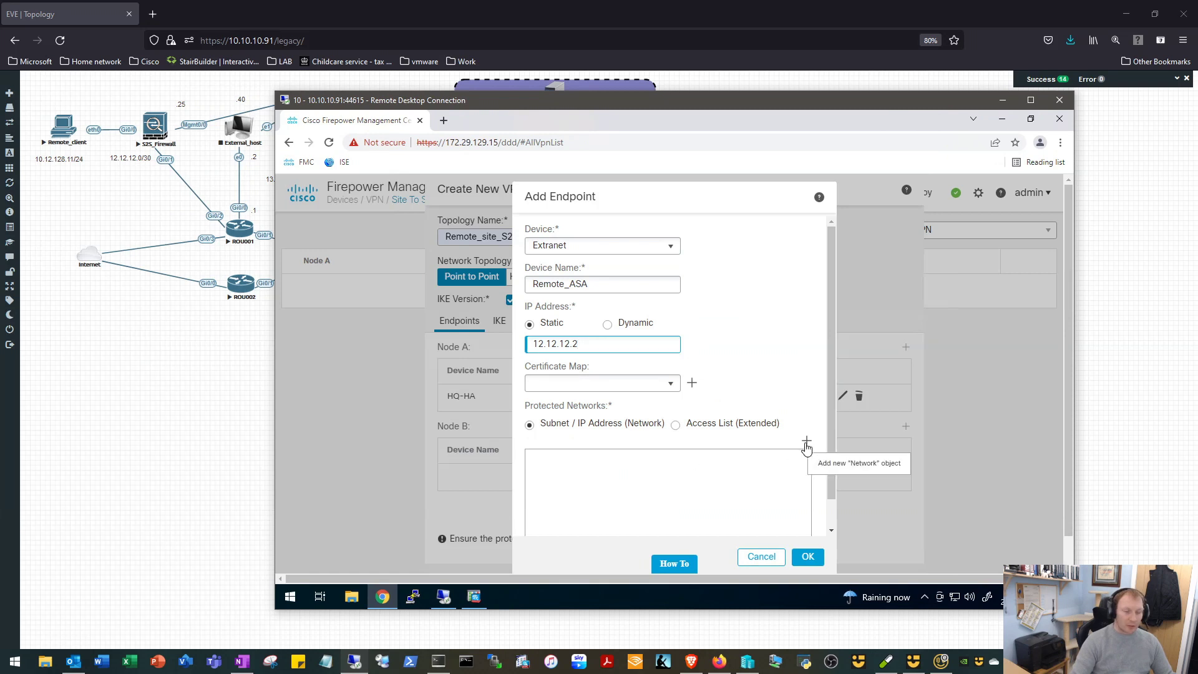
# - Protect network remote_site_1 on the Remote_ASA endpoint and save it as Node B
pyautogui.click(806, 445)
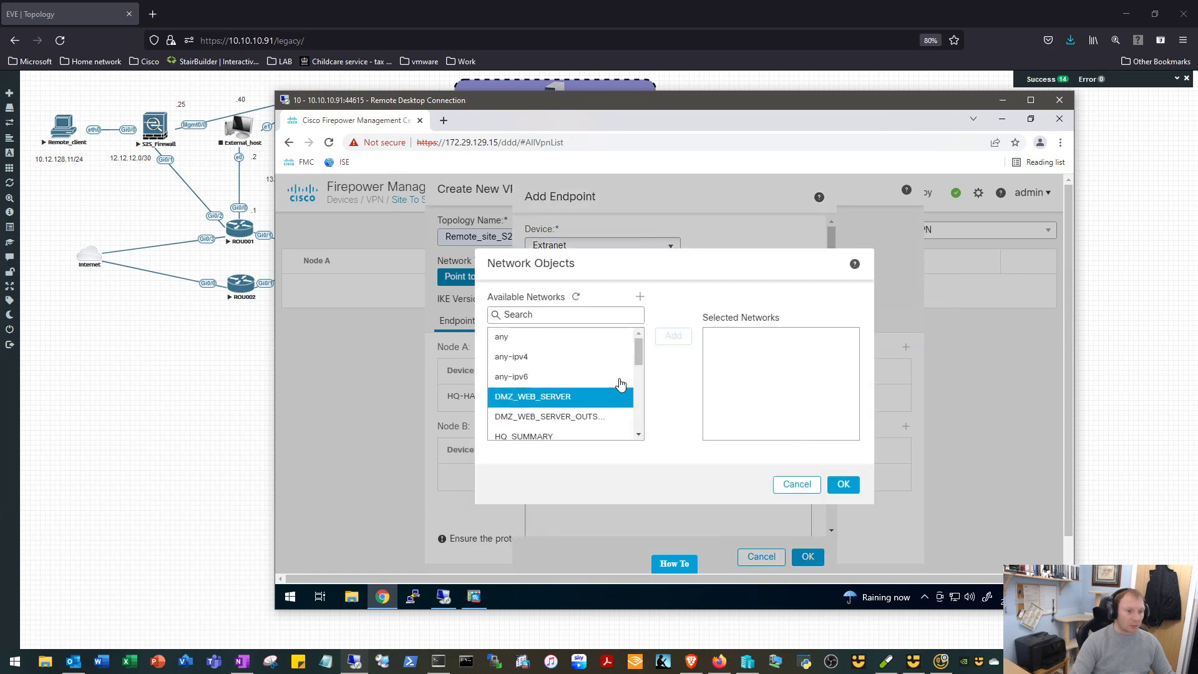
pyautogui.scroll(-3)
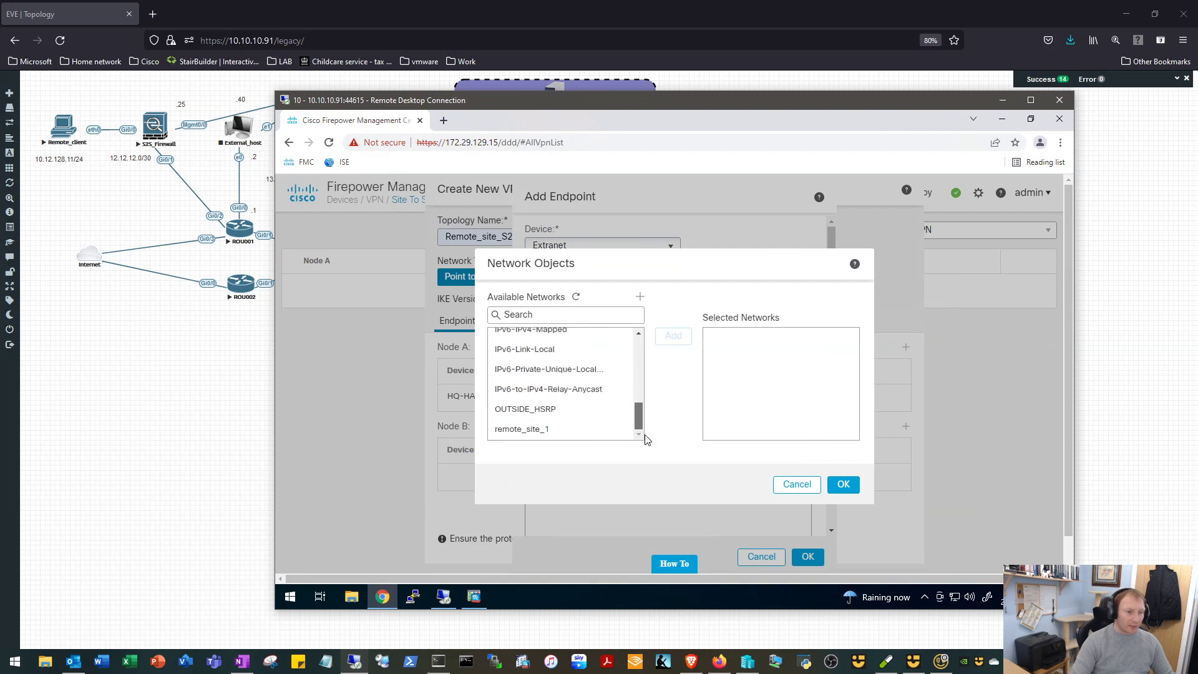
pyautogui.click(522, 428)
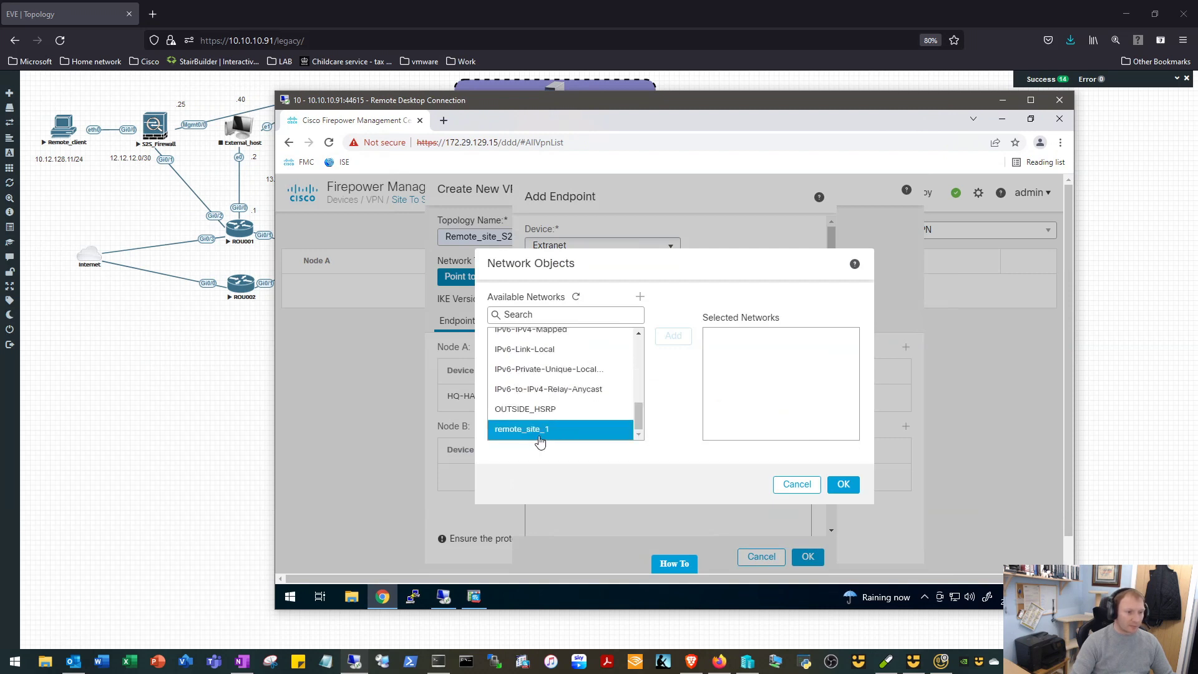
pyautogui.moveTo(543, 435)
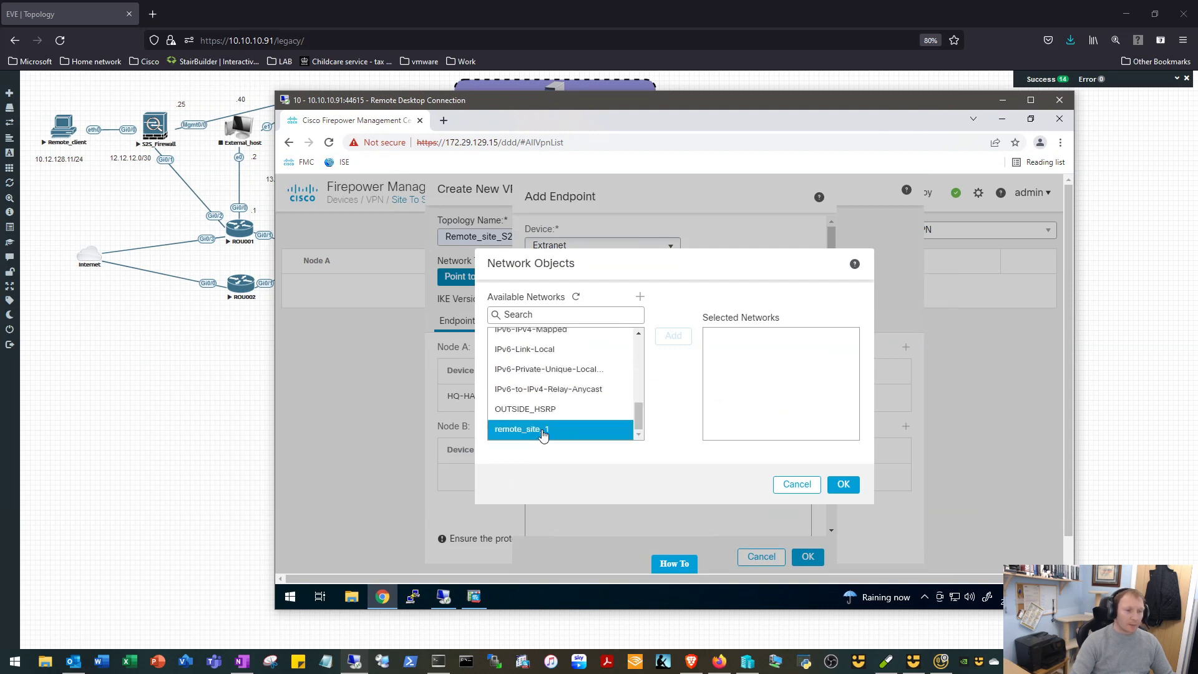
pyautogui.moveTo(520, 428)
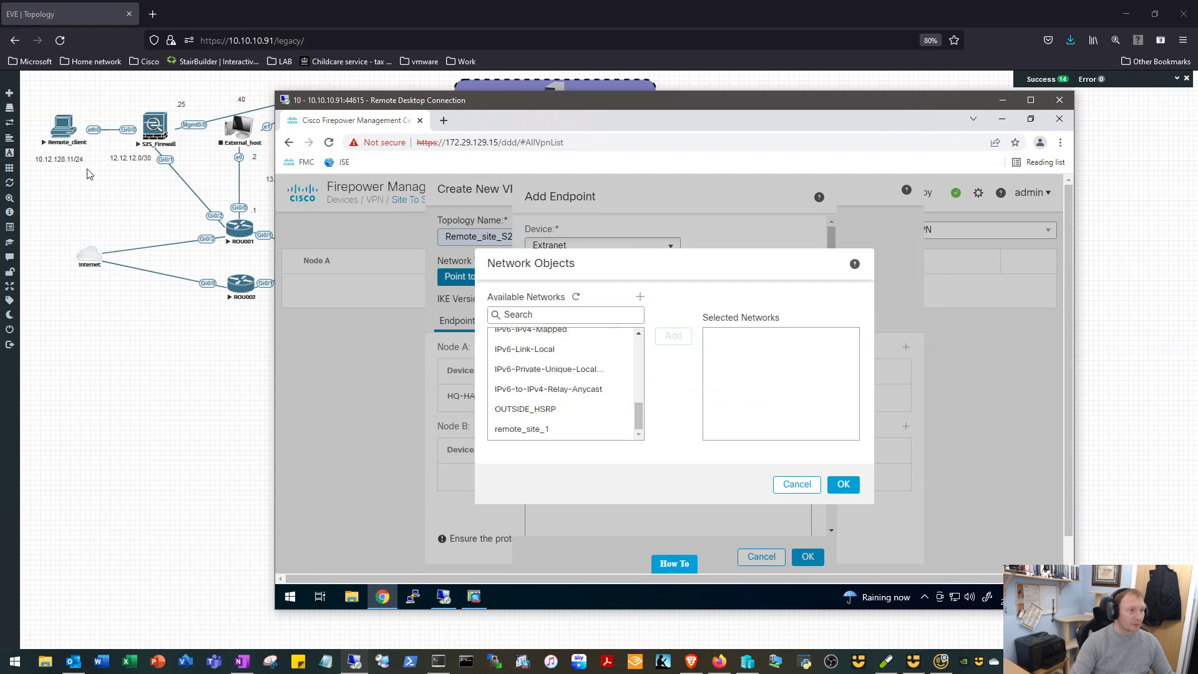
pyautogui.moveTo(641, 458)
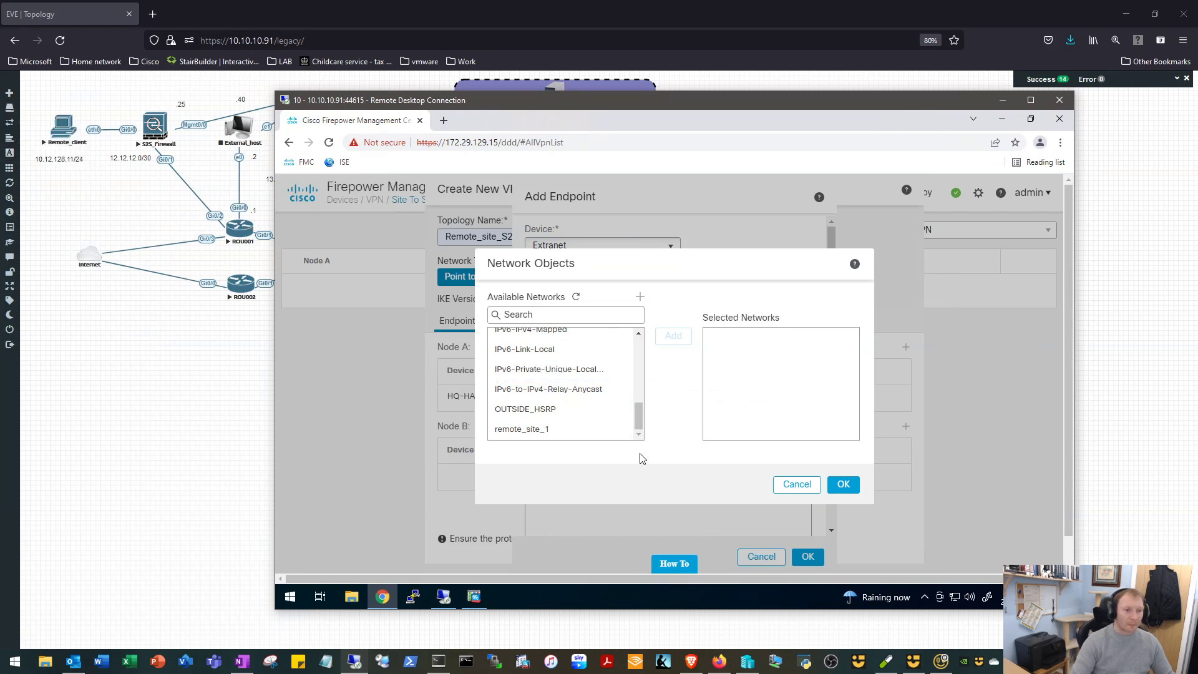
pyautogui.click(522, 428)
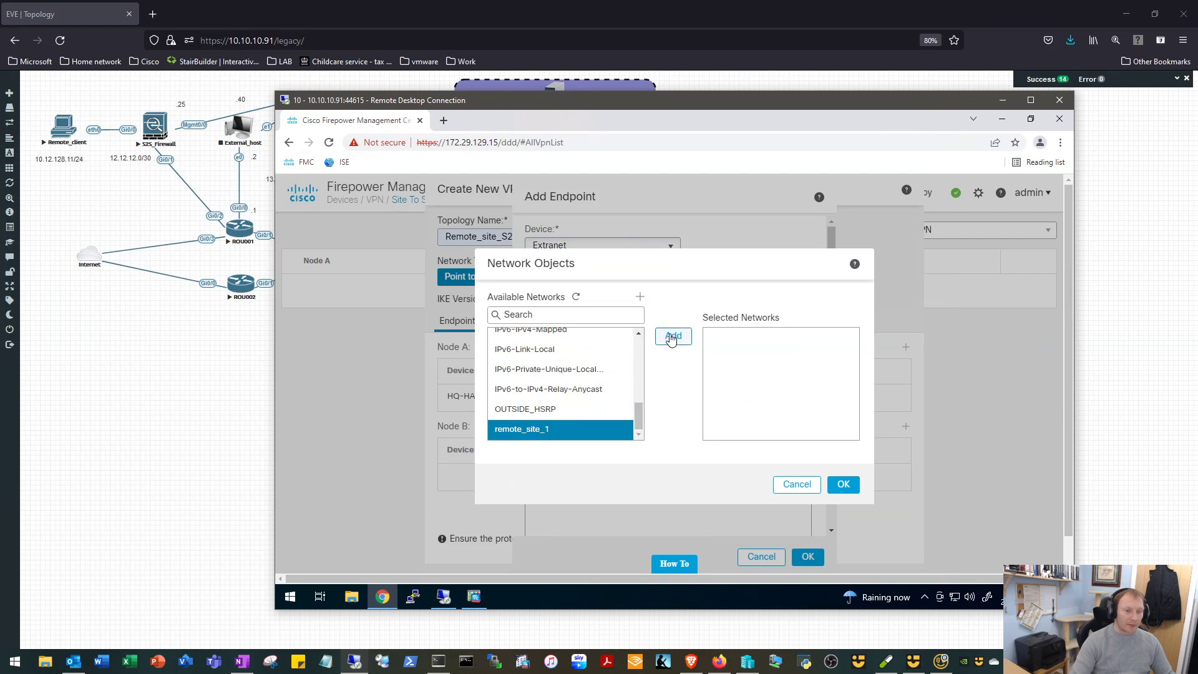
pyautogui.click(672, 336)
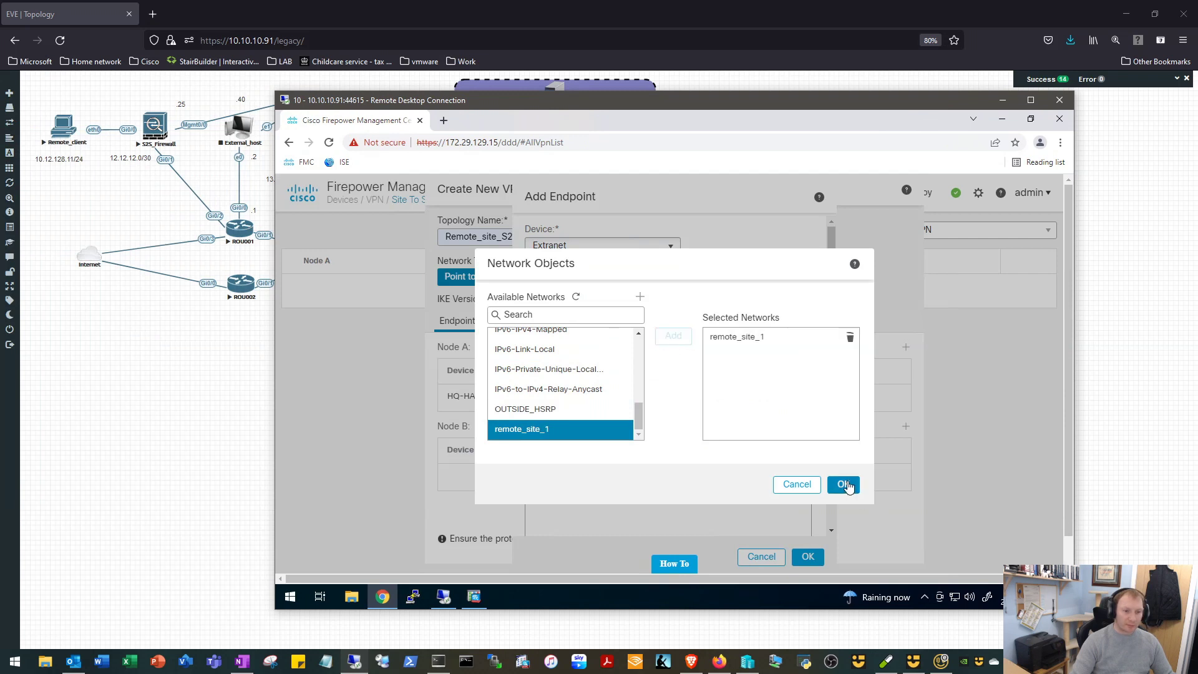
pyautogui.click(844, 485)
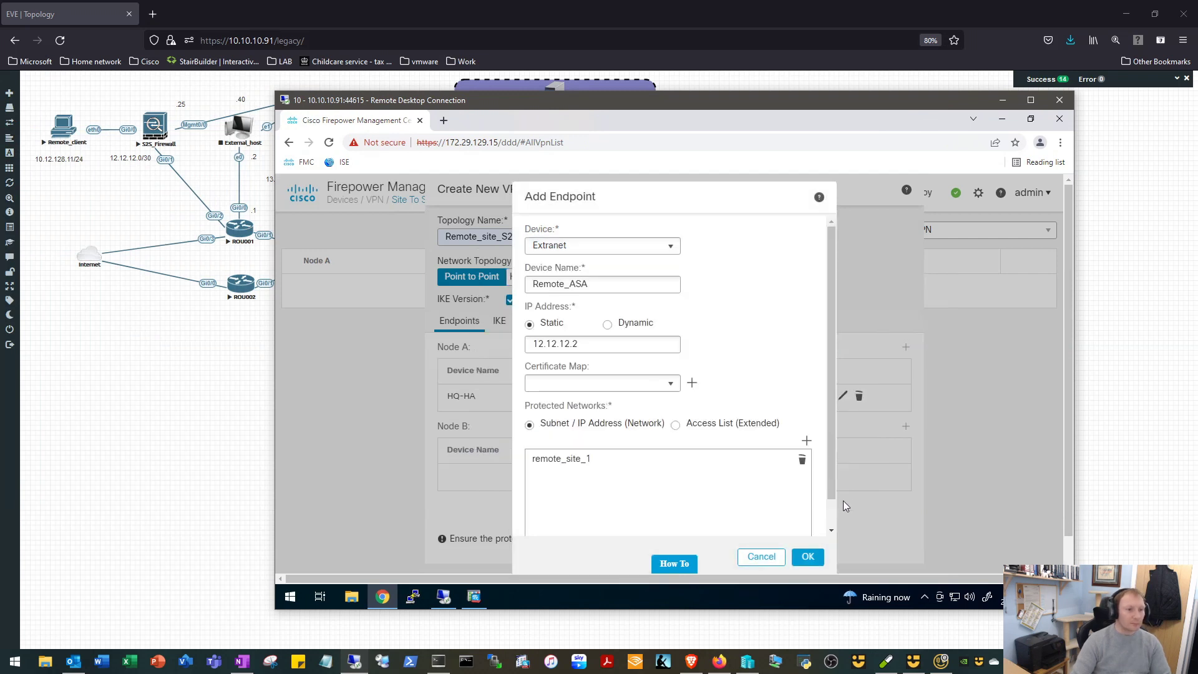
pyautogui.click(807, 556)
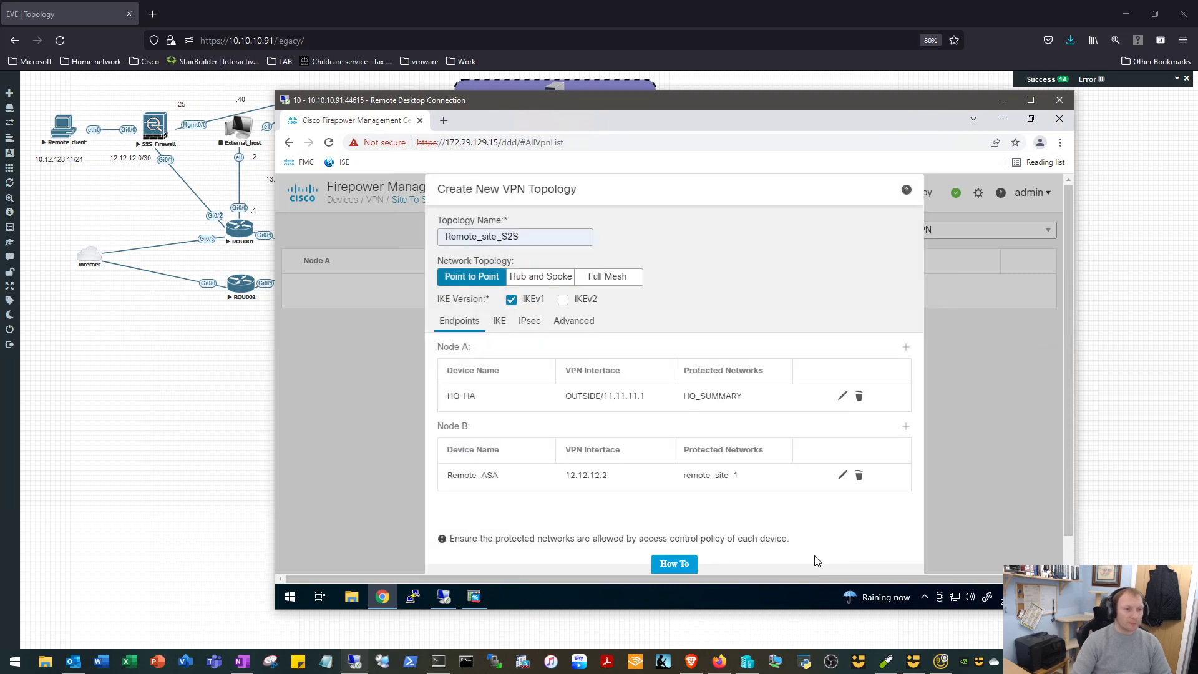
pyautogui.moveTo(523, 376)
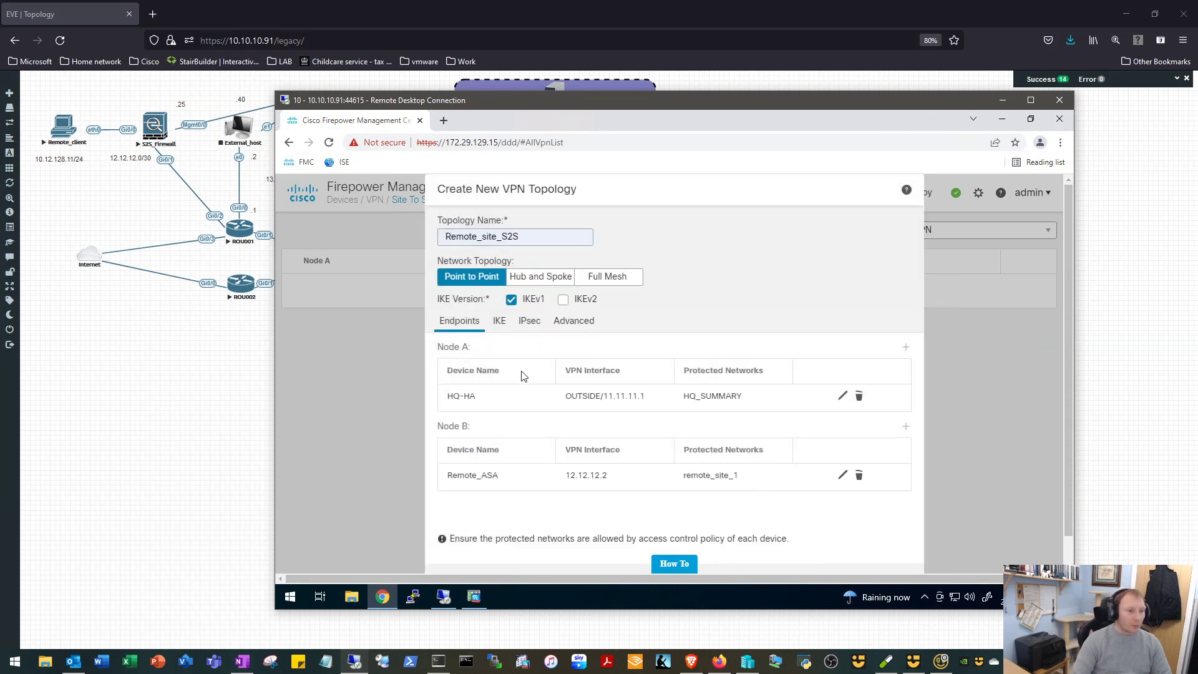
# - Select IKEv1 policy preshared_sha_des_dh5_160 with a manually entered pre-shared key
pyautogui.click(499, 321)
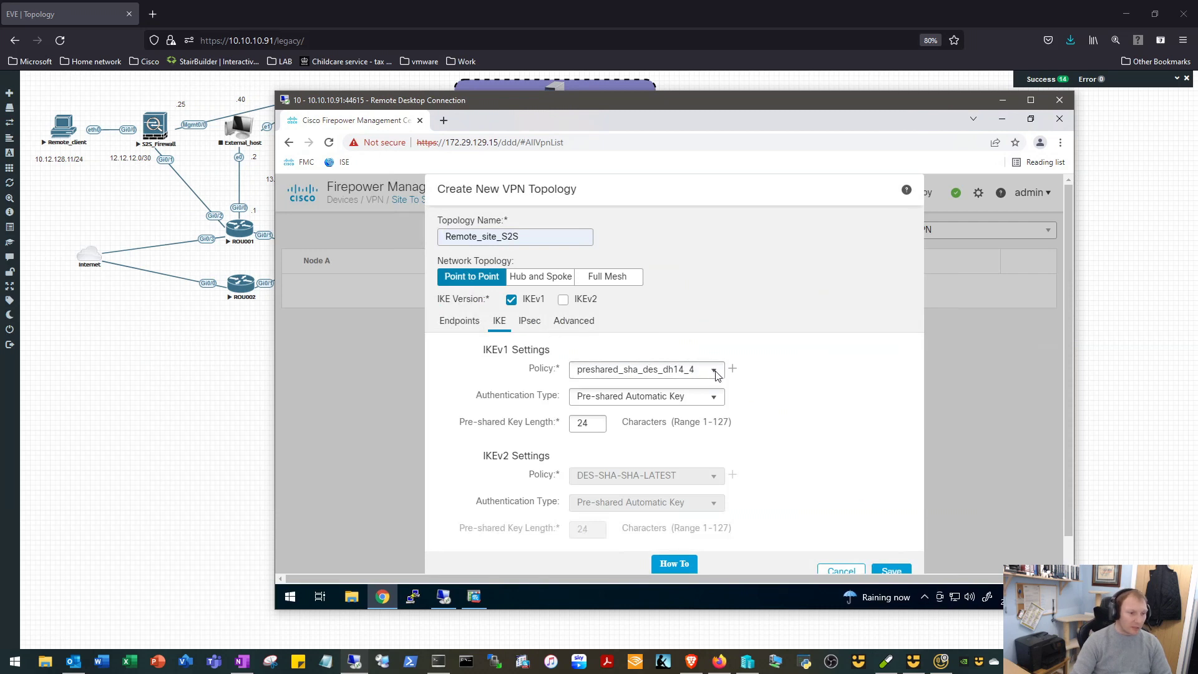
pyautogui.click(714, 370)
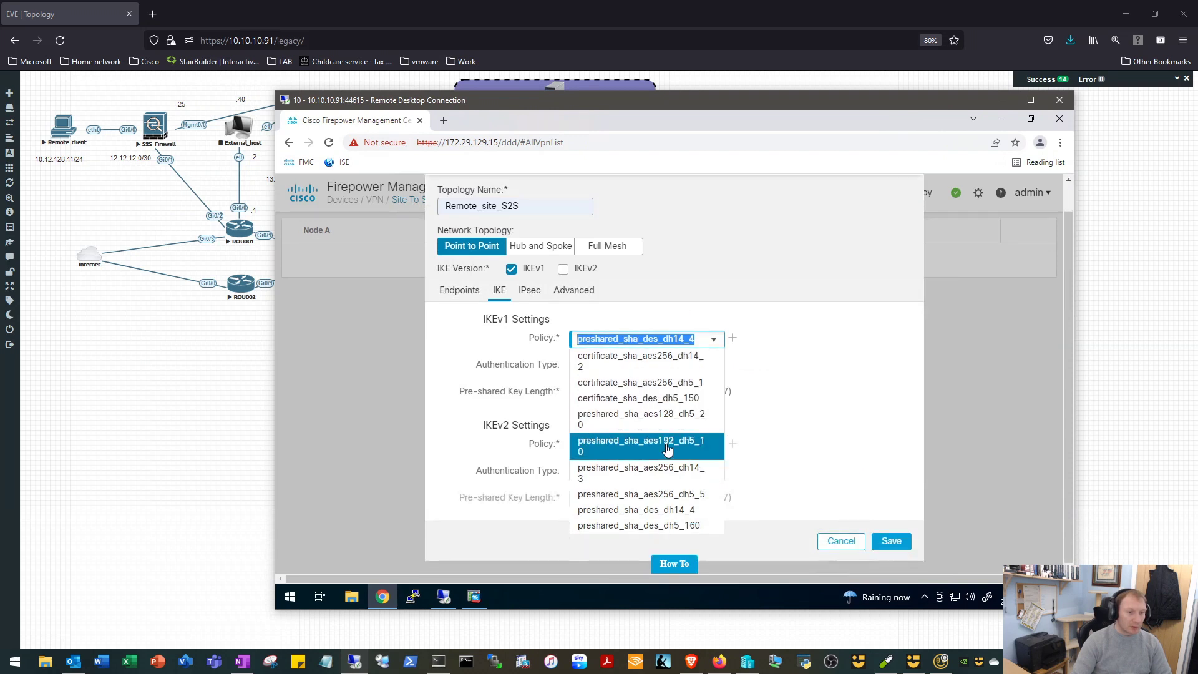
pyautogui.moveTo(642, 472)
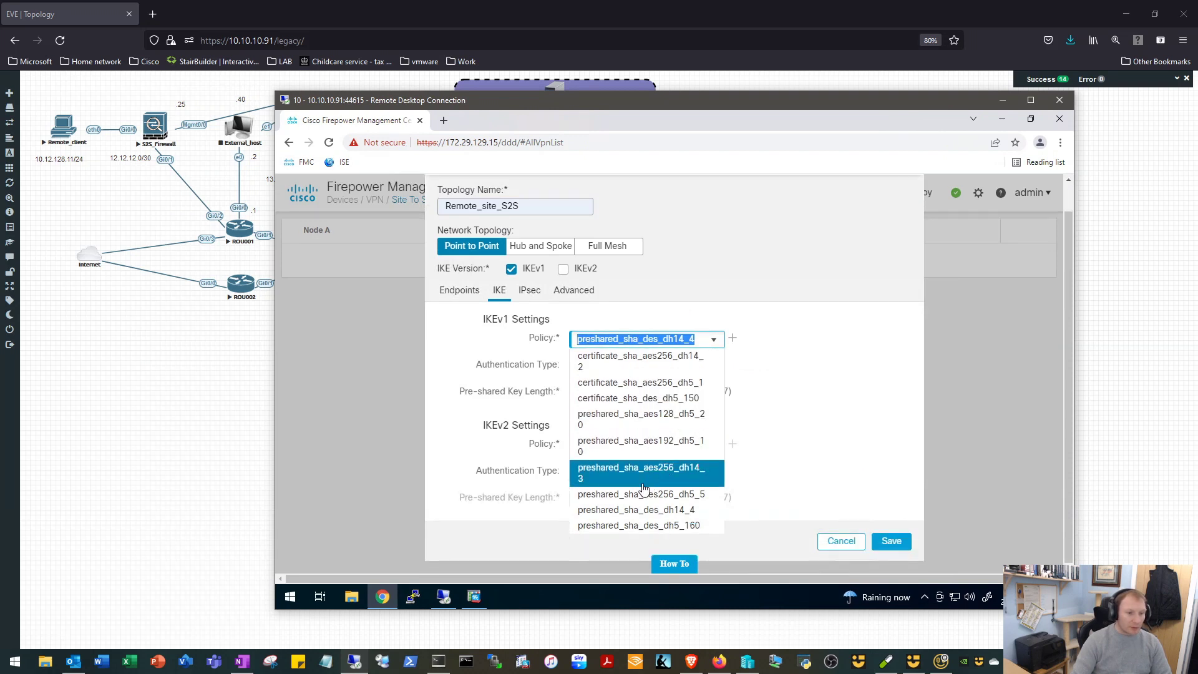
pyautogui.moveTo(634, 510)
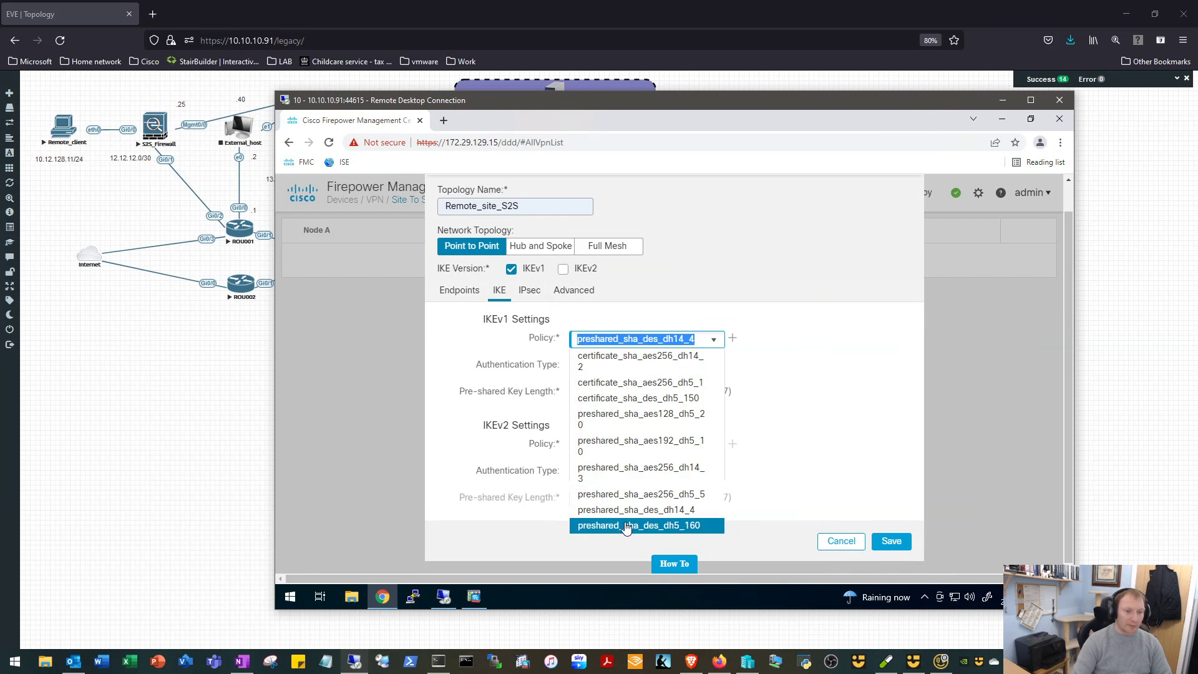
pyautogui.click(633, 526)
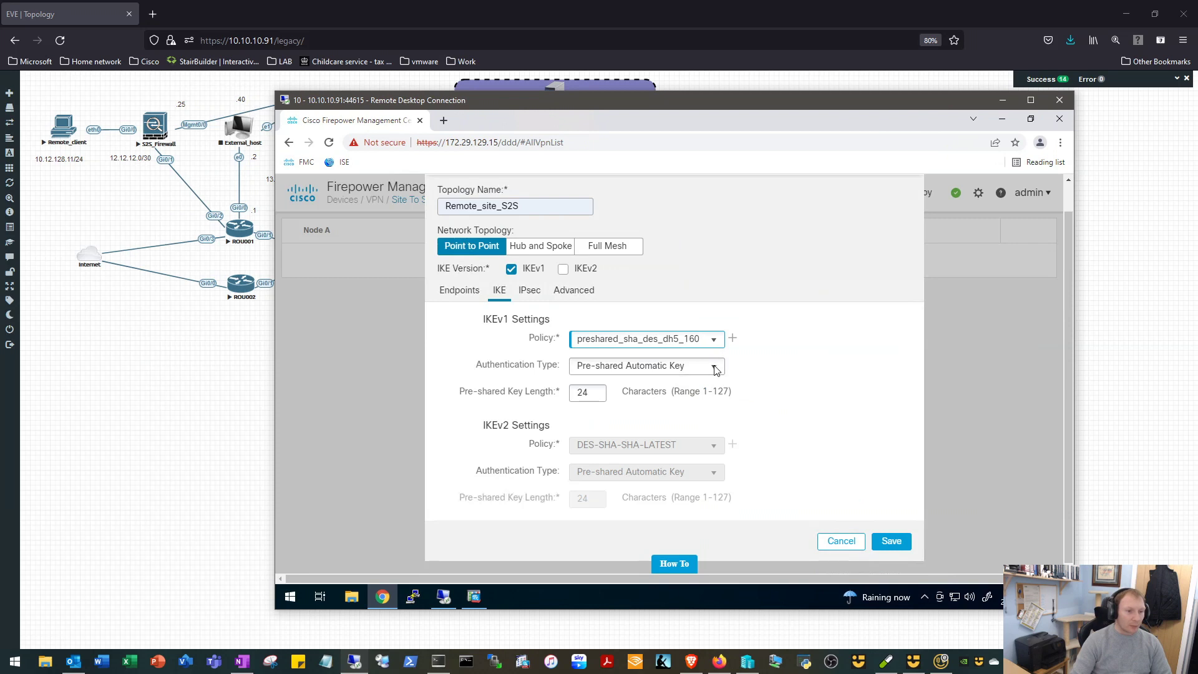
pyautogui.click(646, 366)
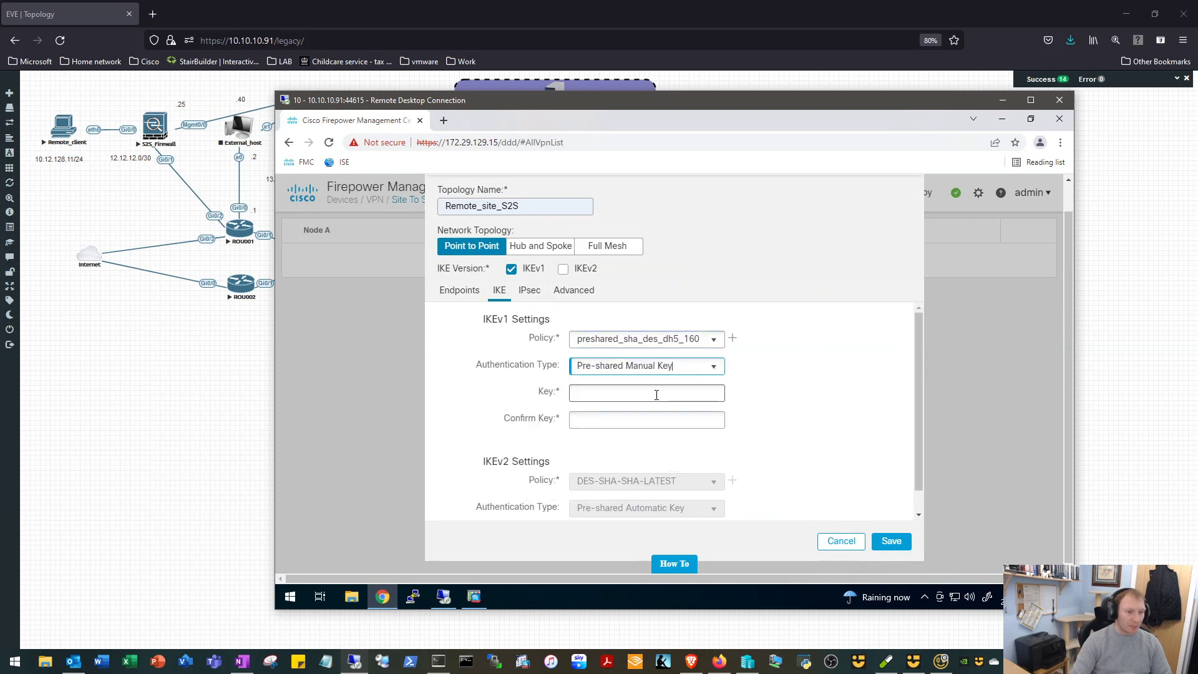
pyautogui.click(645, 392)
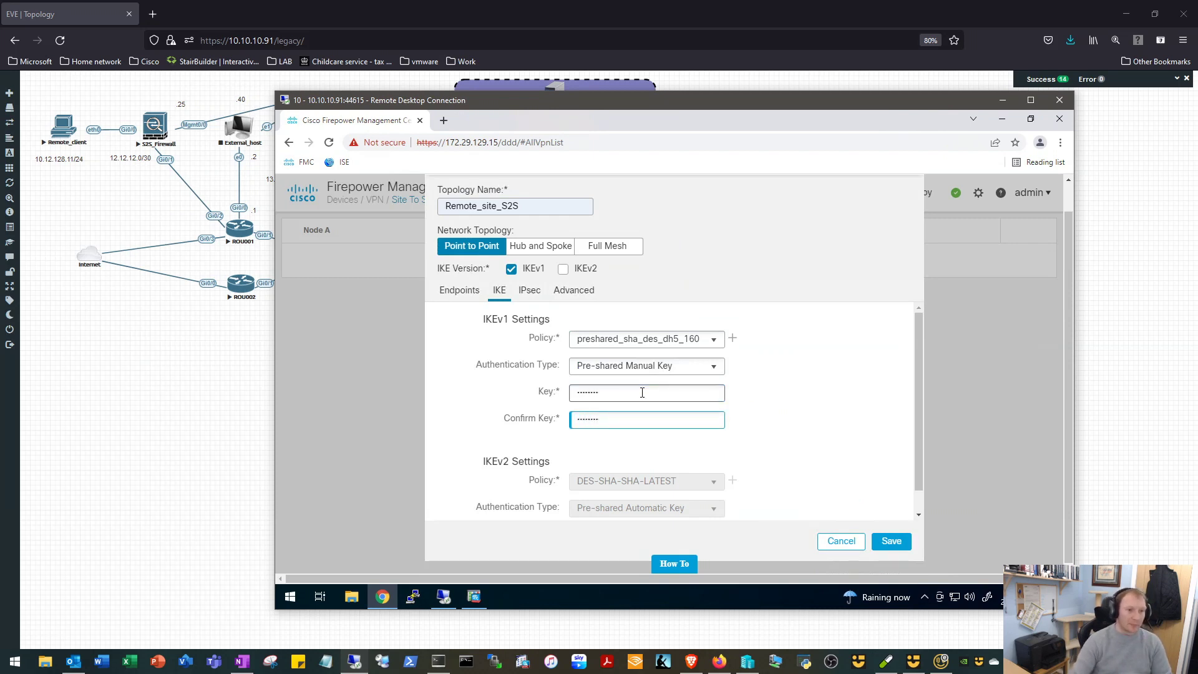
pyautogui.moveTo(915, 325)
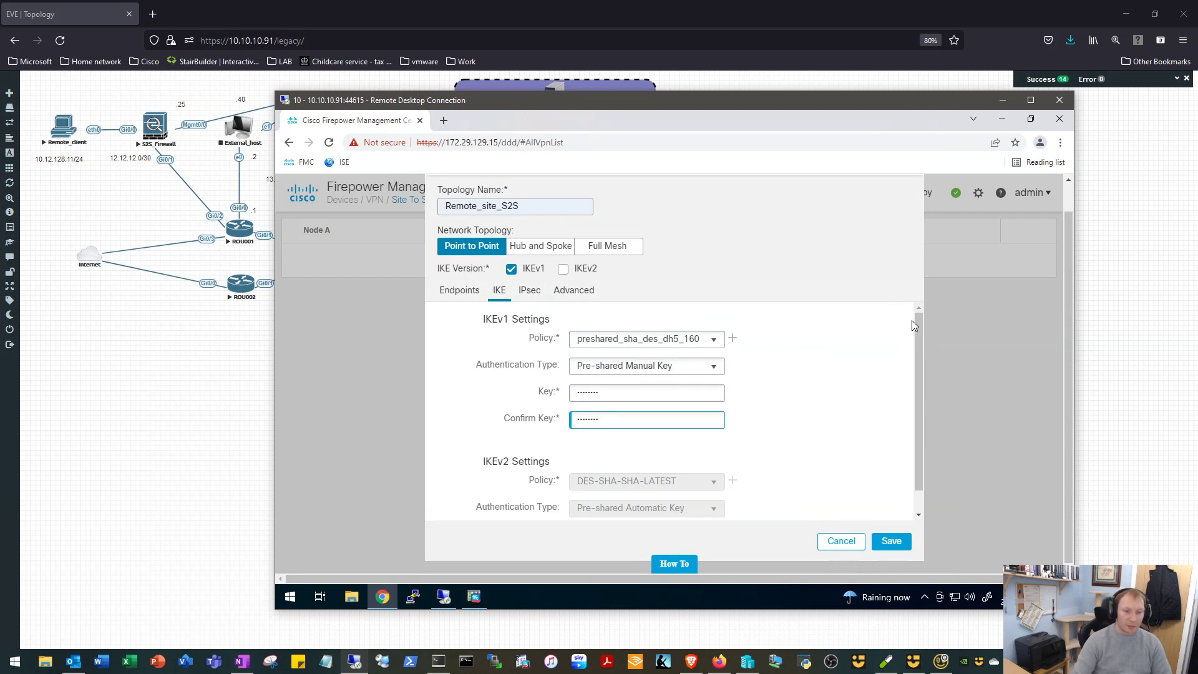
pyautogui.scroll(-3)
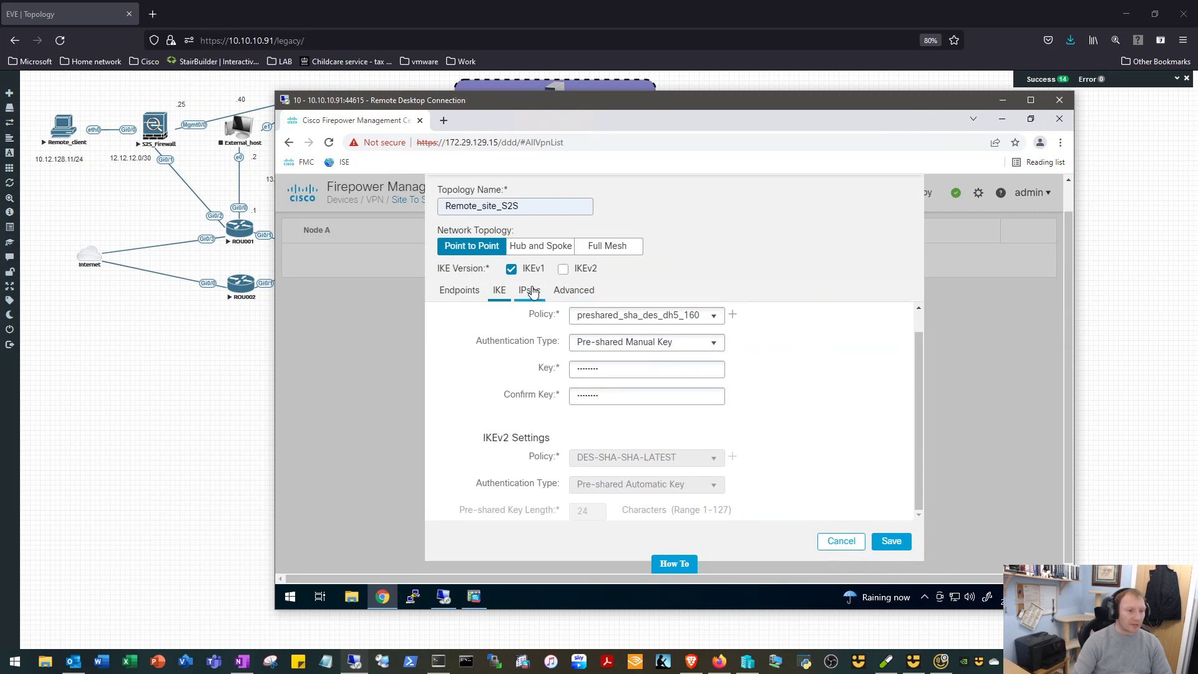
# - Use IKEv1 IPsec proposal tunnel_des_sha and change the lifetime duration from 28800 to 3600 seconds
pyautogui.click(529, 289)
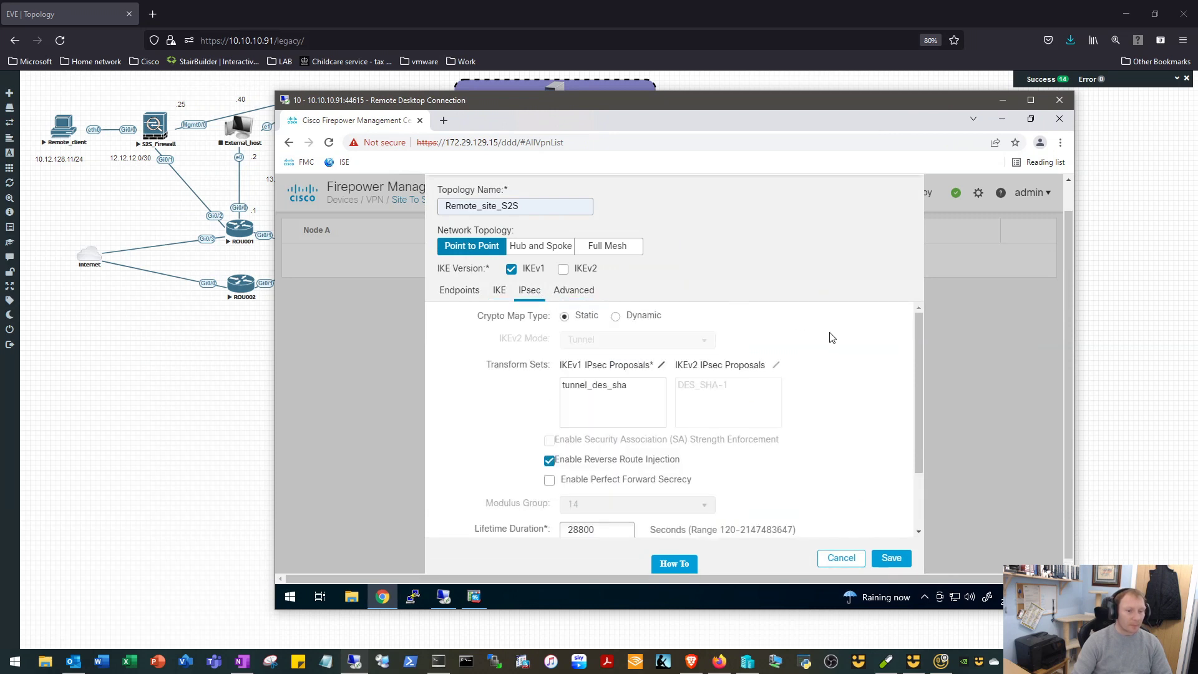
pyautogui.click(594, 384)
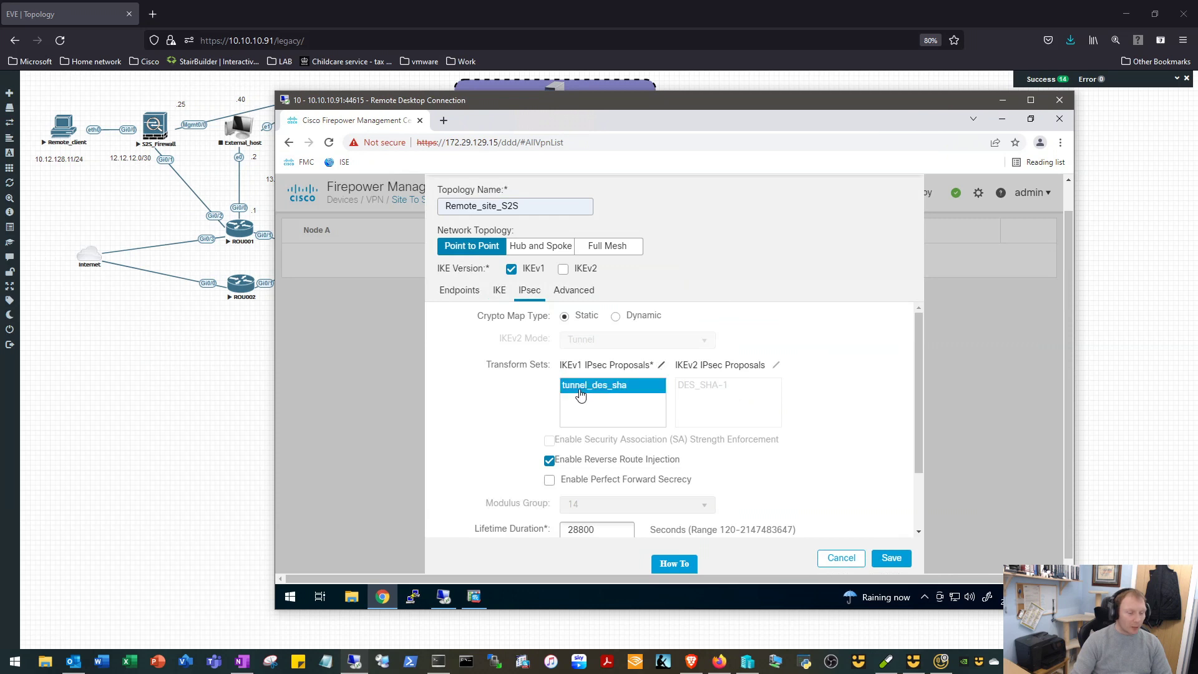
pyautogui.moveTo(614, 392)
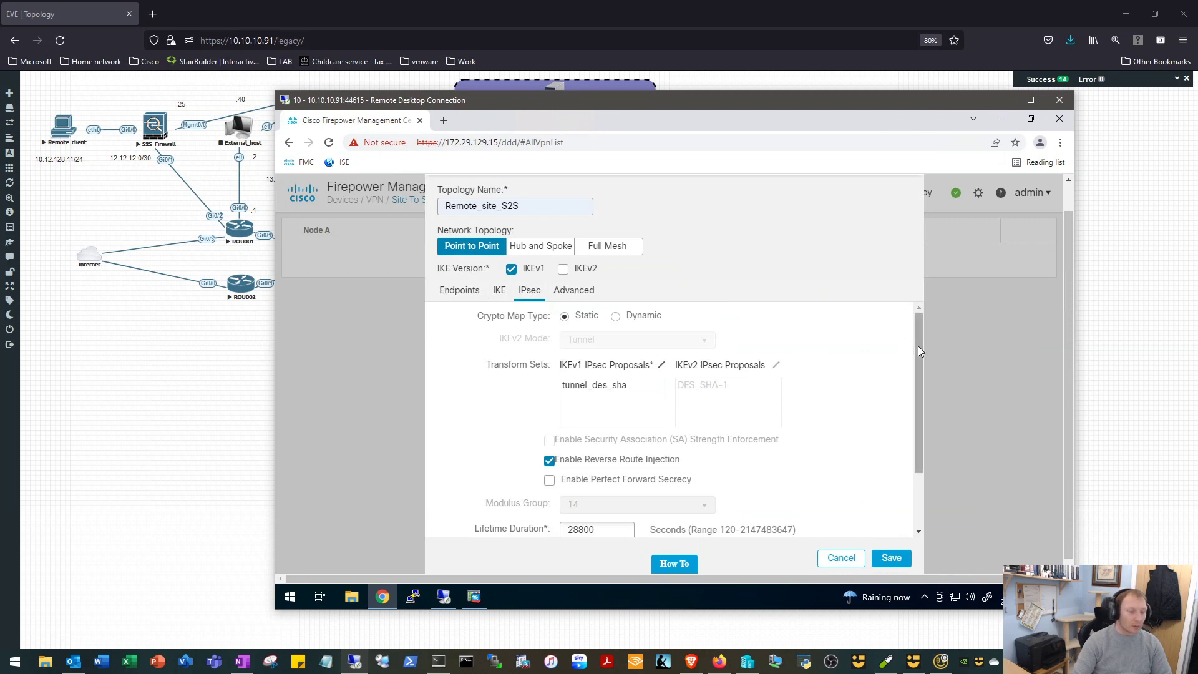
pyautogui.scroll(-3)
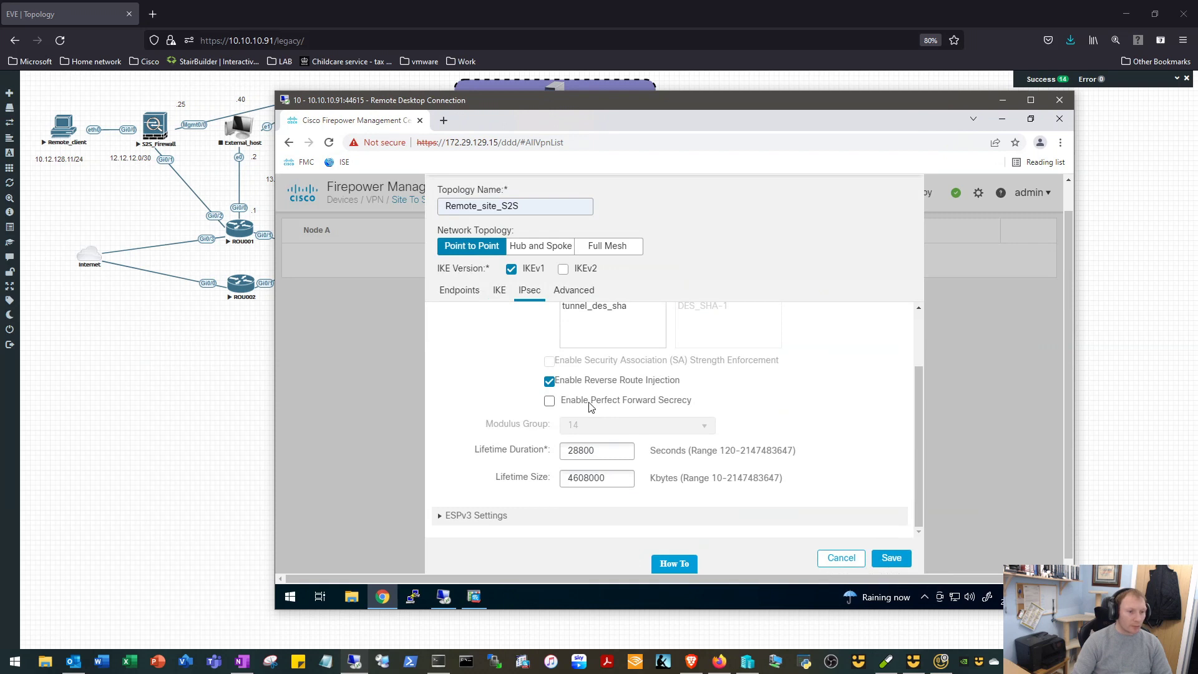
pyautogui.moveTo(653, 435)
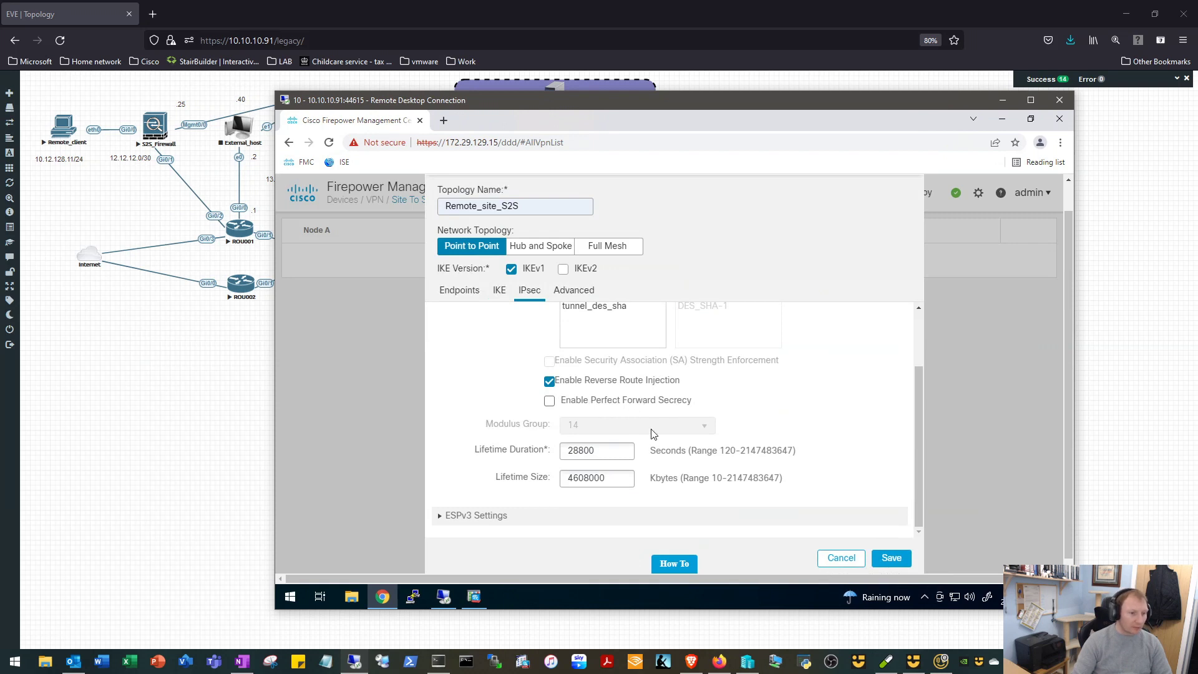
pyautogui.tripleClick(597, 451)
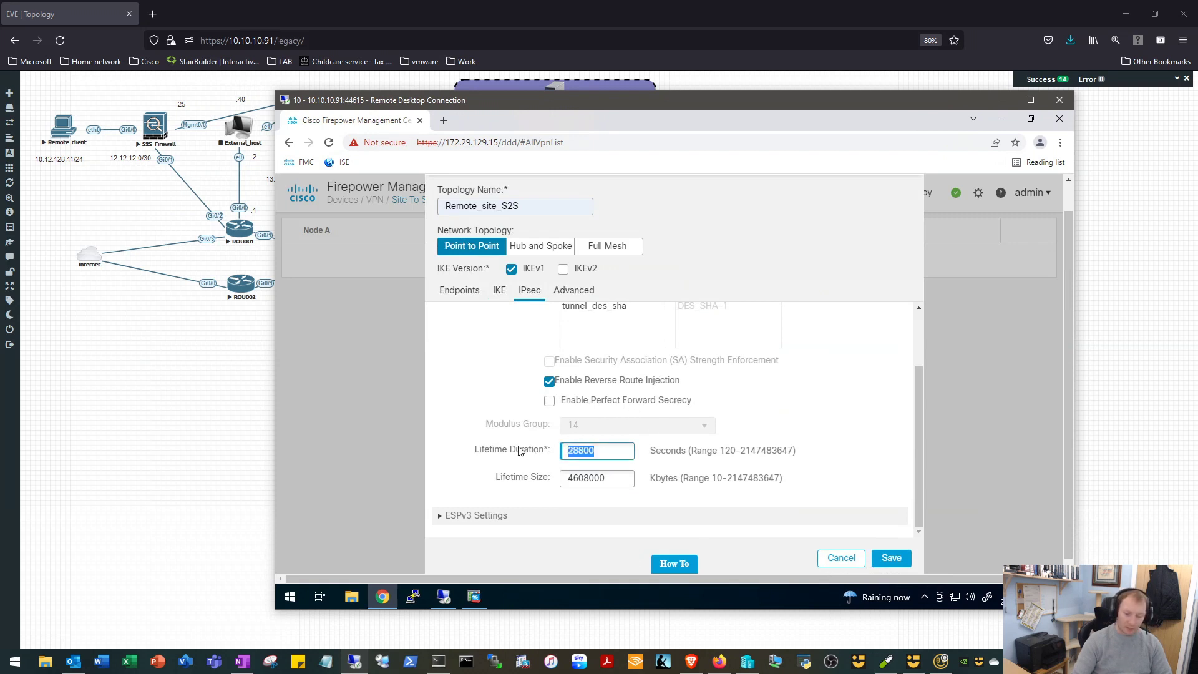
pyautogui.write('3600')
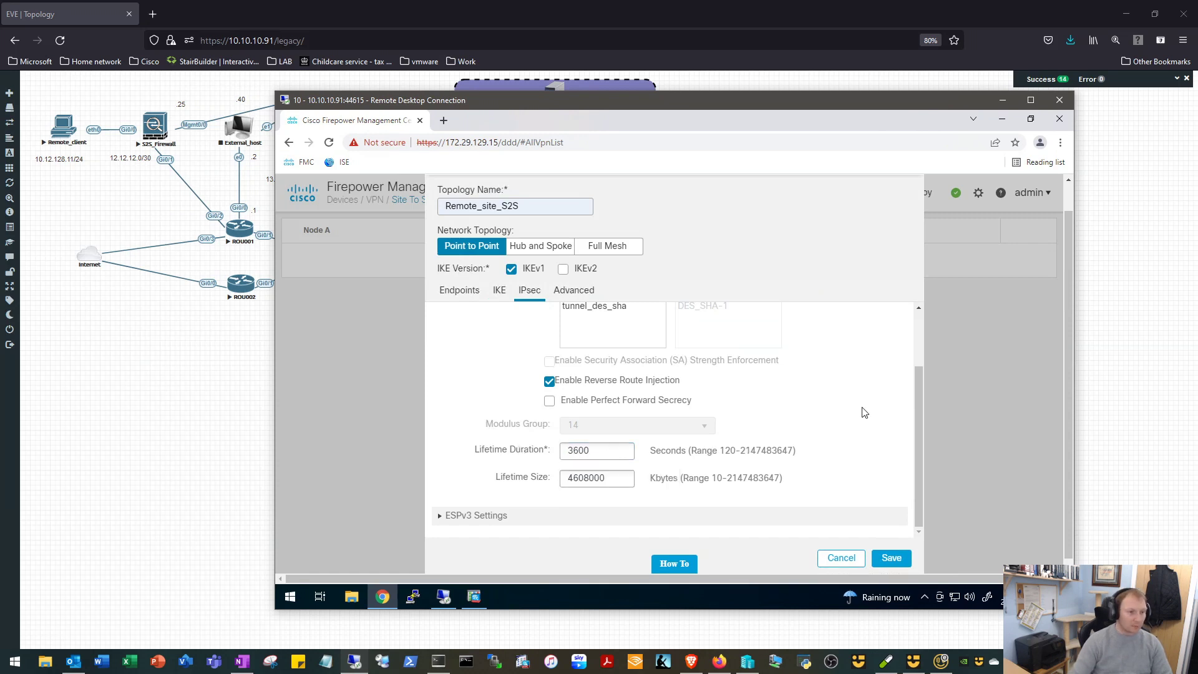
pyautogui.moveTo(845, 412)
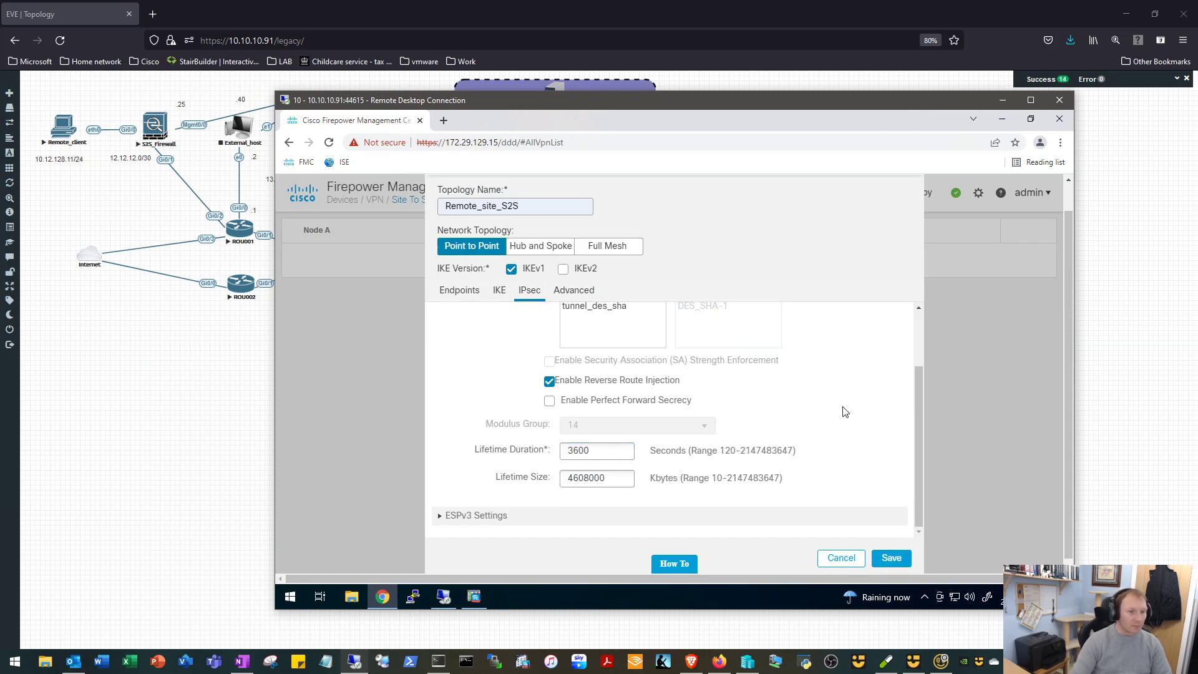
pyautogui.moveTo(596, 298)
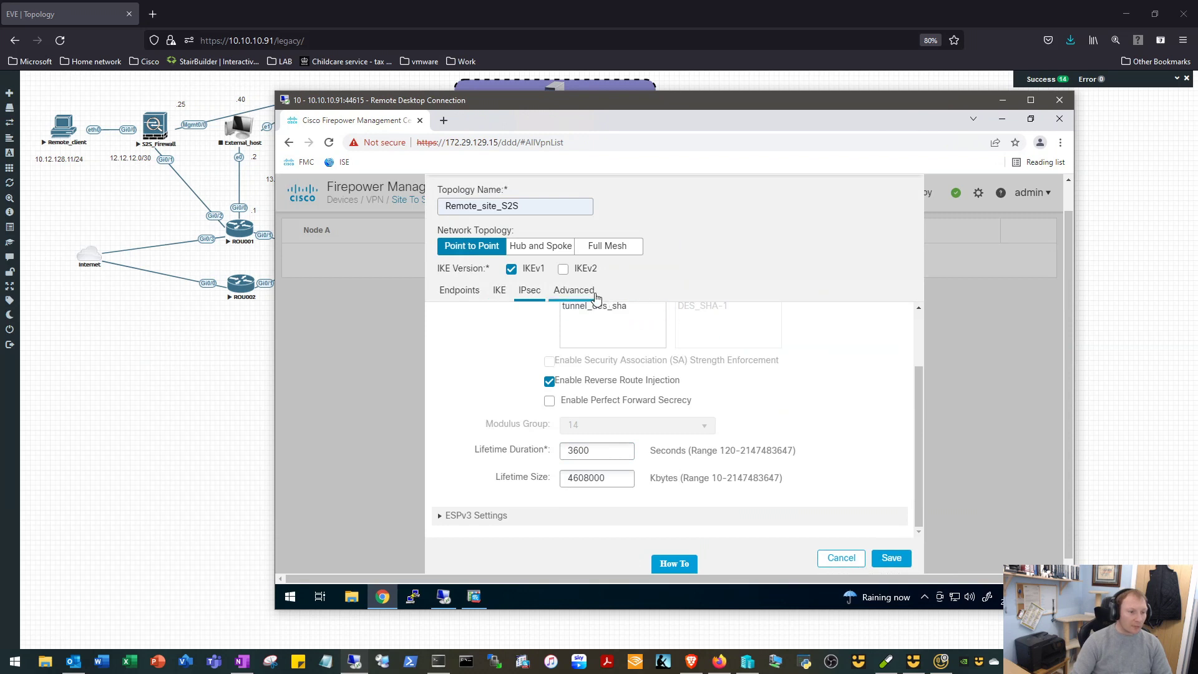
# - Review the Advanced IKE, IPsec and Tunnel settings and save the Remote_site_S2S topology
pyautogui.click(573, 290)
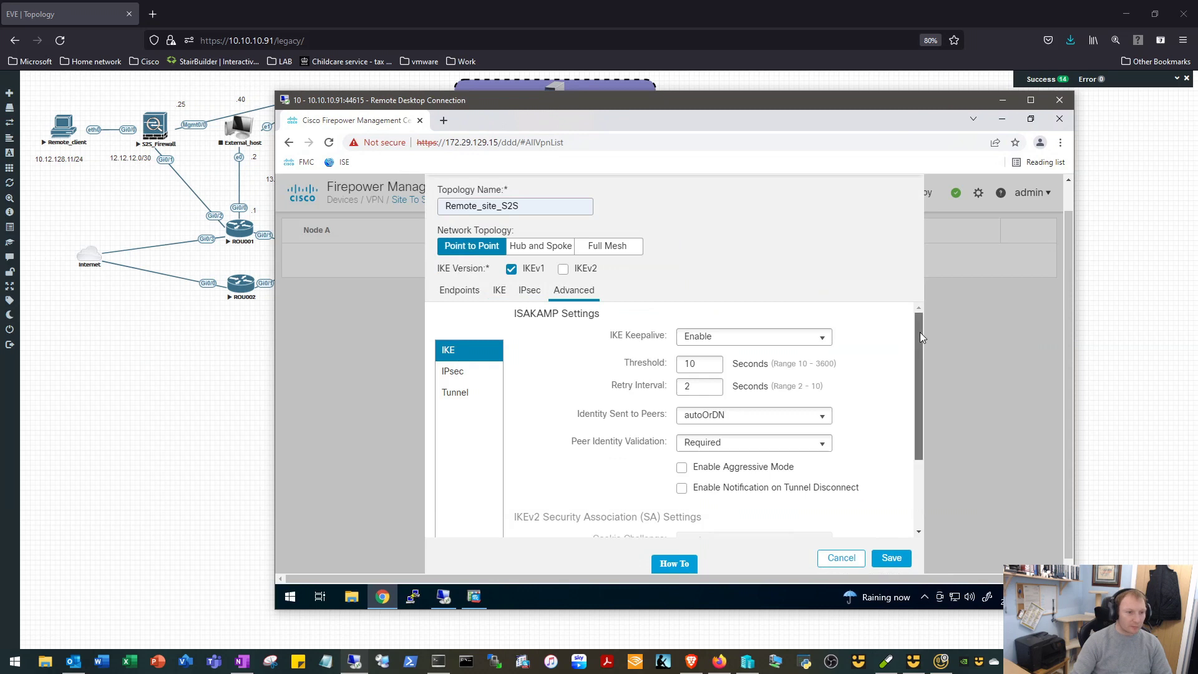
pyautogui.scroll(-3)
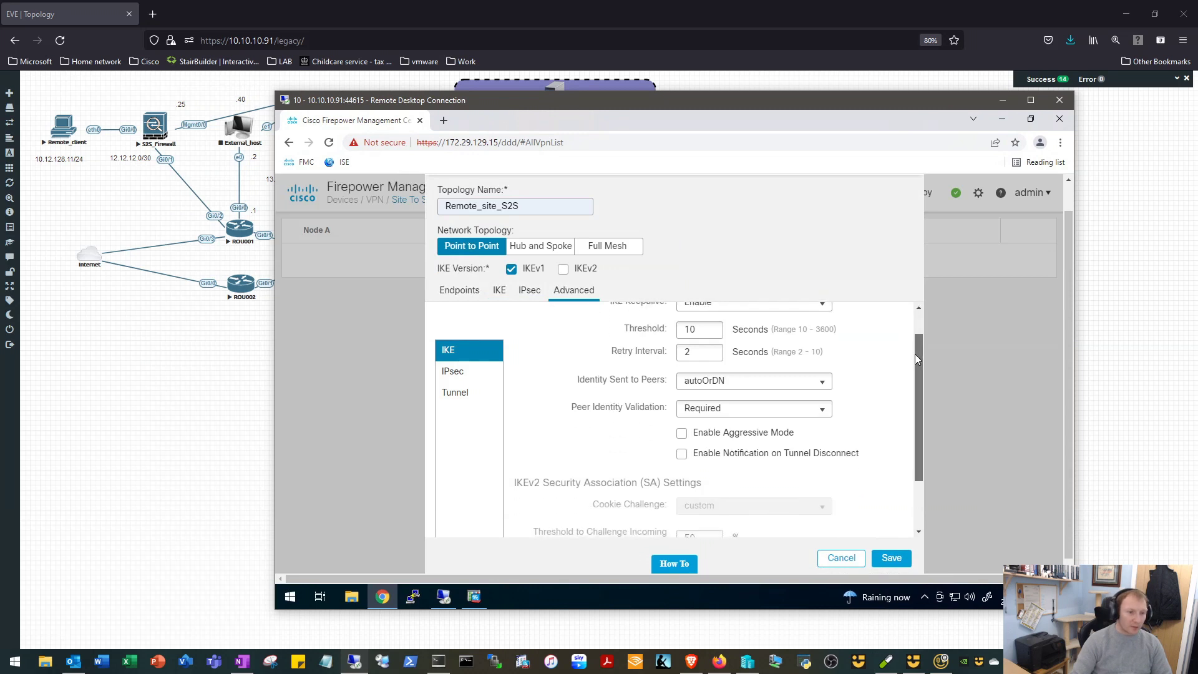
pyautogui.scroll(-3)
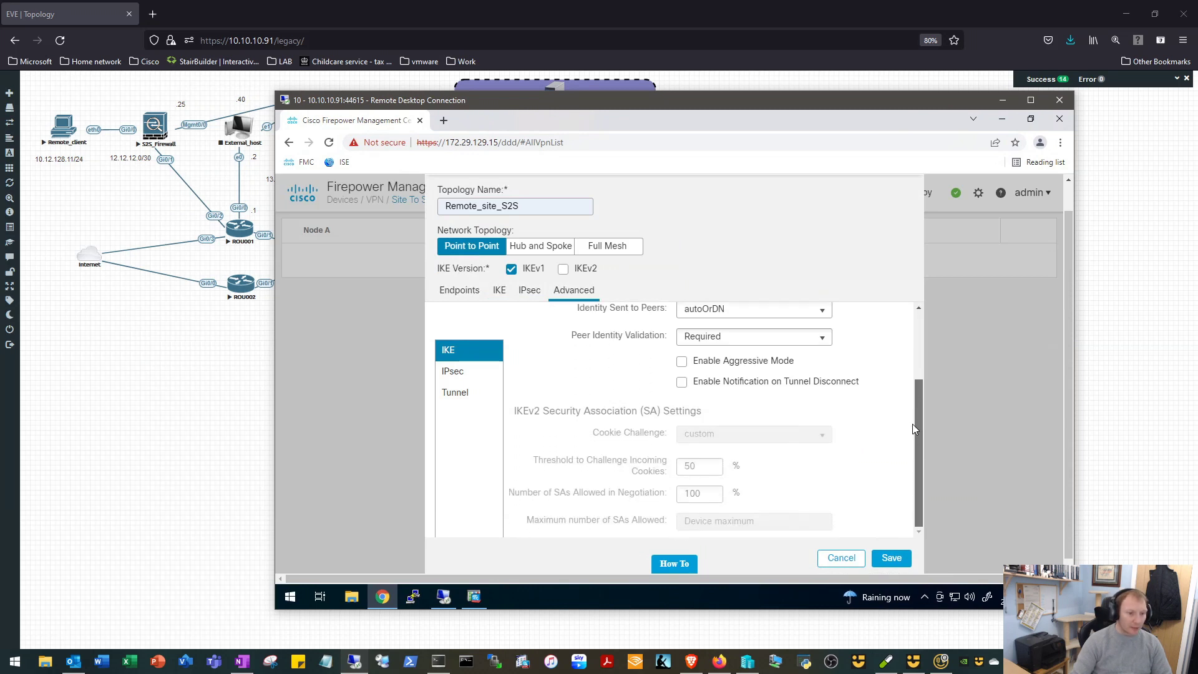
pyautogui.scroll(3)
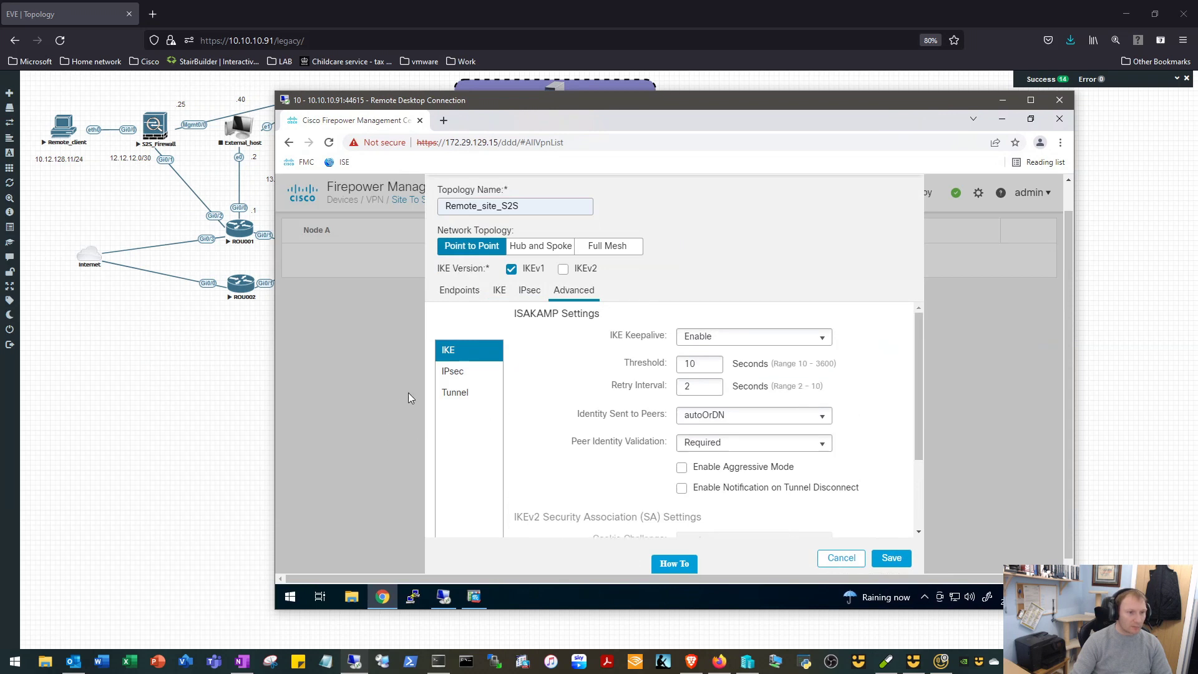
pyautogui.click(452, 371)
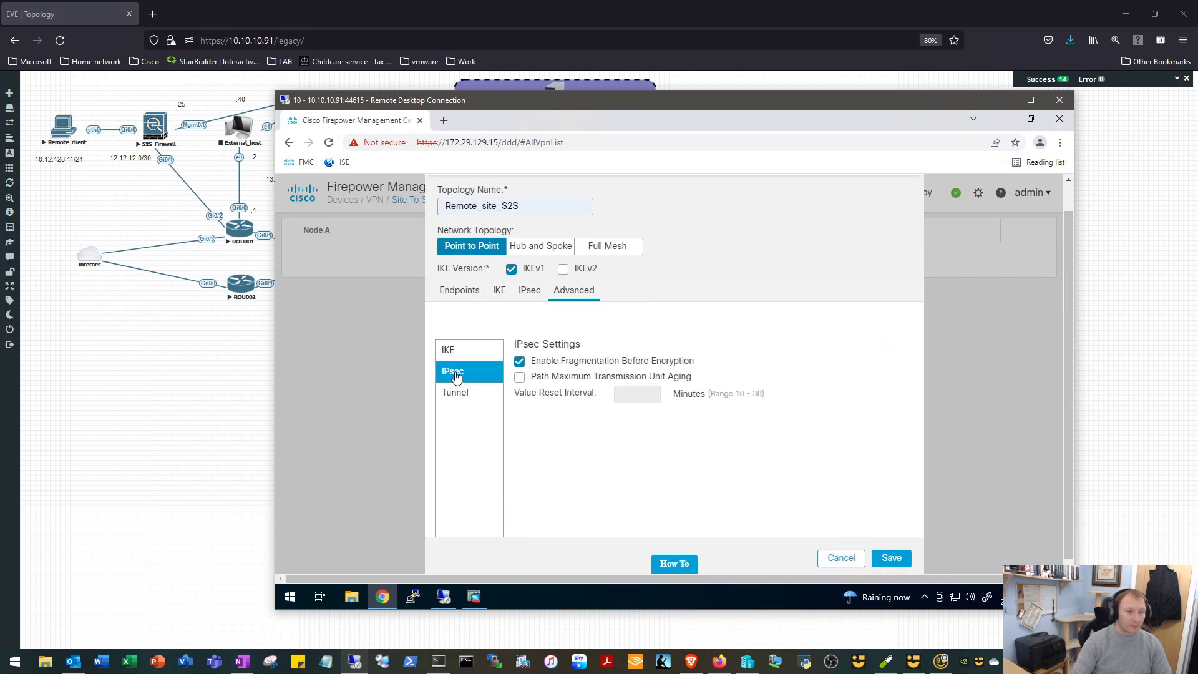
pyautogui.click(455, 392)
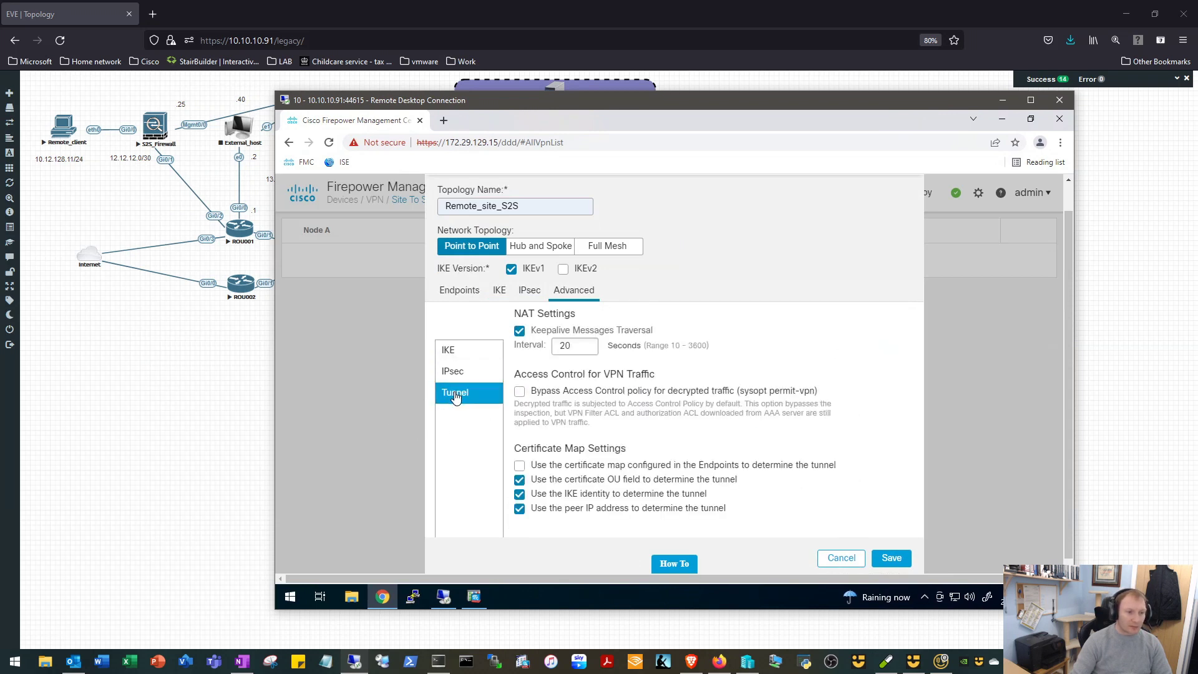
pyautogui.moveTo(897, 506)
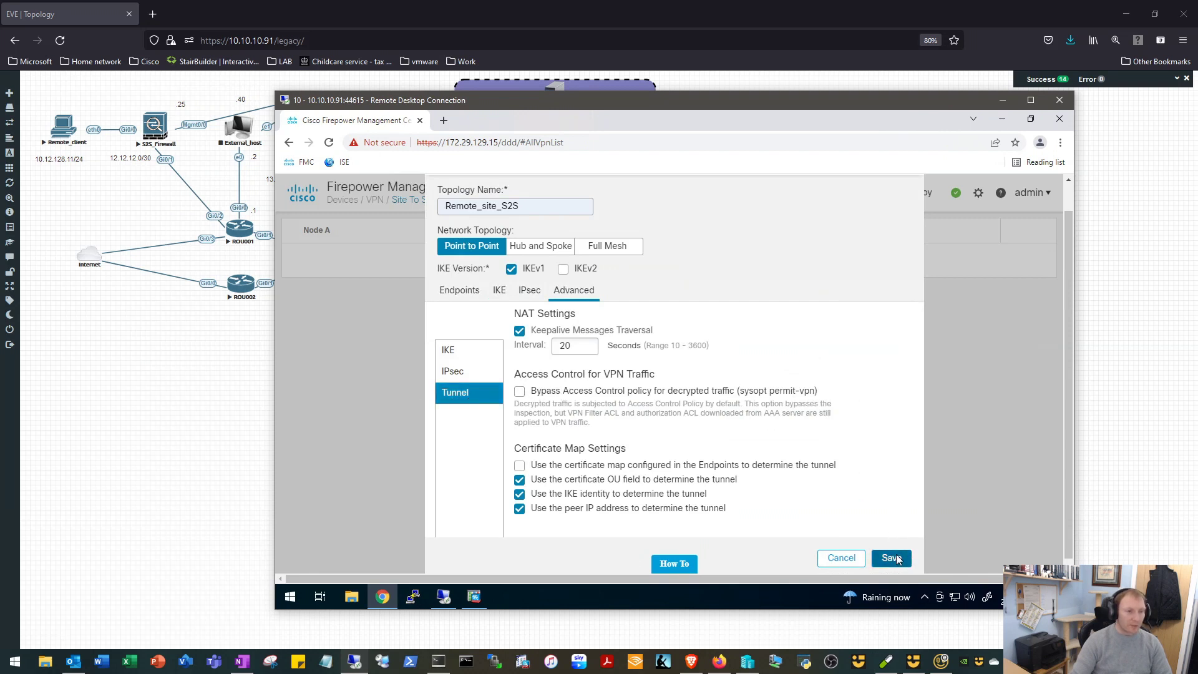
pyautogui.click(890, 558)
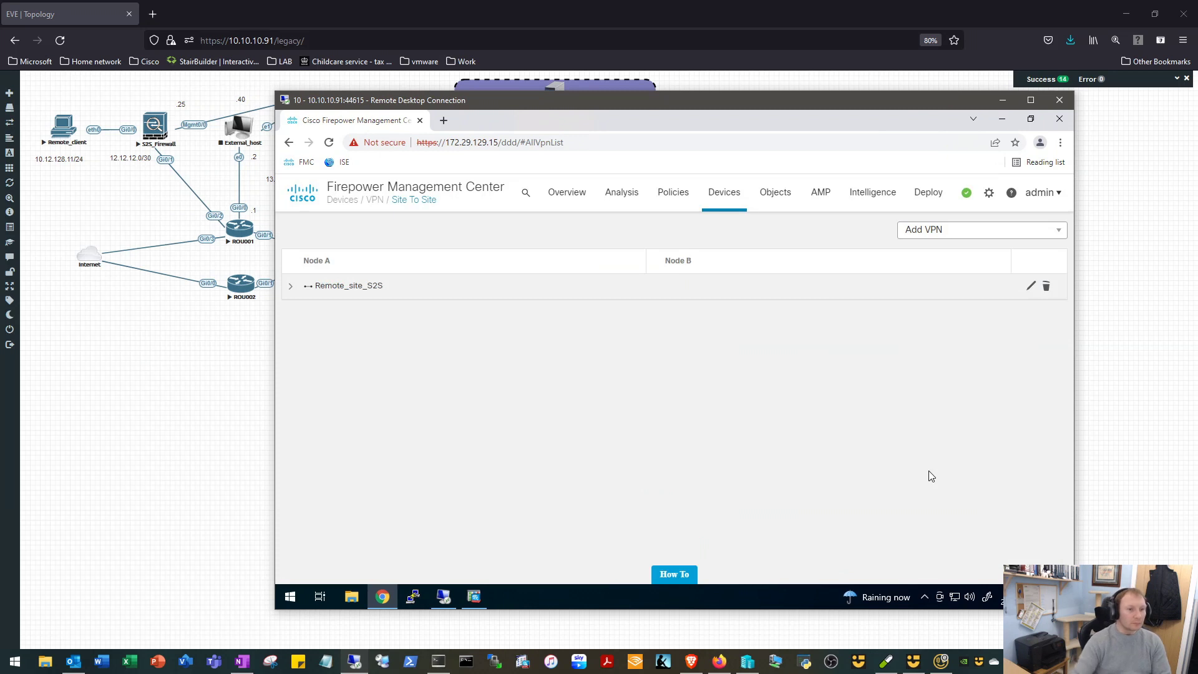
pyautogui.moveTo(898, 472)
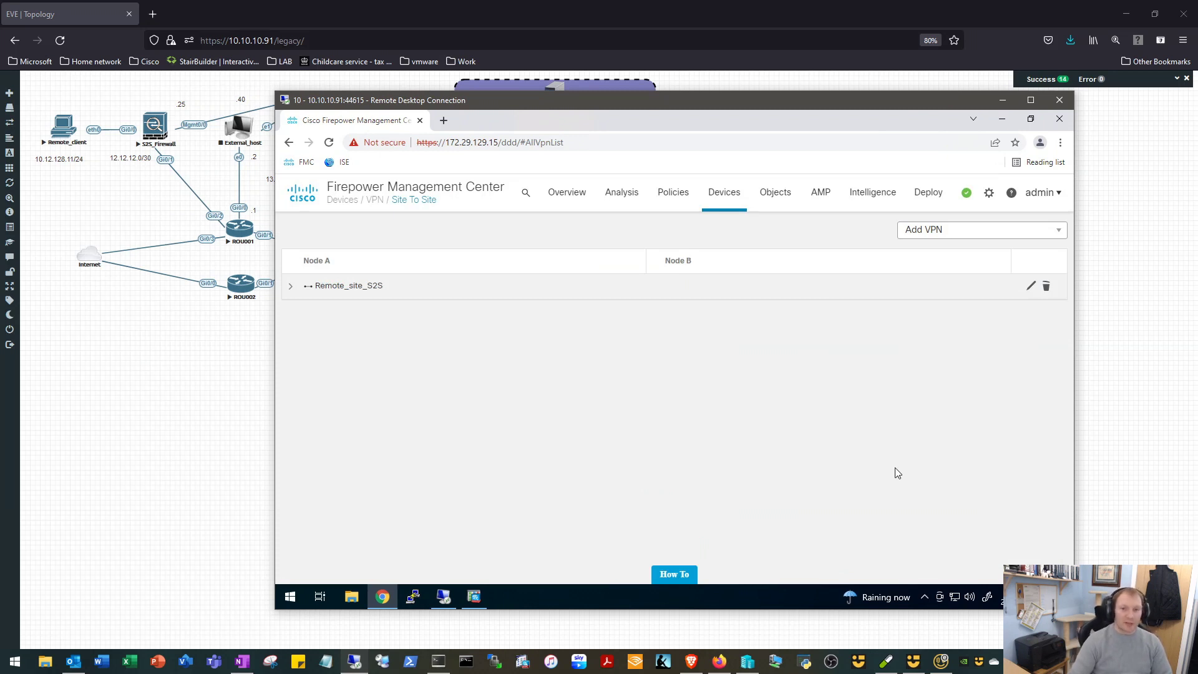
pyautogui.moveTo(662, 404)
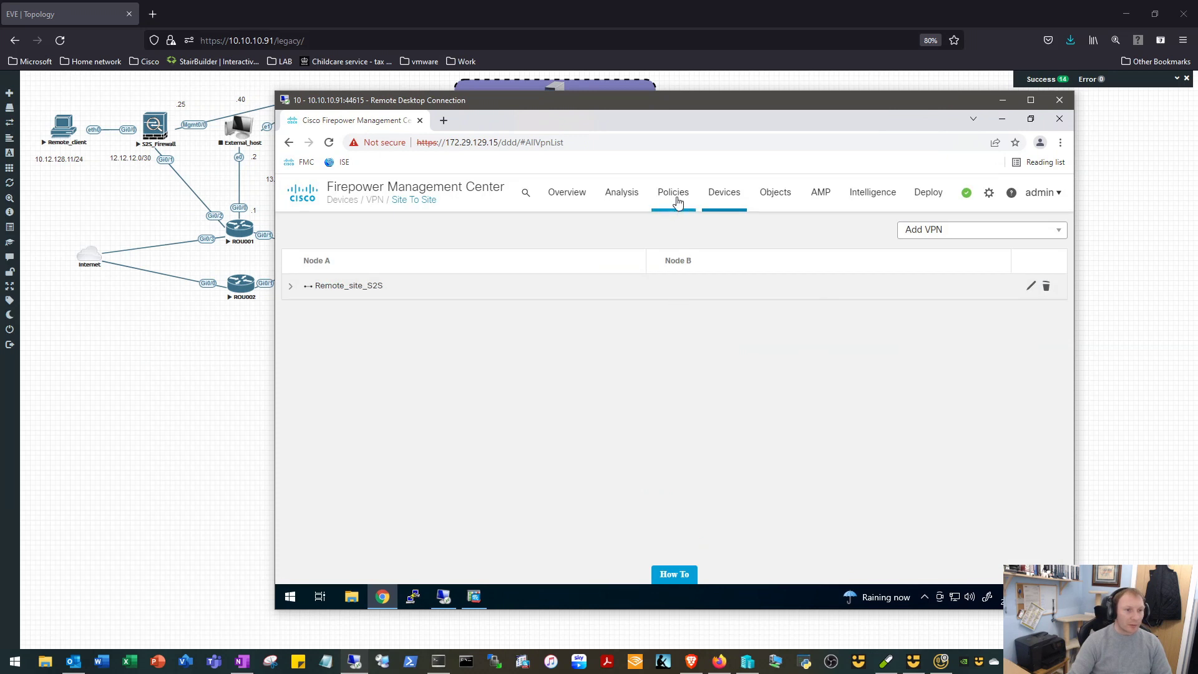
pyautogui.click(673, 193)
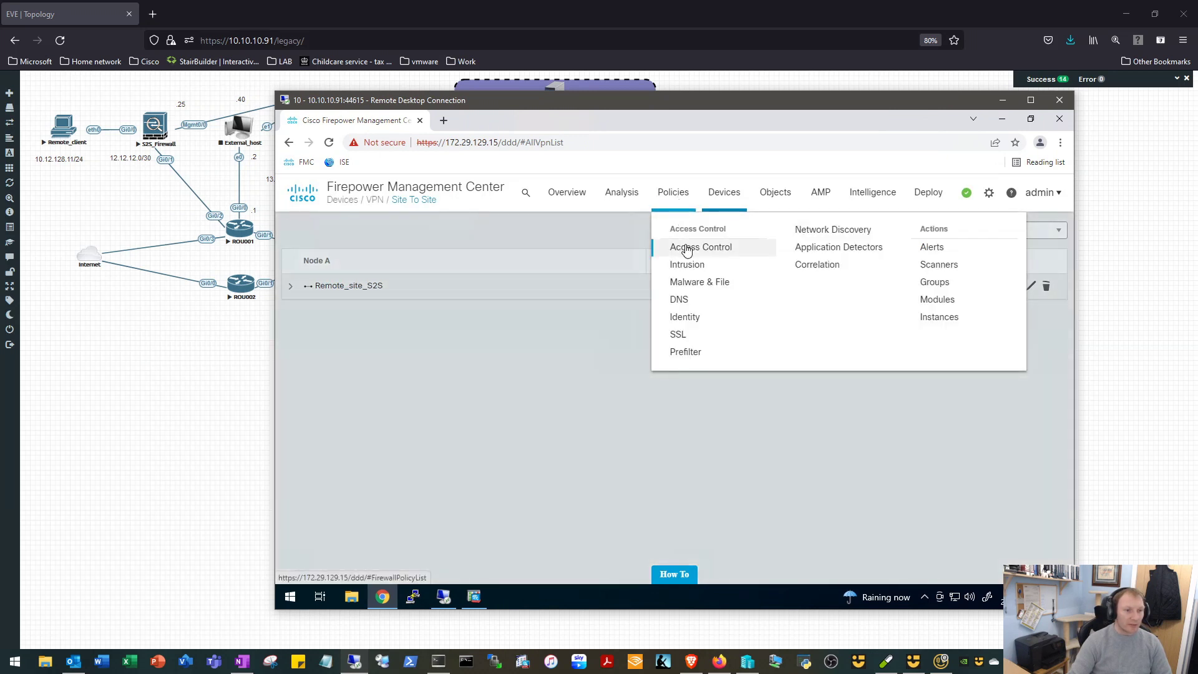
pyautogui.click(700, 247)
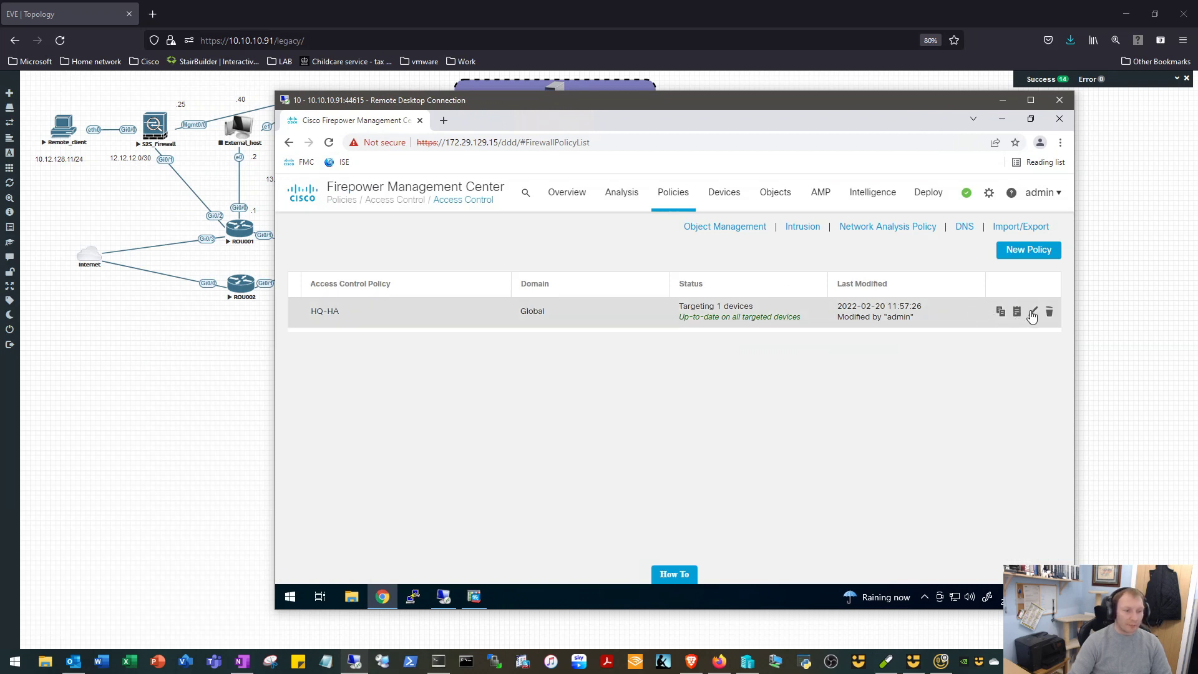
pyautogui.click(1033, 311)
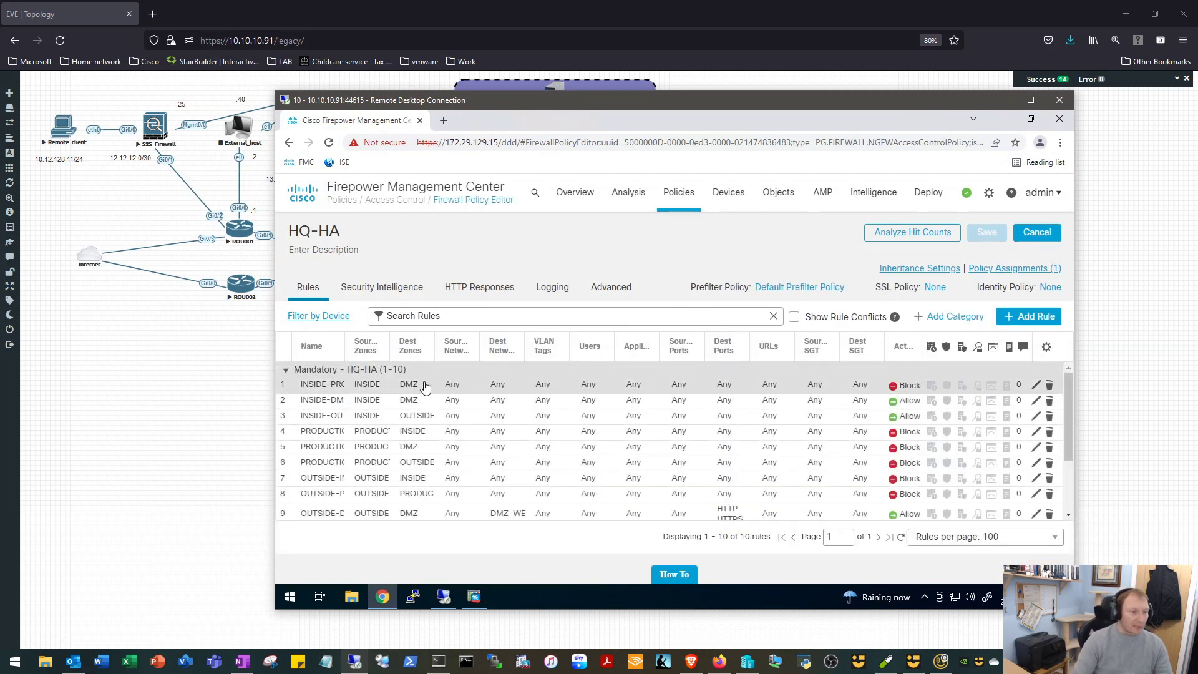
pyautogui.moveTo(382, 389)
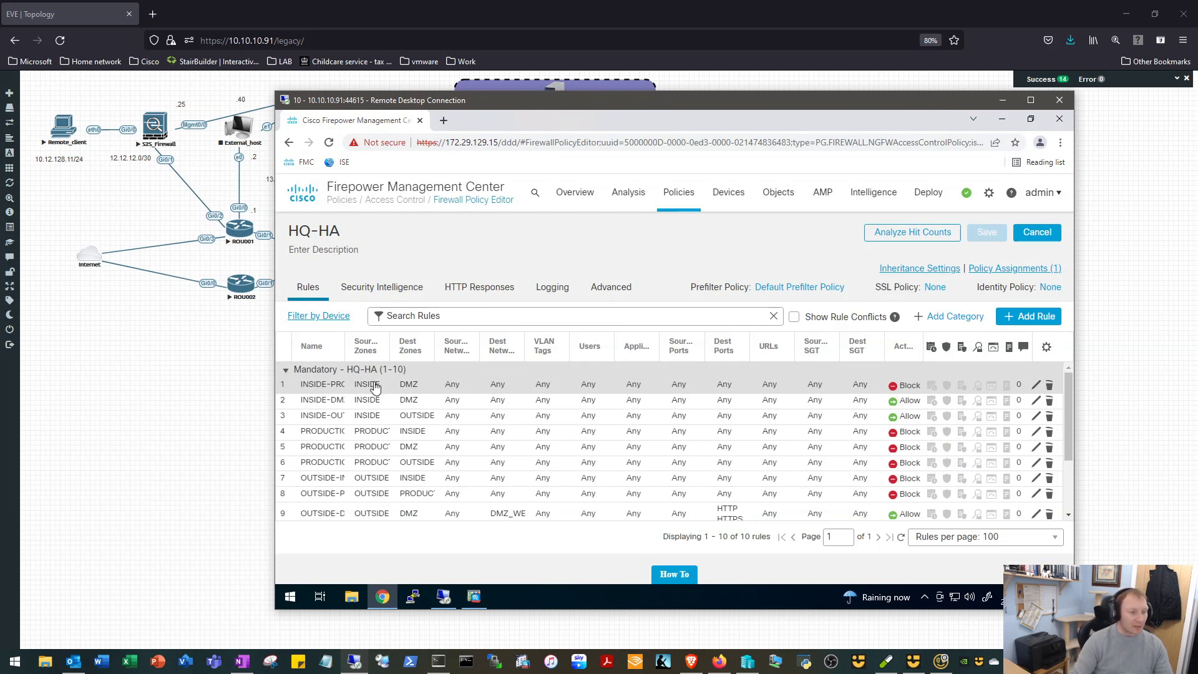
pyautogui.moveTo(369, 415)
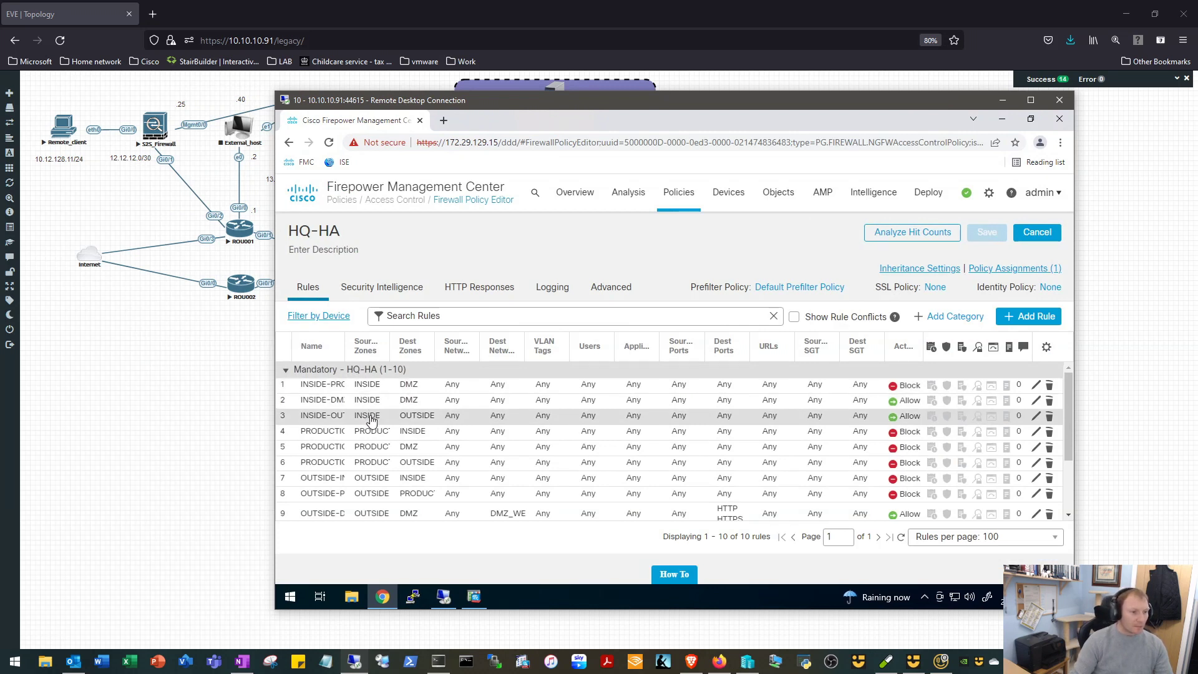
pyautogui.moveTo(380, 420)
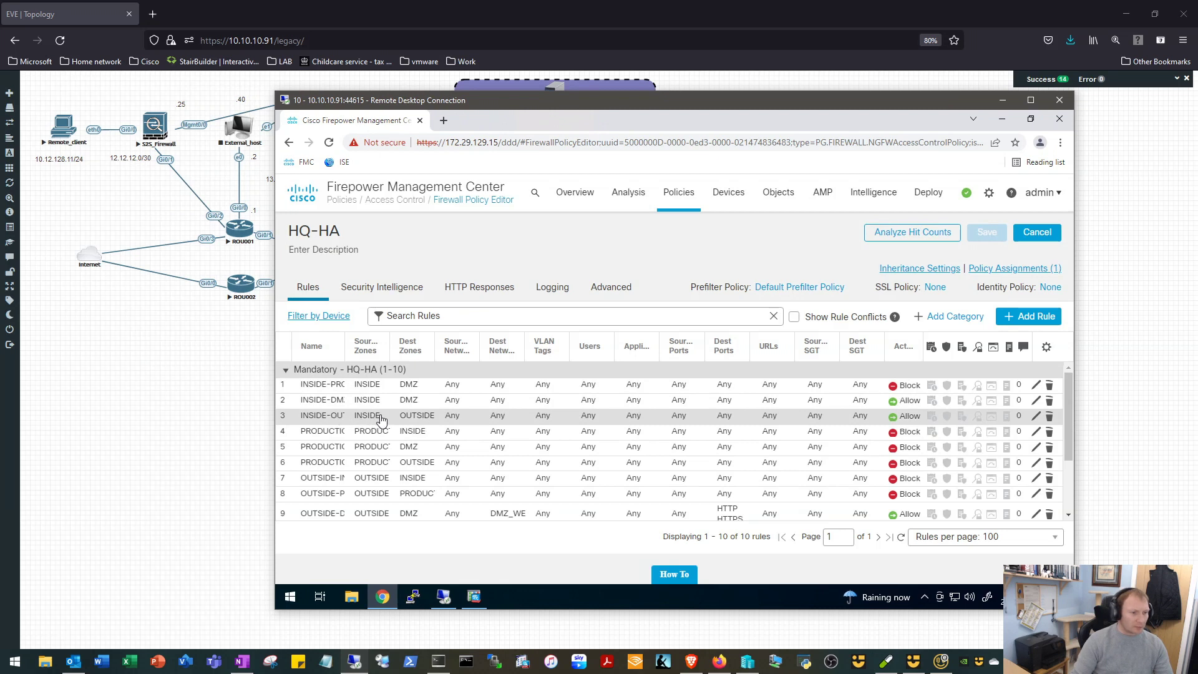
pyautogui.moveTo(547, 421)
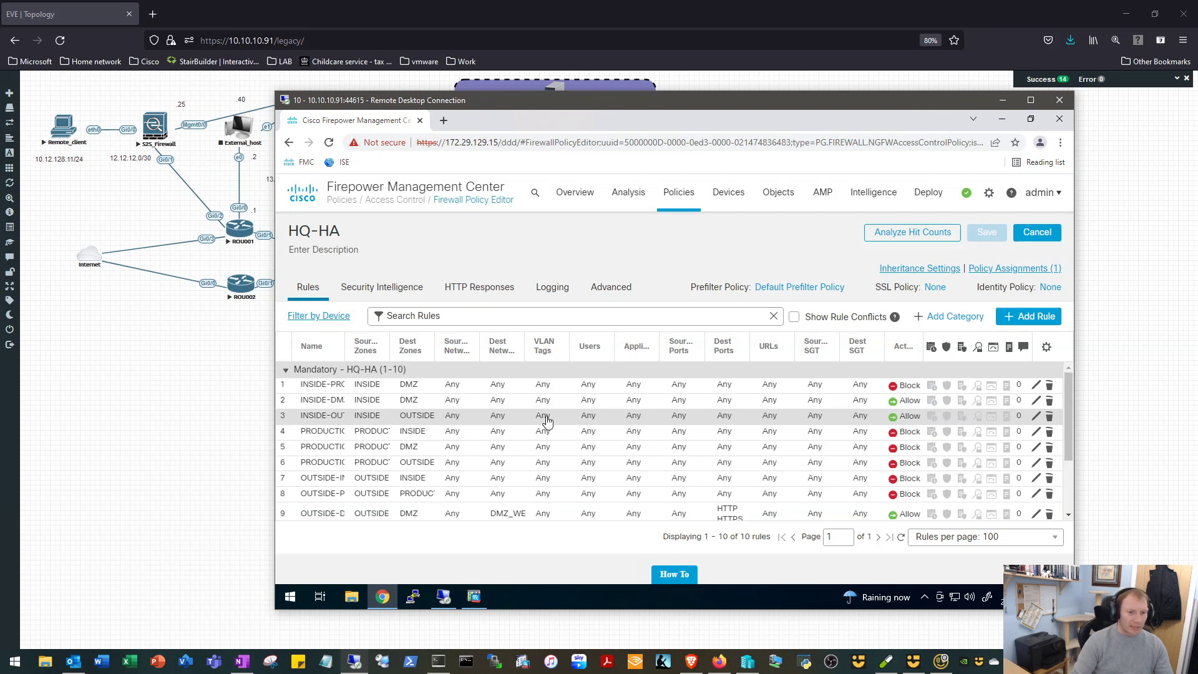
pyautogui.moveTo(522, 422)
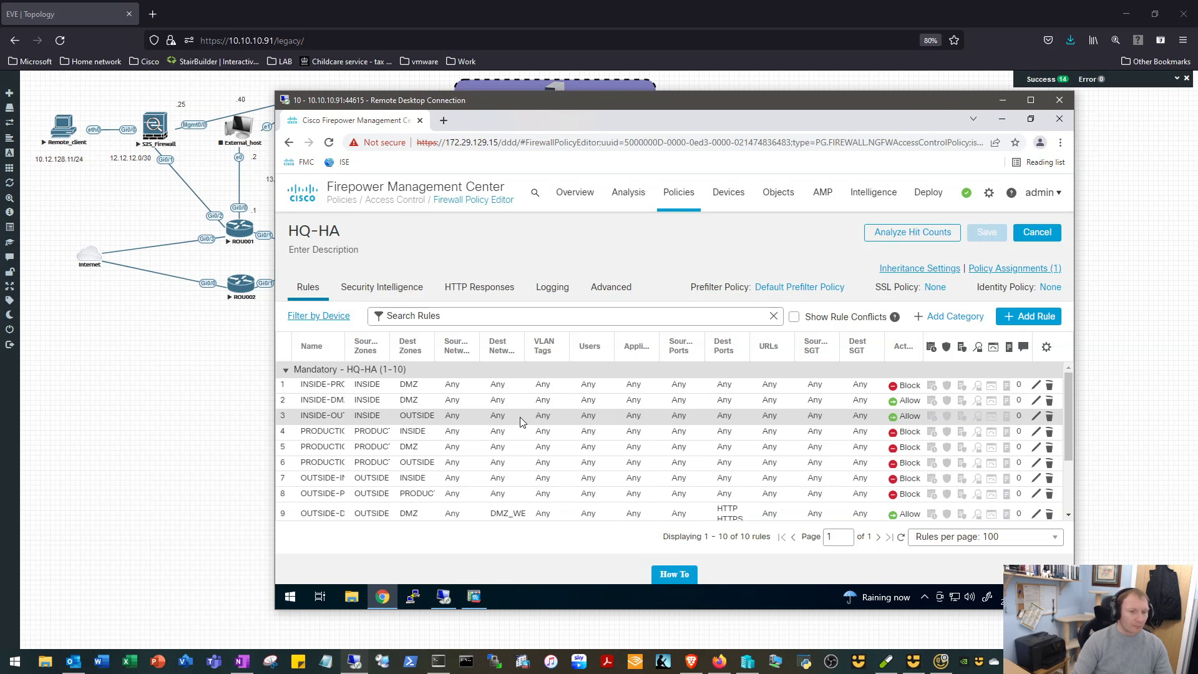
pyautogui.moveTo(1146, 296)
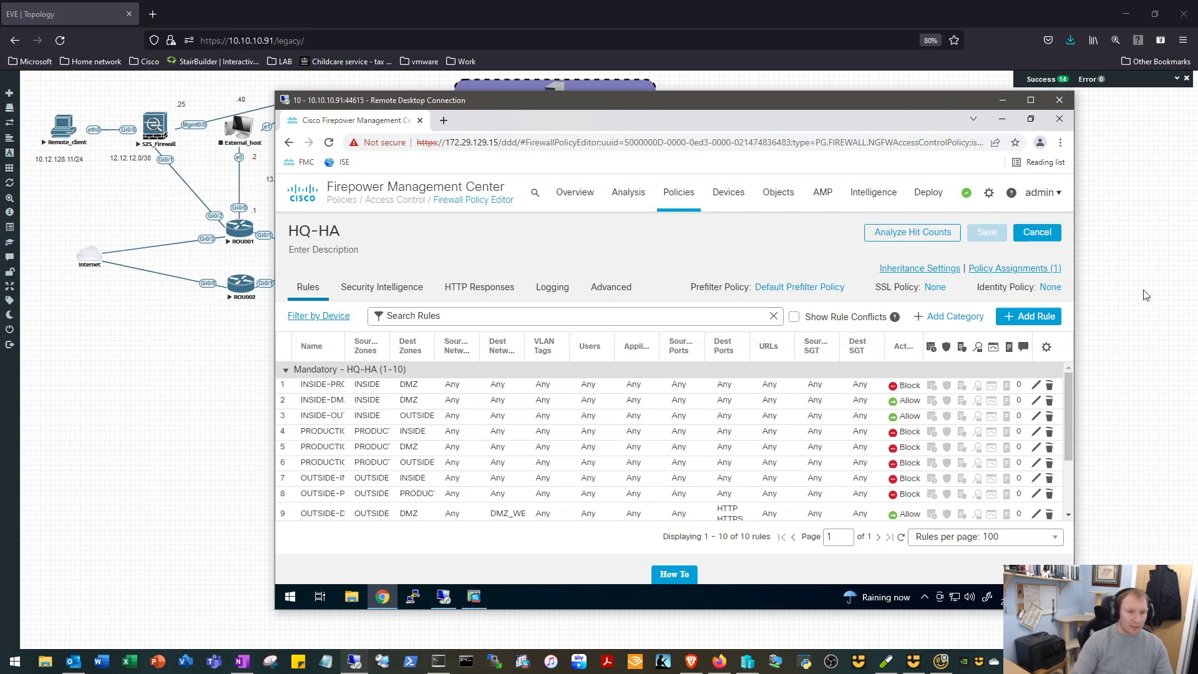
pyautogui.moveTo(1029, 316)
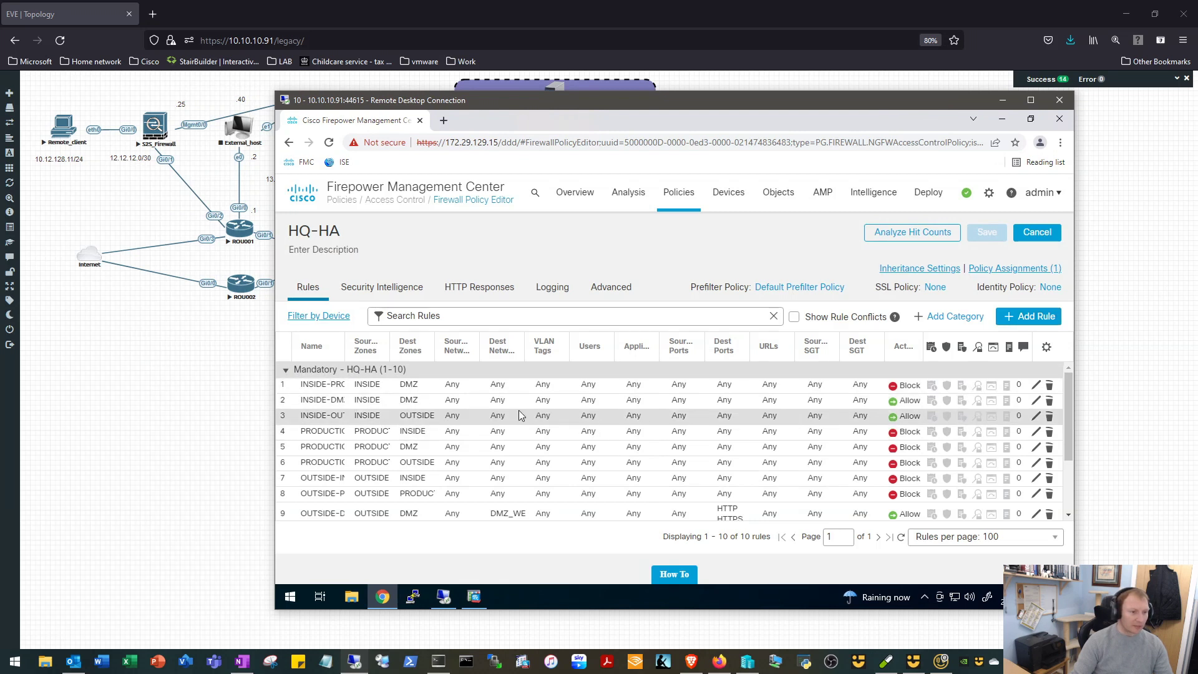
pyautogui.moveTo(384, 424)
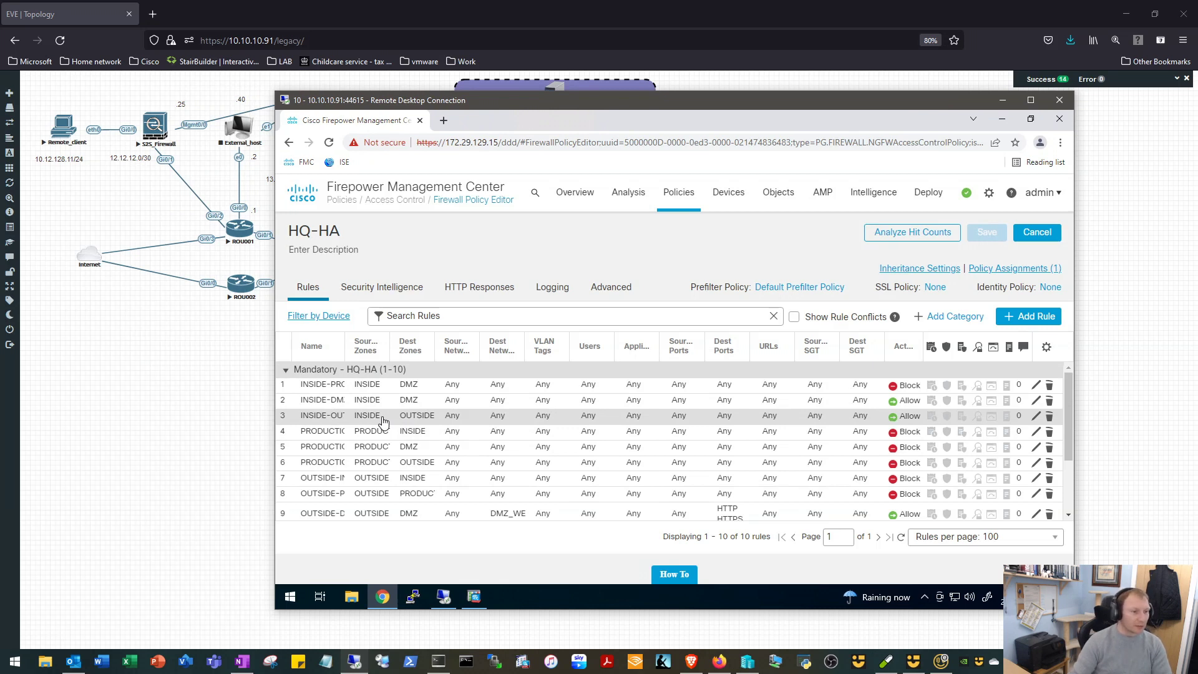
pyautogui.scroll(-3)
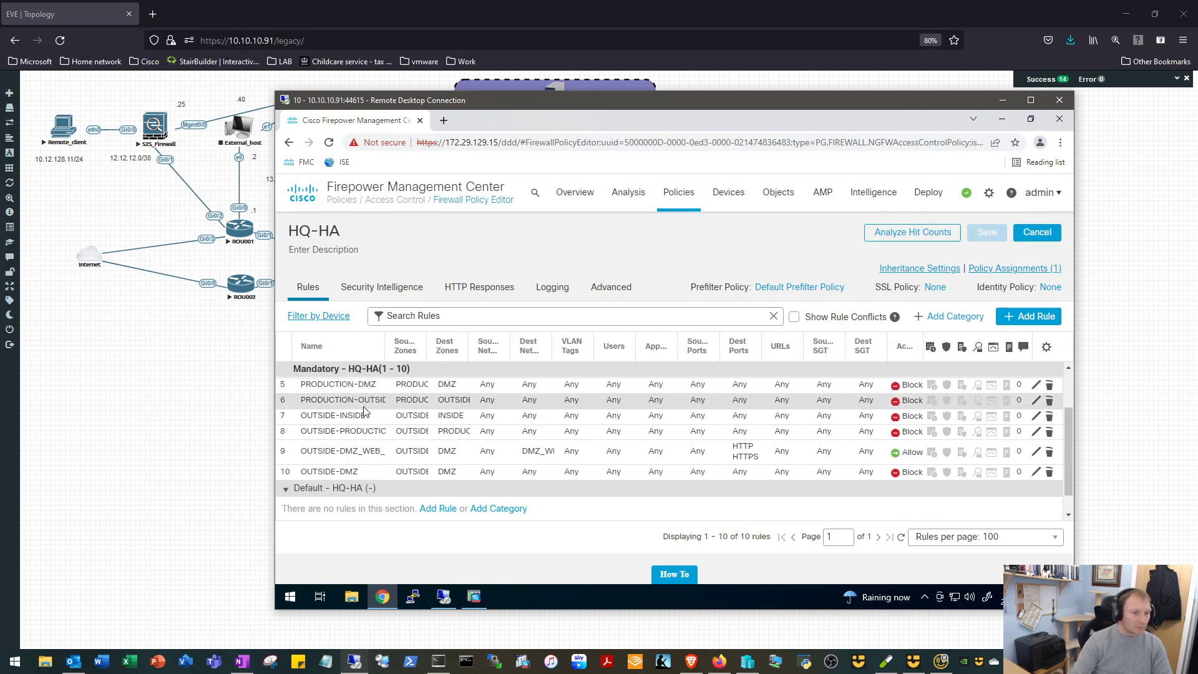
pyautogui.moveTo(366, 420)
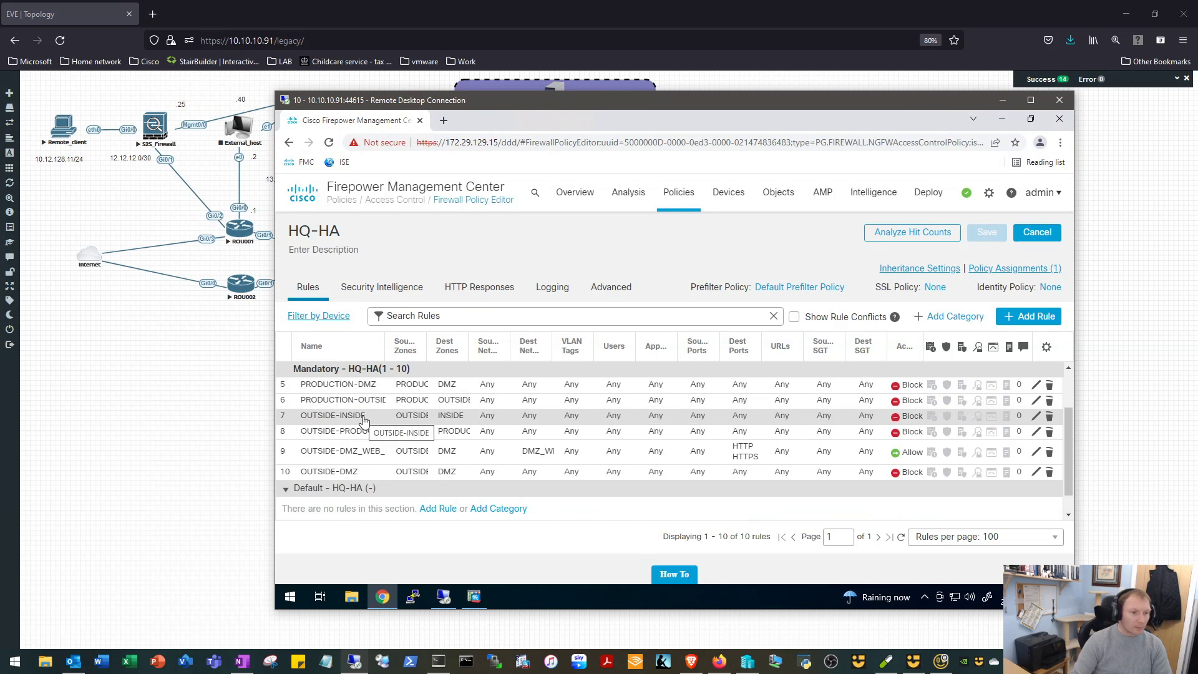
pyautogui.moveTo(583, 421)
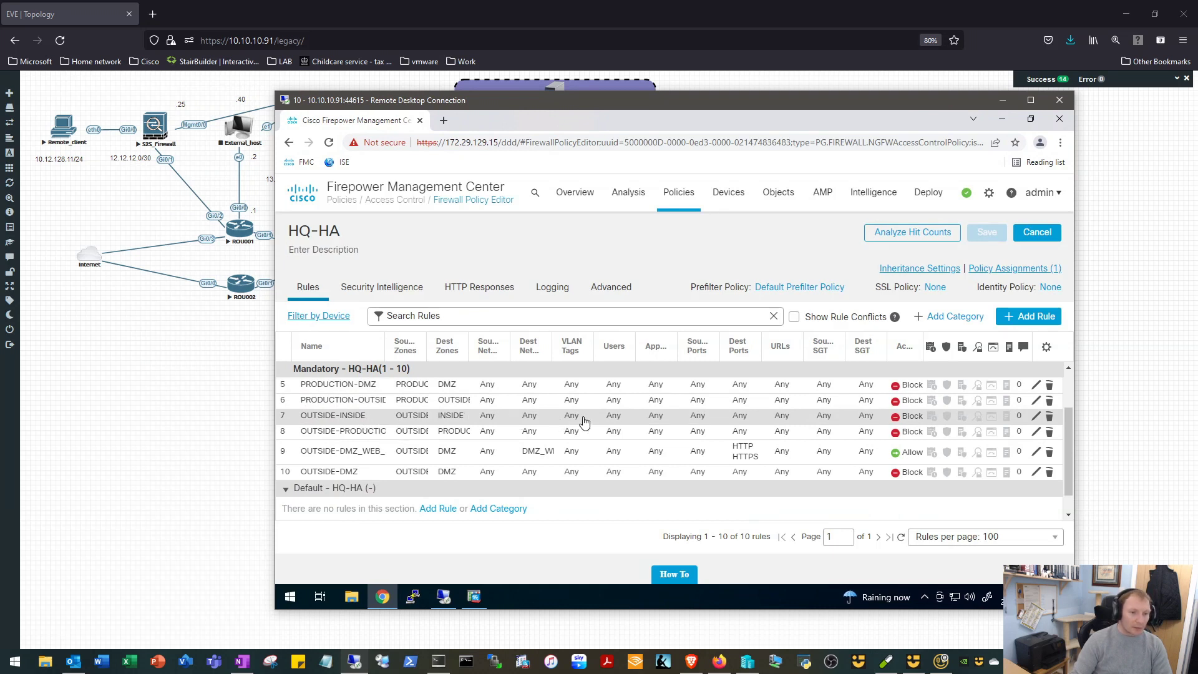
pyautogui.moveTo(863, 420)
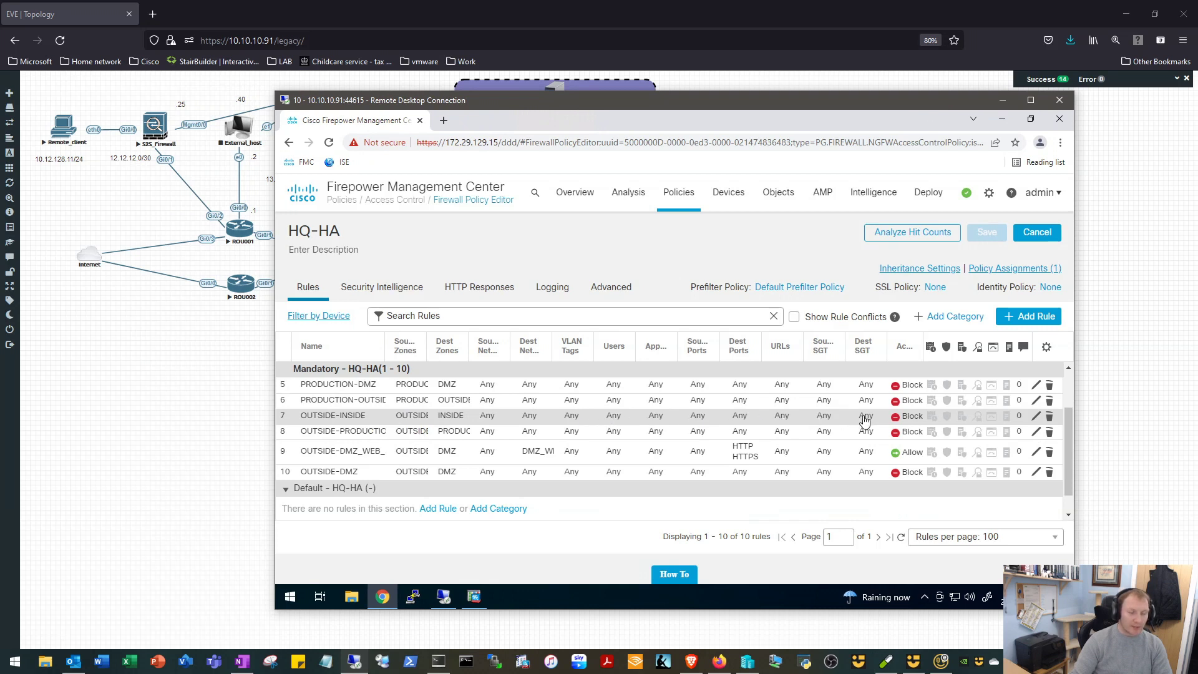
pyautogui.moveTo(387, 420)
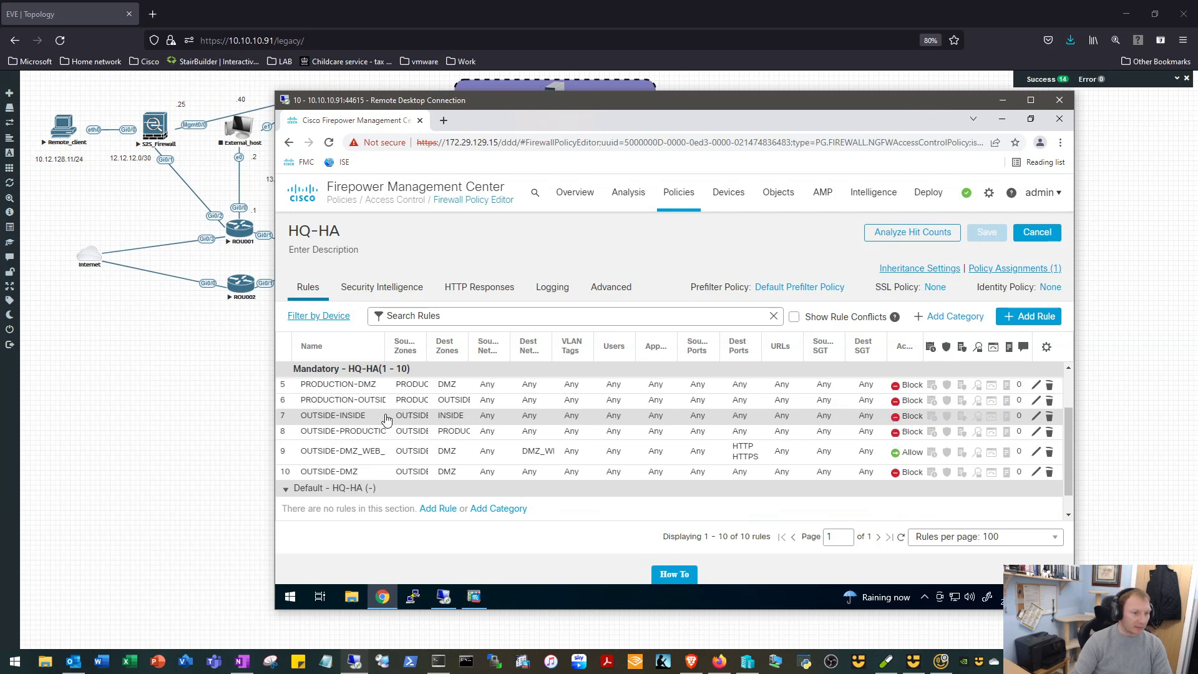
pyautogui.moveTo(332, 419)
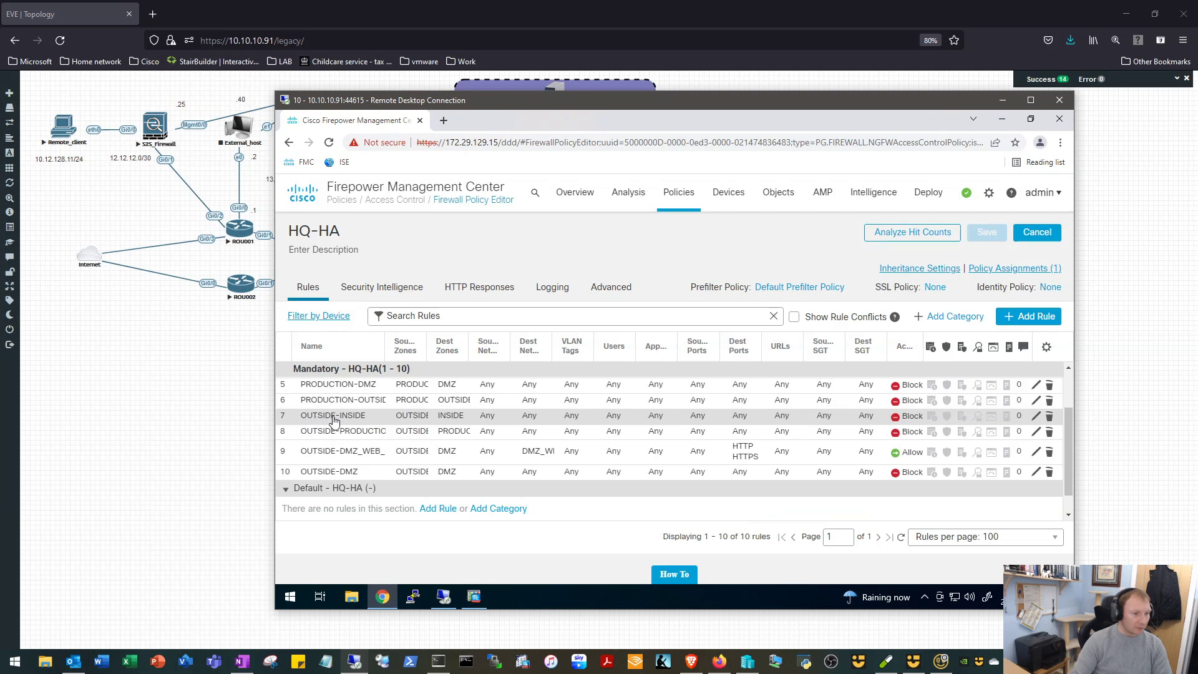
pyautogui.moveTo(481, 426)
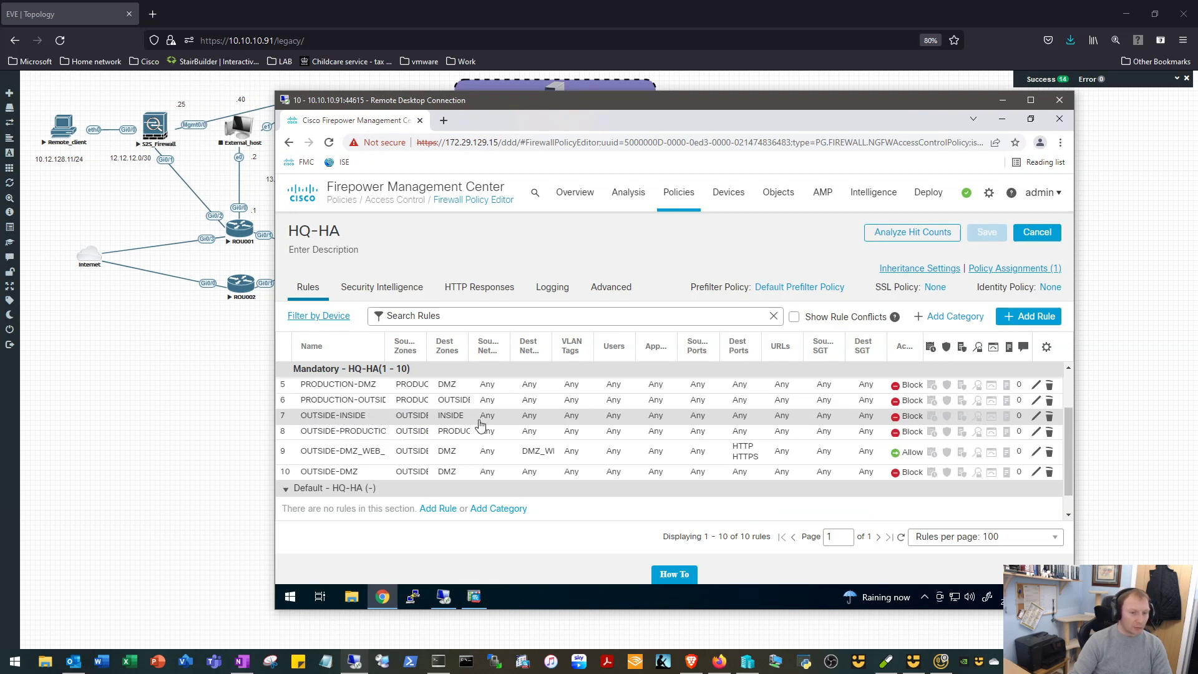
pyautogui.moveTo(963, 340)
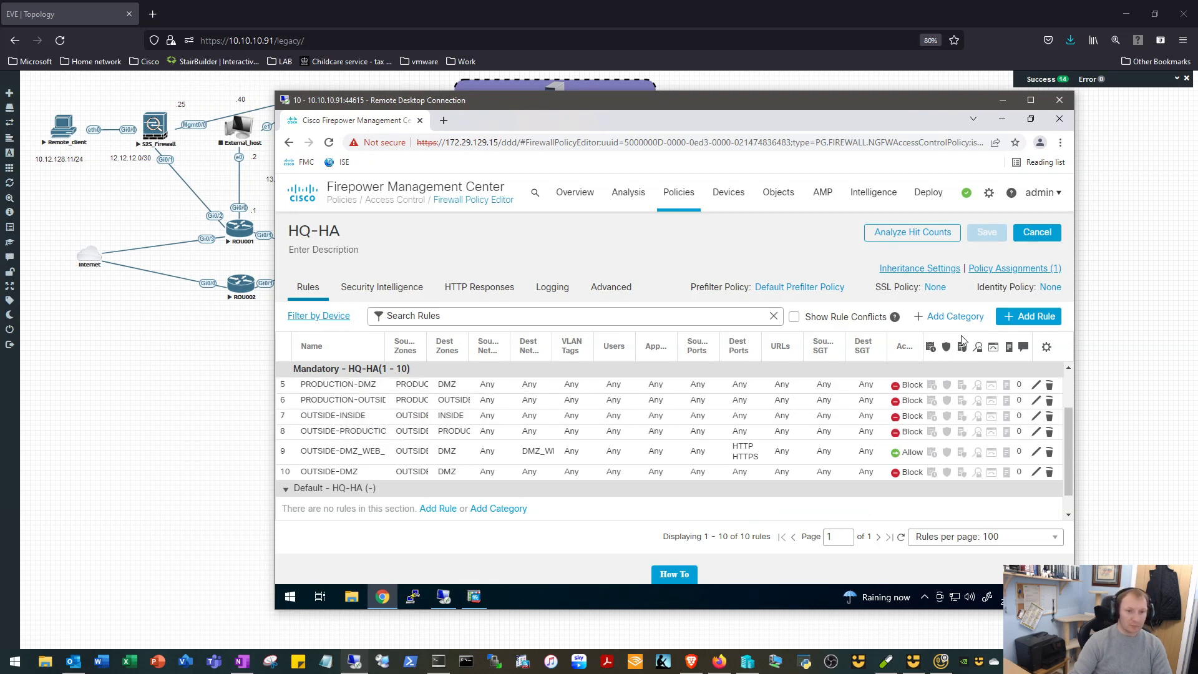
pyautogui.moveTo(1030, 316)
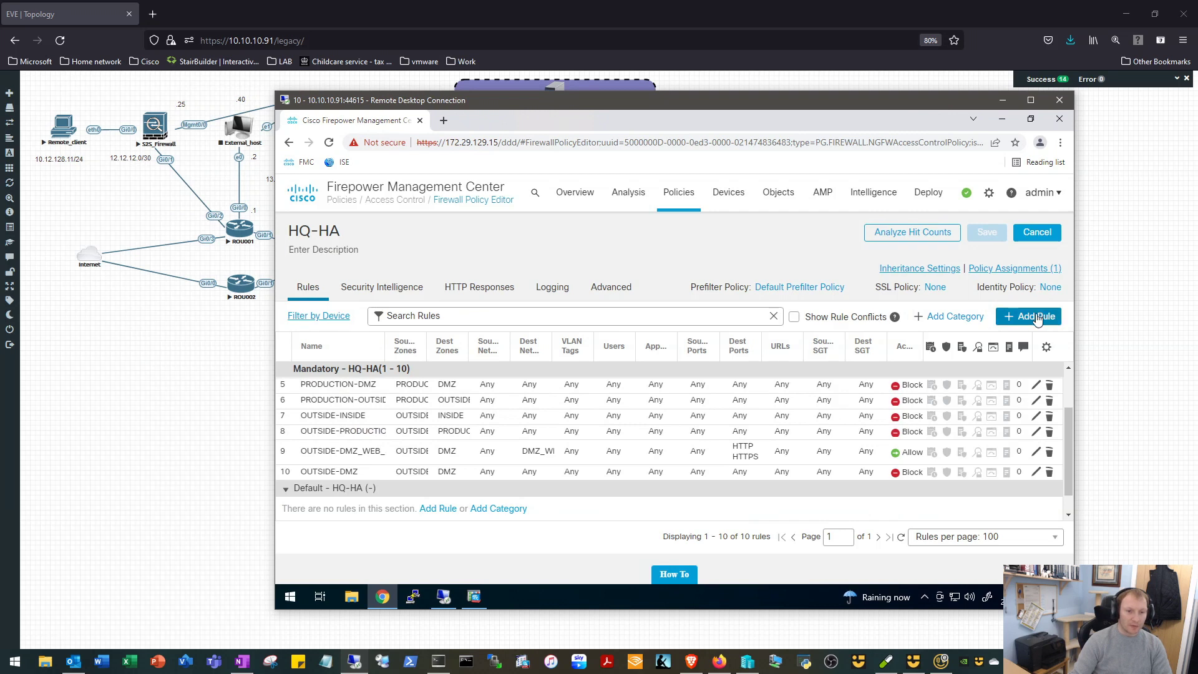
# - Create a new access rule named S2S_Allow inserted above rule 7
pyautogui.click(1033, 316)
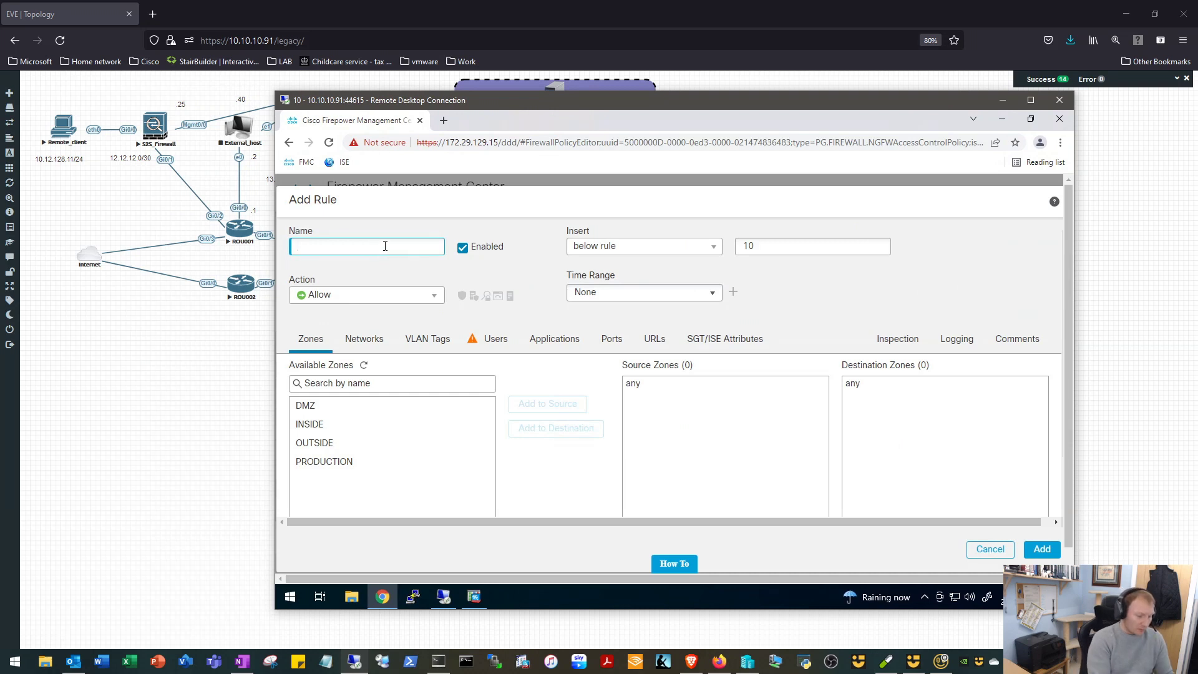
pyautogui.write('S2S_A')
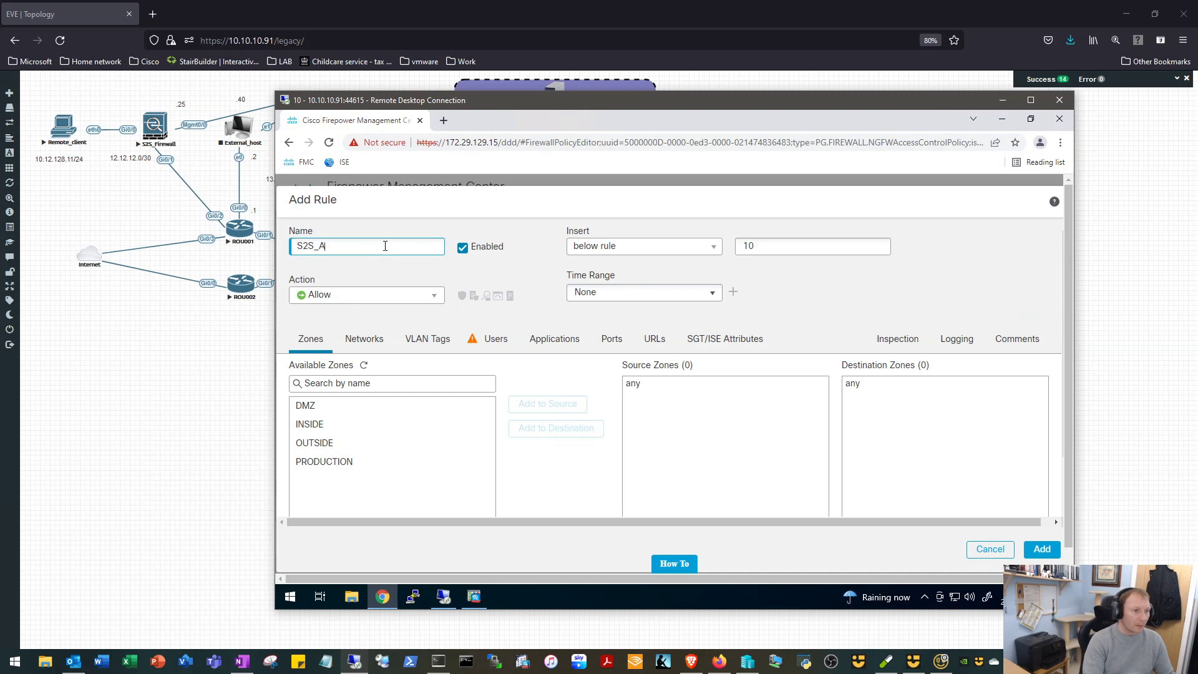
pyautogui.write('llow')
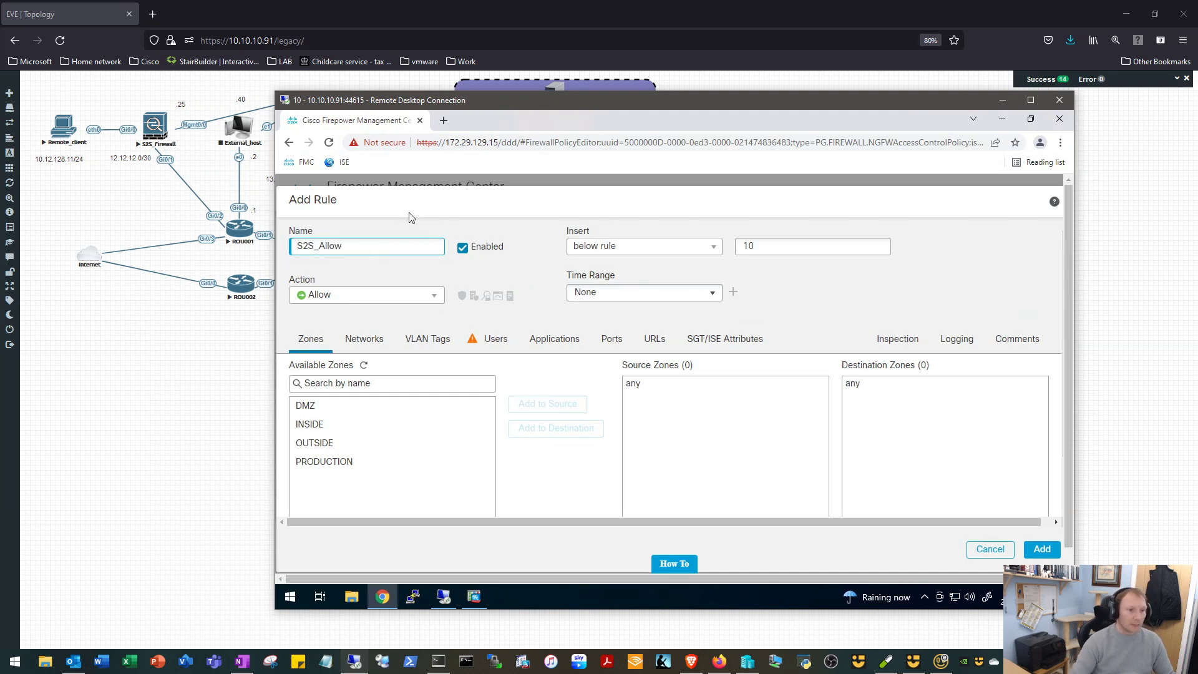
pyautogui.moveTo(694, 246)
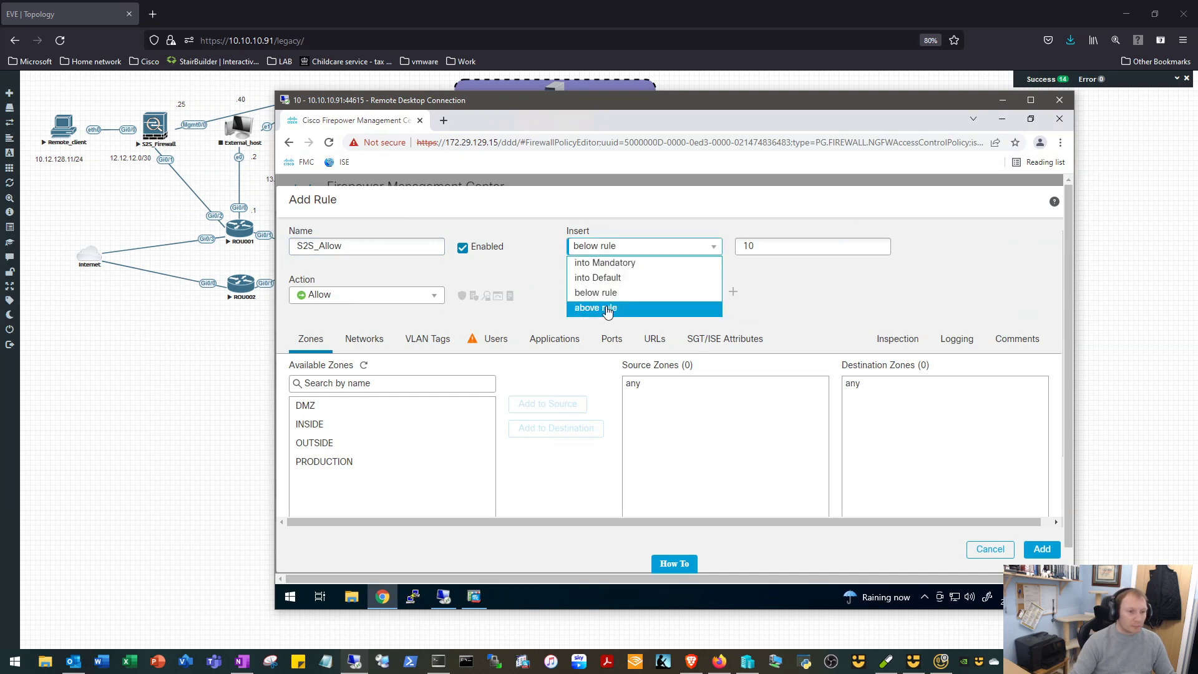
pyautogui.click(596, 308)
pyautogui.write('7')
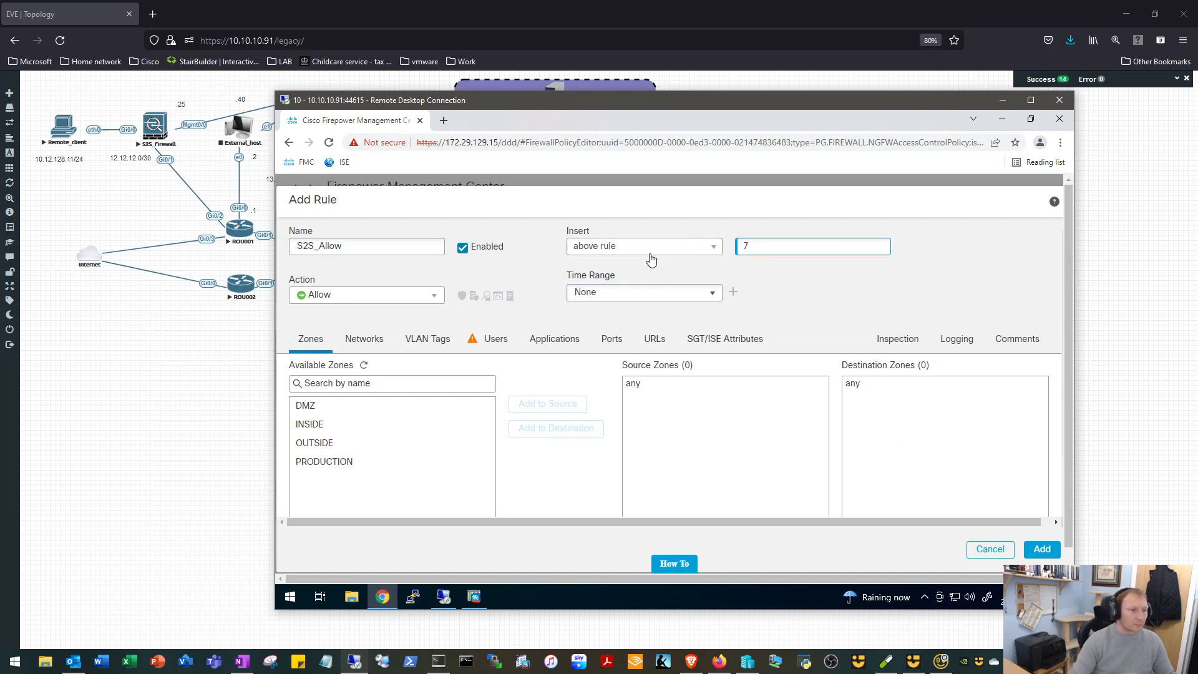
pyautogui.moveTo(374, 332)
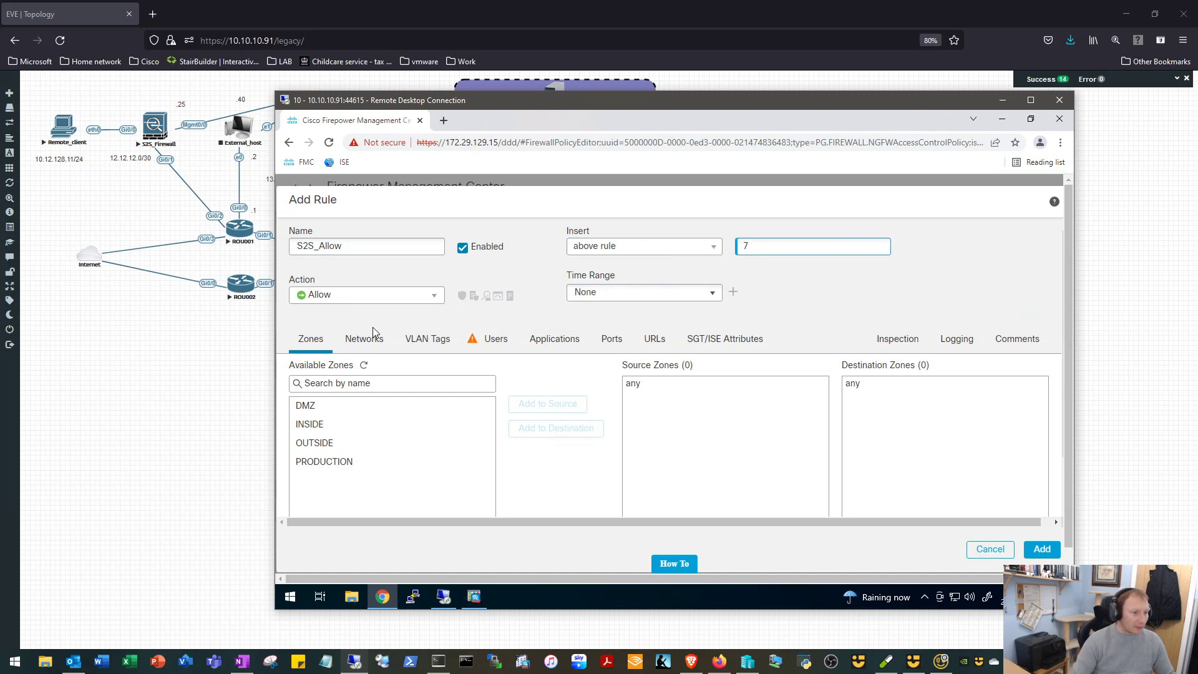
# - Set OUTSIDE as the rule's source zone and INSIDE as its destination zone
pyautogui.click(315, 442)
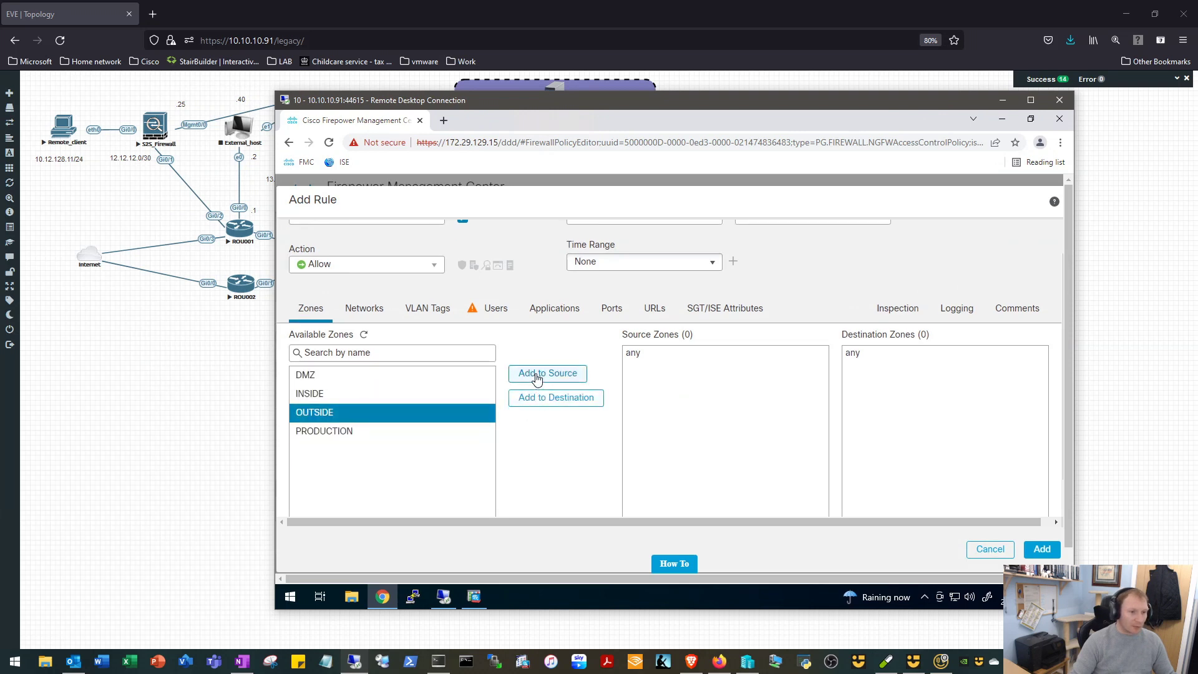
pyautogui.click(547, 373)
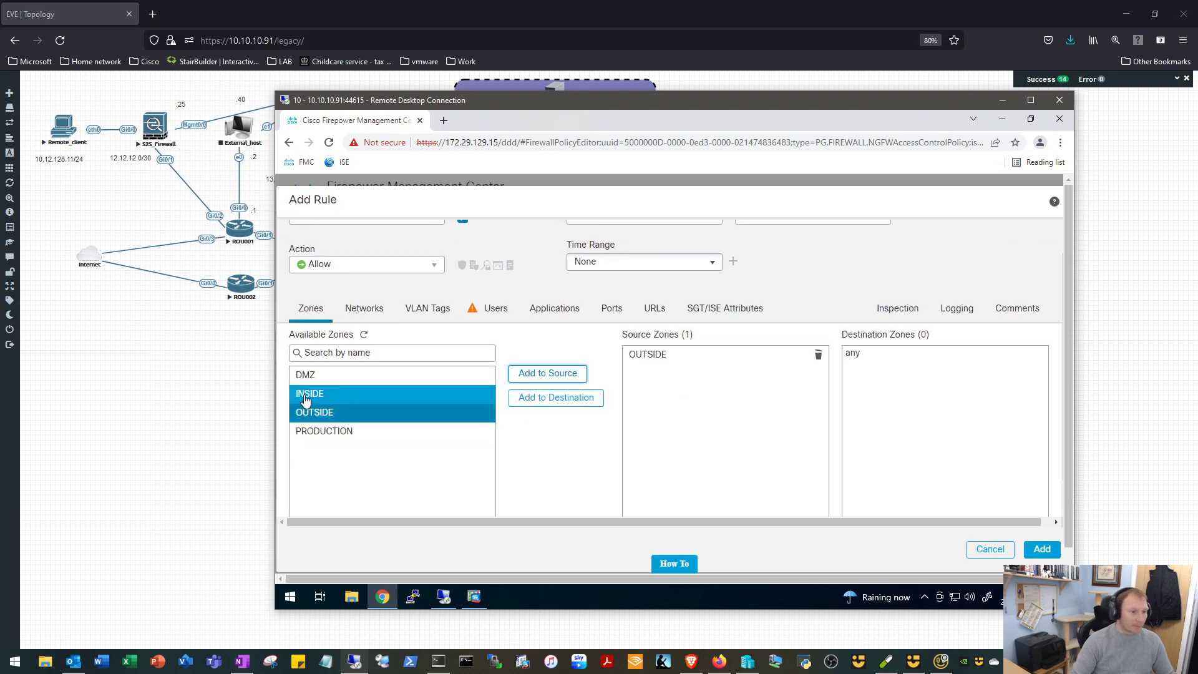
pyautogui.click(315, 412)
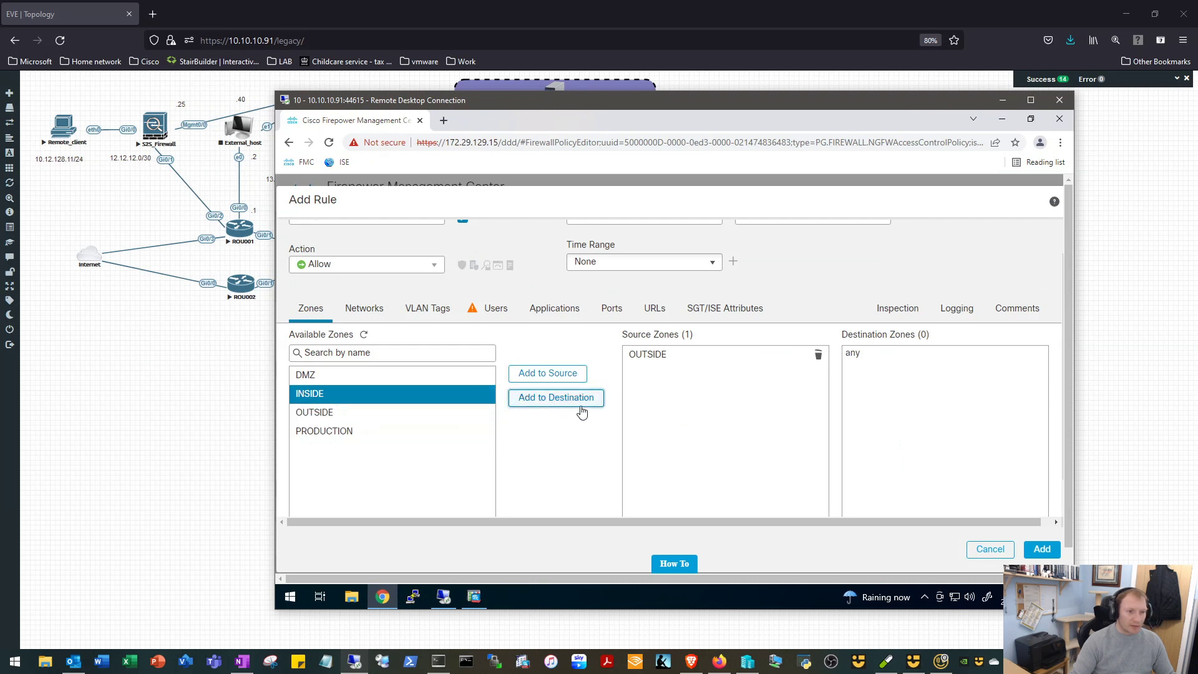
pyautogui.click(555, 397)
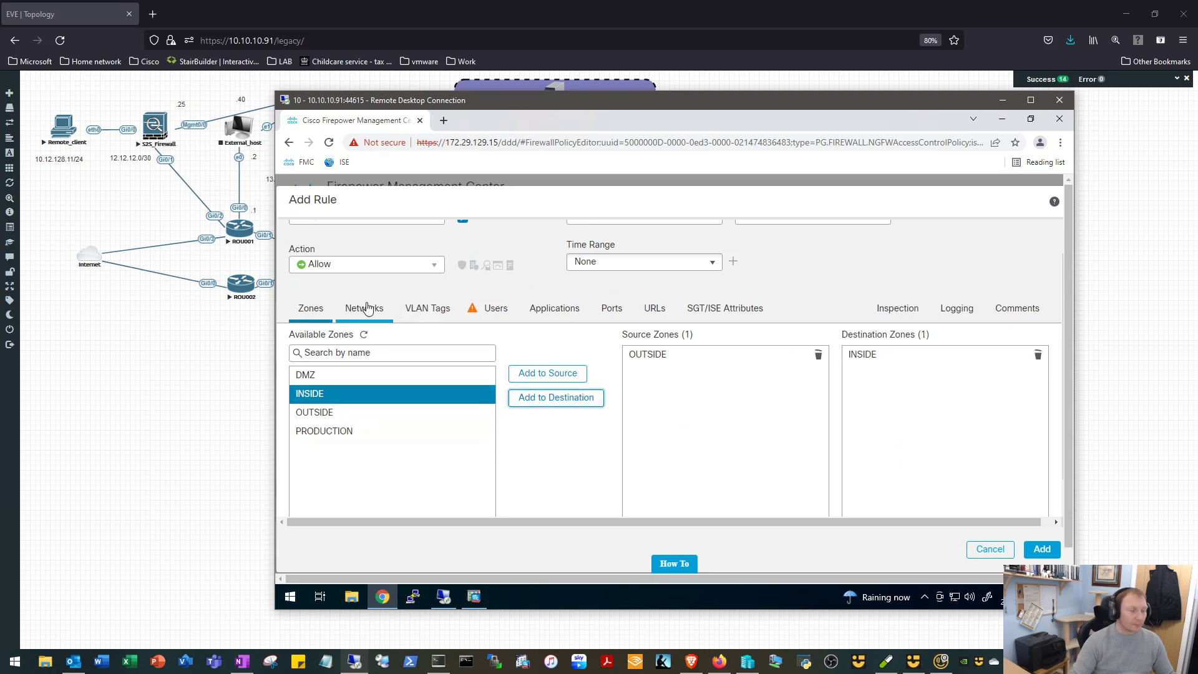
# - Set source network remote_site_1 and destination HQ_SUMMARY, then add the S2S_Allow rule to the policy
pyautogui.click(363, 308)
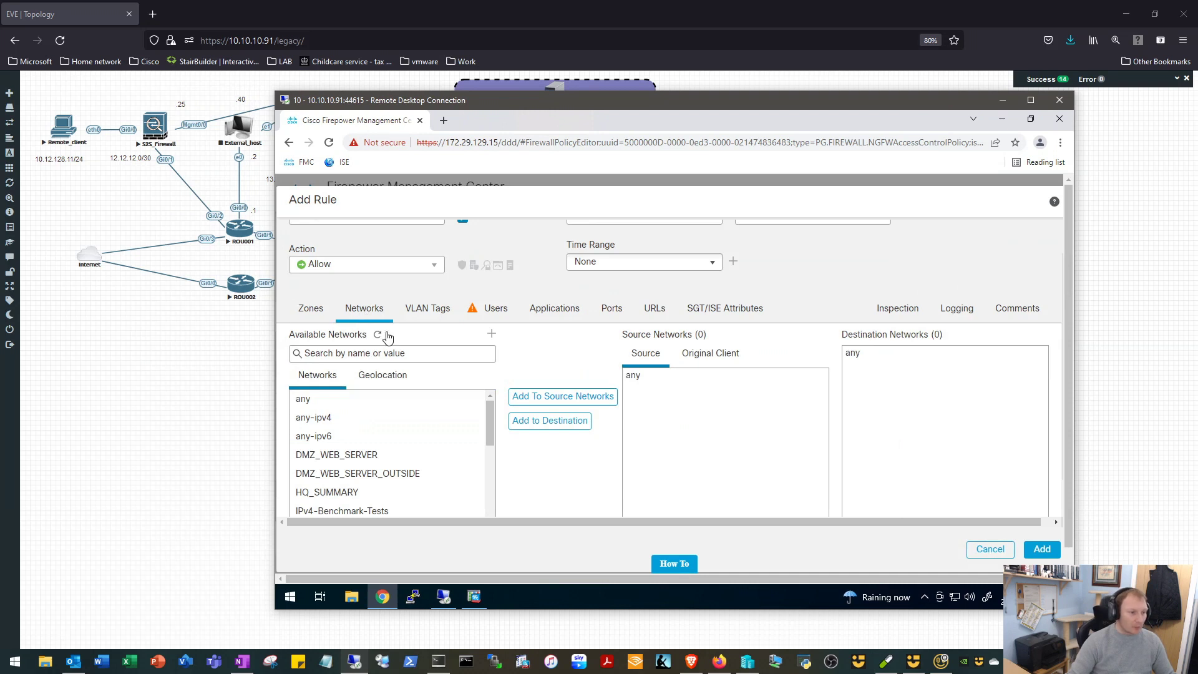
pyautogui.click(327, 492)
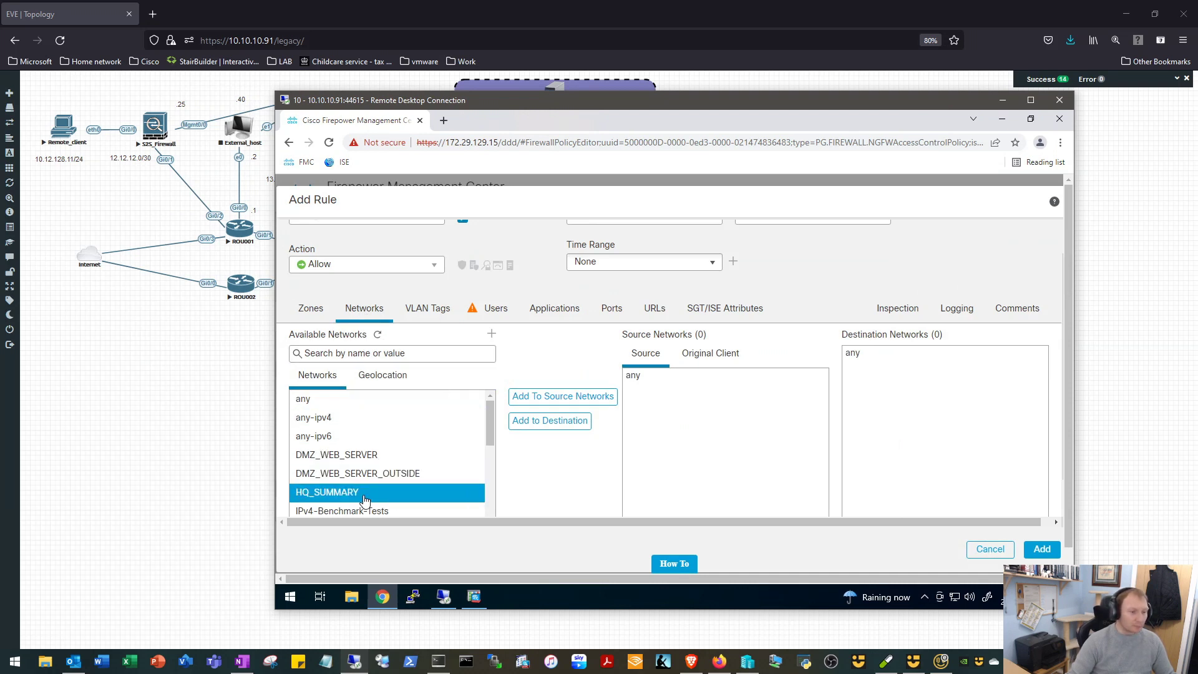
pyautogui.scroll(3)
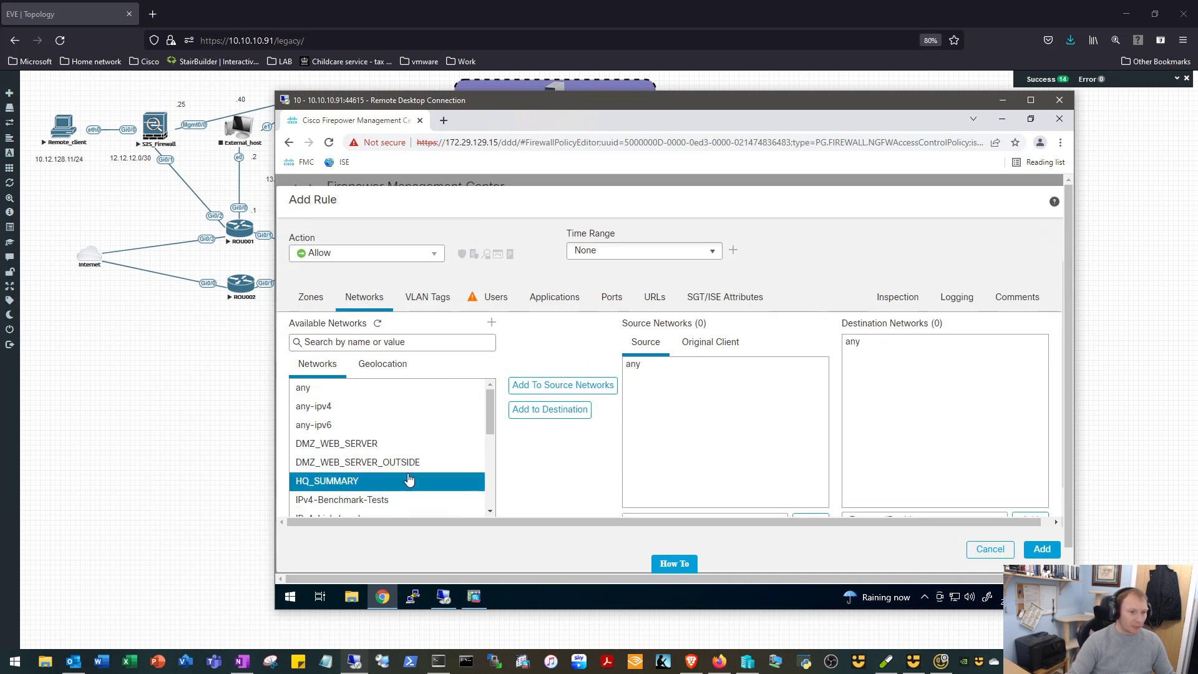
pyautogui.moveTo(549, 410)
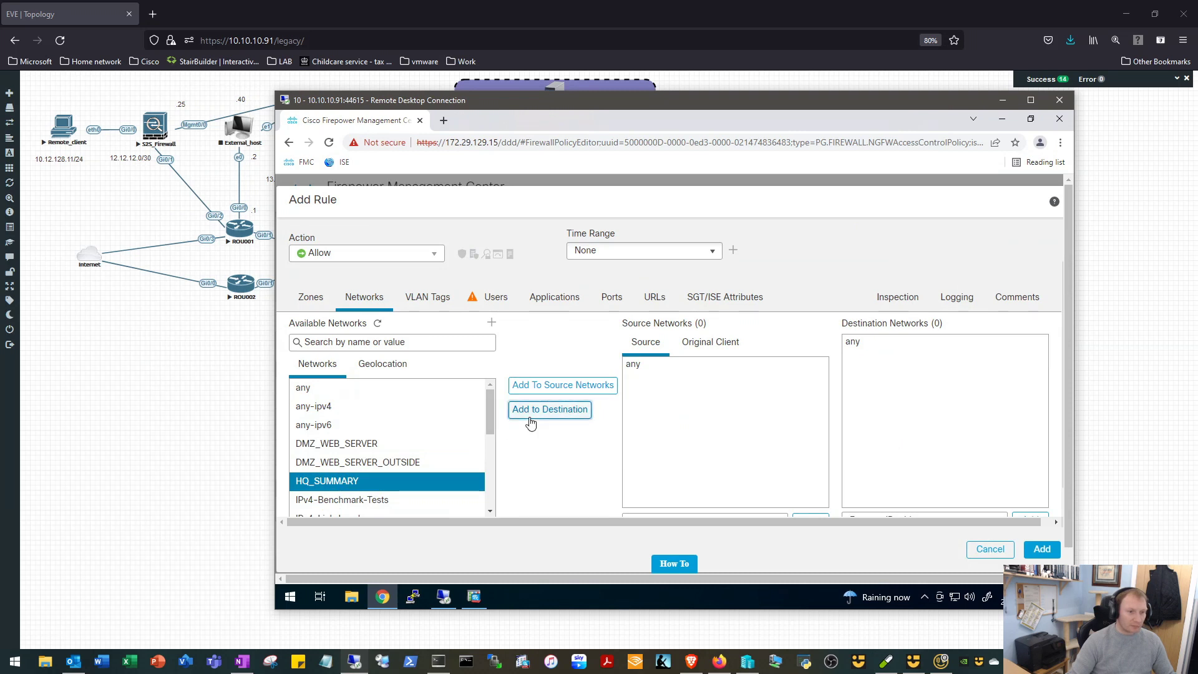
pyautogui.click(550, 409)
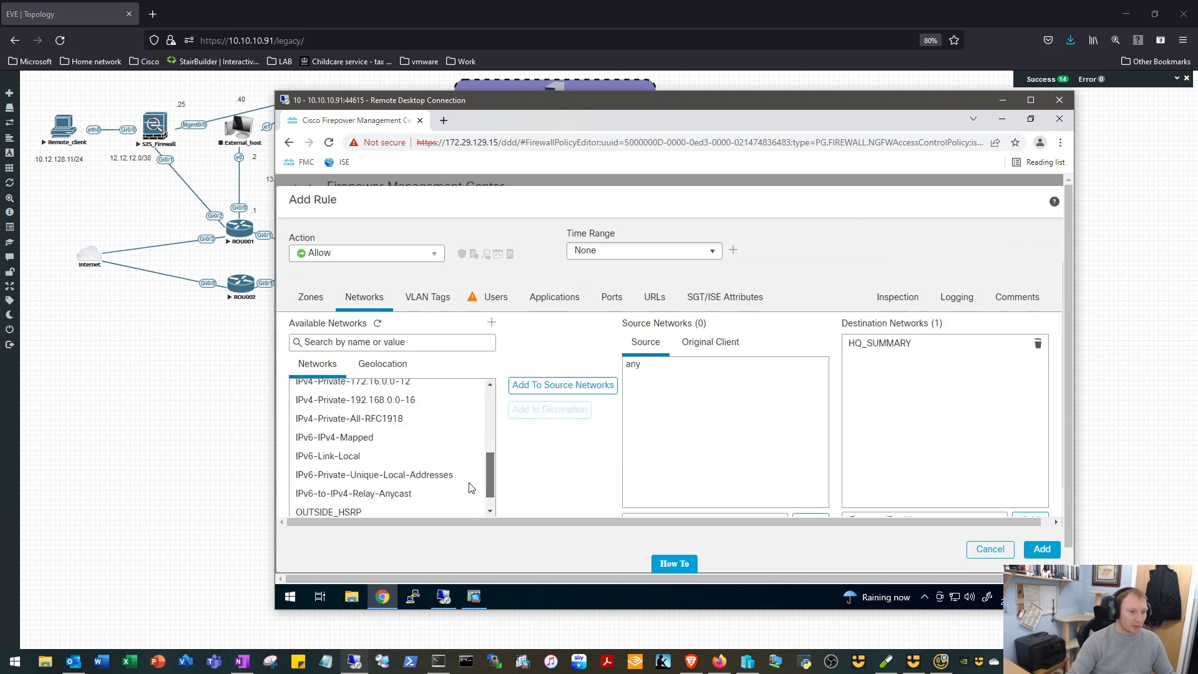
pyautogui.click(325, 506)
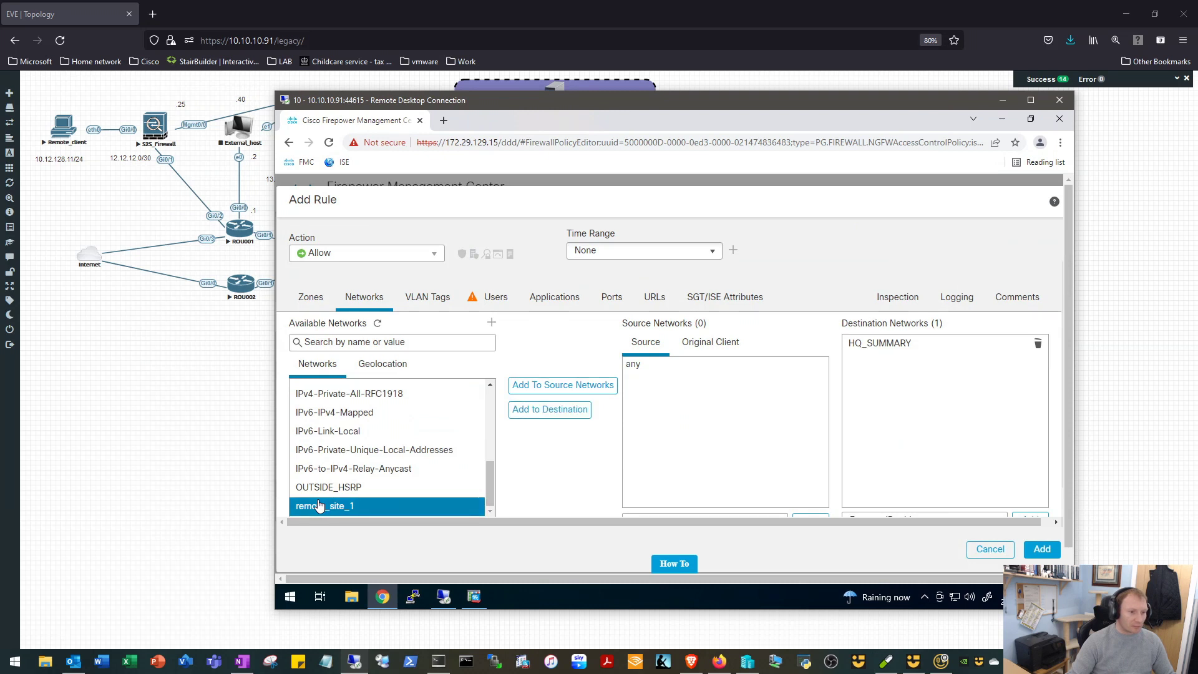
pyautogui.moveTo(563, 386)
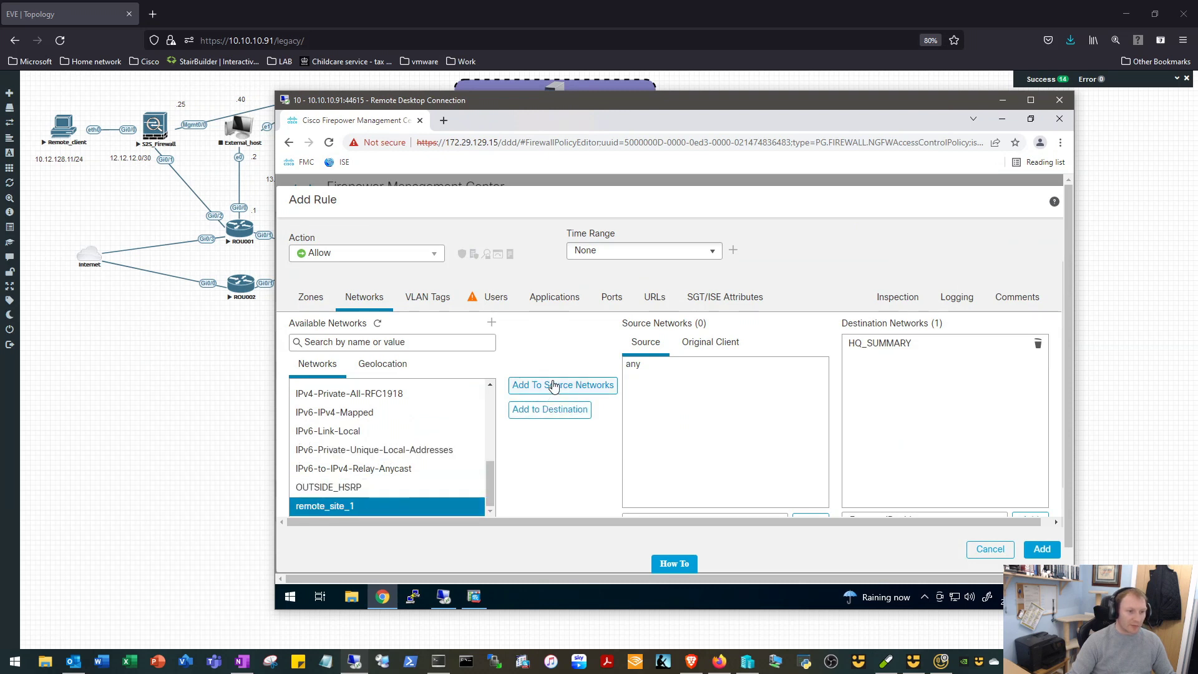
pyautogui.click(562, 385)
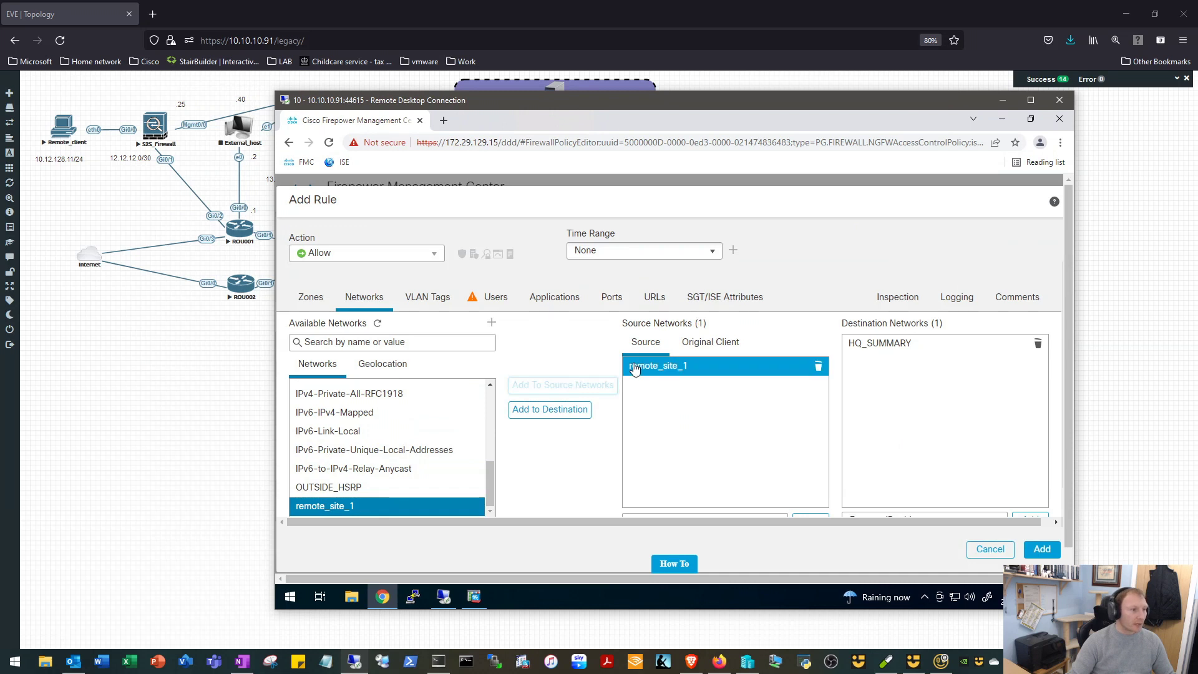
pyautogui.moveTo(653, 371)
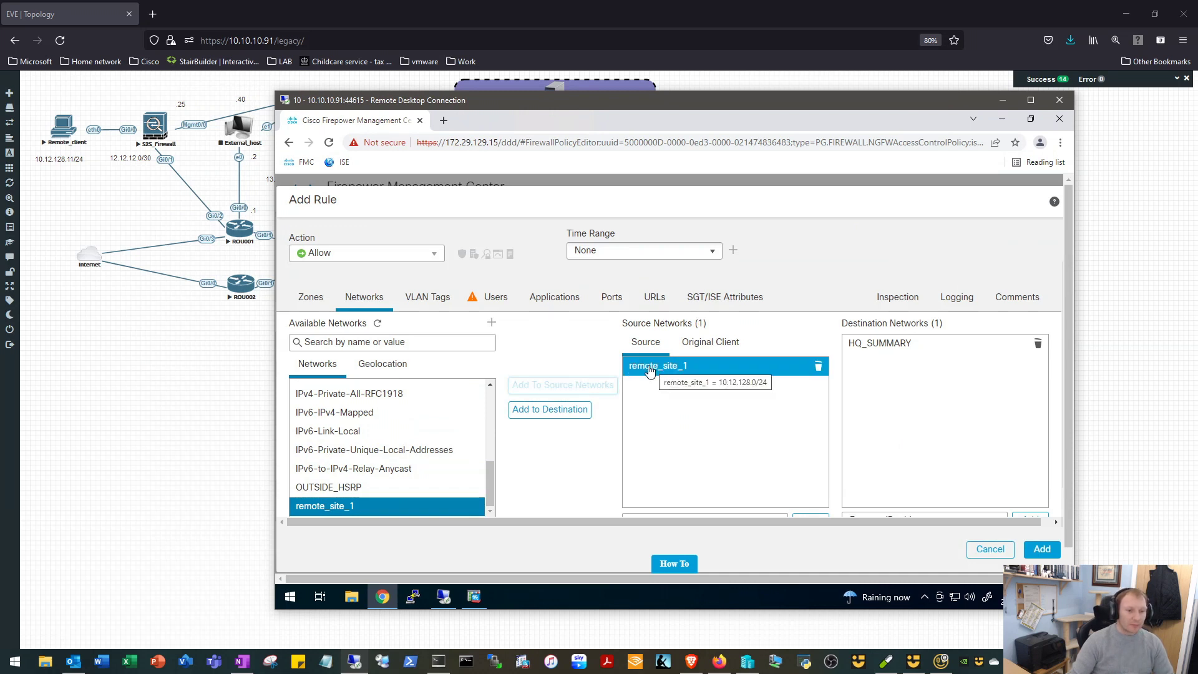
pyautogui.moveTo(940, 340)
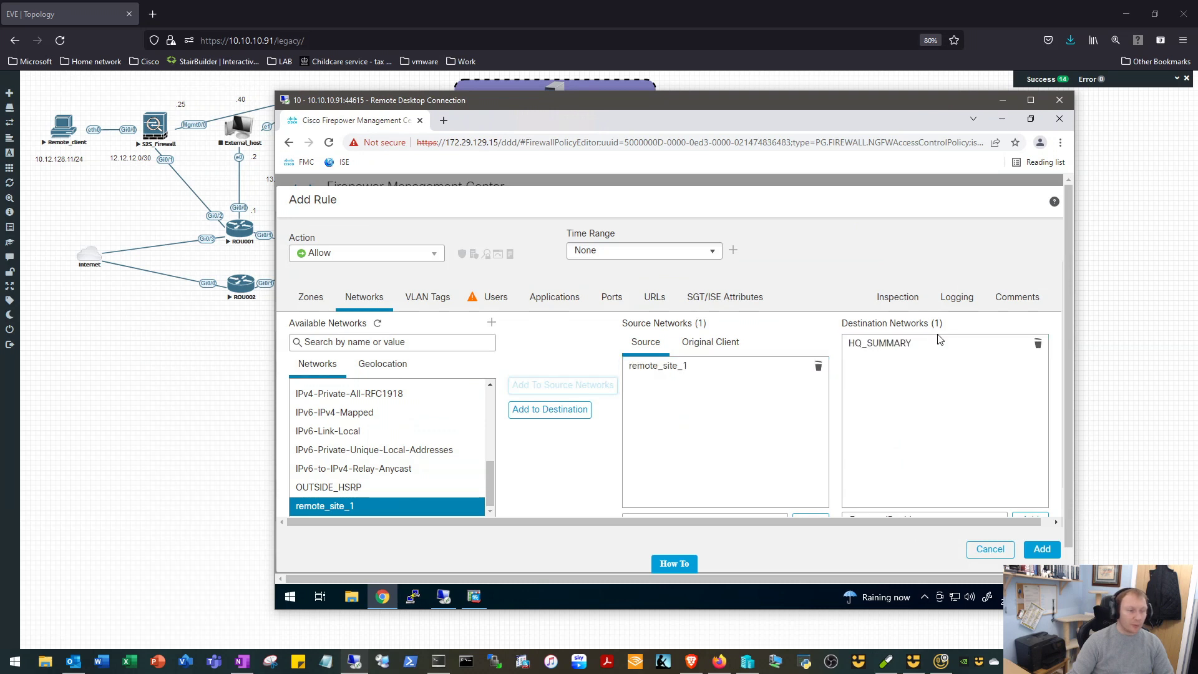
pyautogui.moveTo(879, 343)
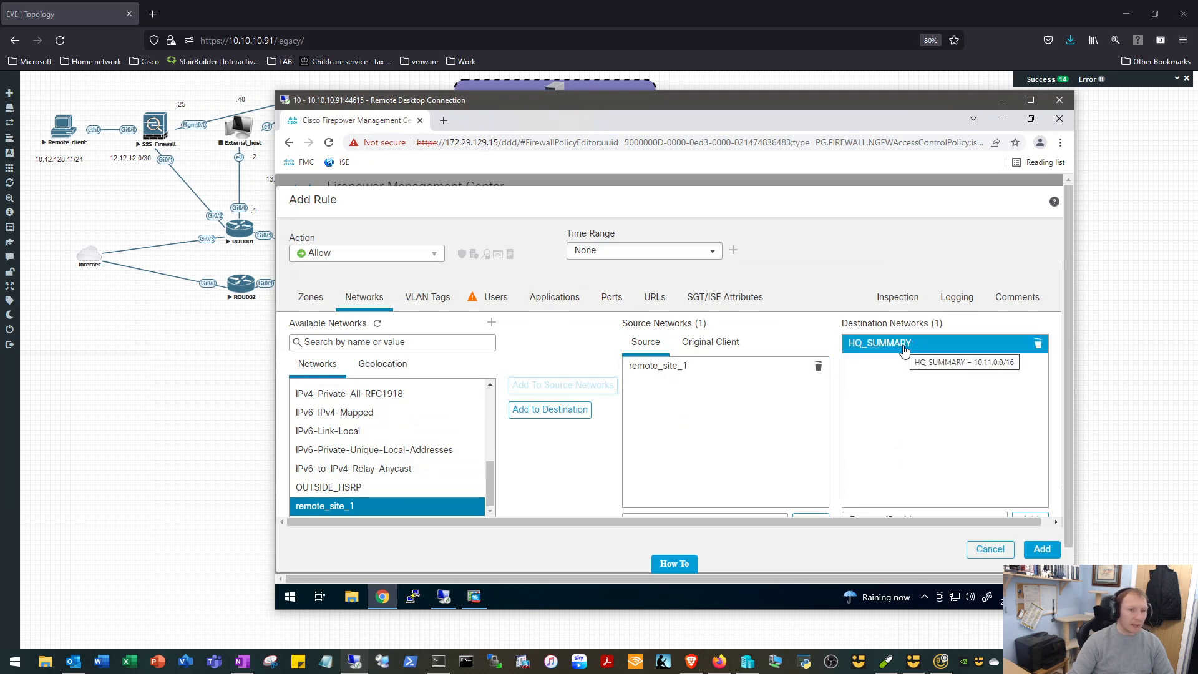
pyautogui.moveTo(904, 361)
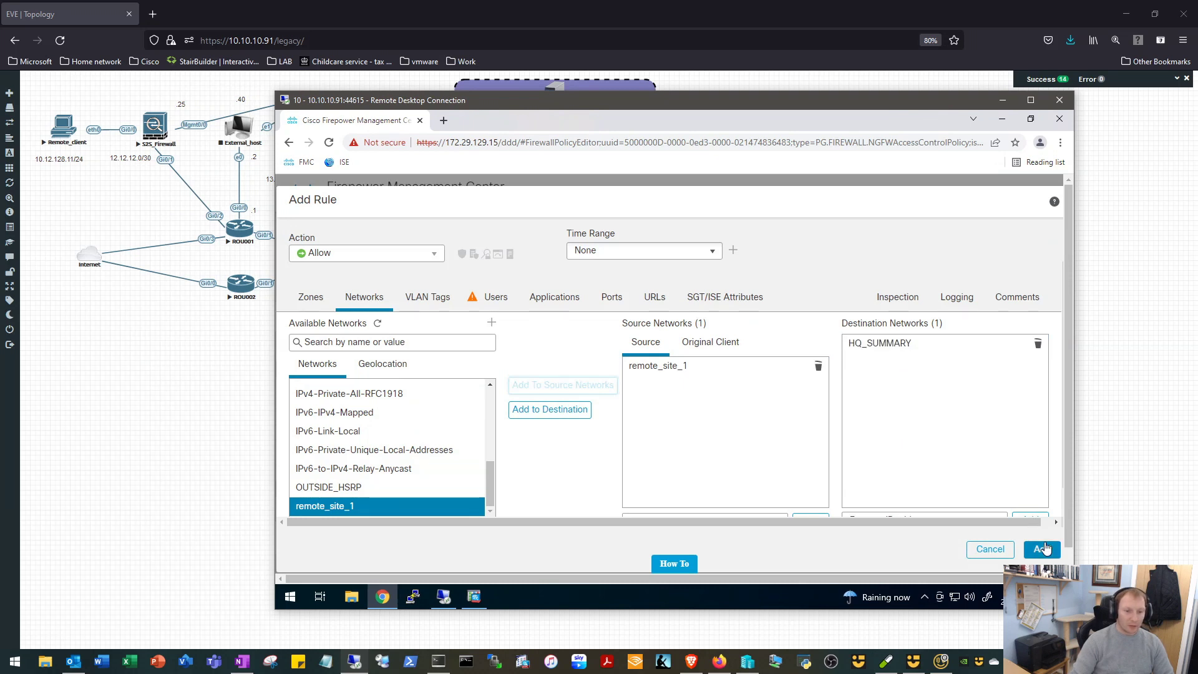
pyautogui.click(1041, 549)
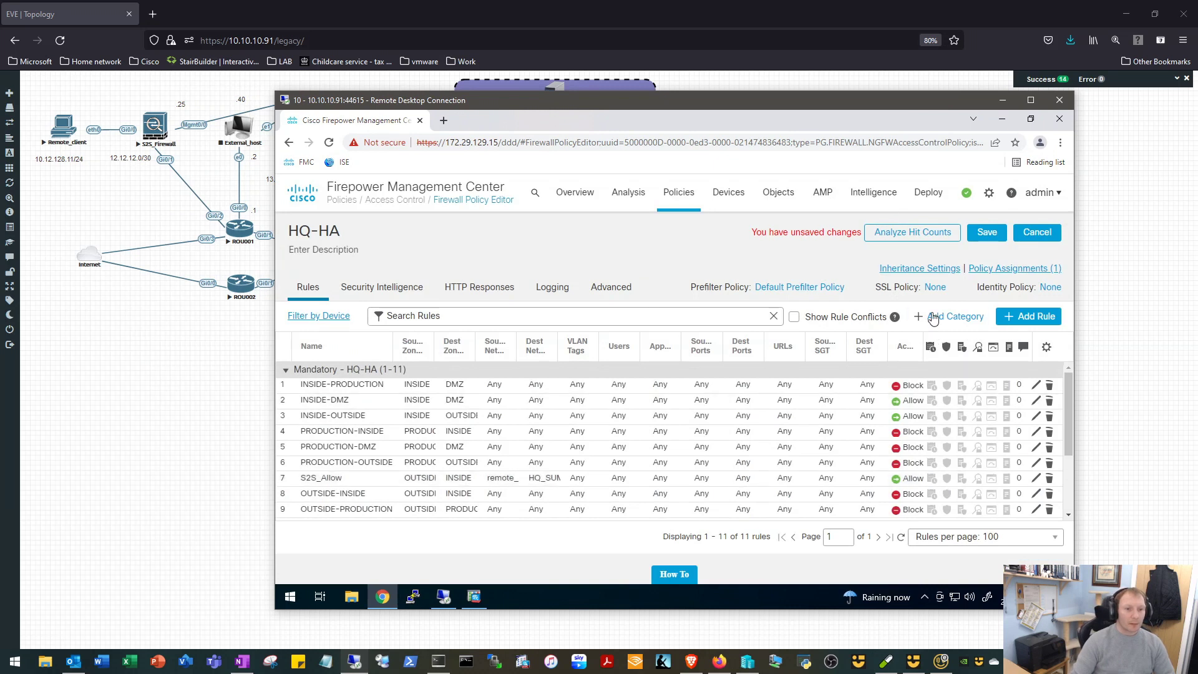
# - Save the HQ-HA access control policy with the new S2S_Allow rule
pyautogui.click(986, 233)
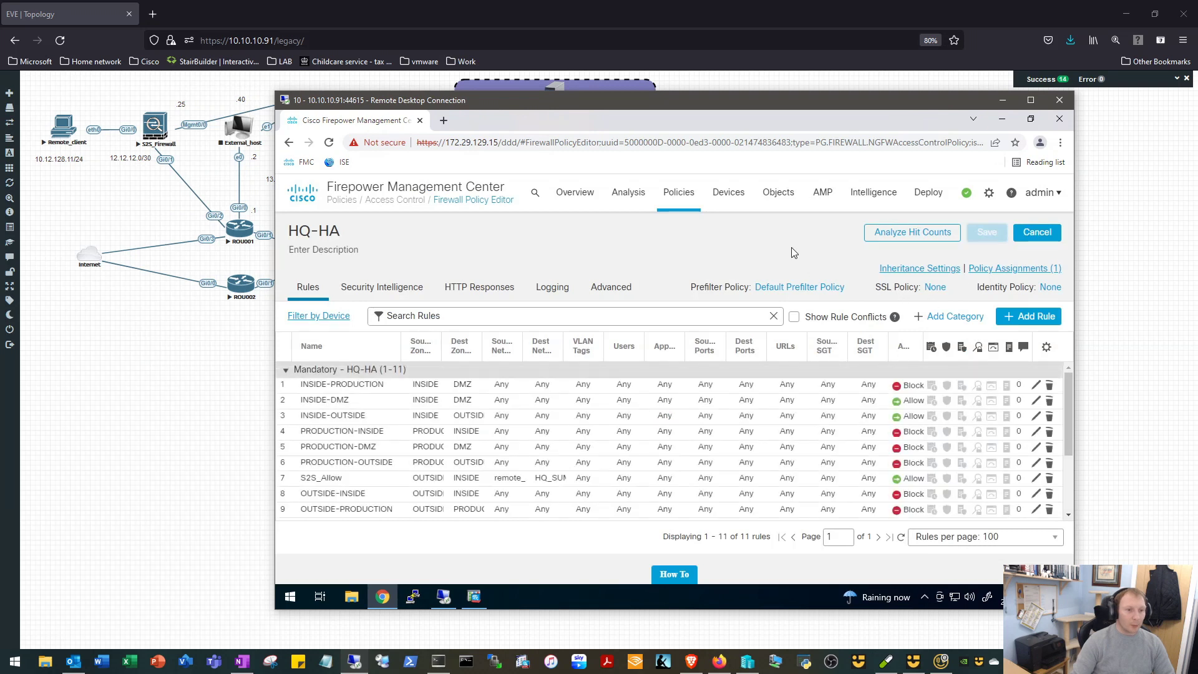
pyautogui.click(728, 192)
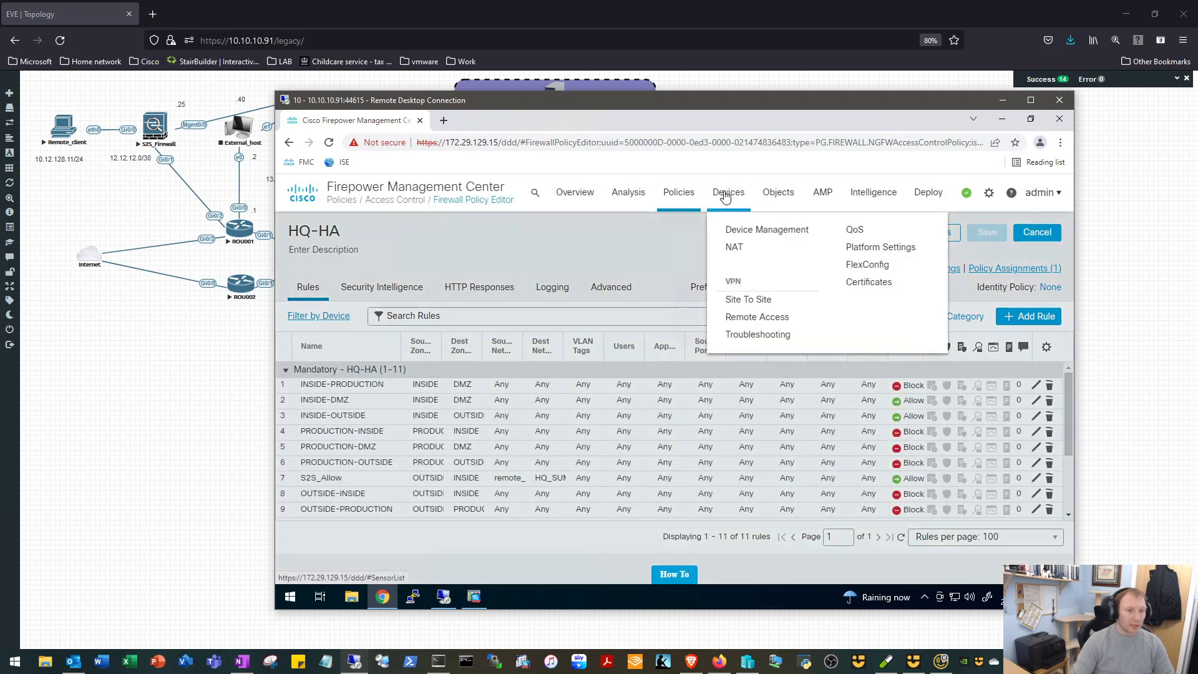
pyautogui.moveTo(734, 247)
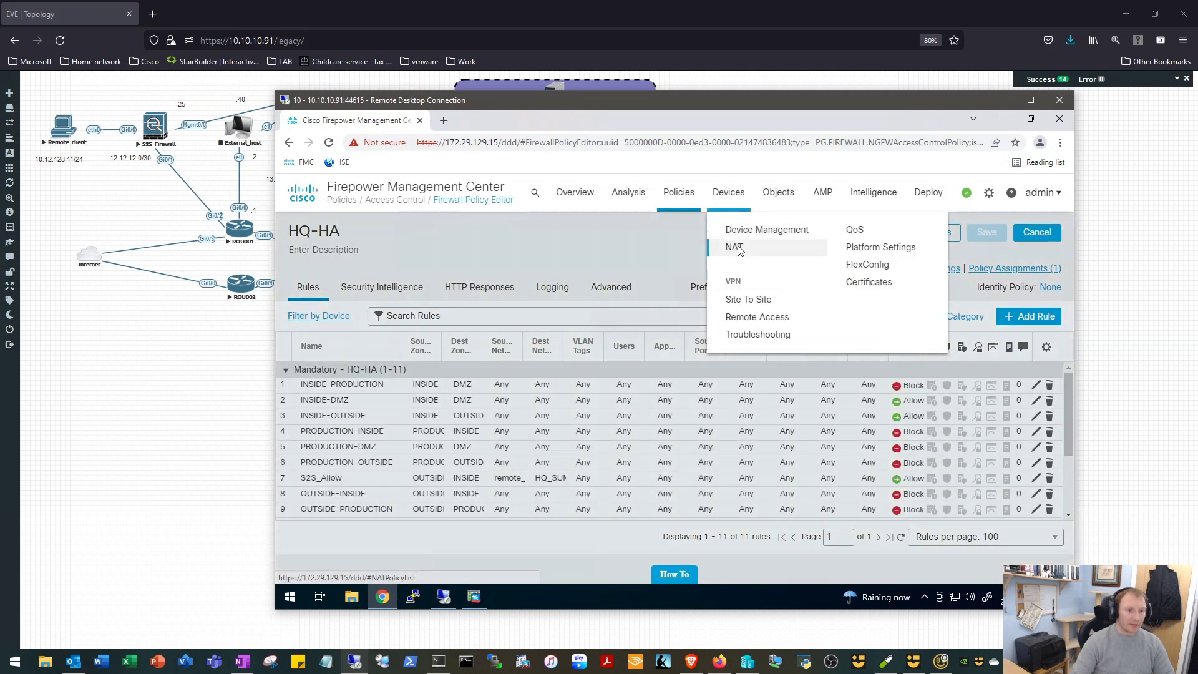
# - Open the NAT policy for editing from Devices > NAT
pyautogui.click(734, 247)
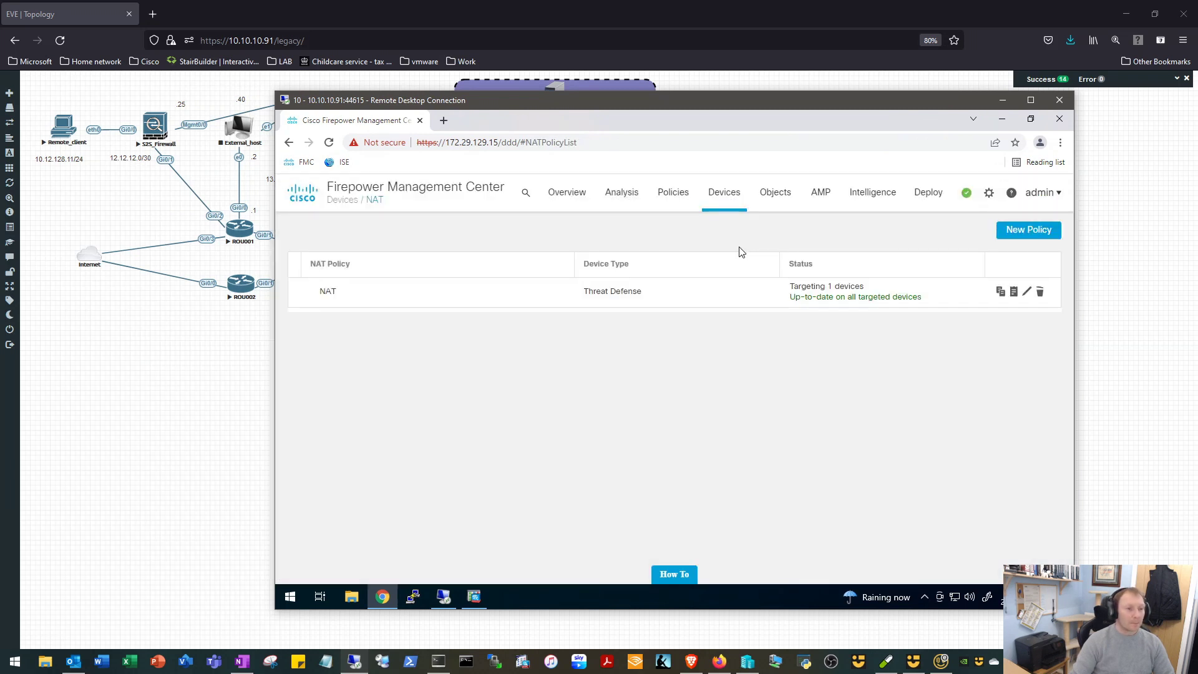
pyautogui.moveTo(1028, 291)
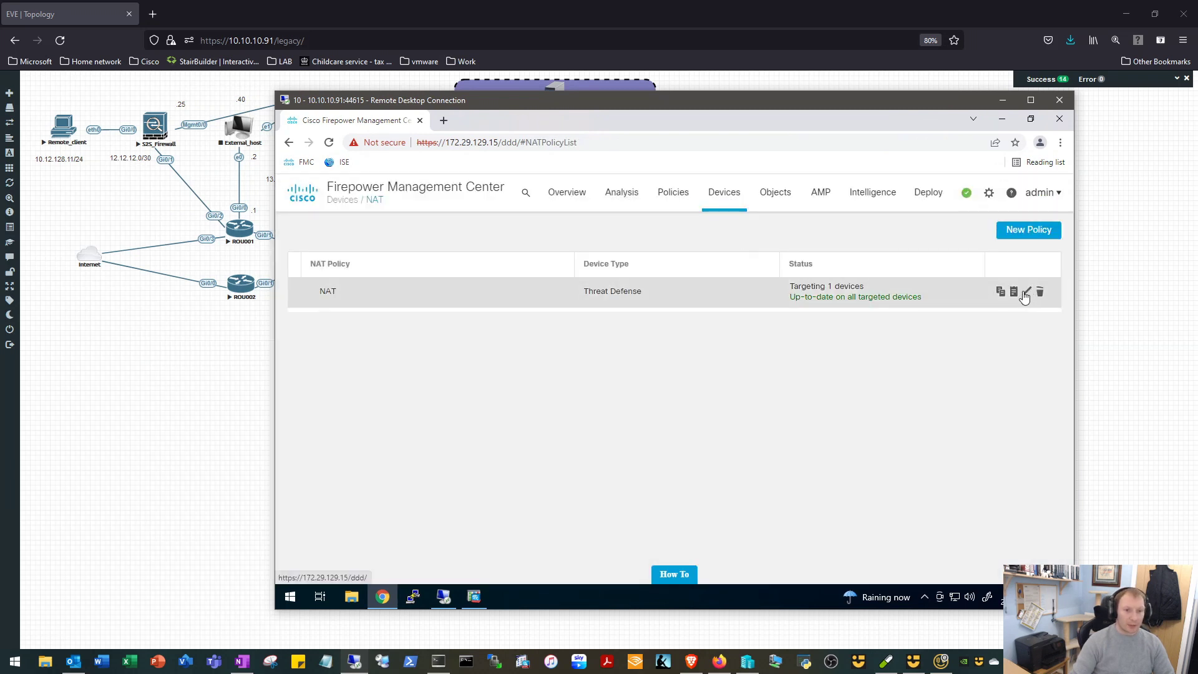
pyautogui.click(1026, 291)
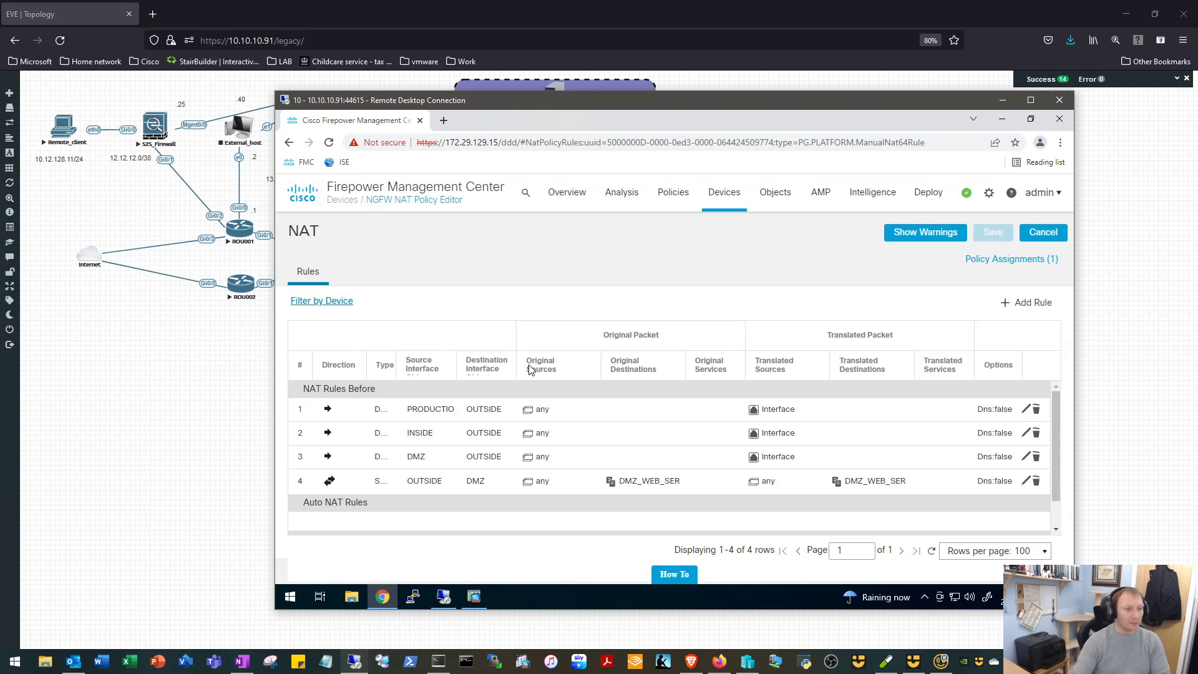
pyautogui.moveTo(1026, 302)
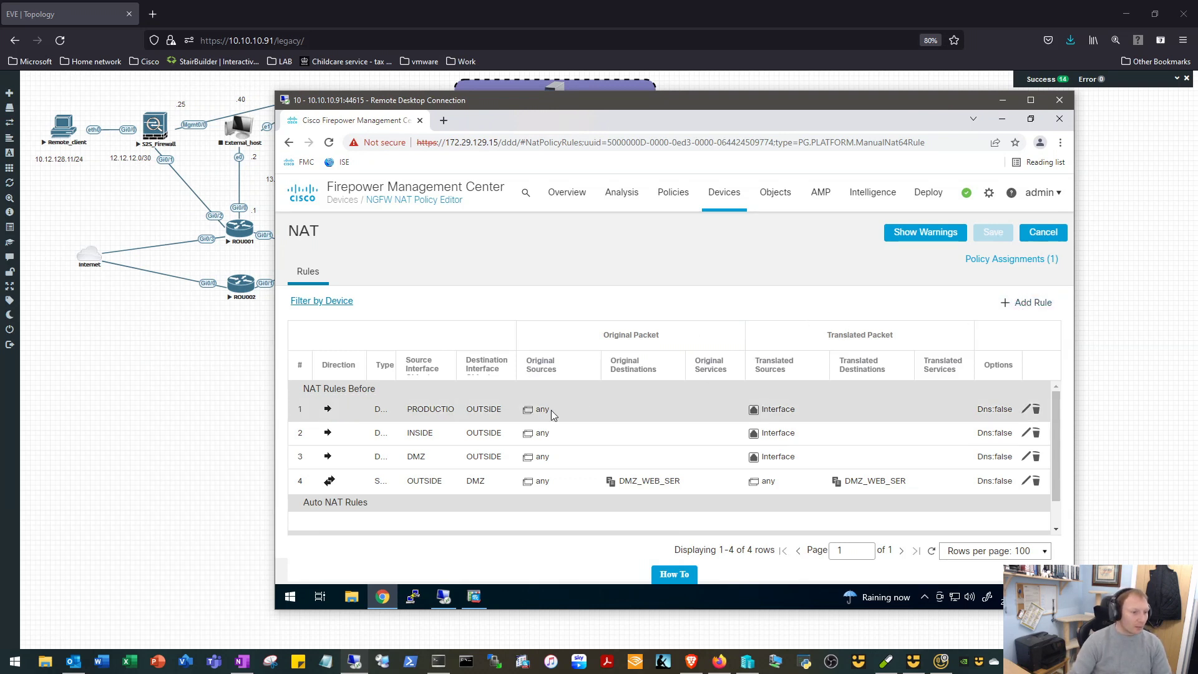
pyautogui.moveTo(423, 413)
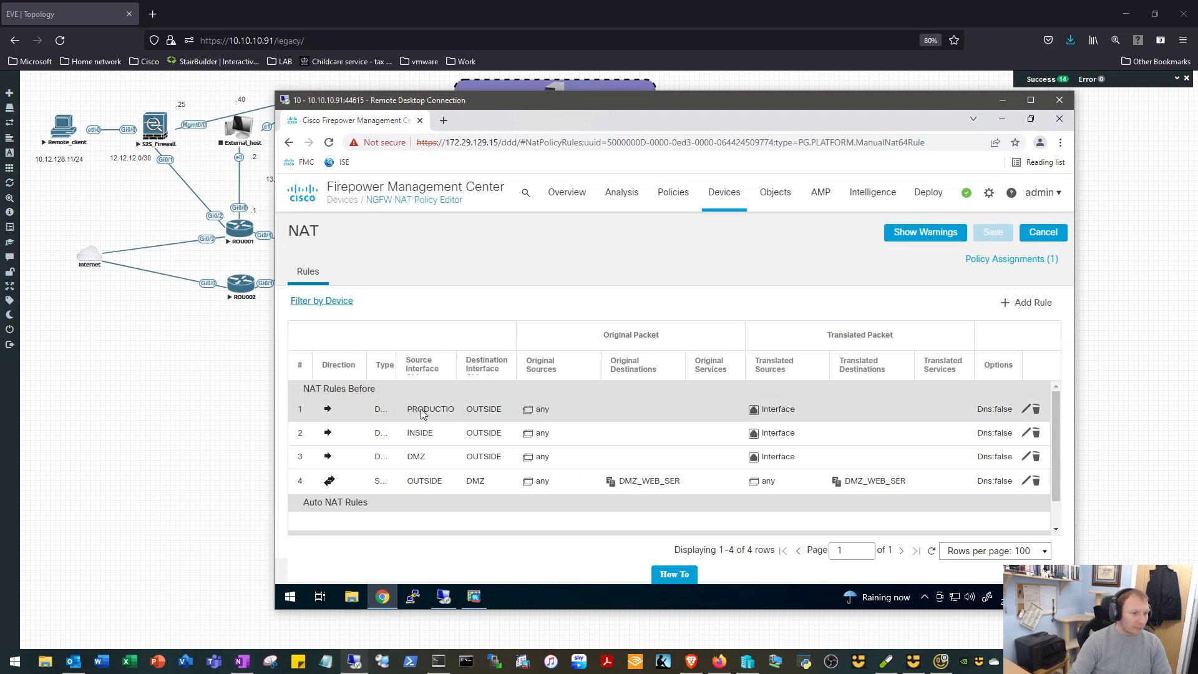
pyautogui.moveTo(482, 433)
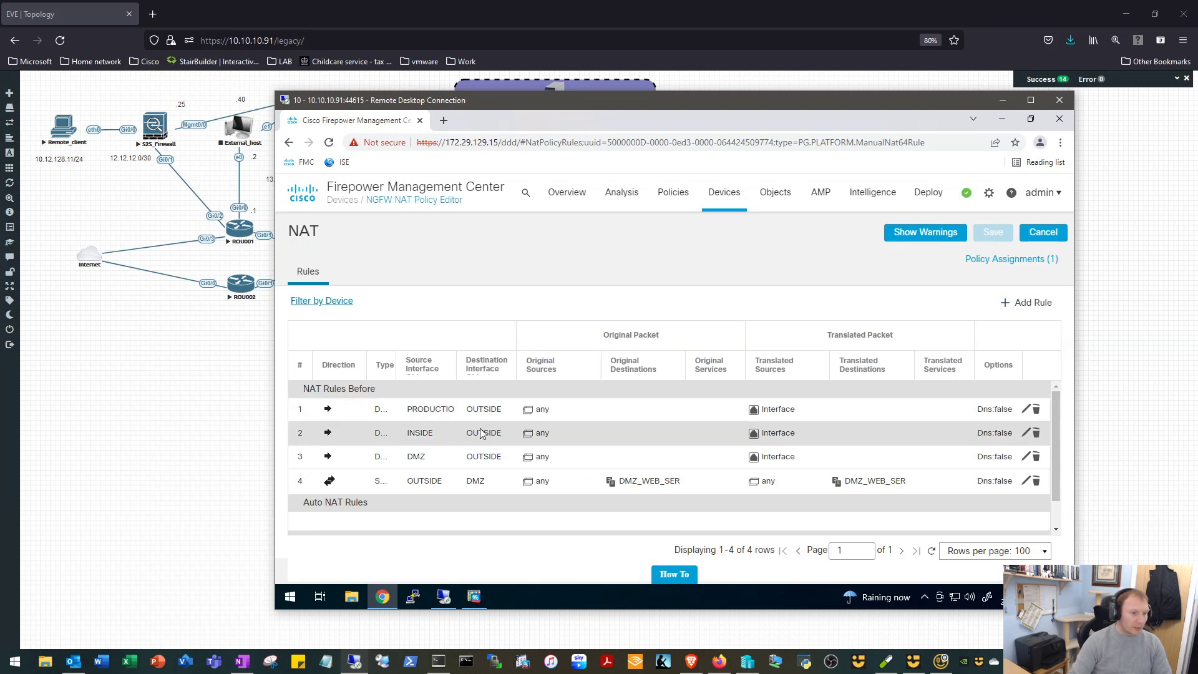
pyautogui.moveTo(465, 456)
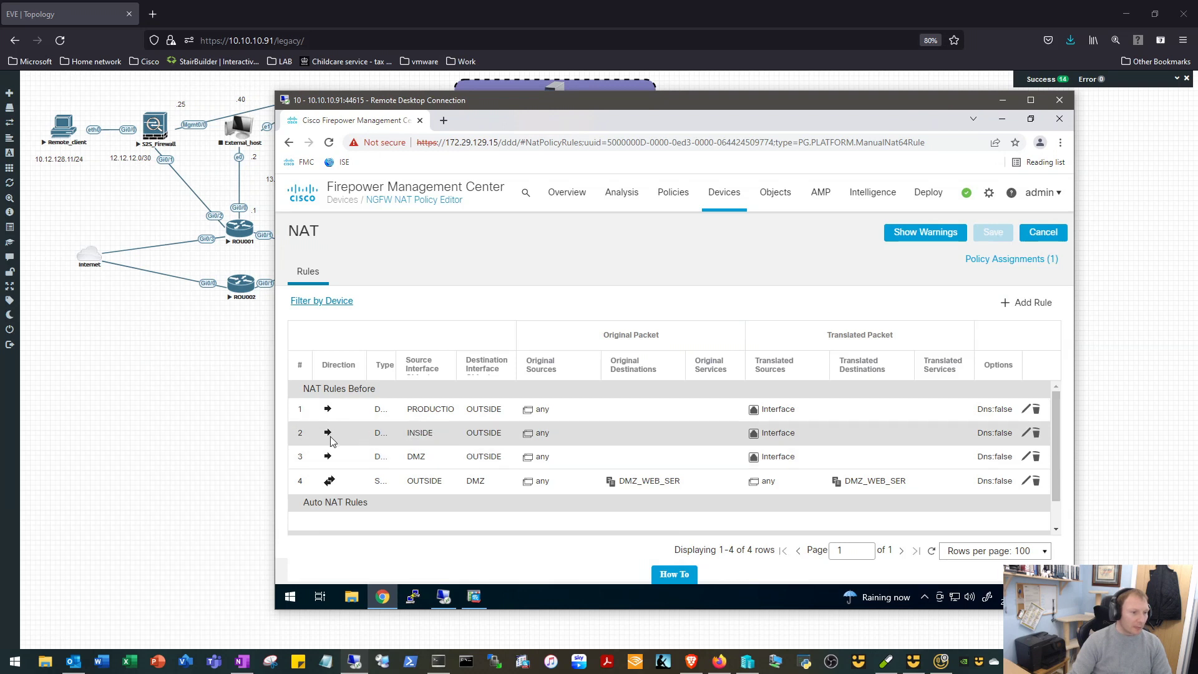
pyautogui.moveTo(304, 437)
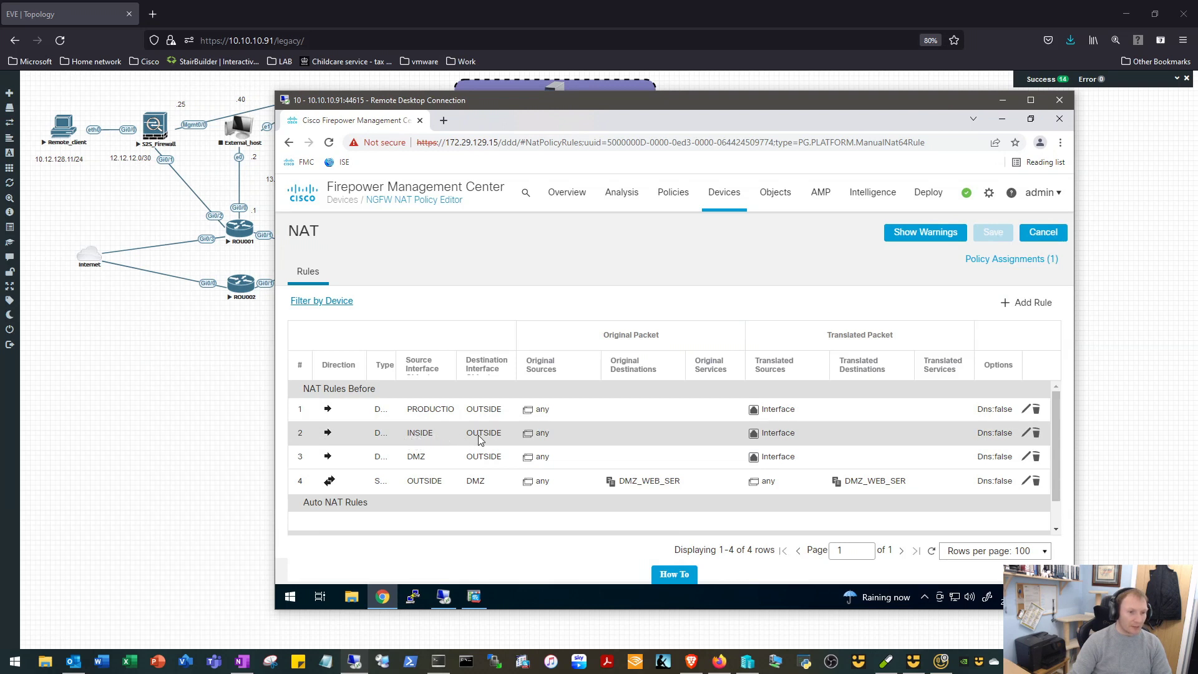
pyautogui.moveTo(366, 437)
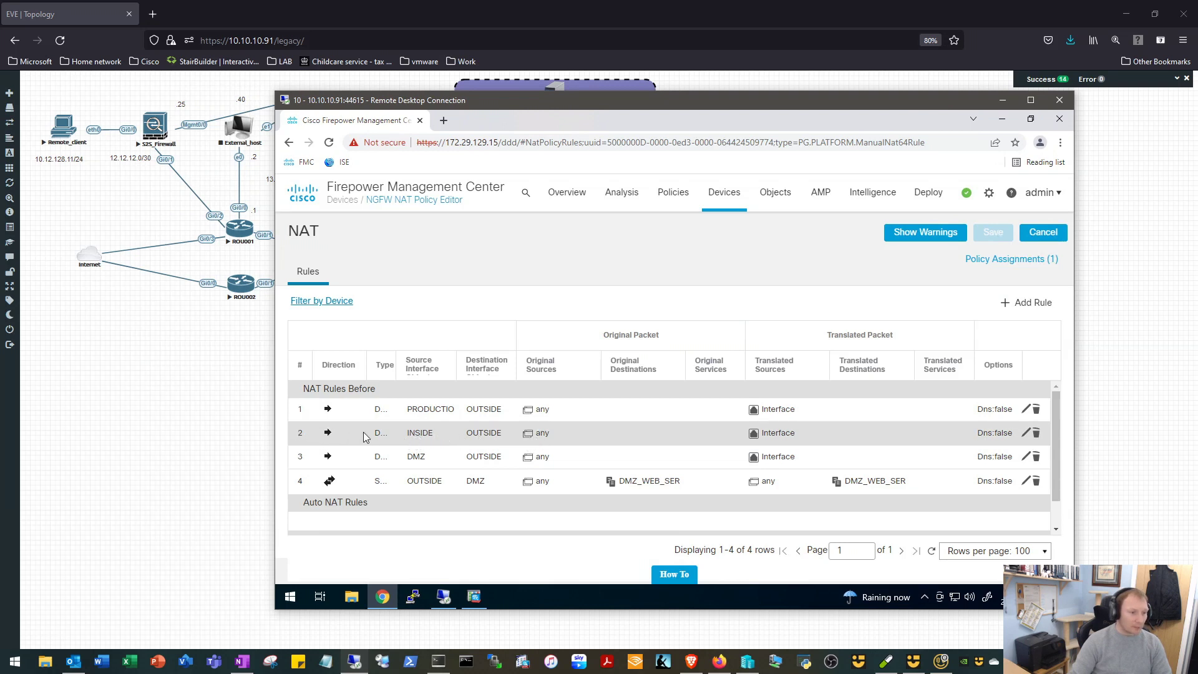
pyautogui.moveTo(588, 442)
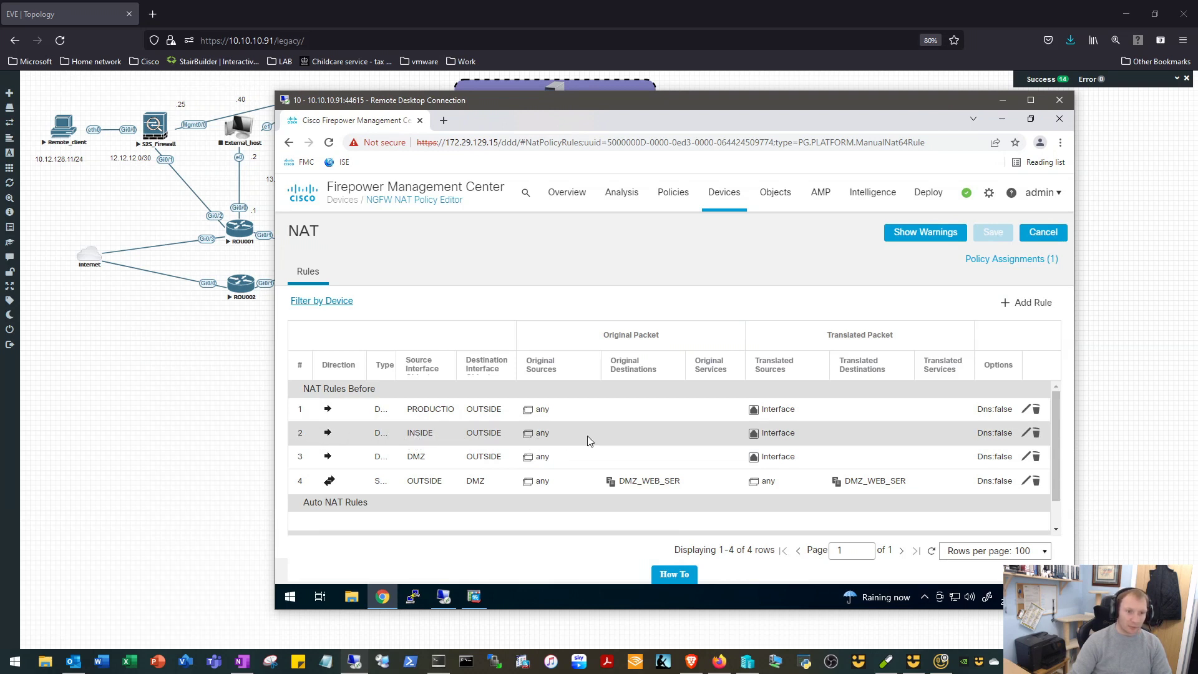
pyautogui.moveTo(1059, 290)
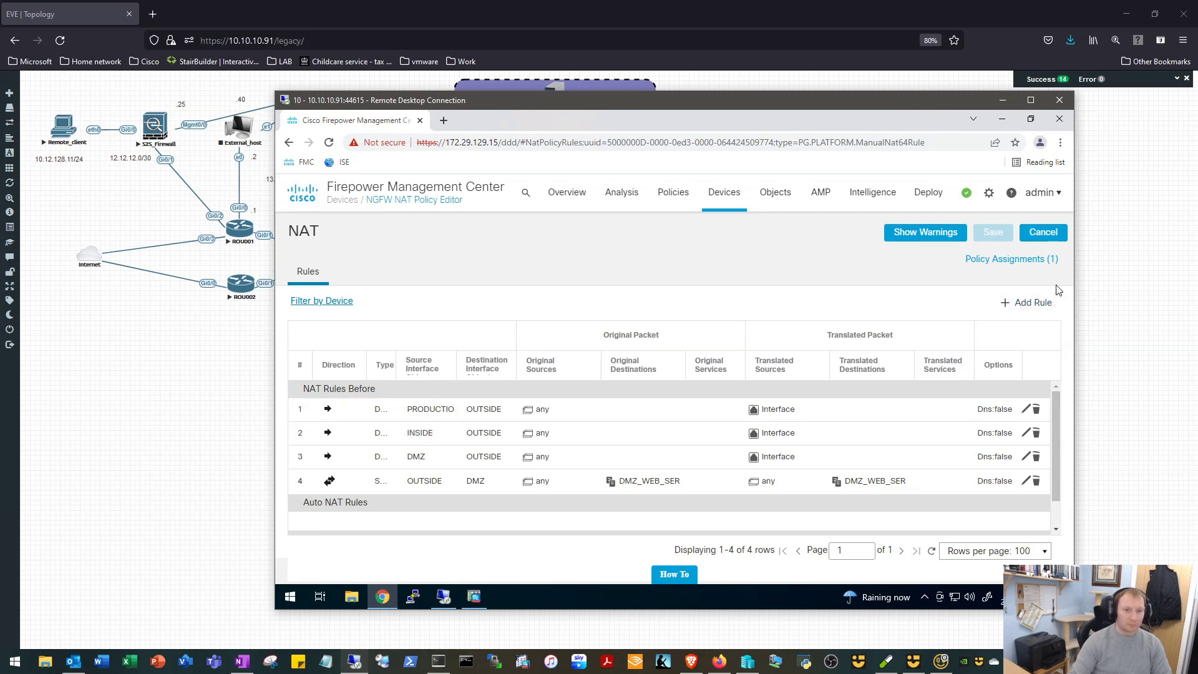
pyautogui.moveTo(1034, 302)
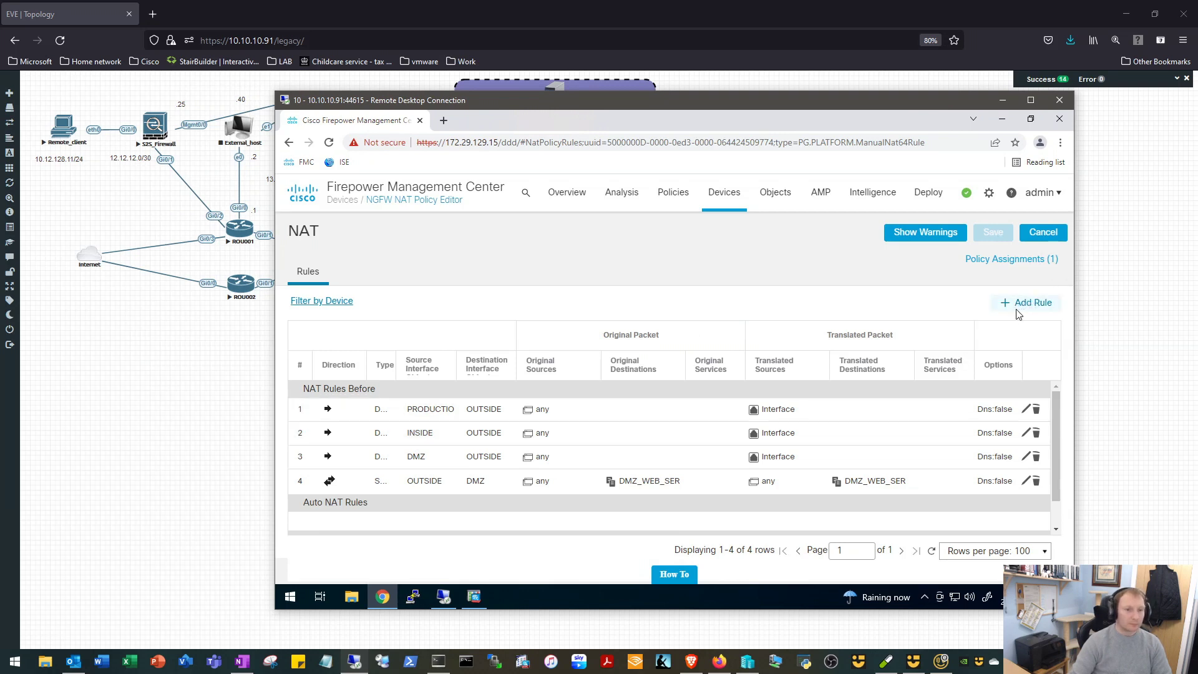
# - Start a static manual NAT rule inserted above rule 2 with INSIDE as the source interface
pyautogui.click(1033, 302)
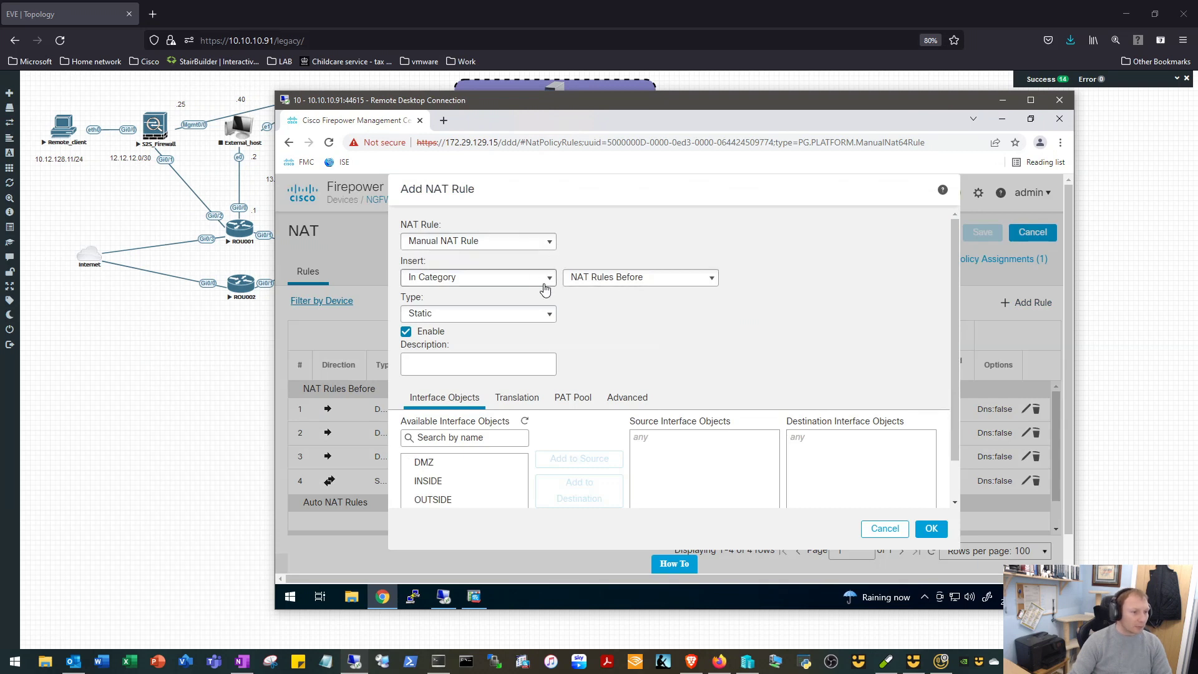
pyautogui.moveTo(680, 277)
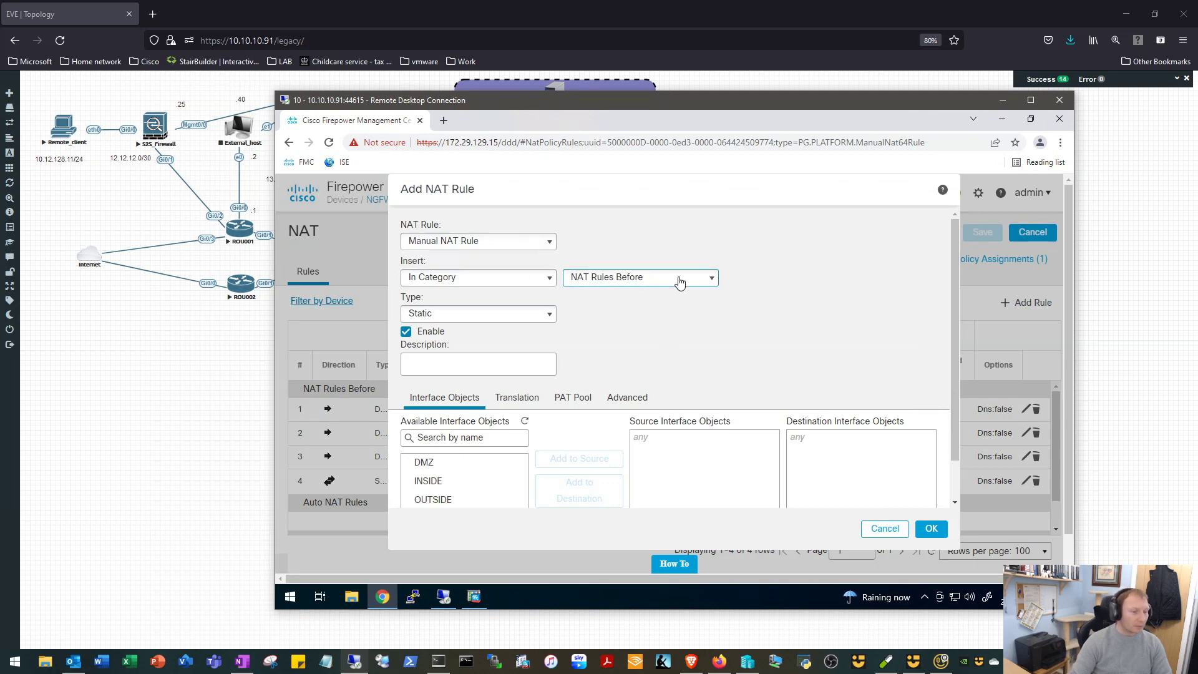
pyautogui.click(638, 277)
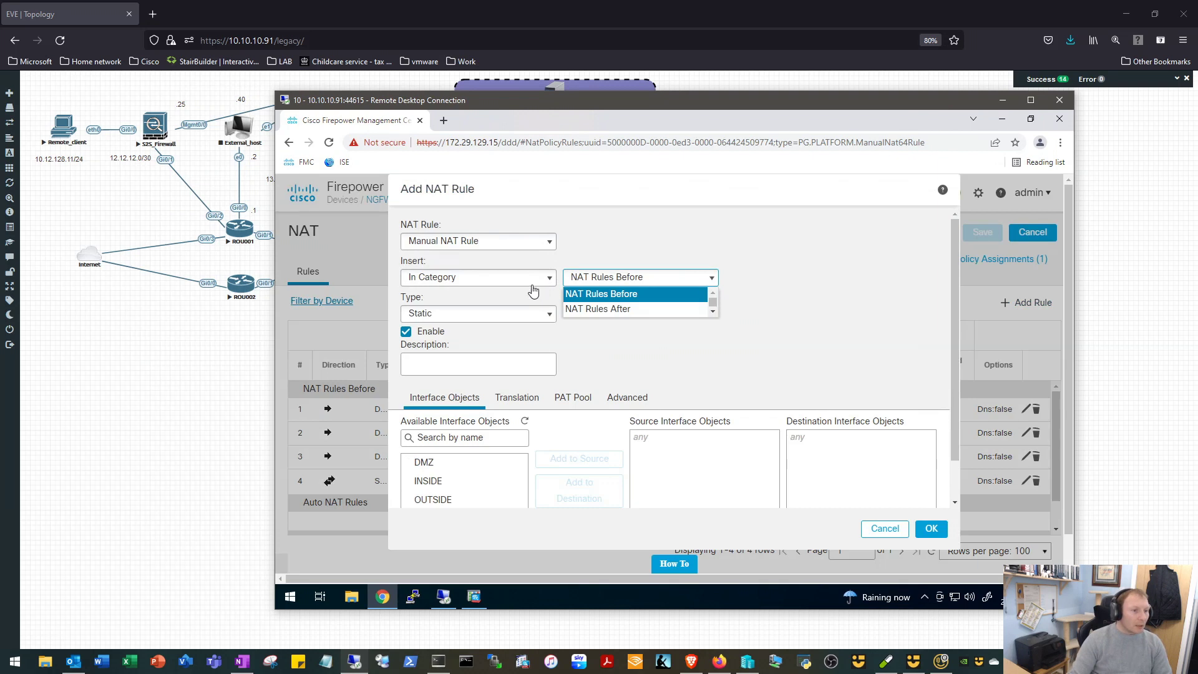
pyautogui.click(478, 277)
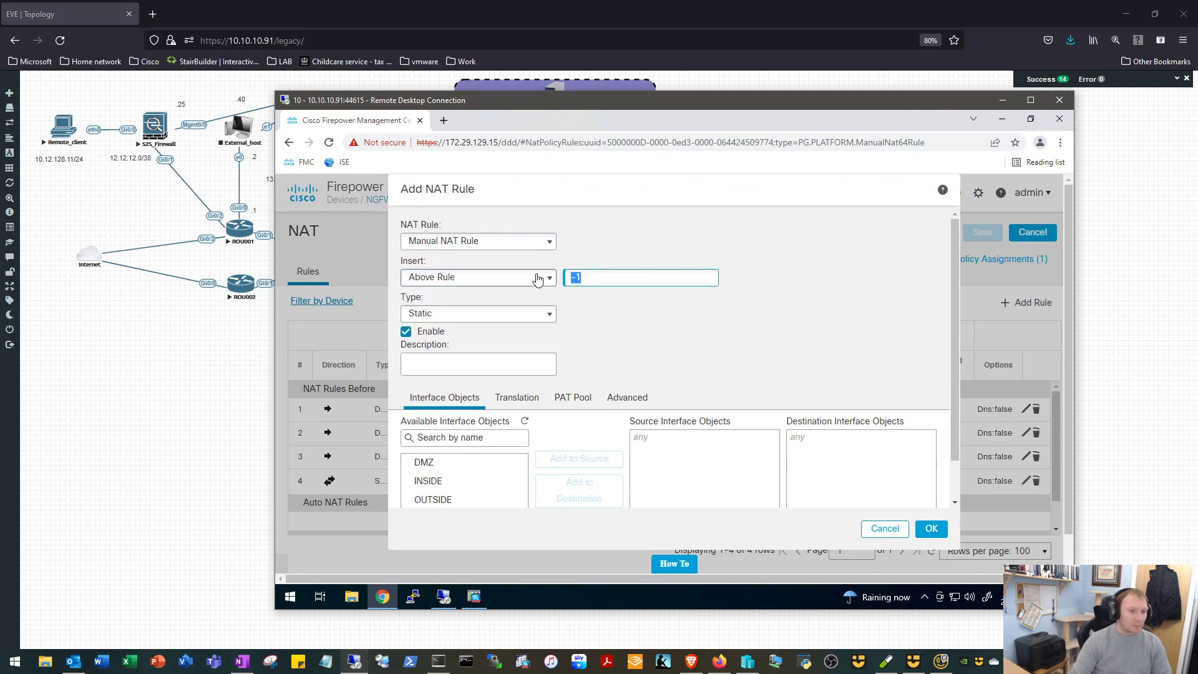
pyautogui.write('2')
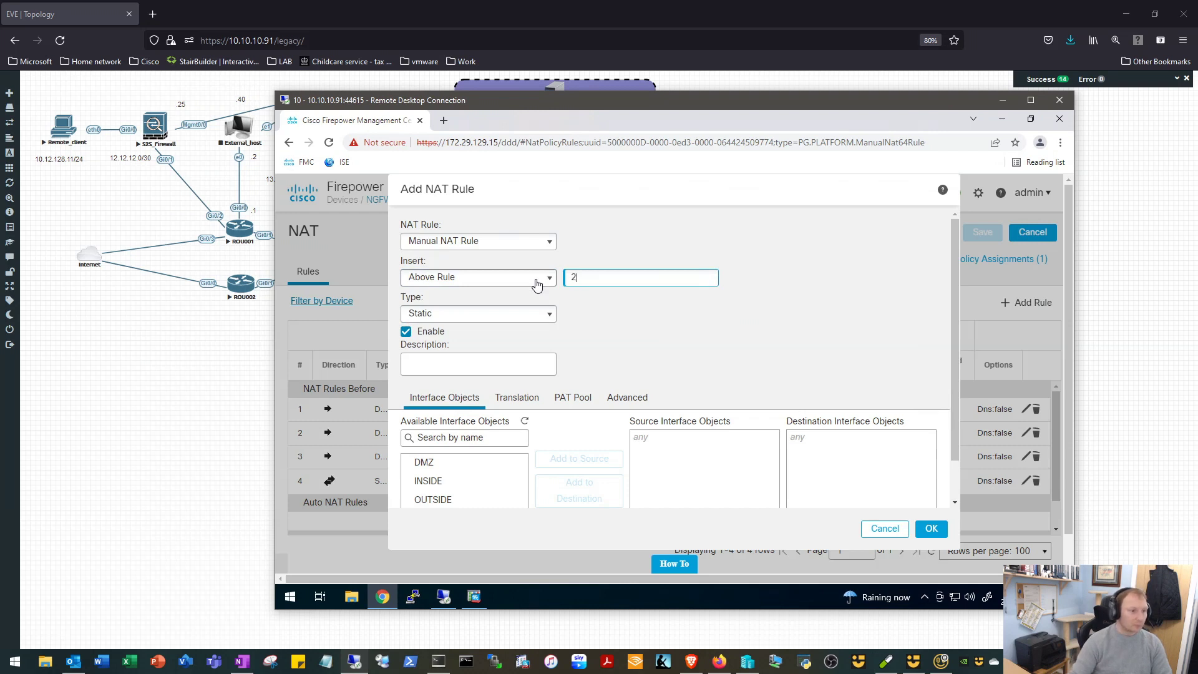
pyautogui.moveTo(890, 343)
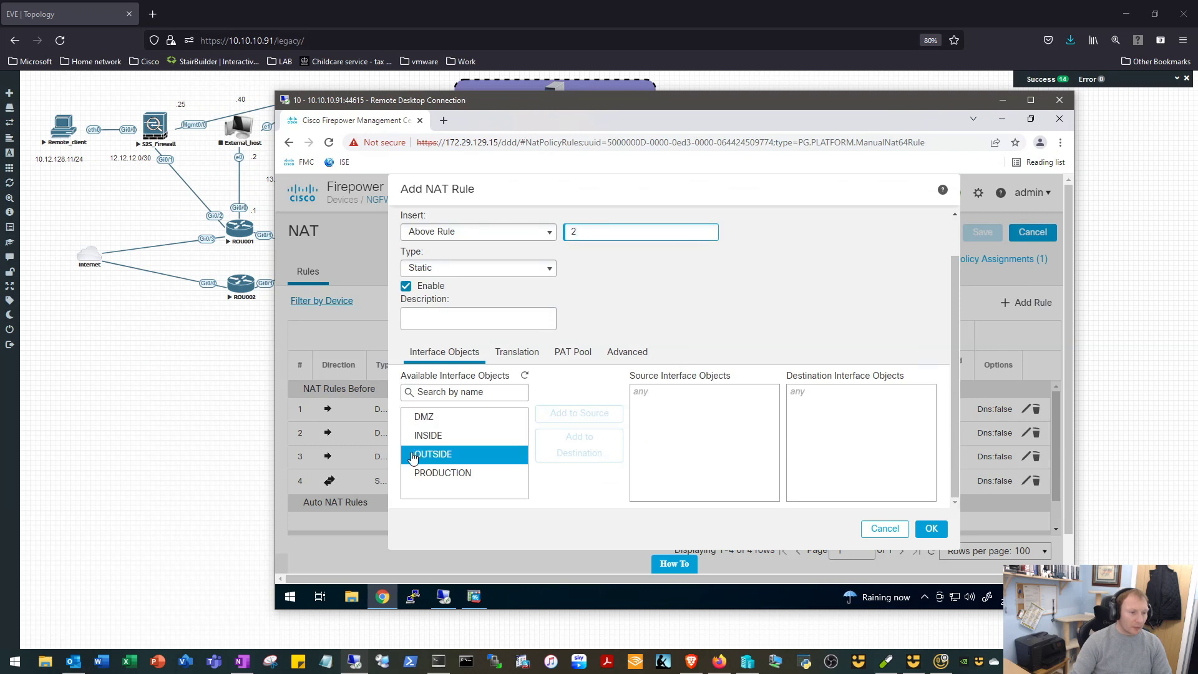
pyautogui.click(428, 435)
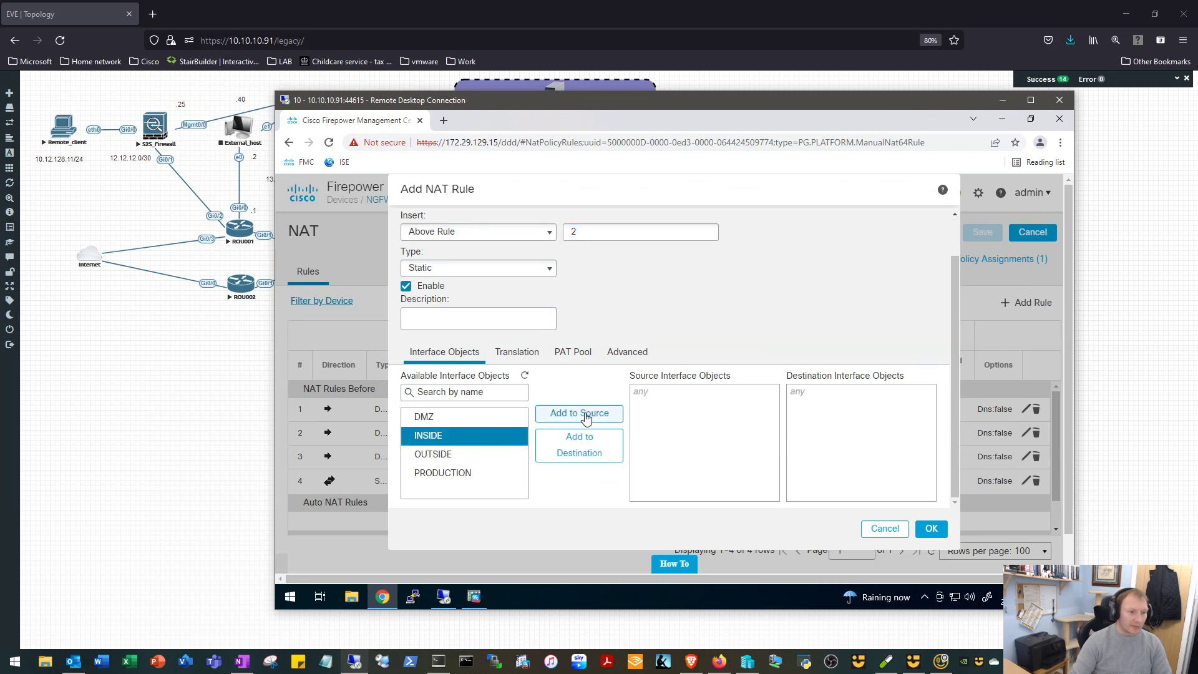
pyautogui.click(578, 413)
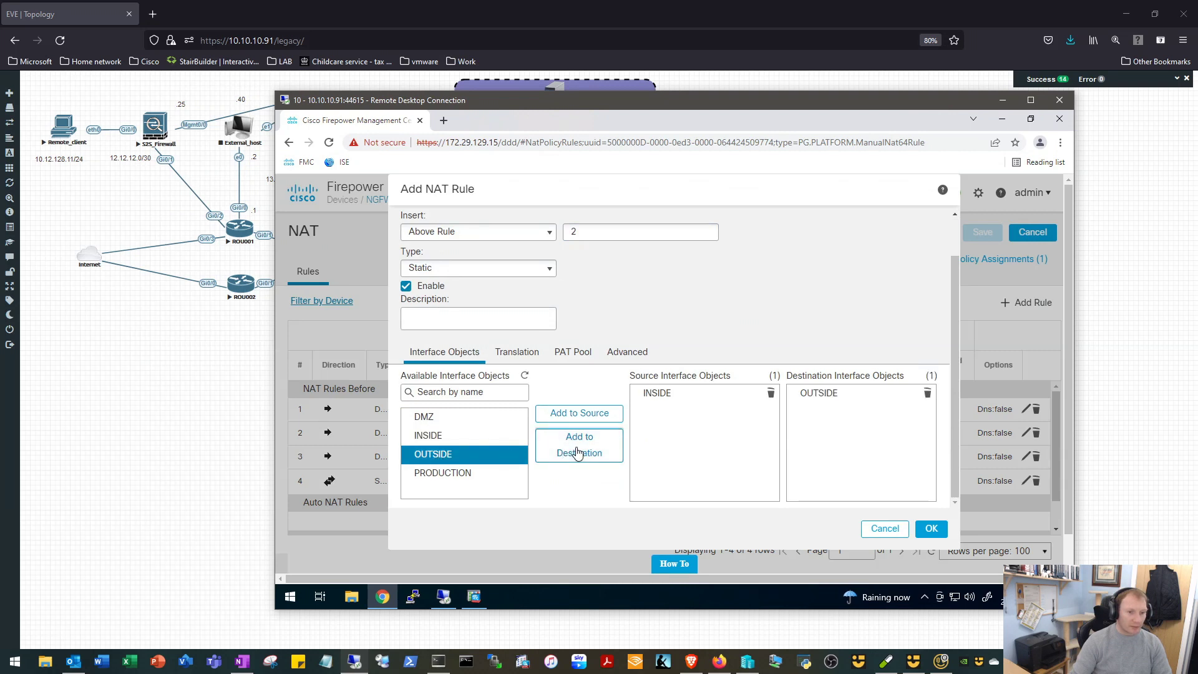
pyautogui.moveTo(525, 358)
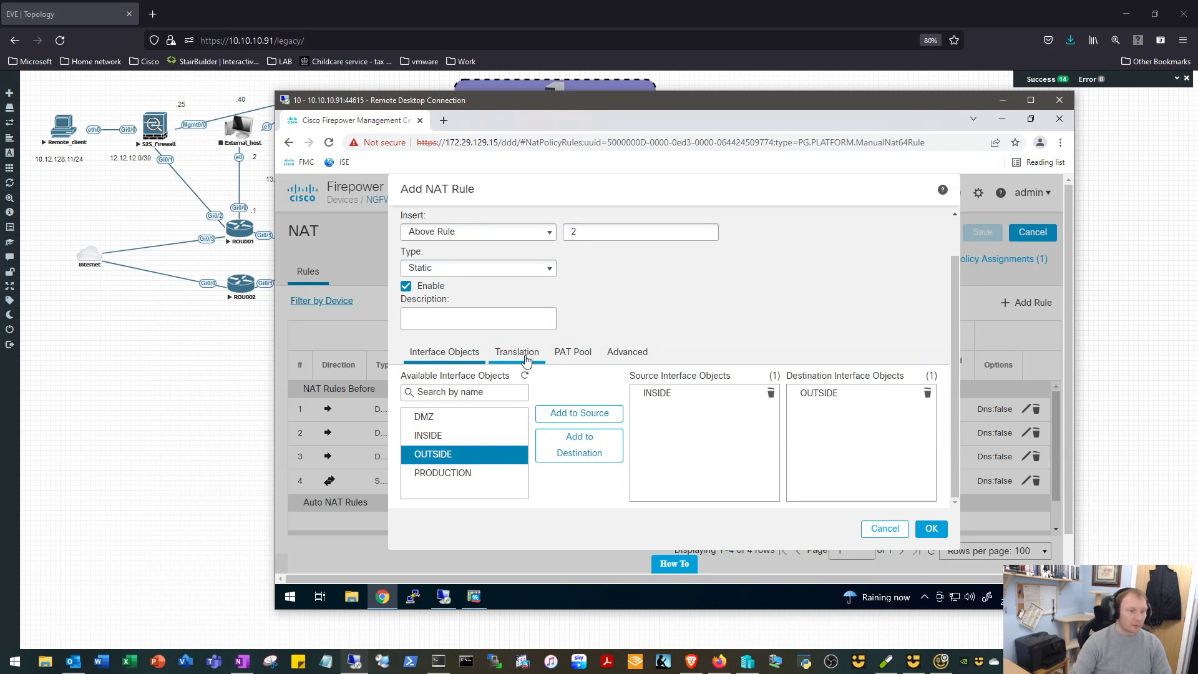
# - Set translated source HQ_SUMMARY and original/translated destination remote_site_1, then add the rule
pyautogui.click(517, 352)
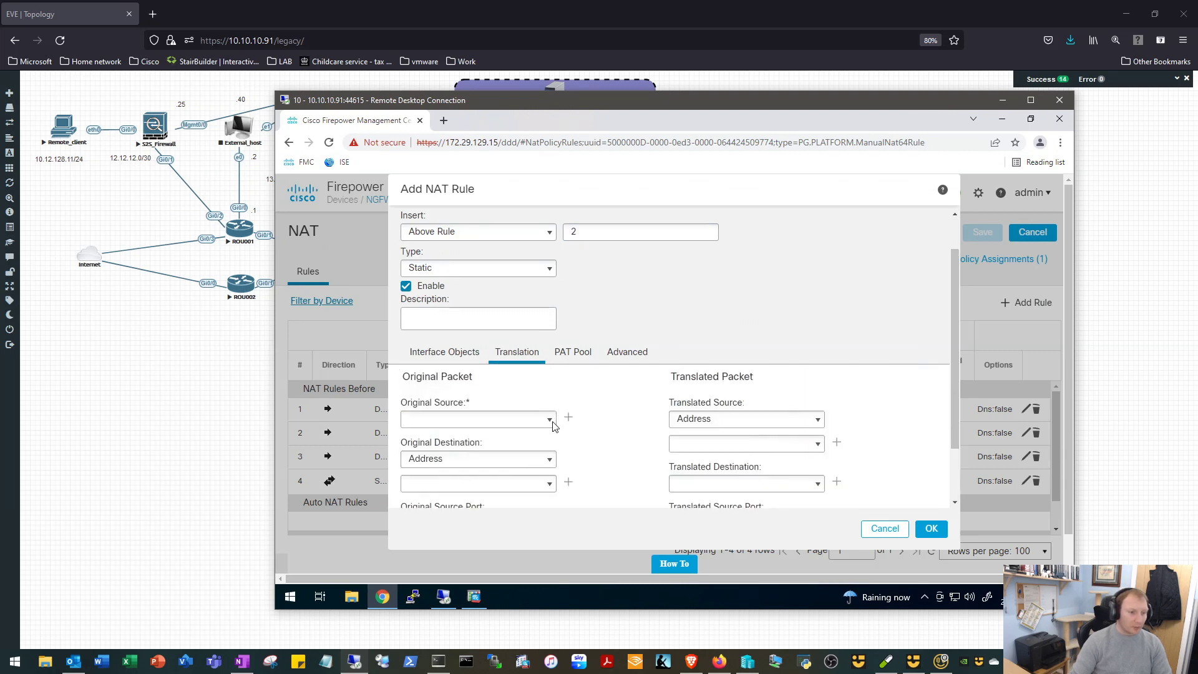
pyautogui.click(549, 420)
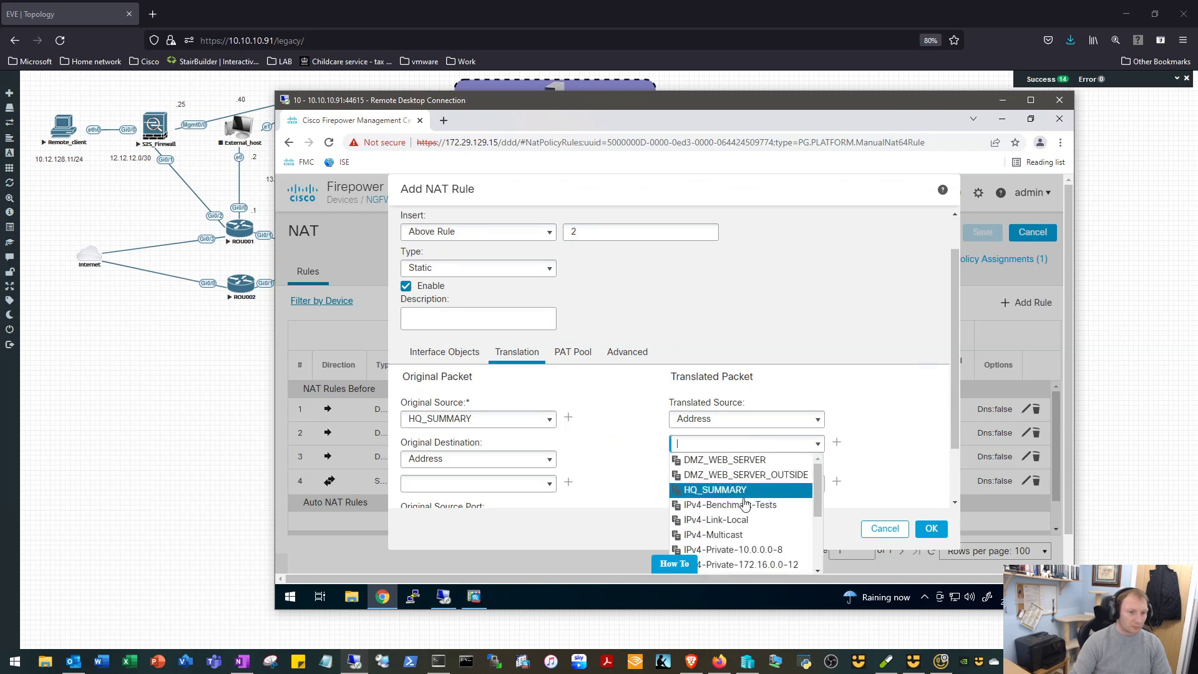
pyautogui.moveTo(714, 489)
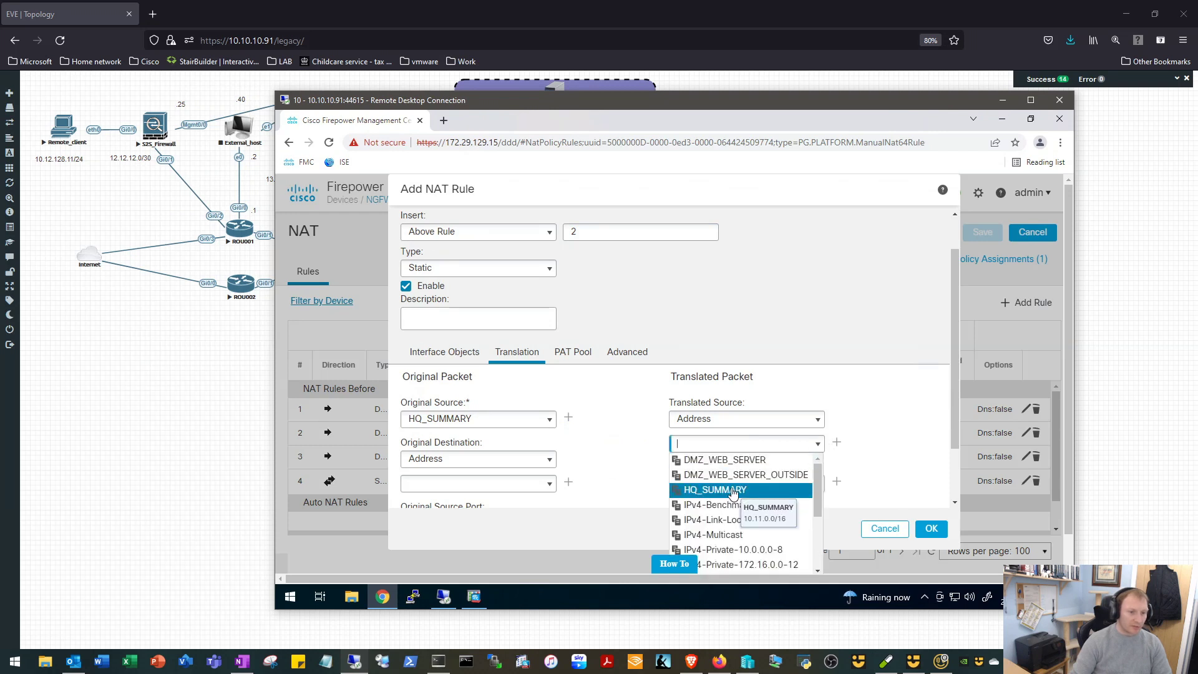
pyautogui.click(713, 490)
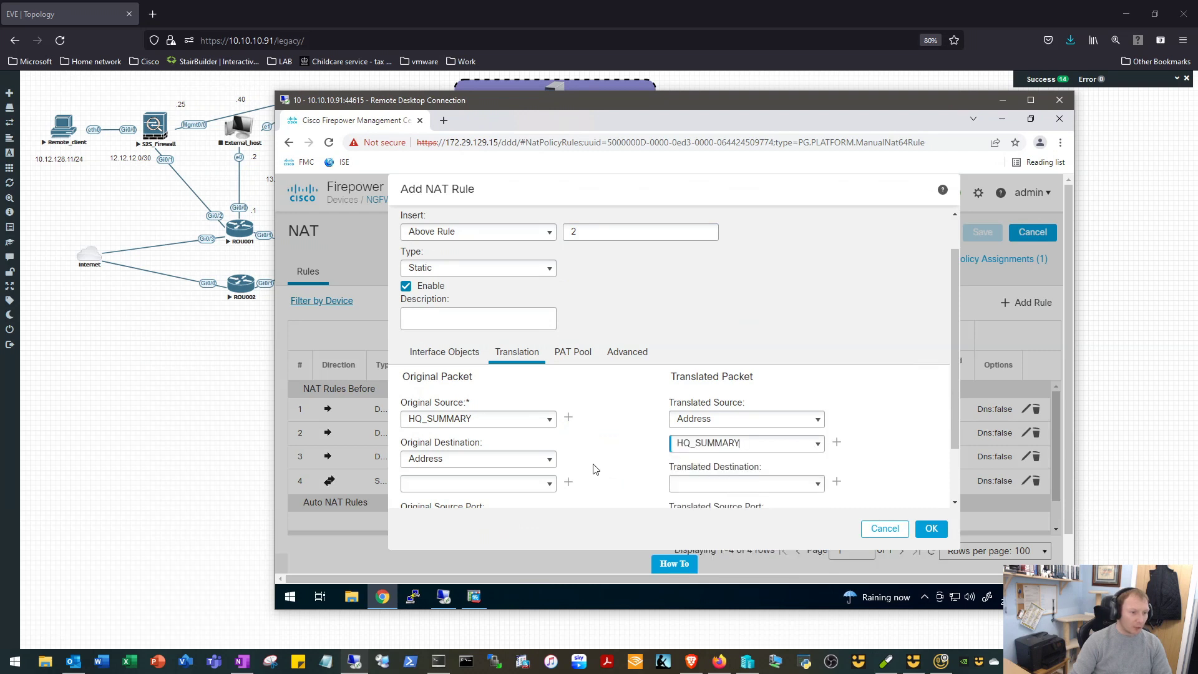
pyautogui.moveTo(553, 489)
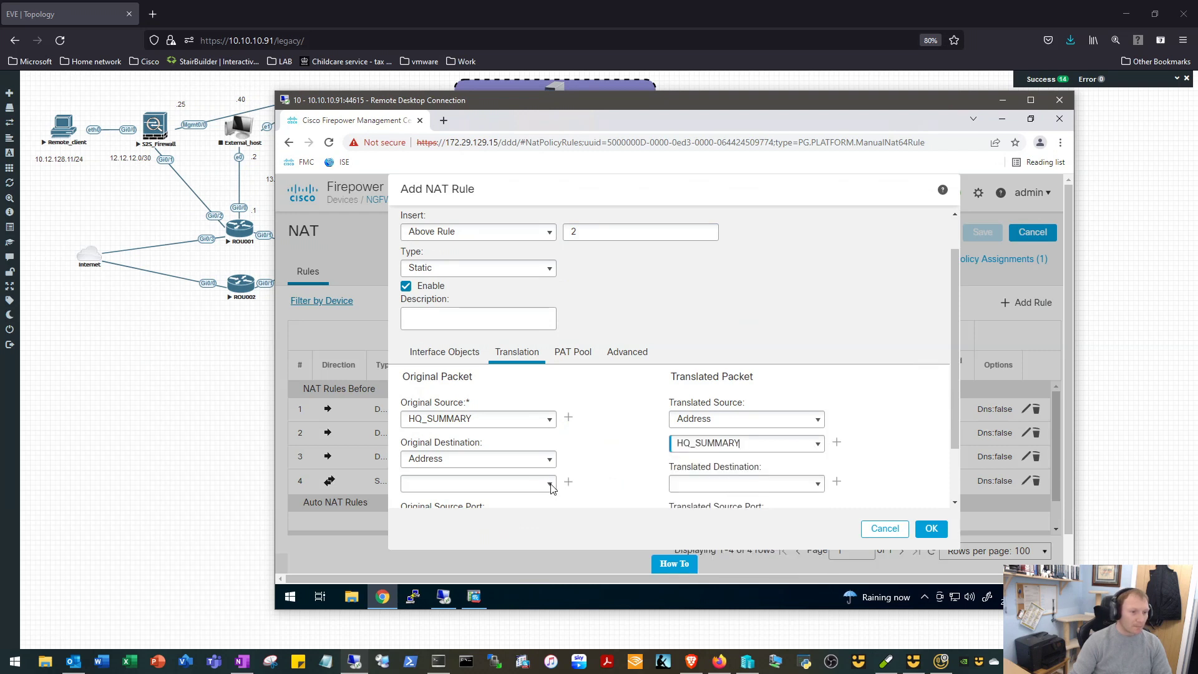
pyautogui.click(550, 482)
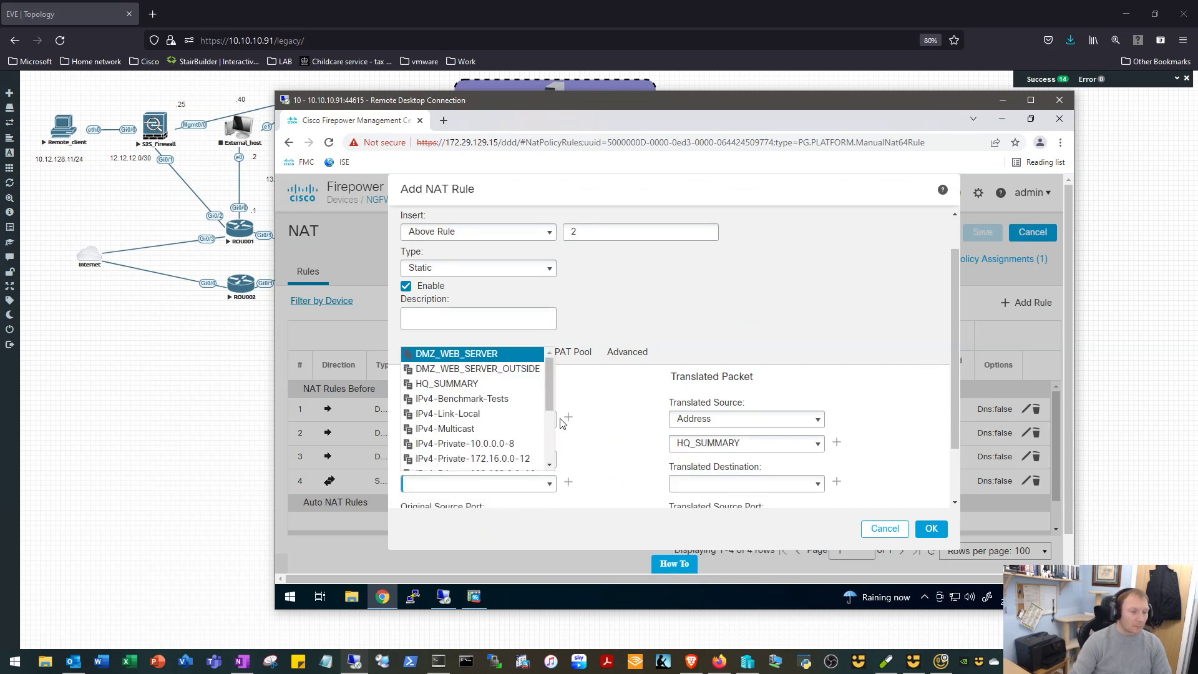
pyautogui.moveTo(557, 375)
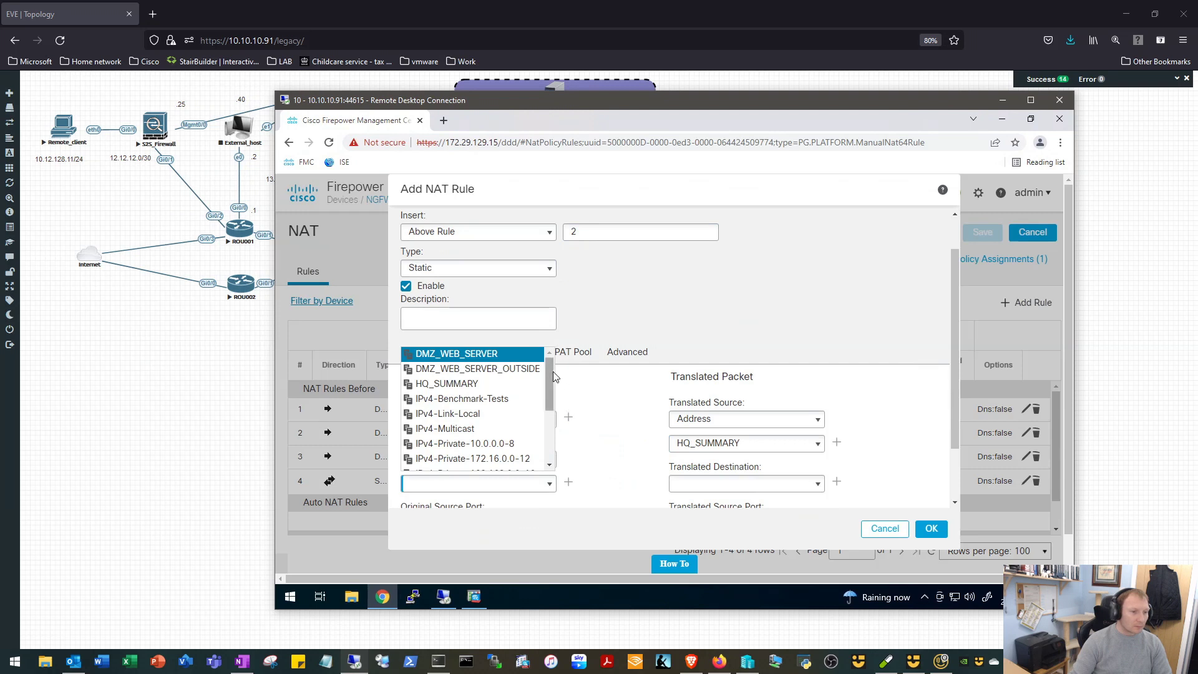
pyautogui.scroll(-3)
pyautogui.write('remote_site_1')
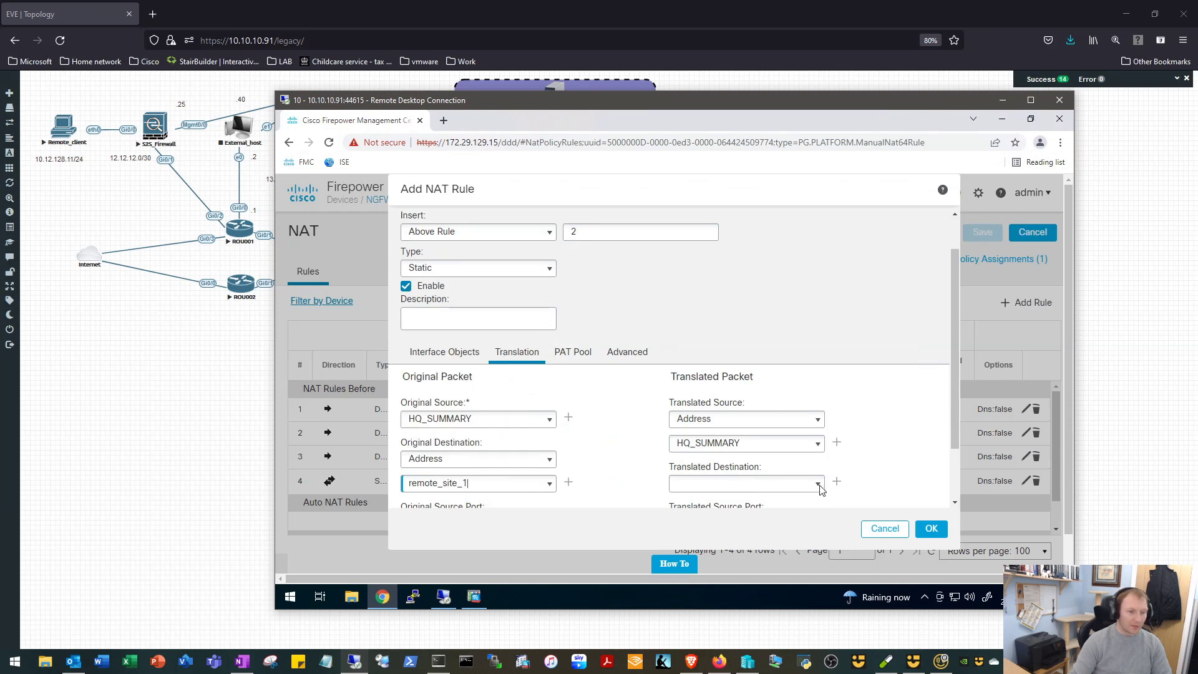
pyautogui.scroll(3)
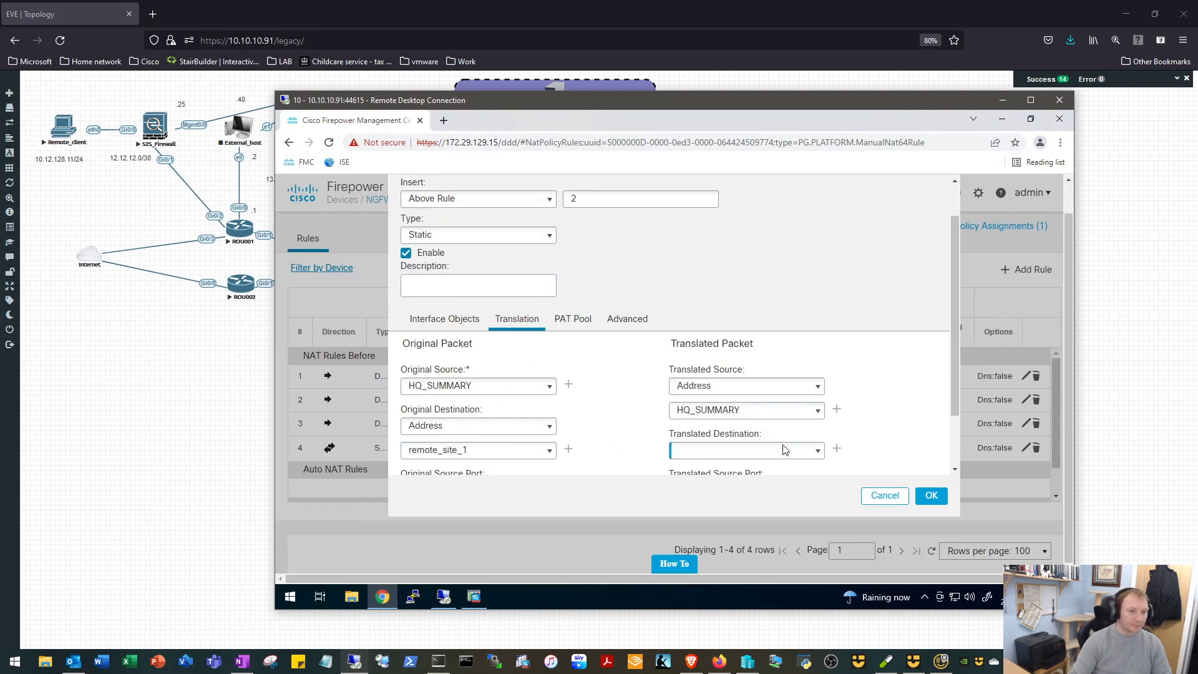
pyautogui.scroll(-3)
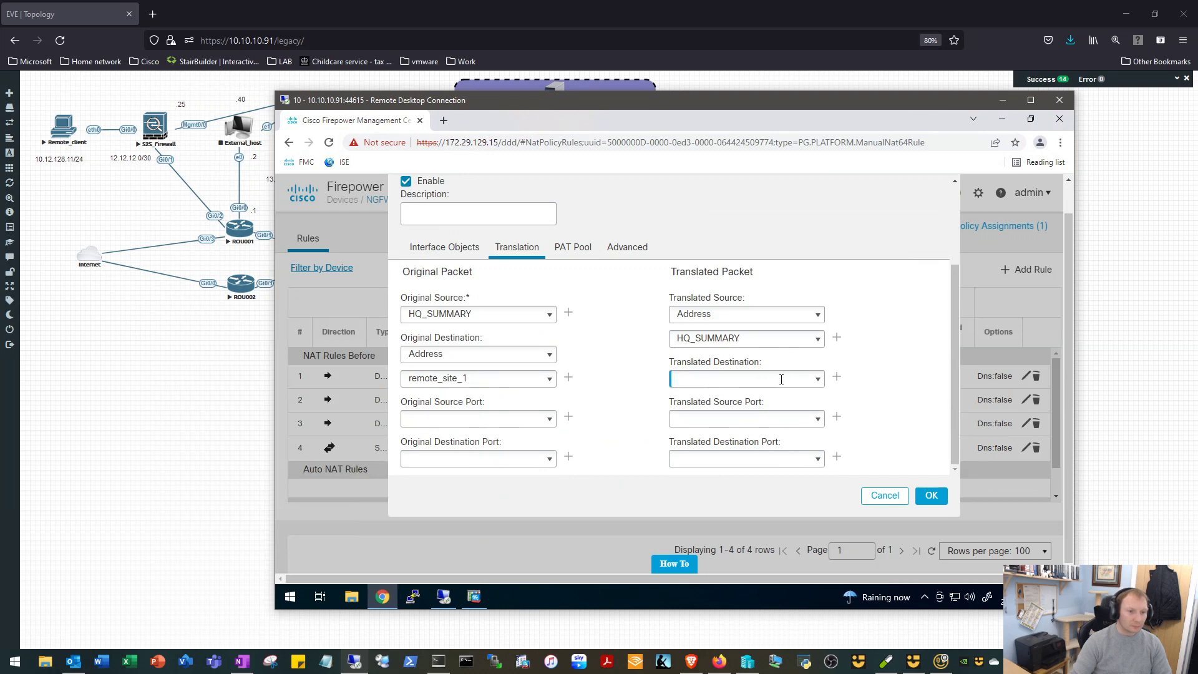
pyautogui.click(745, 378)
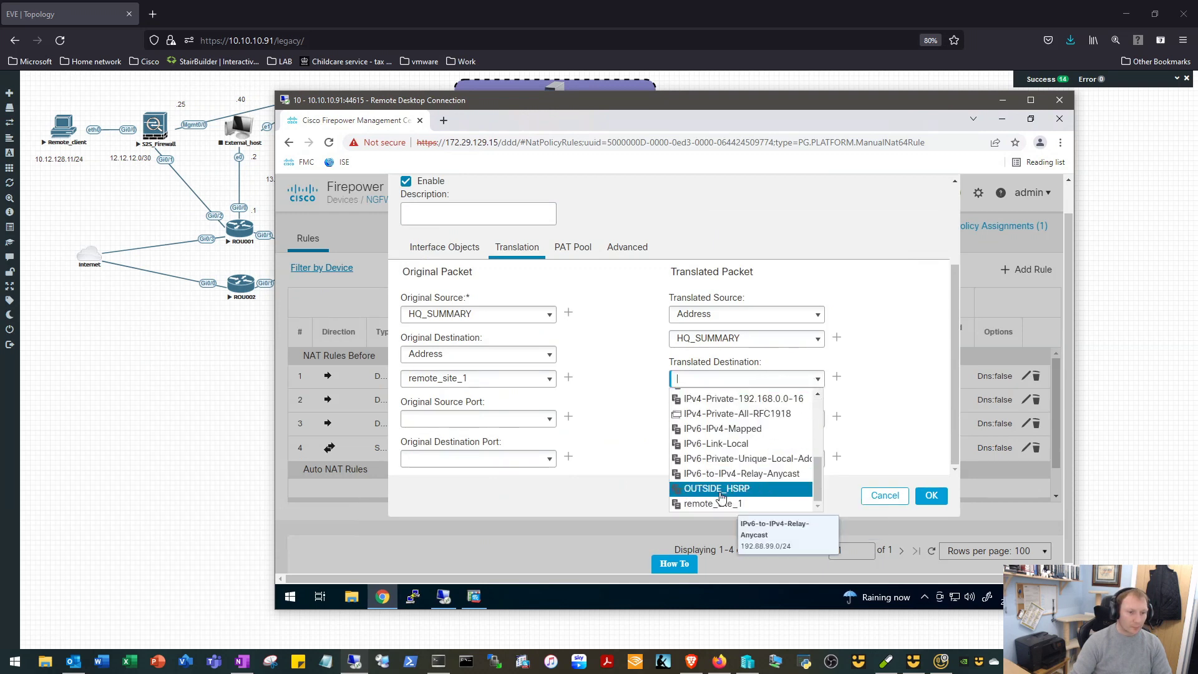
pyautogui.click(713, 503)
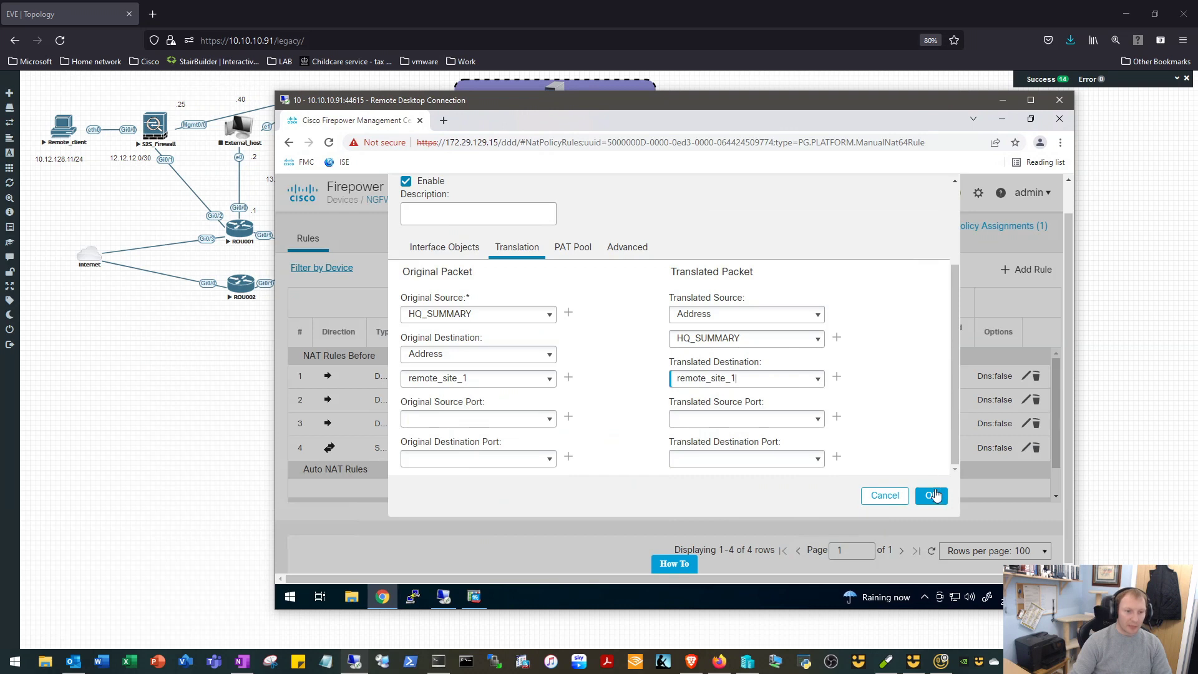
pyautogui.click(931, 496)
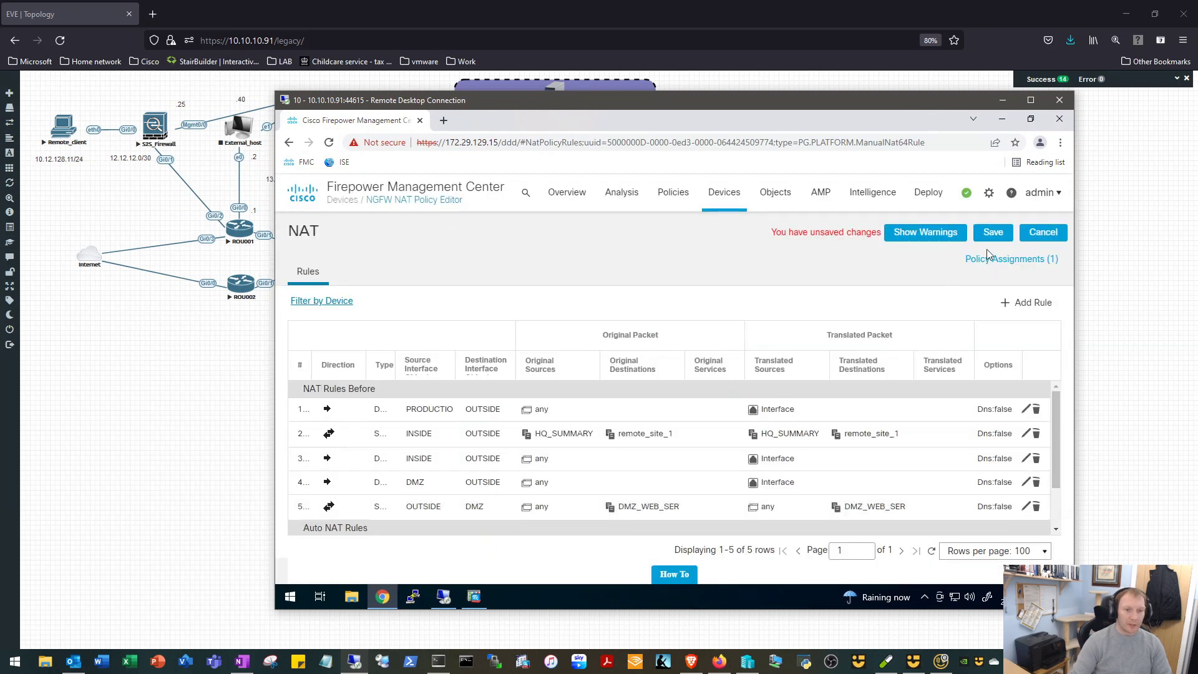
# - Save the NAT policy and go to the Deployment page listing HQ-HA as pending
pyautogui.click(993, 232)
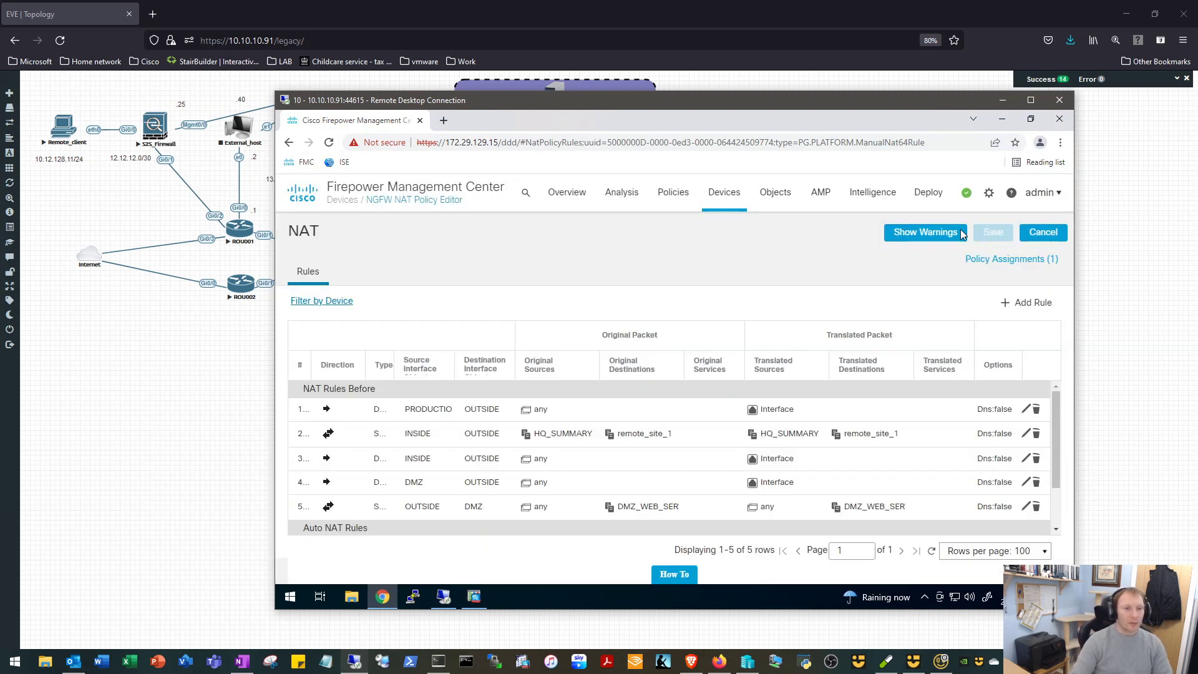
pyautogui.click(928, 193)
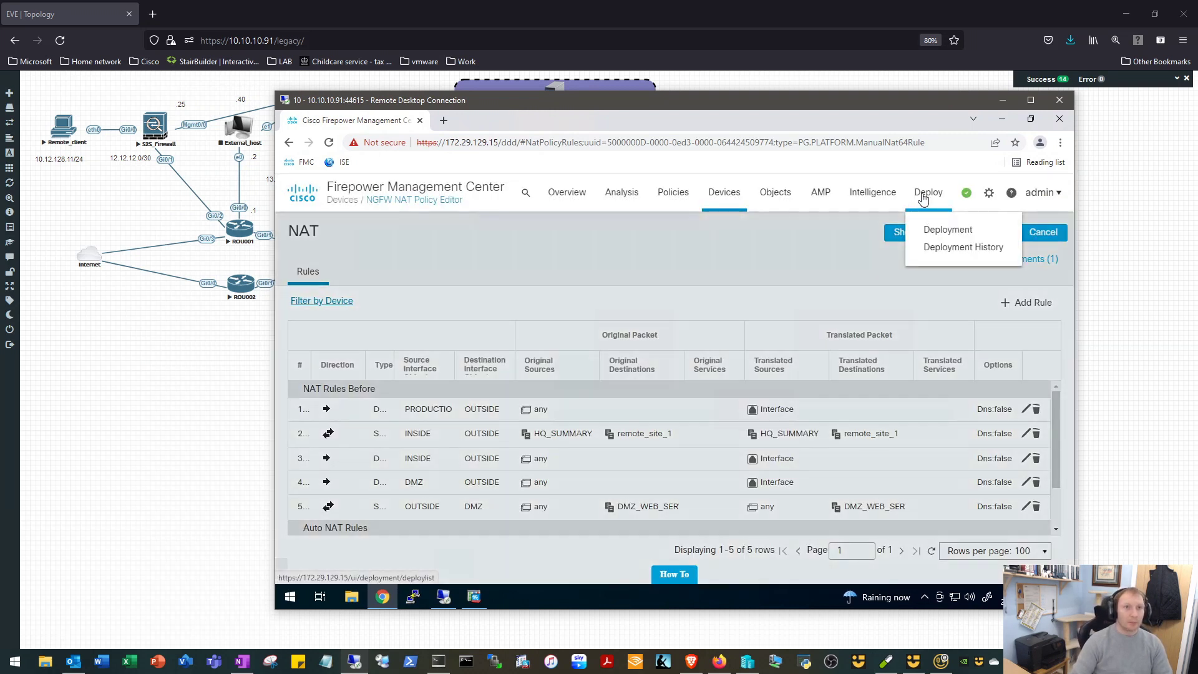
pyautogui.click(948, 230)
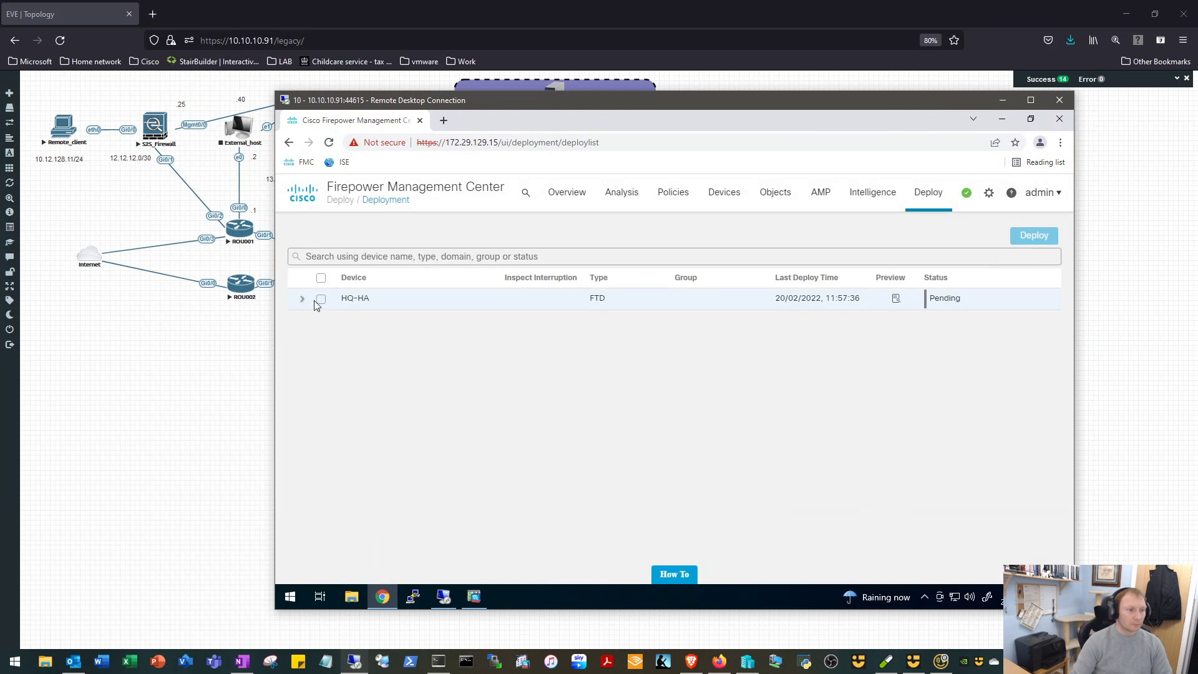
# - Select HQ-HA, review its pending access control, NAT and VPN changes, and start Deploy
pyautogui.click(321, 301)
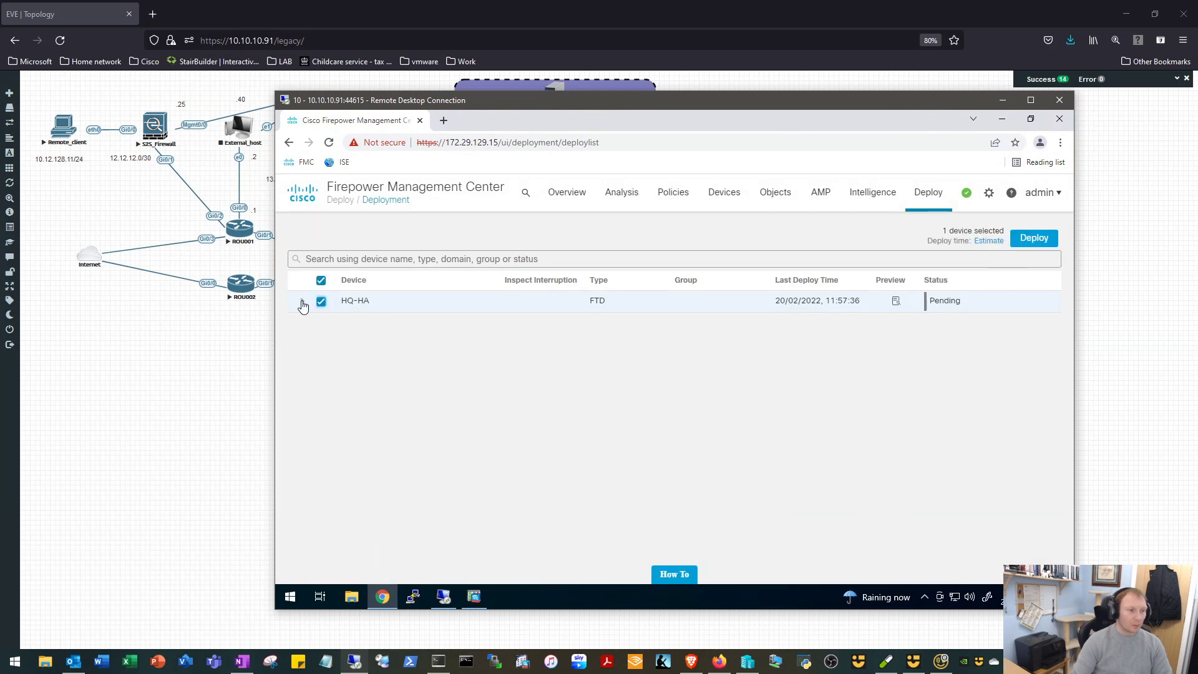
pyautogui.click(302, 301)
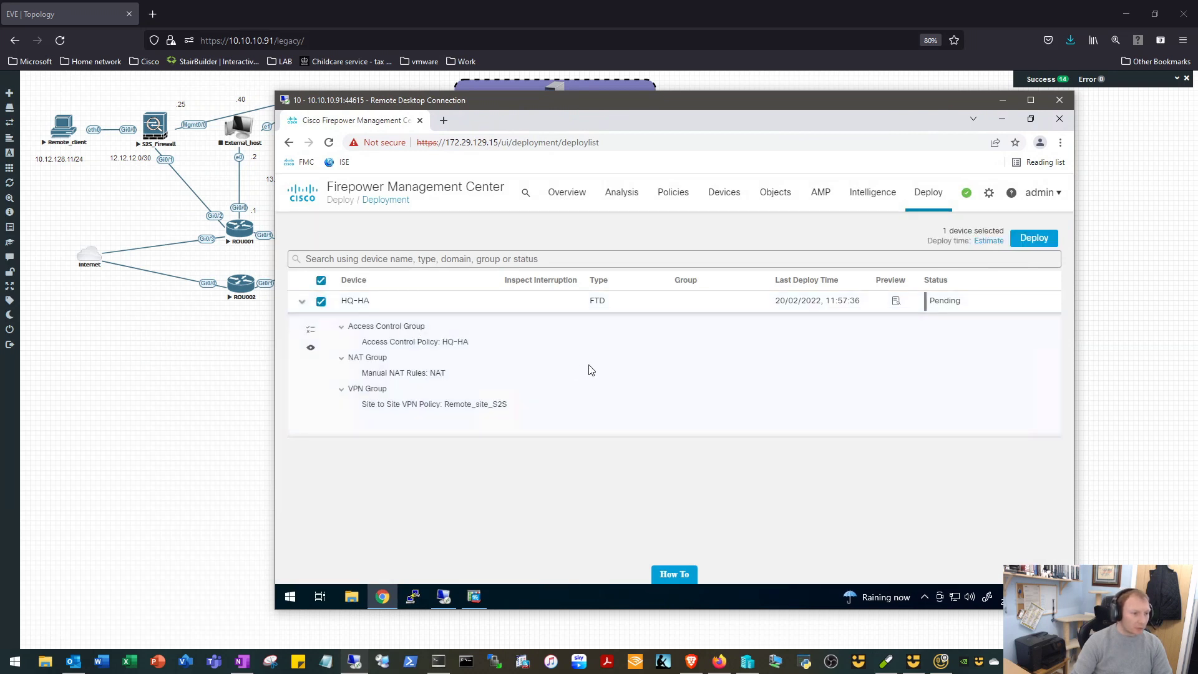
pyautogui.moveTo(441, 418)
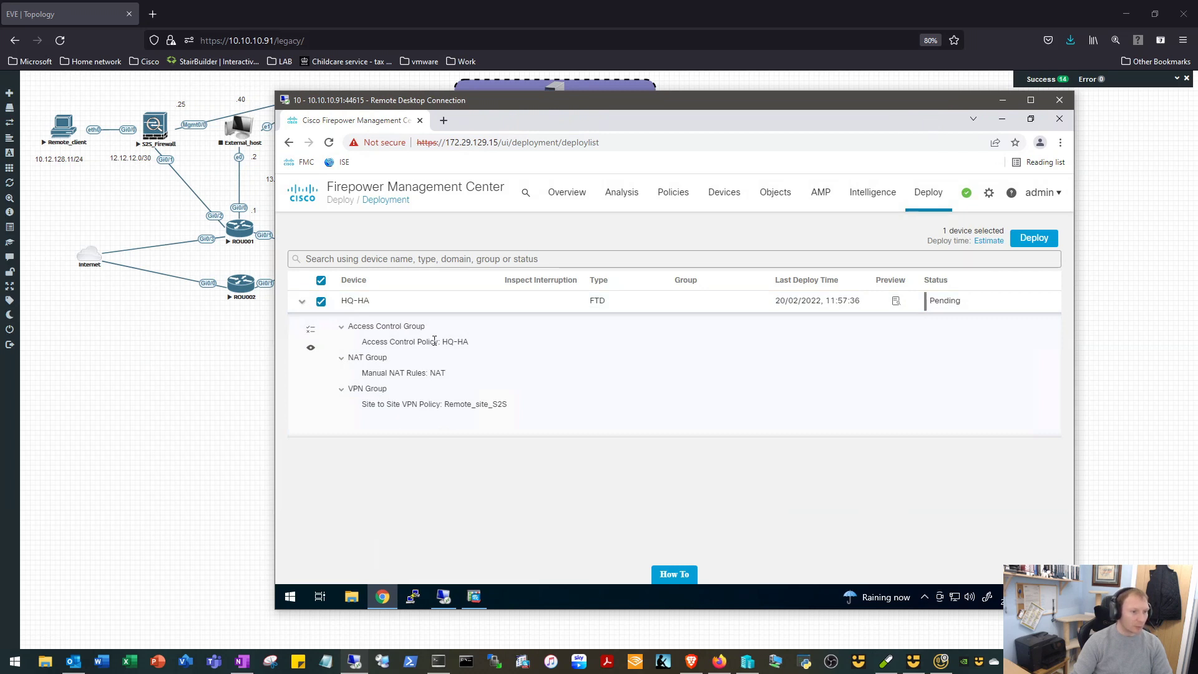
pyautogui.moveTo(1089, 226)
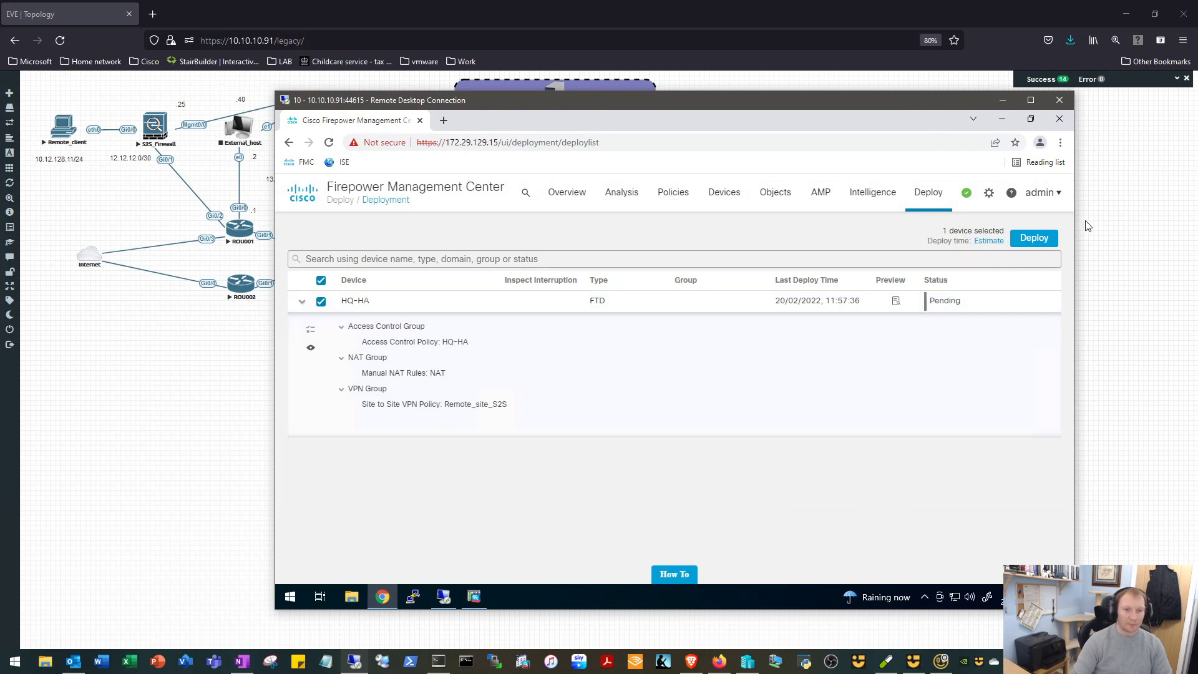
pyautogui.click(1033, 237)
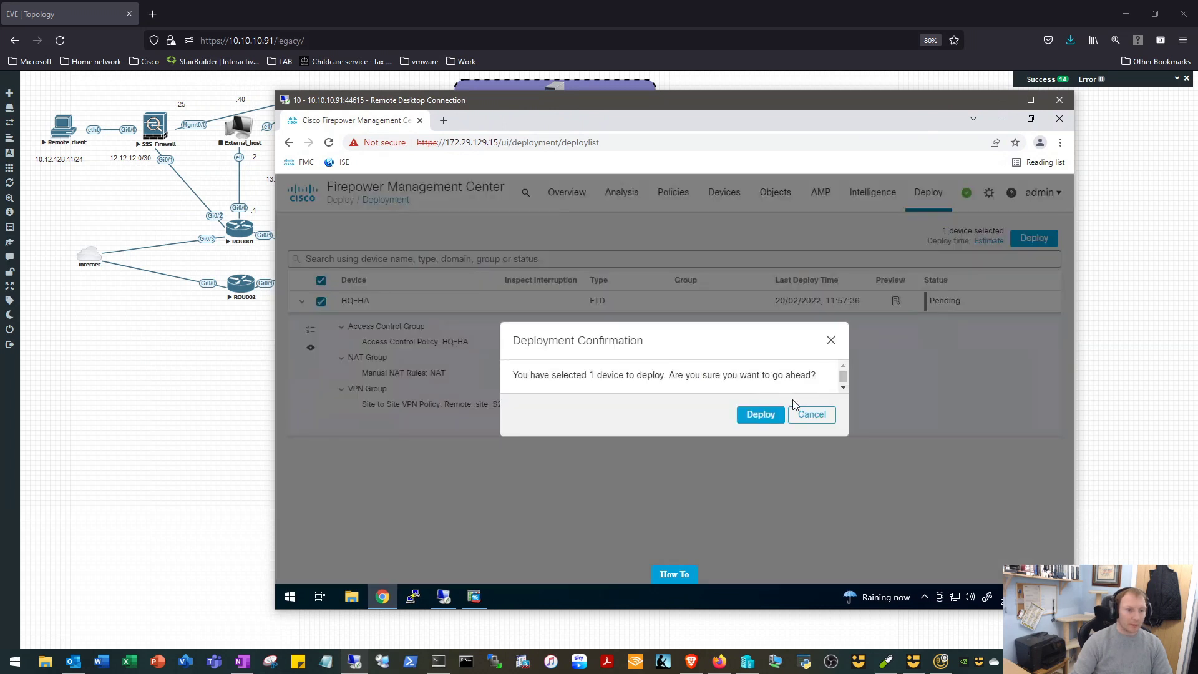
# - Confirm deployment to HQ-HA despite the deprecated DH group warning, then switch to ASDM
pyautogui.click(760, 414)
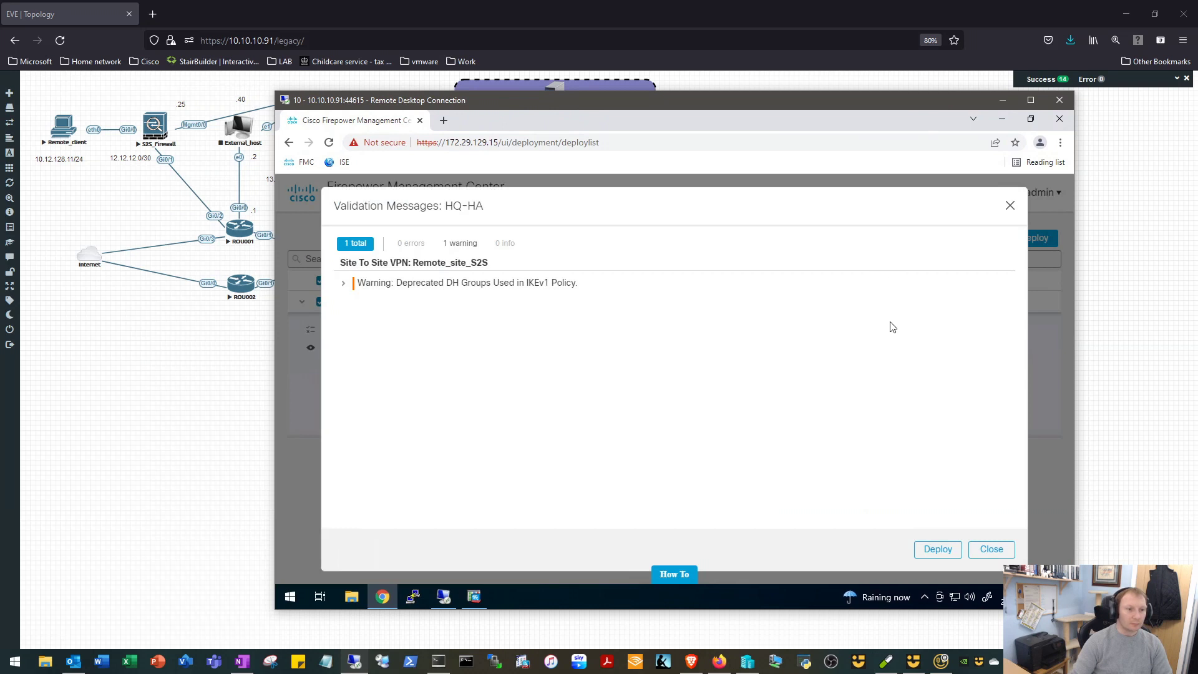
pyautogui.doubleClick(562, 284)
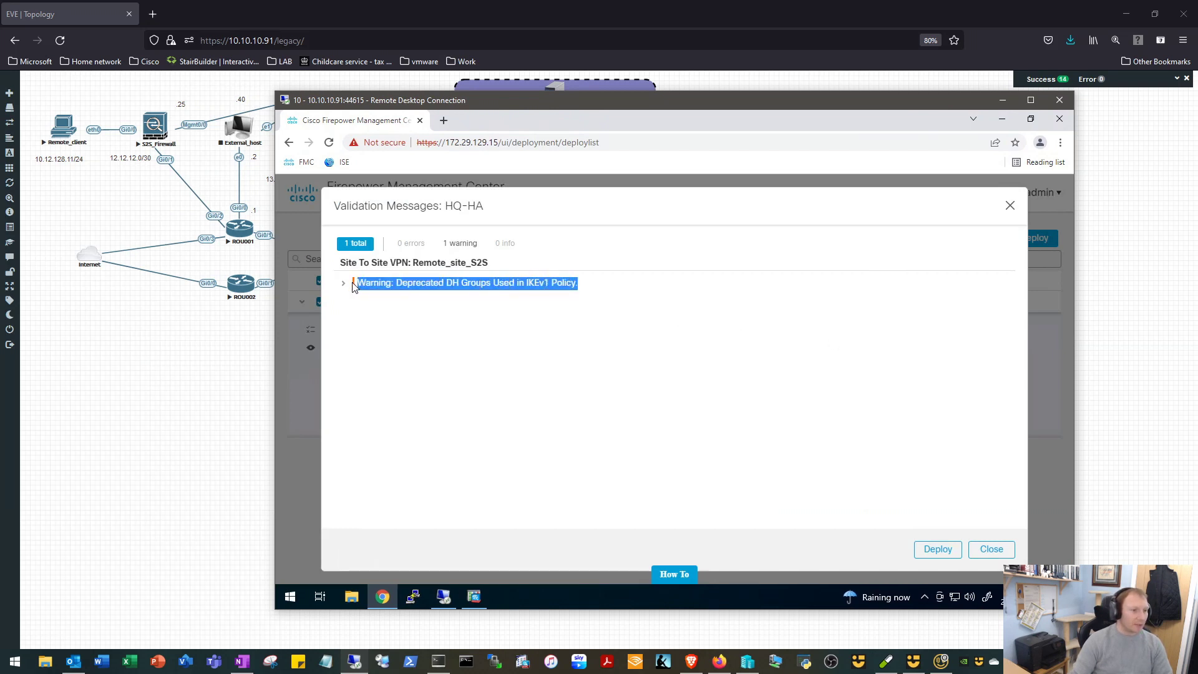
pyautogui.click(344, 283)
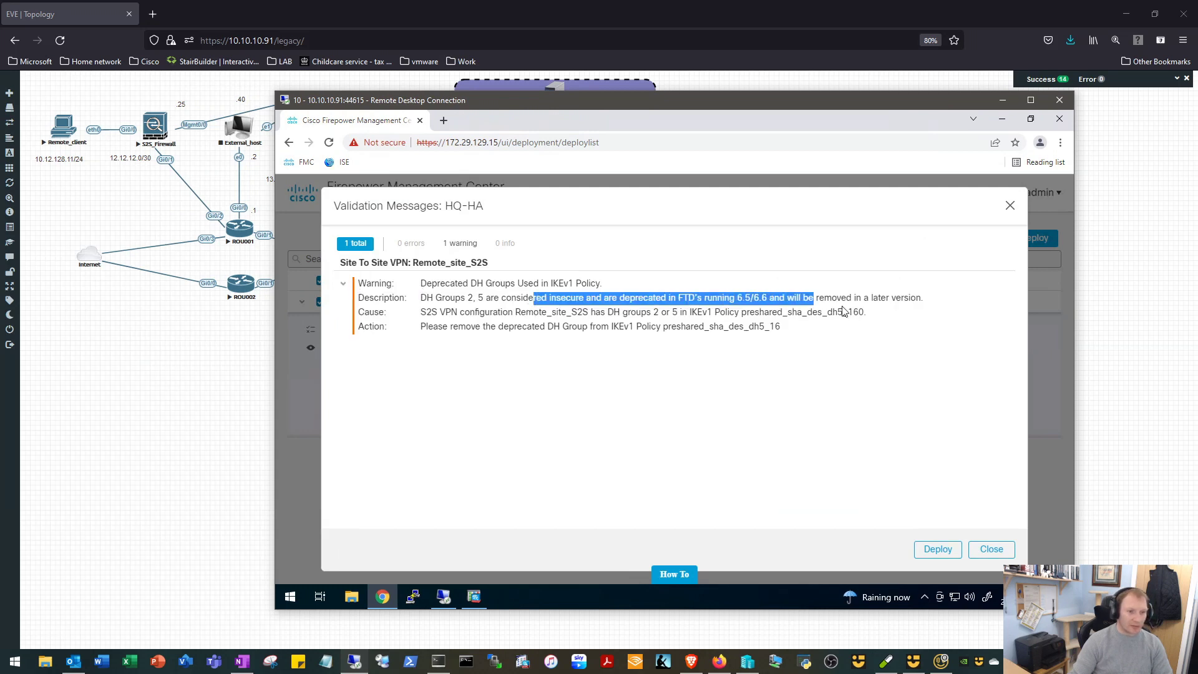
pyautogui.moveTo(917, 325)
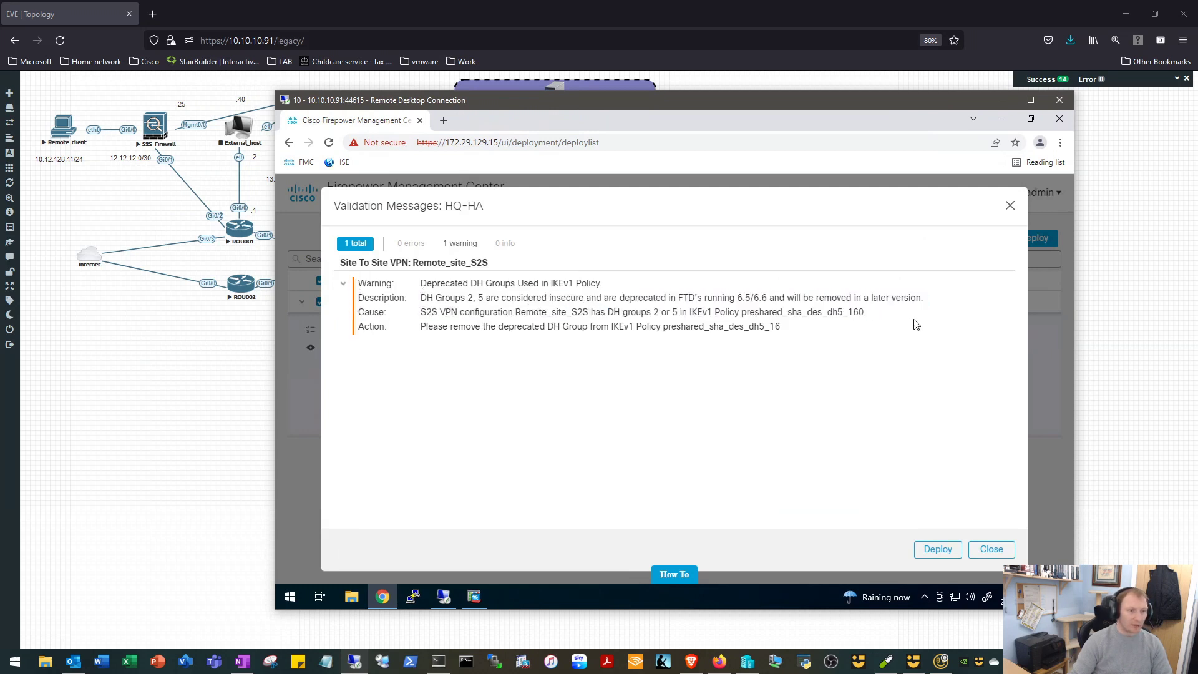
pyautogui.moveTo(953, 448)
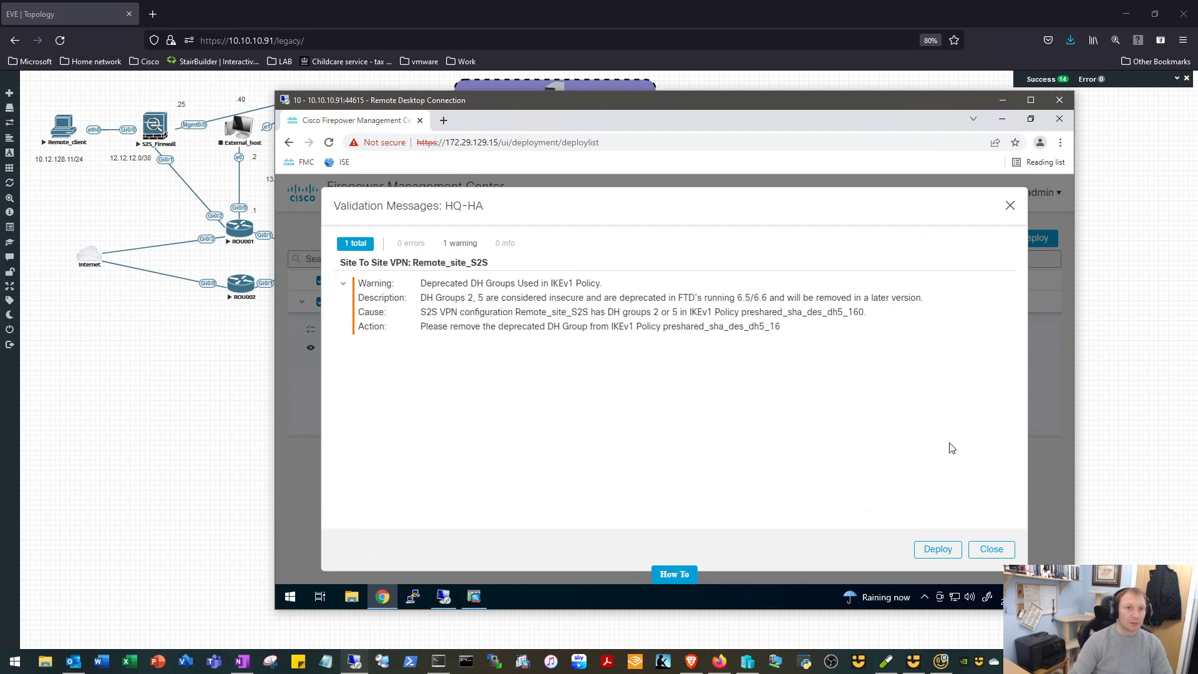
pyautogui.click(938, 549)
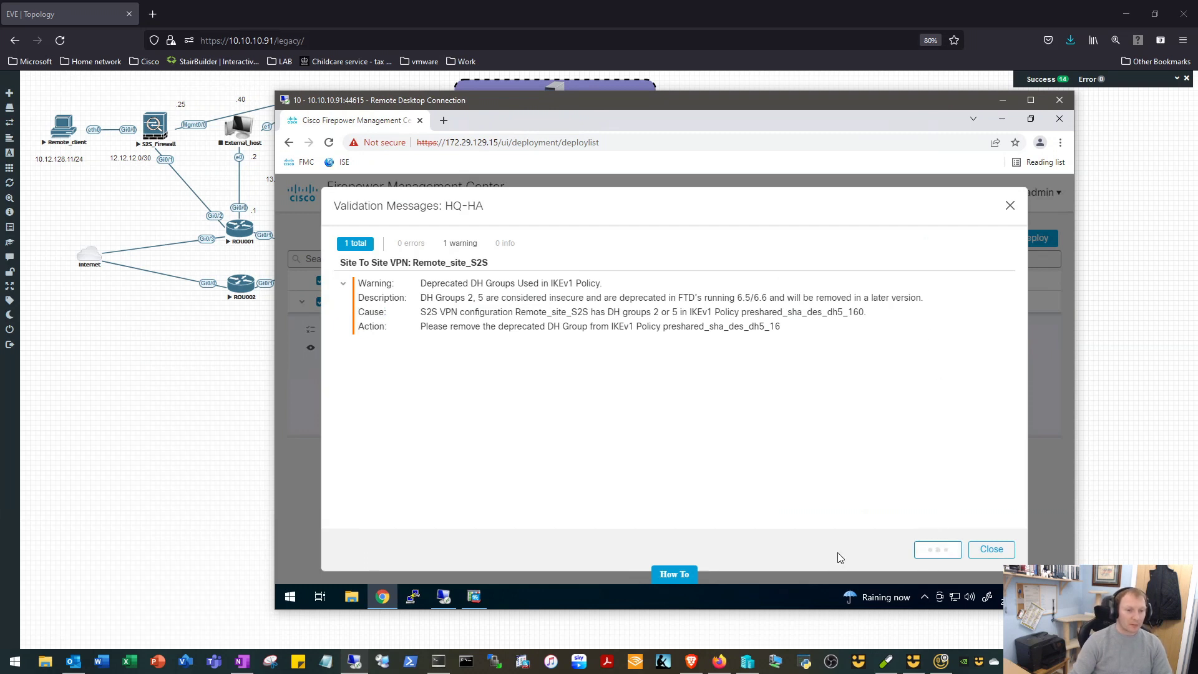
pyautogui.click(990, 549)
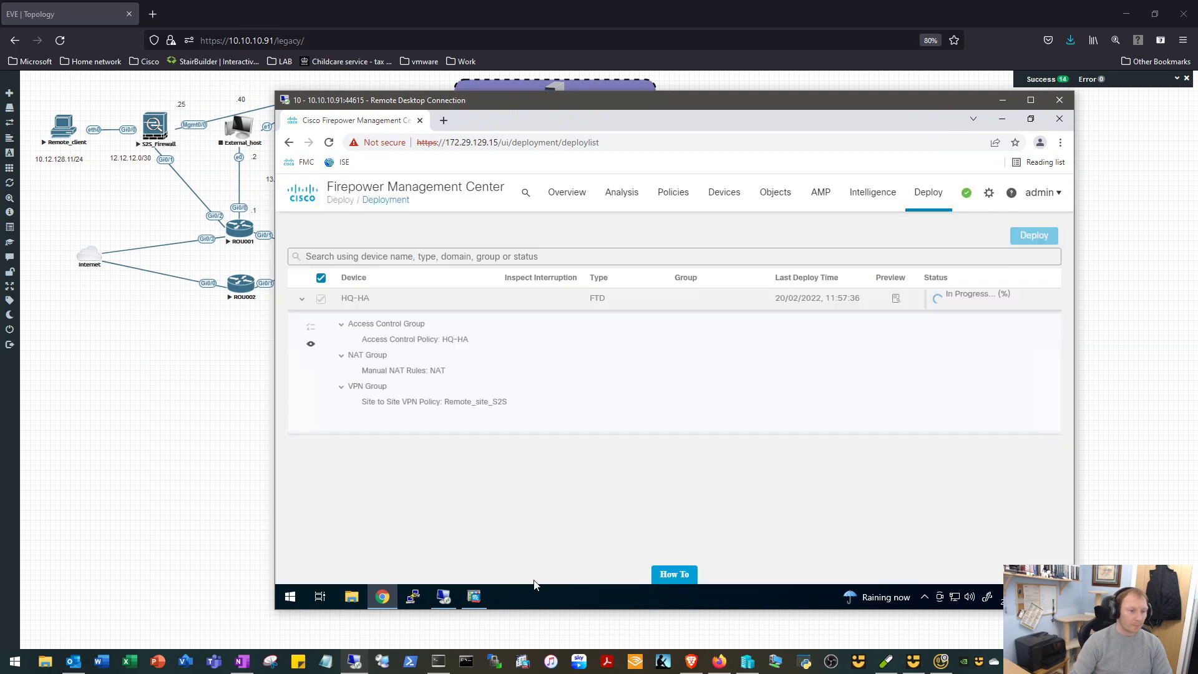
pyautogui.click(473, 597)
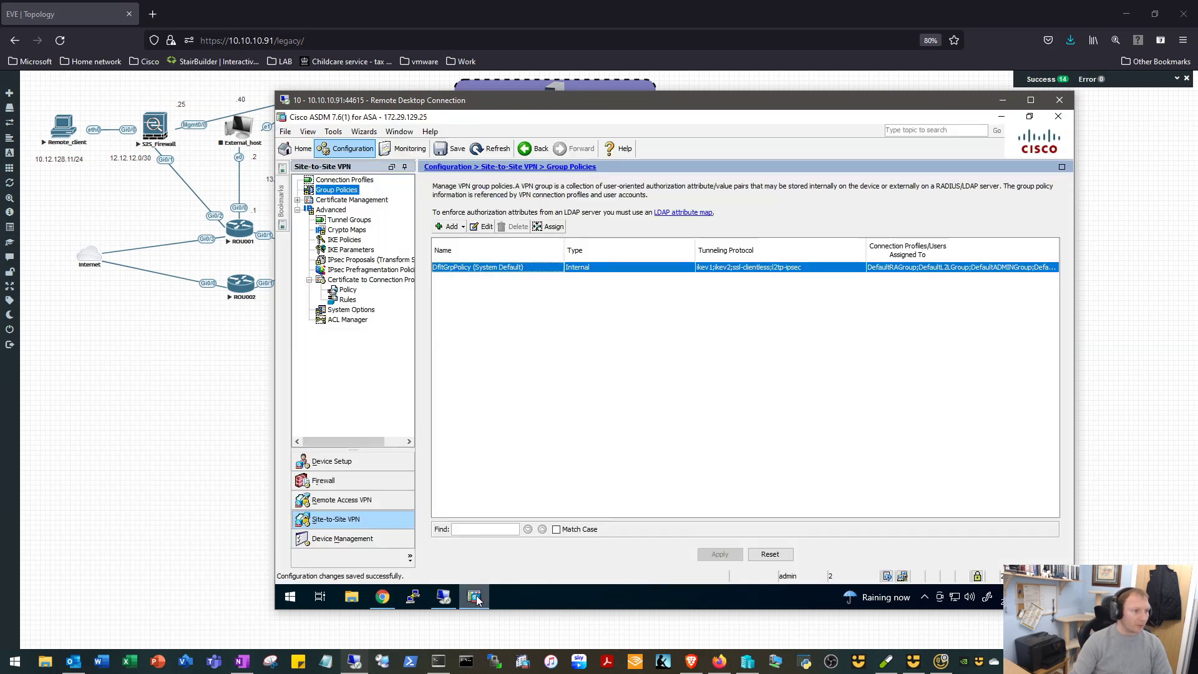
pyautogui.moveTo(592, 474)
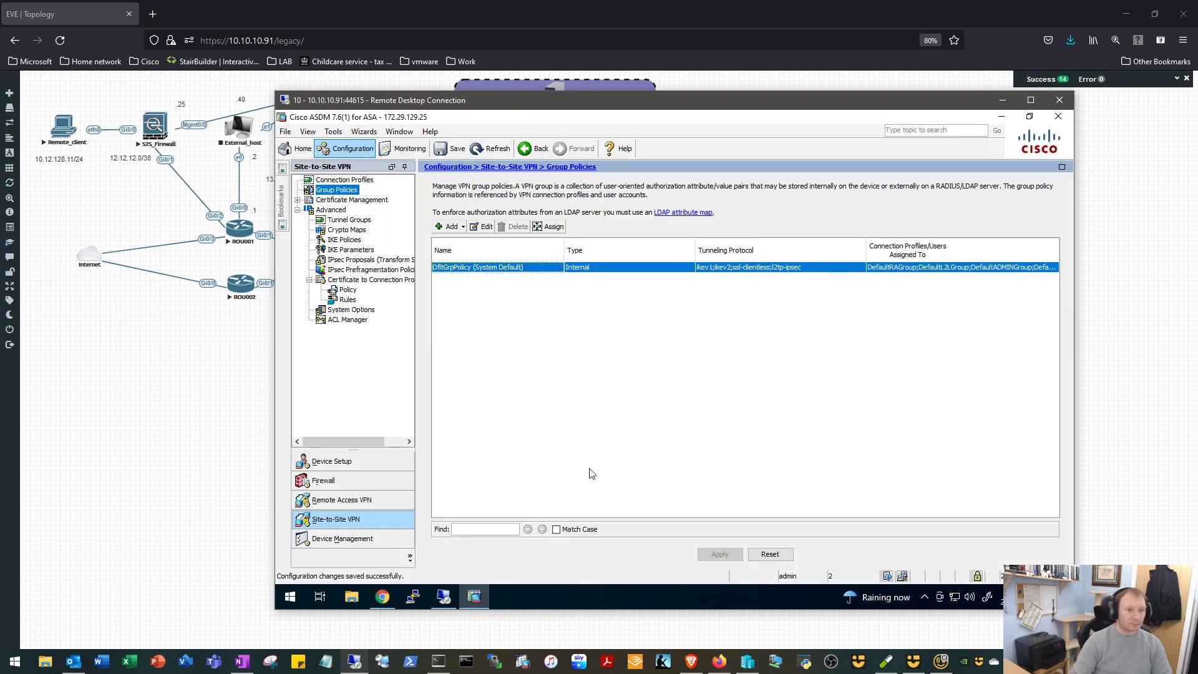
pyautogui.moveTo(503, 367)
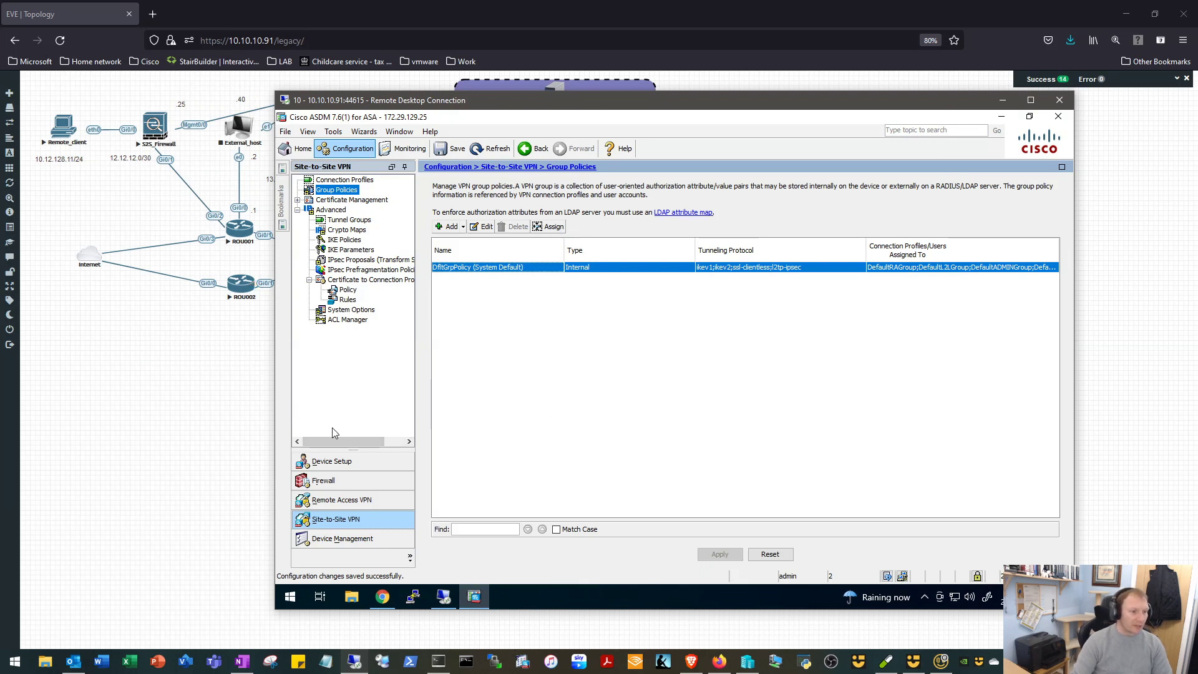
# - Review the ASA interfaces and the static default route via outside gateway 12.12.12.1
pyautogui.click(332, 461)
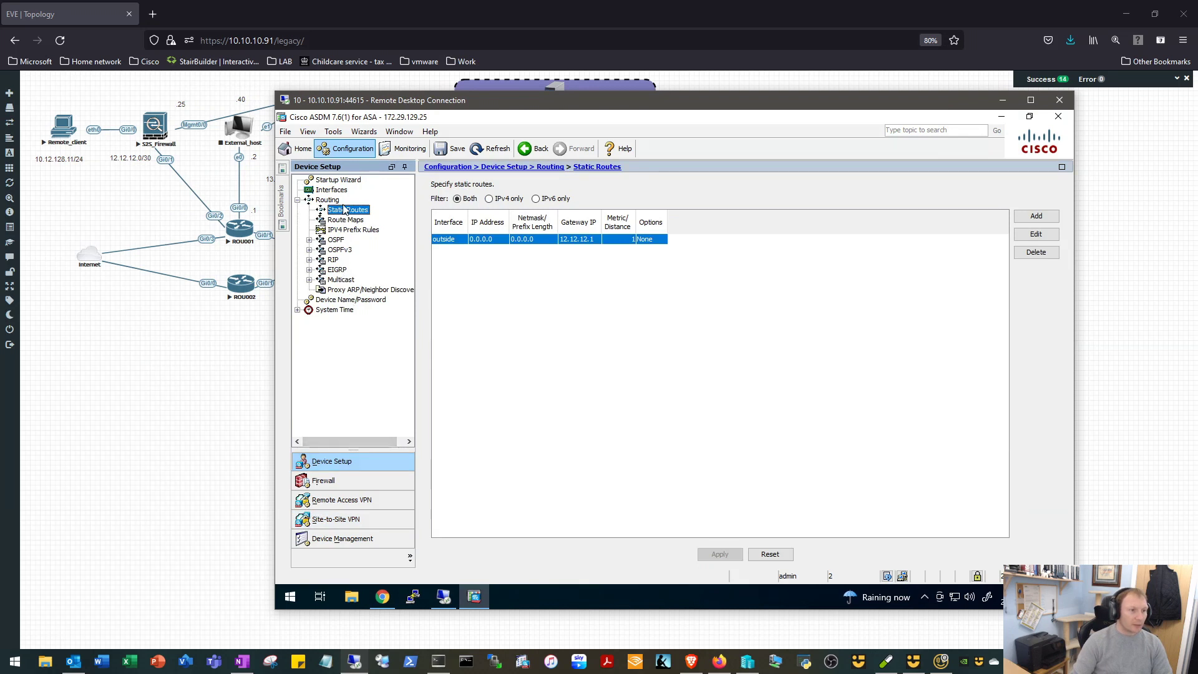
pyautogui.click(332, 190)
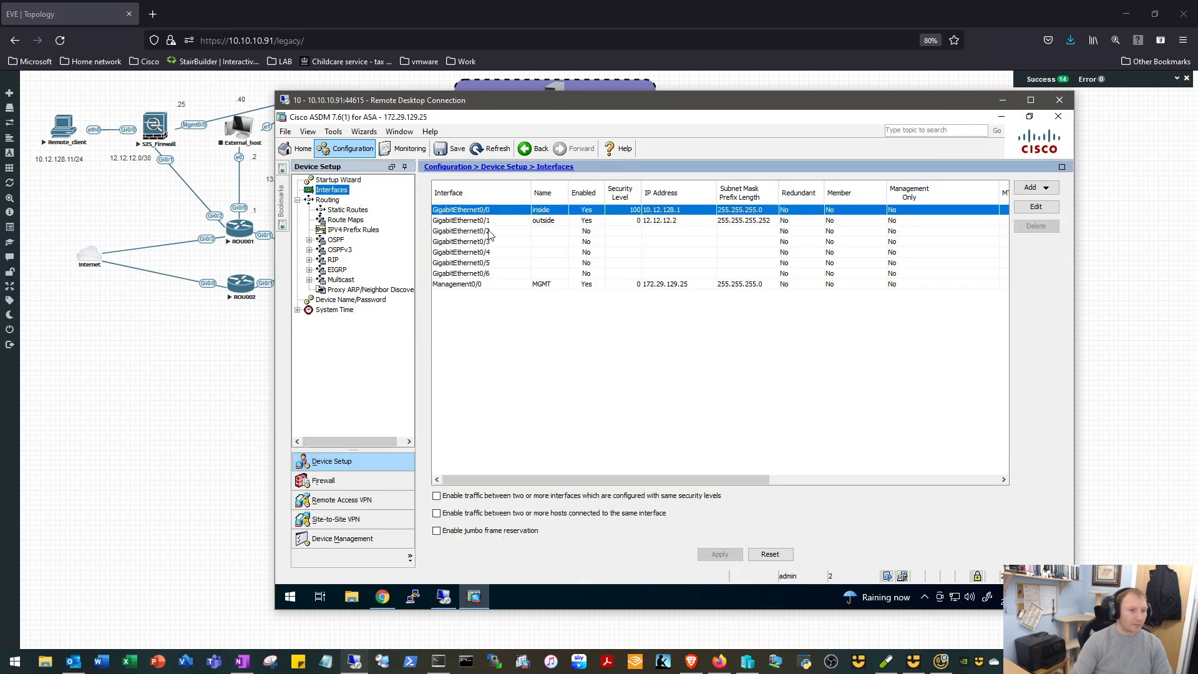
pyautogui.moveTo(659, 209)
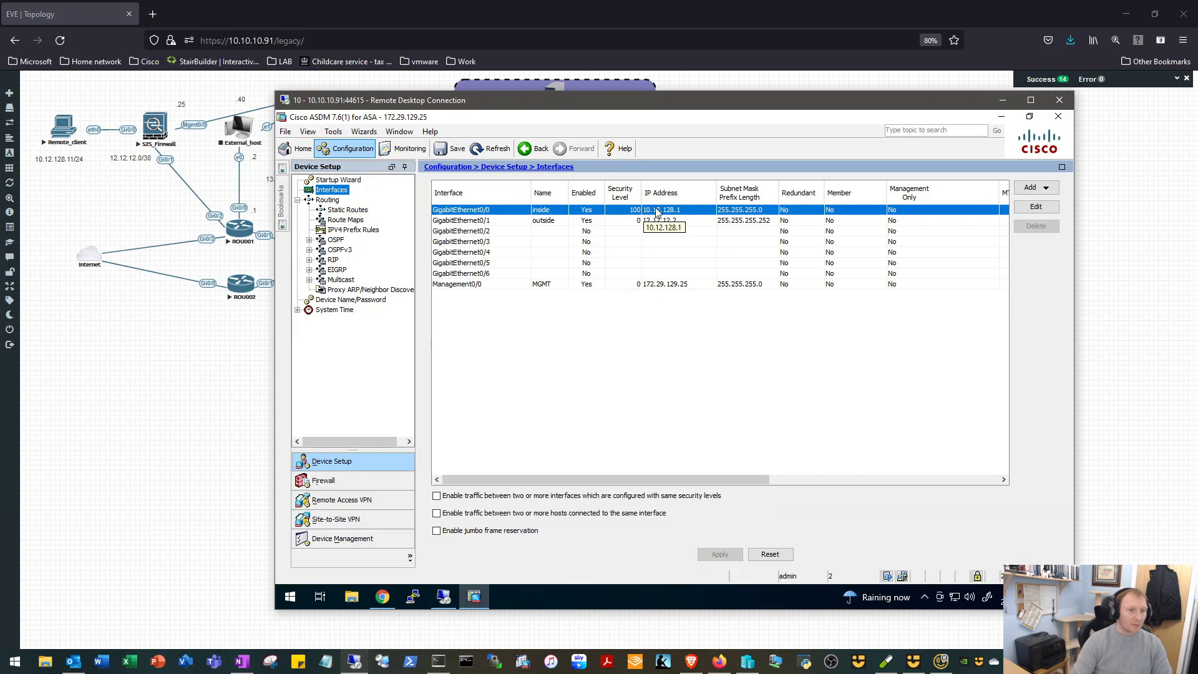
pyautogui.moveTo(687, 212)
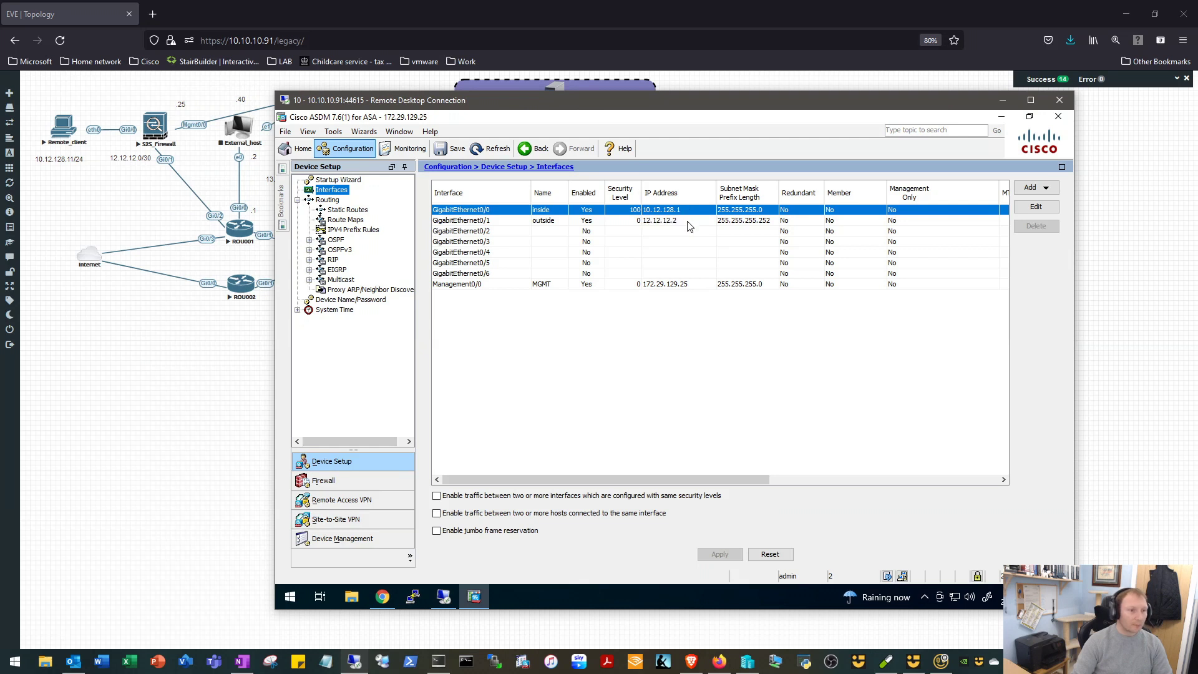
pyautogui.moveTo(659, 221)
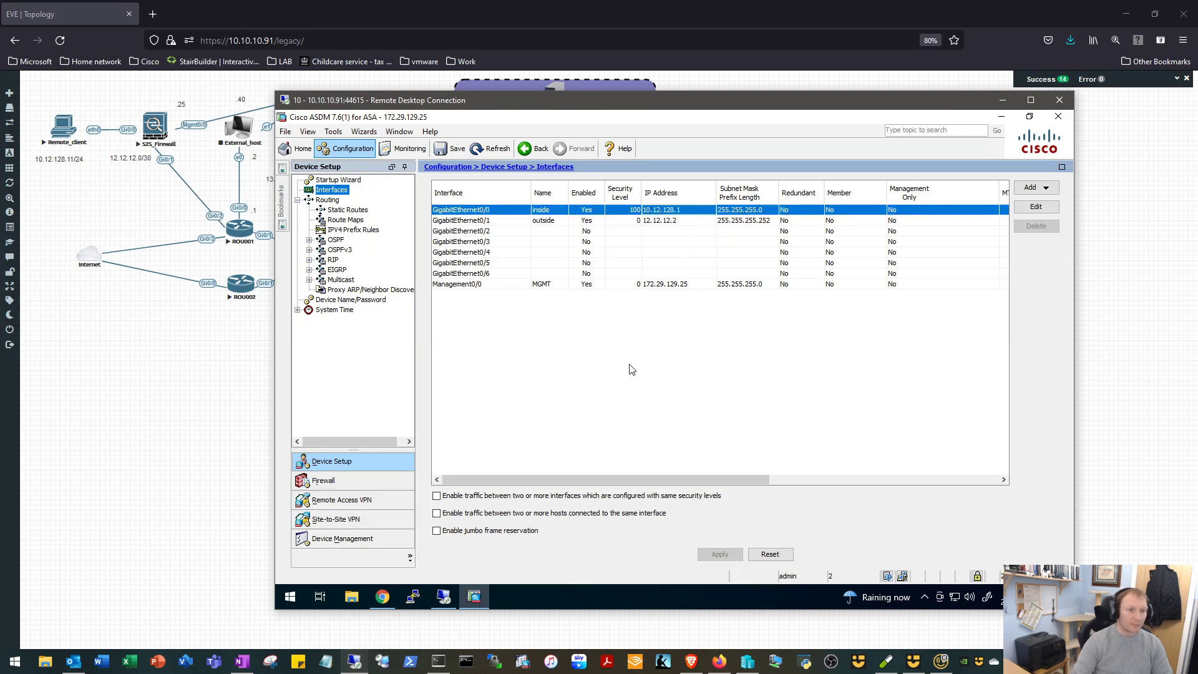
pyautogui.moveTo(364, 232)
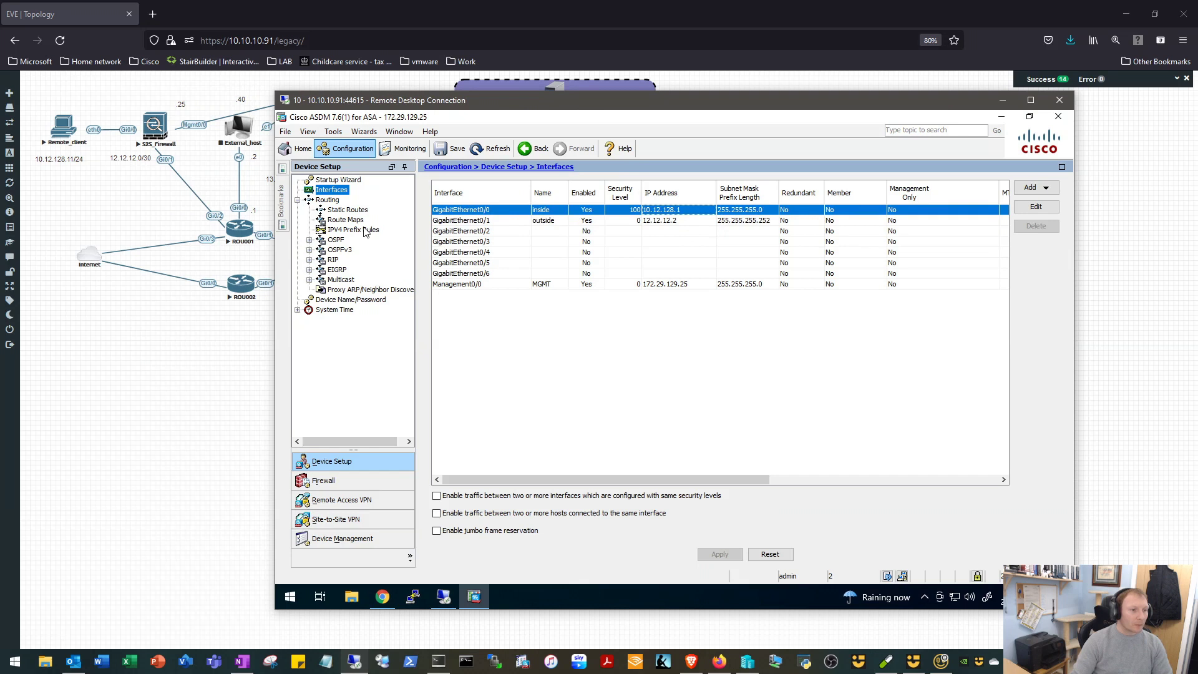
pyautogui.click(346, 210)
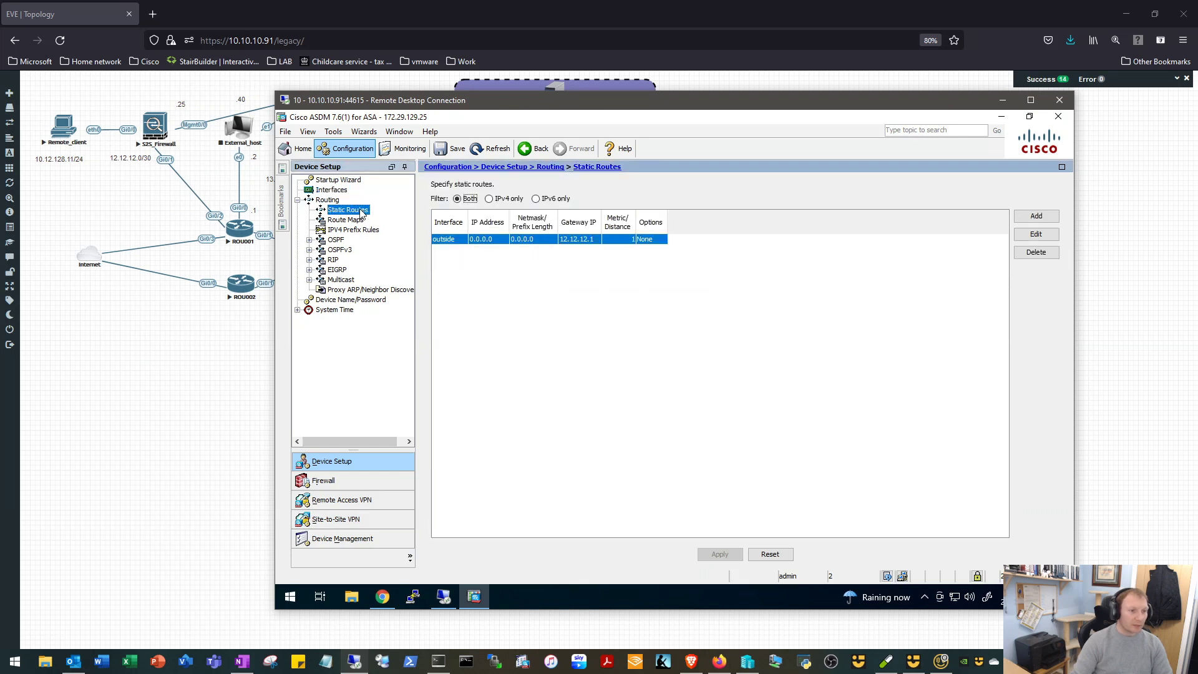
pyautogui.moveTo(490, 249)
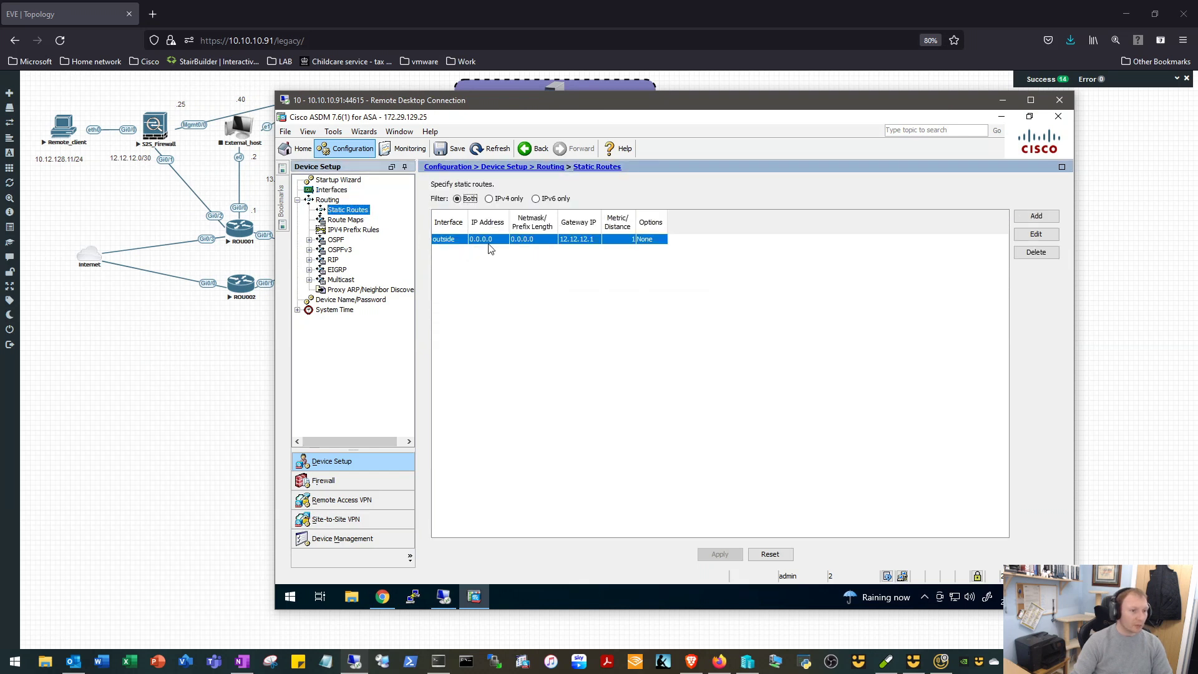
pyautogui.moveTo(598, 245)
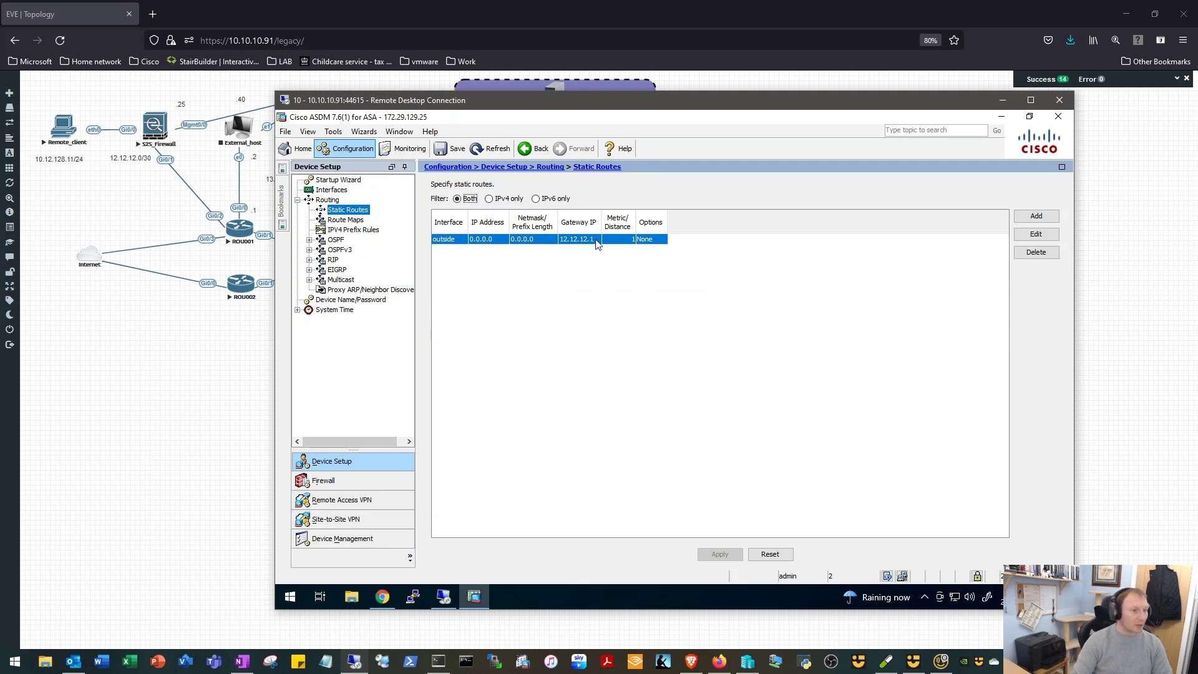
pyautogui.moveTo(566, 302)
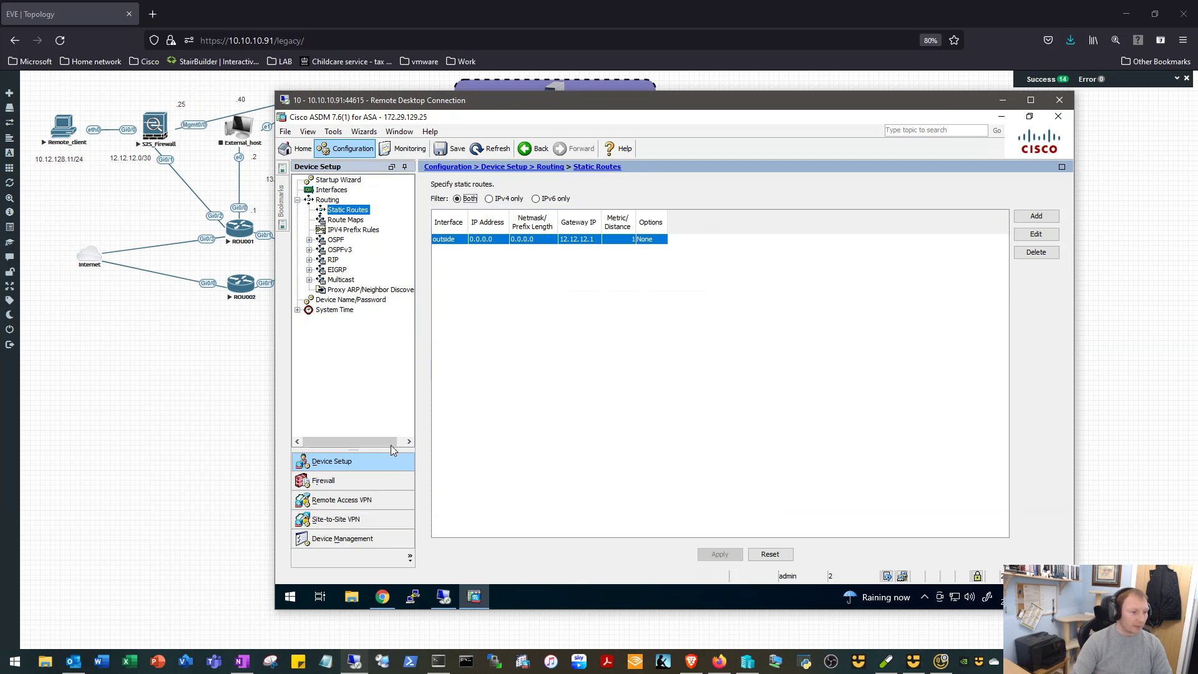
pyautogui.moveTo(404, 223)
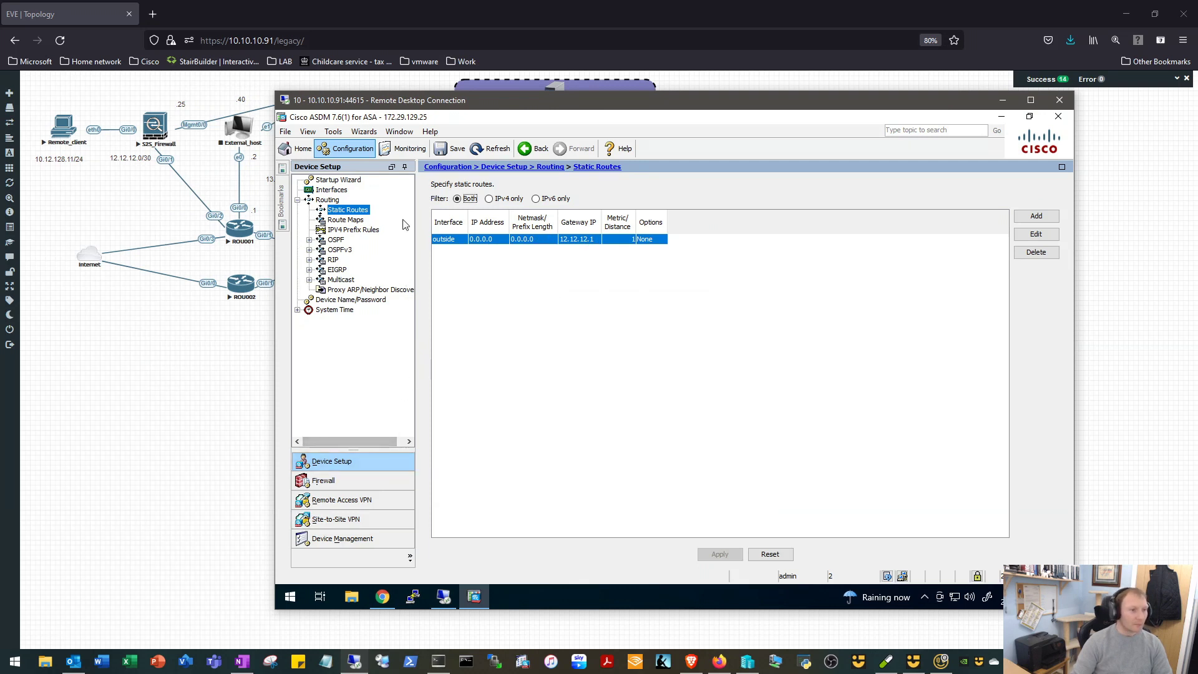
pyautogui.moveTo(349, 338)
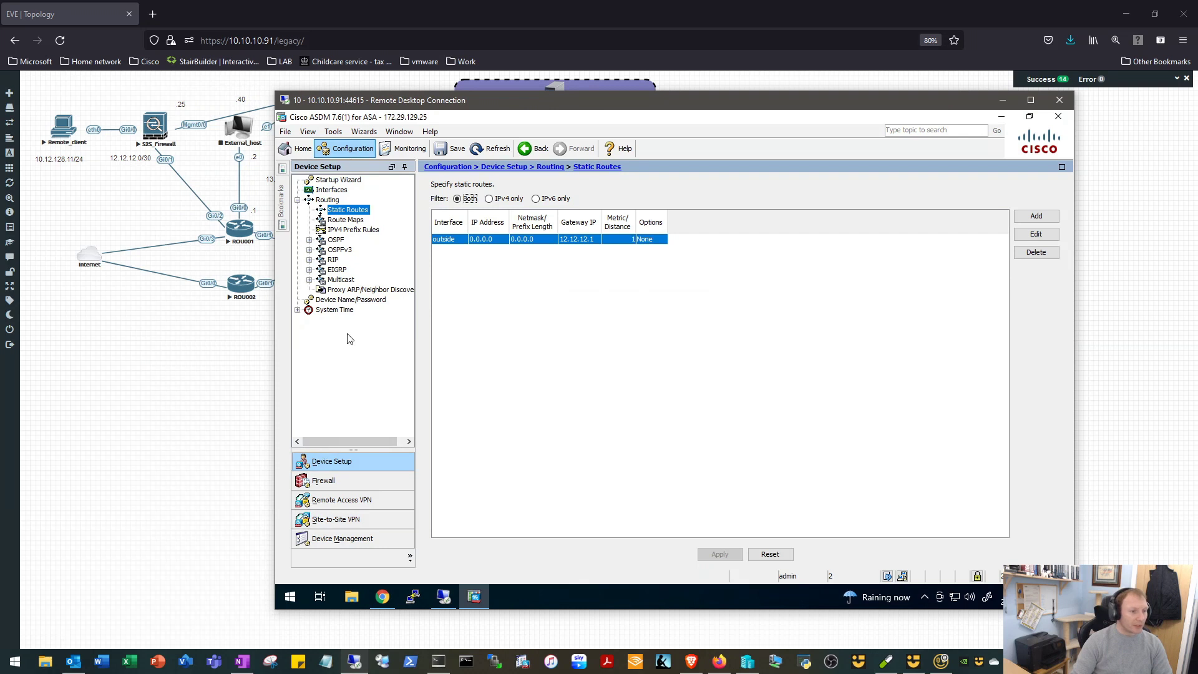
pyautogui.moveTo(354, 519)
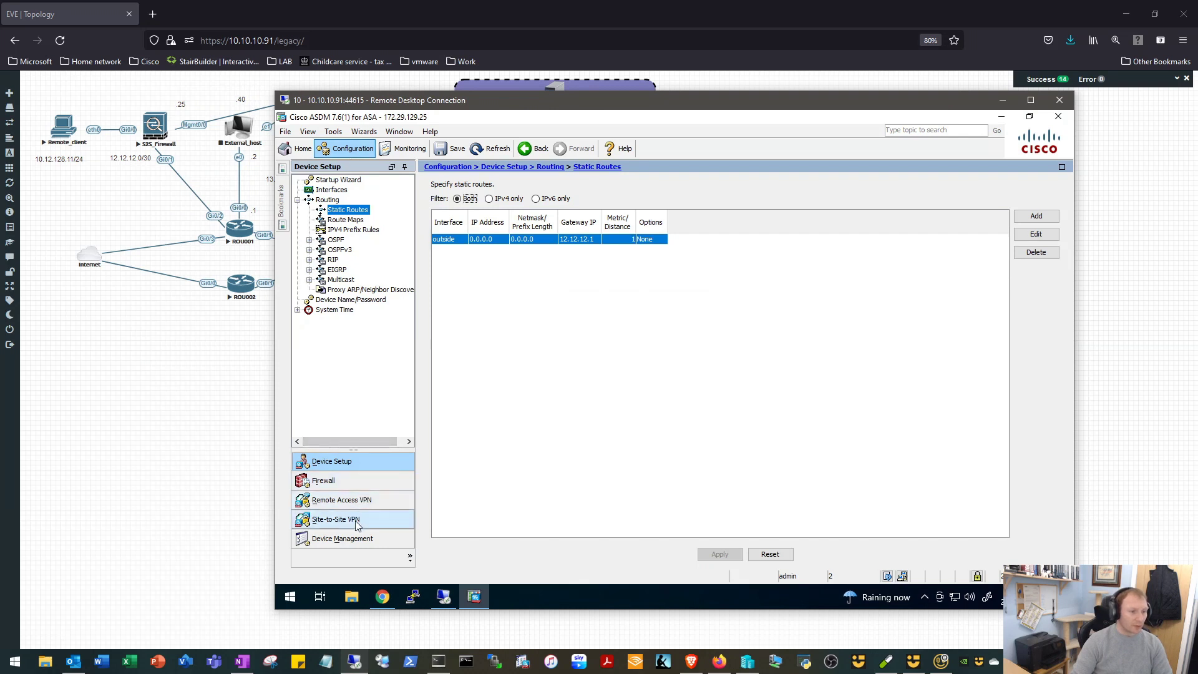
# - Enable IKE v1 access on the outside interface in the site-to-site connection profiles
pyautogui.click(336, 519)
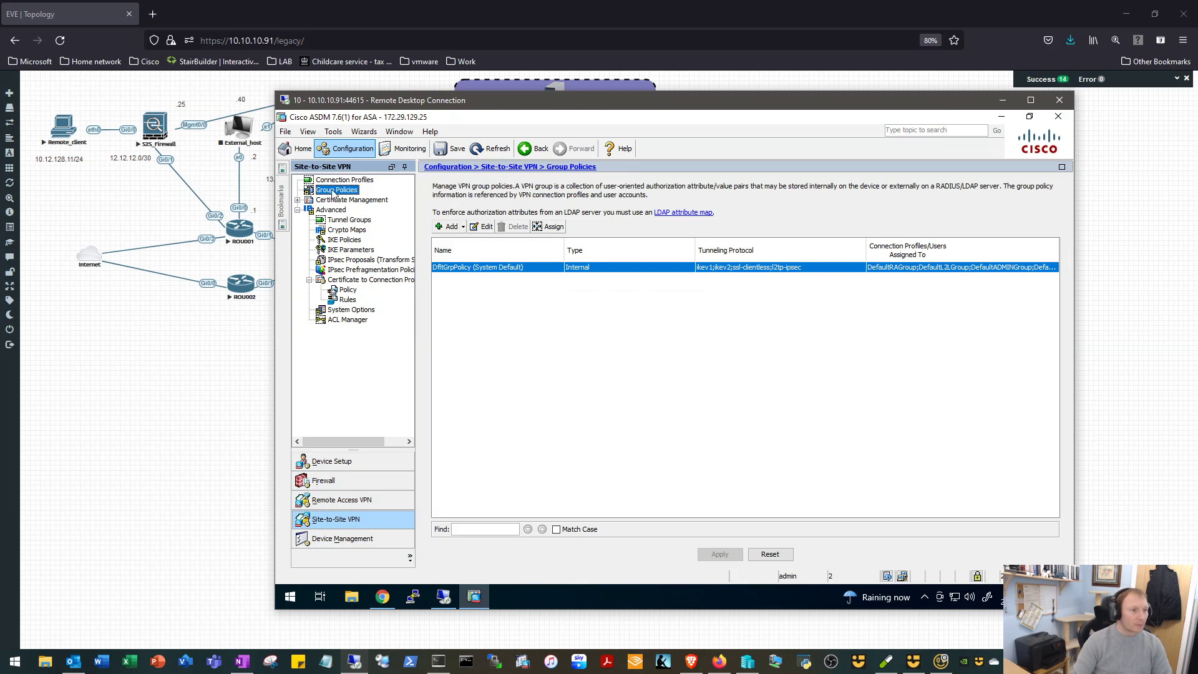
pyautogui.click(345, 180)
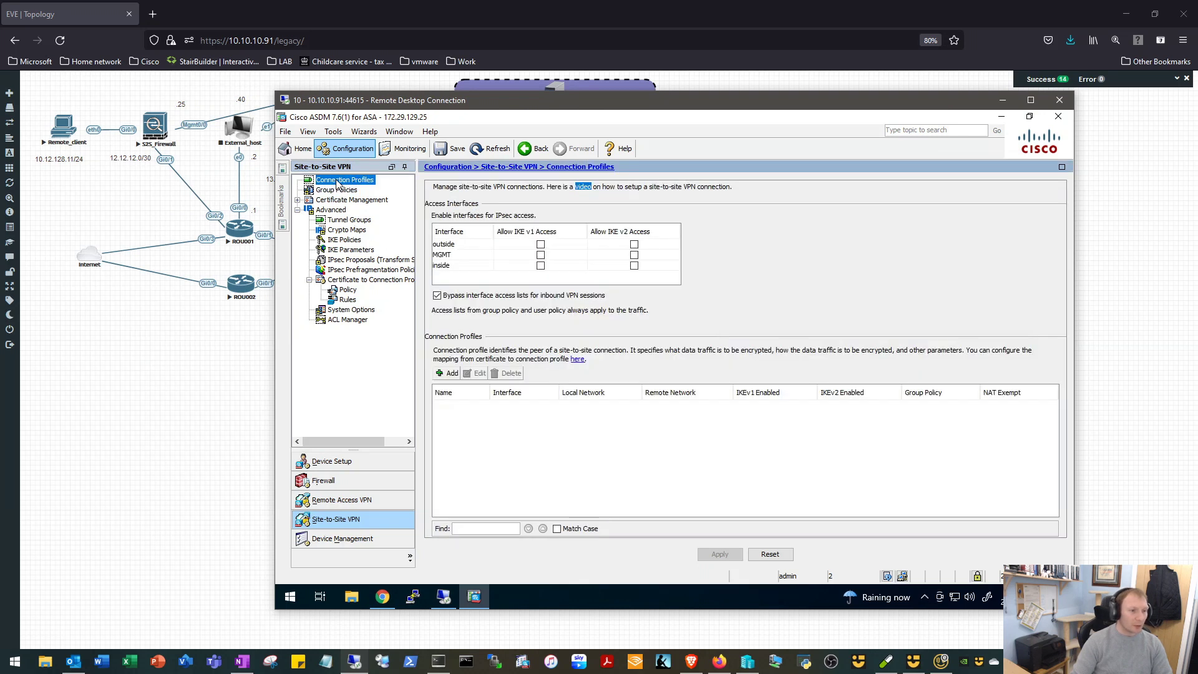
pyautogui.moveTo(468, 252)
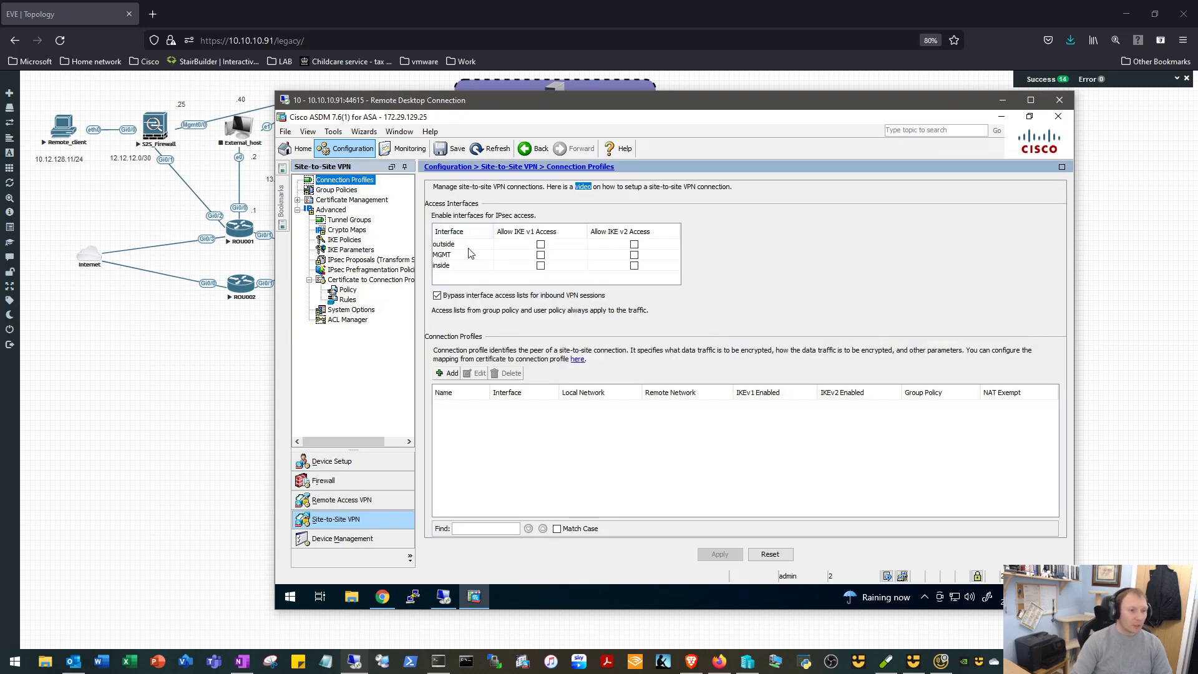
pyautogui.moveTo(533, 252)
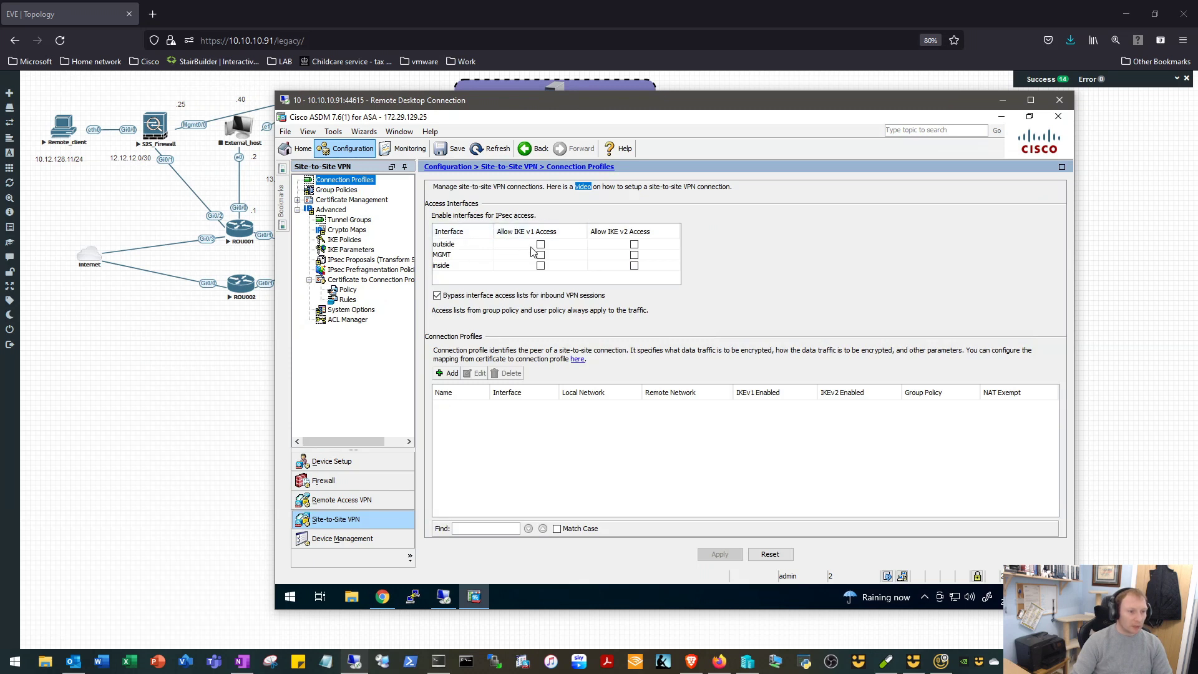
pyautogui.click(541, 243)
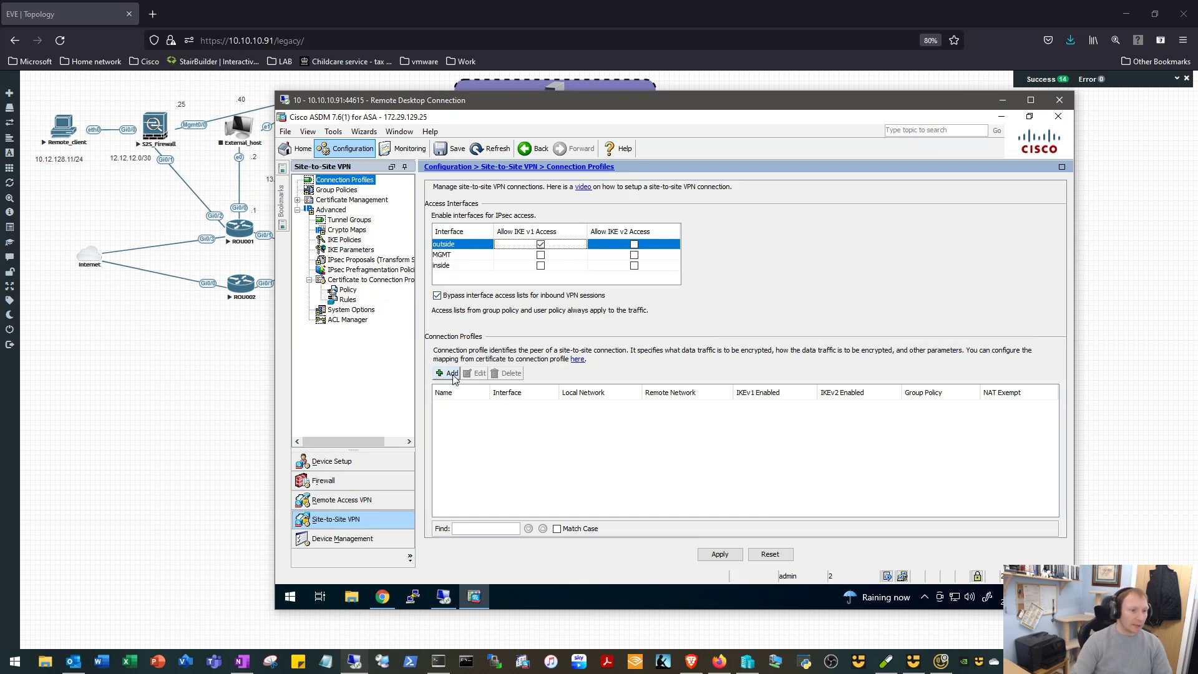
# - Create a new site-to-site connection profile with peer IP 11.11.11.1
pyautogui.click(449, 373)
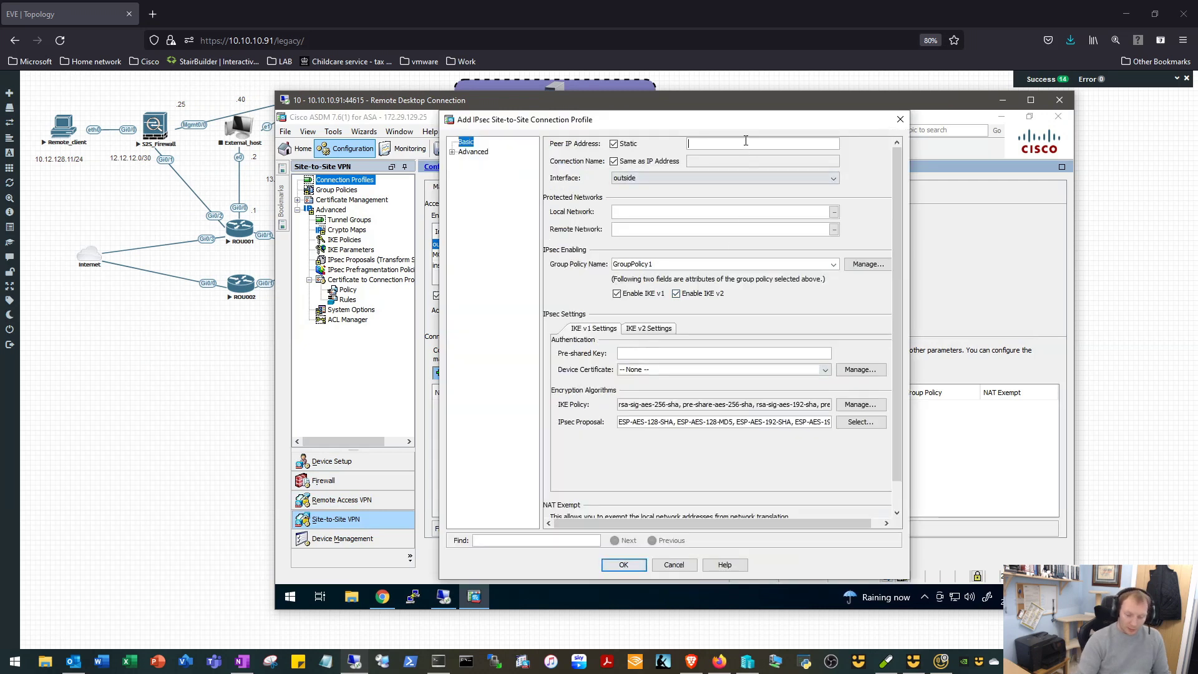
pyautogui.write('11.11.11.1')
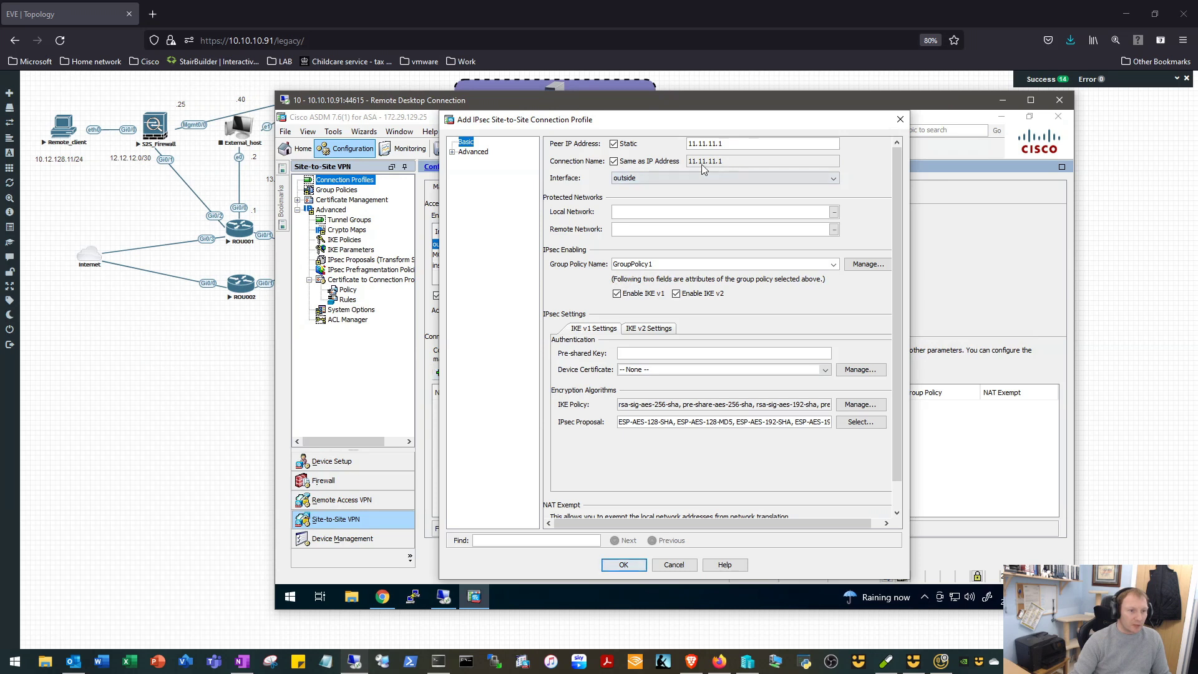
pyautogui.tripleClick(703, 161)
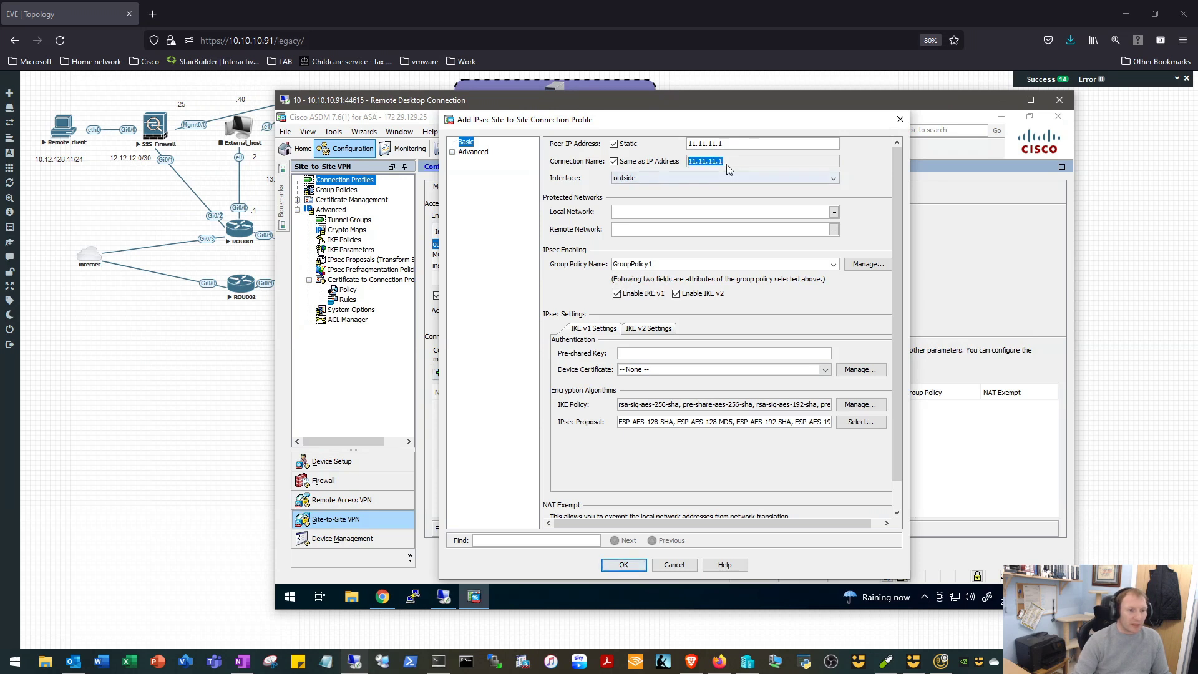
pyautogui.moveTo(746, 166)
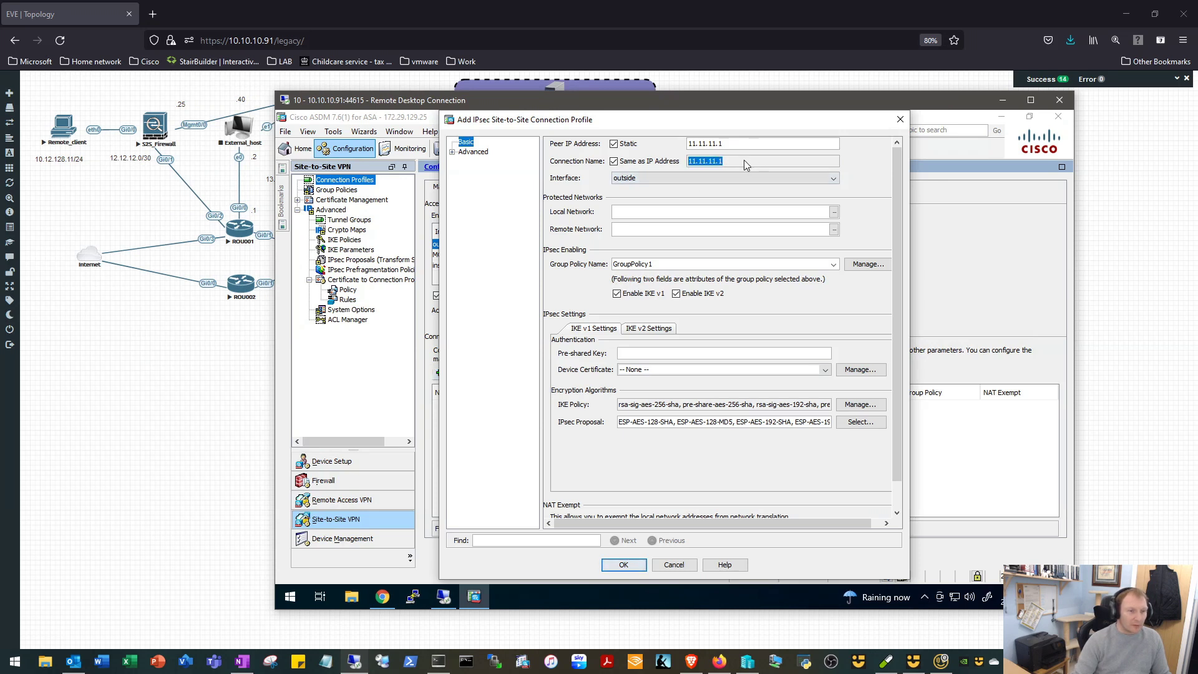
pyautogui.moveTo(737, 166)
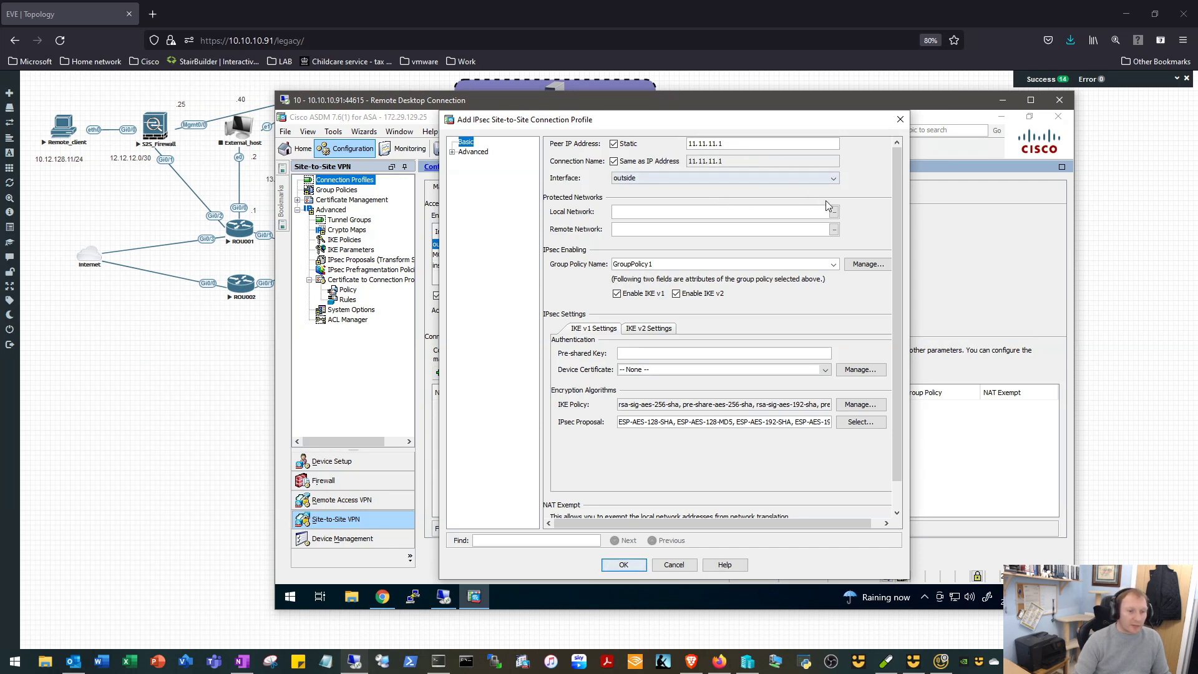
# - Set the local protected network to inside and the remote network to HQ-SUMMARY
pyautogui.click(832, 213)
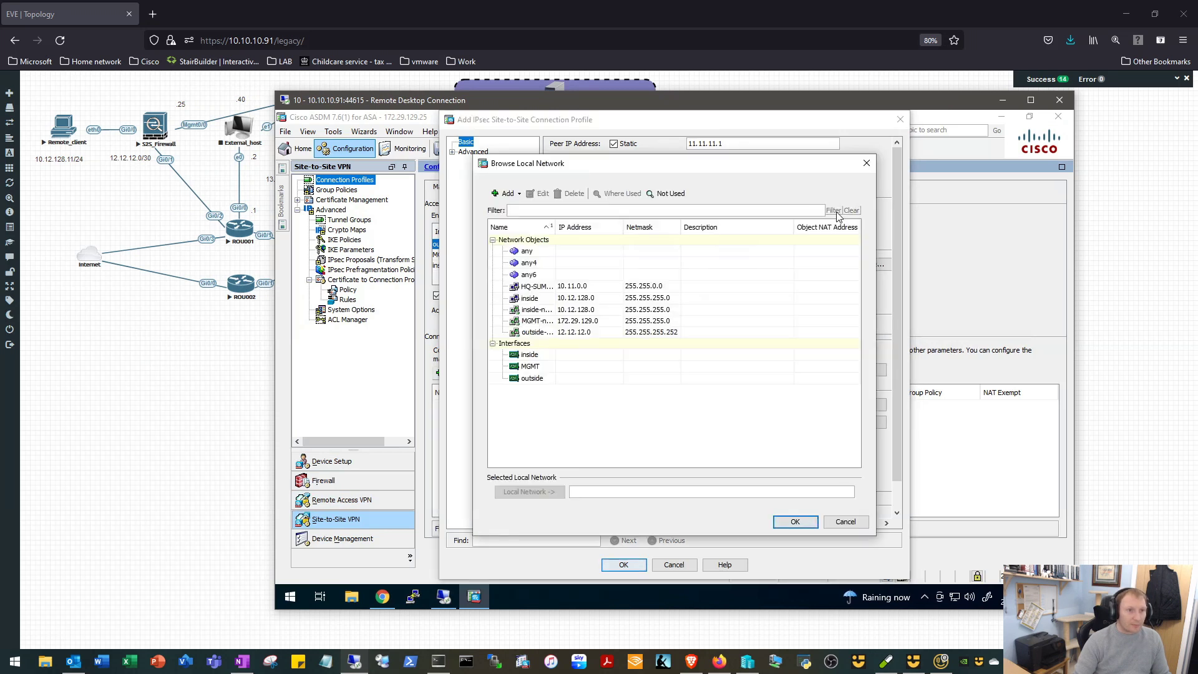
pyautogui.moveTo(597, 302)
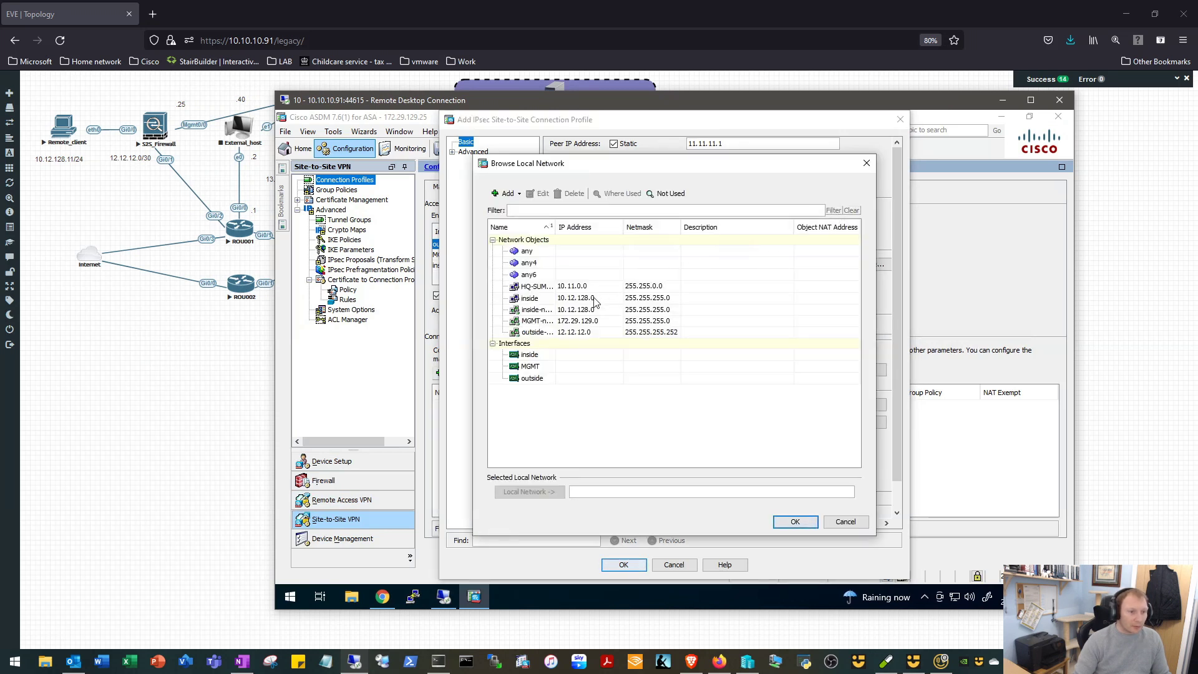
pyautogui.click(529, 297)
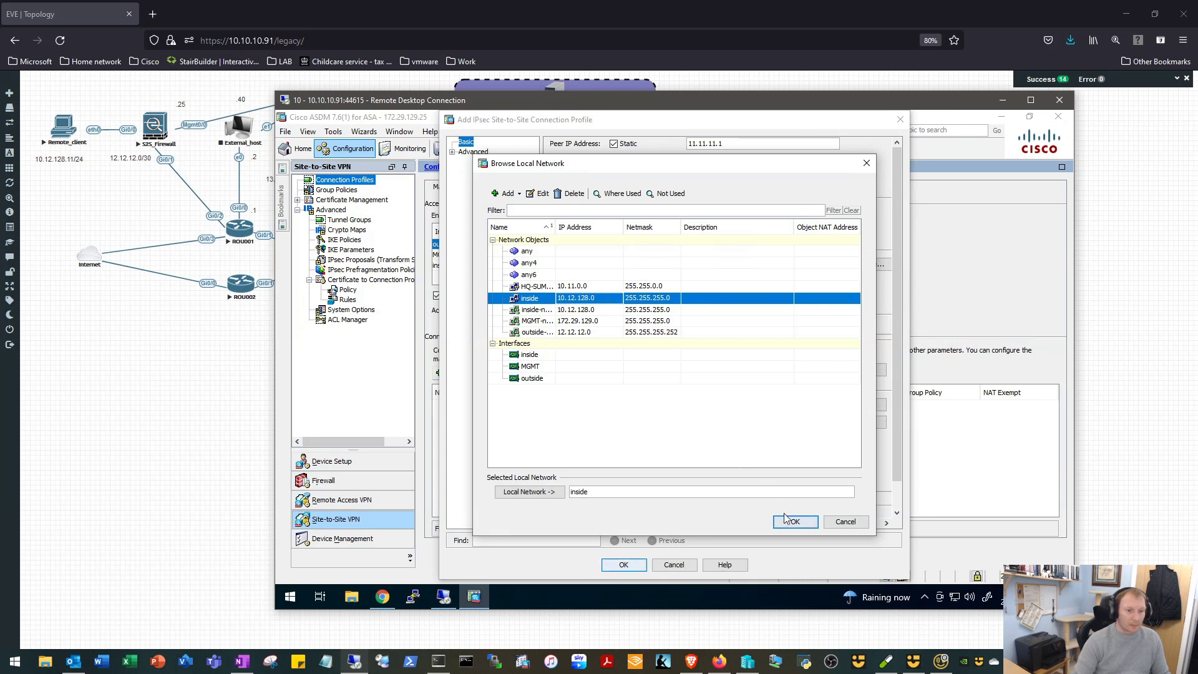
pyautogui.click(794, 522)
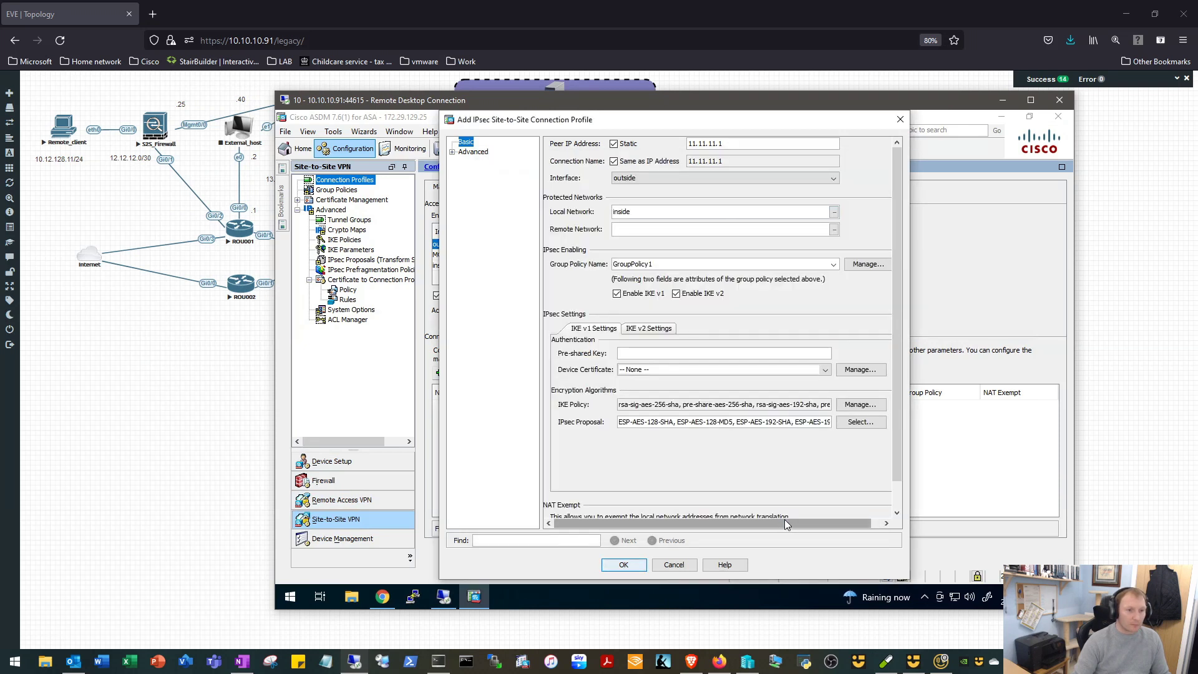
pyautogui.moveTo(850, 229)
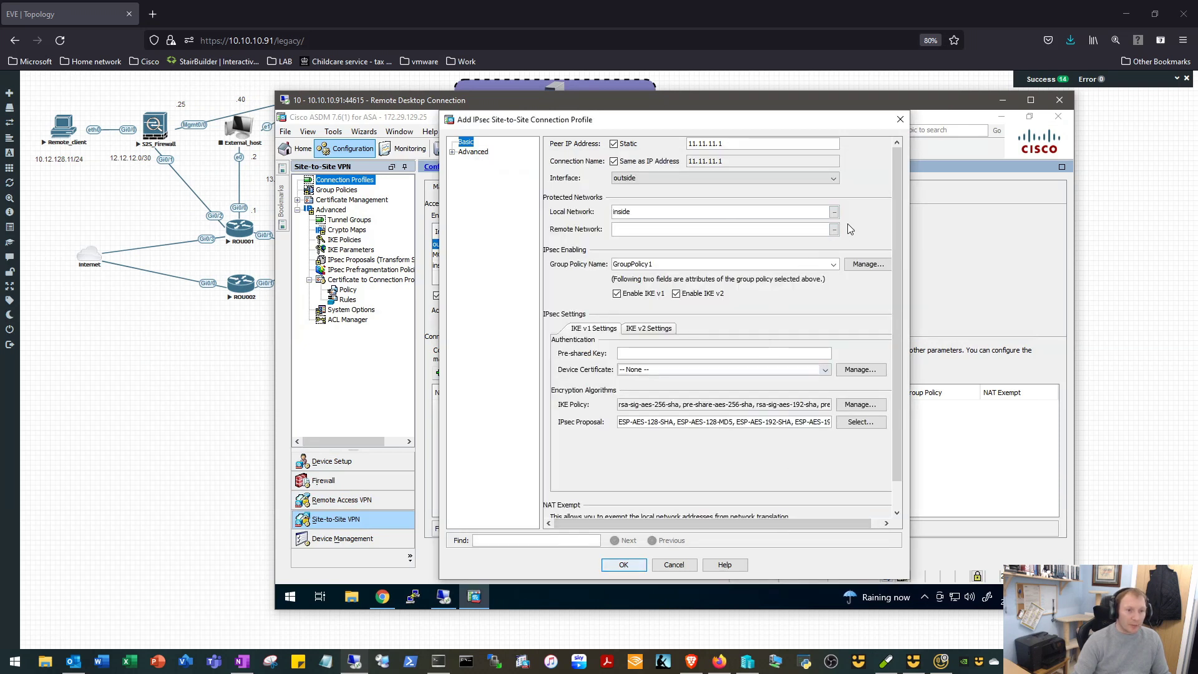
pyautogui.click(833, 230)
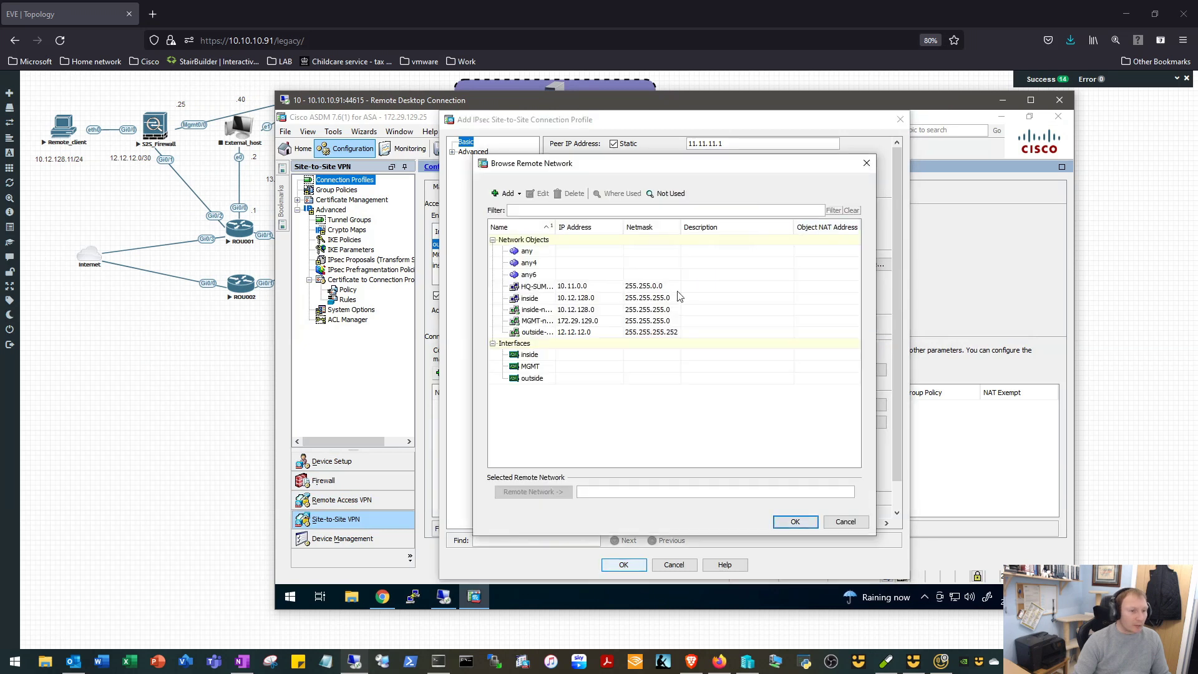
pyautogui.click(535, 286)
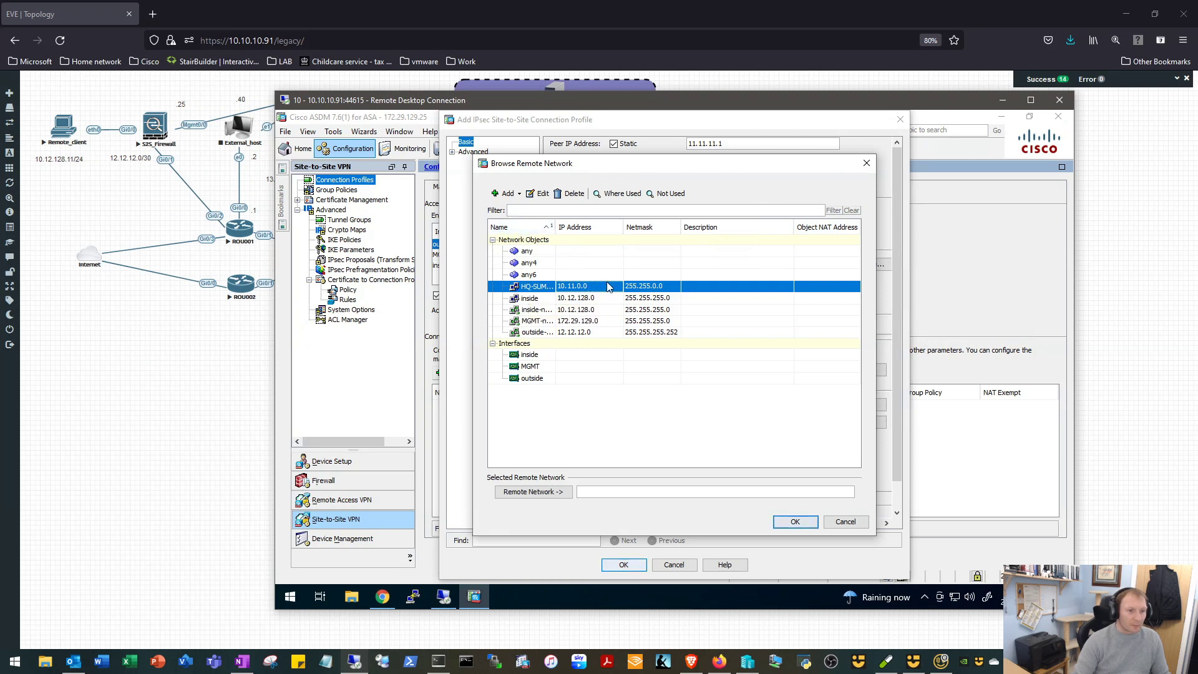
pyautogui.click(533, 492)
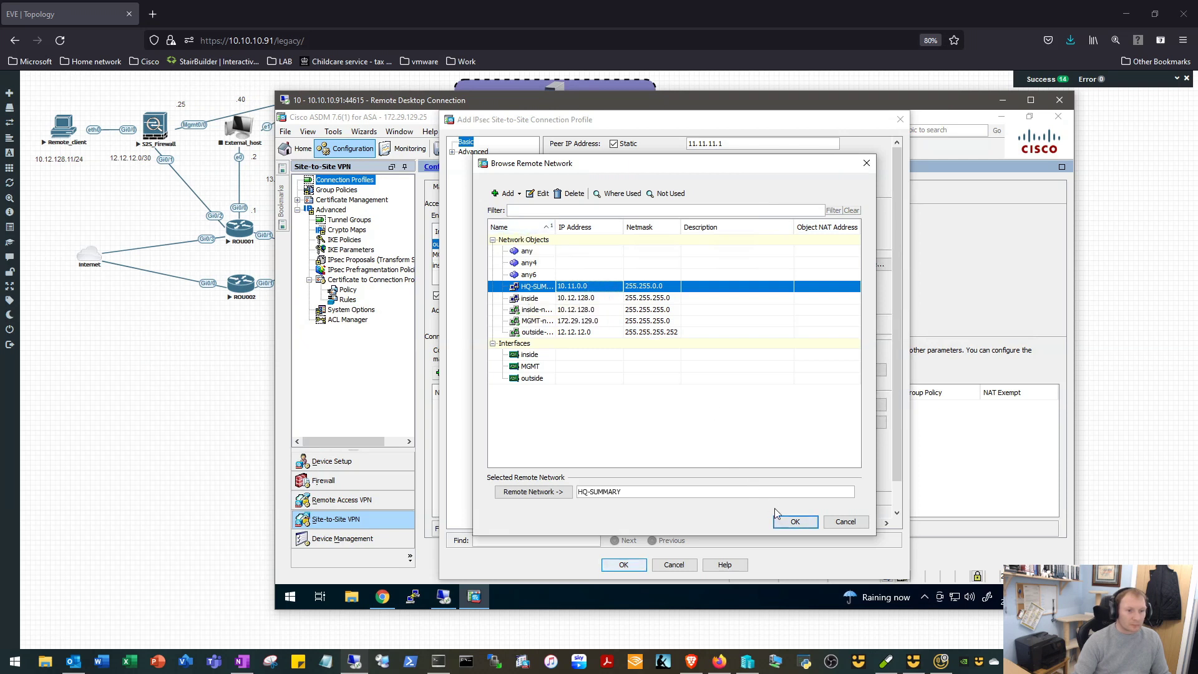
pyautogui.click(794, 522)
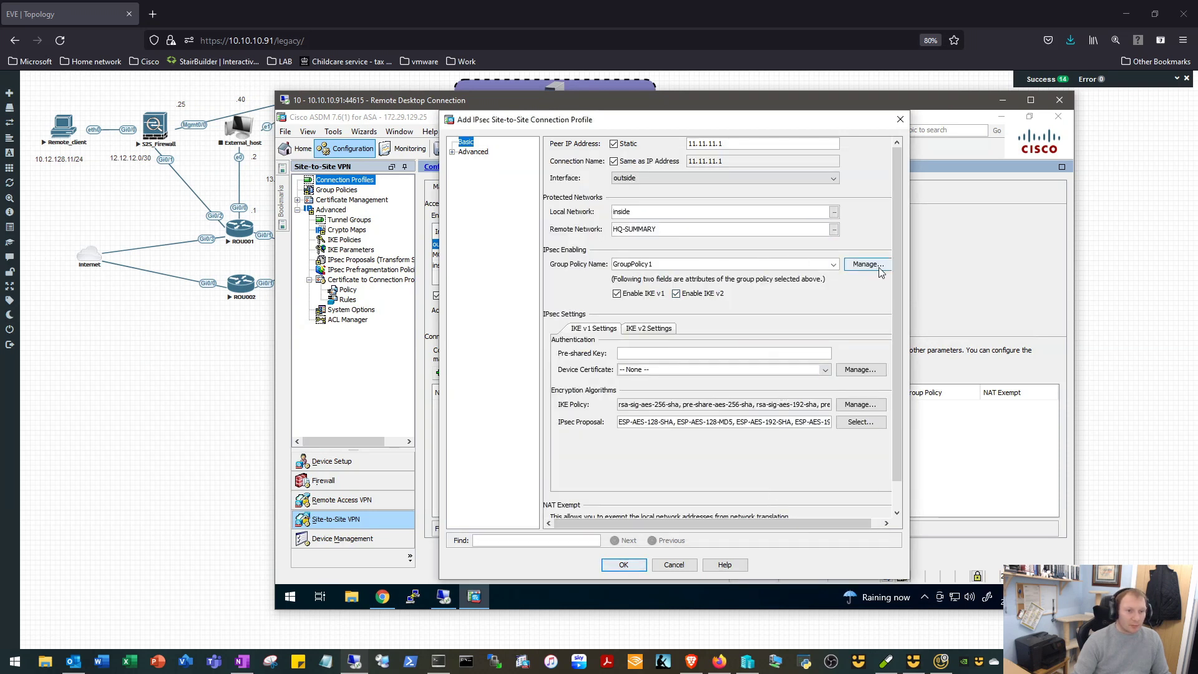
# - Create internal group policy HQ_POL allowing only IKEv1 tunnelling and assign it to the profile
pyautogui.click(866, 264)
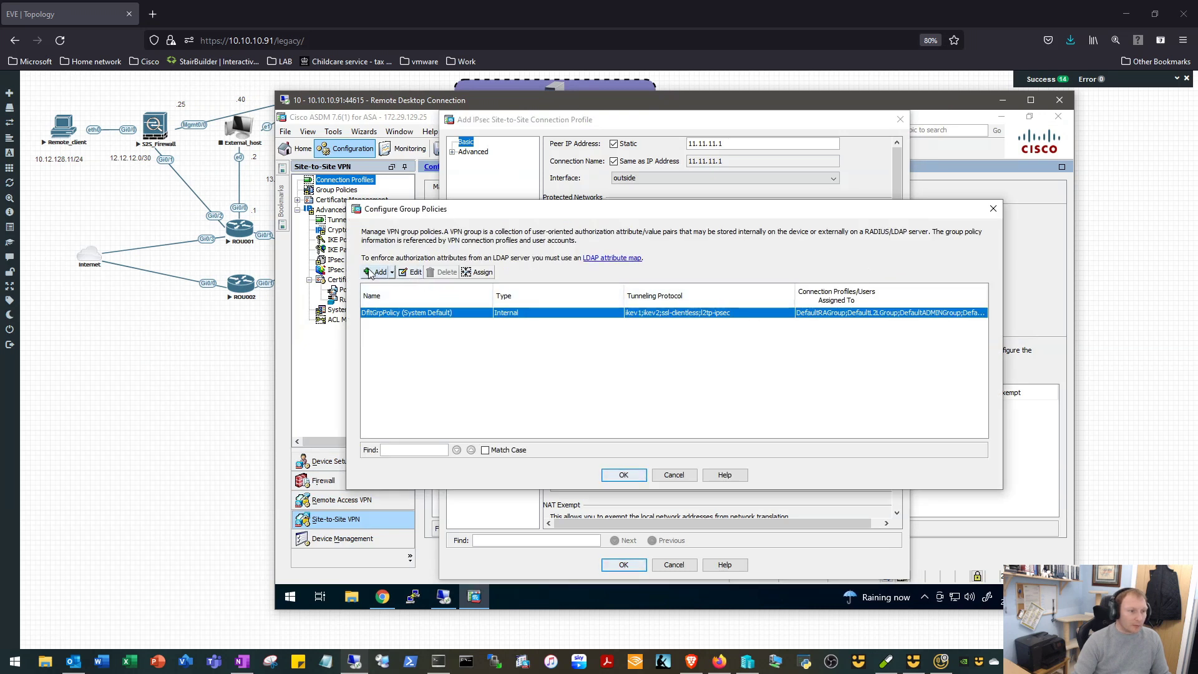
pyautogui.click(376, 271)
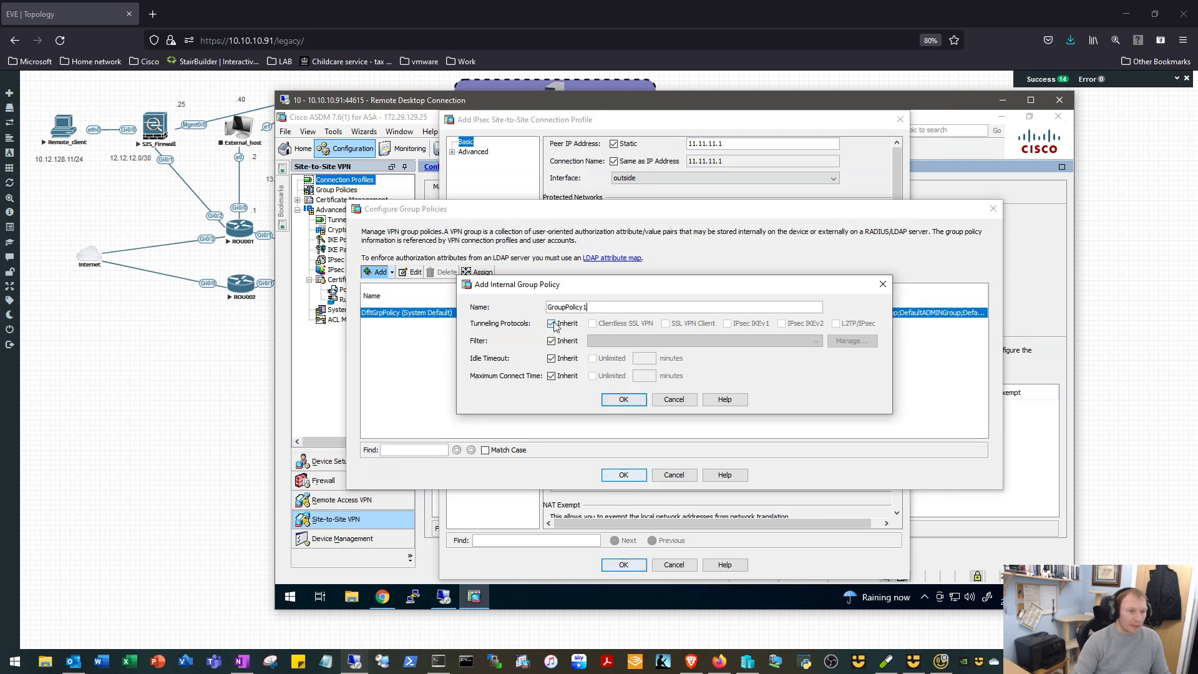
pyautogui.click(552, 323)
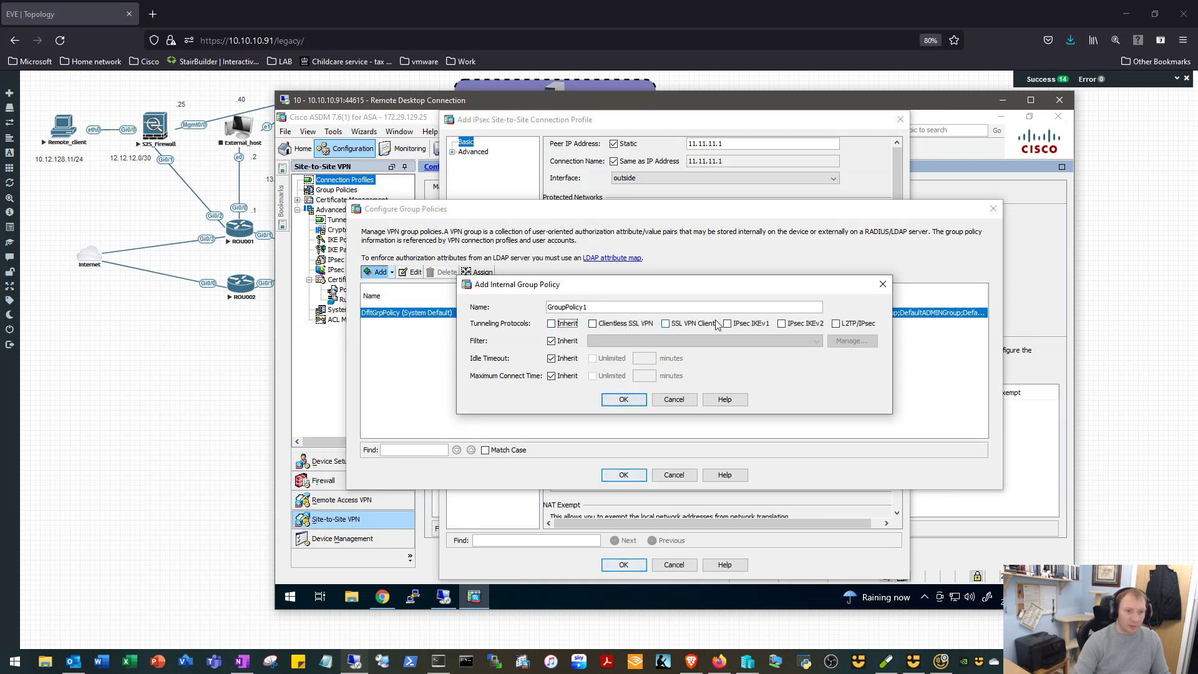
pyautogui.click(726, 323)
pyautogui.write('H')
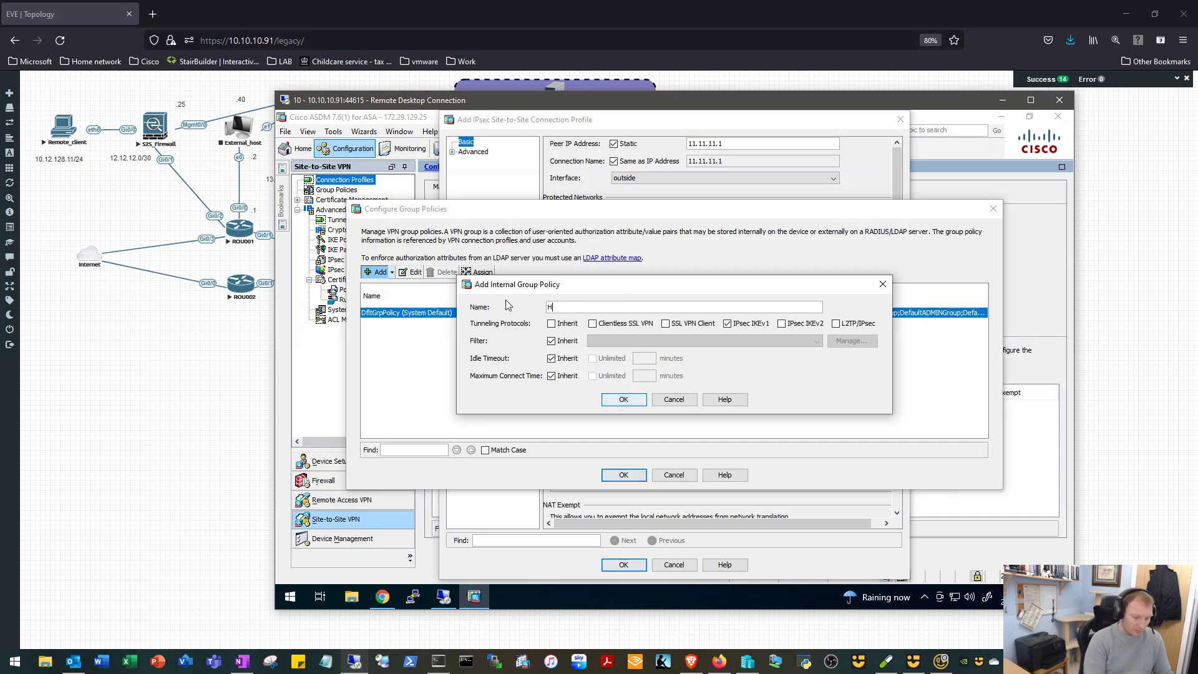
pyautogui.write('Q_POL')
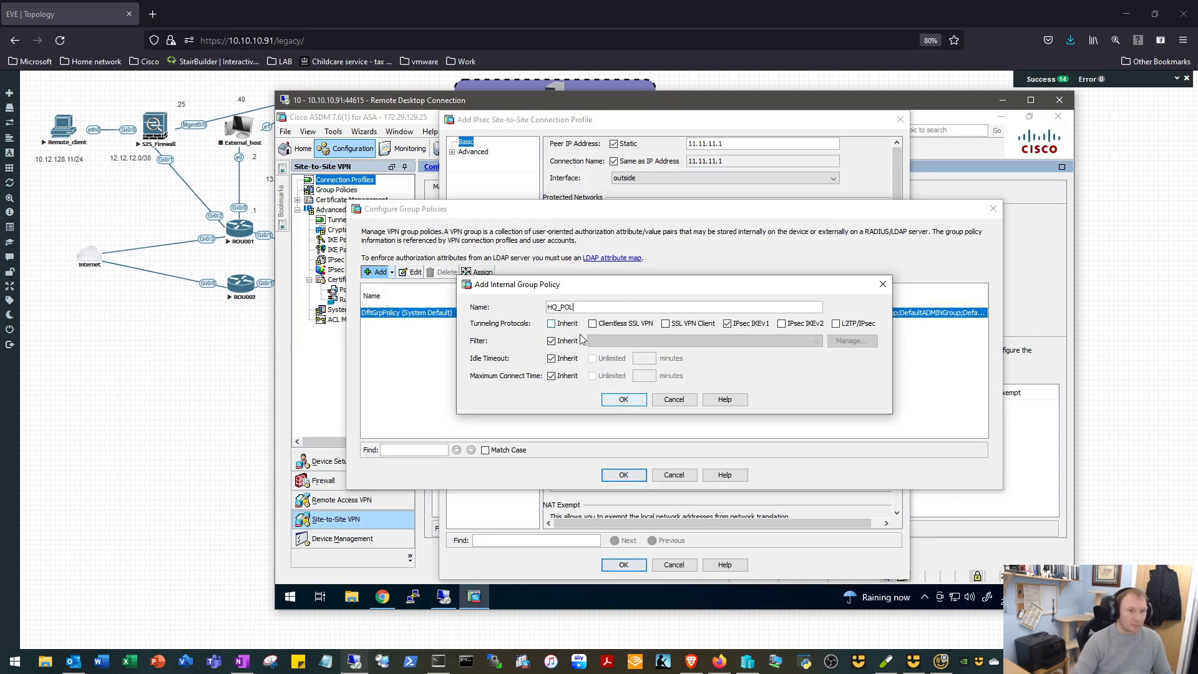
pyautogui.click(624, 400)
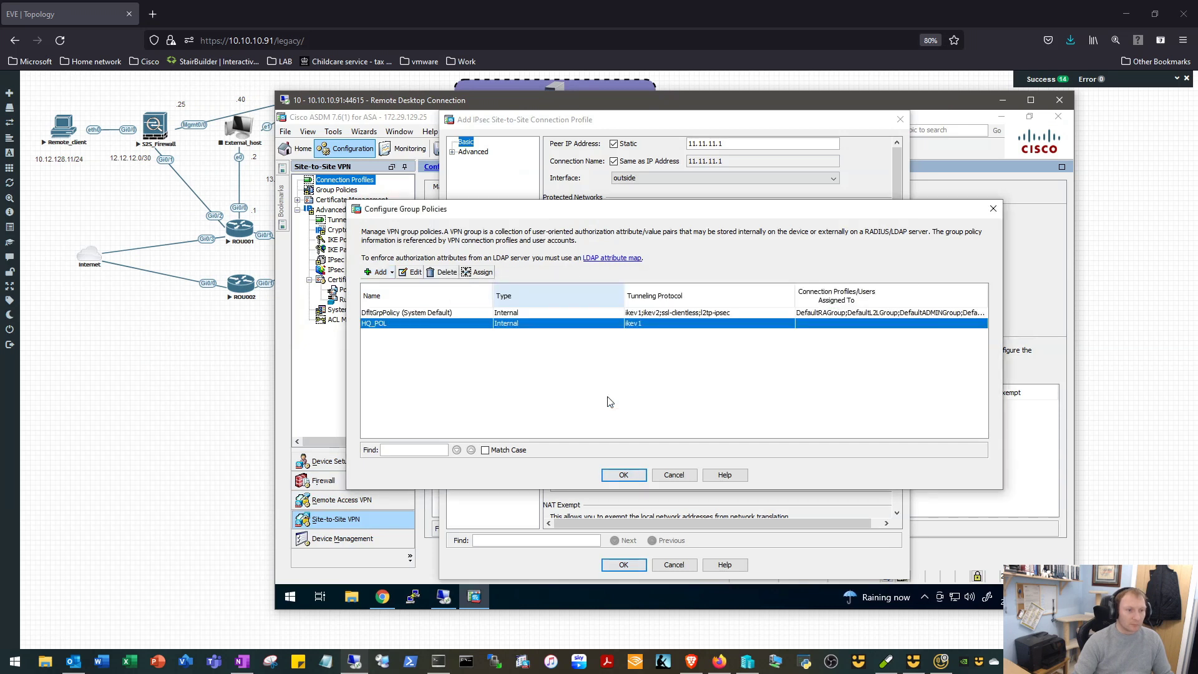
pyautogui.moveTo(475, 334)
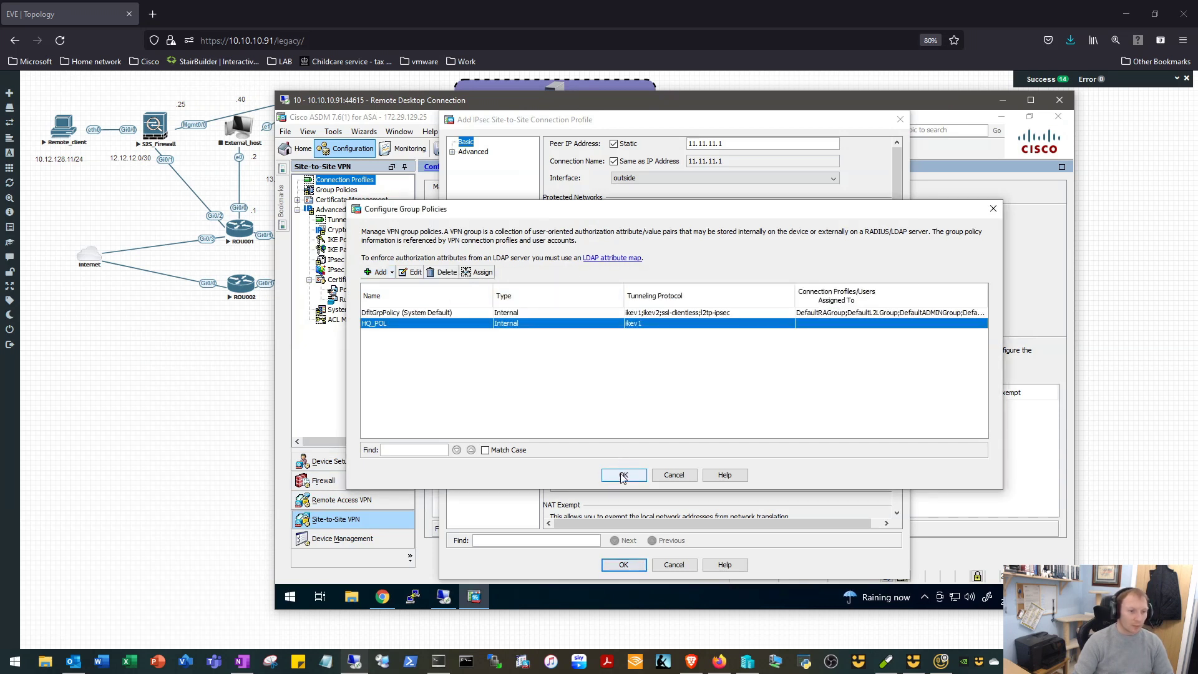
pyautogui.click(623, 474)
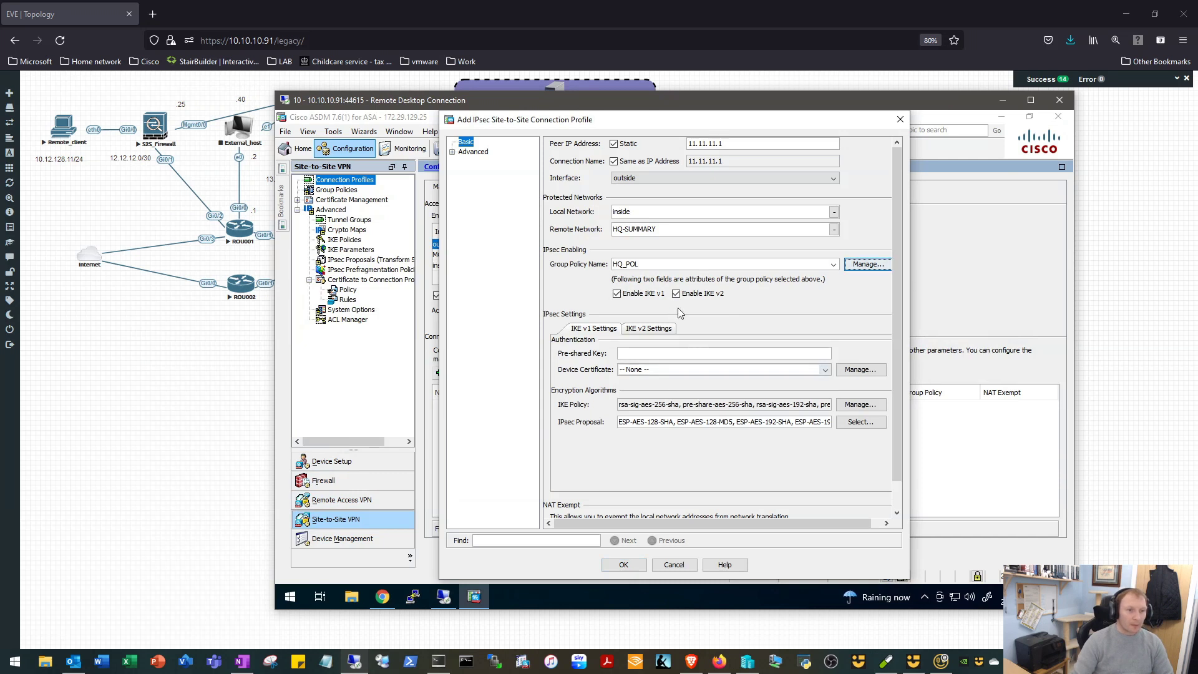
# - Disable IKEv2 on the profile, enter the pre-shared key, and acknowledge the global IKE policy caution
pyautogui.click(676, 293)
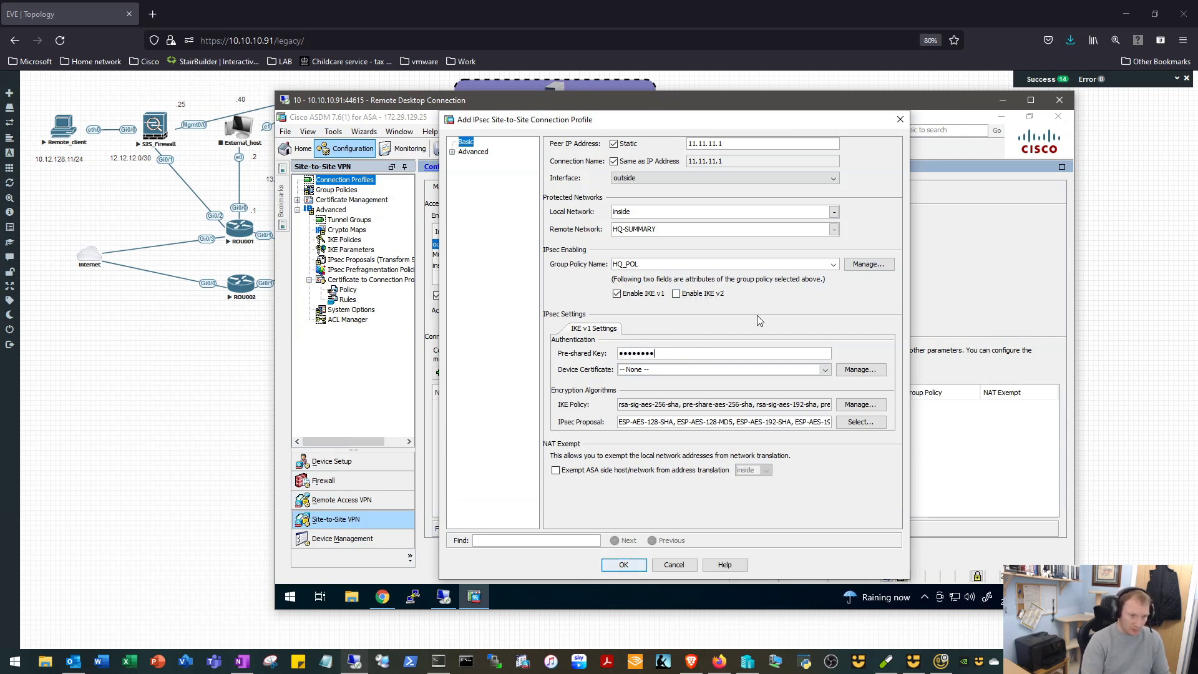
pyautogui.moveTo(805, 387)
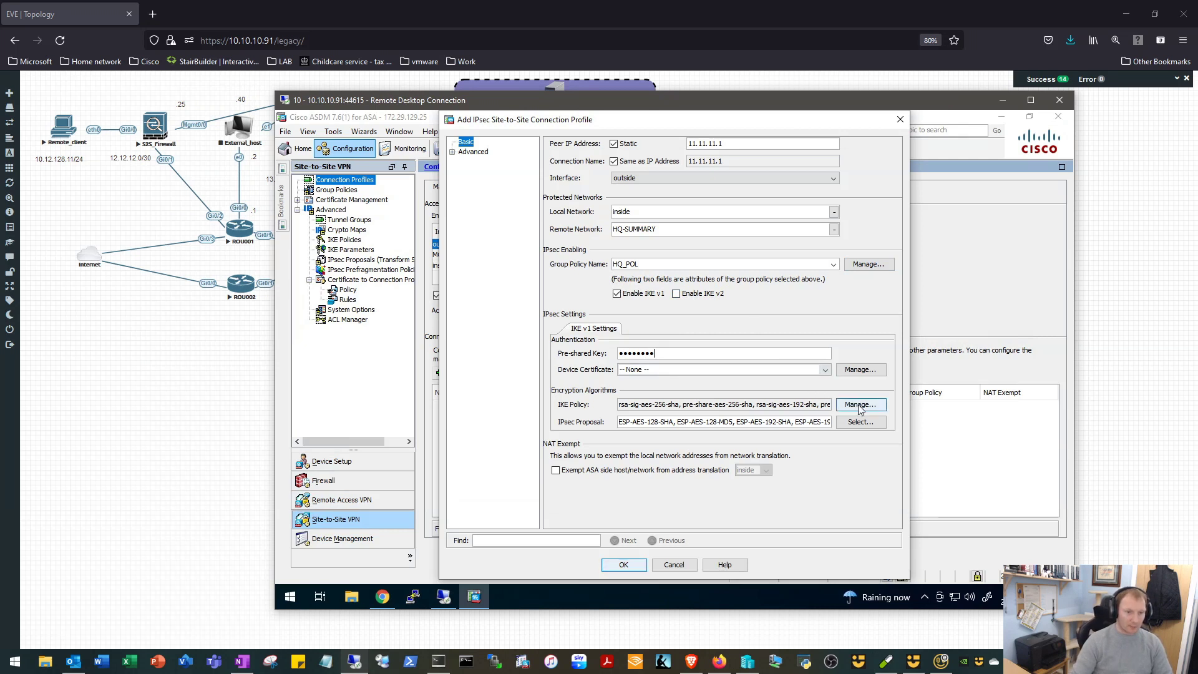
pyautogui.click(860, 404)
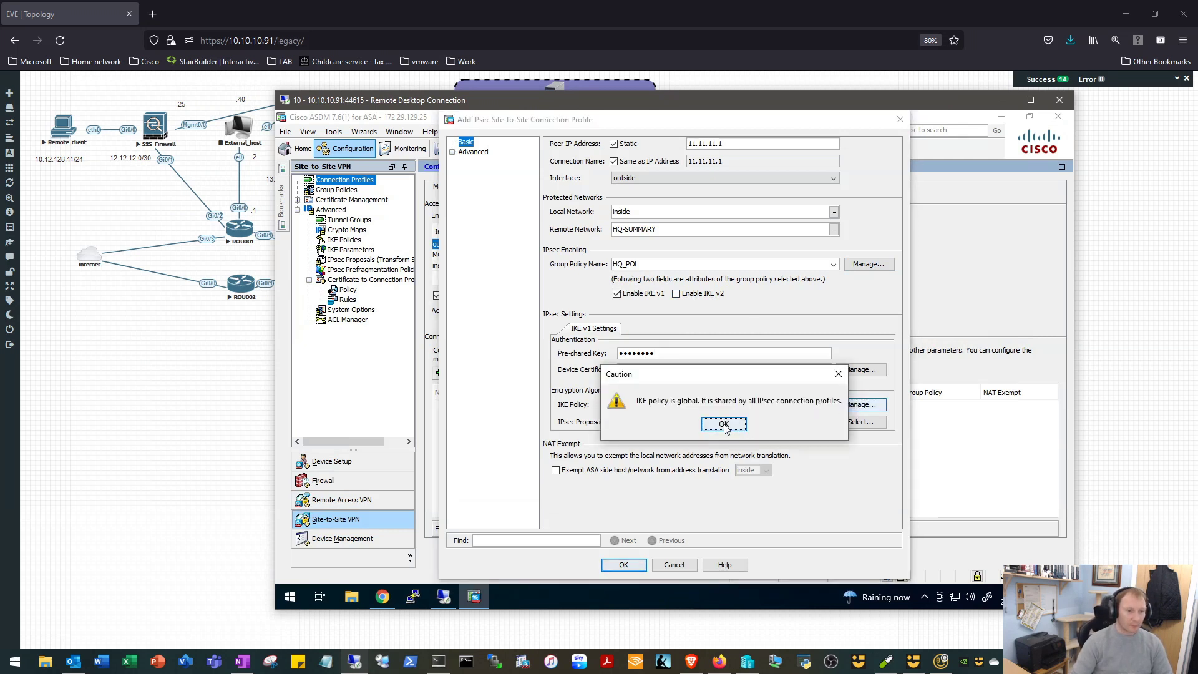
pyautogui.click(723, 425)
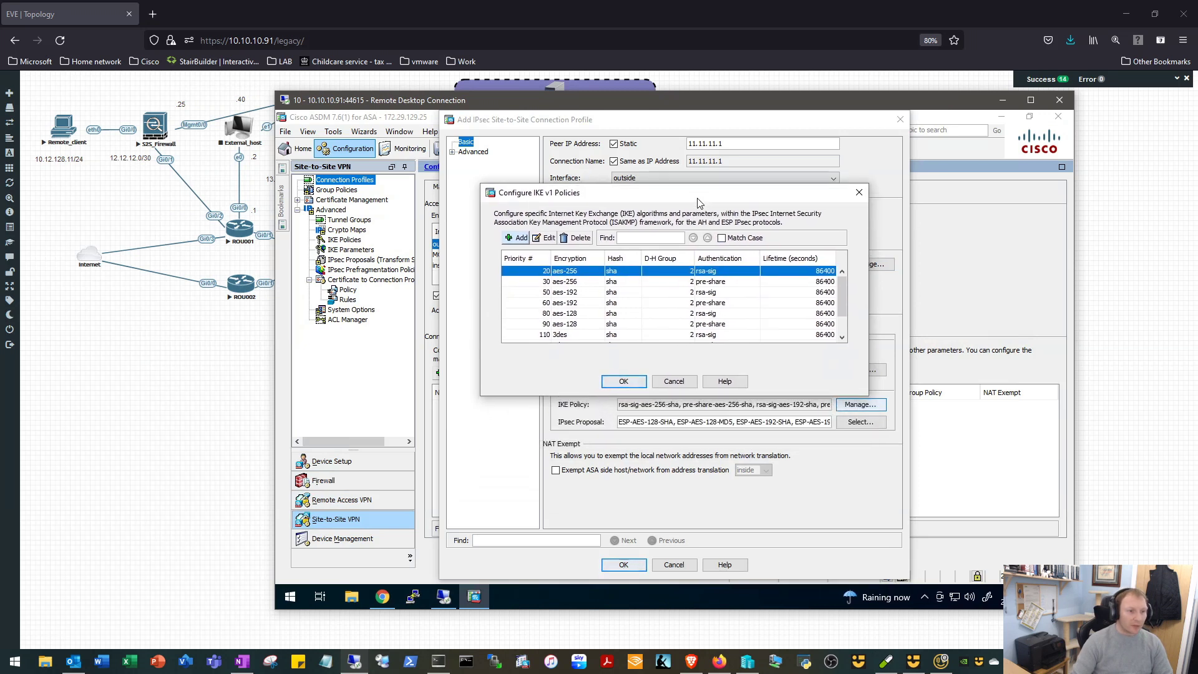
pyautogui.moveTo(576, 321)
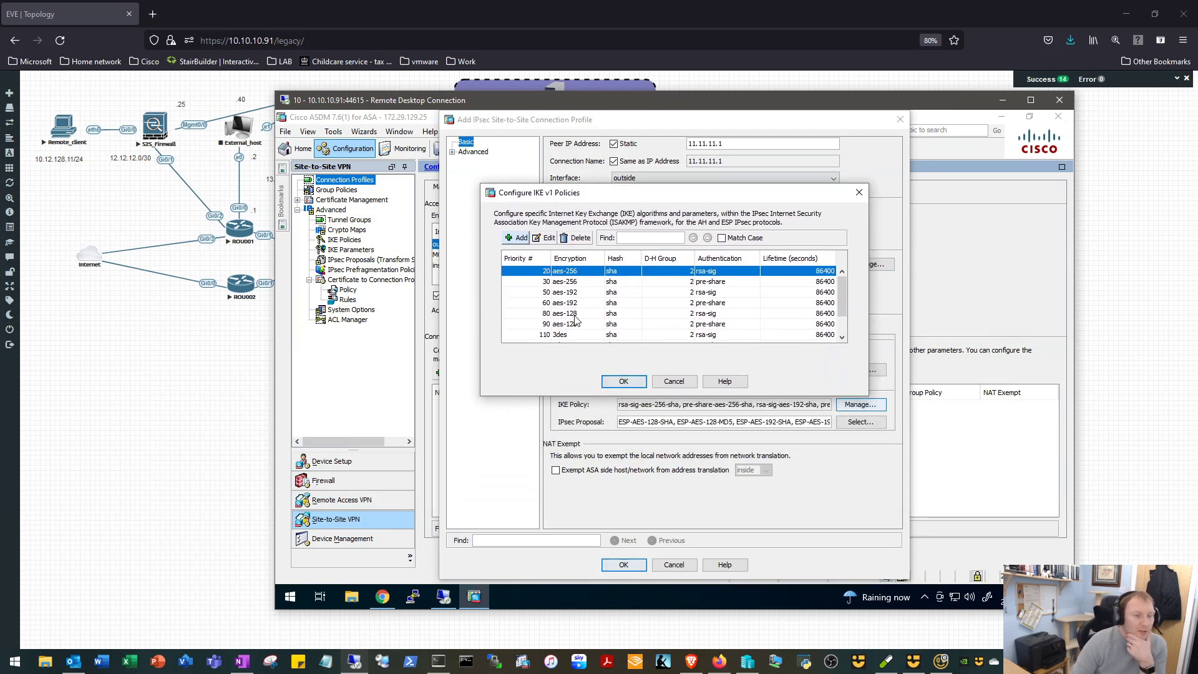
# - Review the global IKEv1 policy list and select the priority 150 des policy
pyautogui.scroll(-3)
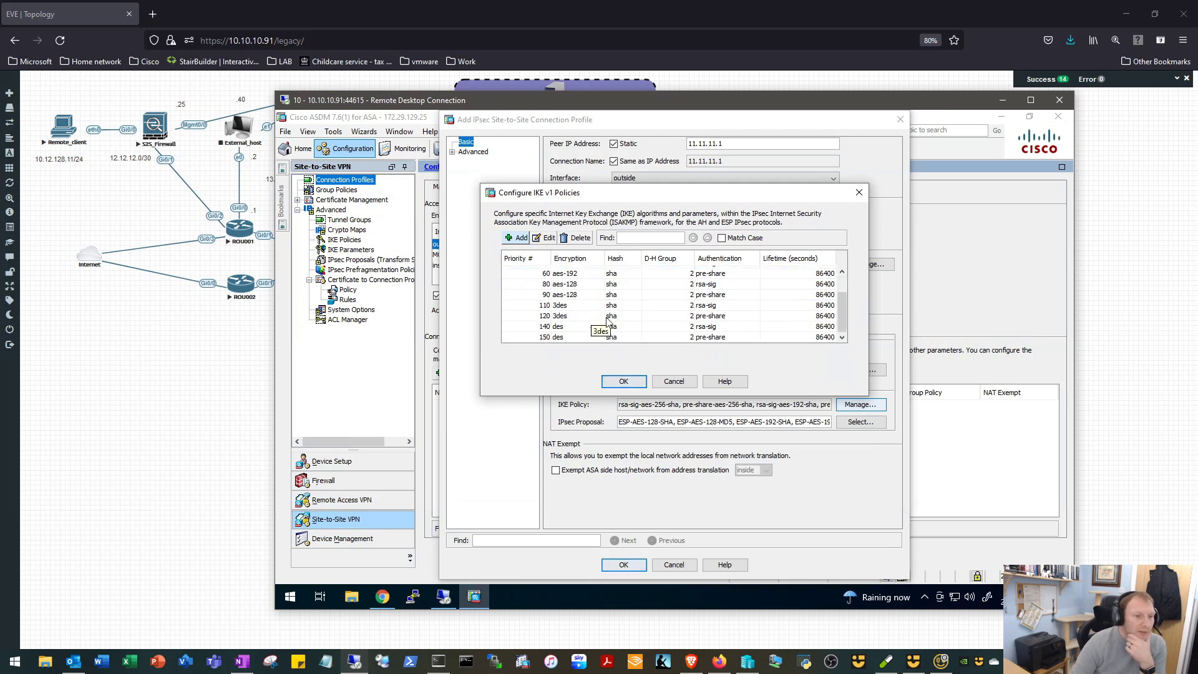
pyautogui.moveTo(616, 313)
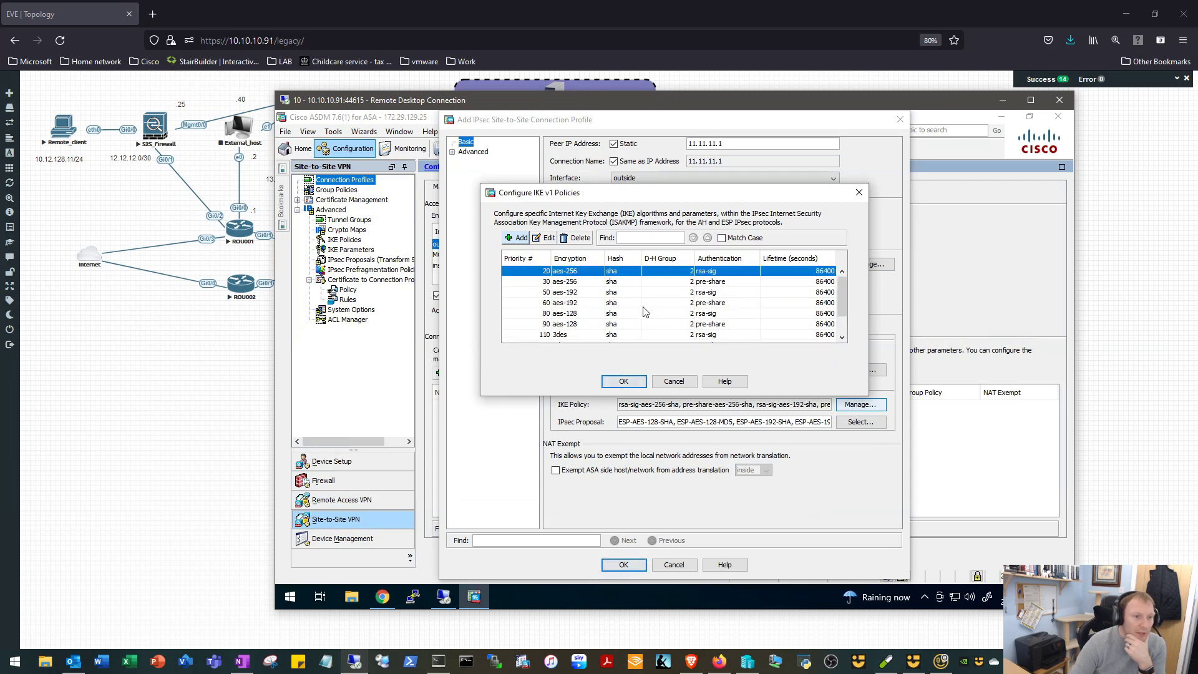
pyautogui.scroll(-3)
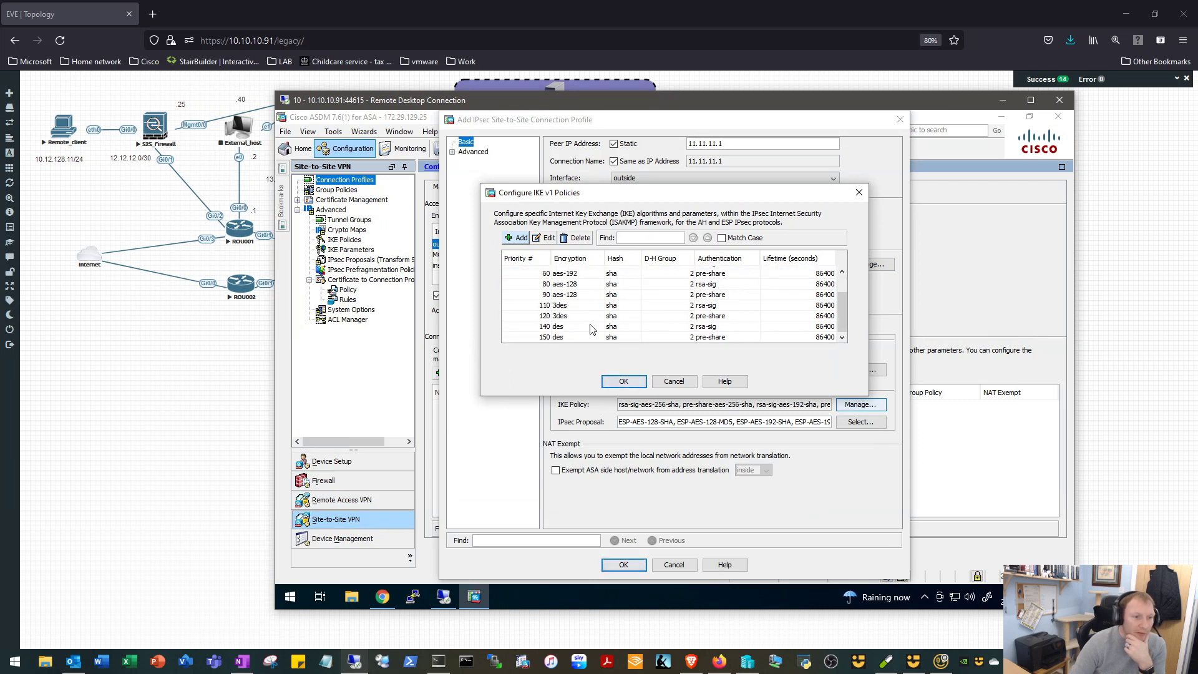
pyautogui.click(580, 337)
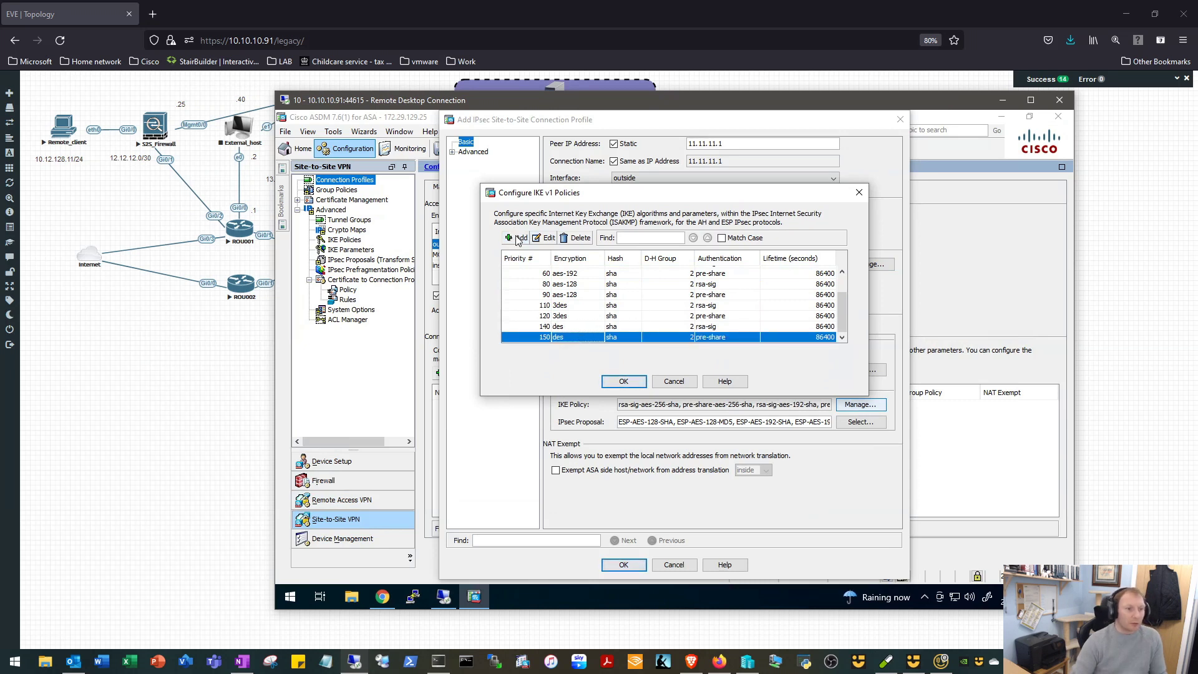
# - Add IKEv1 policy priority 1 with des, sha, DH group 5, pre-share, 3600 s lifetime, sorted by priority
pyautogui.click(516, 237)
pyautogui.write('1')
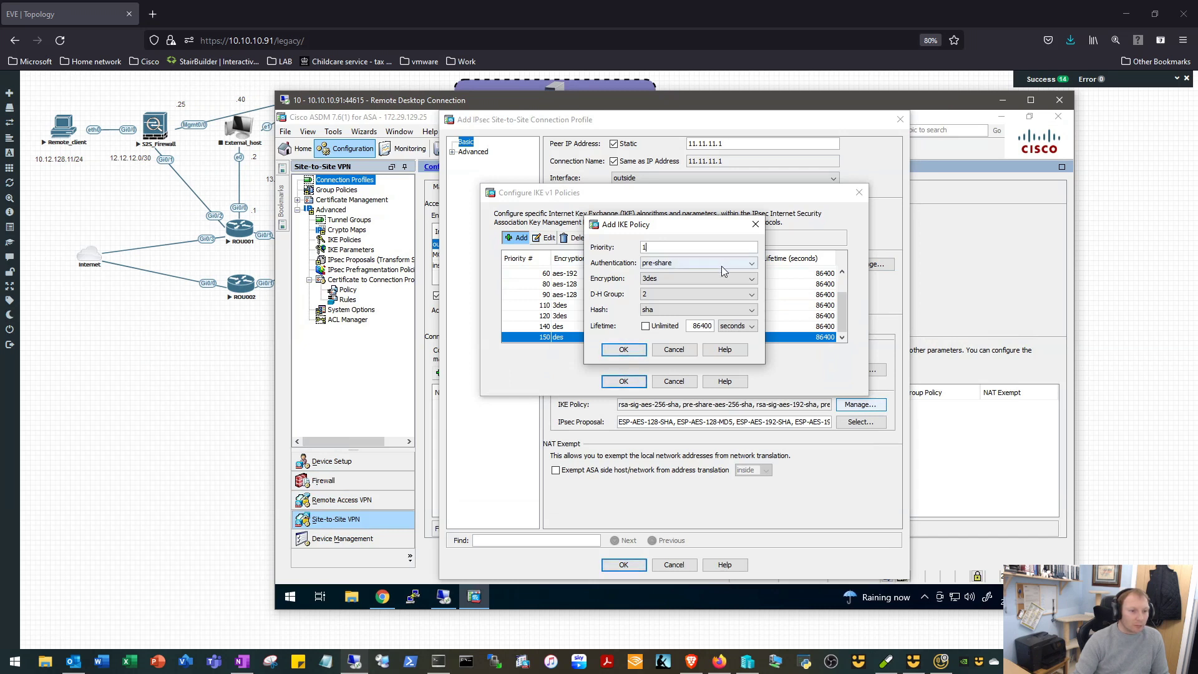
pyautogui.click(750, 277)
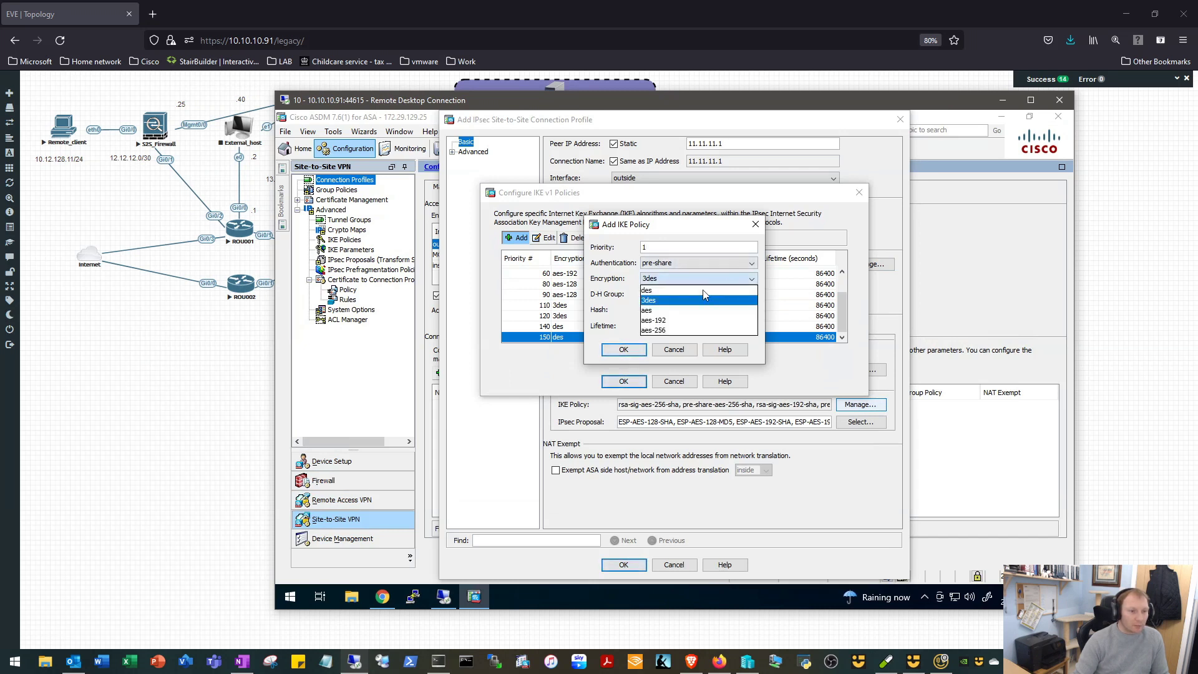
pyautogui.click(648, 291)
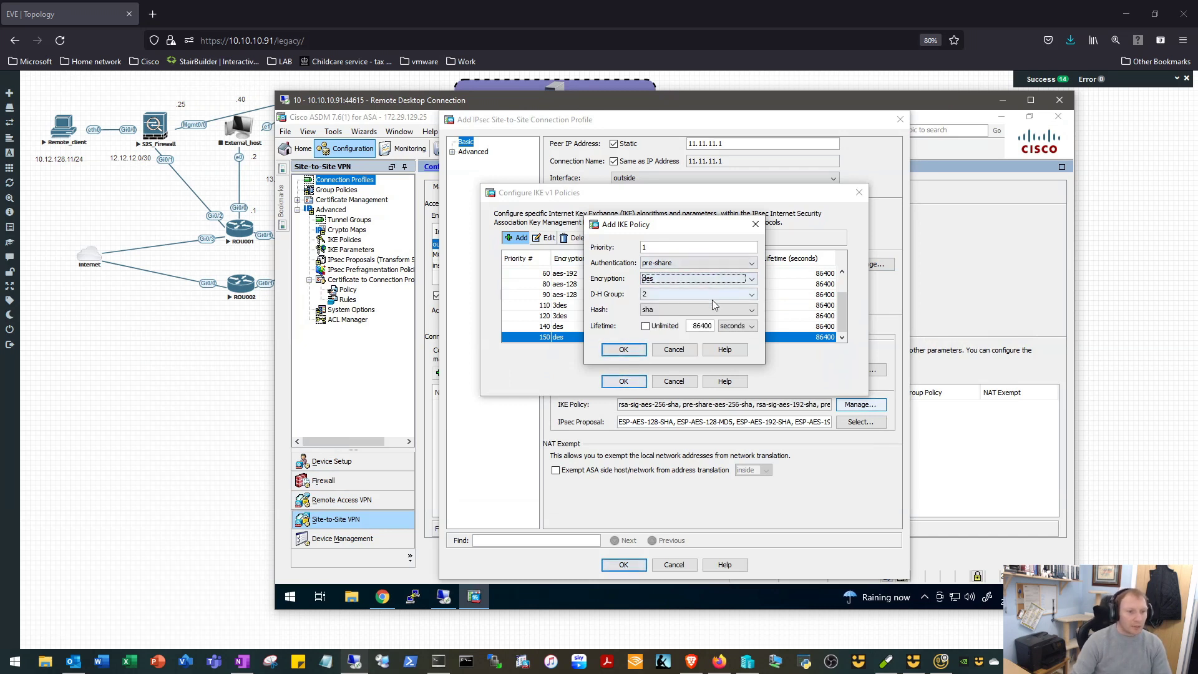
pyautogui.click(751, 295)
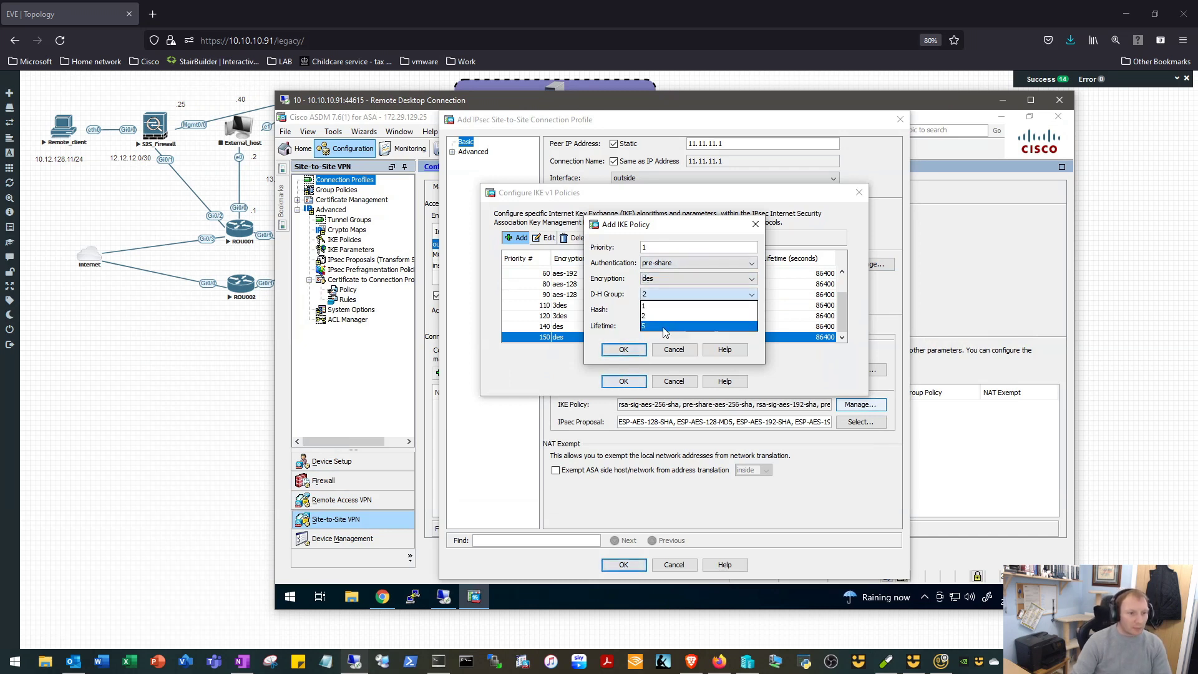
pyautogui.click(645, 326)
pyautogui.write('3600')
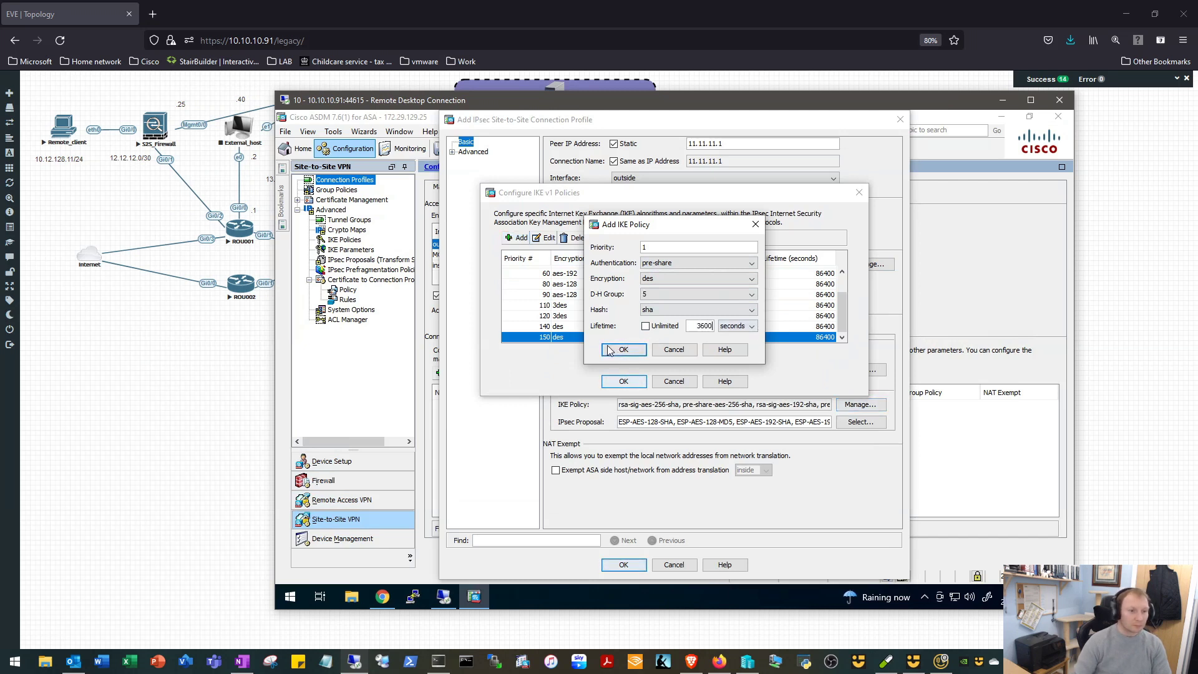
pyautogui.click(624, 350)
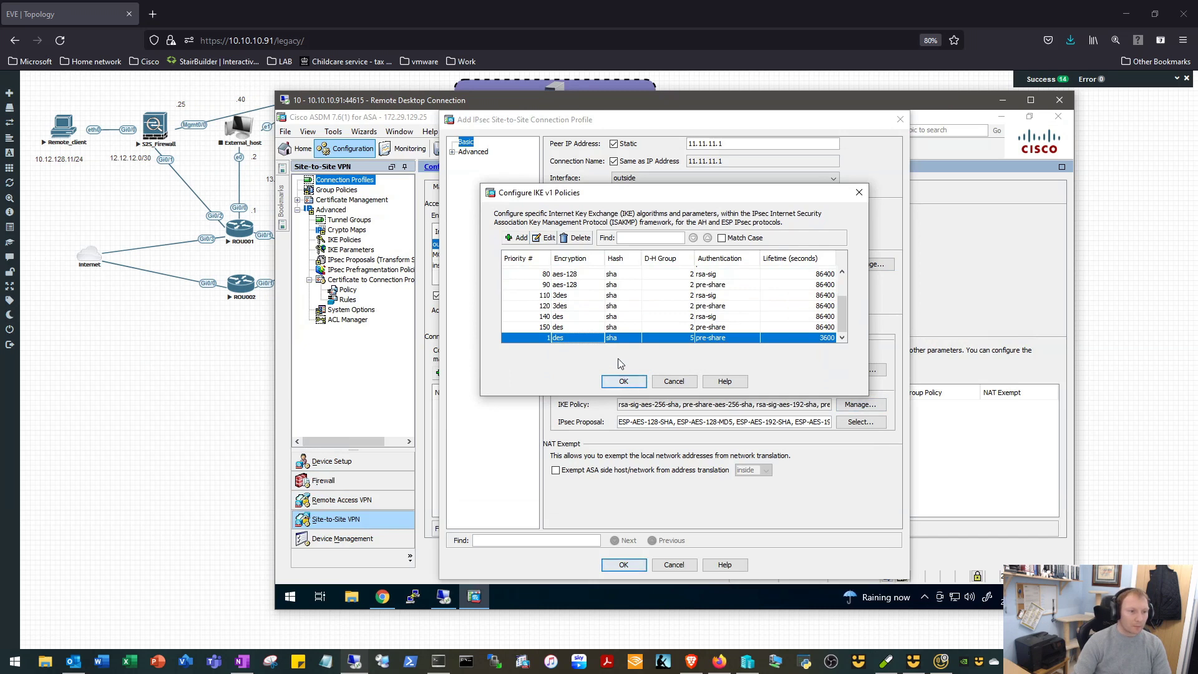
pyautogui.moveTo(503, 251)
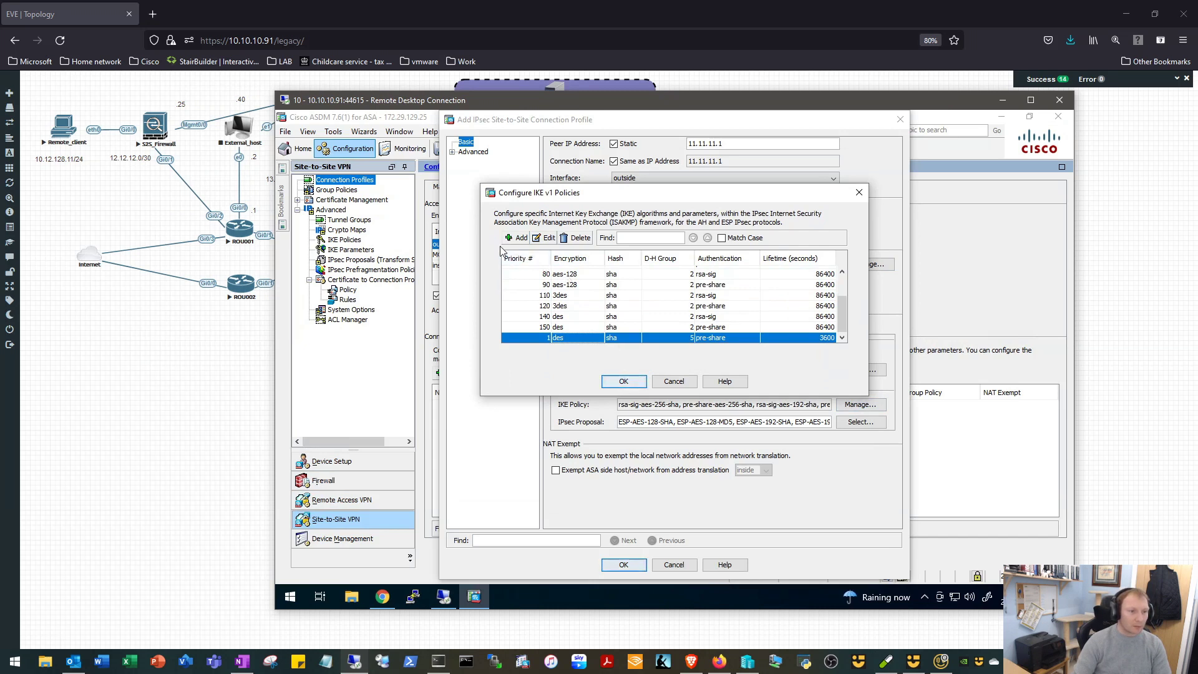
pyautogui.click(518, 257)
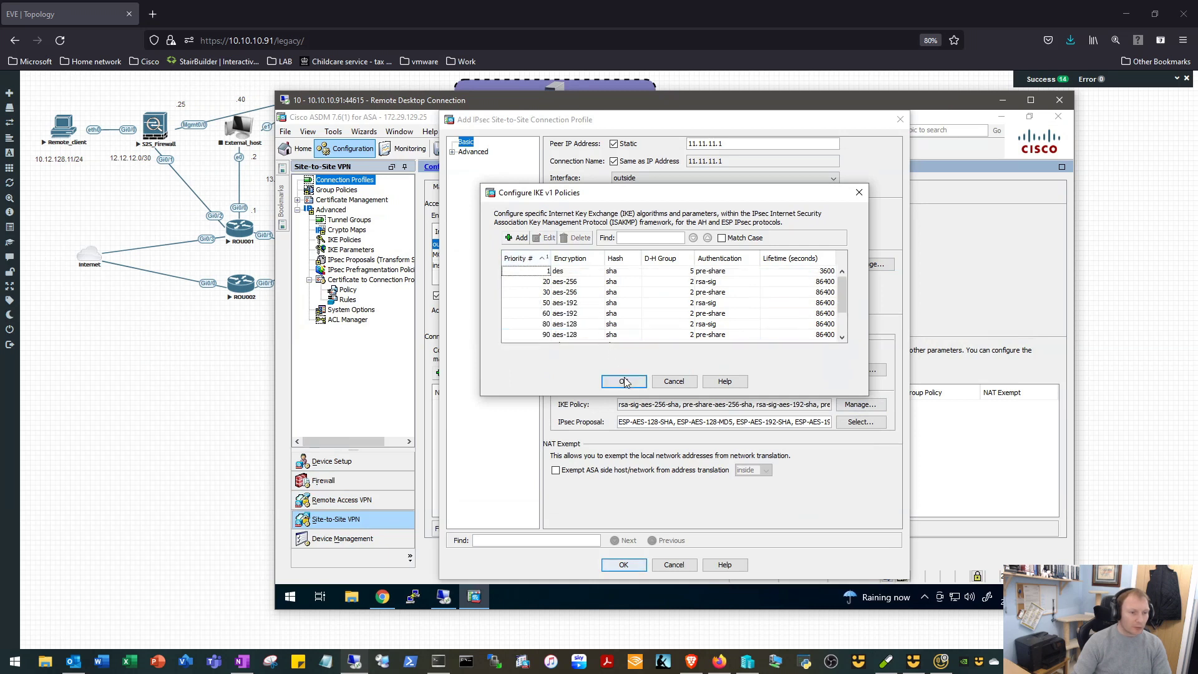
# - Confirm the IKE policies and locate ESP-DES-SHA in the Select IPsec Proposals list
pyautogui.click(623, 382)
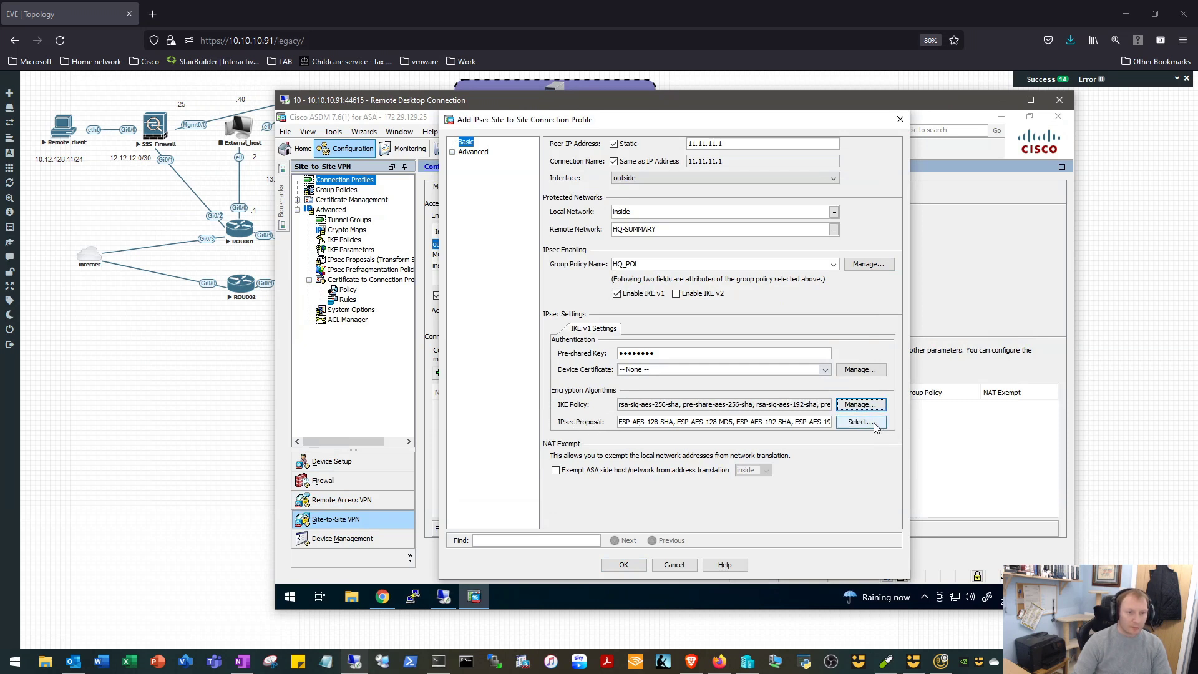
pyautogui.click(860, 424)
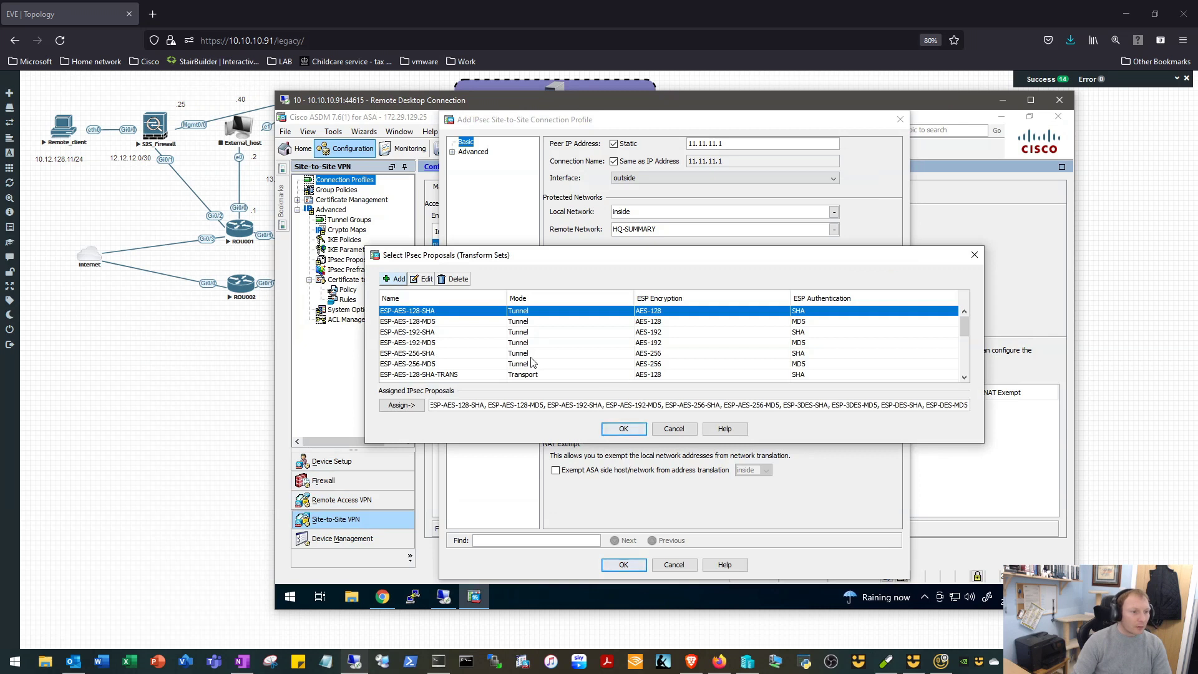
pyautogui.moveTo(501, 348)
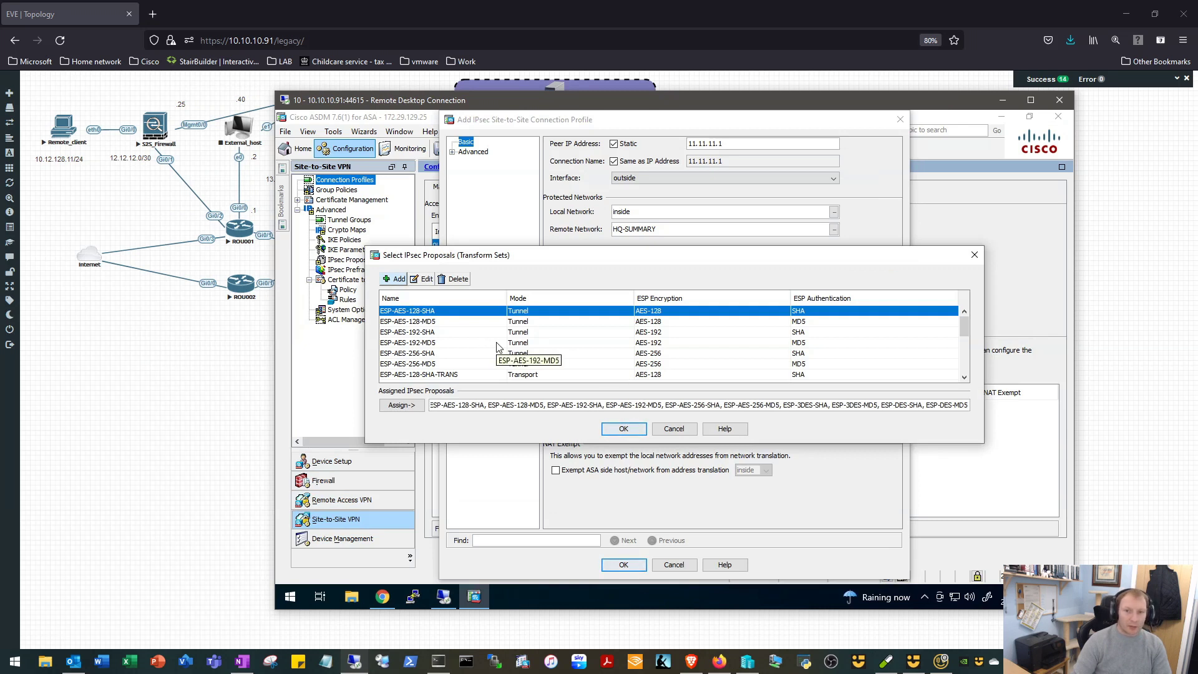
pyautogui.moveTo(485, 330)
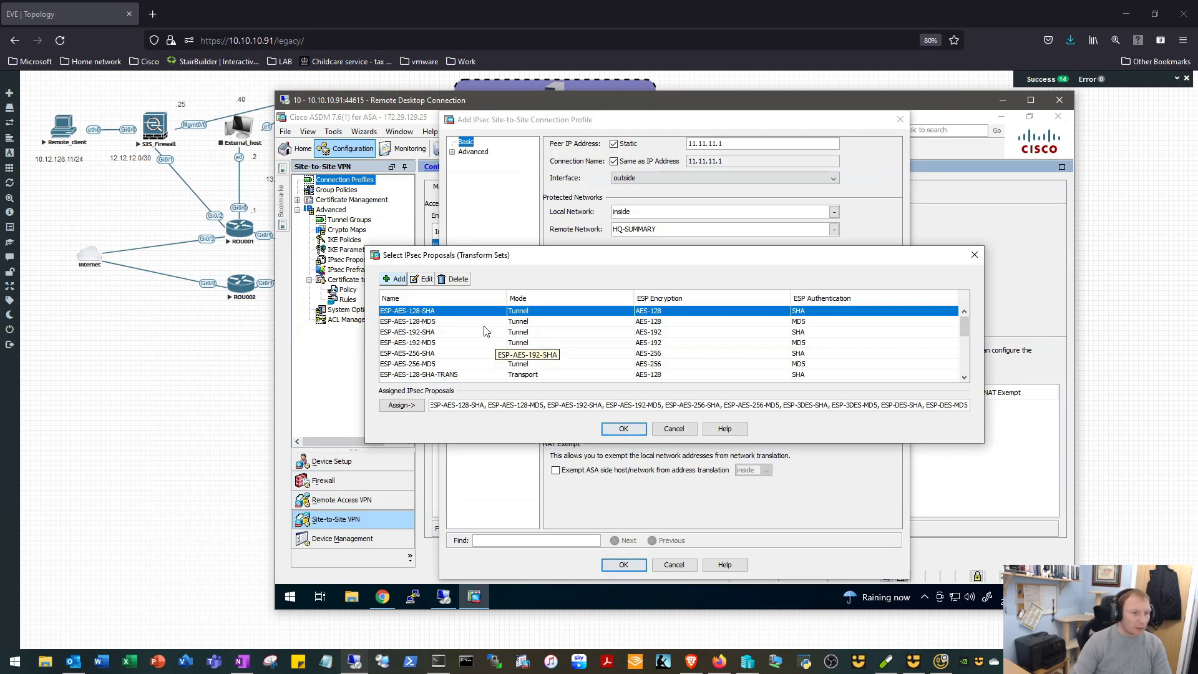
pyautogui.moveTo(465, 358)
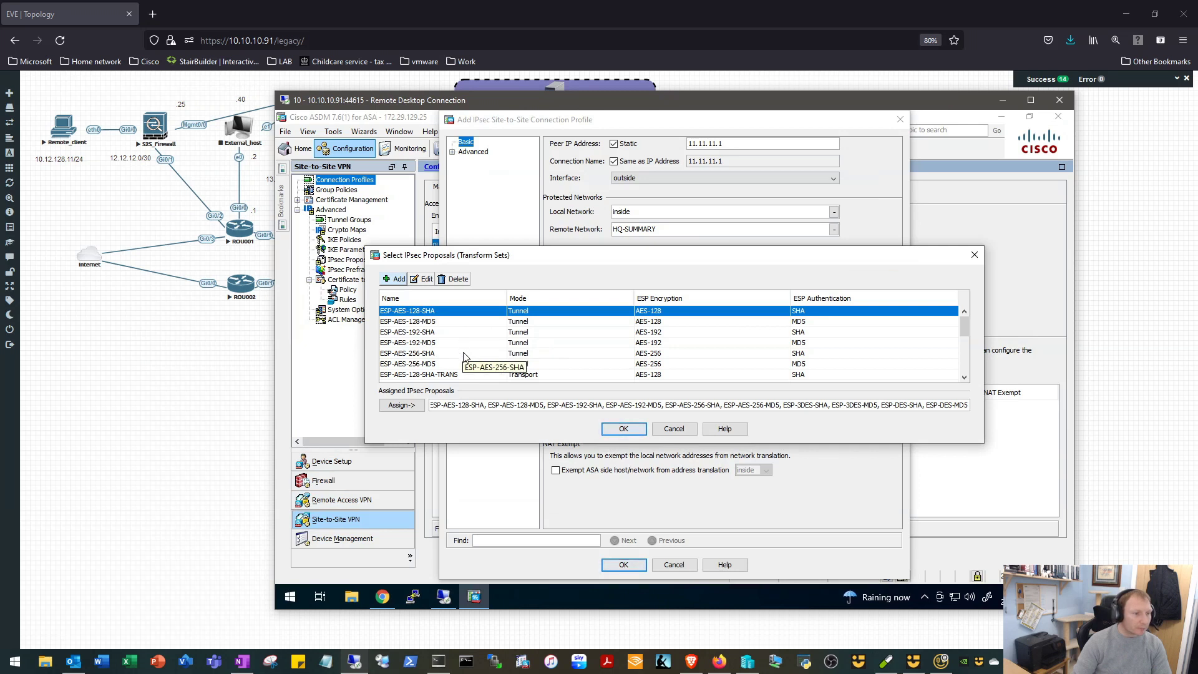
pyautogui.scroll(-3)
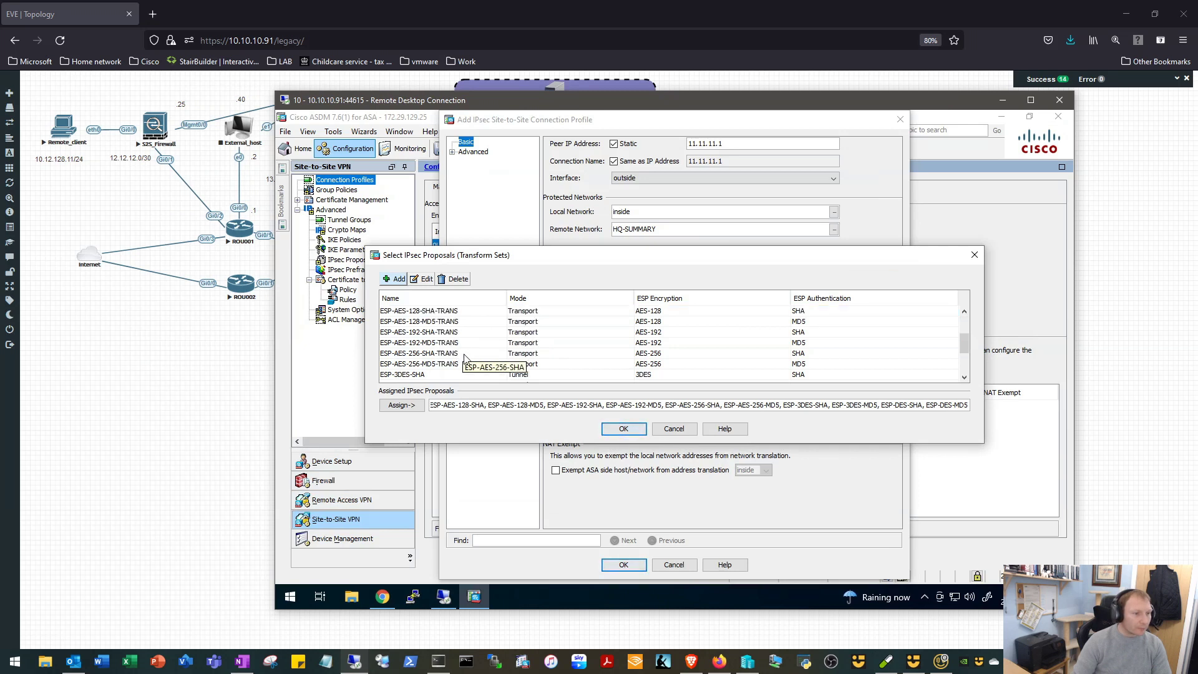
pyautogui.scroll(-3)
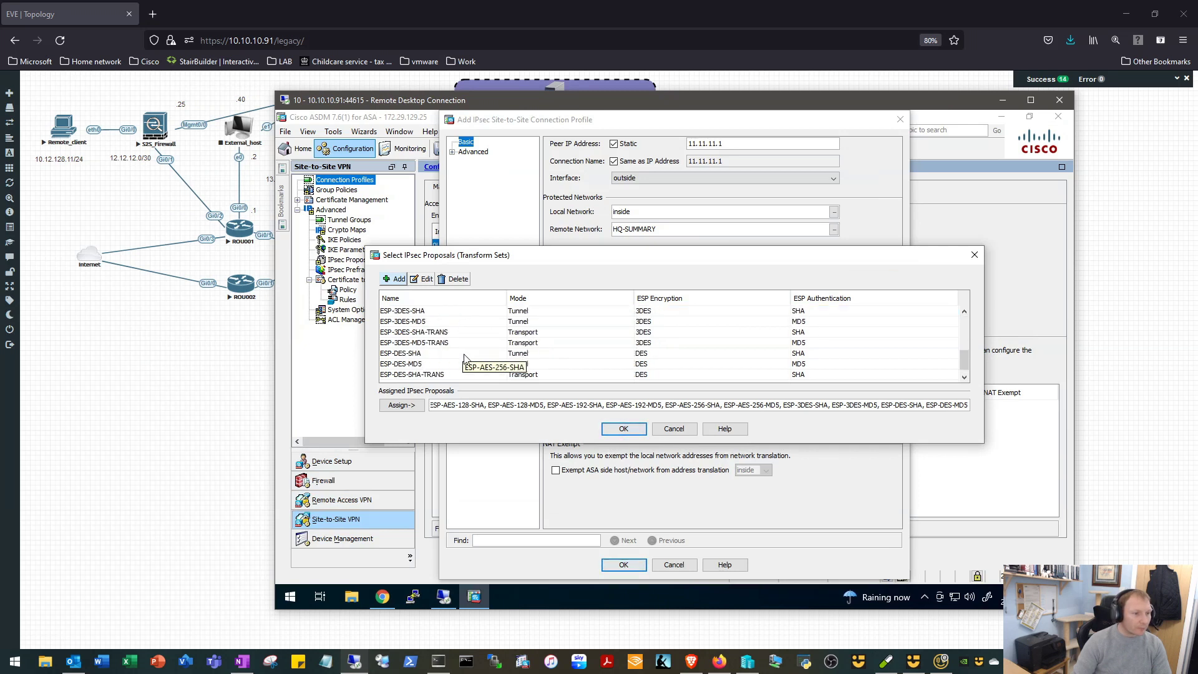
pyautogui.scroll(-3)
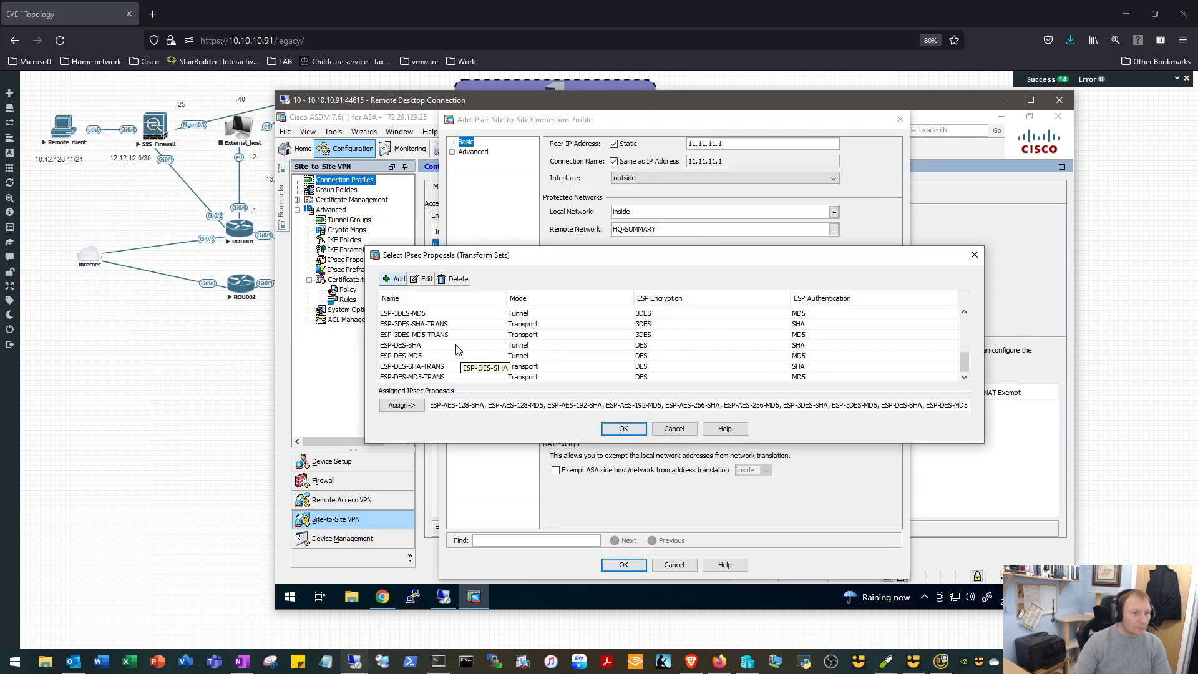
pyautogui.click(400, 345)
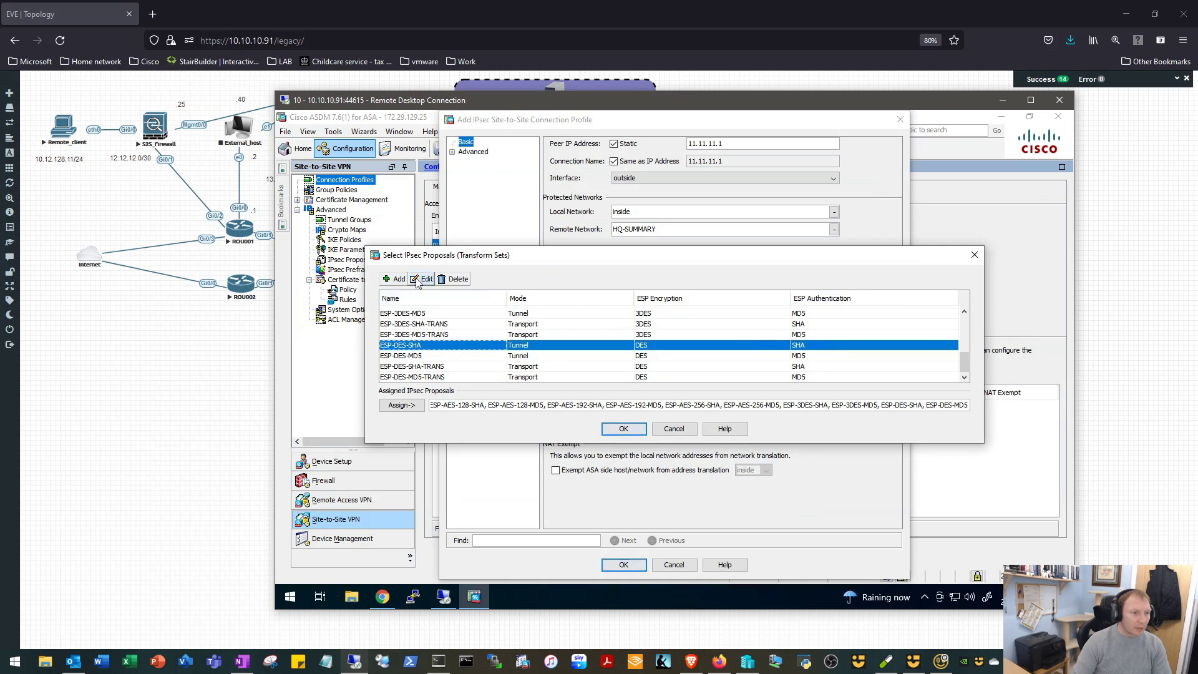
pyautogui.moveTo(431, 281)
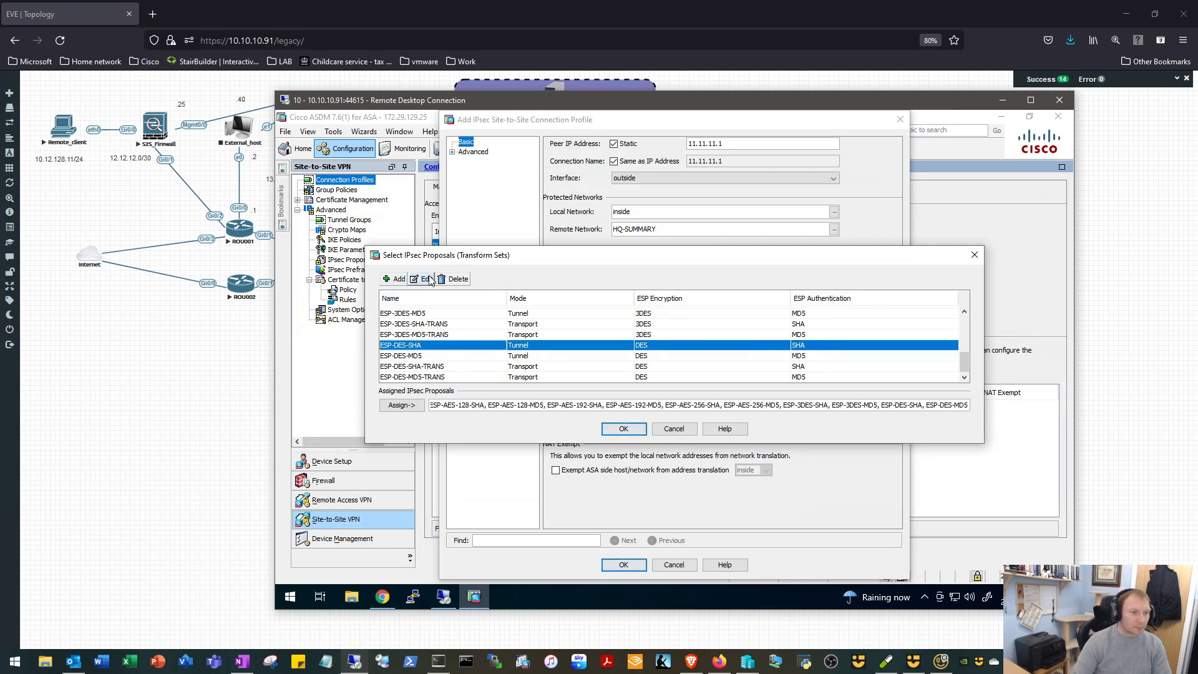
# - Dismiss the cannot-edit warning and assign ESP-DES-SHA as the profile's only IPsec proposal
pyautogui.click(422, 279)
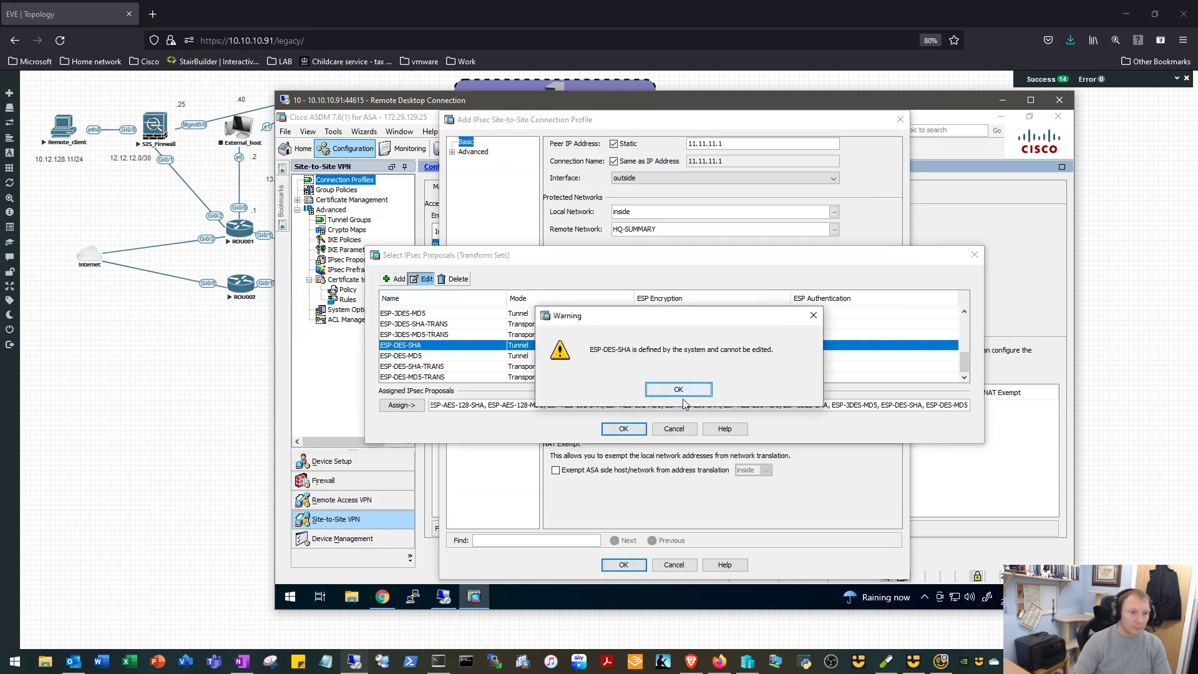
pyautogui.click(678, 389)
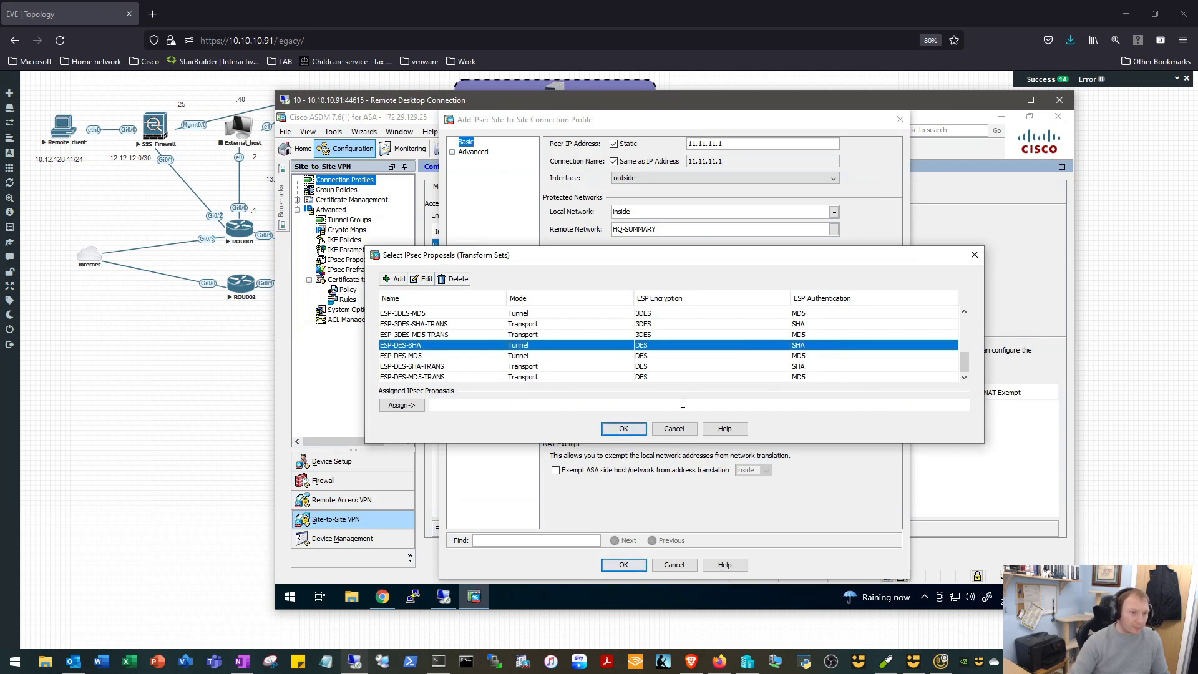
pyautogui.moveTo(471, 355)
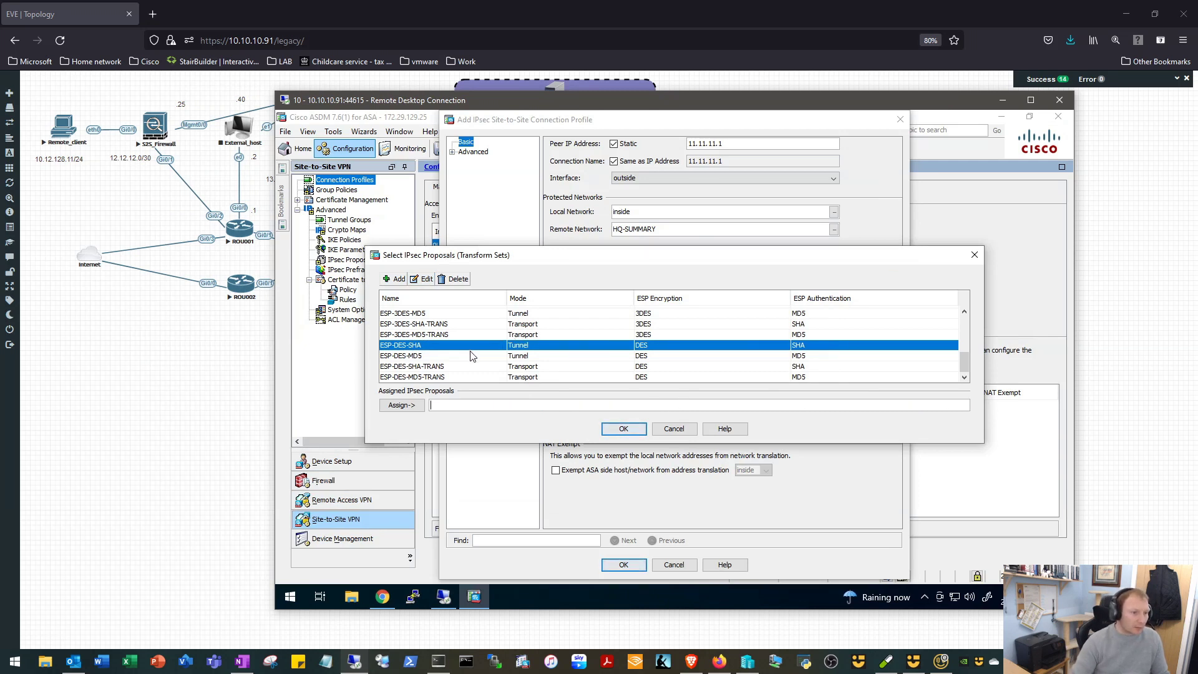
pyautogui.moveTo(461, 349)
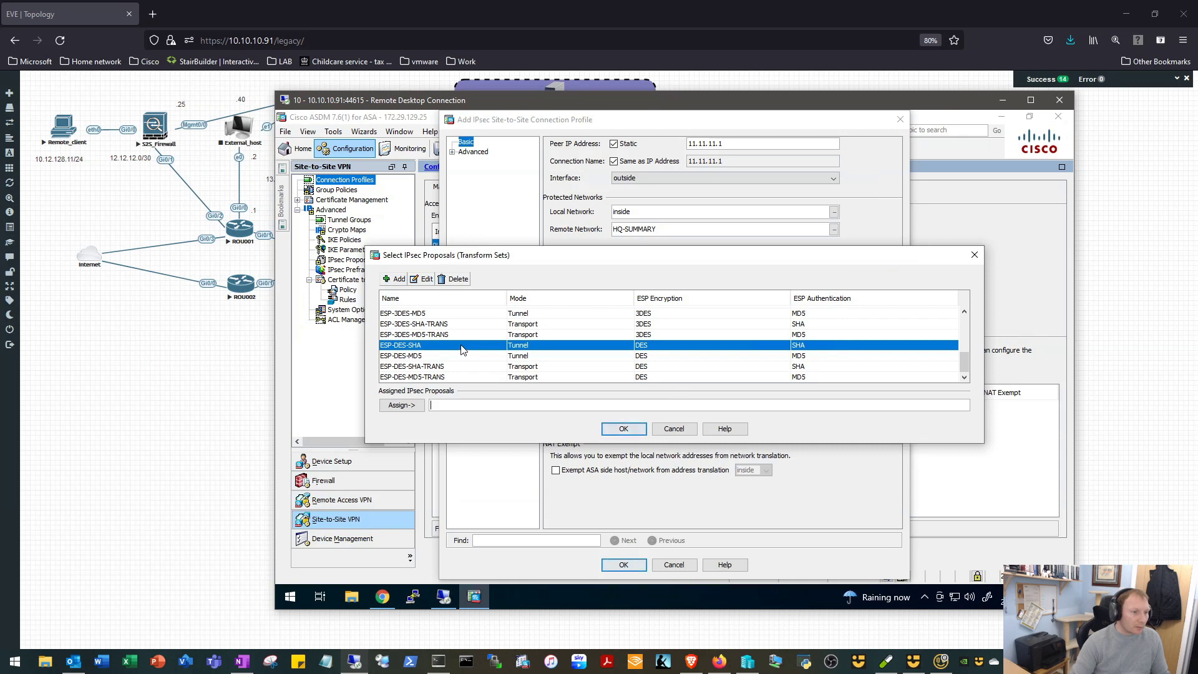
pyautogui.click(400, 404)
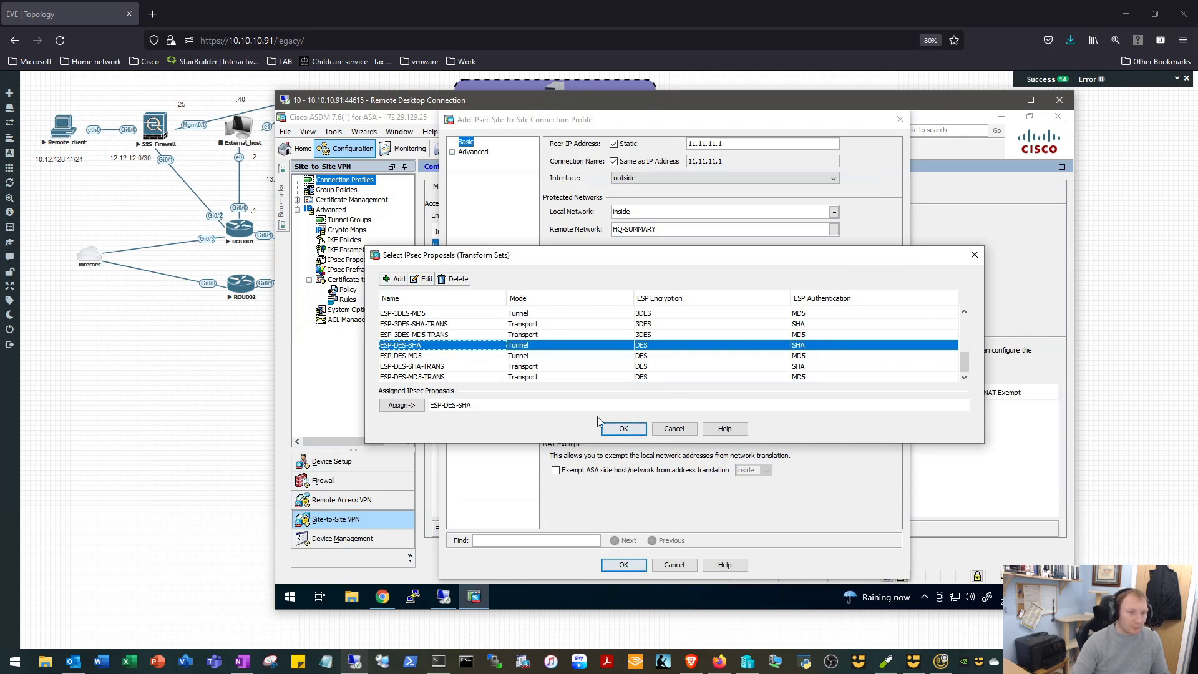
pyautogui.click(622, 428)
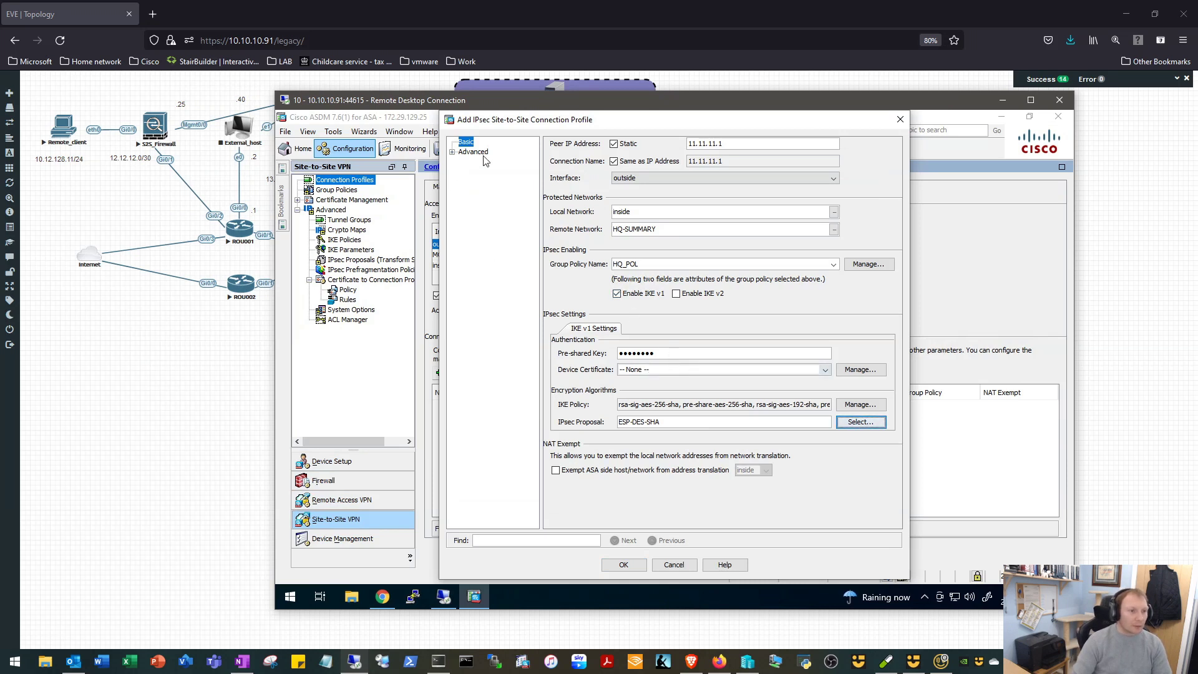
# - In Advanced Crypto Map Entry disable NAT-T, set a 1:0:0 SA lifetime, and add the 11.11.11.1 profile
pyautogui.click(472, 151)
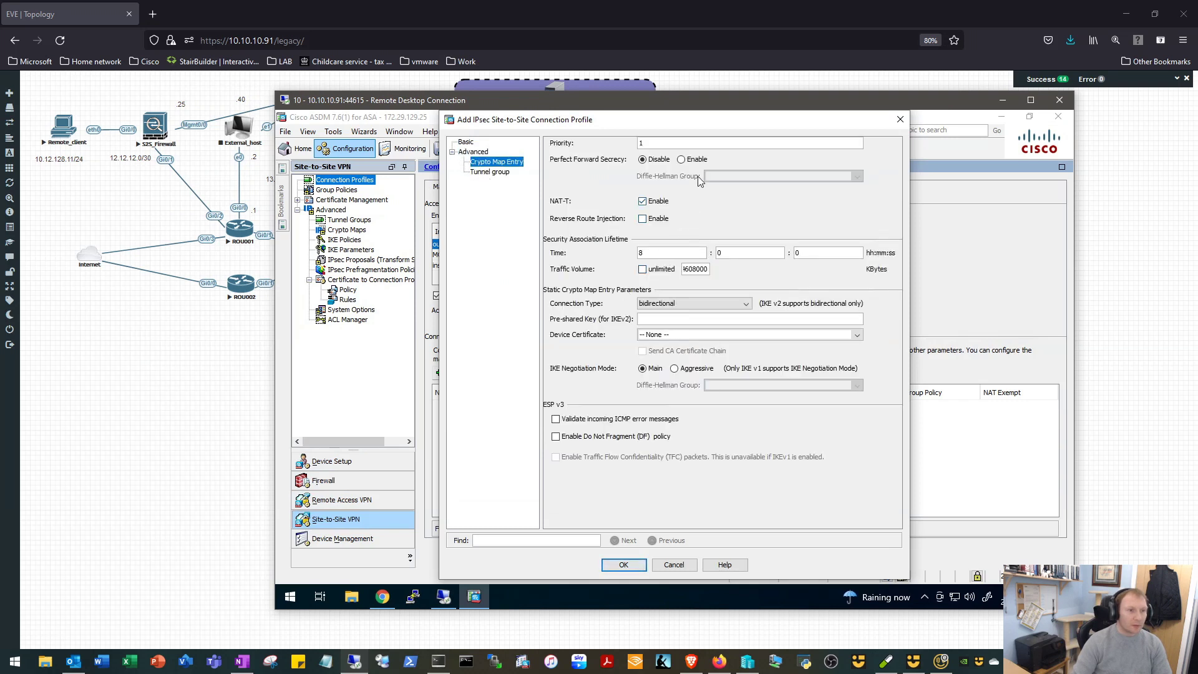
pyautogui.moveTo(621, 158)
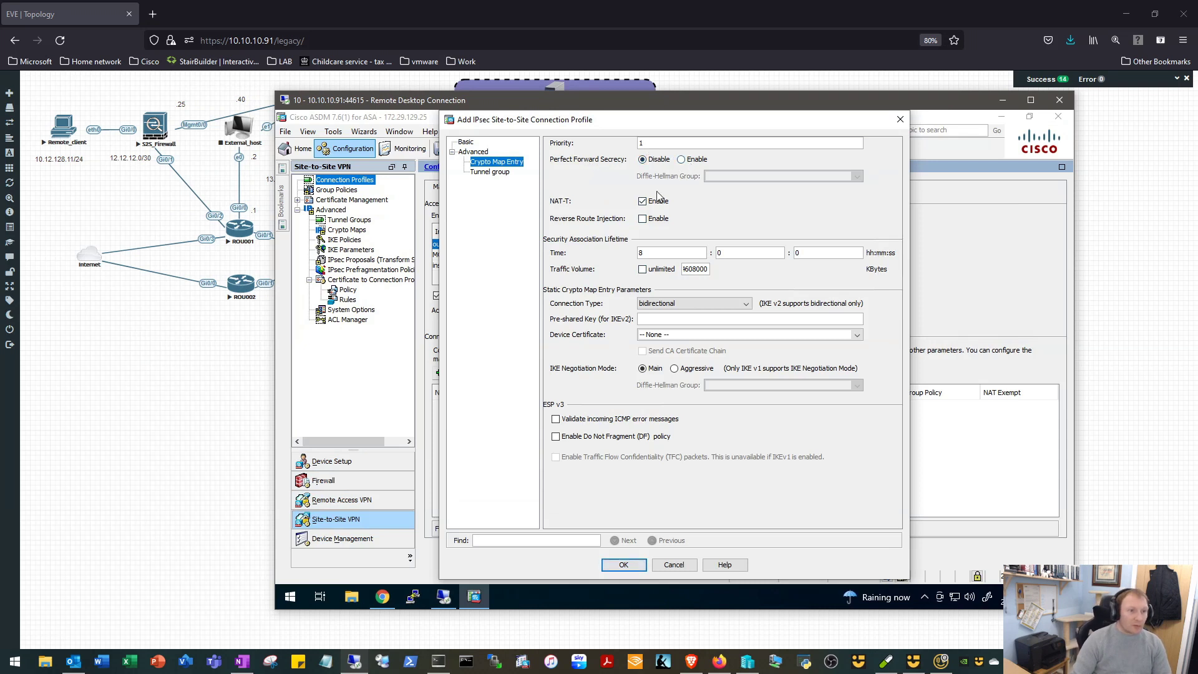
pyautogui.click(642, 200)
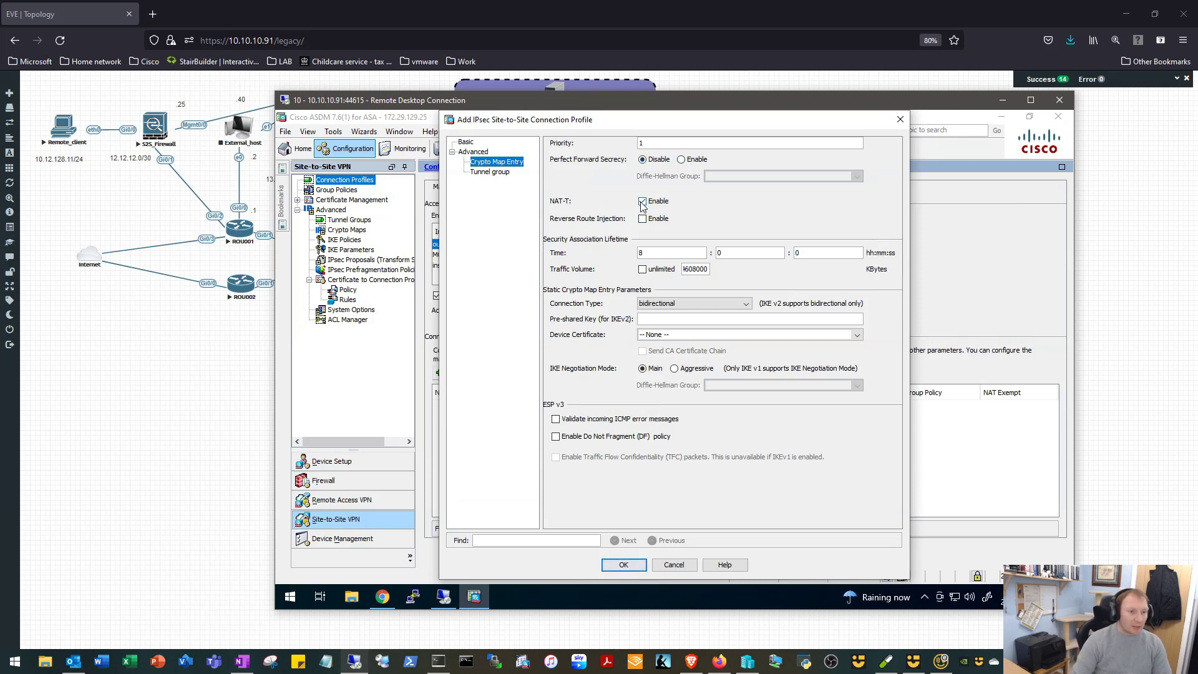
pyautogui.click(642, 201)
pyautogui.write('1')
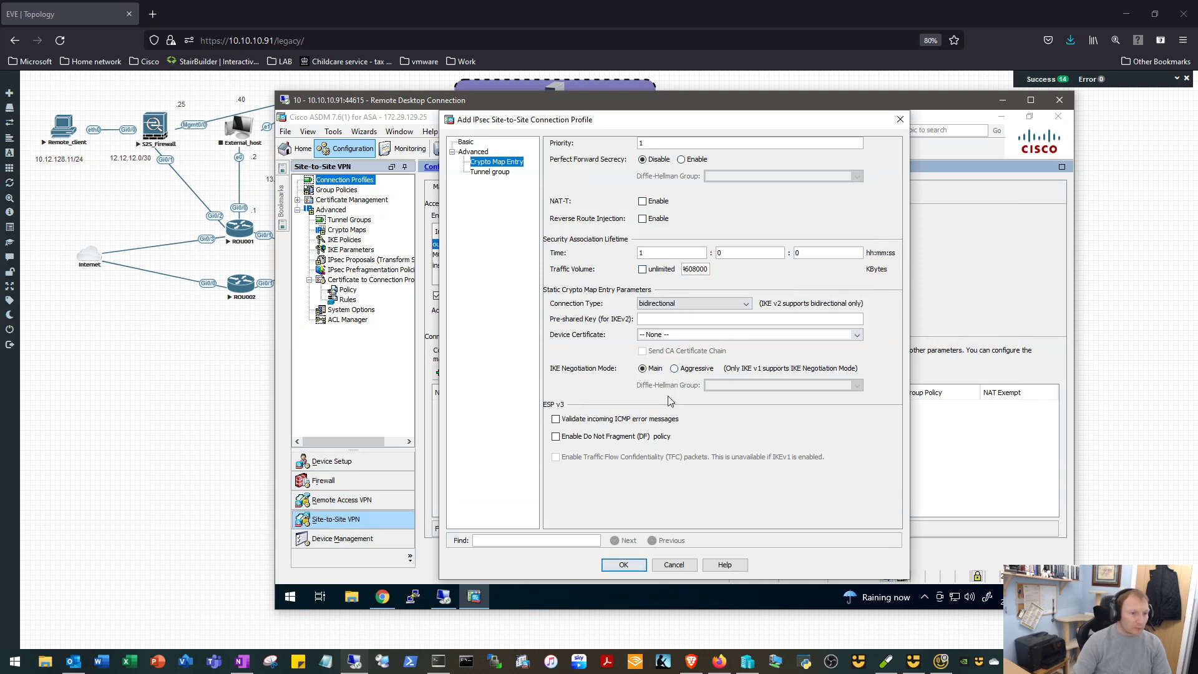
pyautogui.moveTo(505, 209)
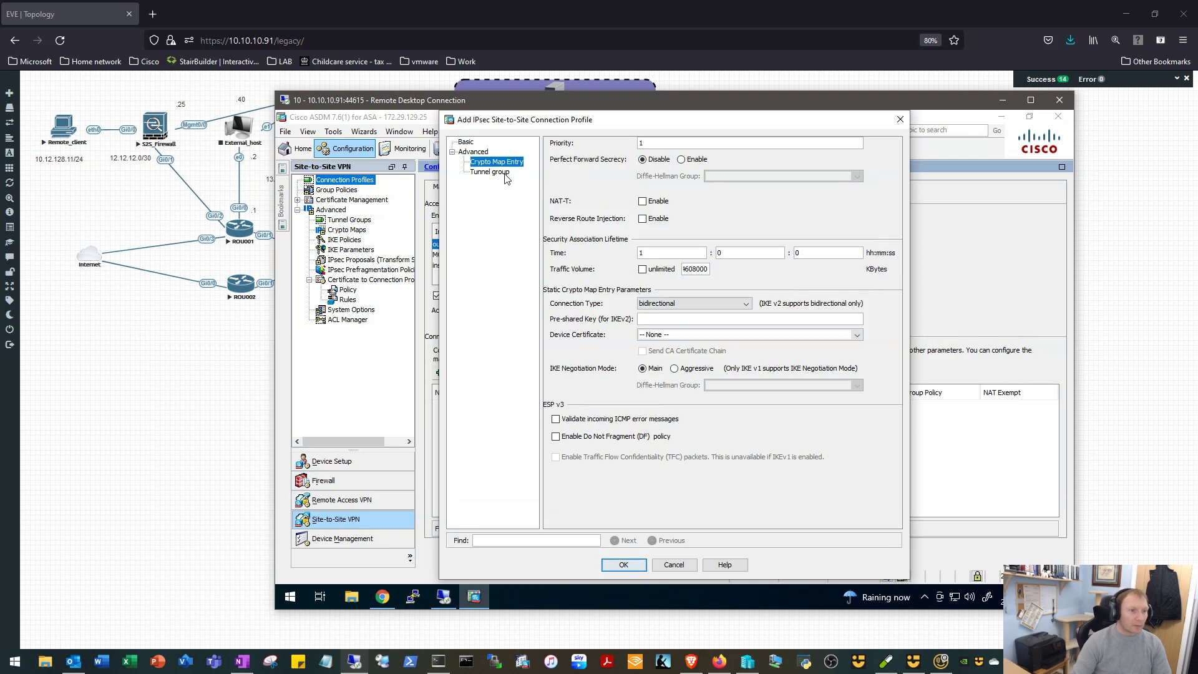
pyautogui.click(490, 172)
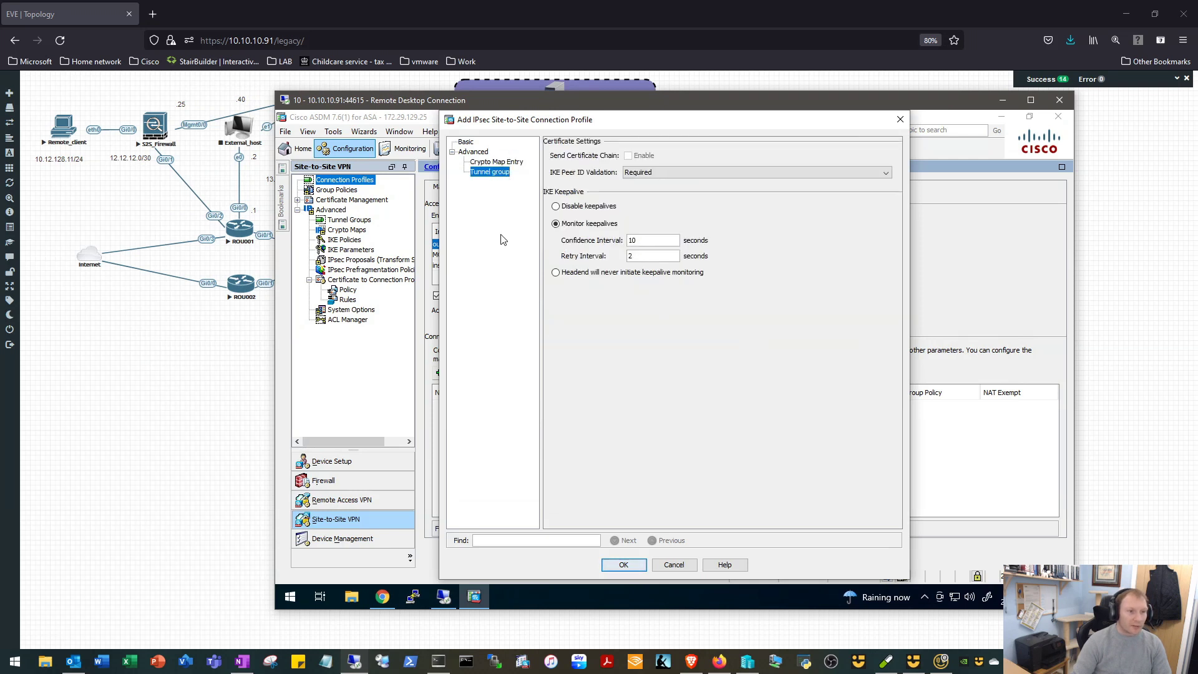
pyautogui.moveTo(549, 404)
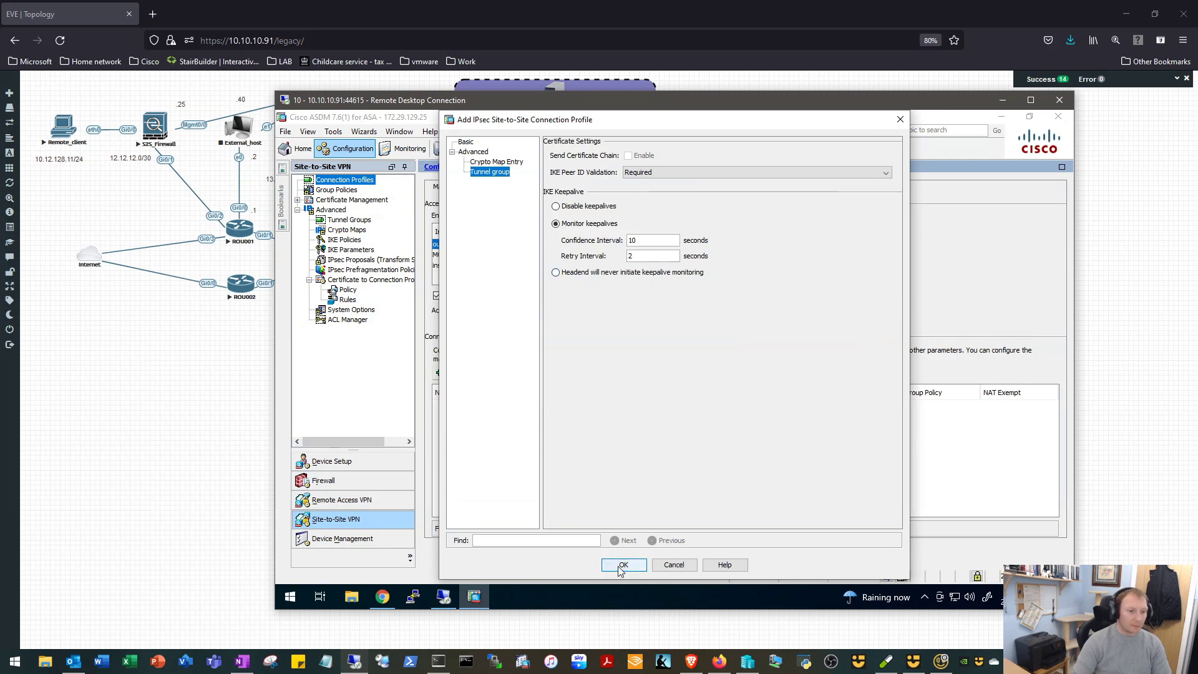
pyautogui.click(624, 565)
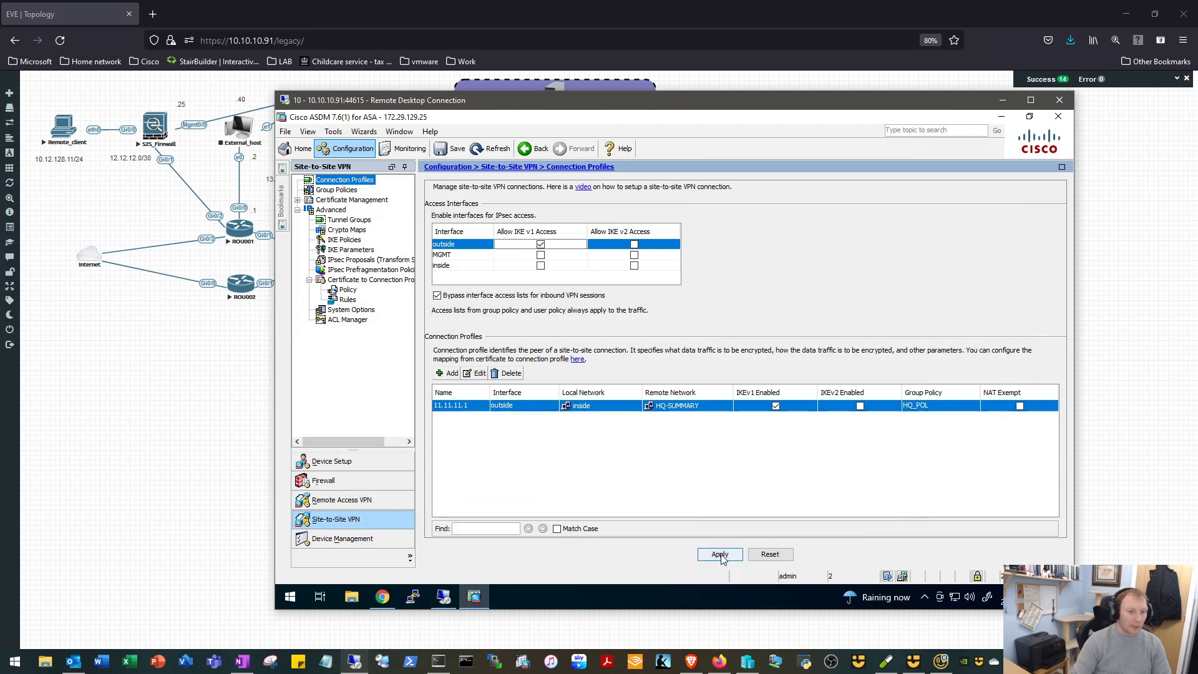
# - Apply the VPN profile, review the previewed CLI commands, and send them to the ASA
pyautogui.click(718, 554)
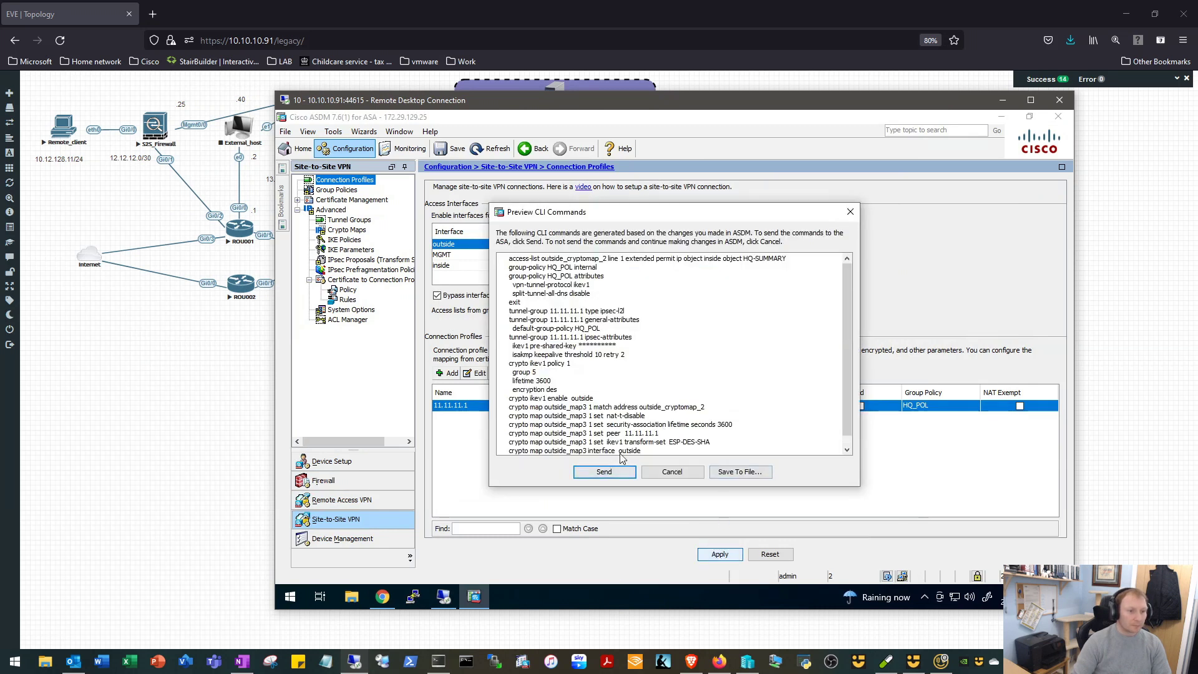
pyautogui.scroll(-3)
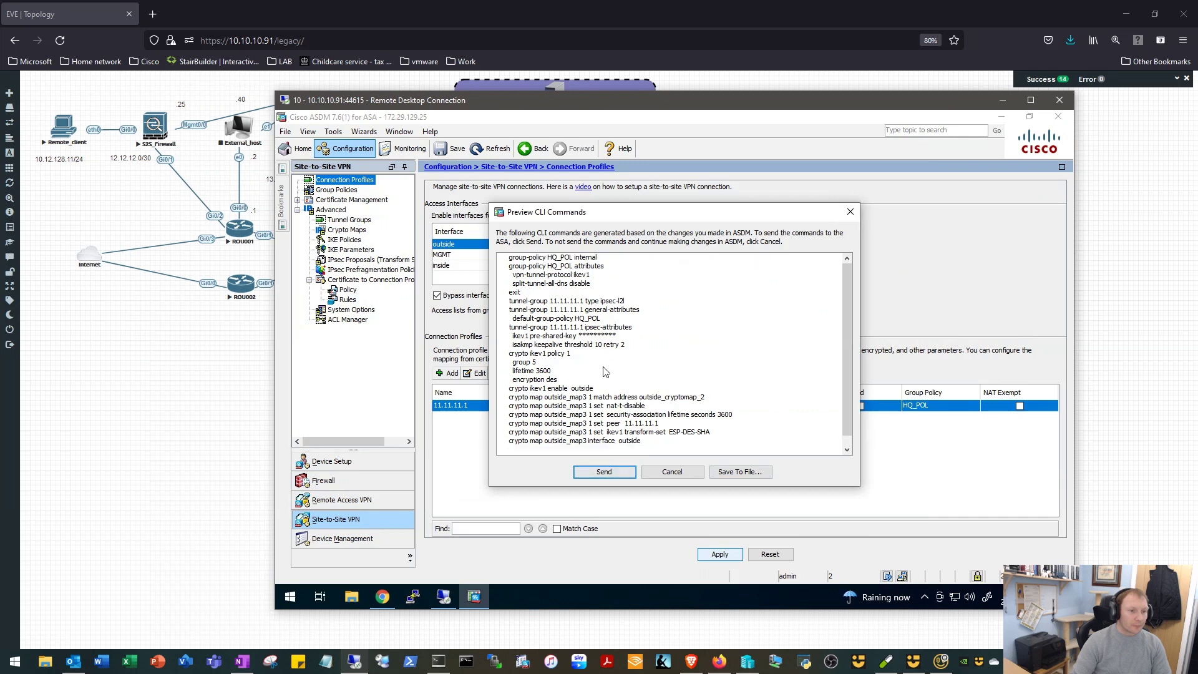
pyautogui.scroll(3)
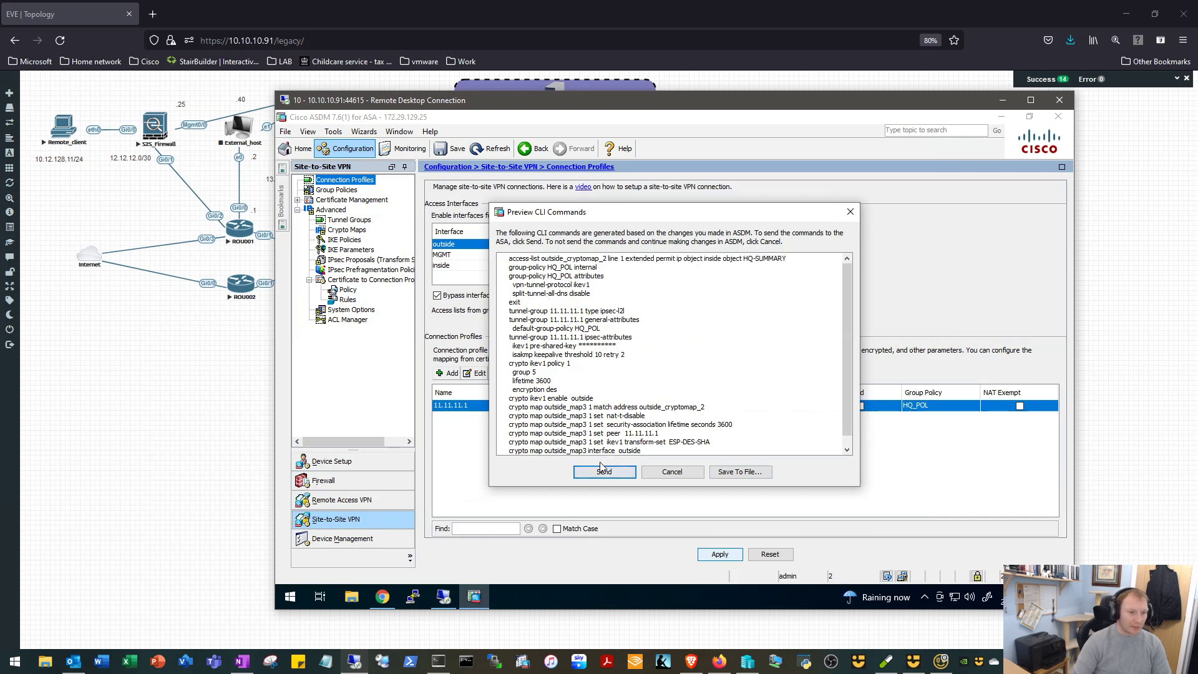
pyautogui.click(603, 472)
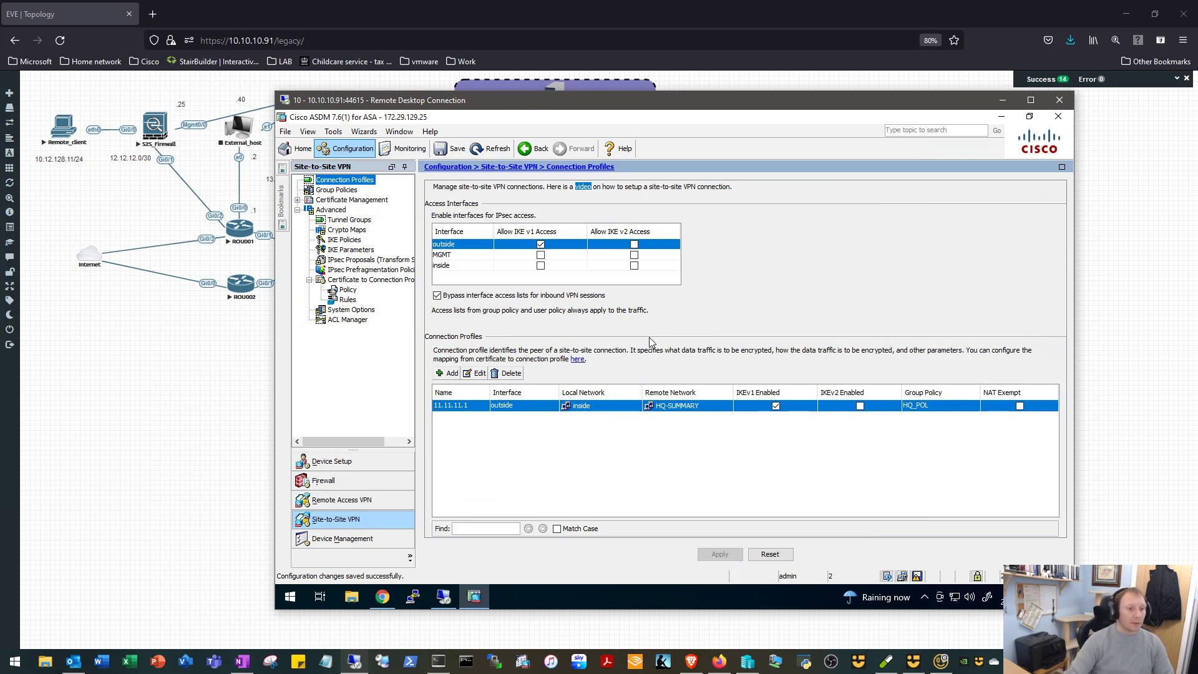
pyautogui.moveTo(517, 223)
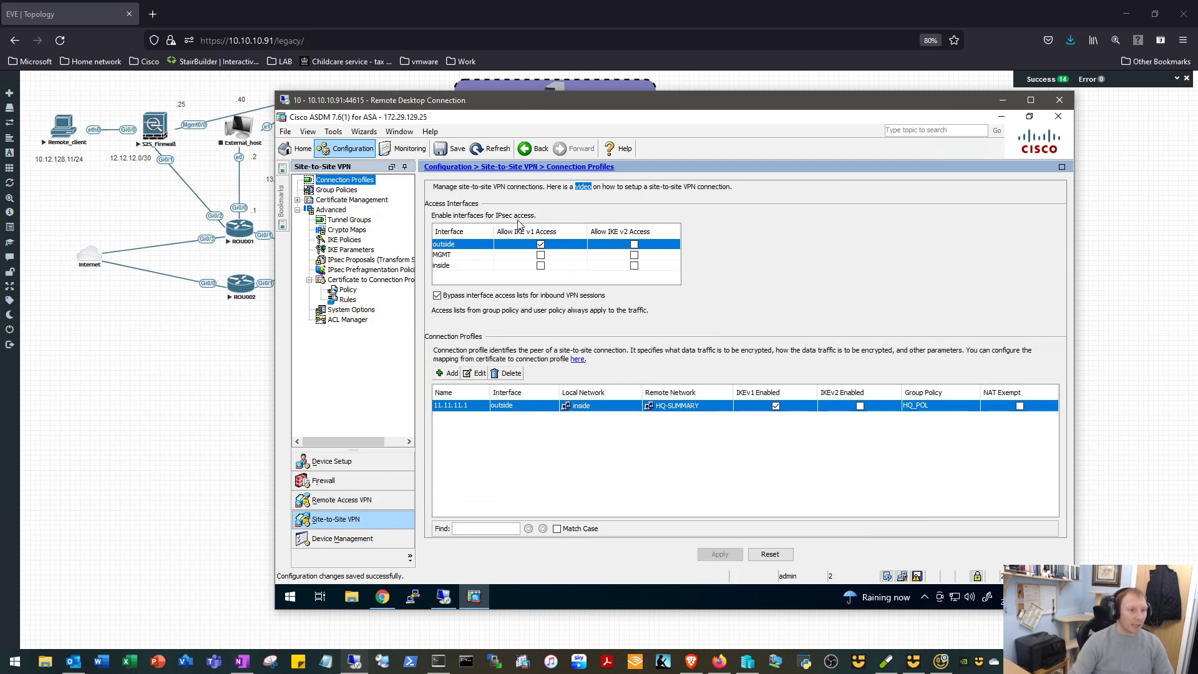
pyautogui.moveTo(691, 273)
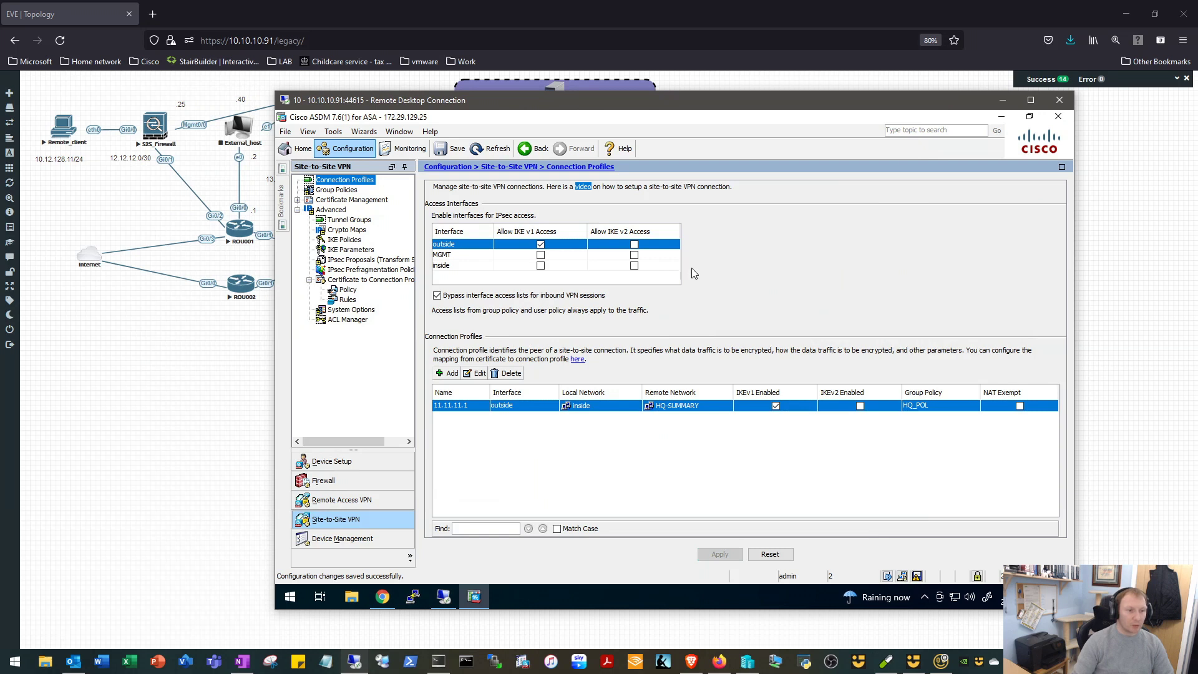
pyautogui.moveTo(536, 305)
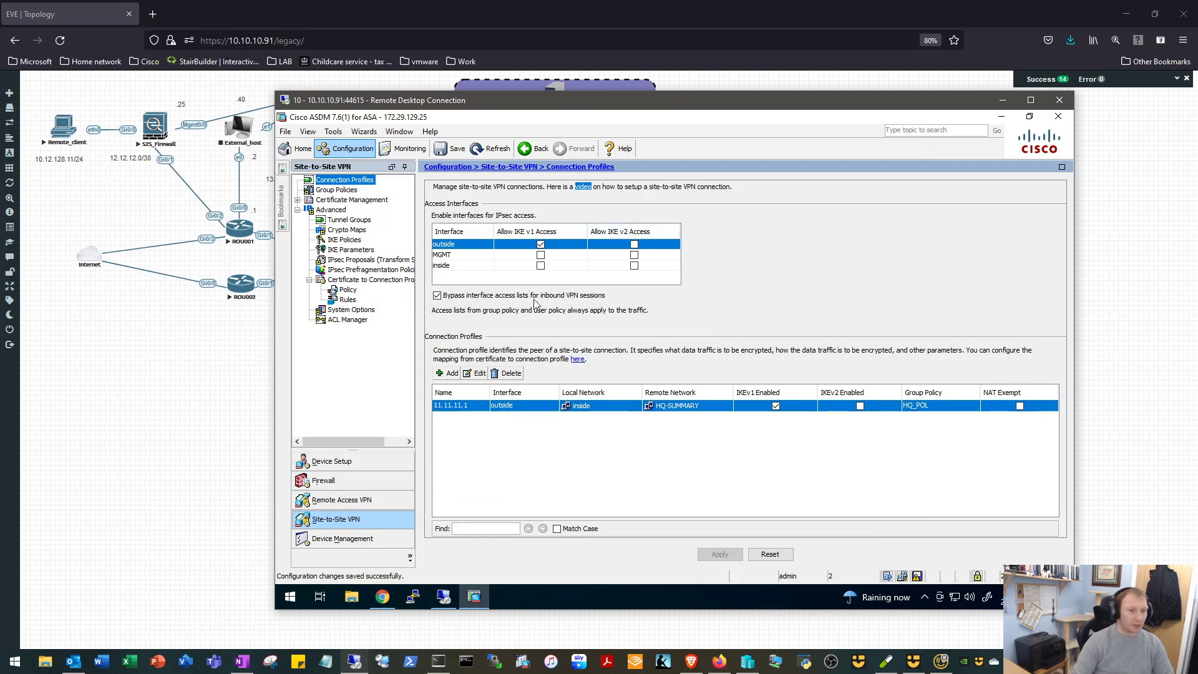
pyautogui.moveTo(624, 267)
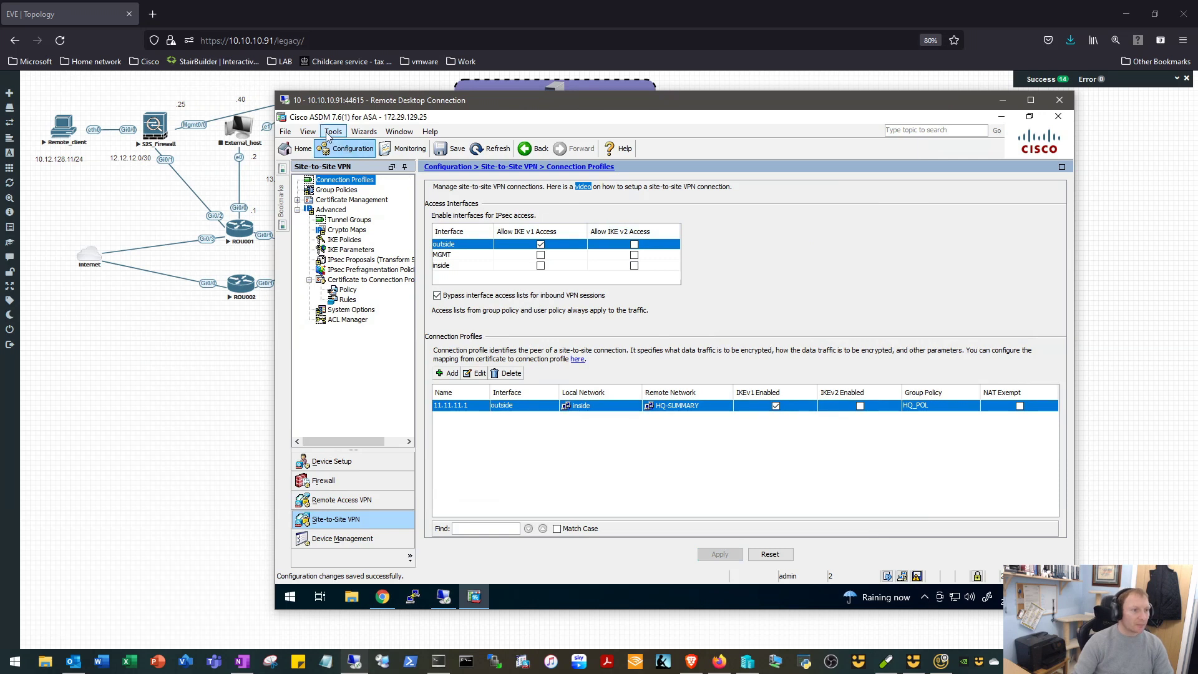
# - Review Tools > Preferences, keeping command preview enabled, and return to Connection Profiles
pyautogui.click(332, 131)
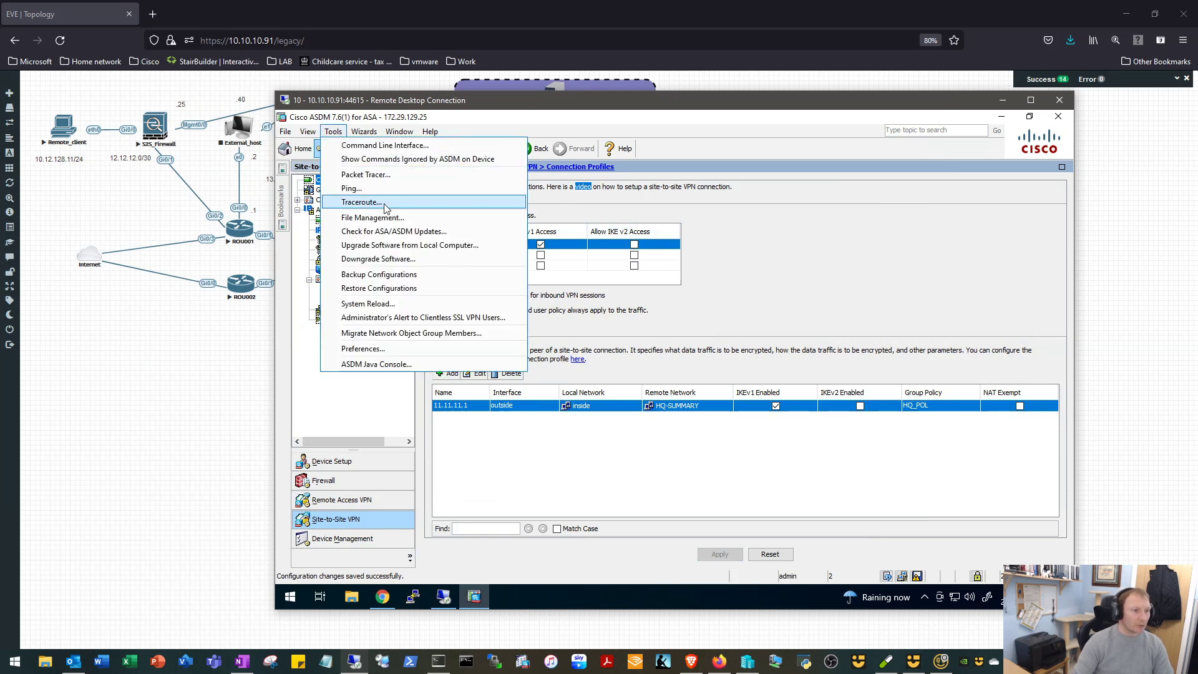
pyautogui.moveTo(421, 306)
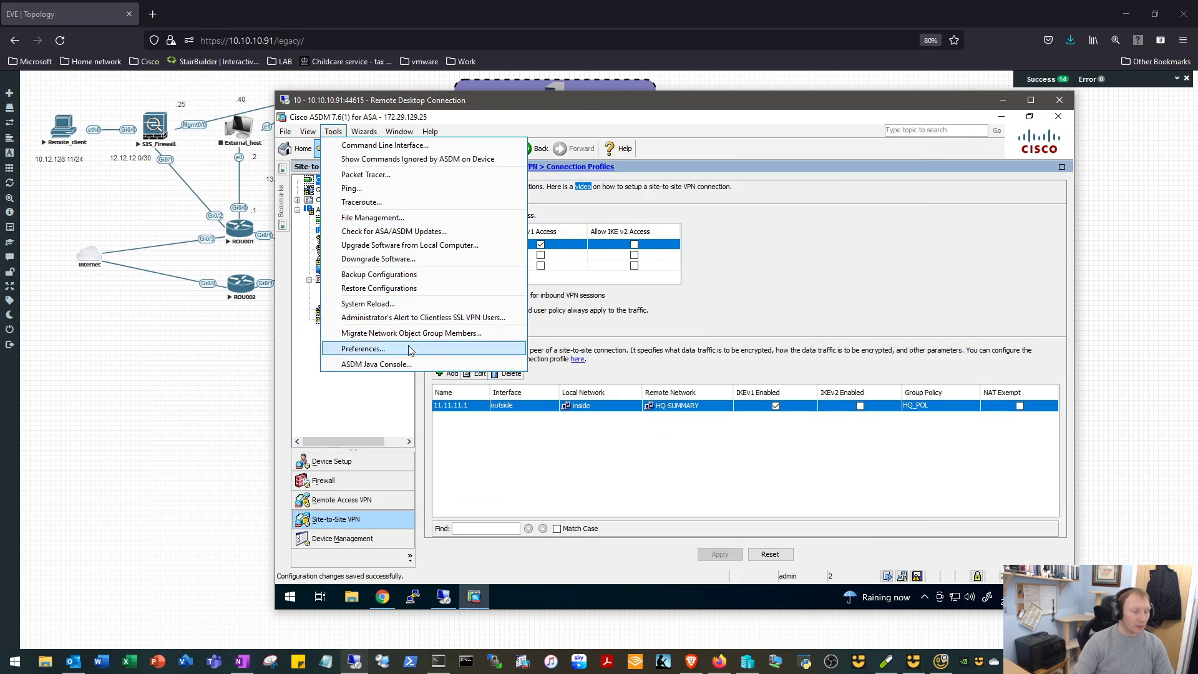
pyautogui.click(363, 348)
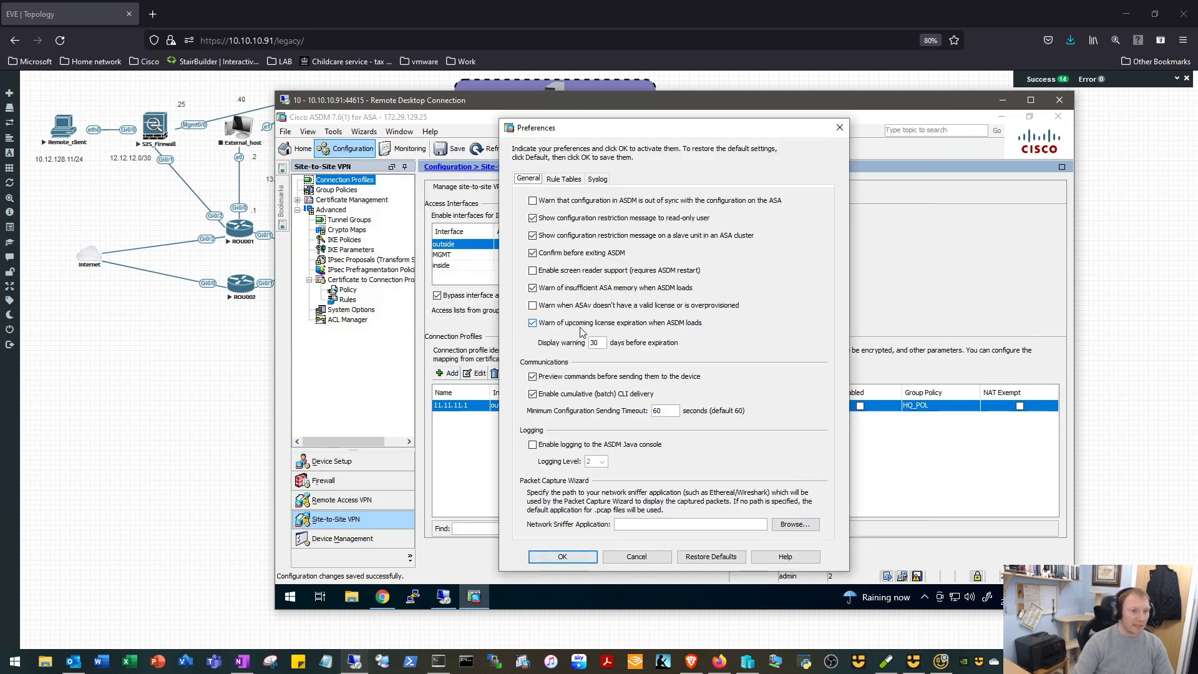
pyautogui.moveTo(488, 149)
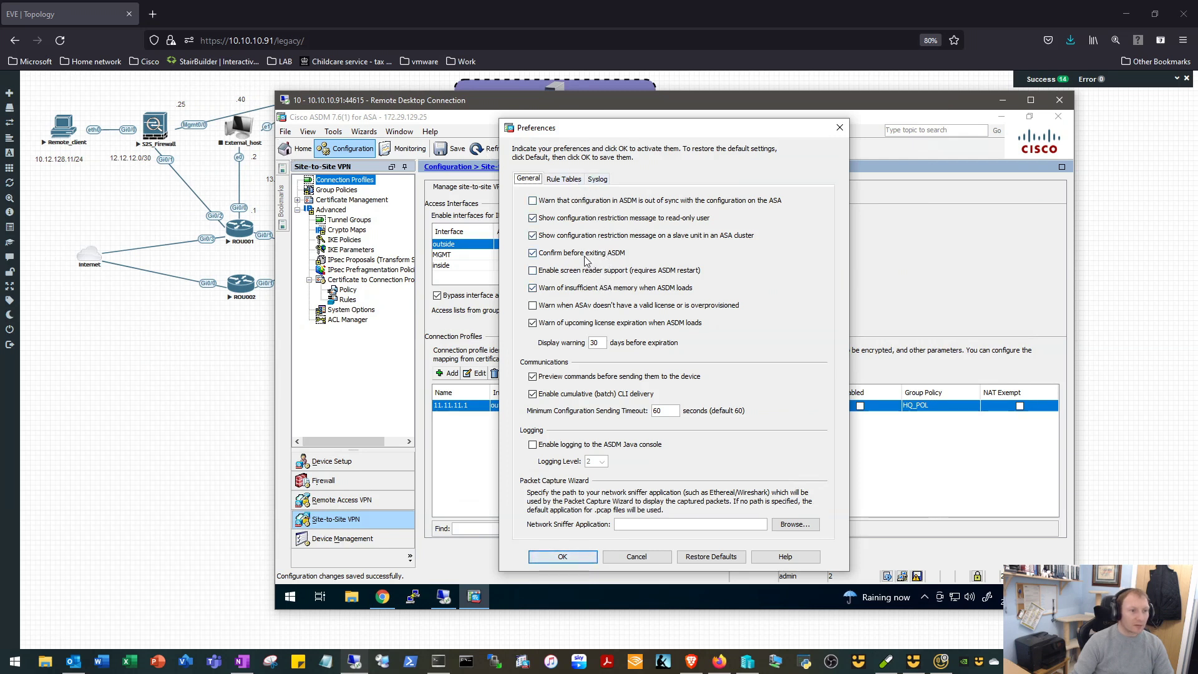
pyautogui.moveTo(583, 248)
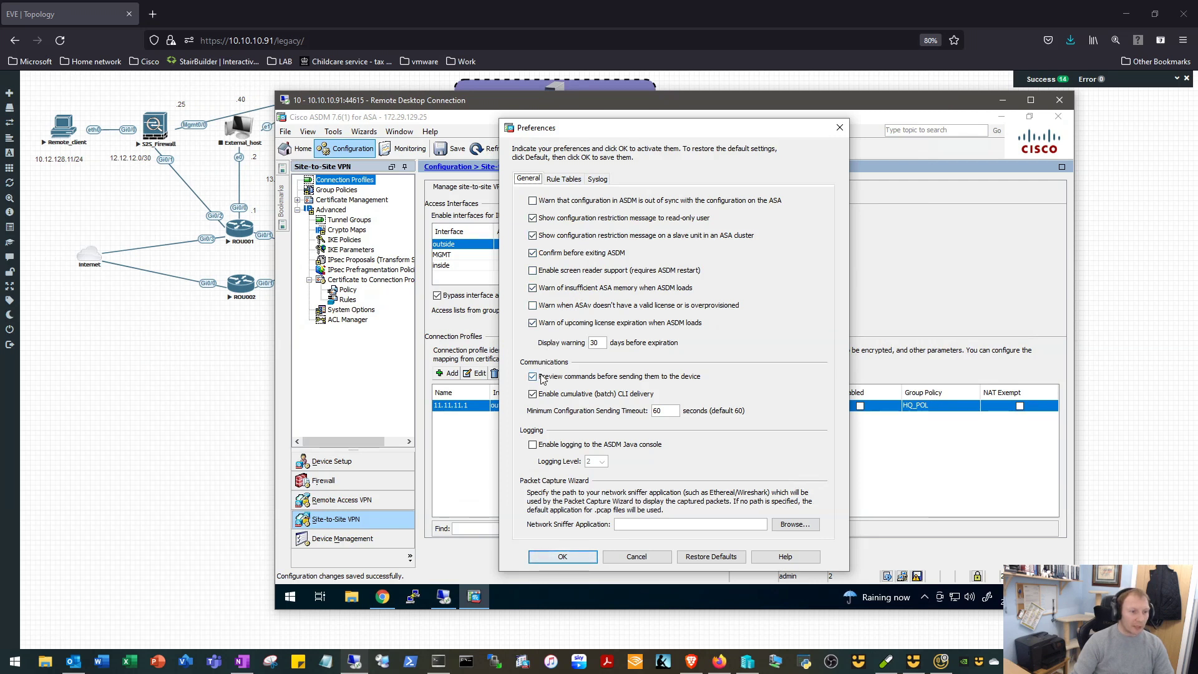
pyautogui.moveTo(653, 382)
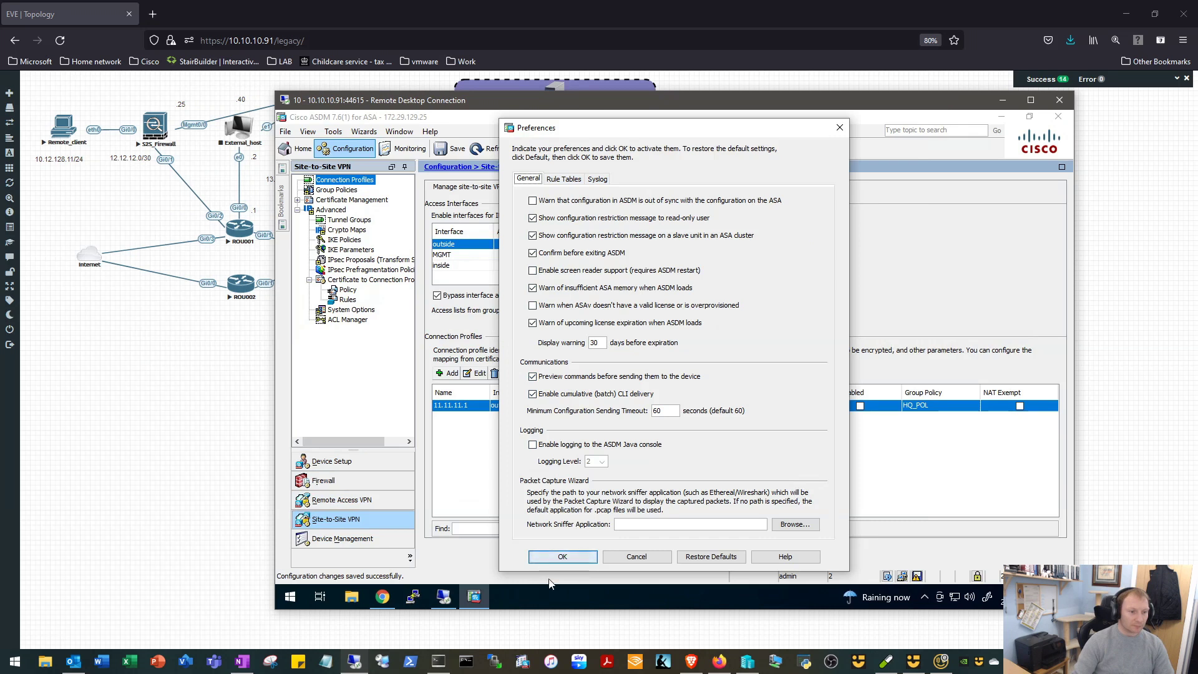
pyautogui.click(563, 556)
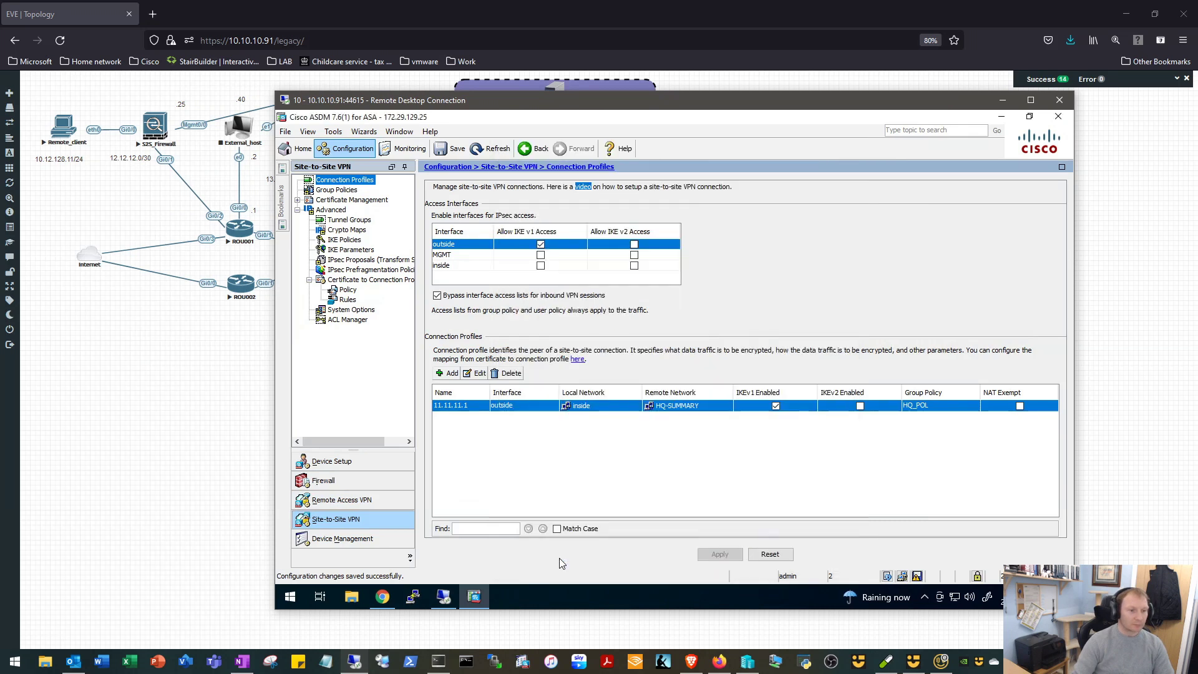
pyautogui.moveTo(410, 395)
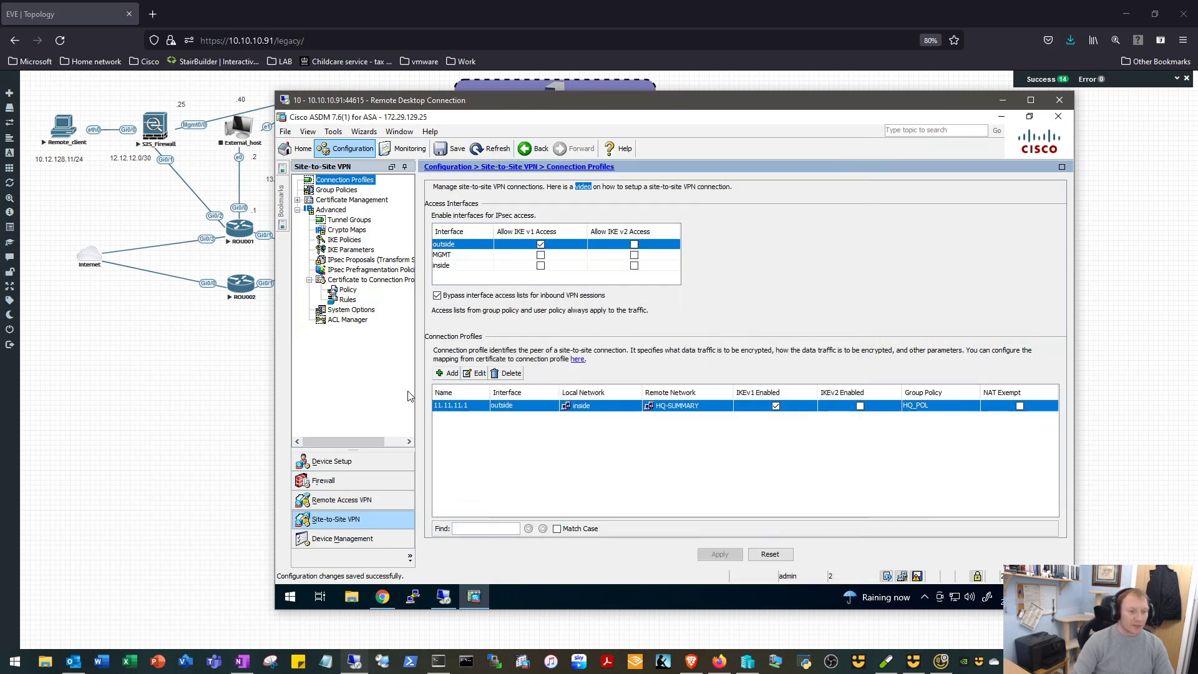
pyautogui.moveTo(392, 291)
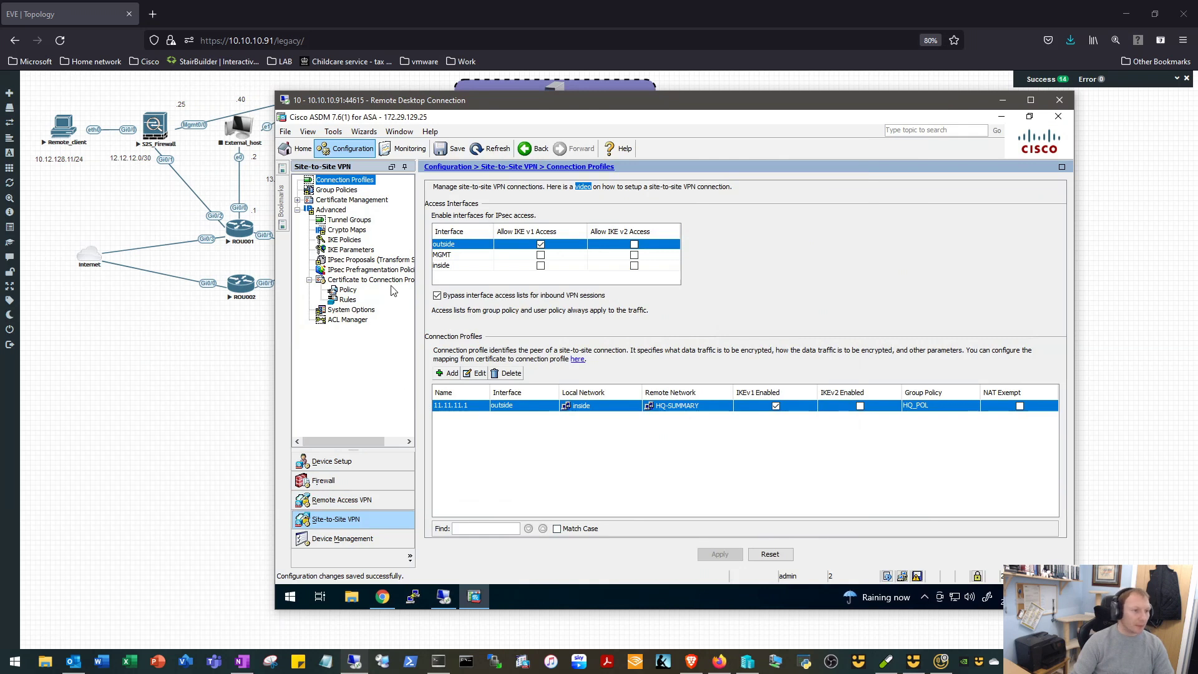
pyautogui.moveTo(348, 479)
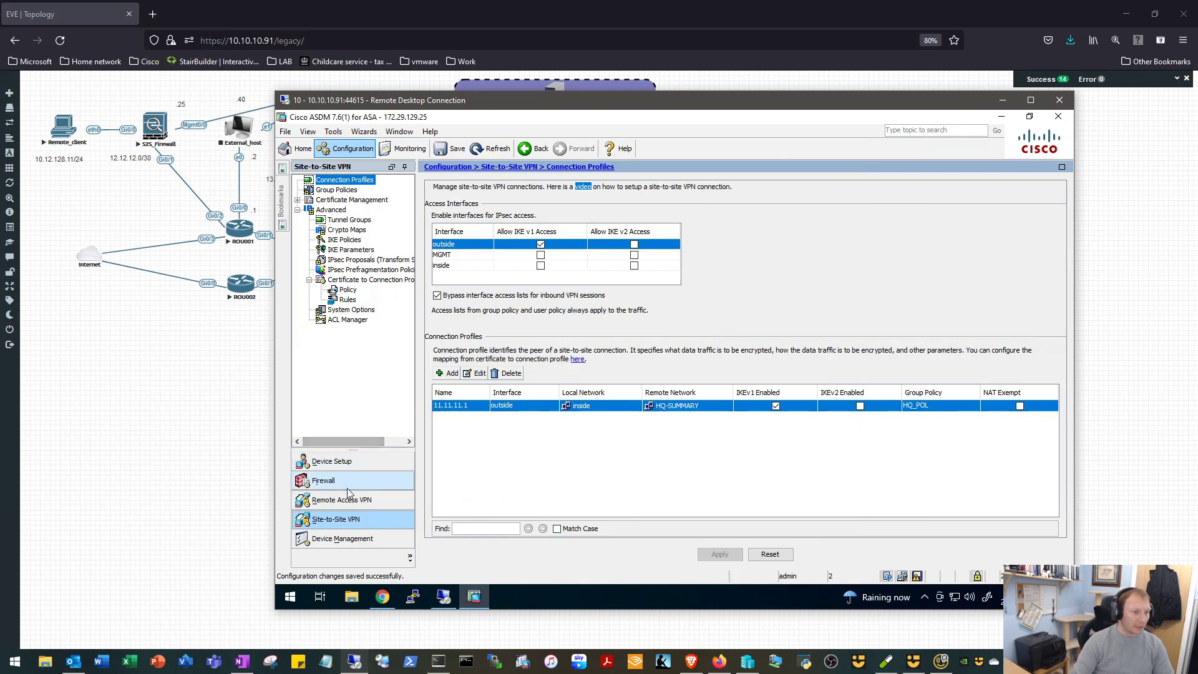
# - In Firewall > Access Rules start a new rule on the inside interface
pyautogui.click(324, 479)
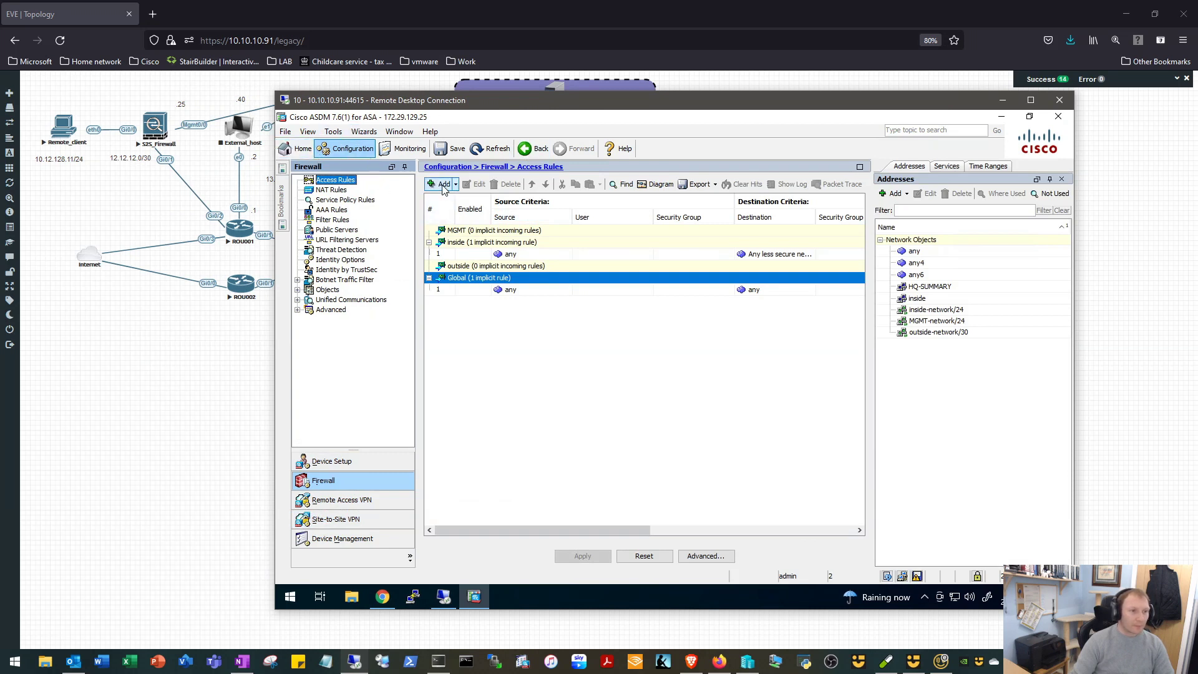
pyautogui.click(440, 185)
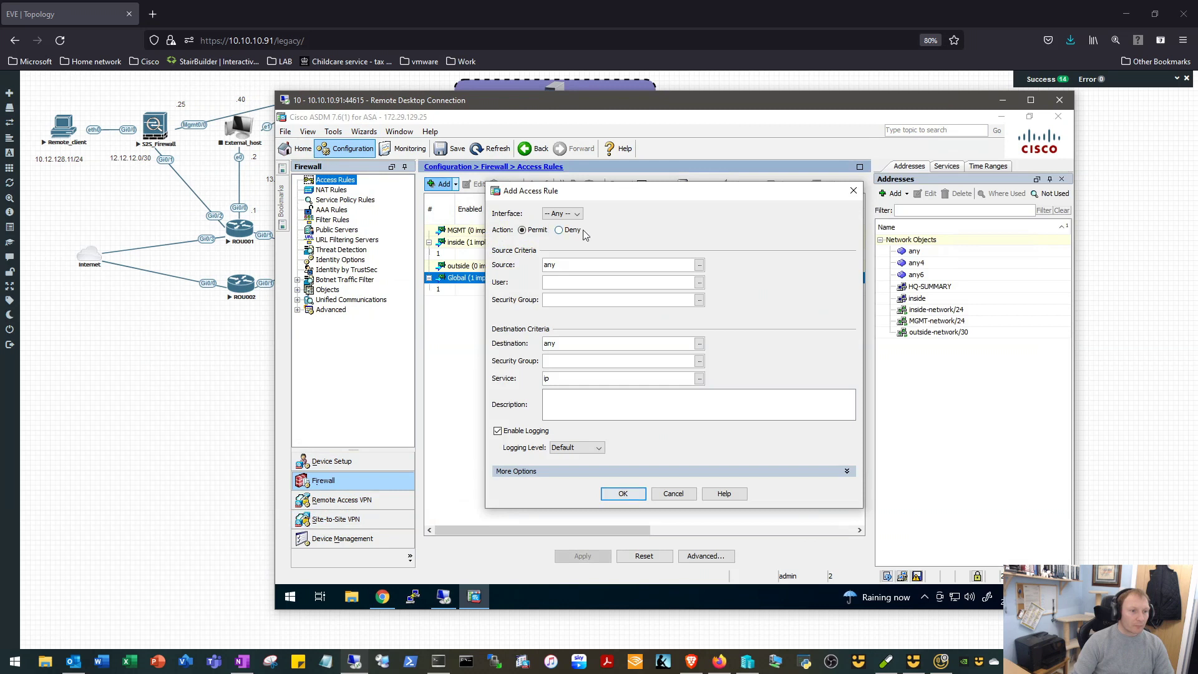
pyautogui.click(578, 214)
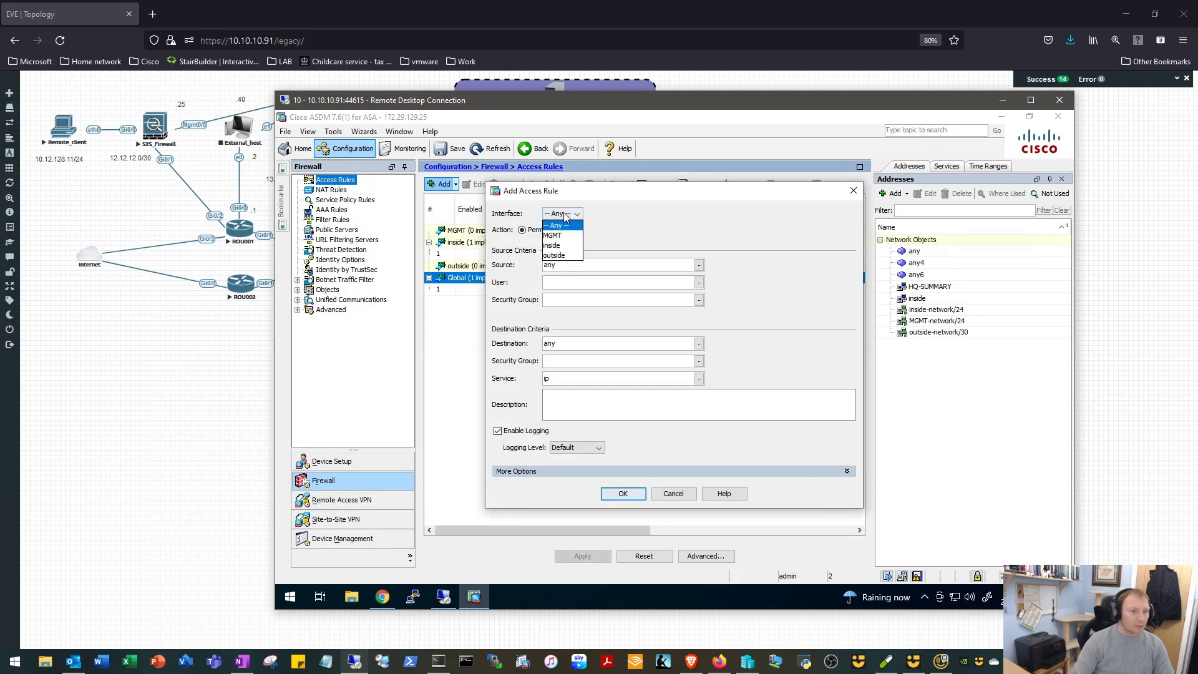
pyautogui.click(551, 245)
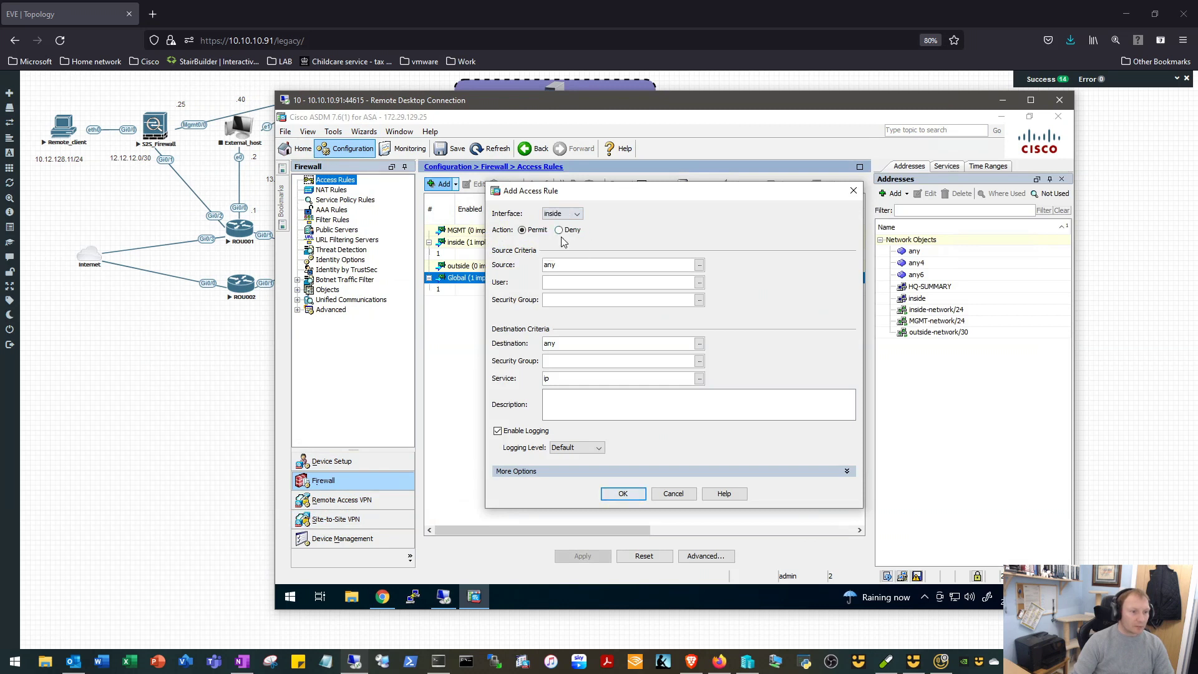
# - Set source to the inside network and destination HQ-SUMMARY, adding the inside permit rule
pyautogui.tripleClick(612, 265)
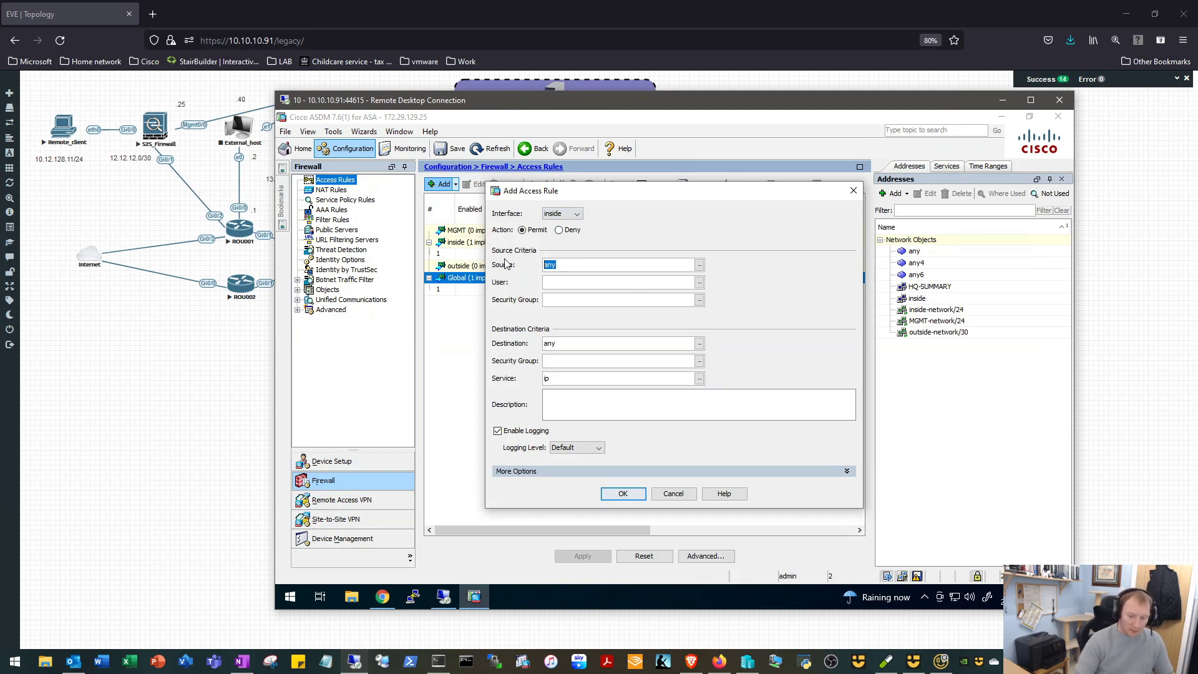
pyautogui.write('10.12.128')
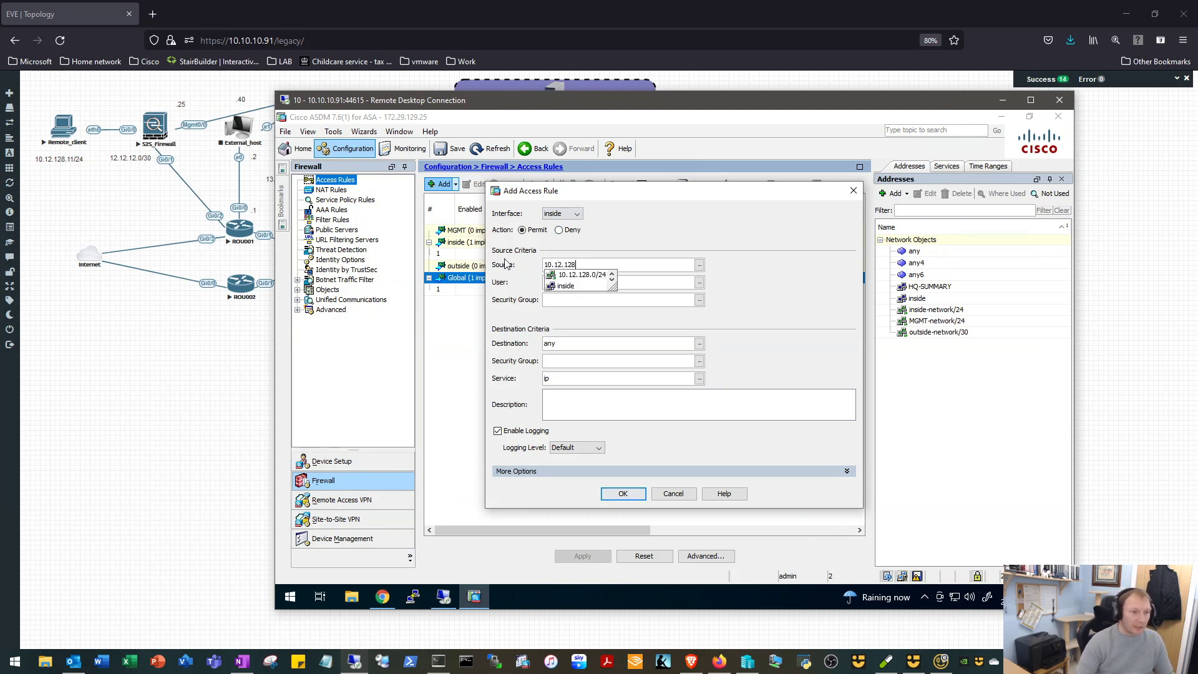
pyautogui.click(567, 285)
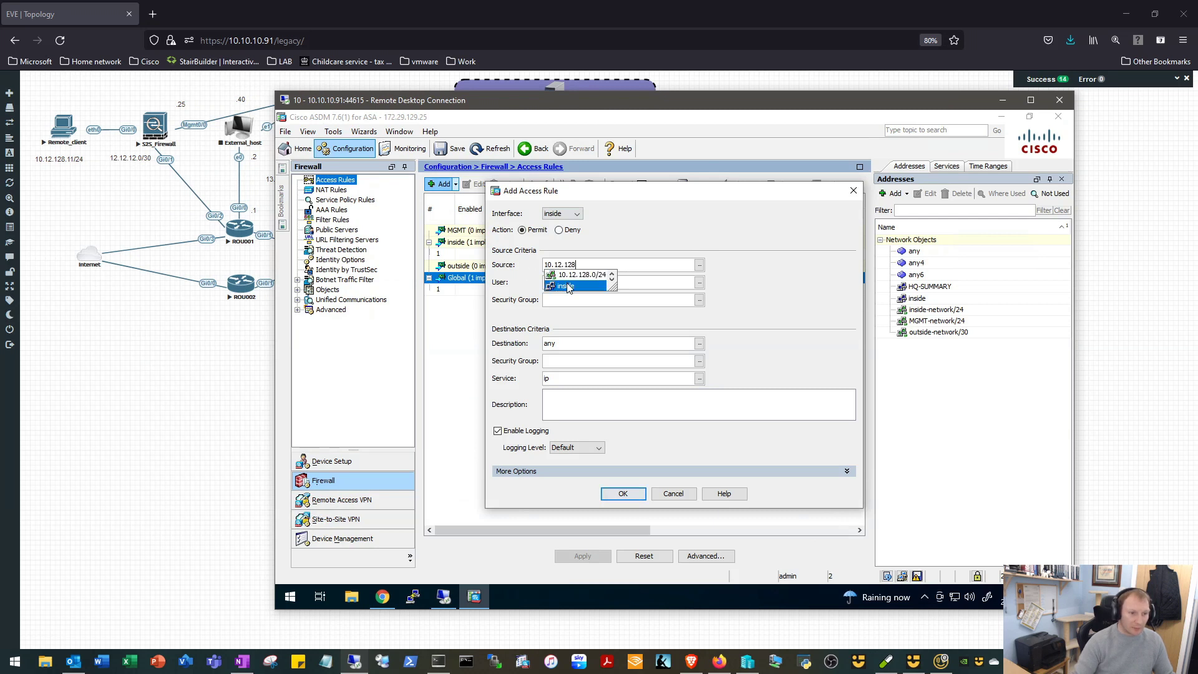
pyautogui.click(569, 286)
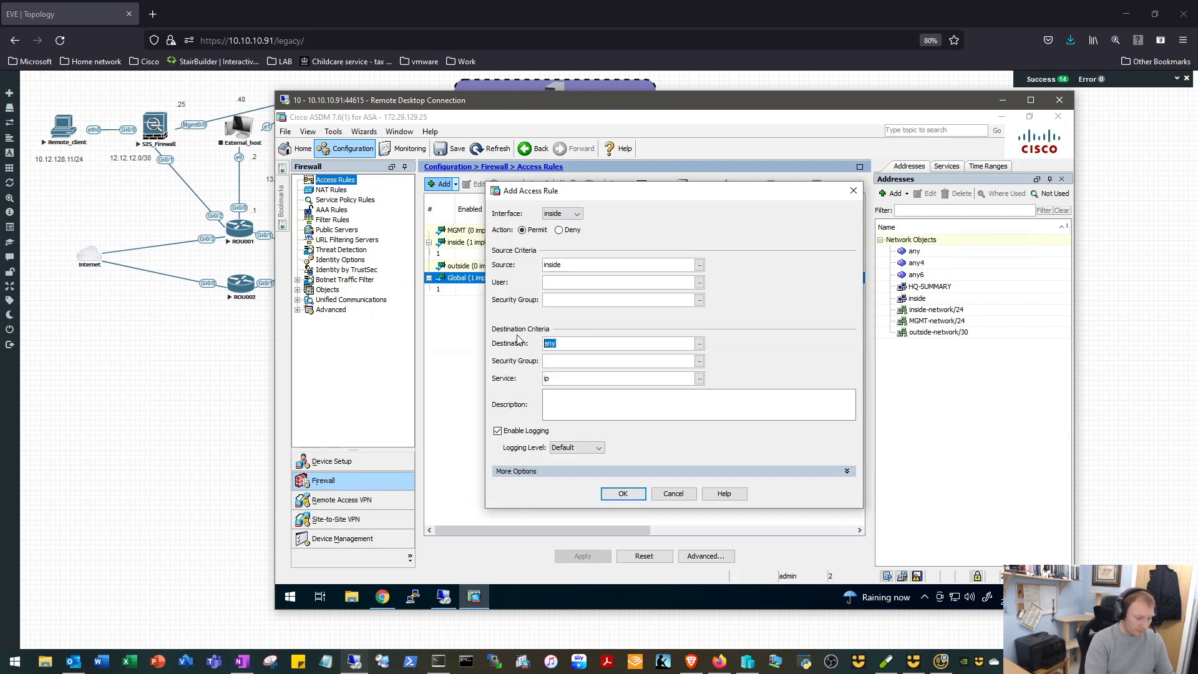
pyautogui.write('hq')
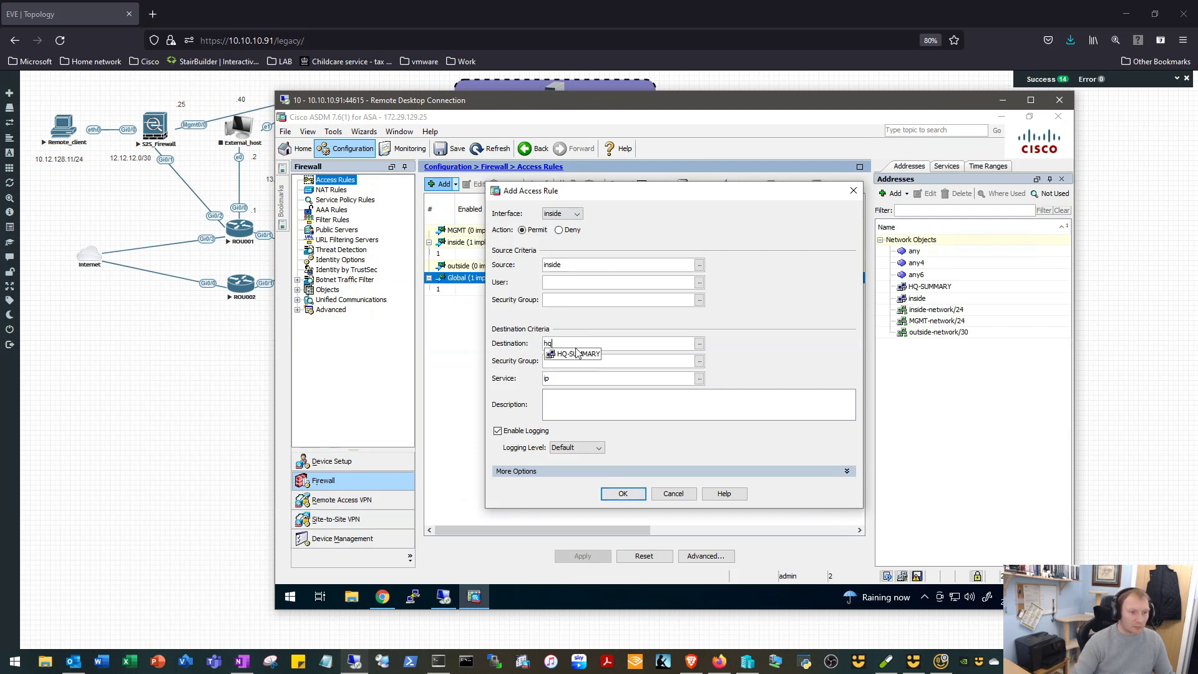
pyautogui.click(573, 353)
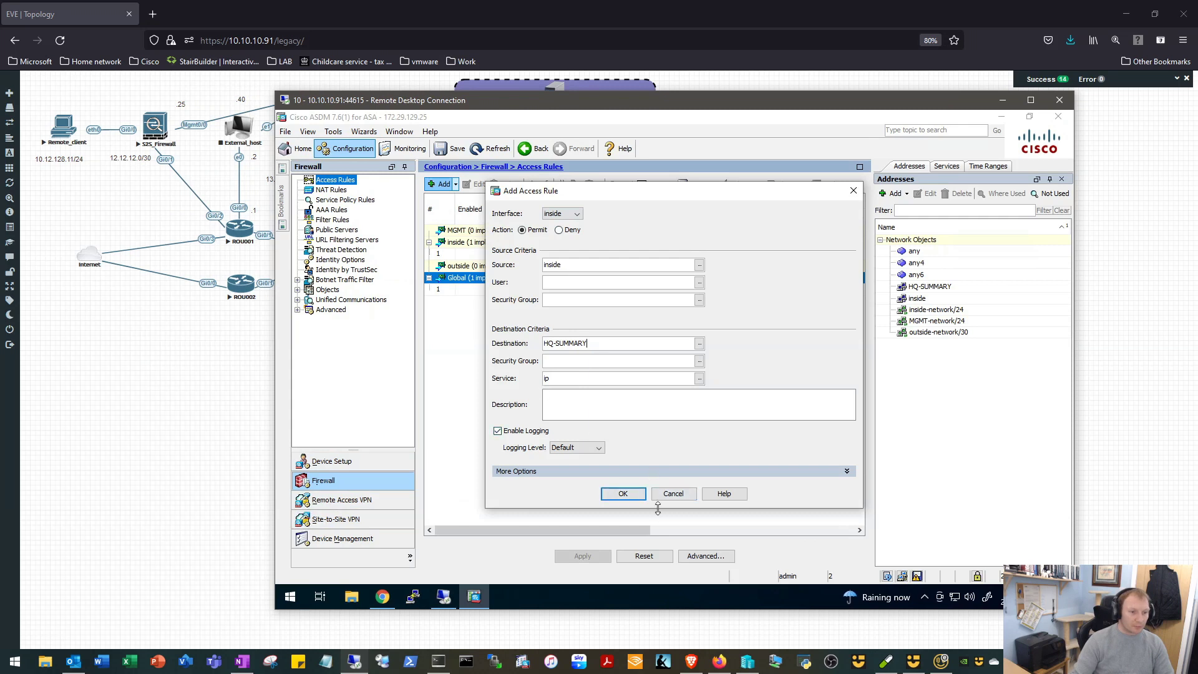
pyautogui.click(622, 493)
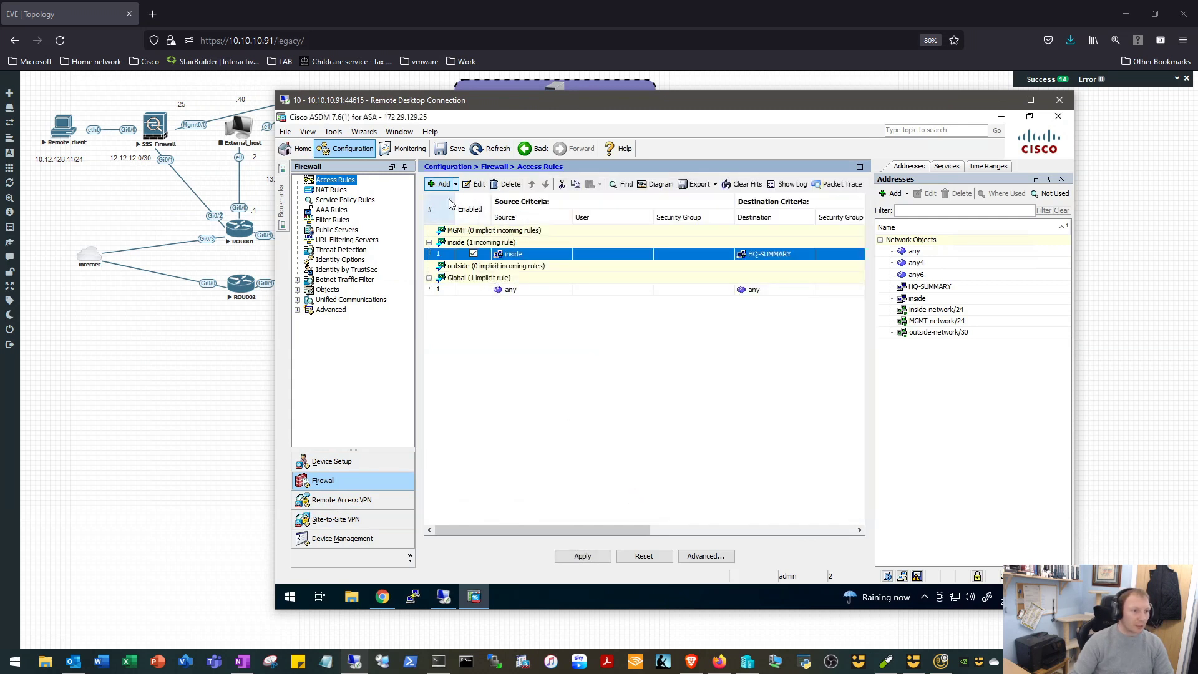
# - Start another access rule applied to the outside interface
pyautogui.click(442, 183)
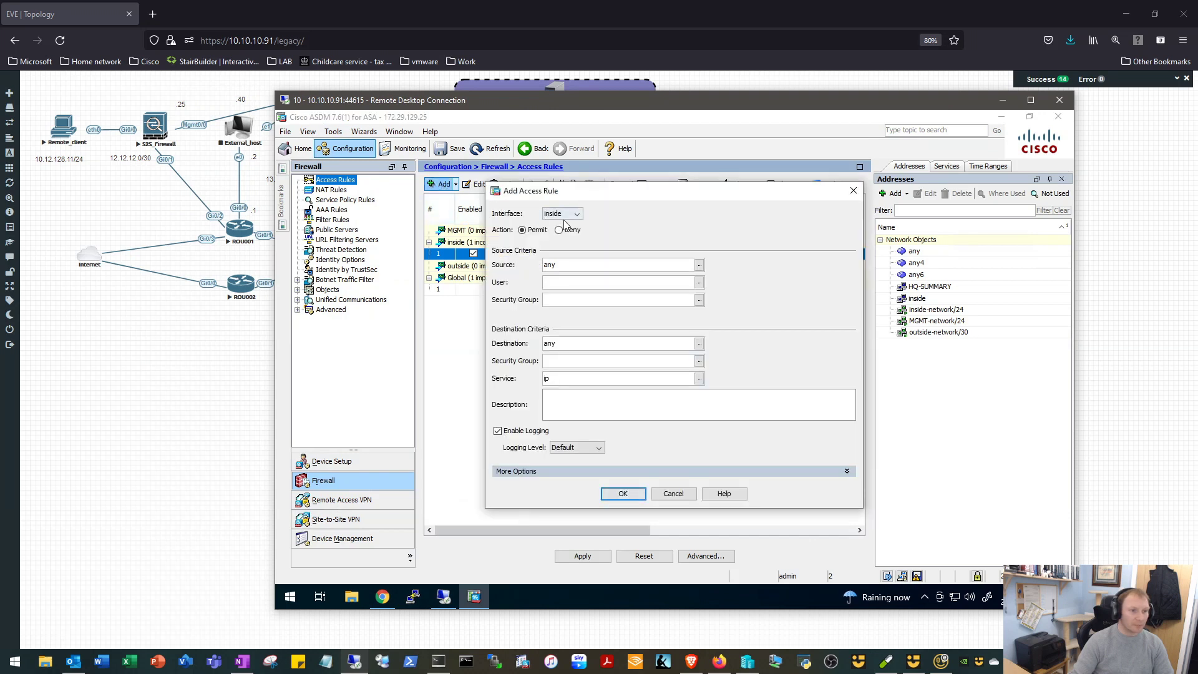
pyautogui.click(576, 213)
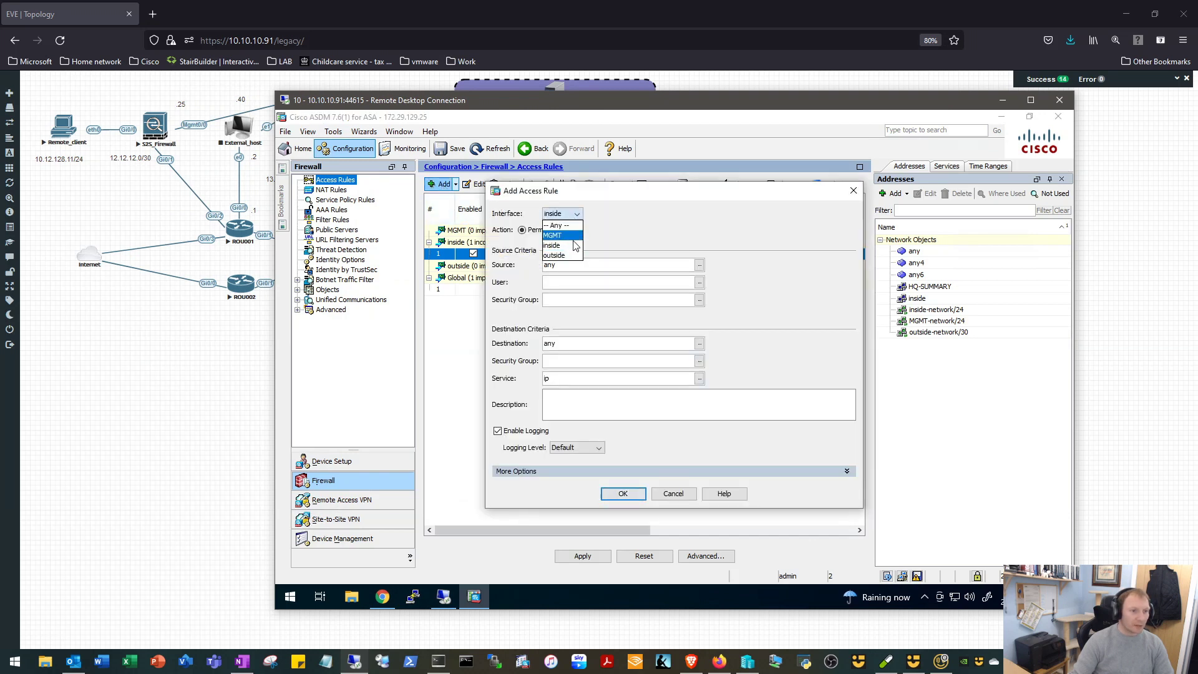
pyautogui.click(550, 245)
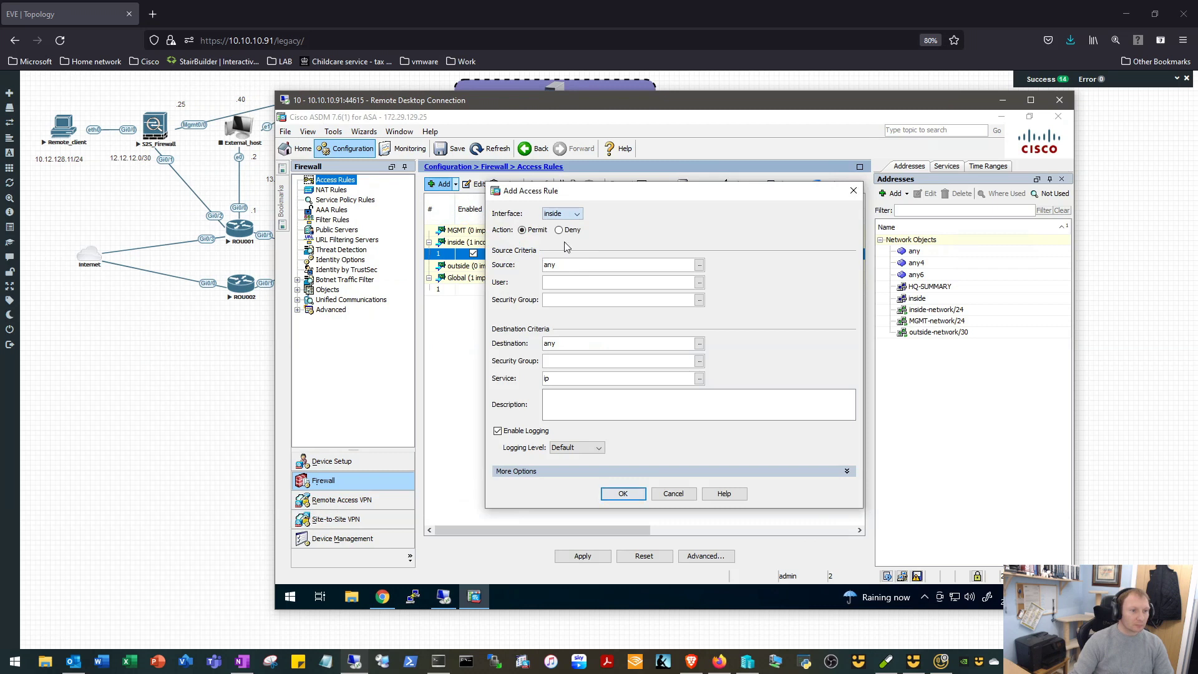
pyautogui.click(577, 214)
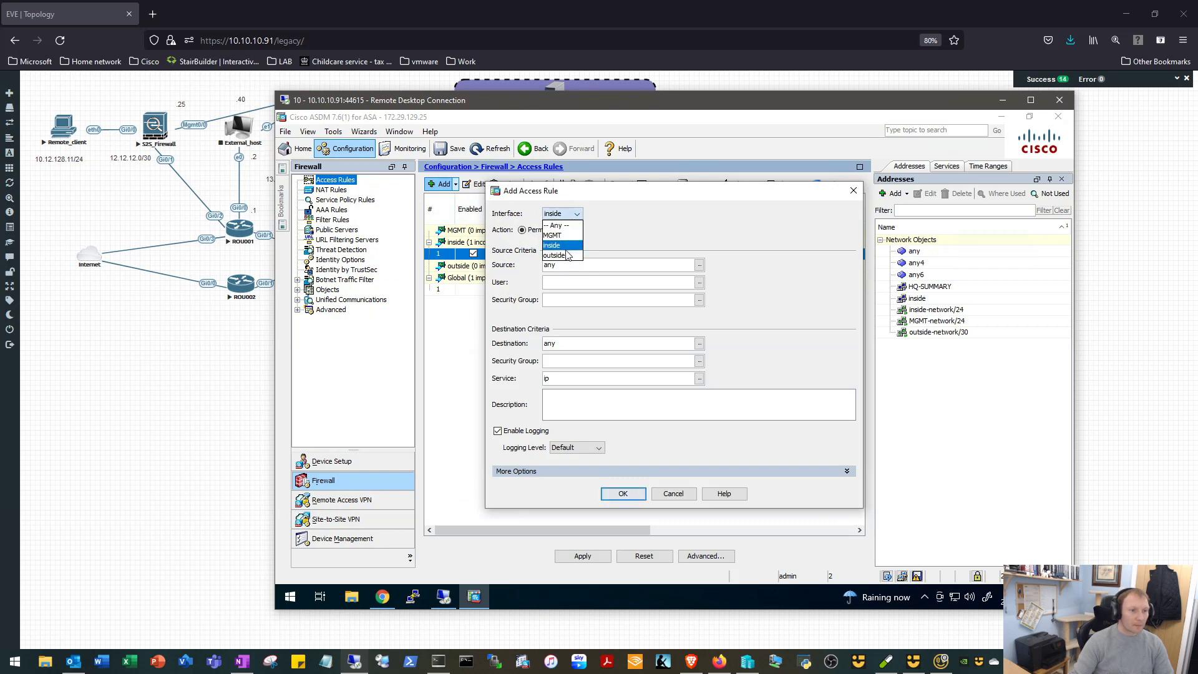
pyautogui.click(554, 255)
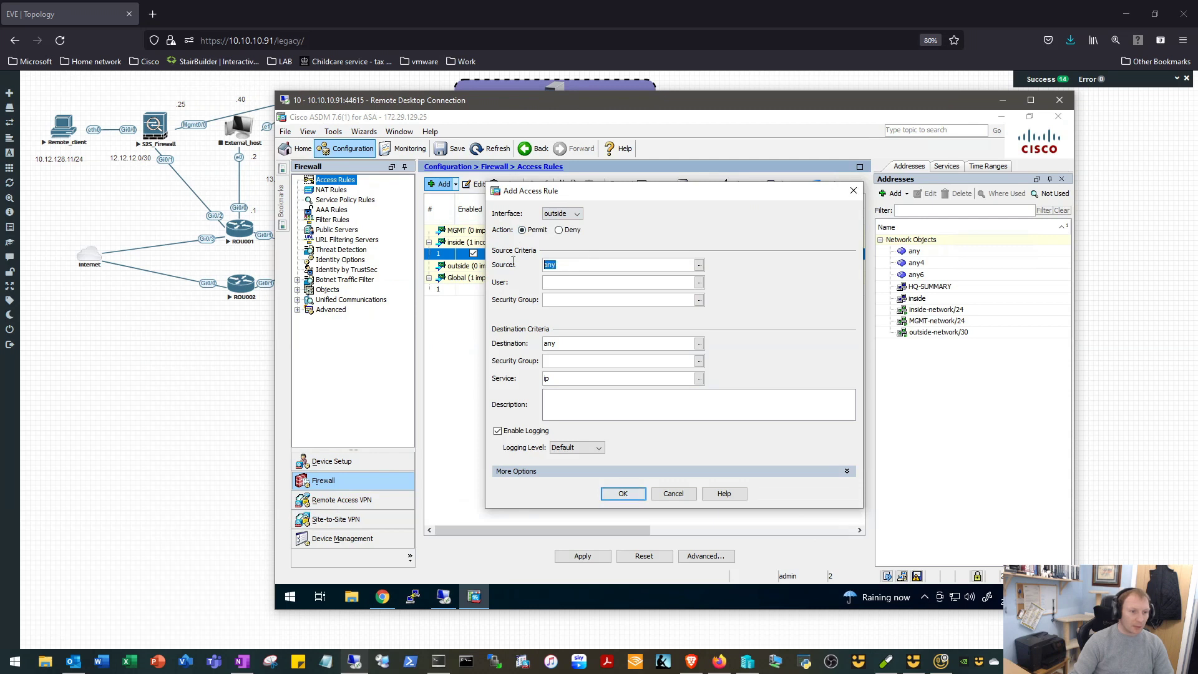
# - Set source HQ-SUMMARY and destination inside, adding the outside permit rule
pyautogui.write('hq')
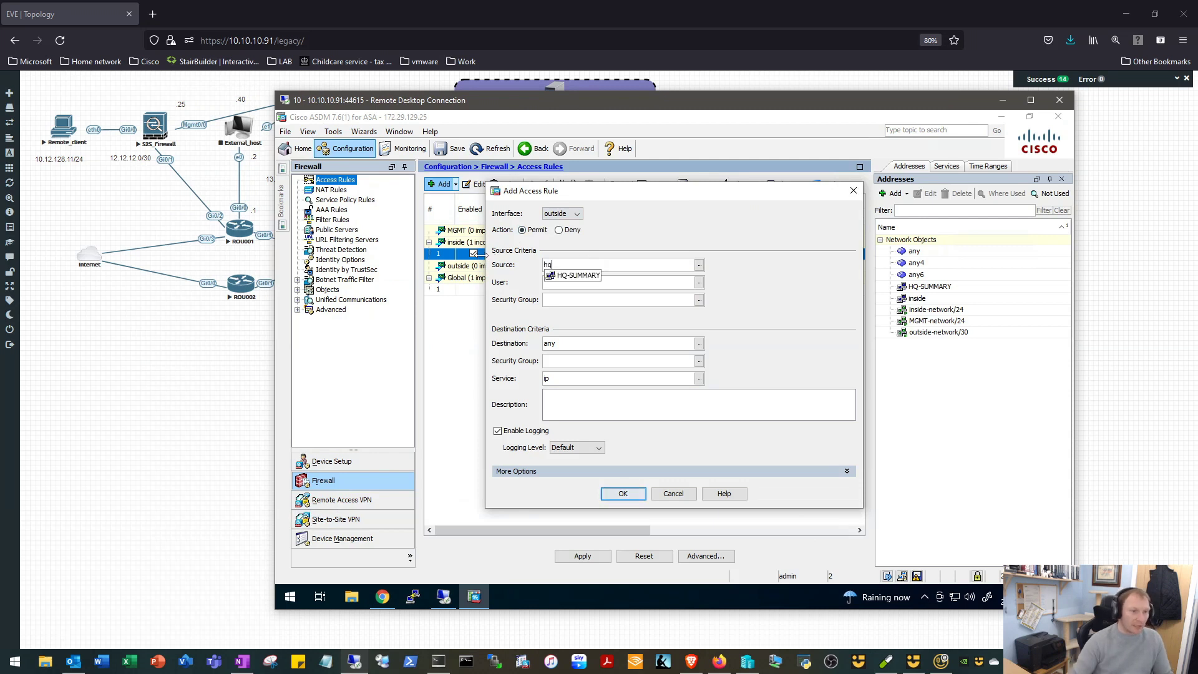
pyautogui.click(573, 275)
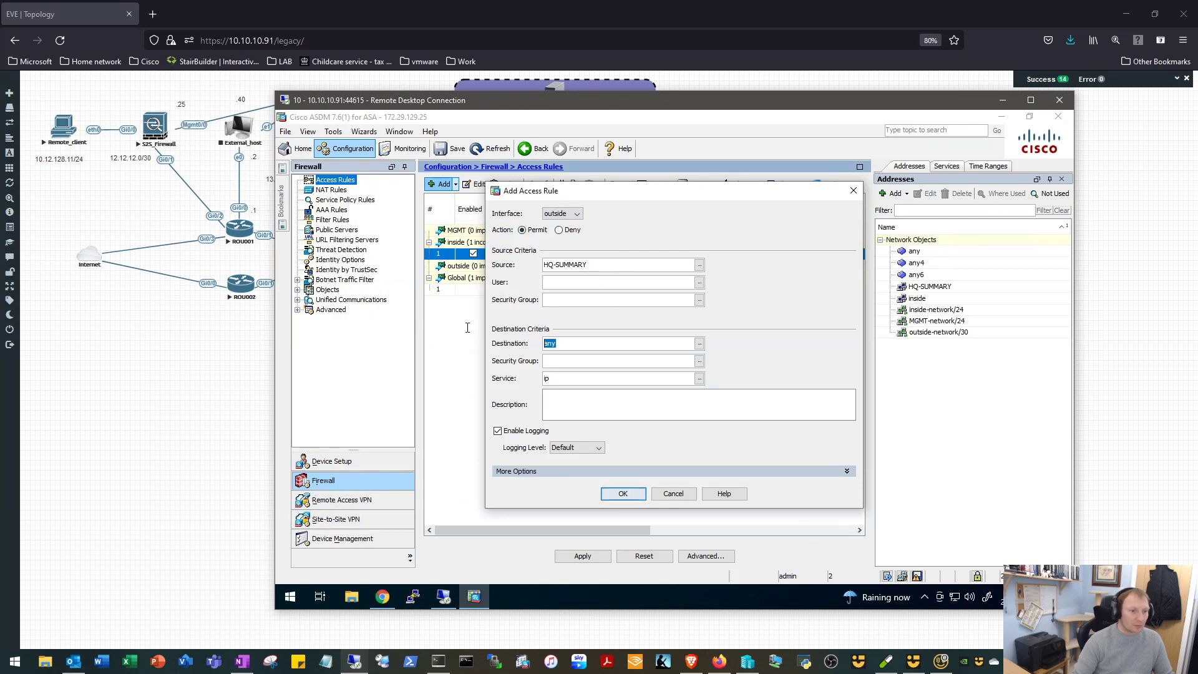
pyautogui.moveTo(453, 329)
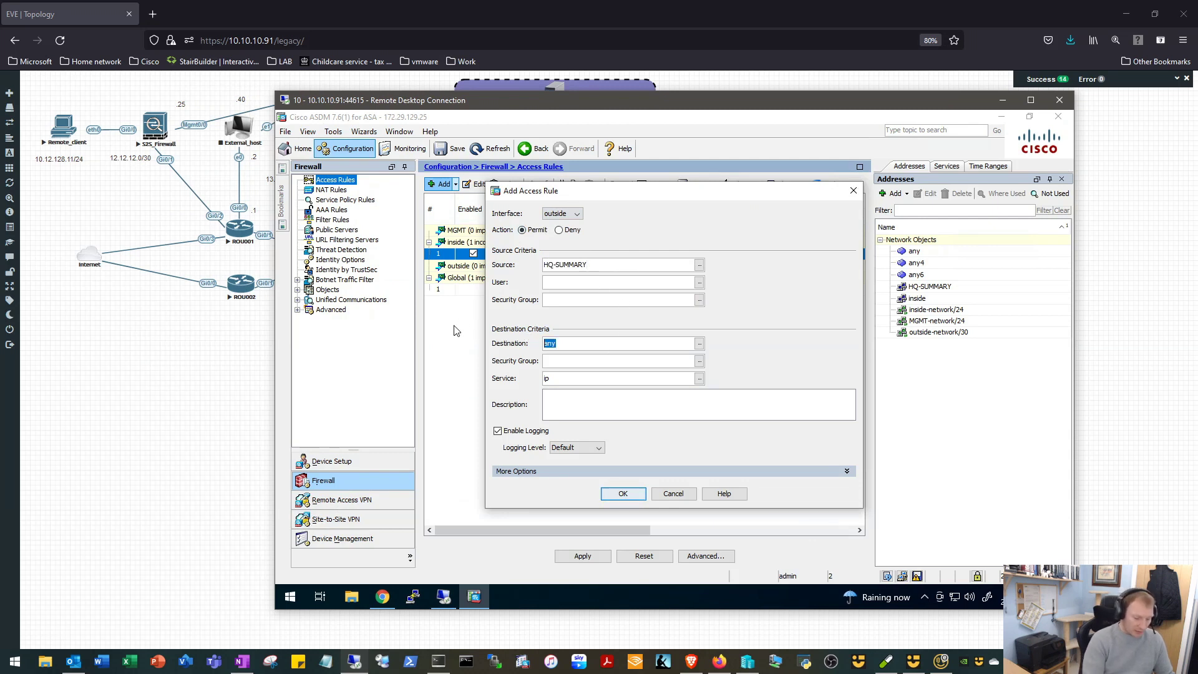
pyautogui.write('insi')
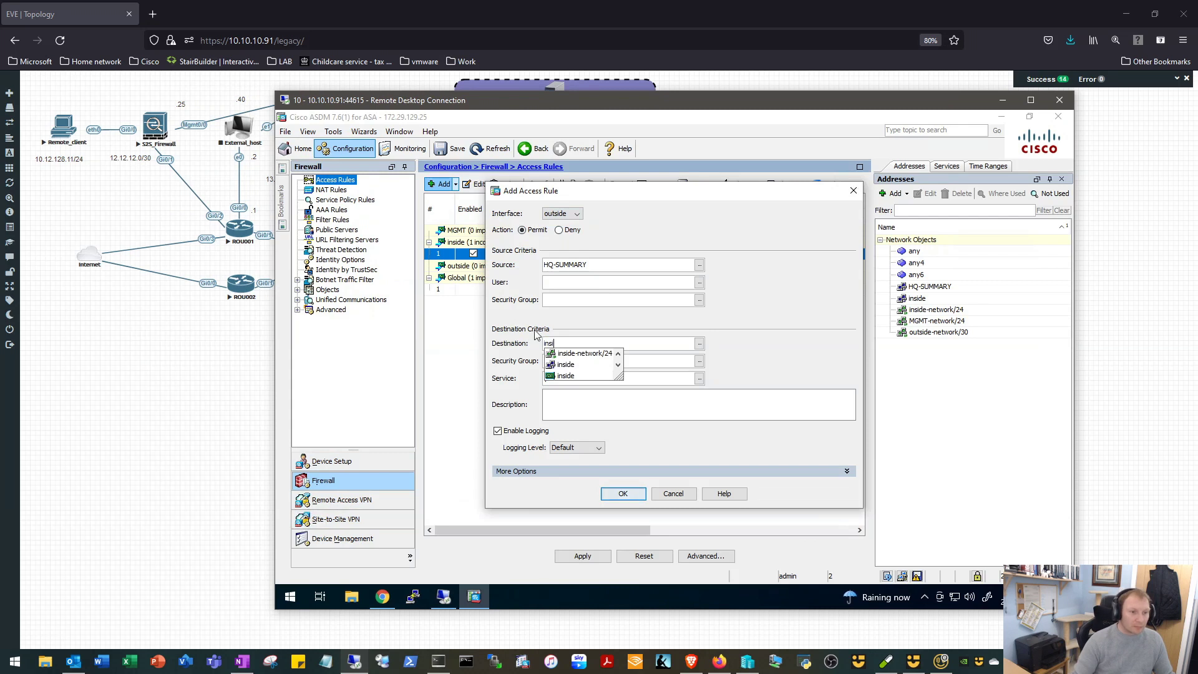
pyautogui.click(564, 363)
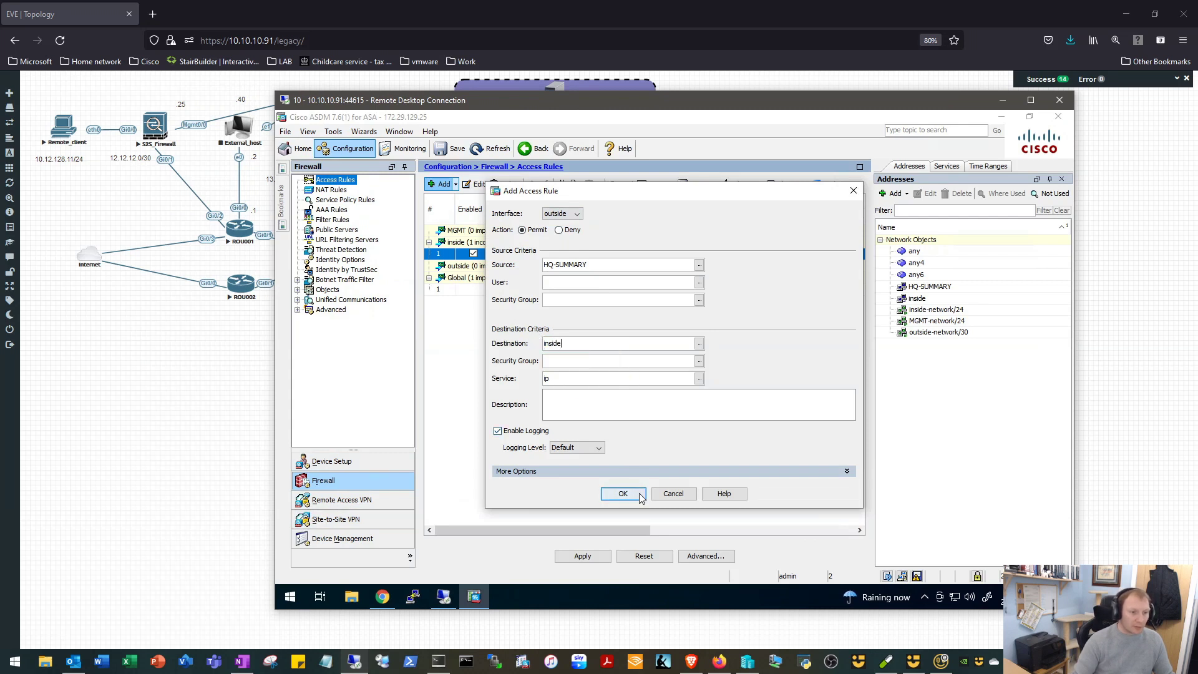
pyautogui.click(622, 493)
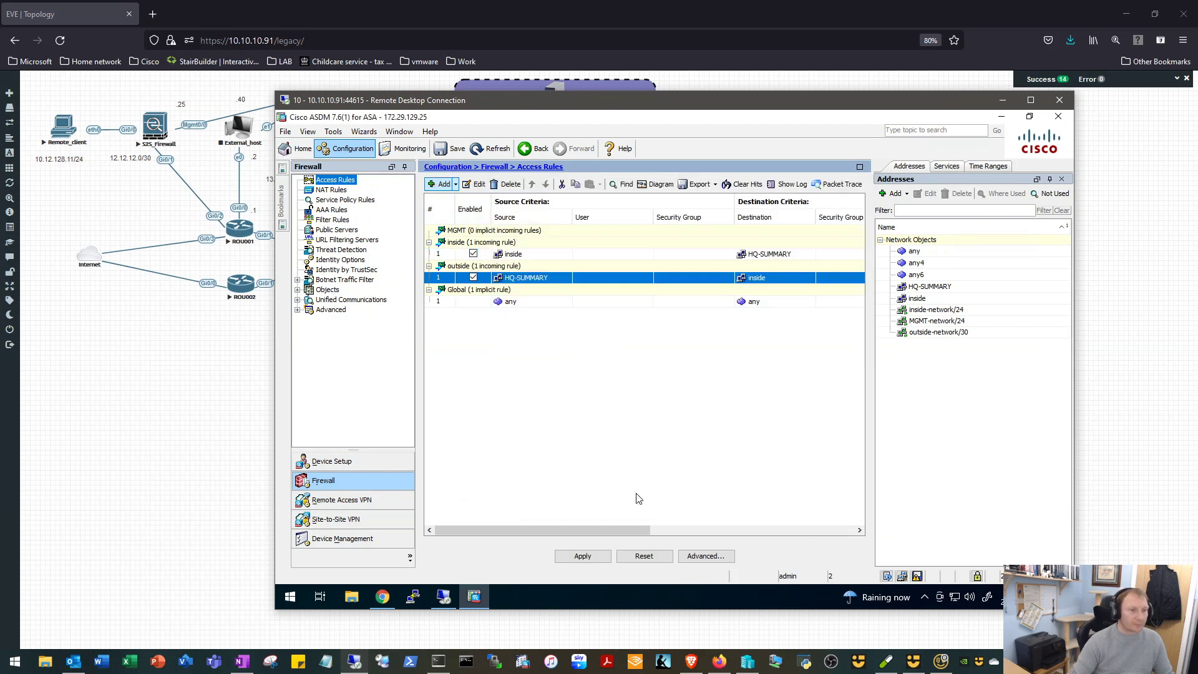
pyautogui.moveTo(363, 250)
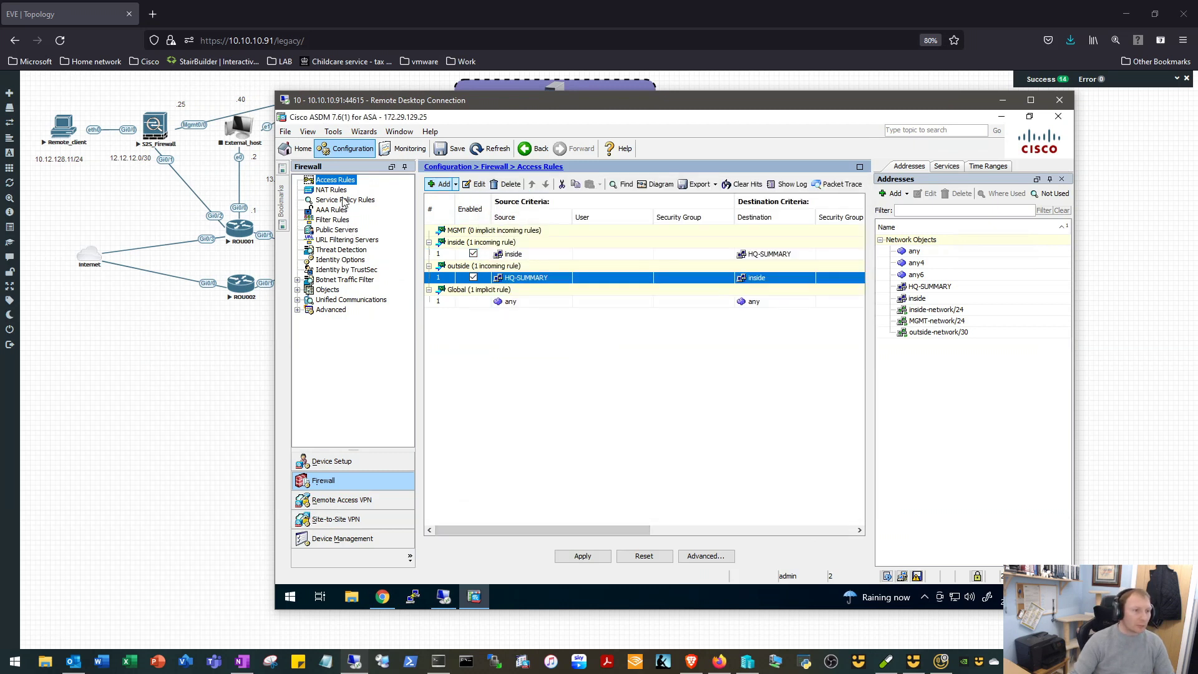
# - Start a new NAT rule with source interface inside and destination interface outside
pyautogui.click(331, 189)
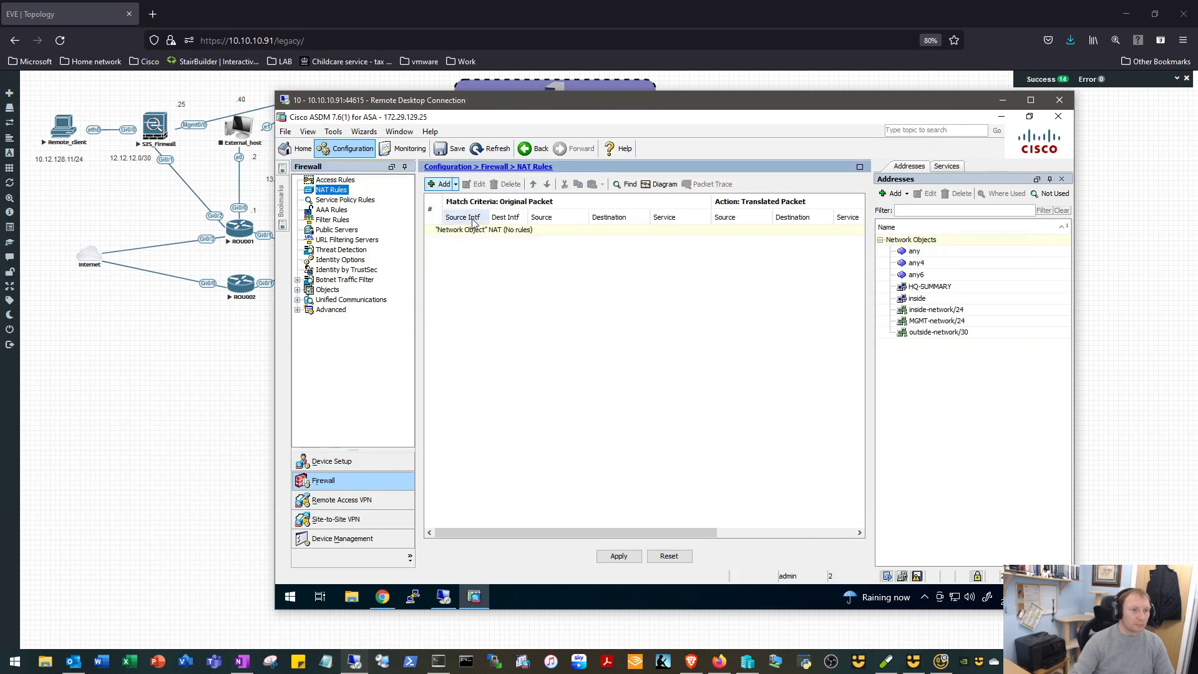
pyautogui.click(440, 184)
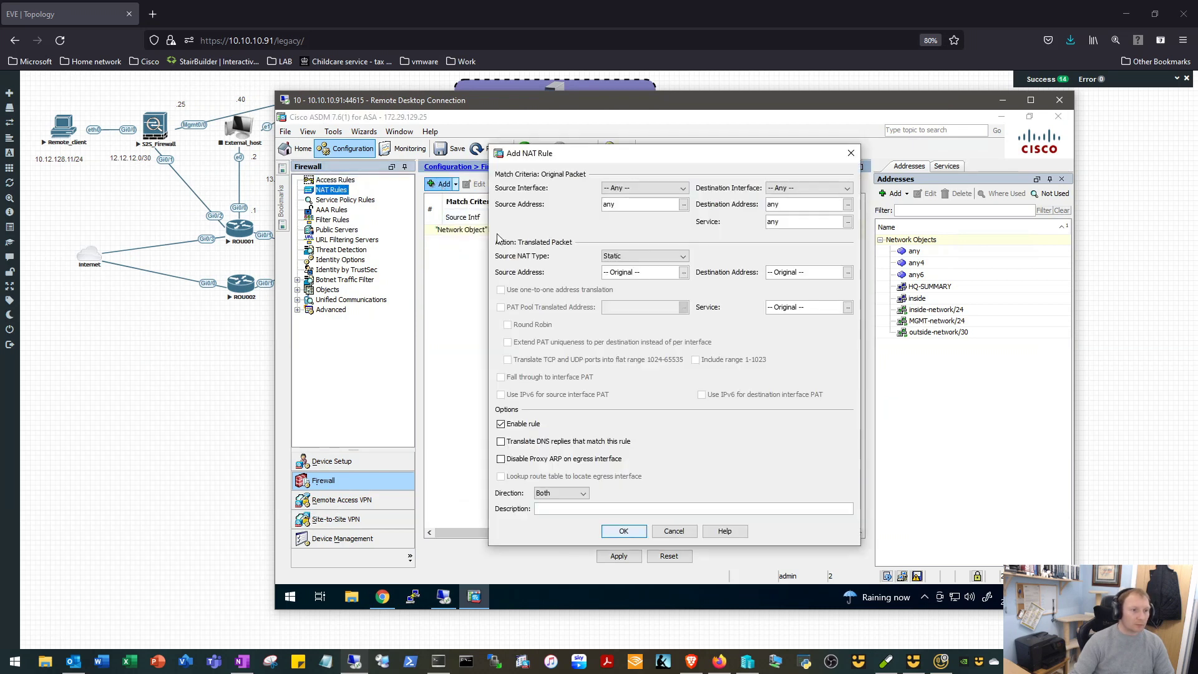
pyautogui.moveTo(565, 188)
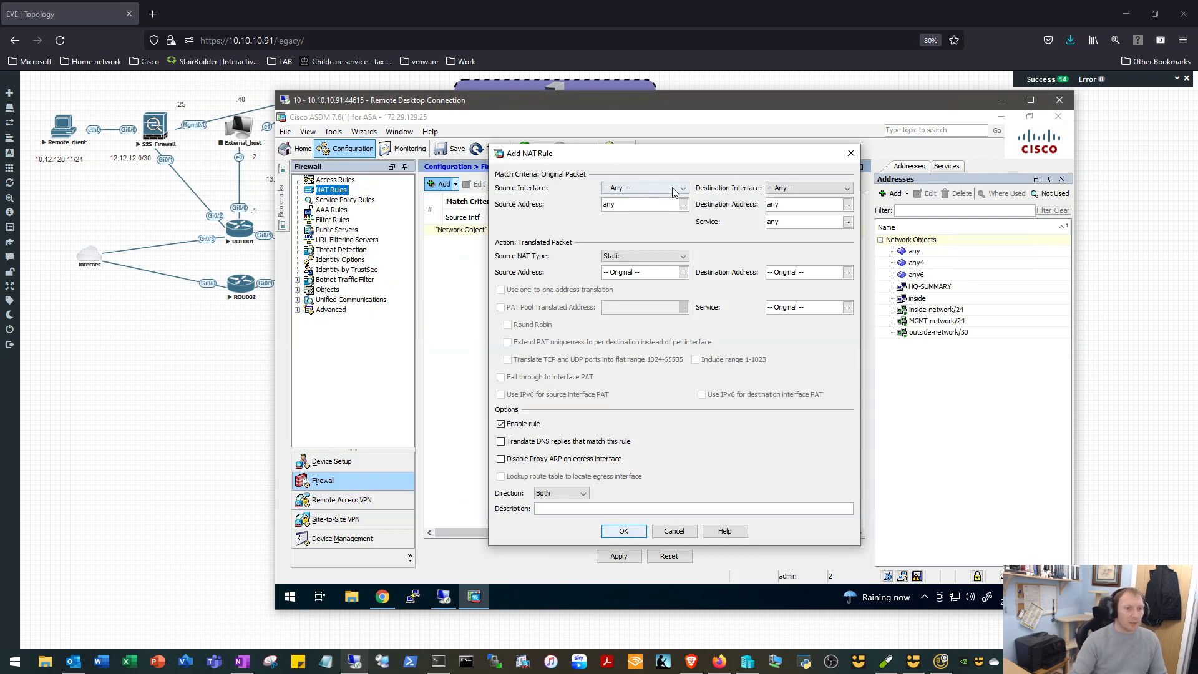
pyautogui.click(679, 189)
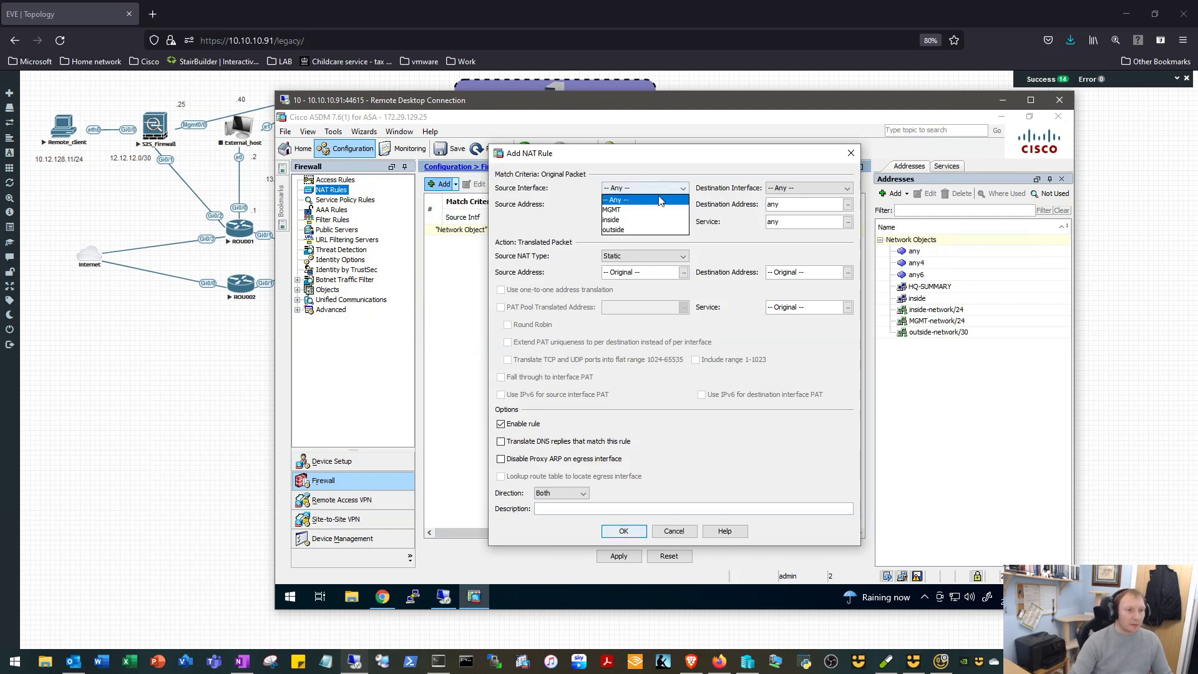
pyautogui.click(610, 220)
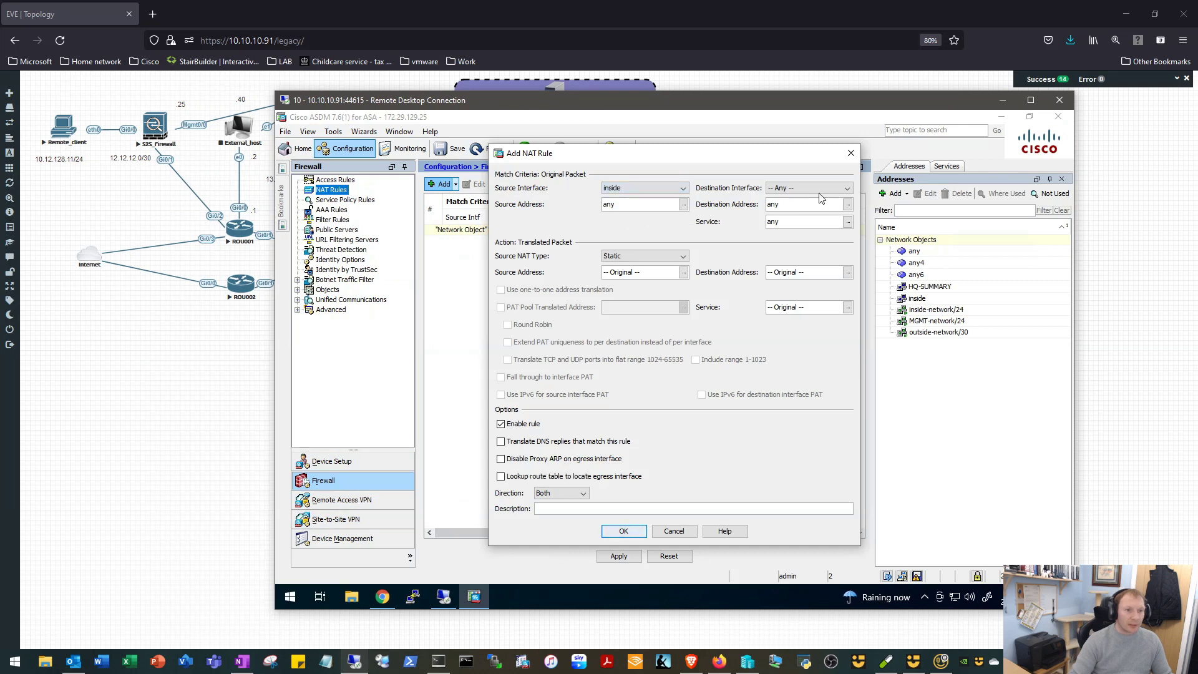
pyautogui.click(846, 187)
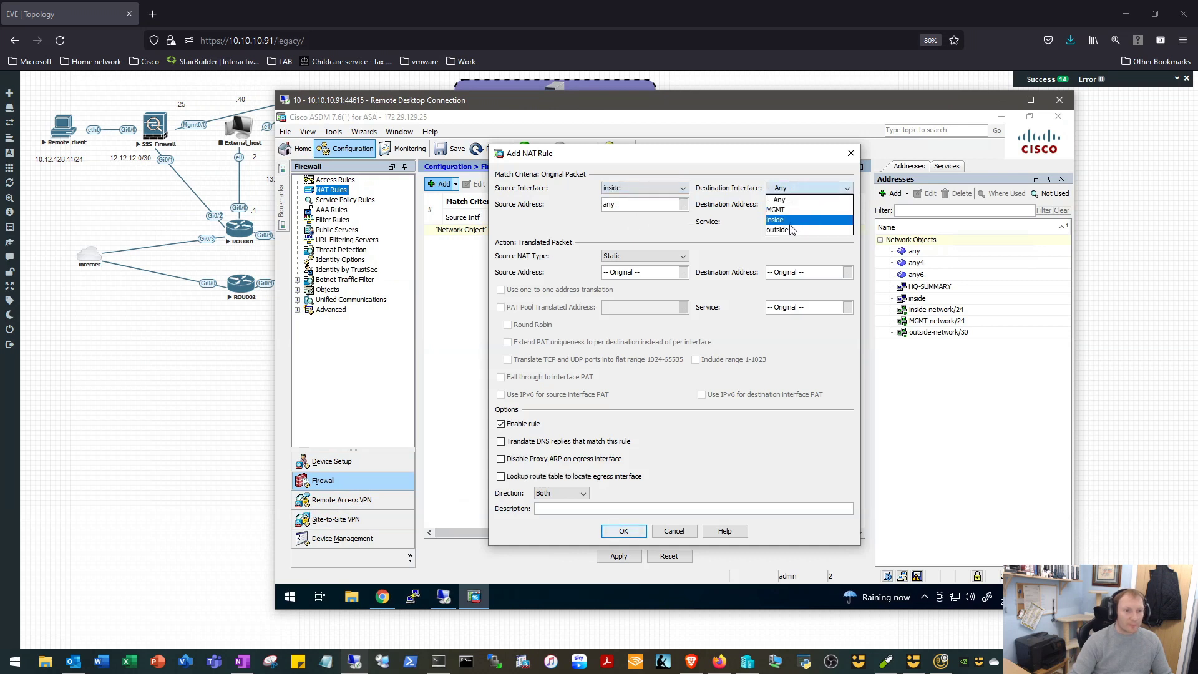
pyautogui.click(778, 229)
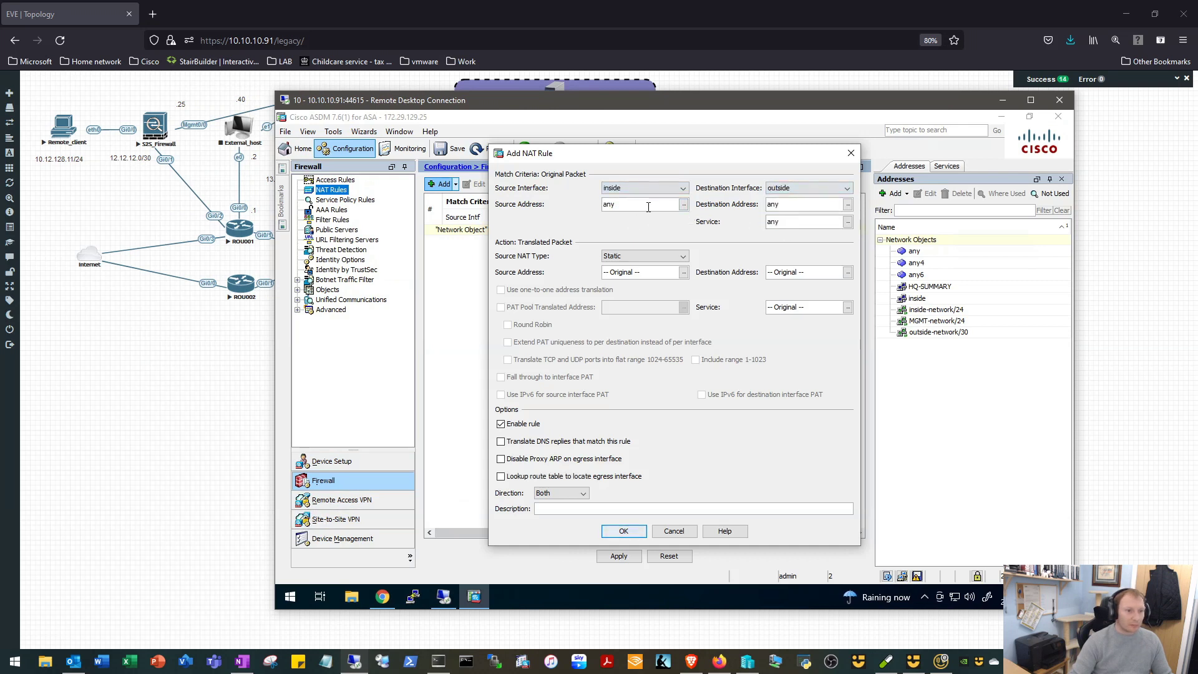
# - Set source address inside and destination HQ-SUMMARY, and confirm the NAT rule
pyautogui.write('insi')
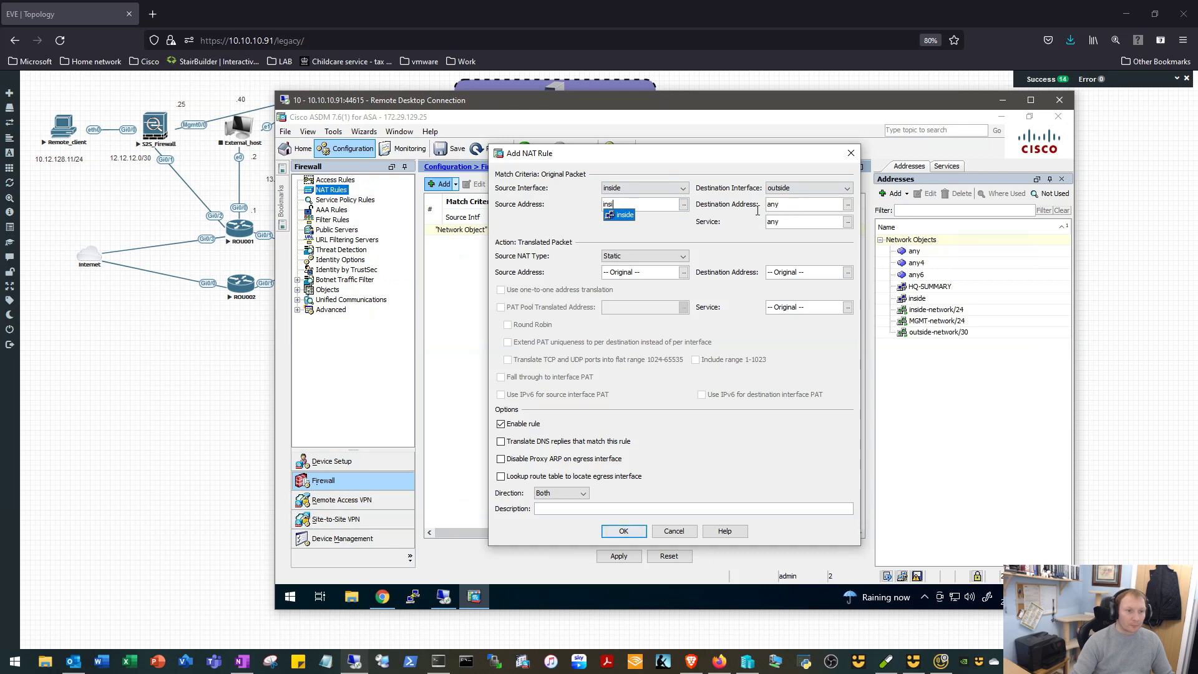
pyautogui.click(621, 203)
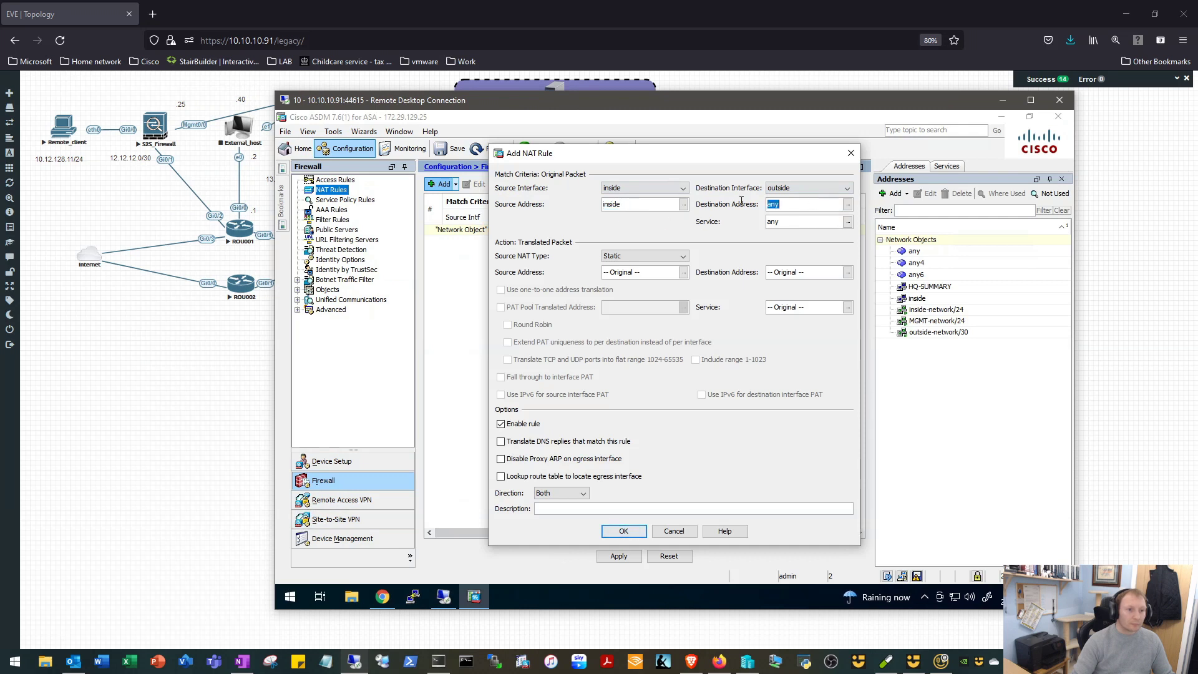
pyautogui.write('y')
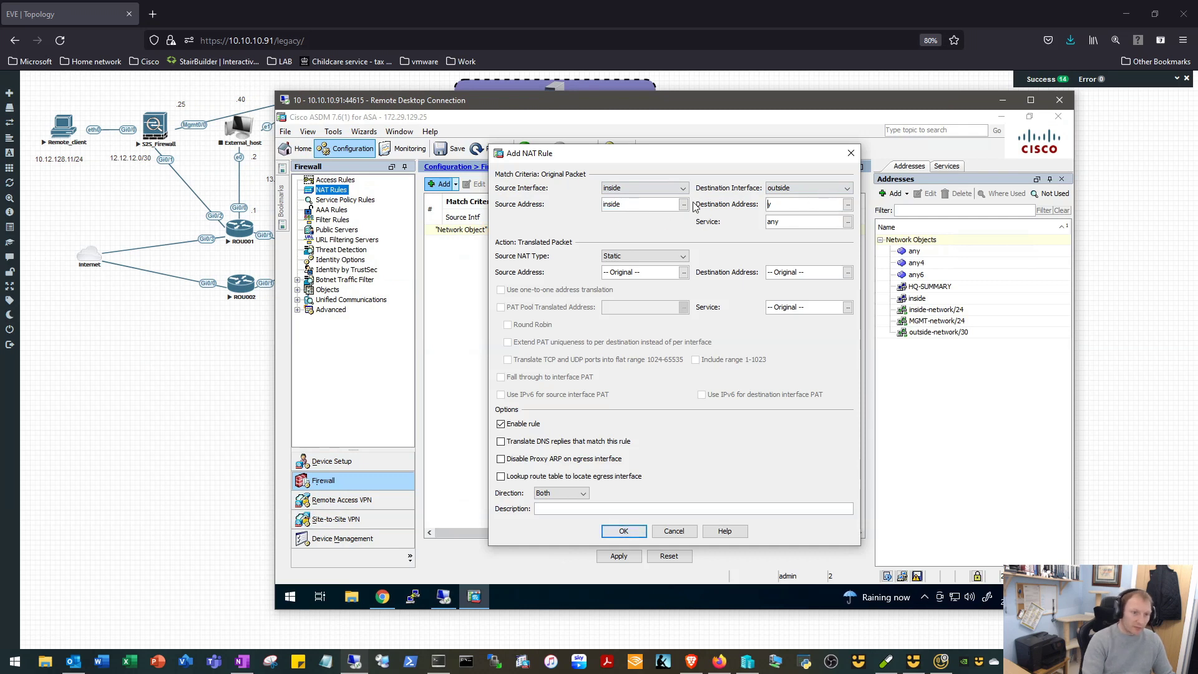
pyautogui.write('hq')
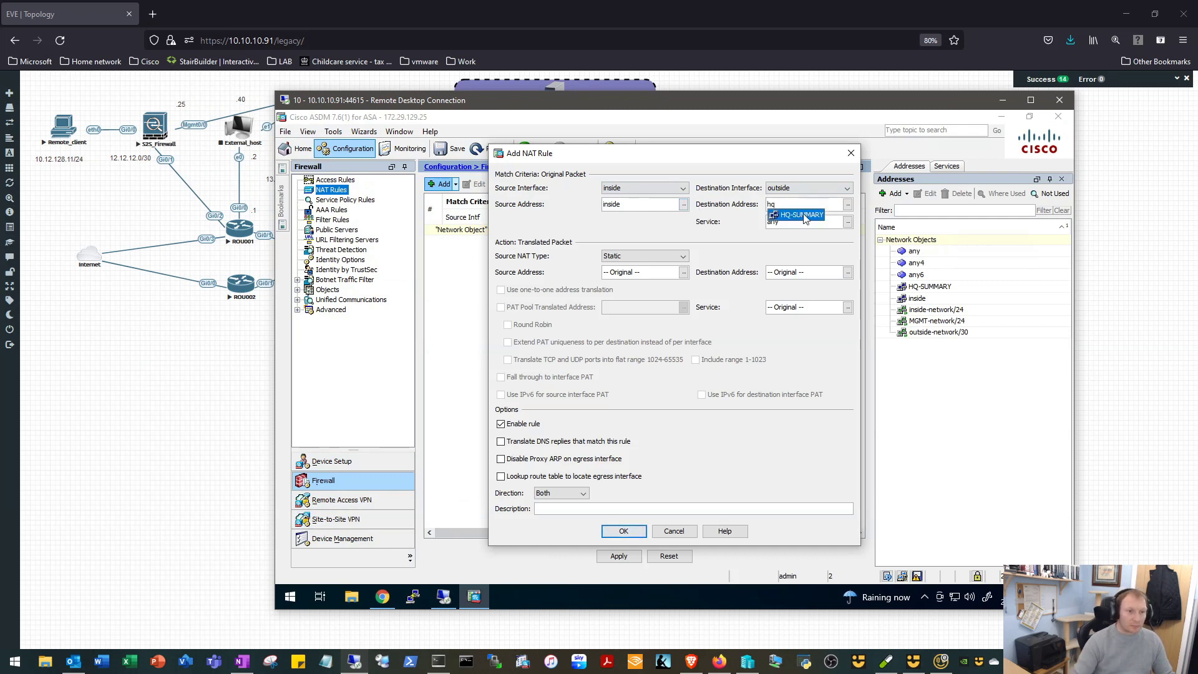
pyautogui.click(802, 214)
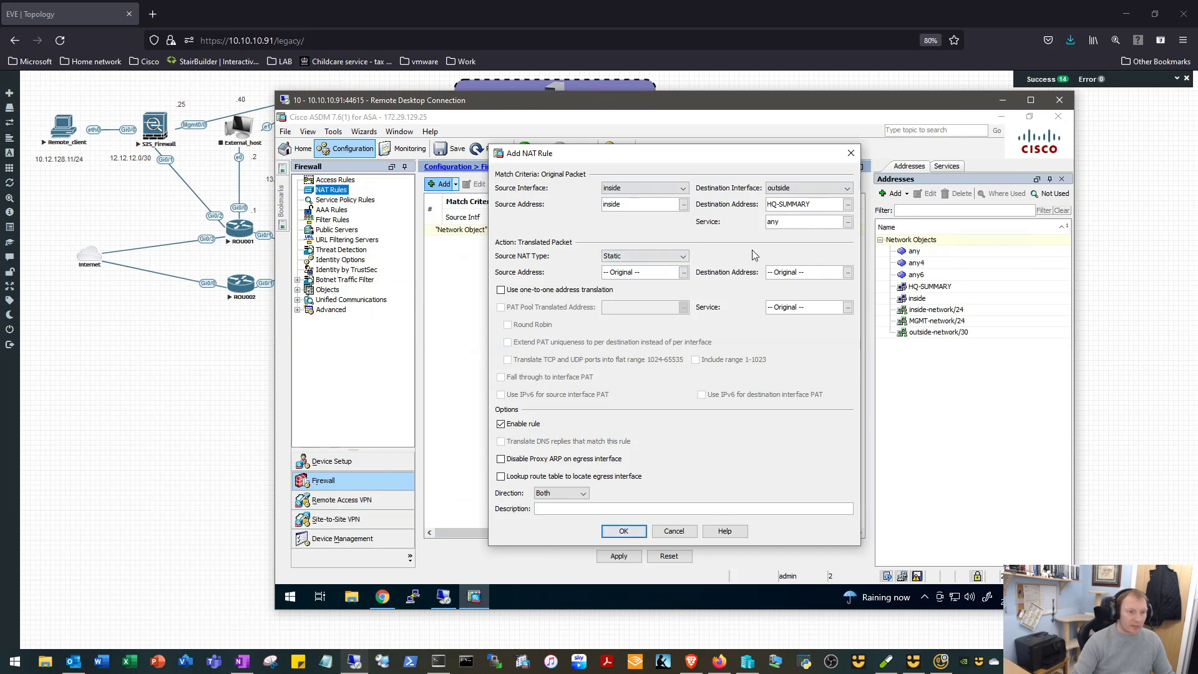
pyautogui.moveTo(785, 338)
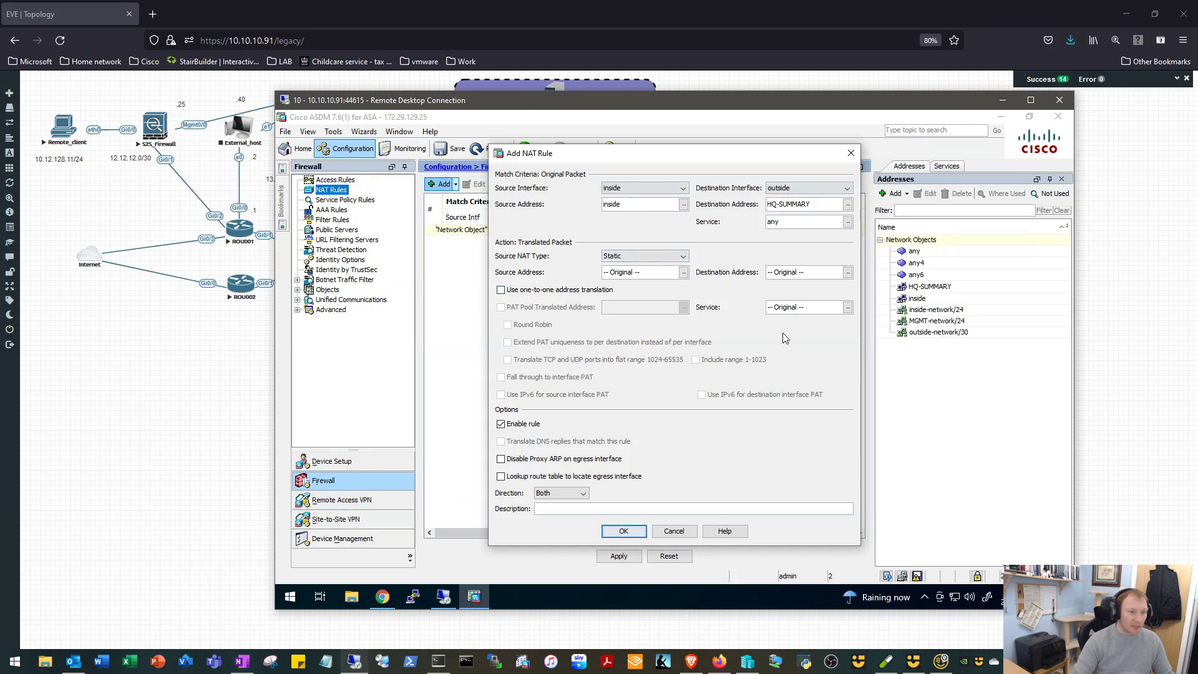
pyautogui.moveTo(539, 446)
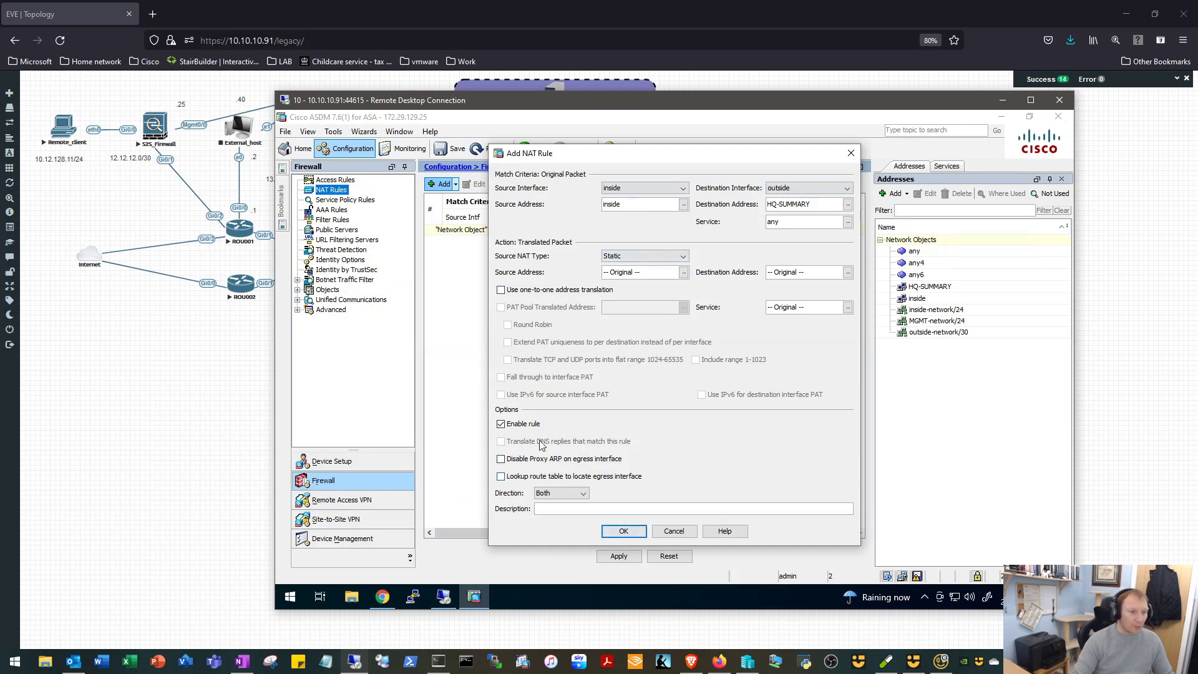
pyautogui.moveTo(553, 493)
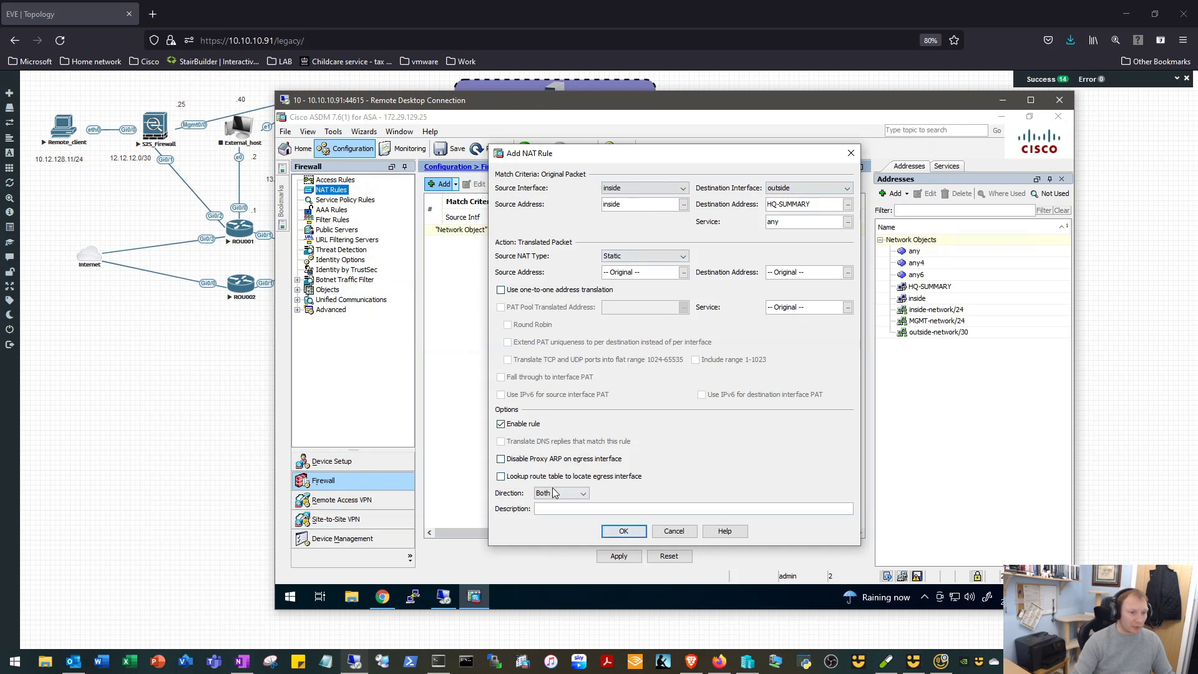
pyautogui.moveTo(627, 522)
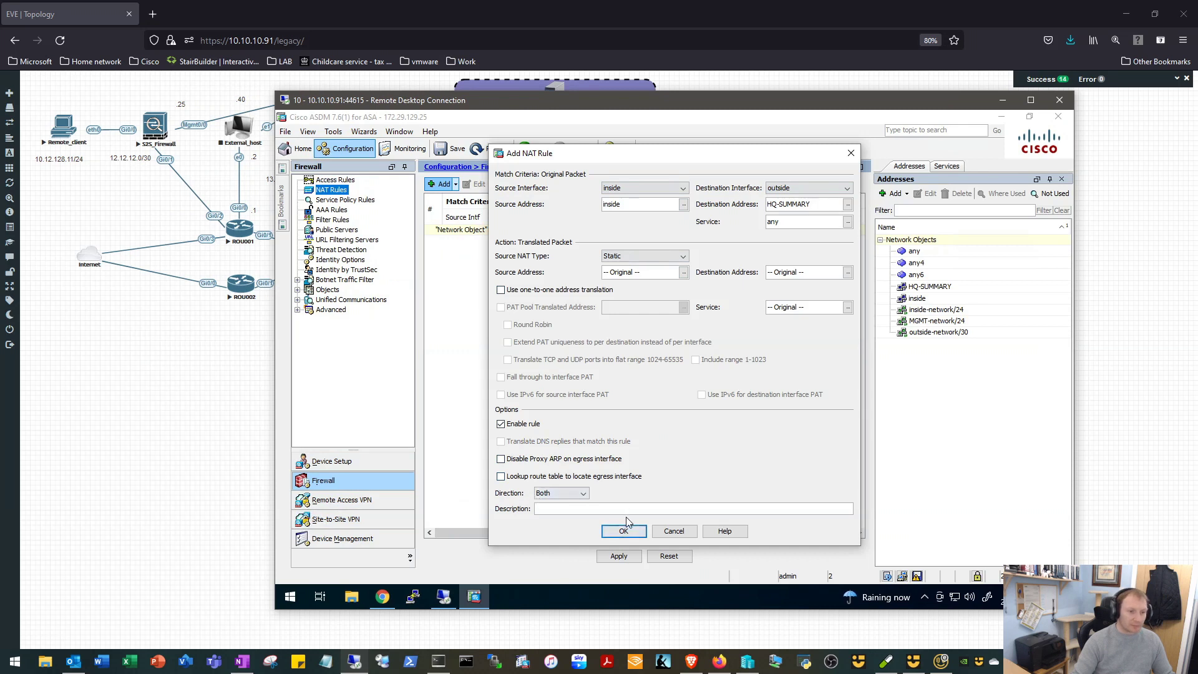
pyautogui.click(624, 531)
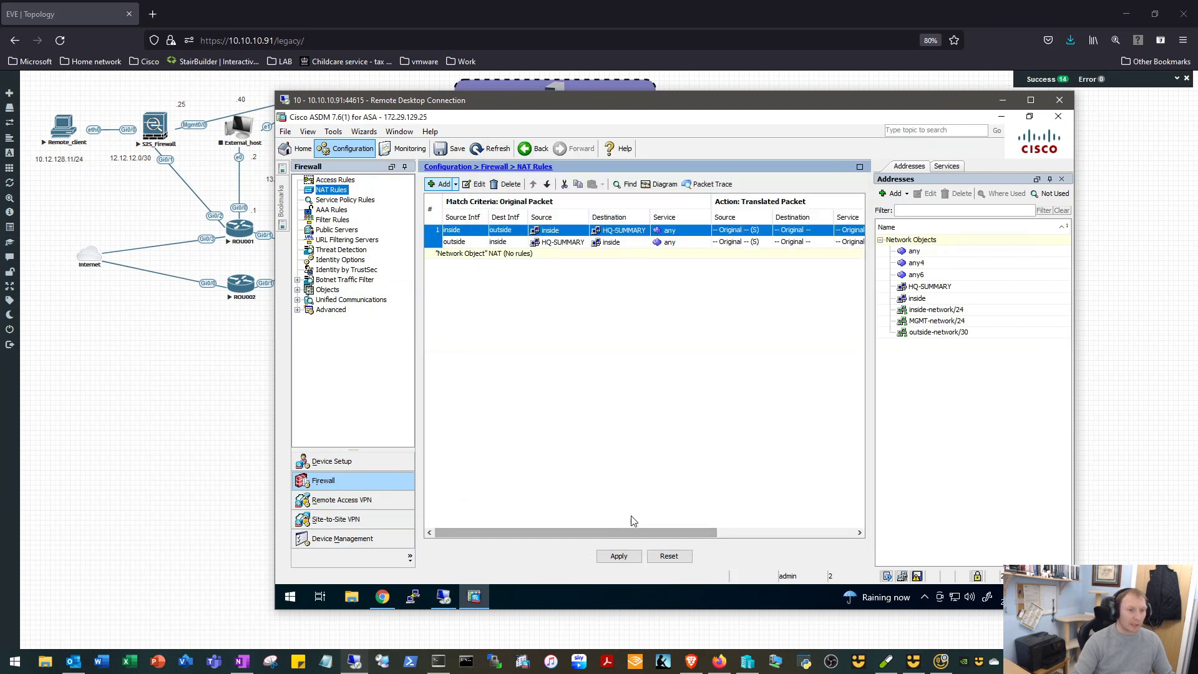
# - Apply the access and NAT rule changes and send the commands to the firewall
pyautogui.click(618, 556)
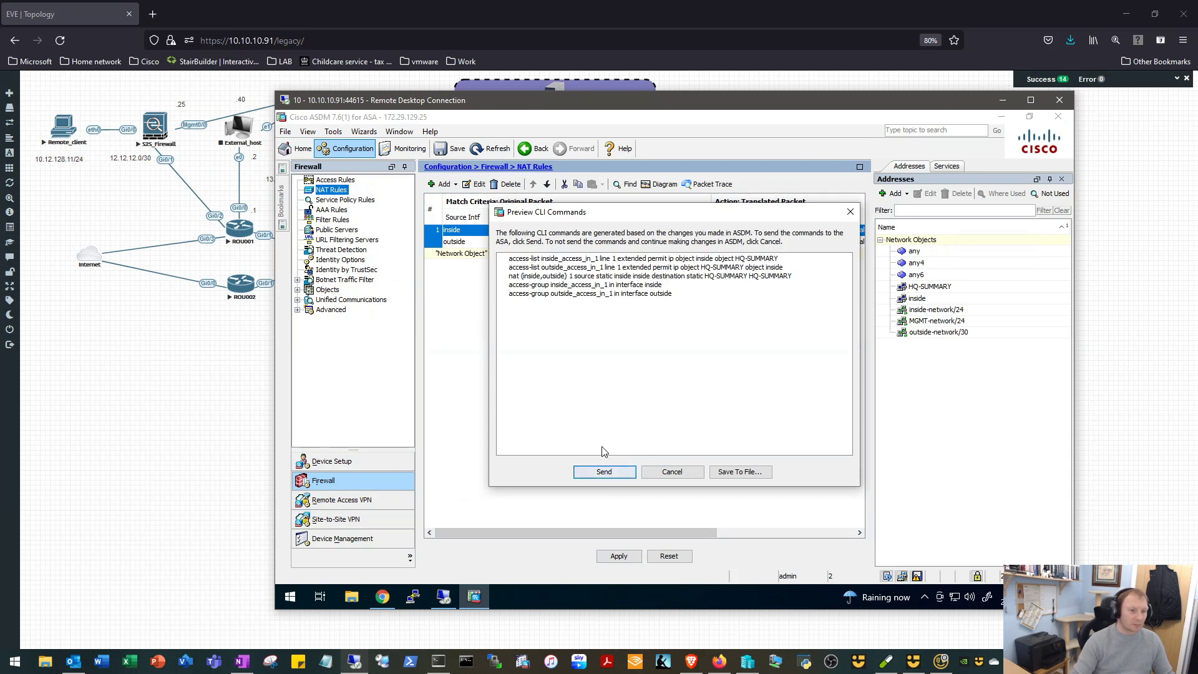
pyautogui.click(604, 472)
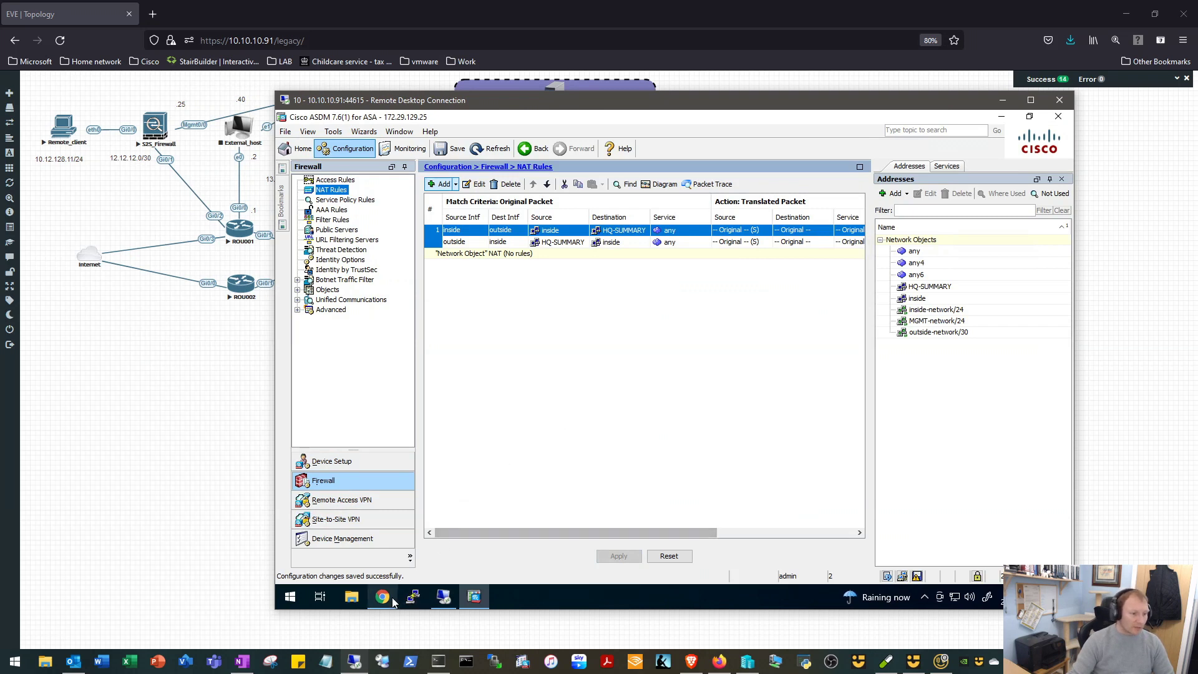
# - Switch to the FMC session showing the HQ-HA deployment completed
pyautogui.click(382, 597)
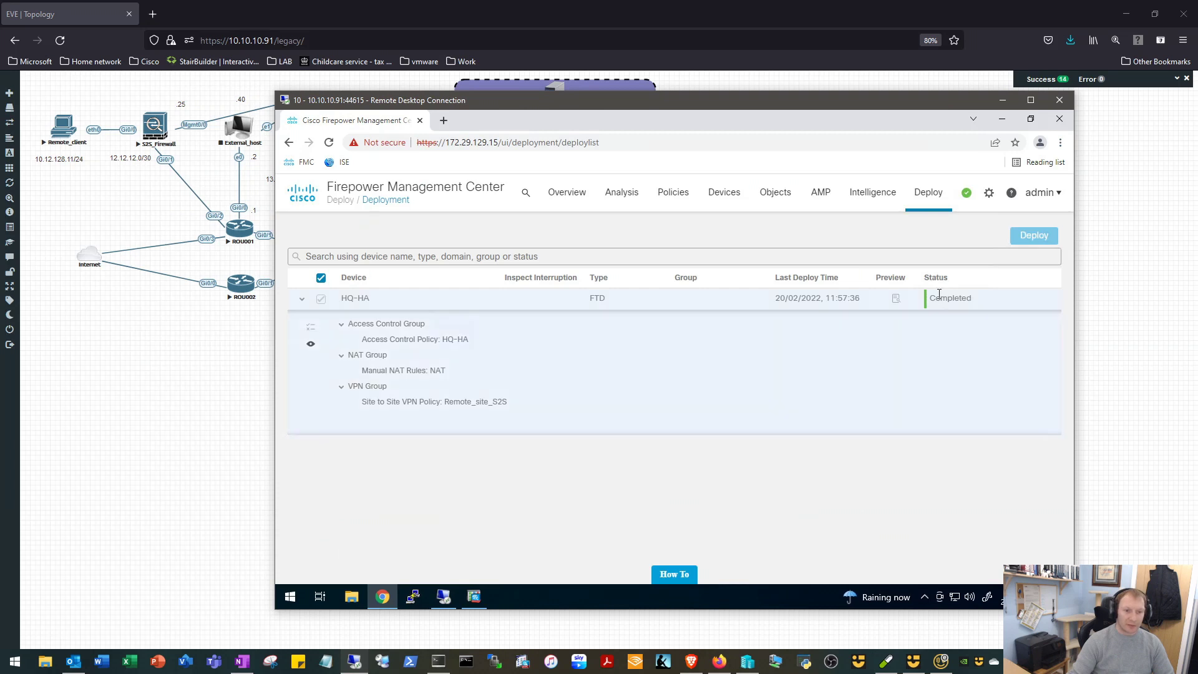
pyautogui.moveTo(827, 299)
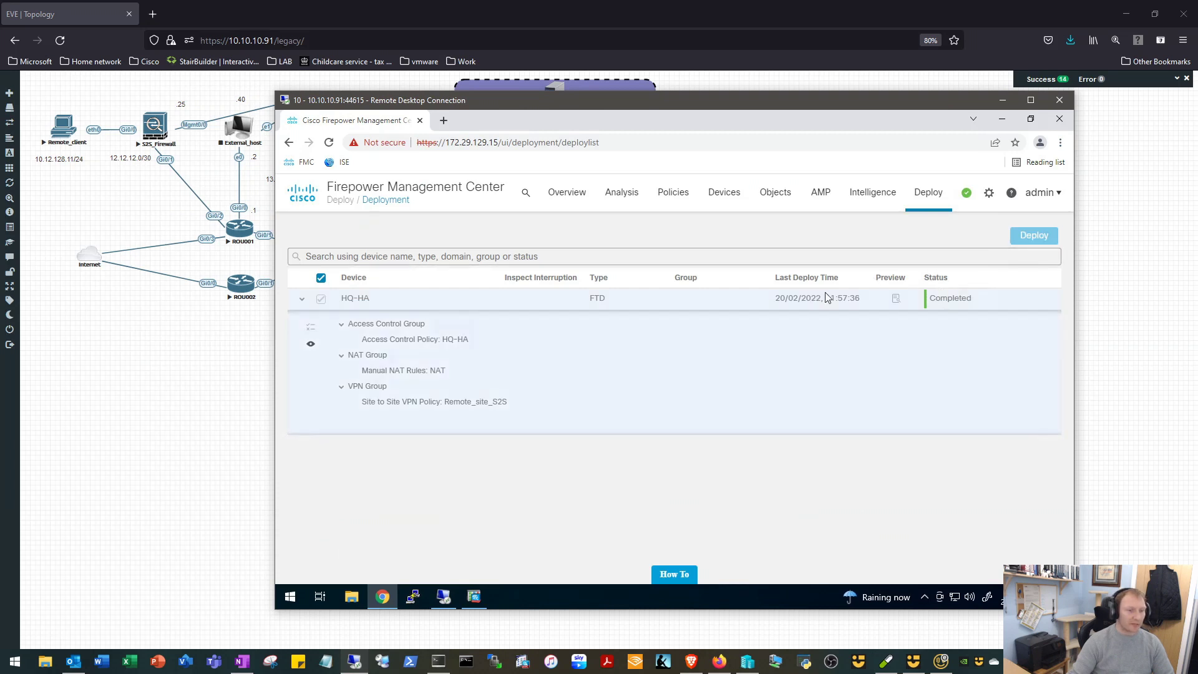
pyautogui.moveTo(910, 240)
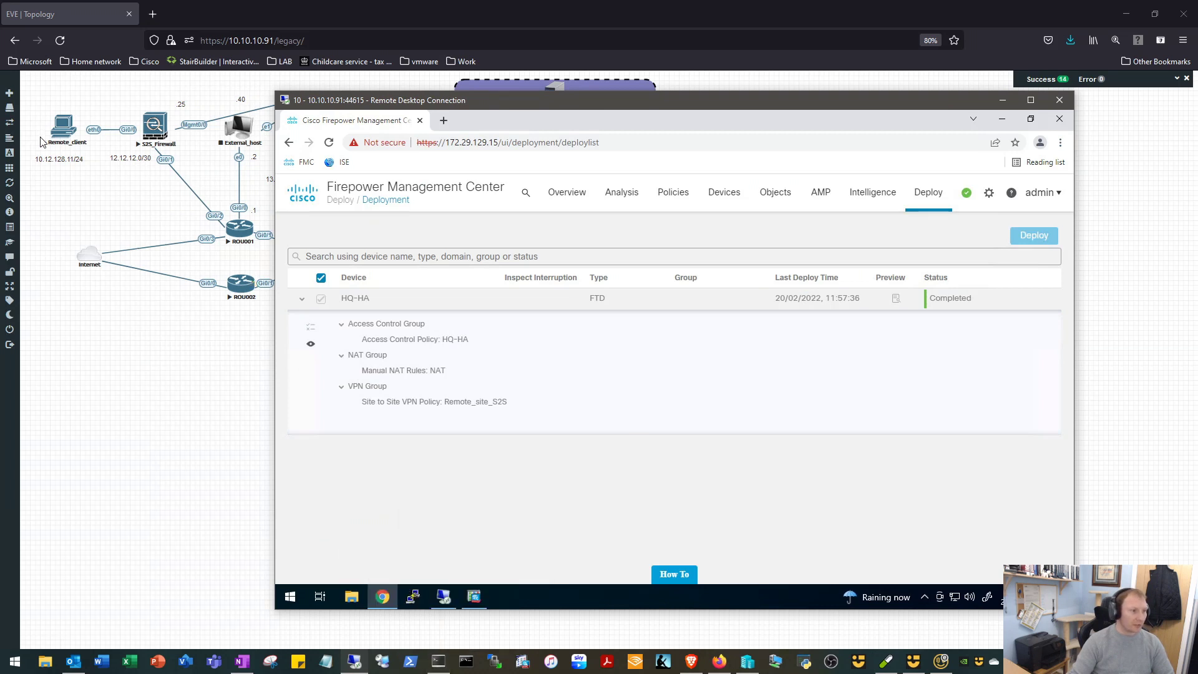
pyautogui.moveTo(96, 172)
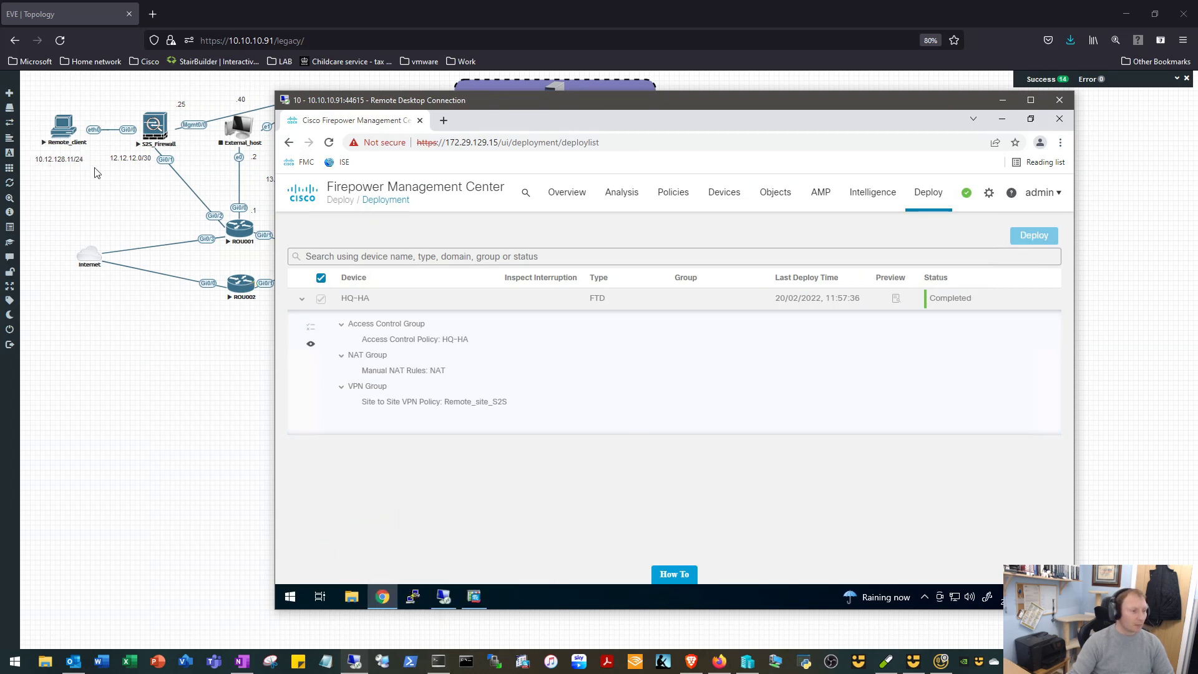
pyautogui.moveTo(291, 400)
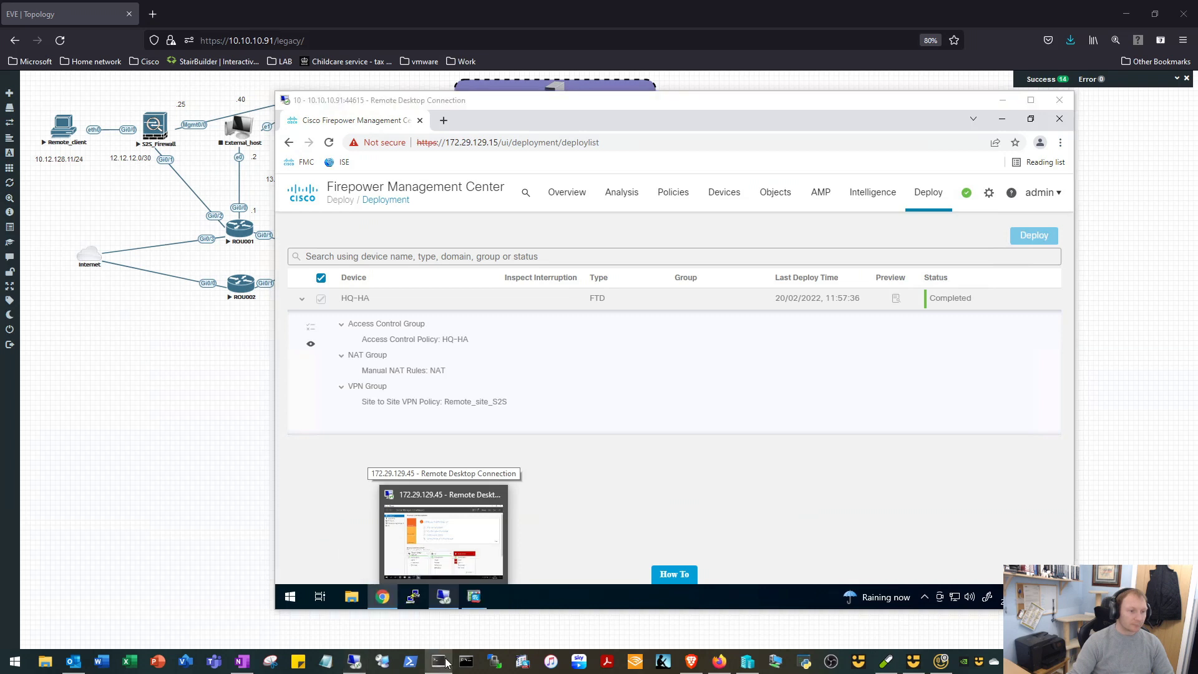
# - Bring up the virtual PC terminal, briefly checking the lab topology behind it
pyautogui.click(438, 662)
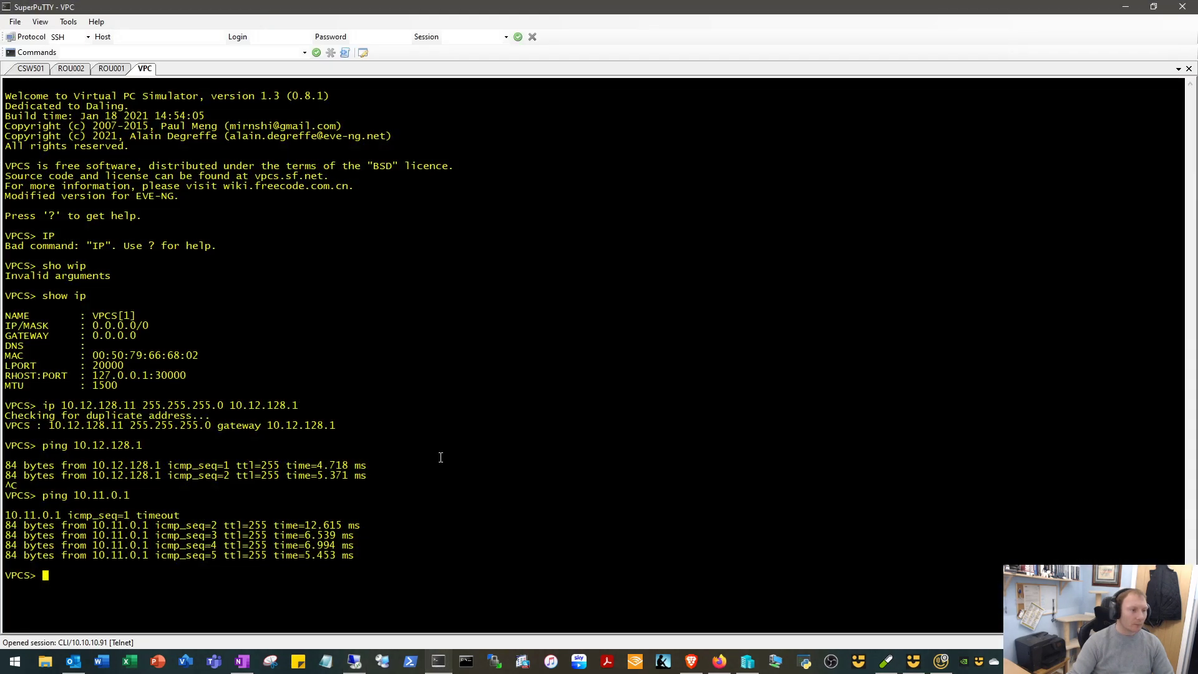
pyautogui.press('Return')
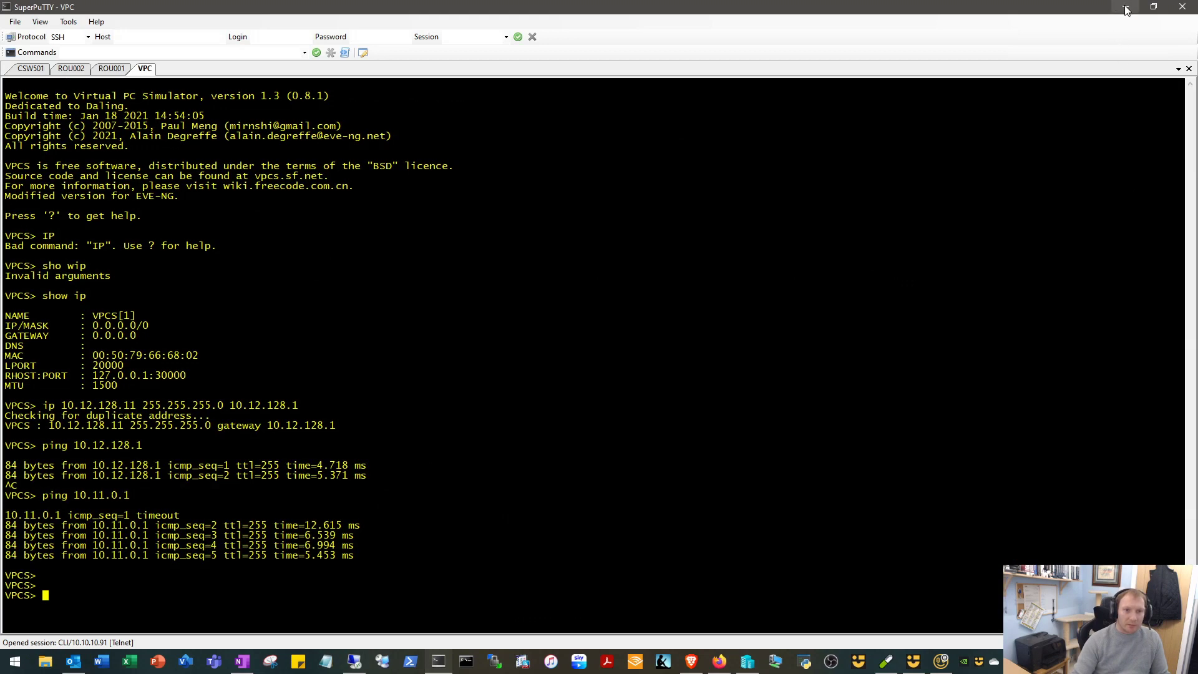
pyautogui.click(1125, 8)
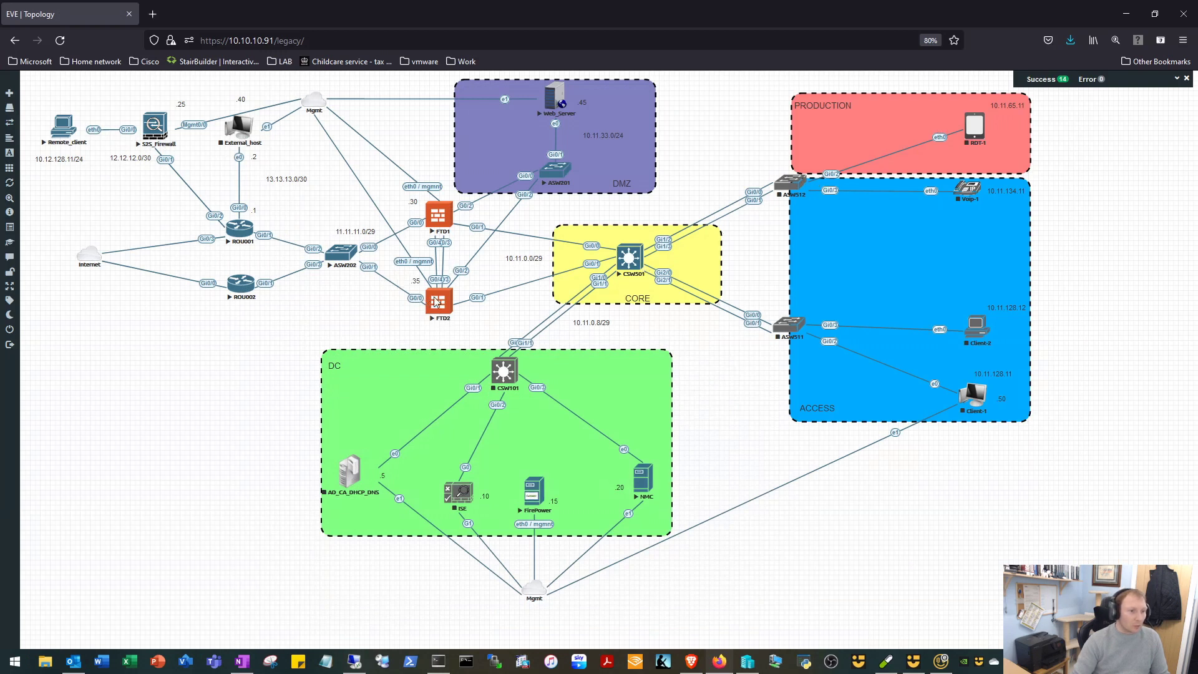
pyautogui.moveTo(281, 163)
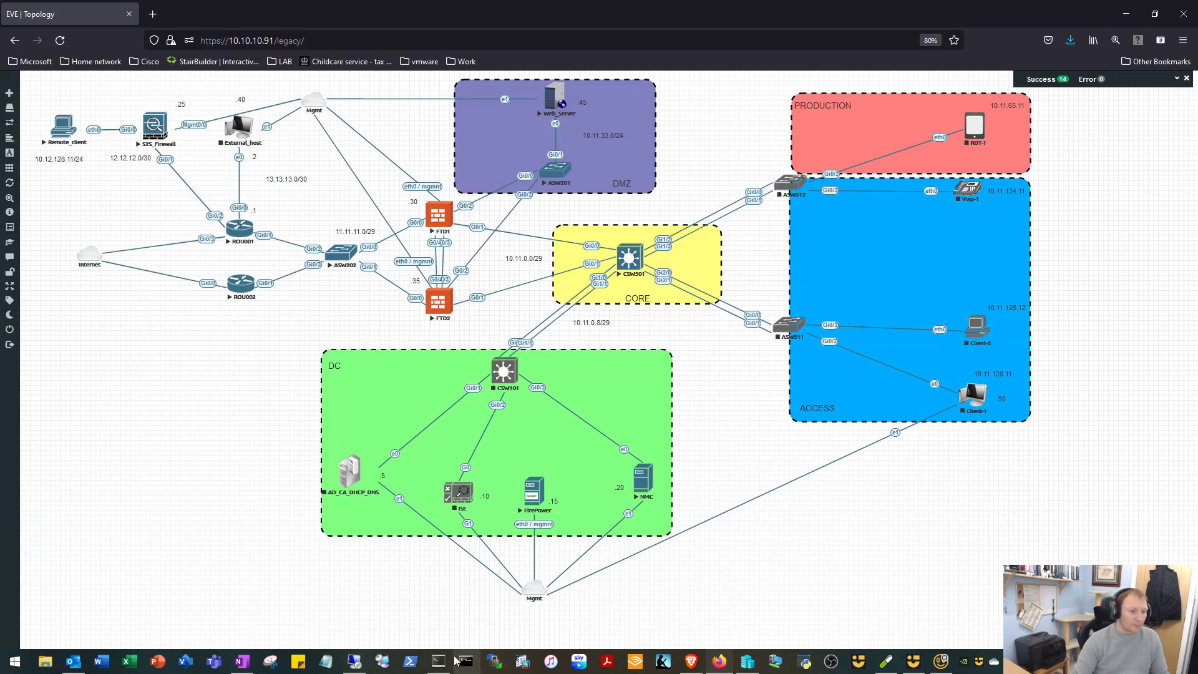
pyautogui.click(437, 662)
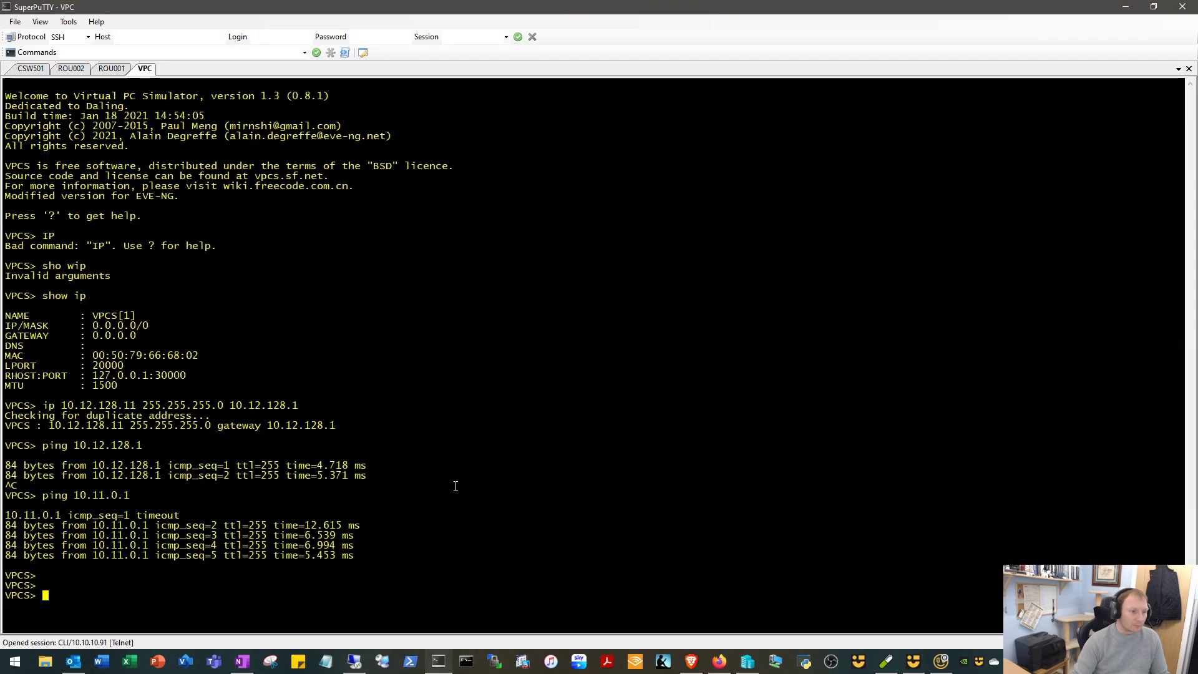
# - Clear the screen and ping 10.11.0.1, getting replies after one initial timeout
pyautogui.write('cls')
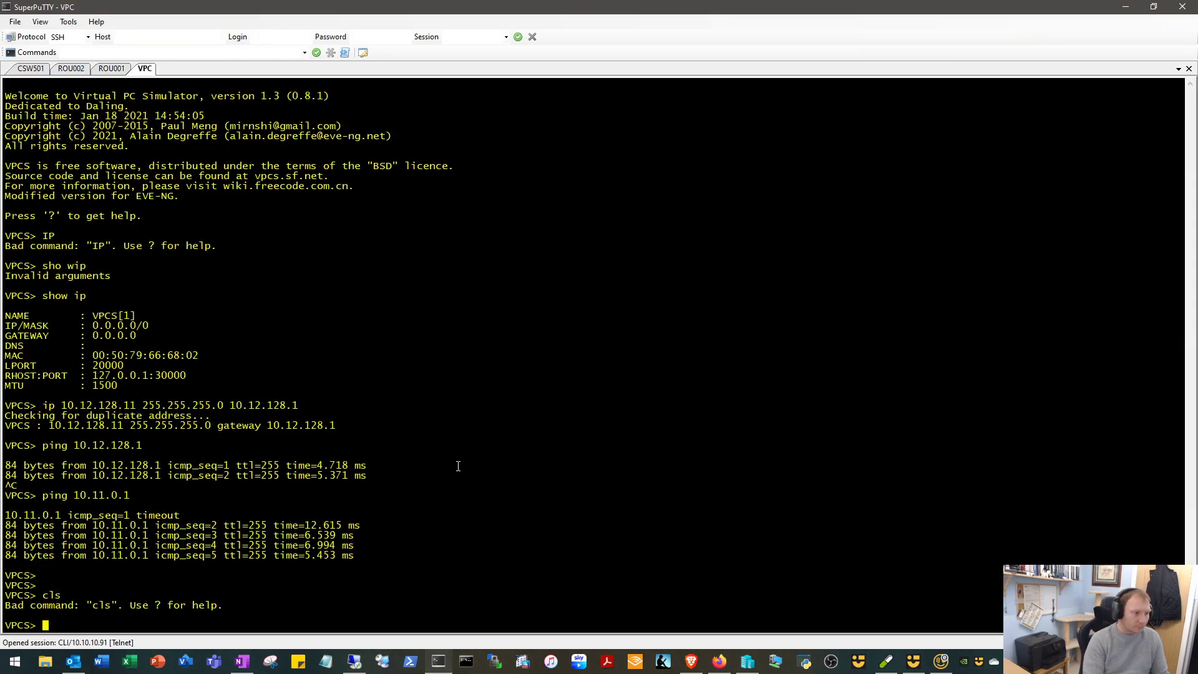
pyautogui.write('ping')
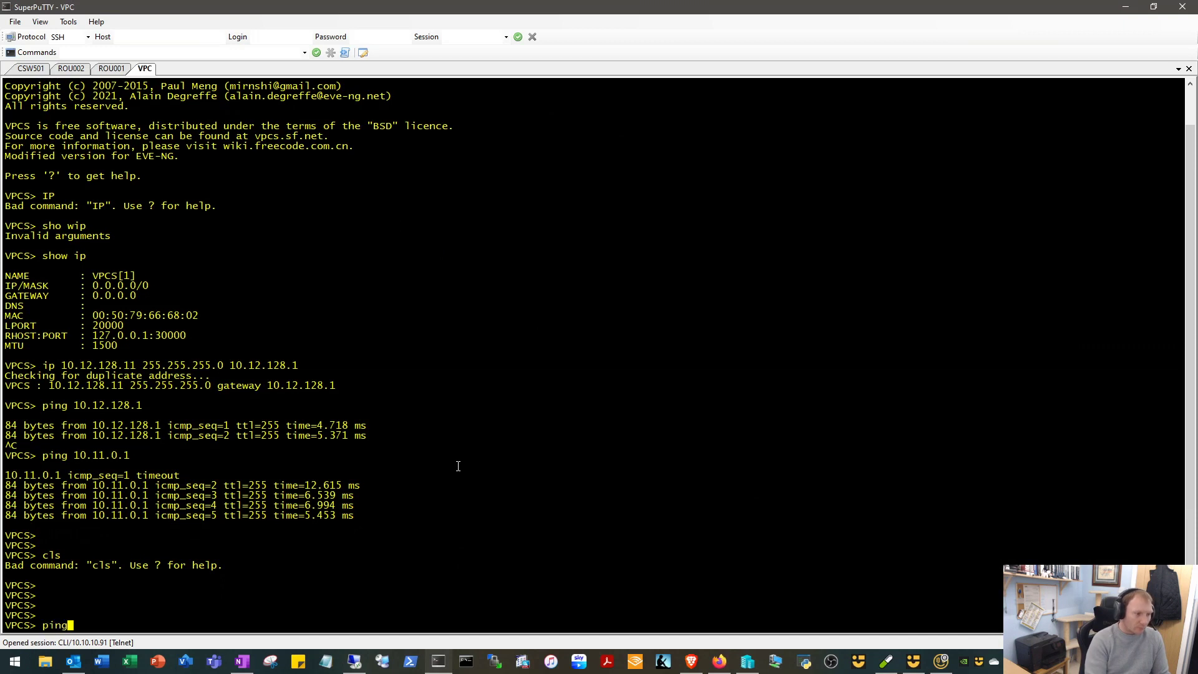
pyautogui.write('10.11.0.1')
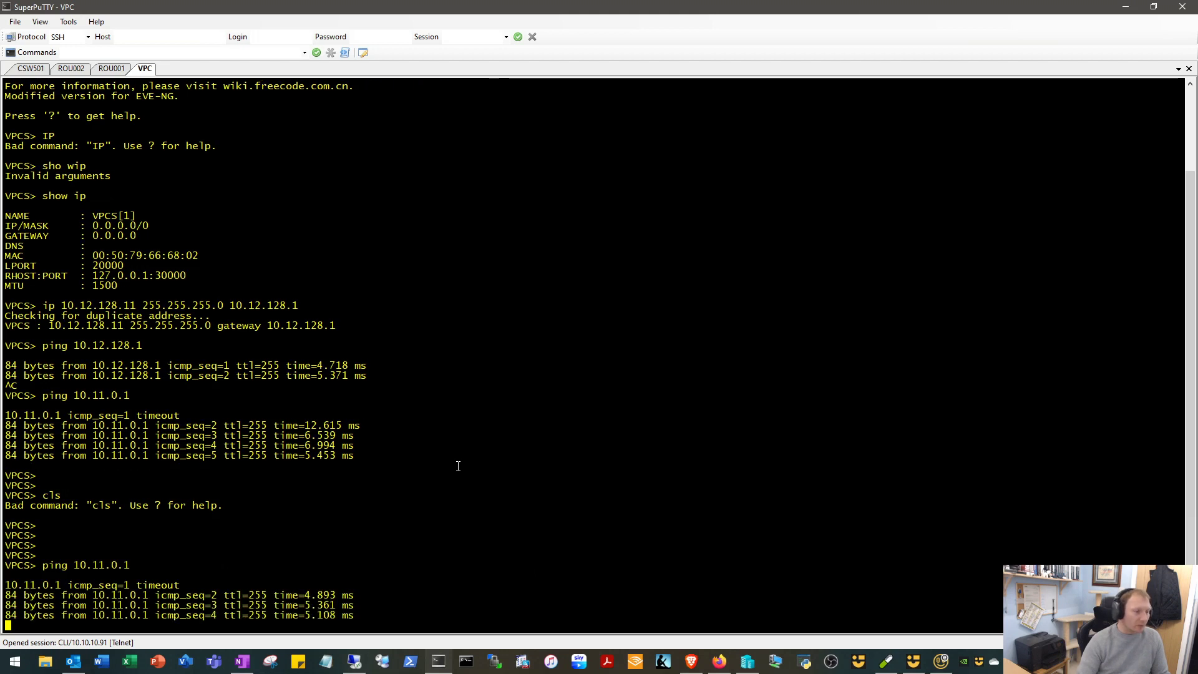
pyautogui.scroll(-3)
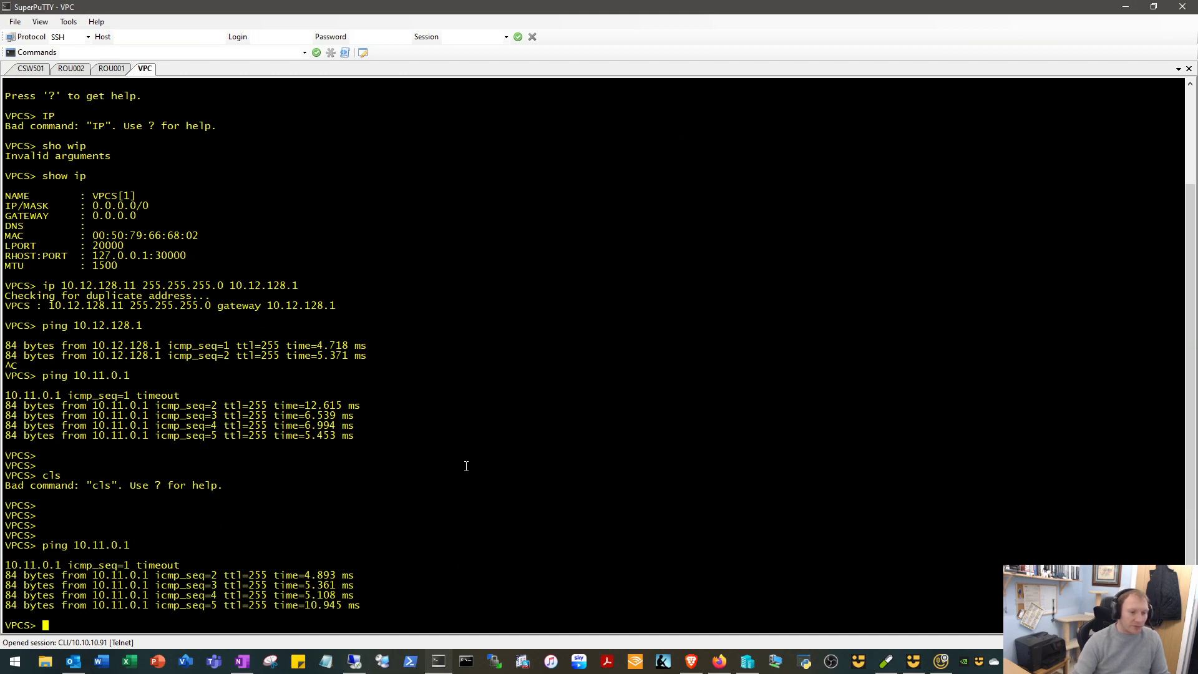
pyautogui.moveTo(382, 650)
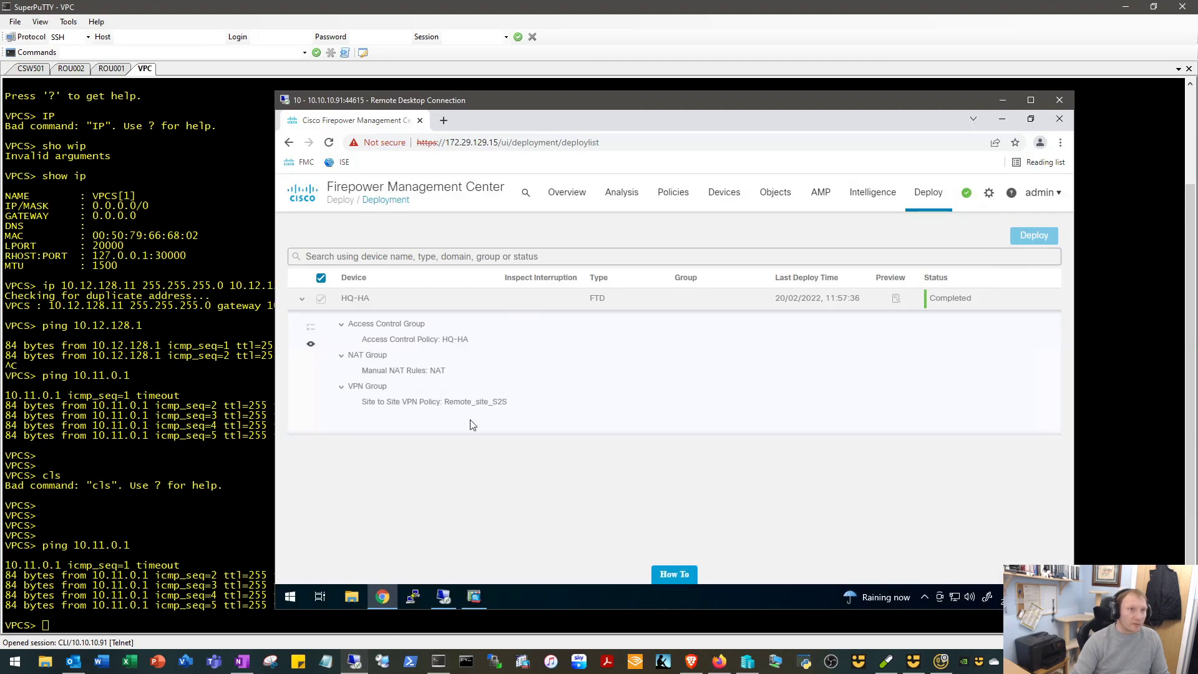
pyautogui.moveTo(461, 561)
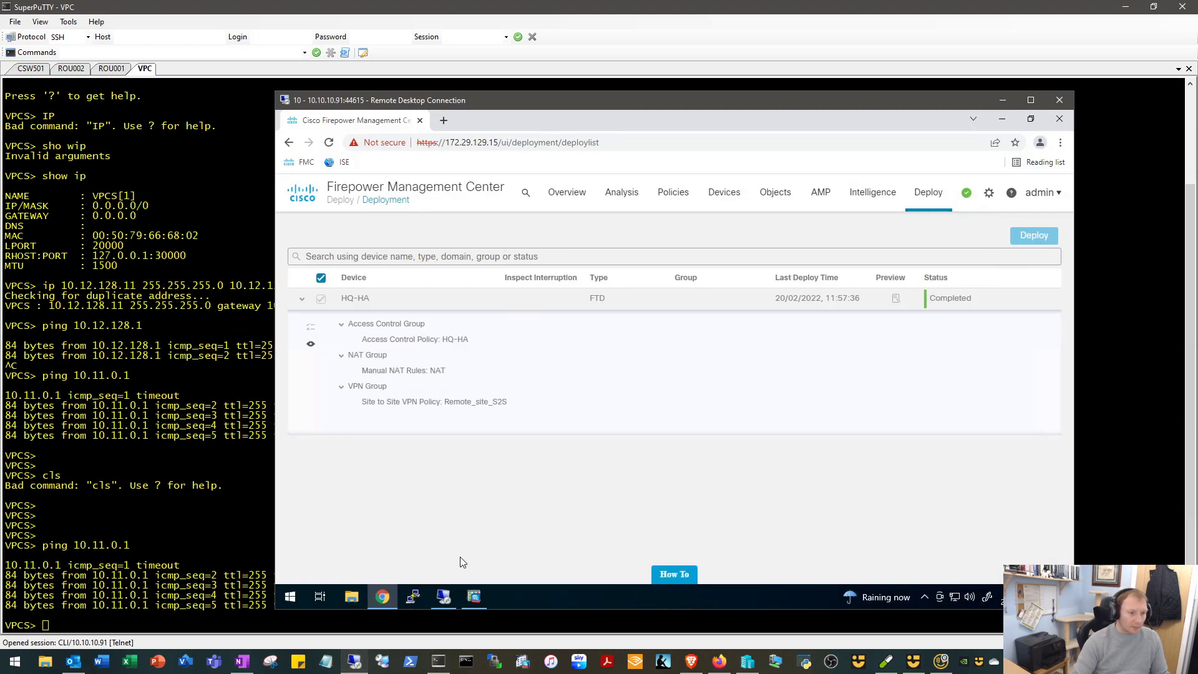
# - Refresh ASDM VPN session monitoring to show the IKEv1 IPsec site-to-site session with peer 11.11.11.1
pyautogui.click(474, 597)
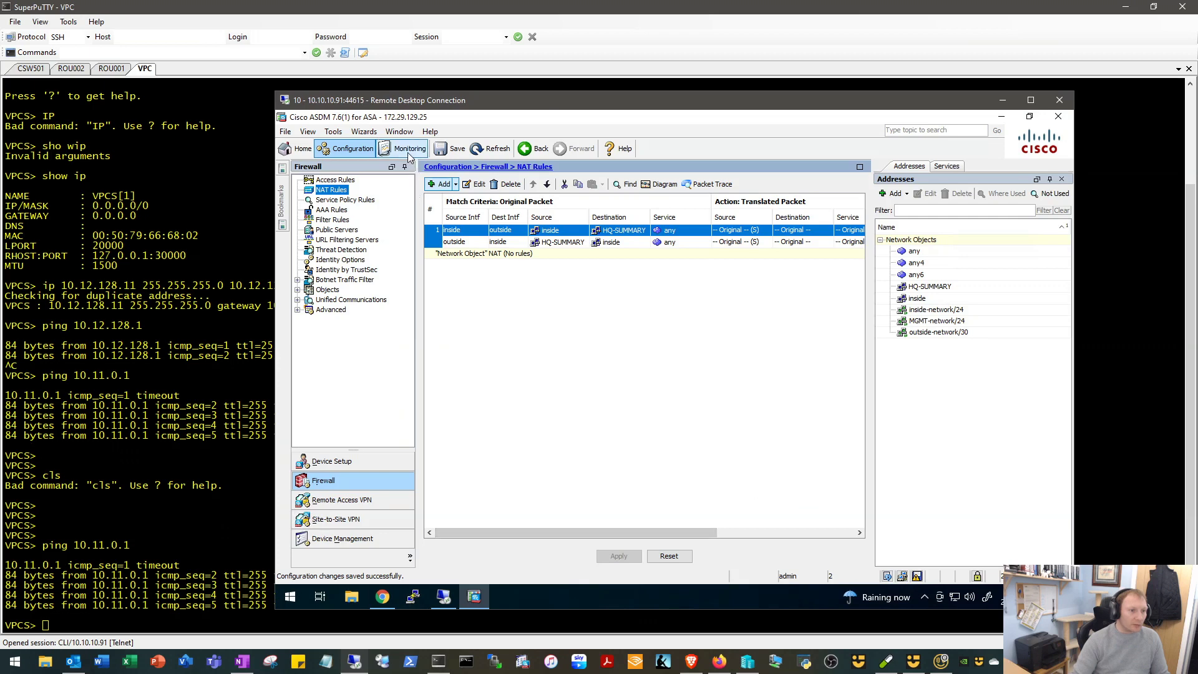
pyautogui.click(410, 149)
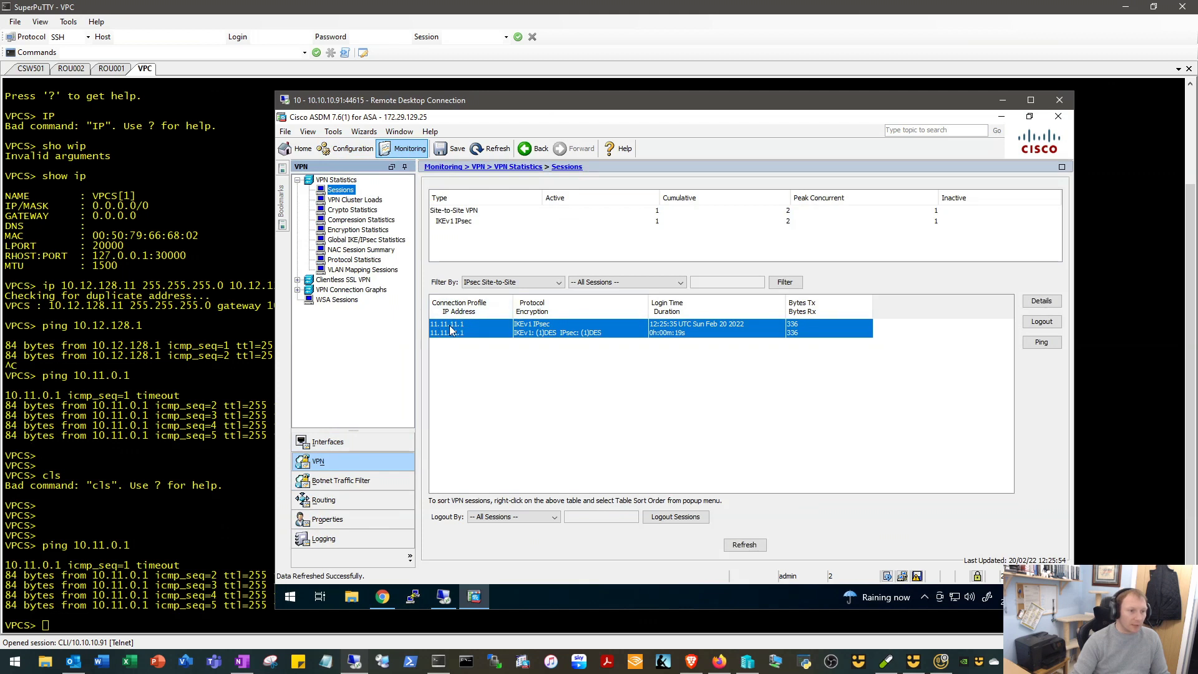
pyautogui.moveTo(611, 336)
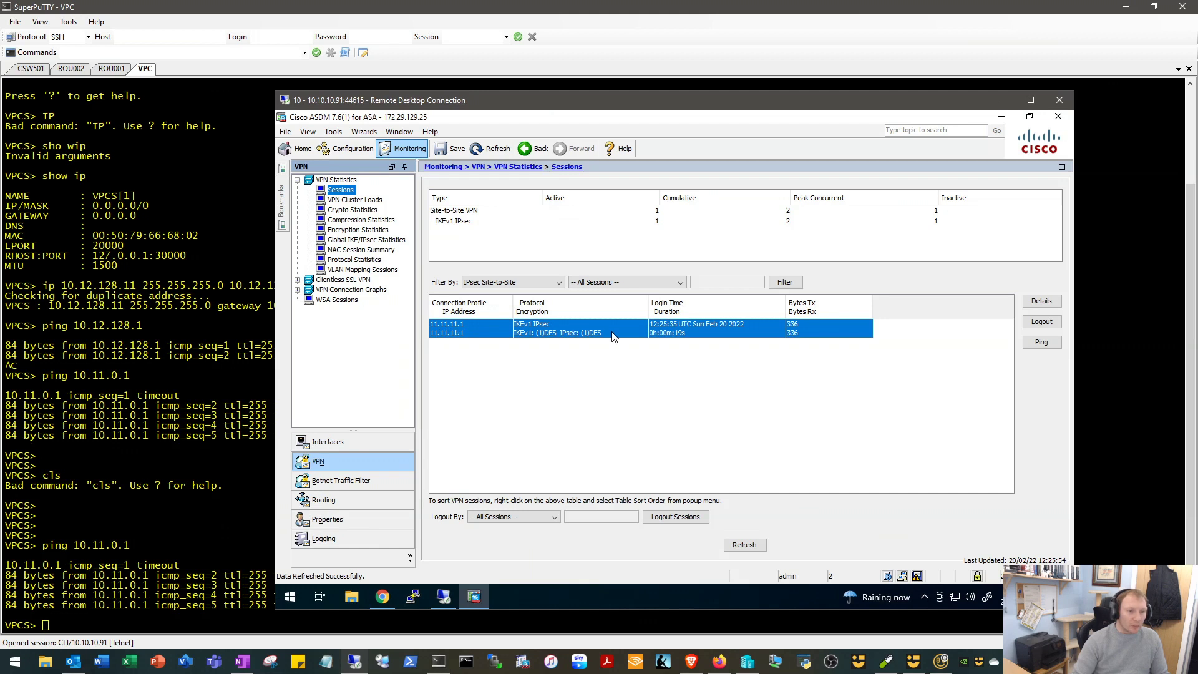
pyautogui.moveTo(688, 338)
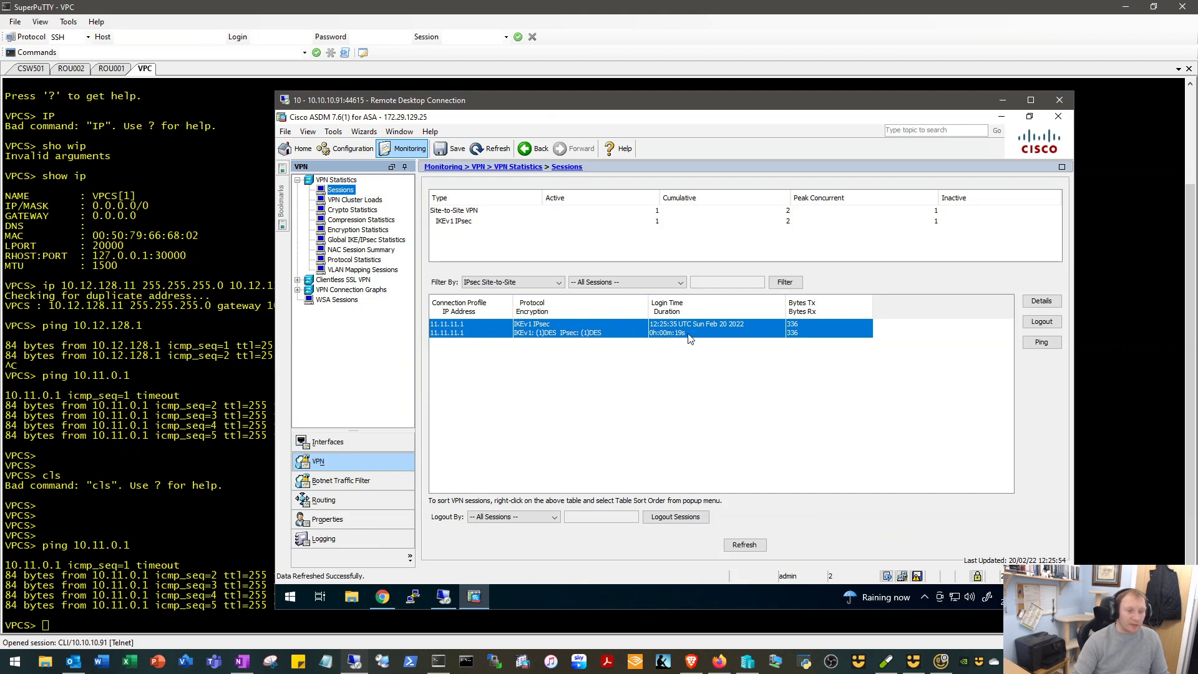
pyautogui.moveTo(807, 348)
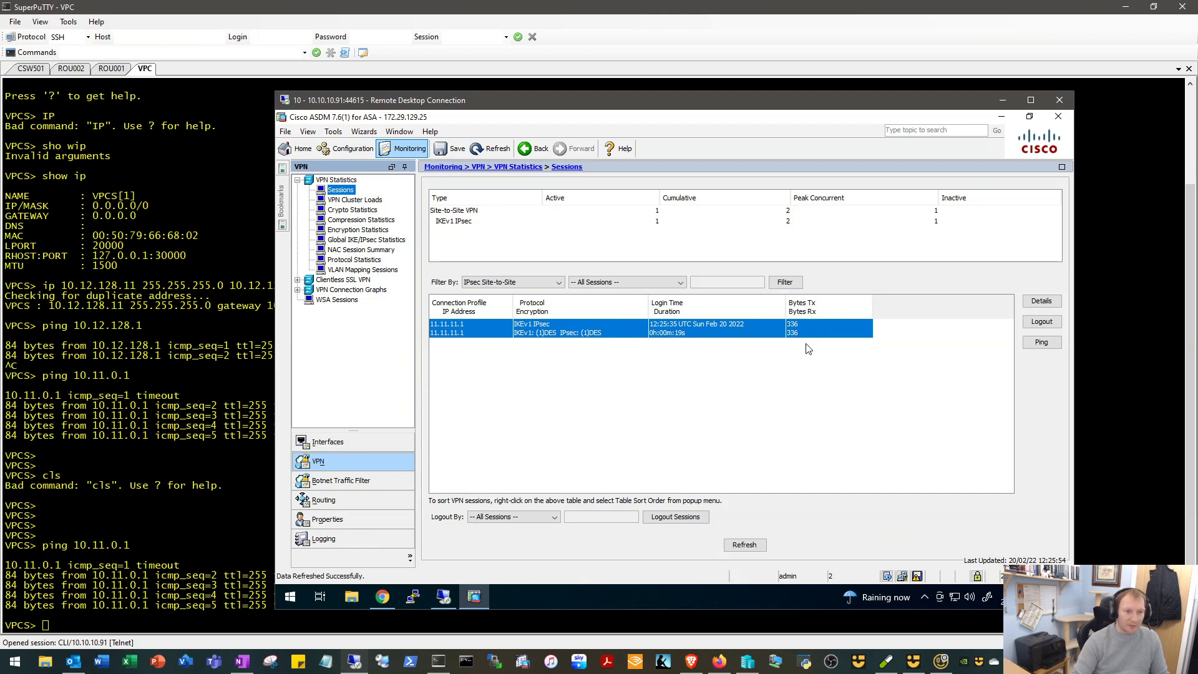
pyautogui.moveTo(785, 367)
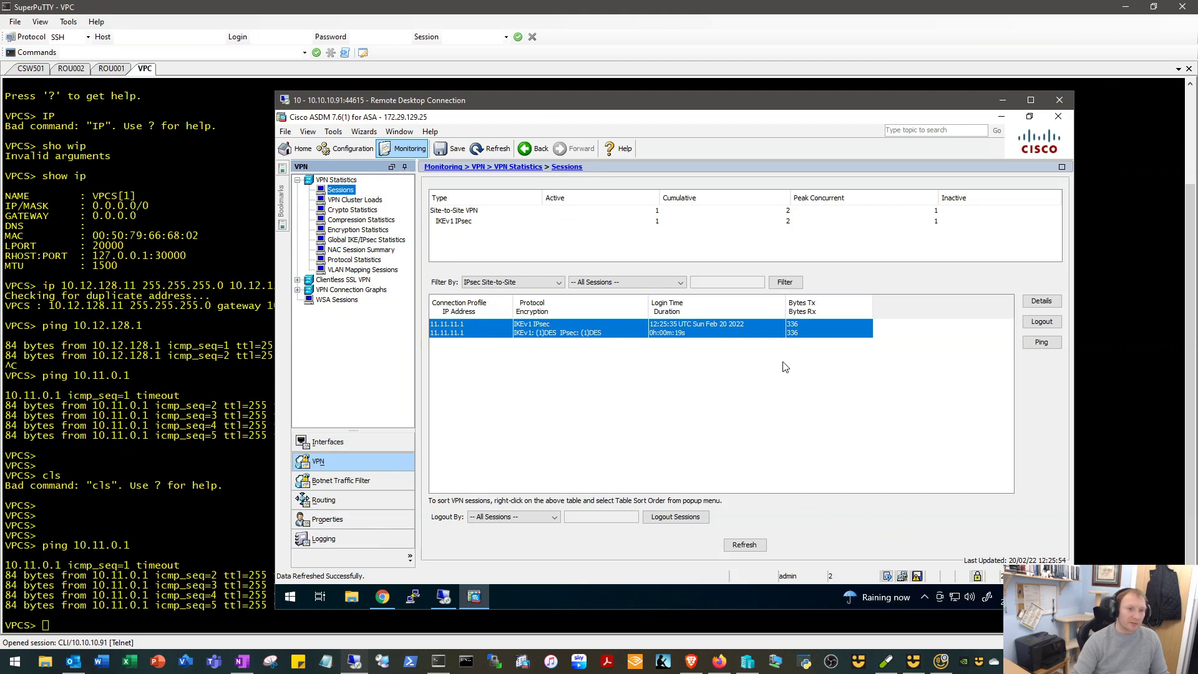
pyautogui.click(744, 545)
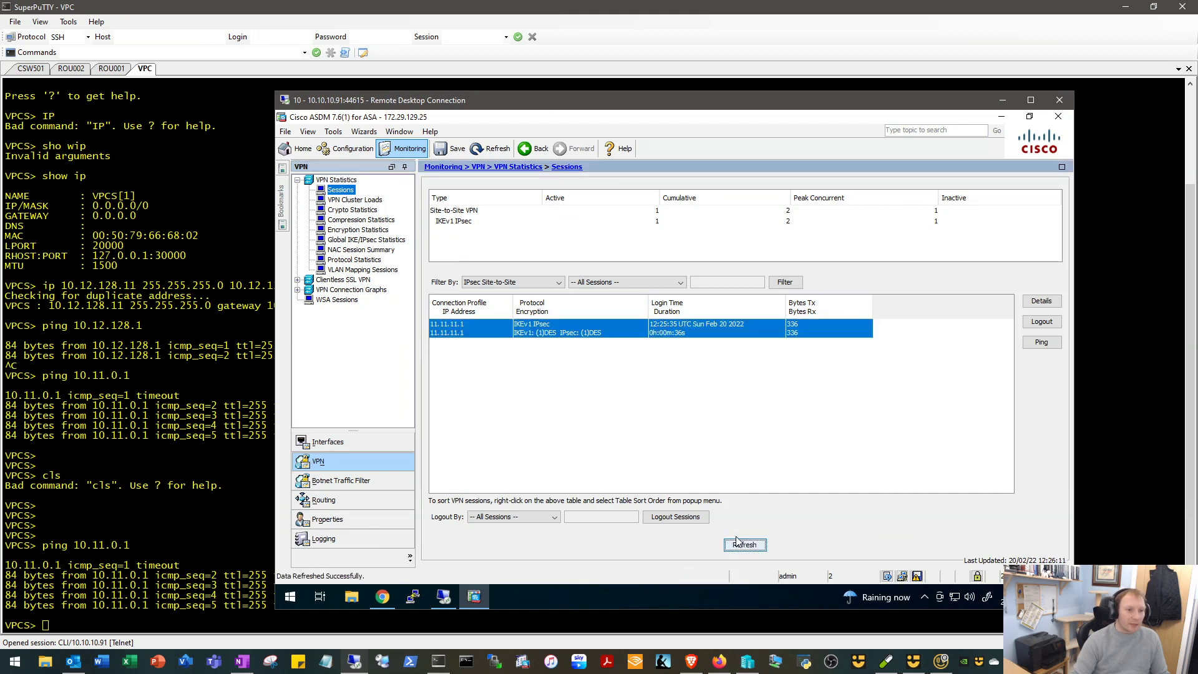
pyautogui.moveTo(633, 360)
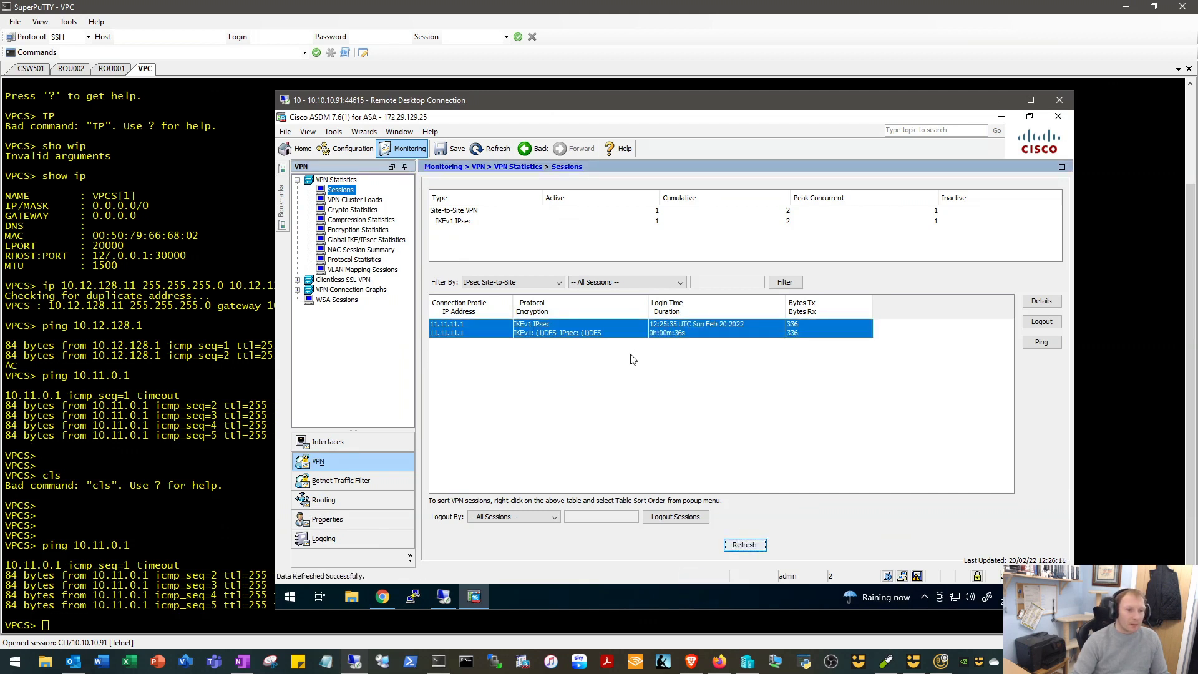
pyautogui.moveTo(633, 344)
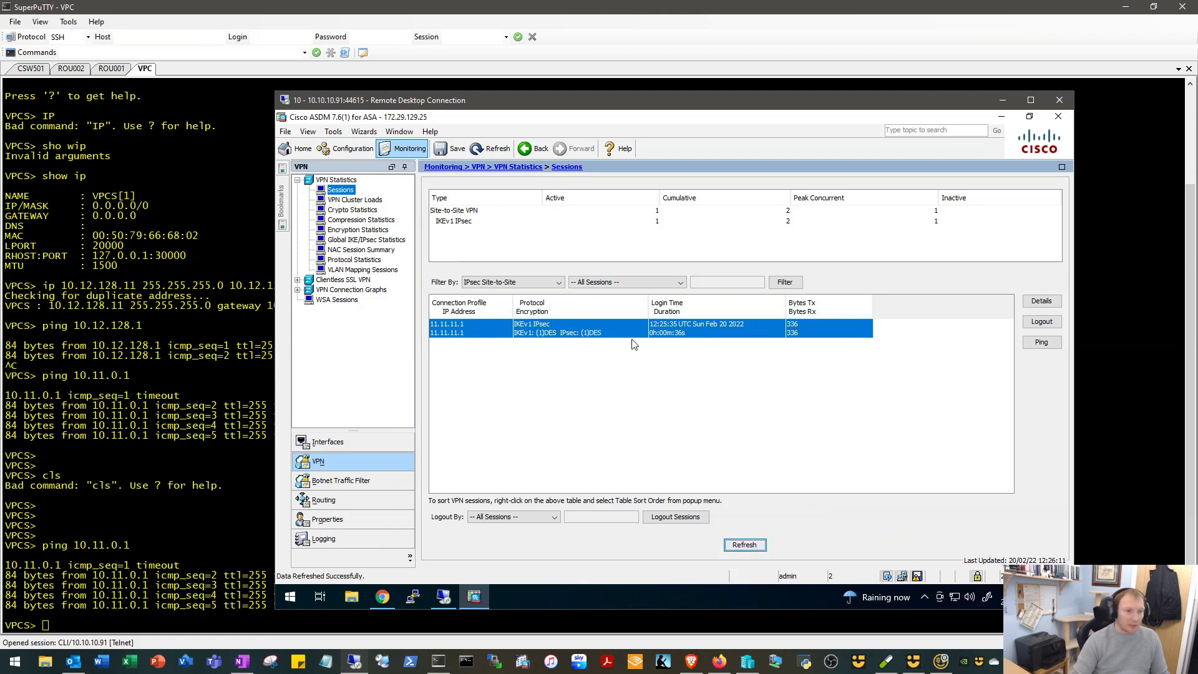
pyautogui.moveTo(639, 350)
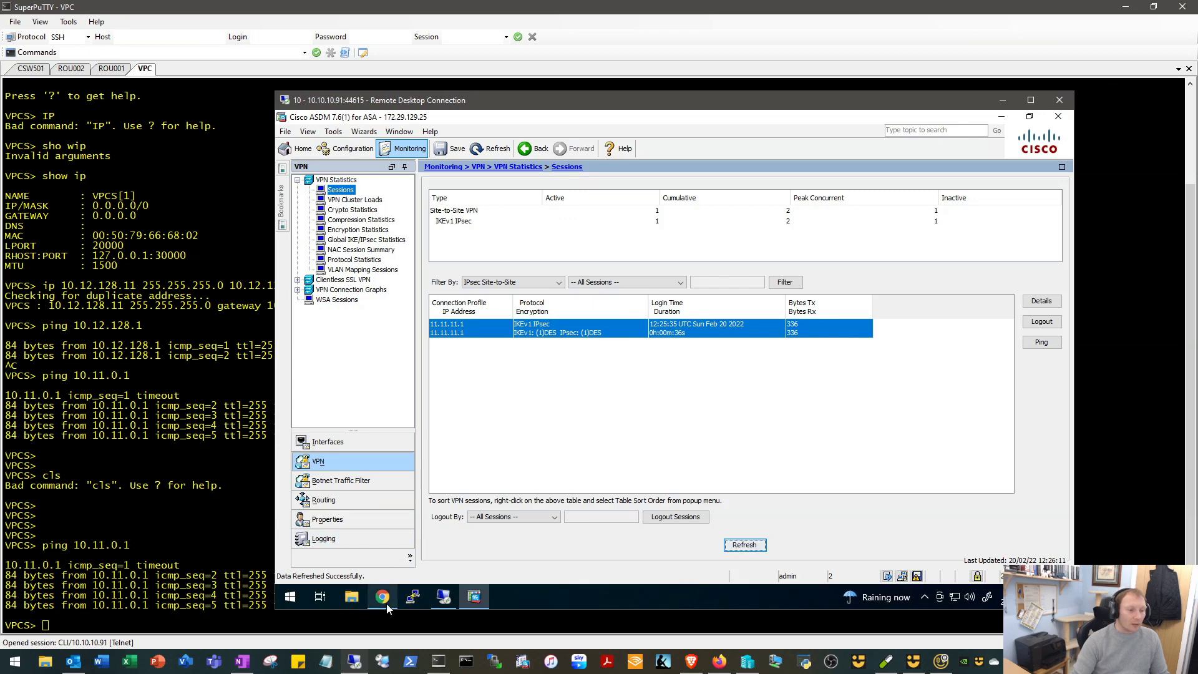
# - Show FMC health events under System > Health, sorted by module name
pyautogui.click(382, 597)
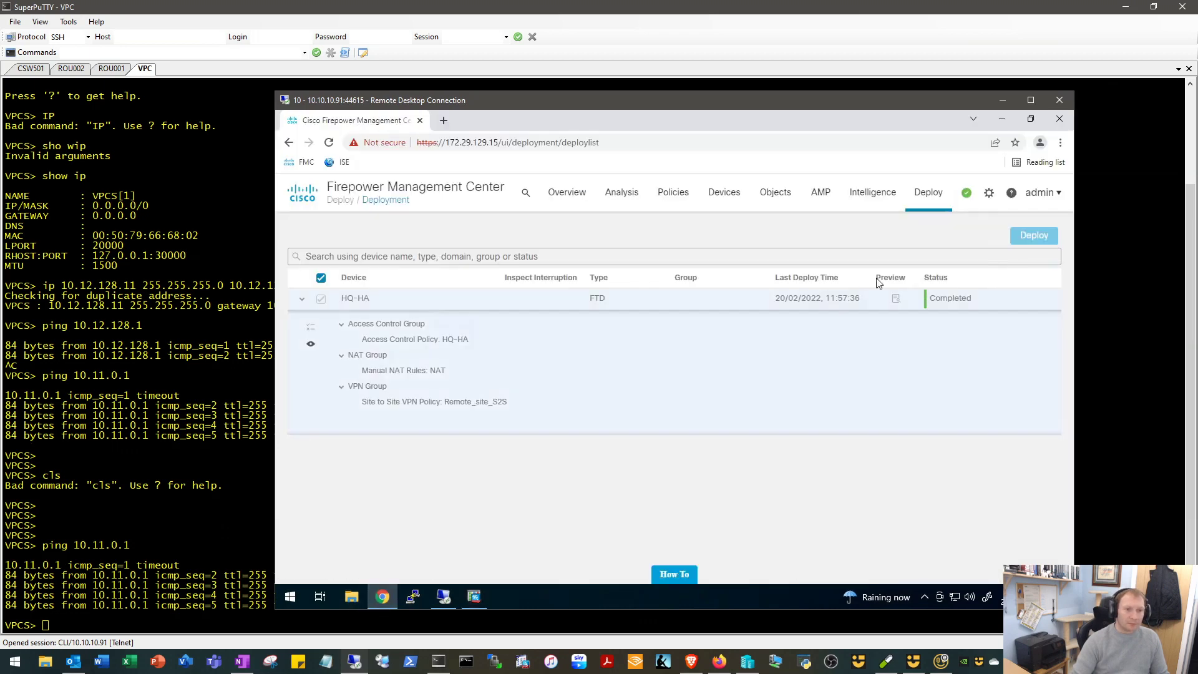
pyautogui.click(989, 192)
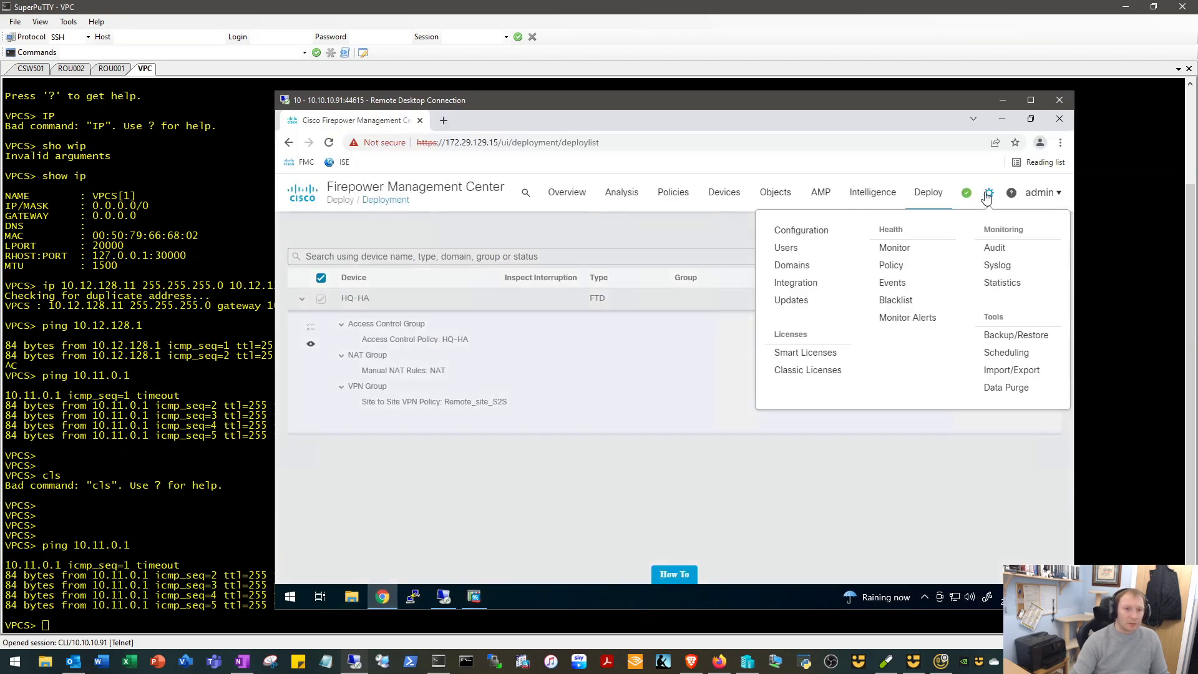
pyautogui.moveTo(890, 265)
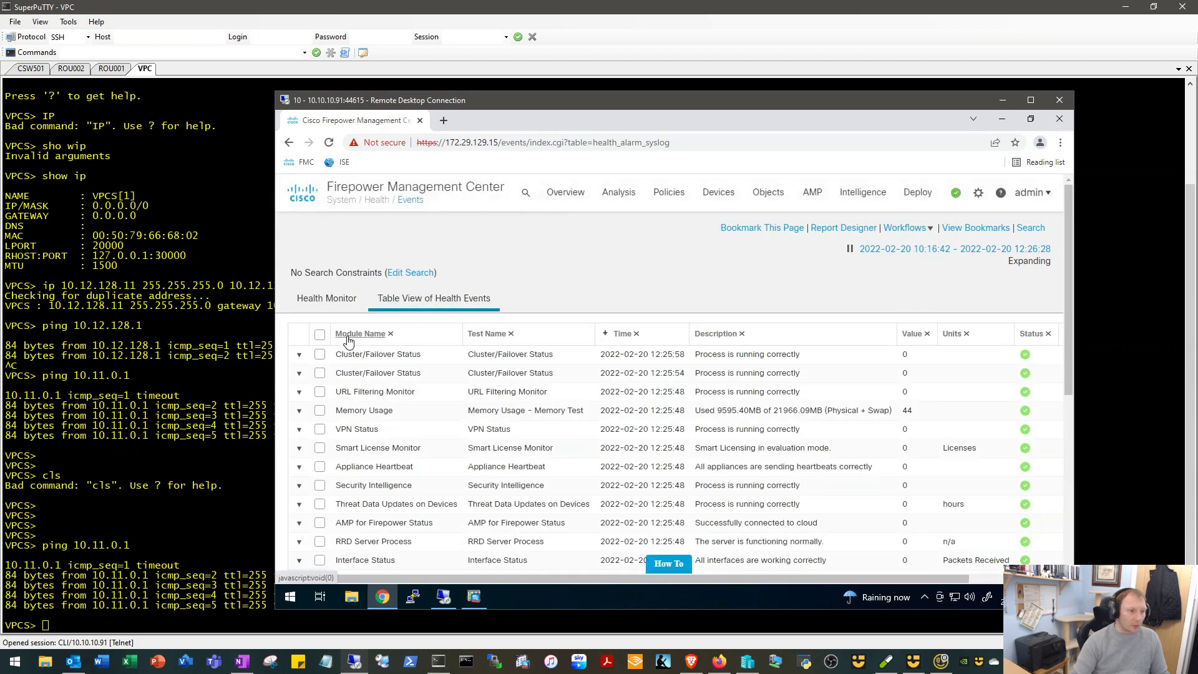
pyautogui.click(329, 142)
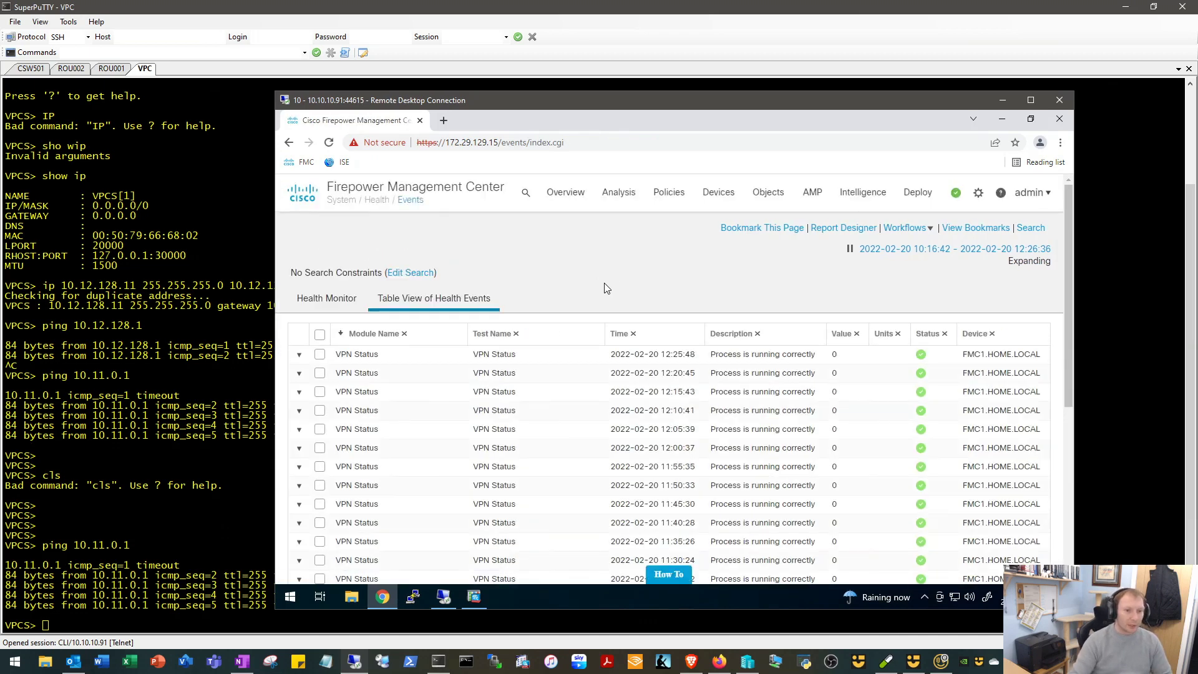
pyautogui.moveTo(356, 353)
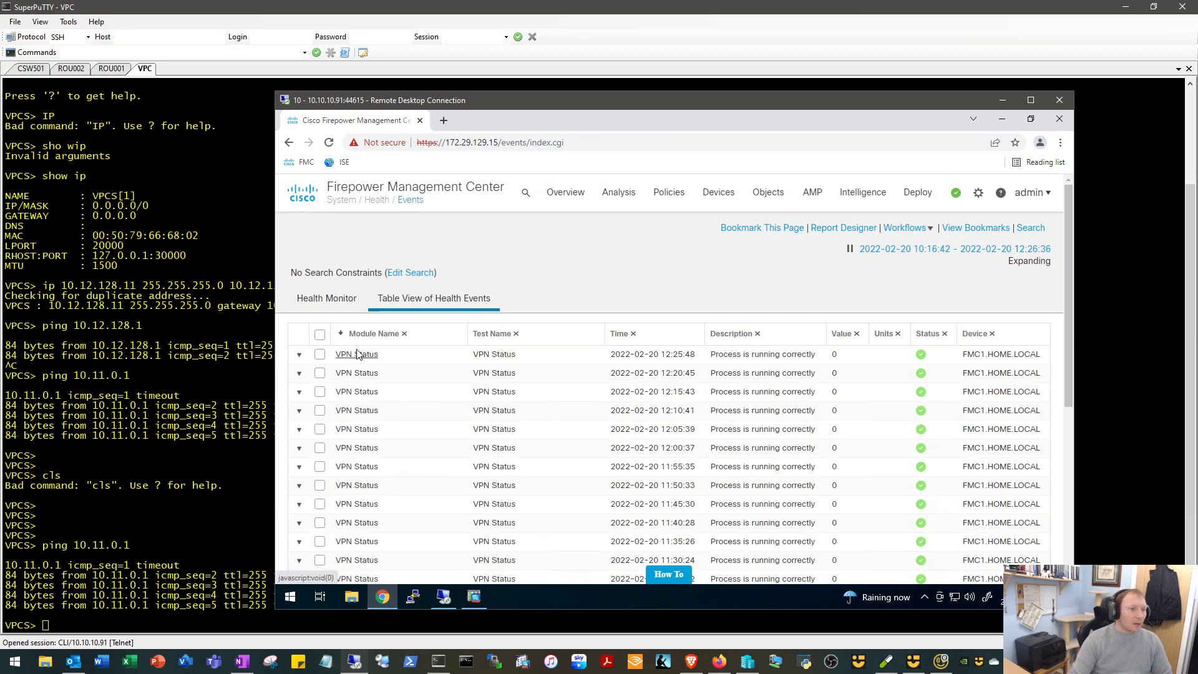
# - Filter to the VPN Status module, showing one event: Process is running correctly
pyautogui.click(356, 353)
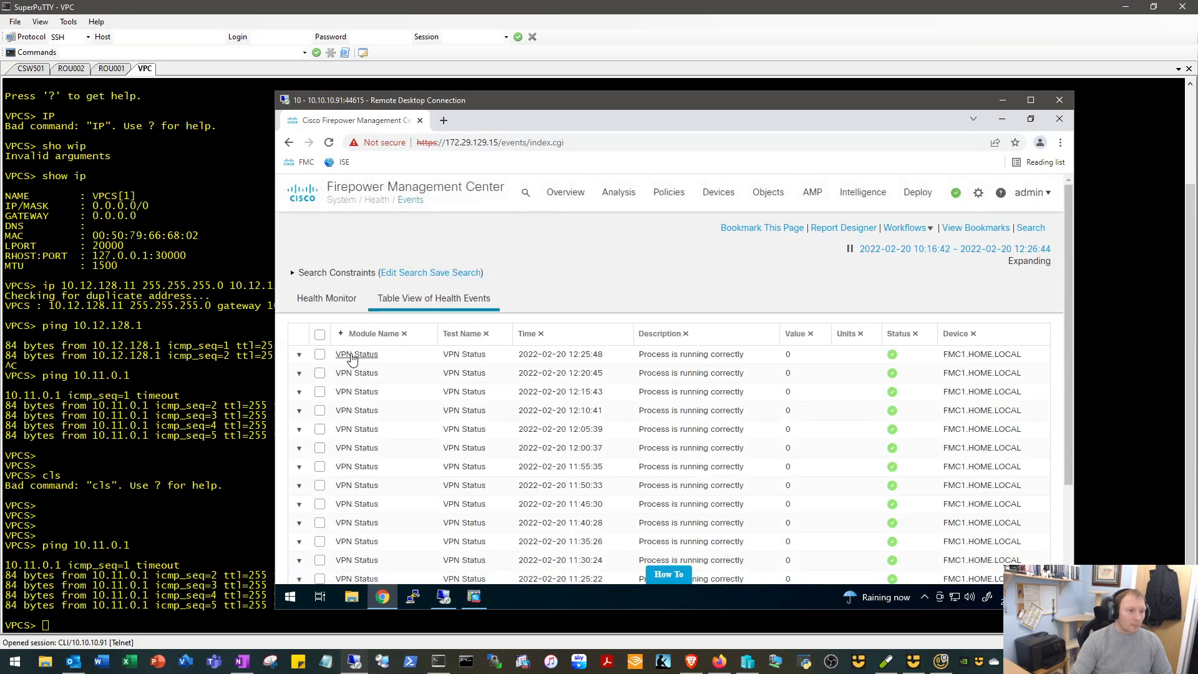
pyautogui.click(356, 354)
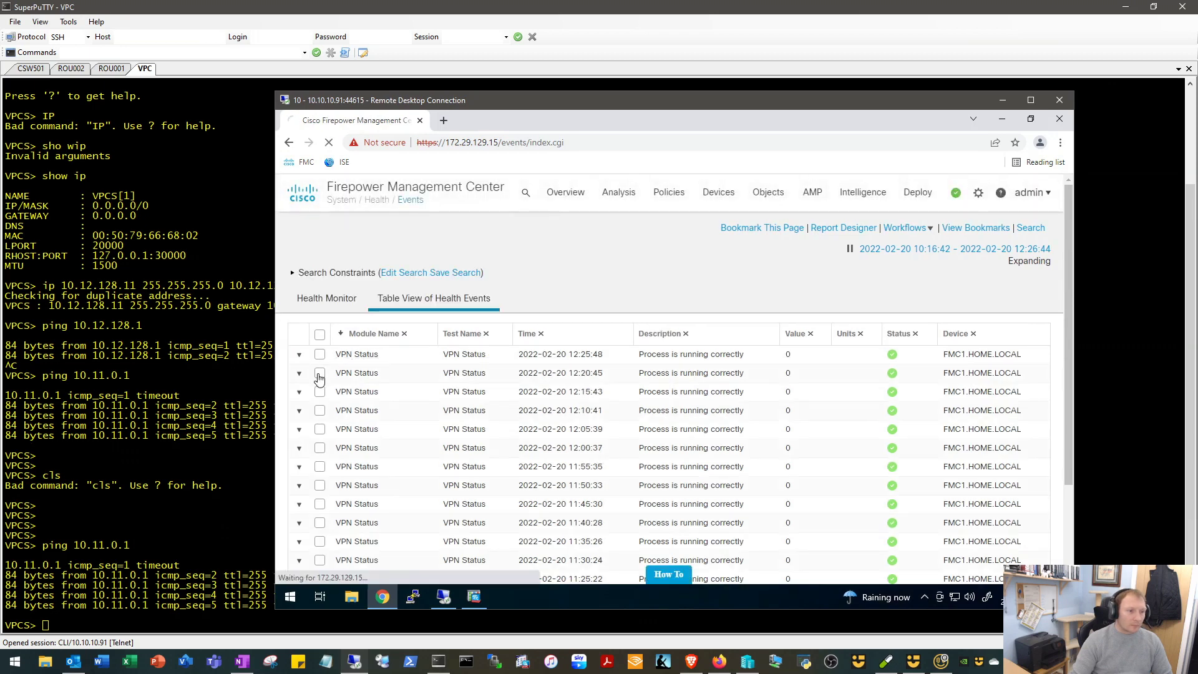
pyautogui.moveTo(356, 374)
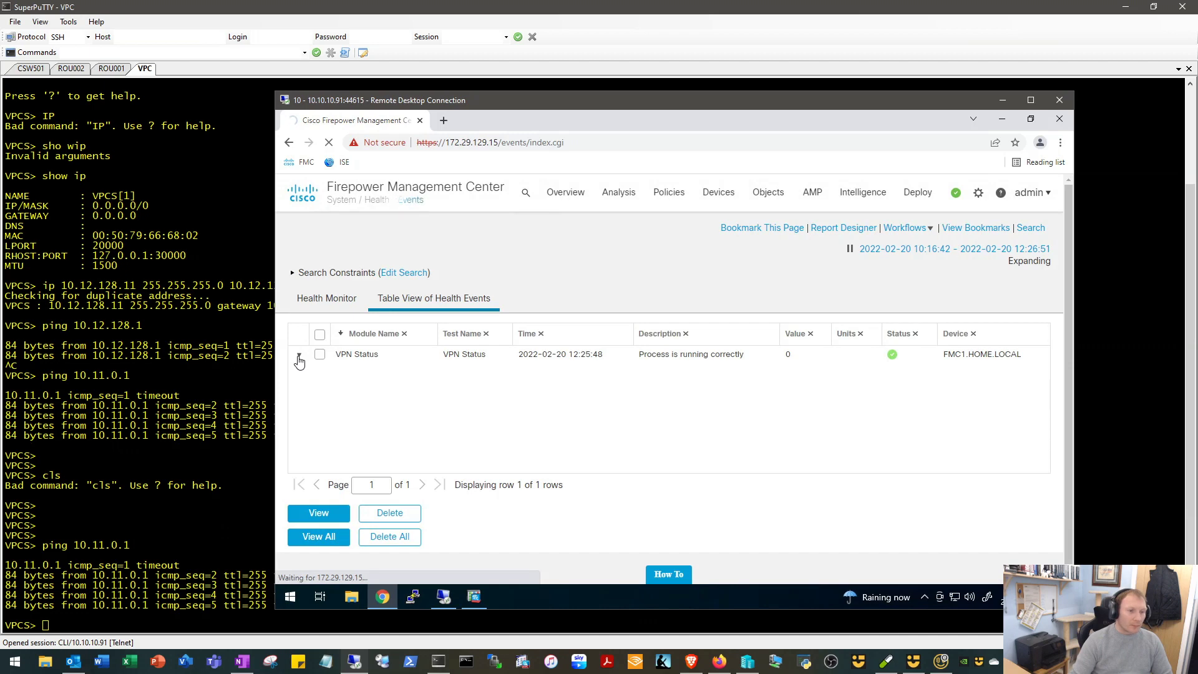
pyautogui.click(328, 142)
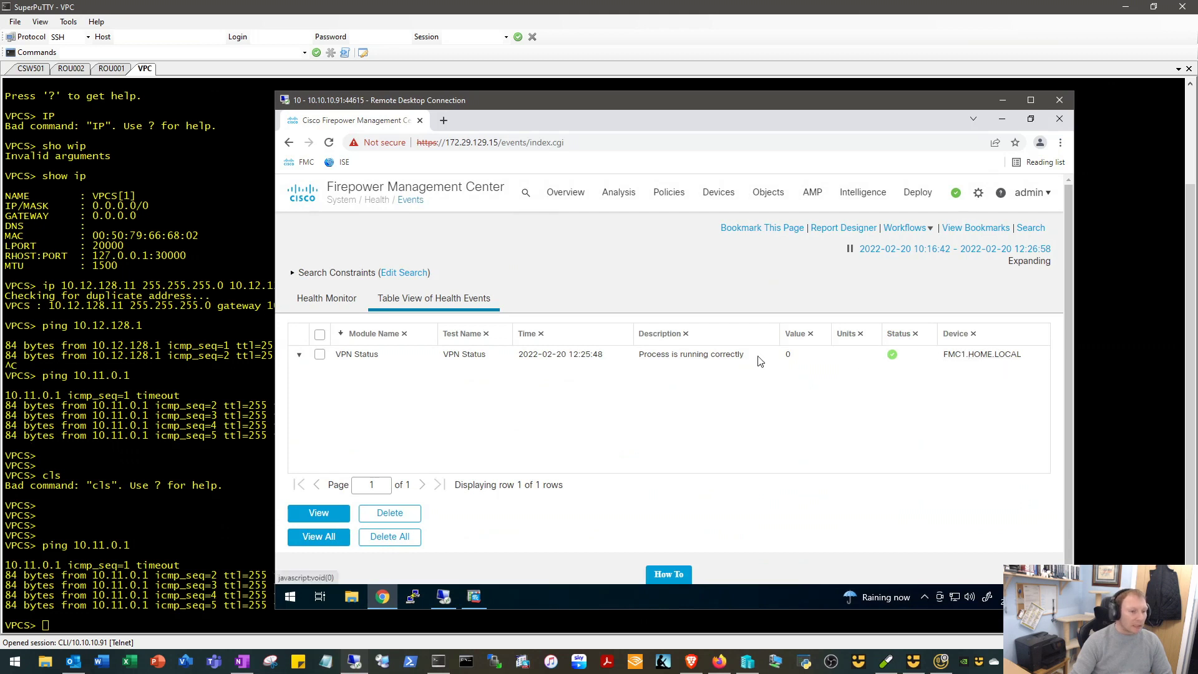
pyautogui.moveTo(702, 309)
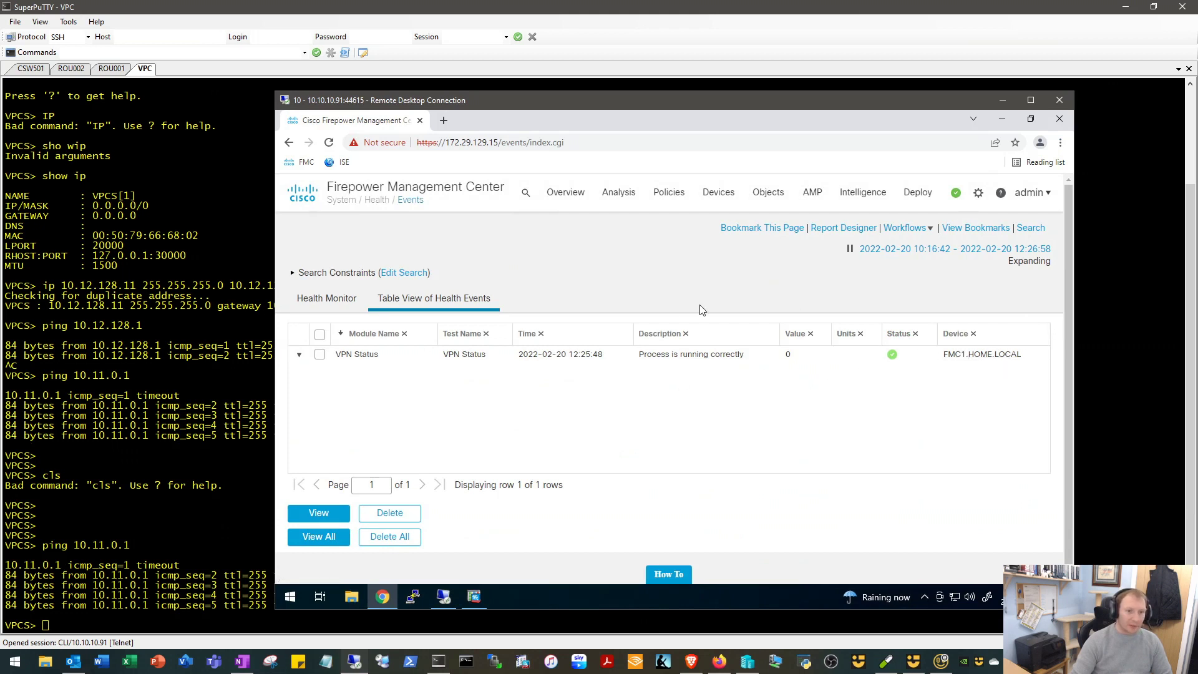
pyautogui.moveTo(602, 396)
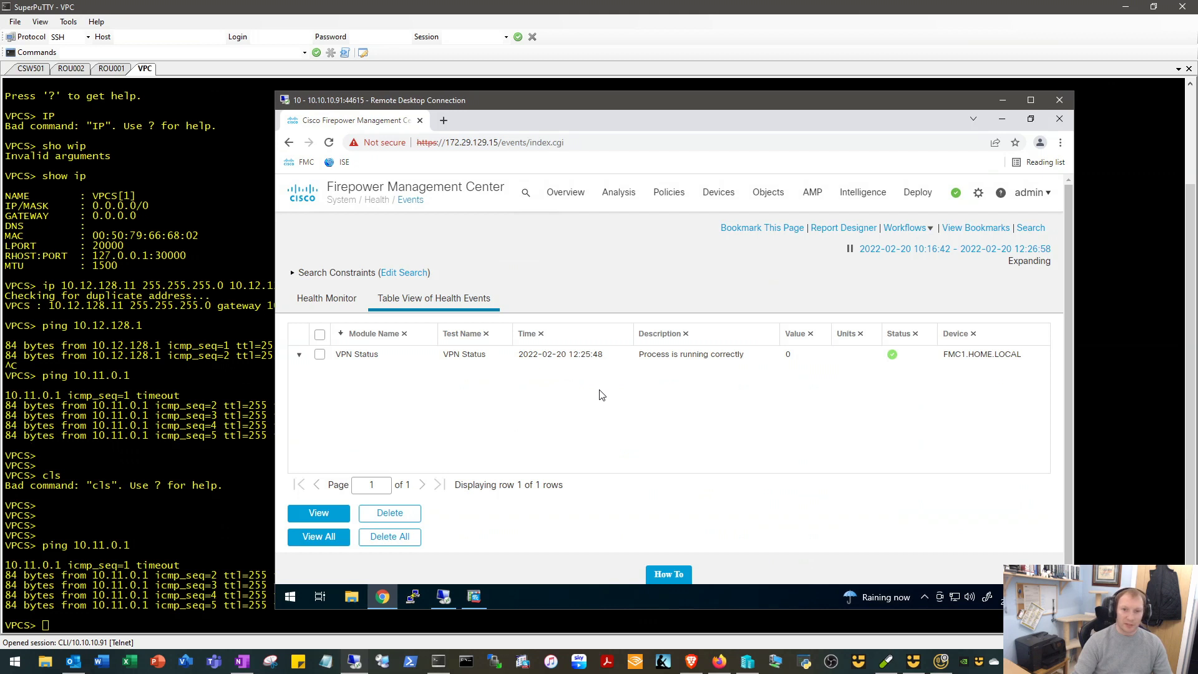
pyautogui.moveTo(774, 526)
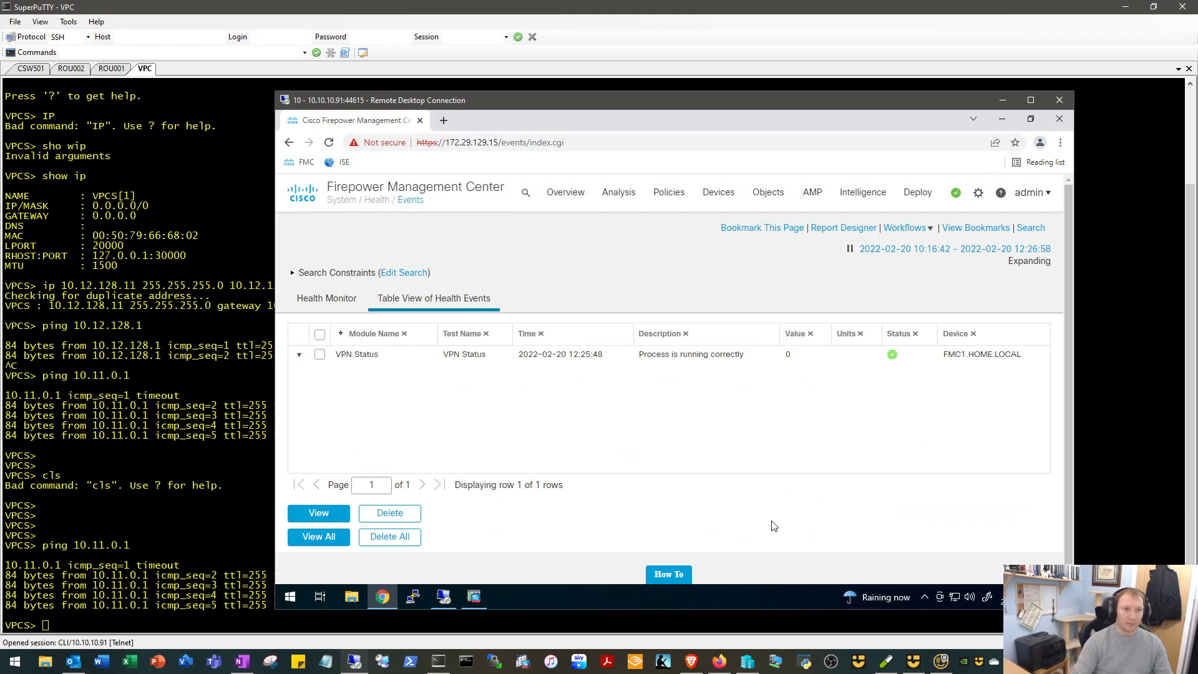